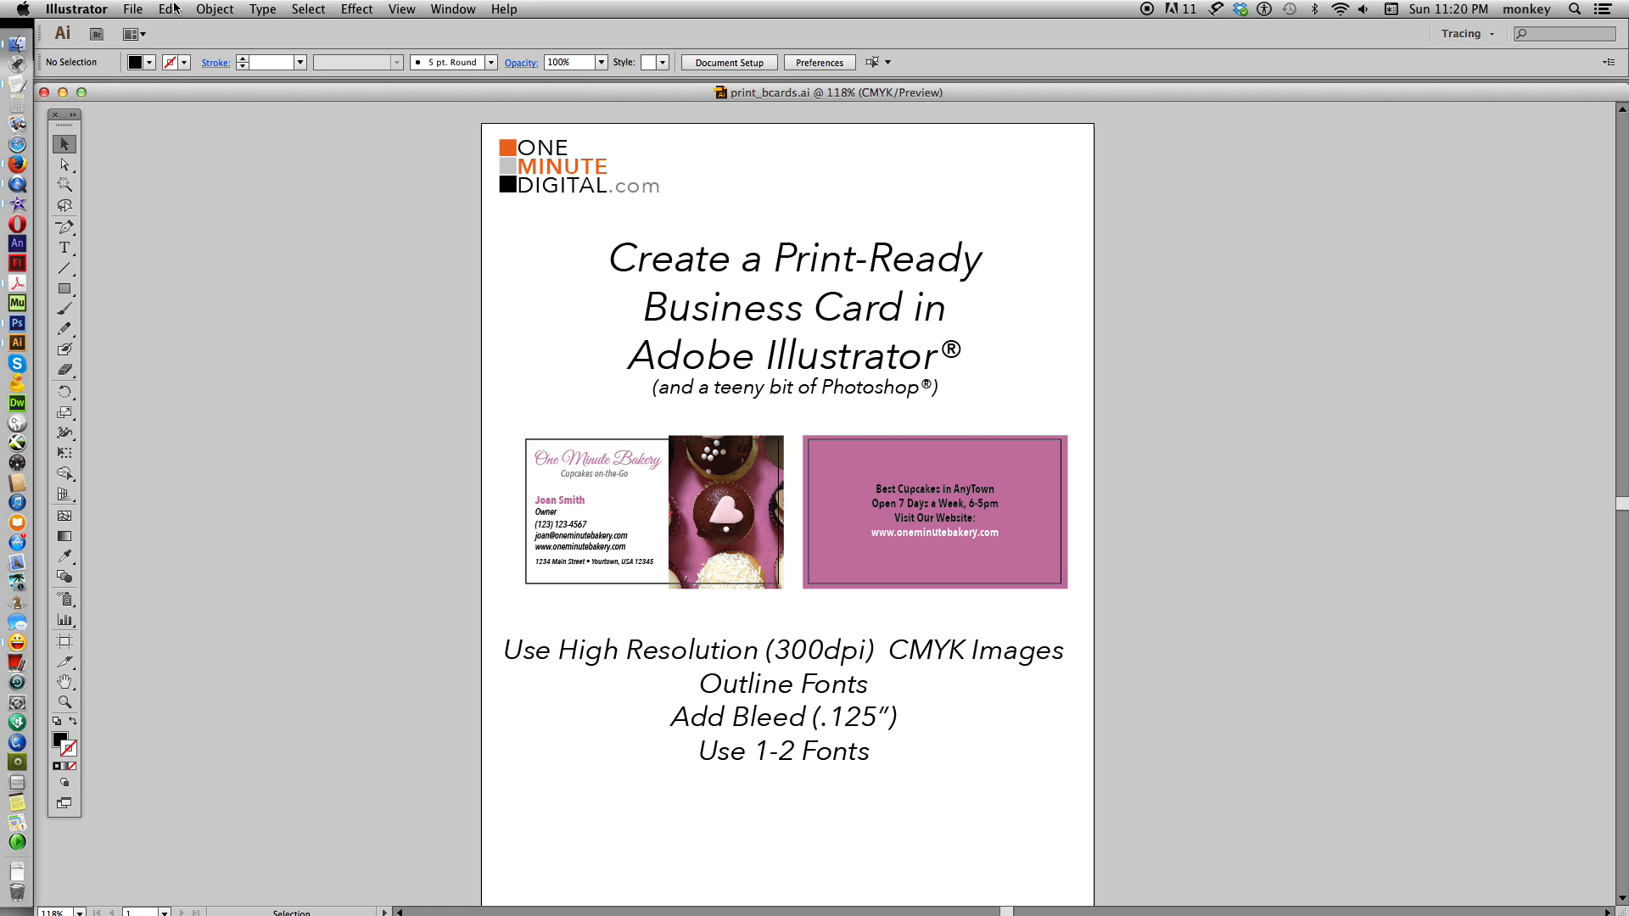
Enter 2 artboards and a 3.625 in width, keeping 2.125 in height and 0.125 in bleed.
left_click(132, 9)
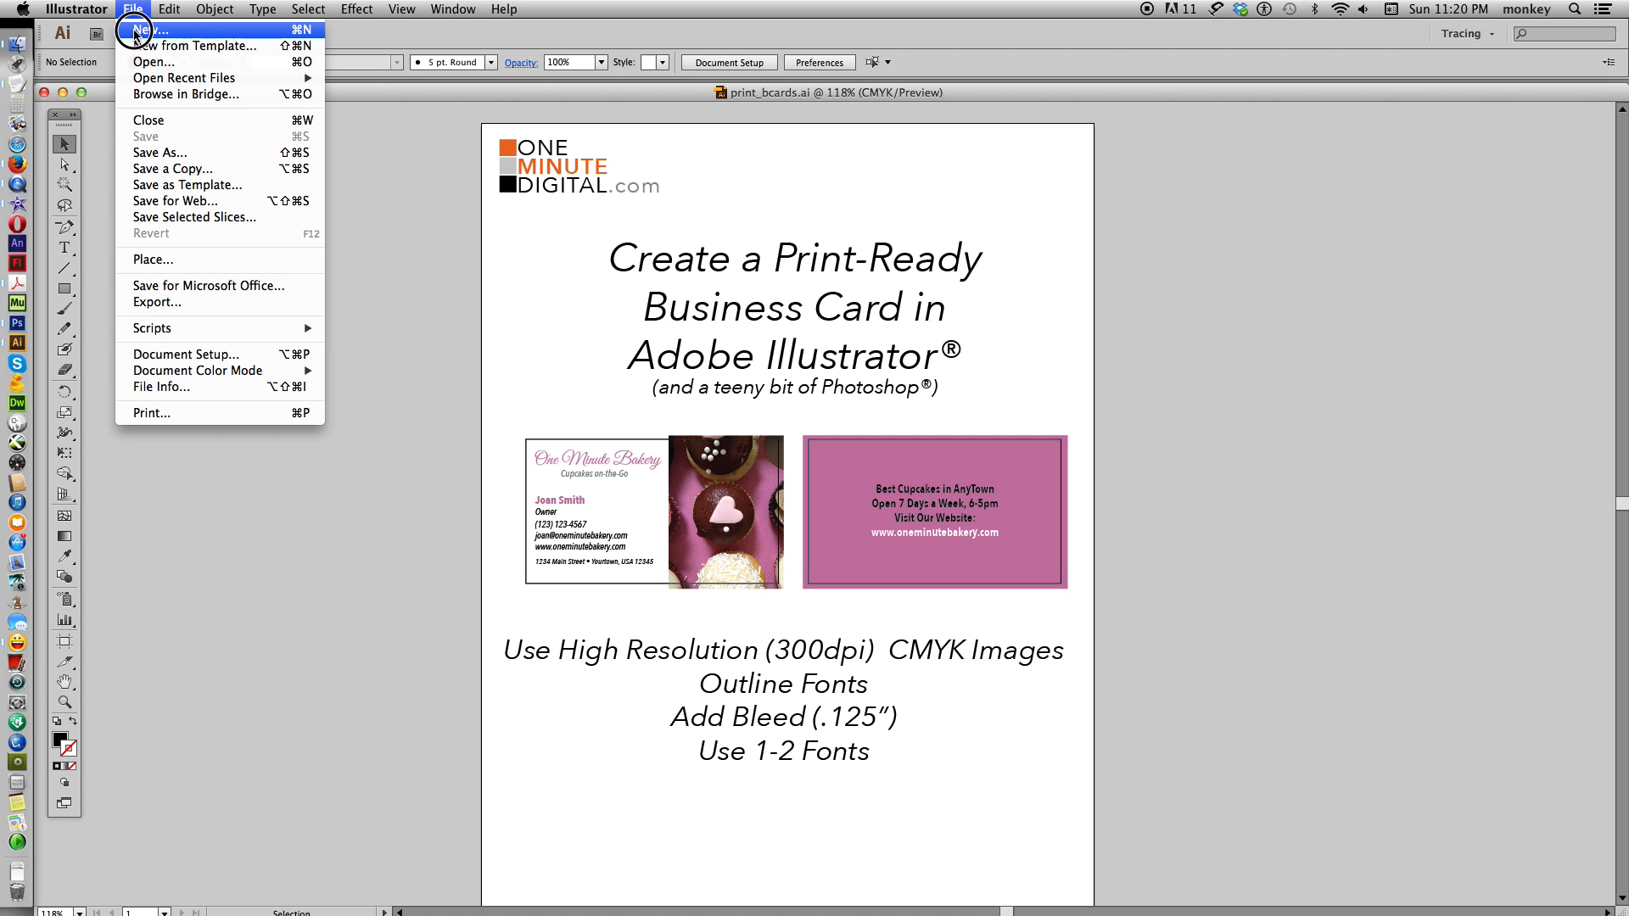
left_click(143, 29)
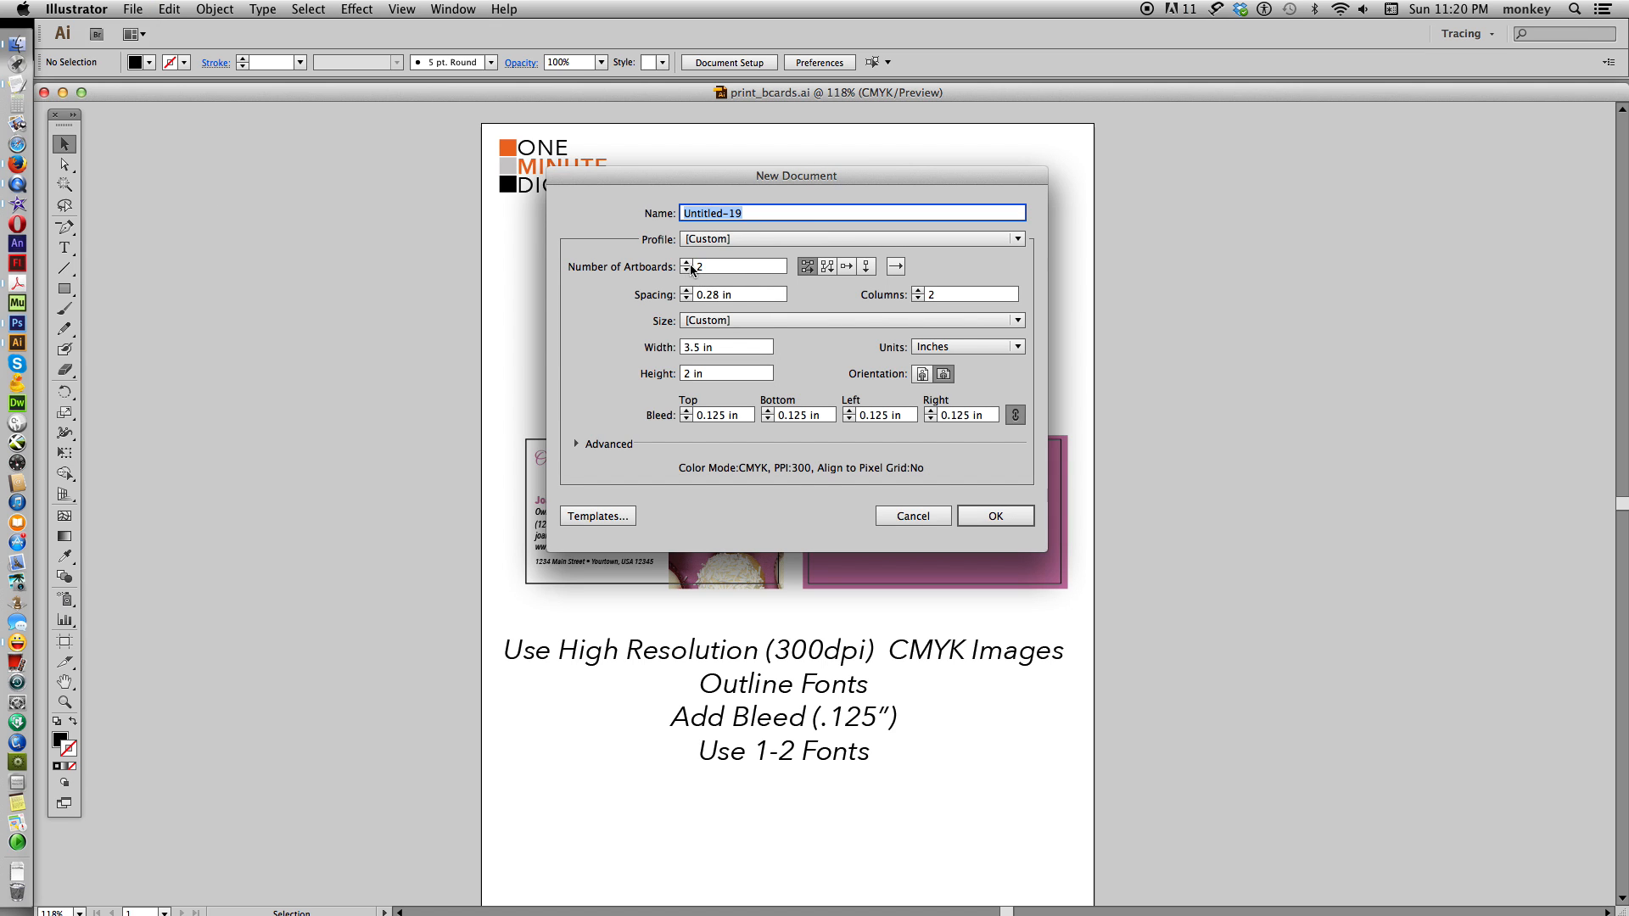
mouse_move(707, 273)
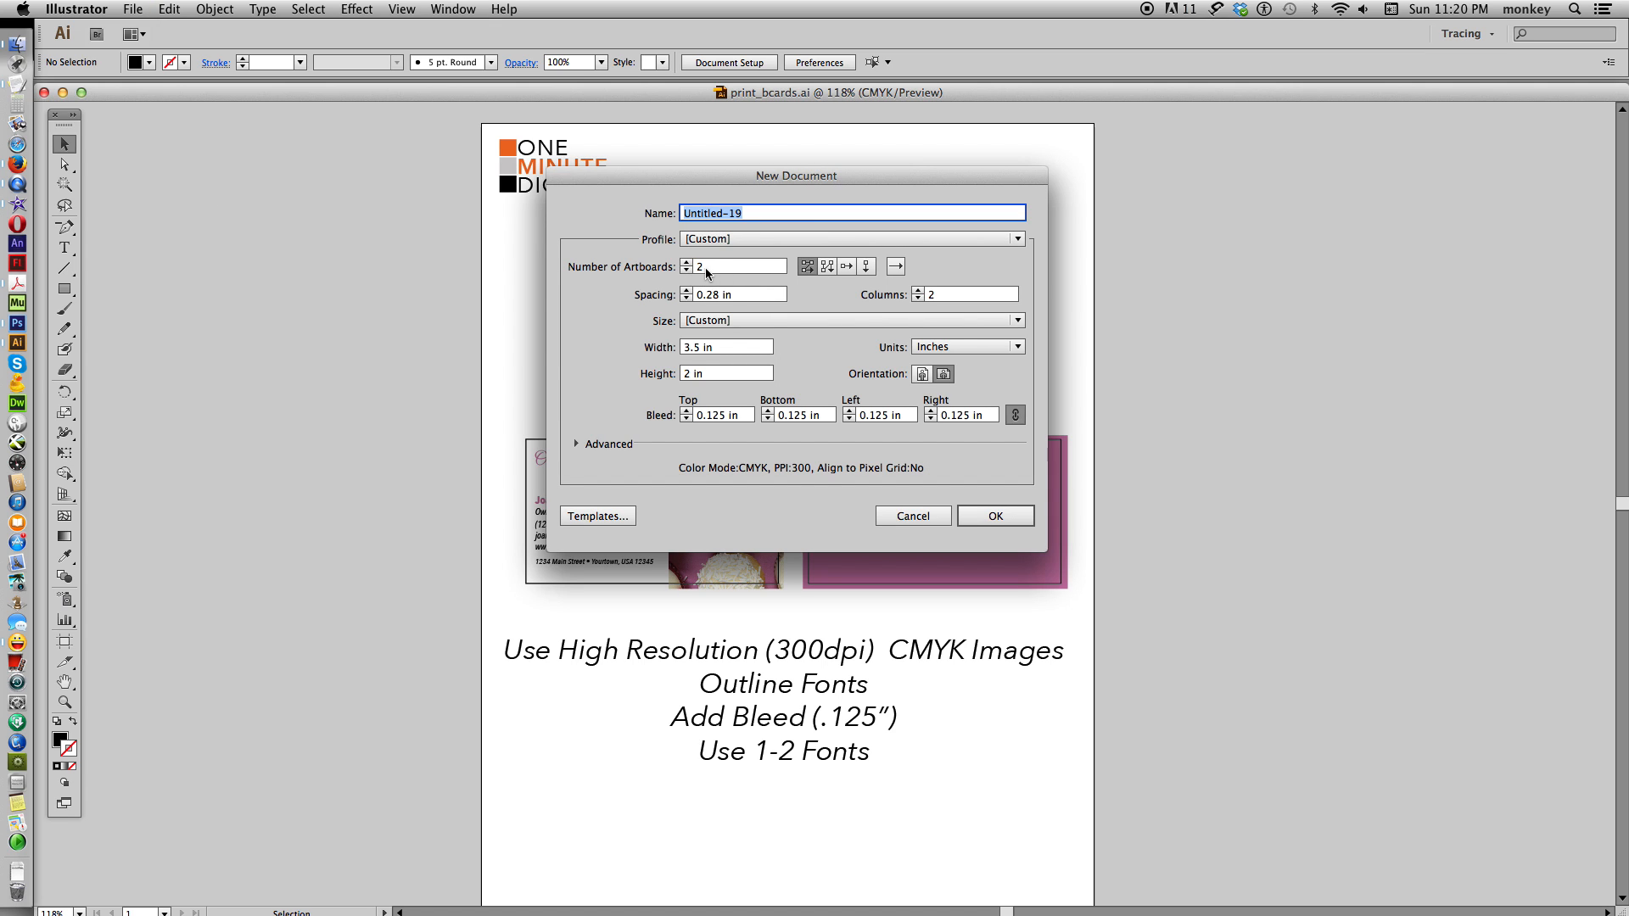
left_click(732, 267)
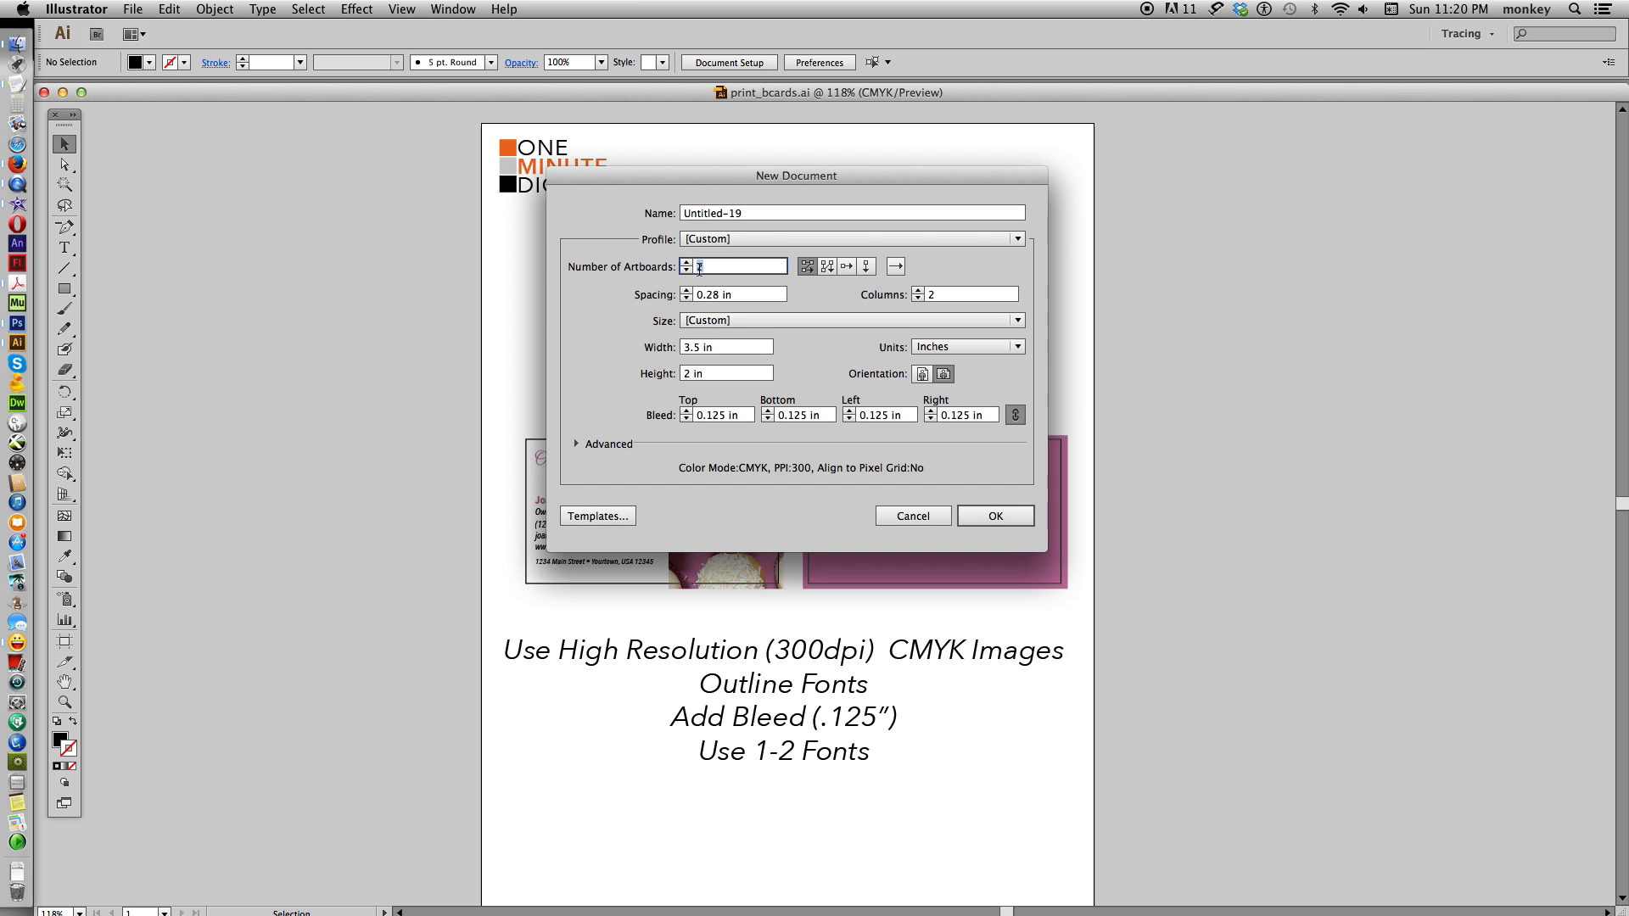
type("2")
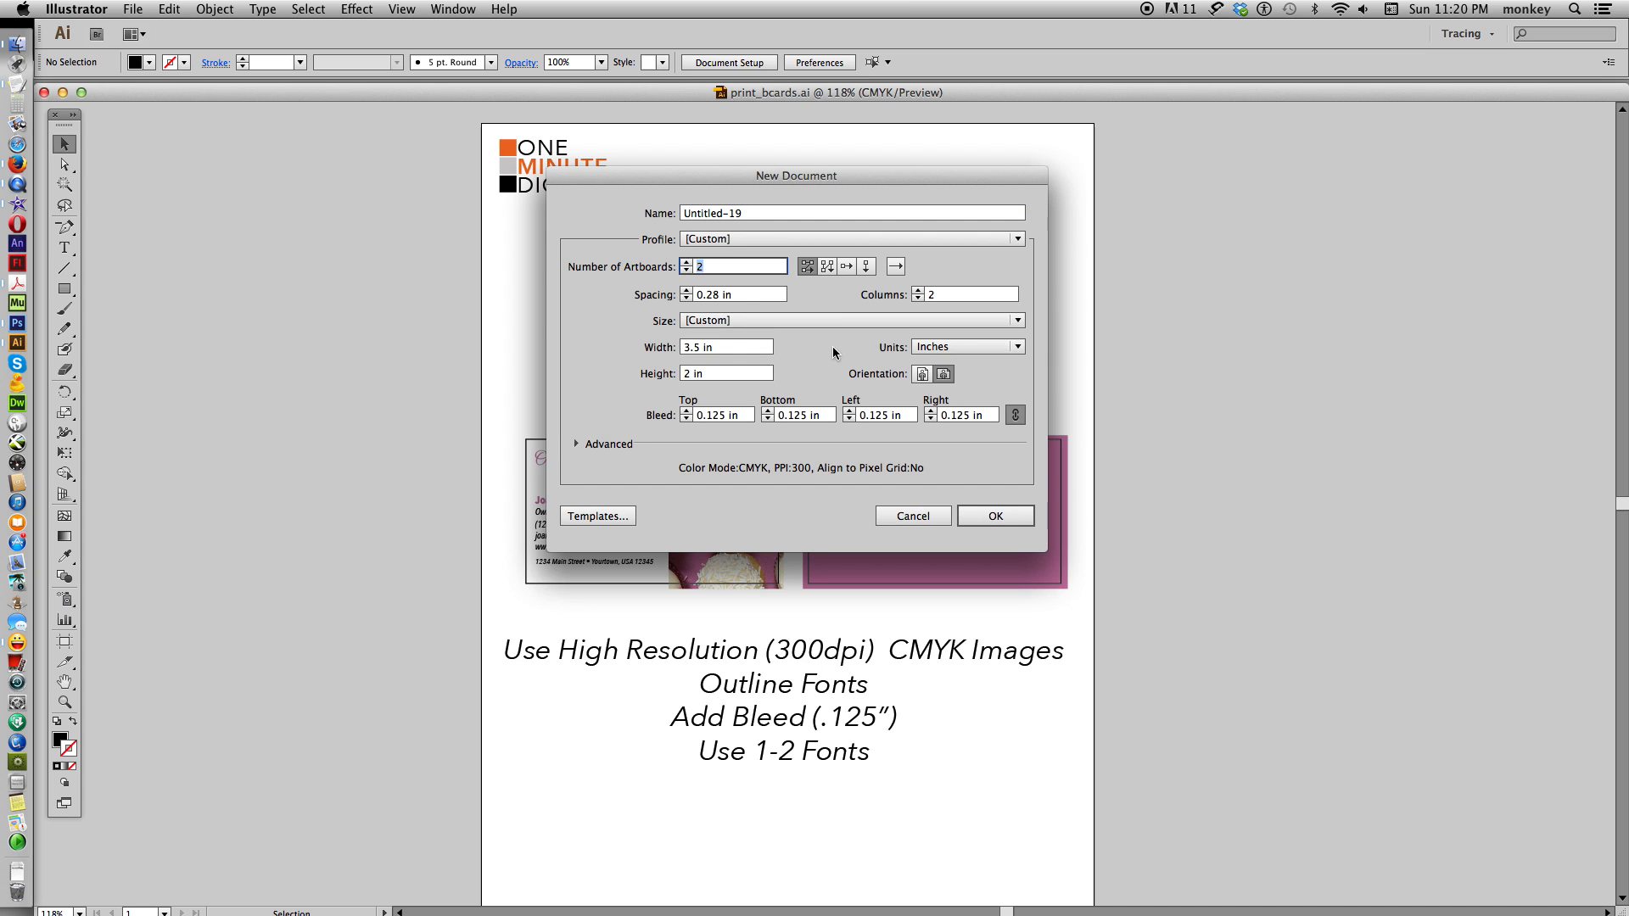
left_click(726, 346)
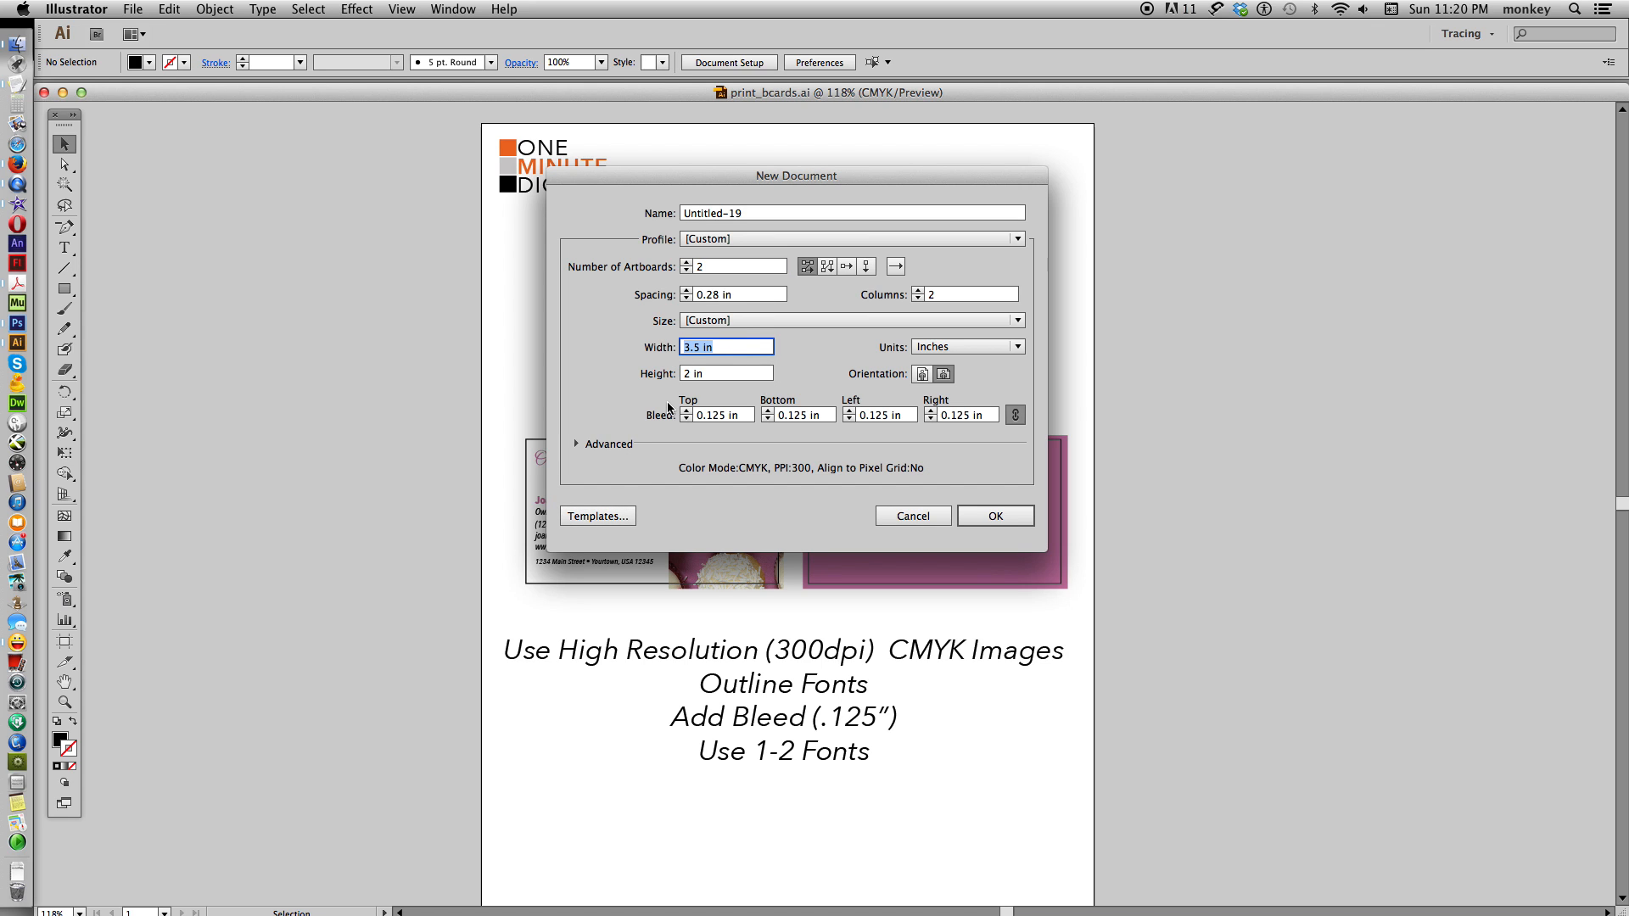
type("3.625")
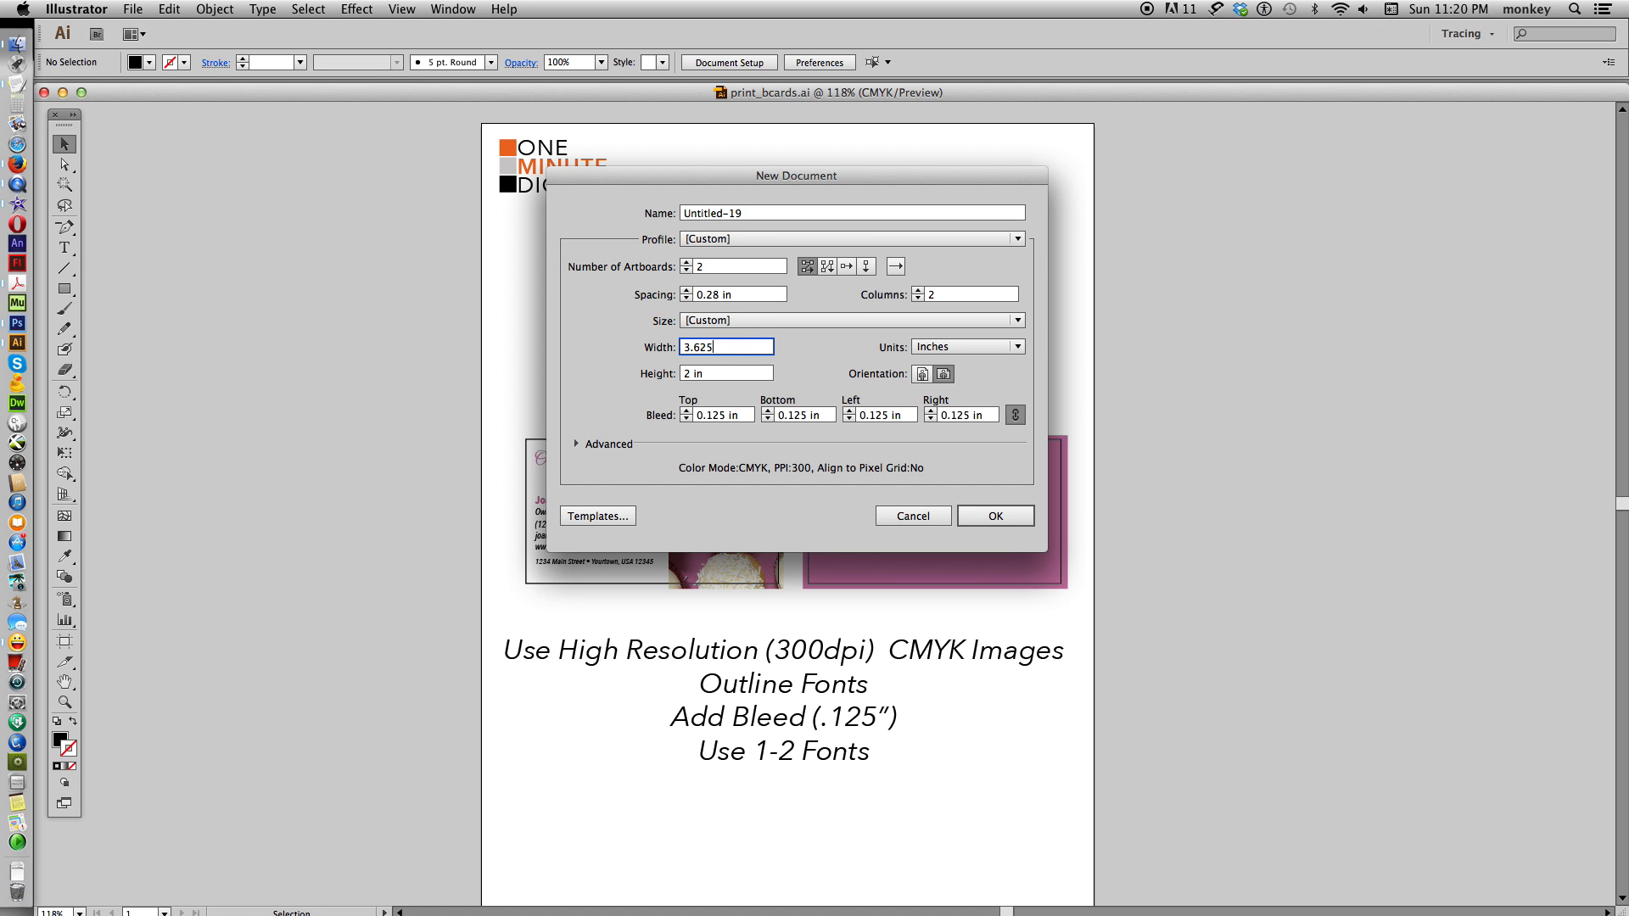
left_click(725, 373)
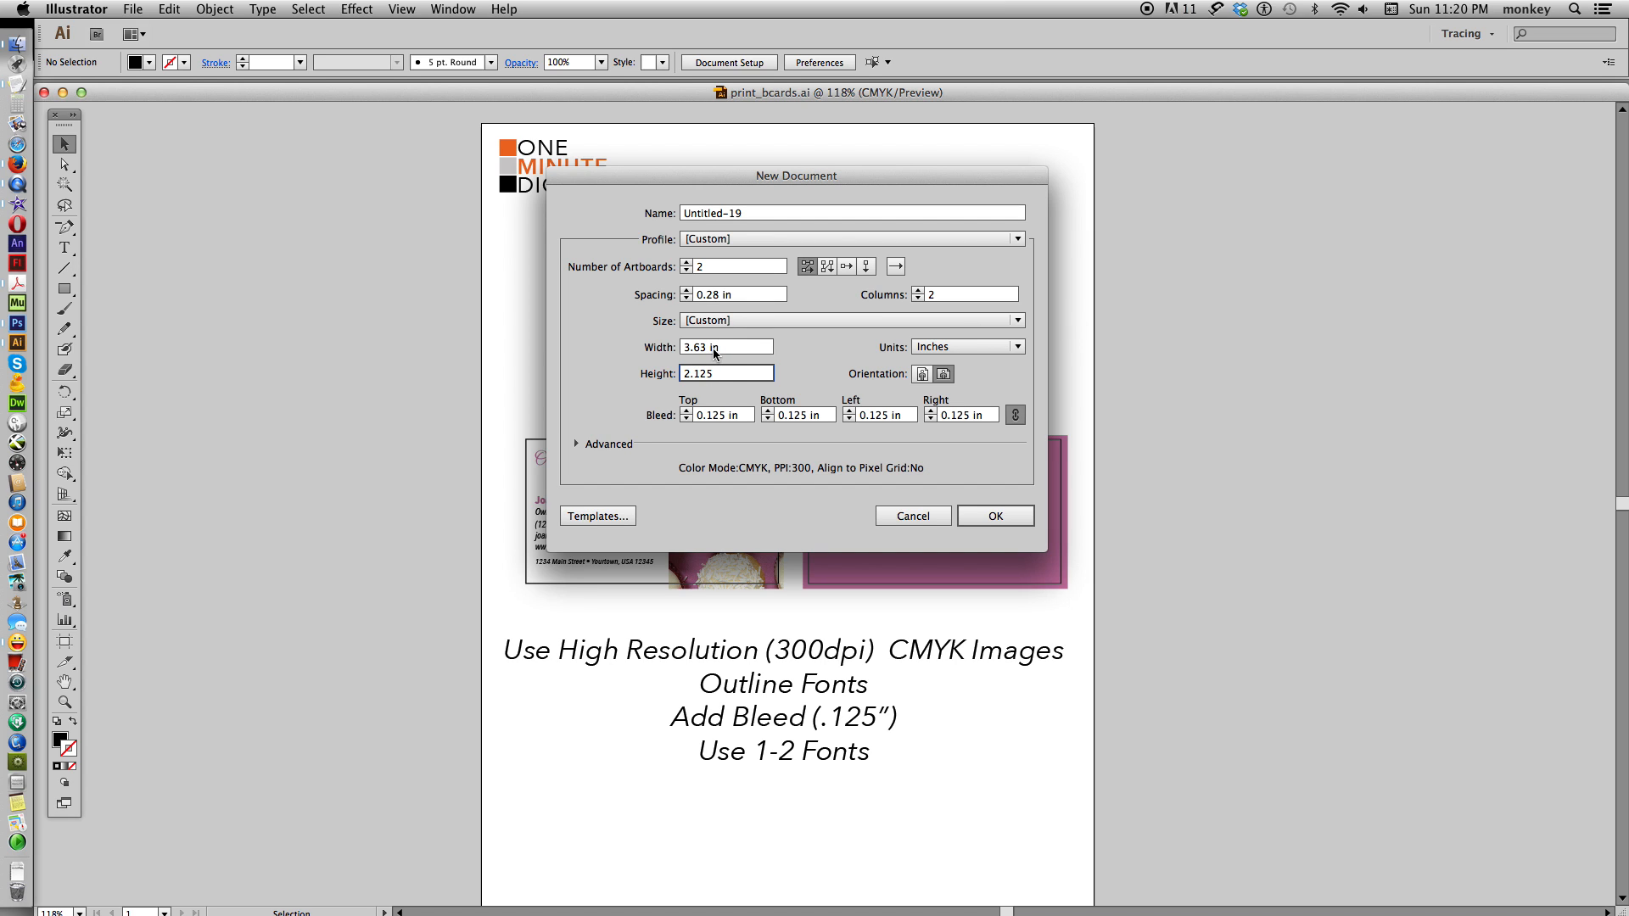
left_click_drag(796, 174, 454, 249)
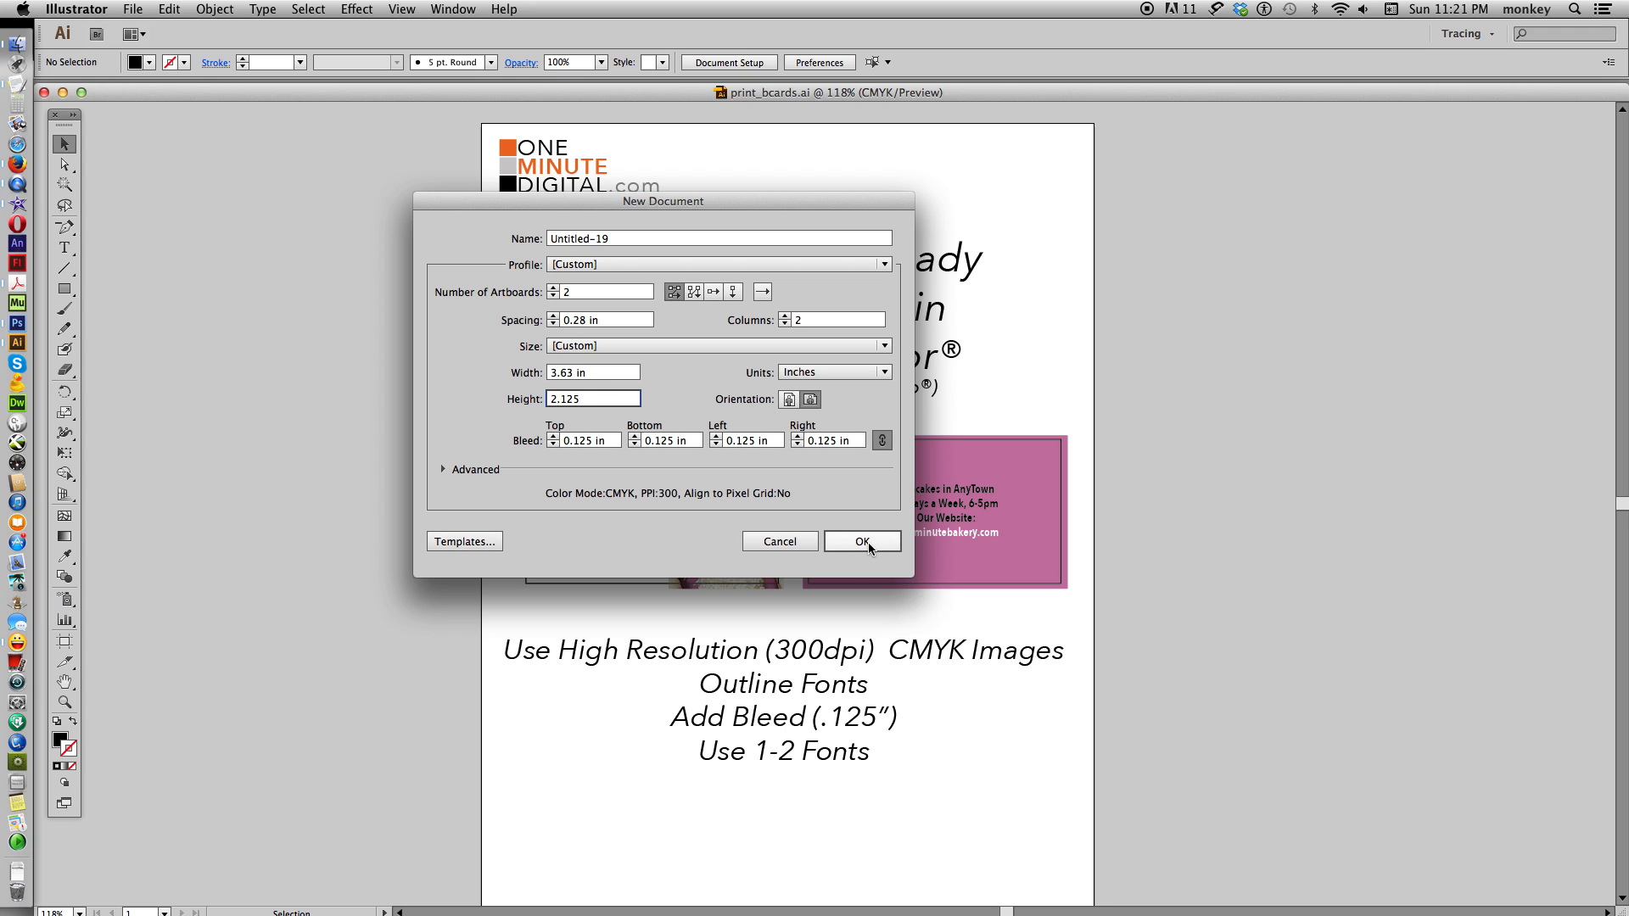
Confirm the two-artboard document and move the opened Artboards panel out of the way.
left_click(860, 541)
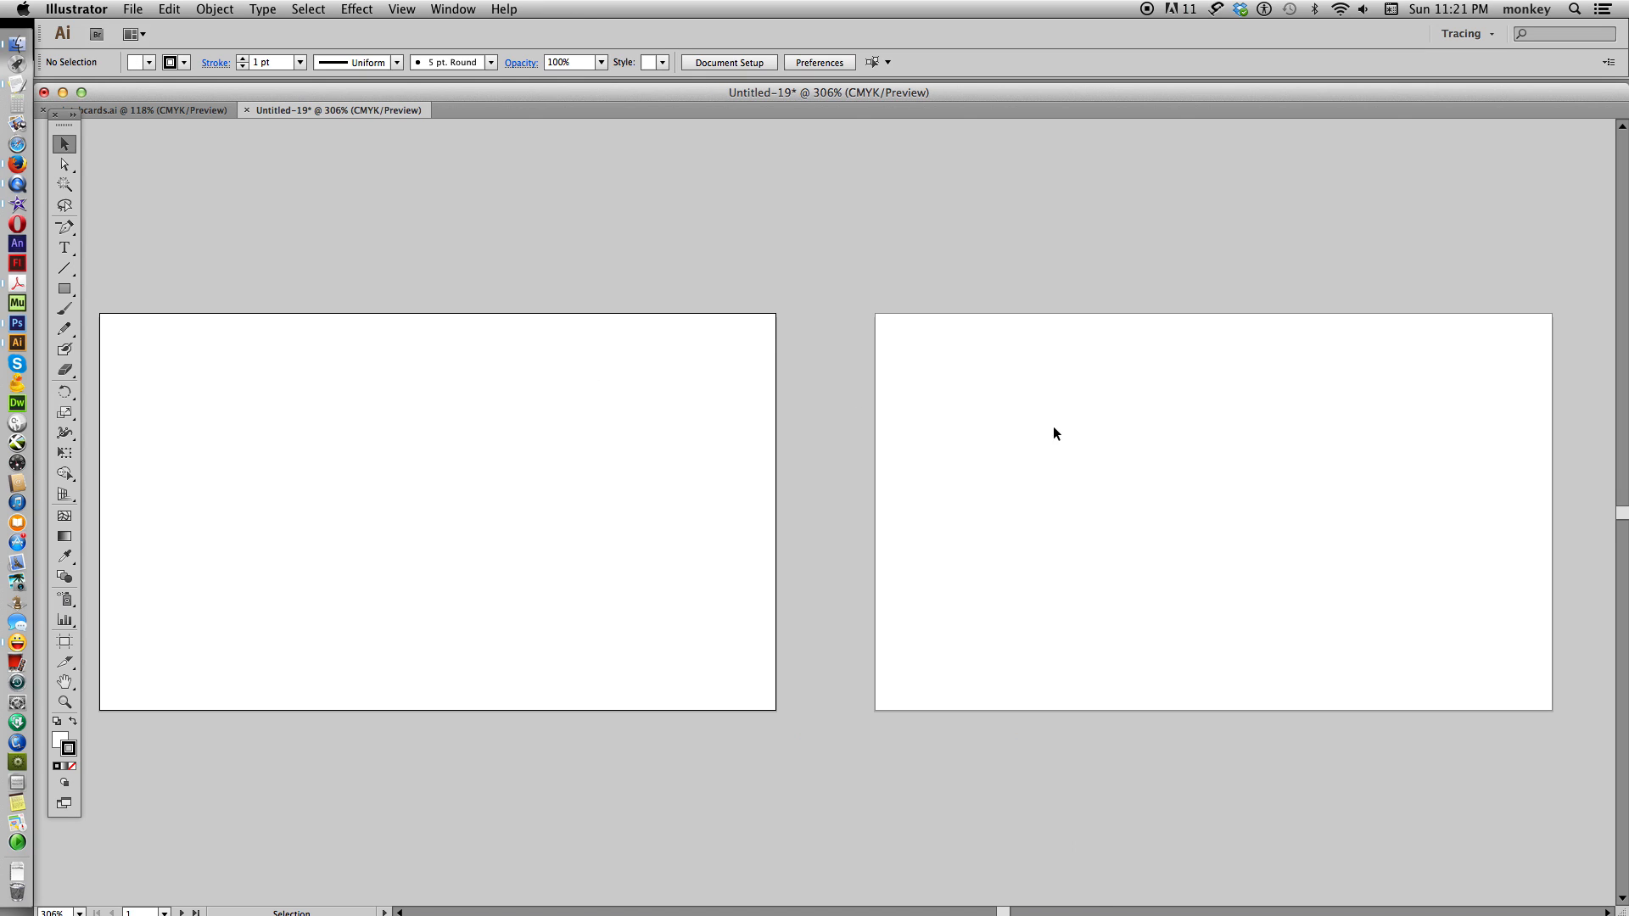
mouse_move(423, 389)
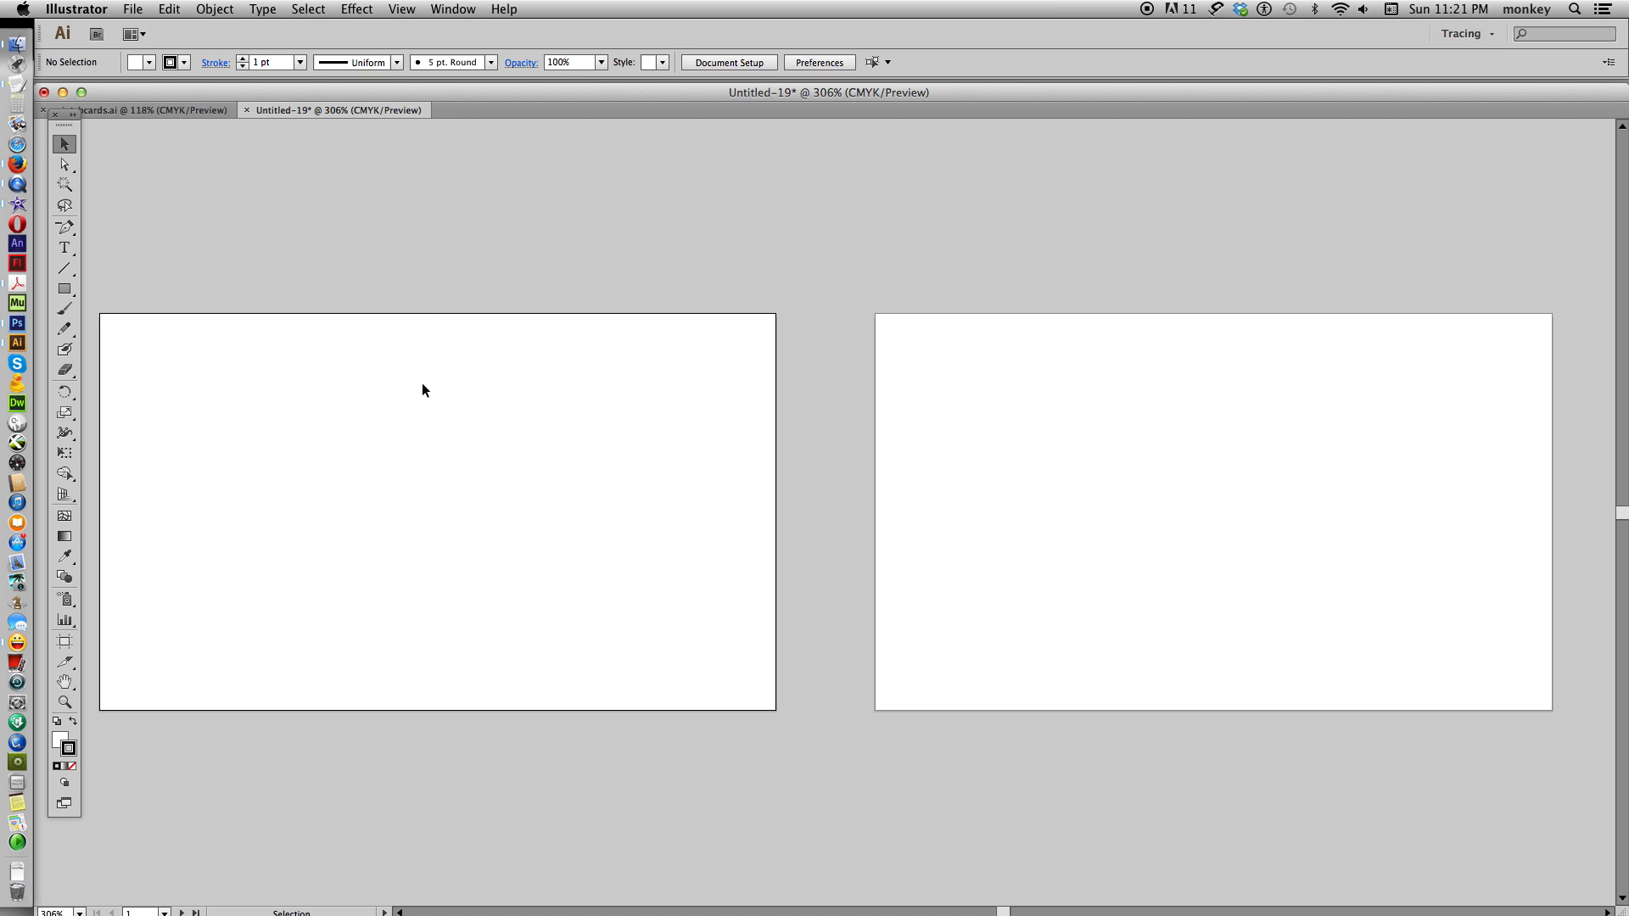
left_click(451, 8)
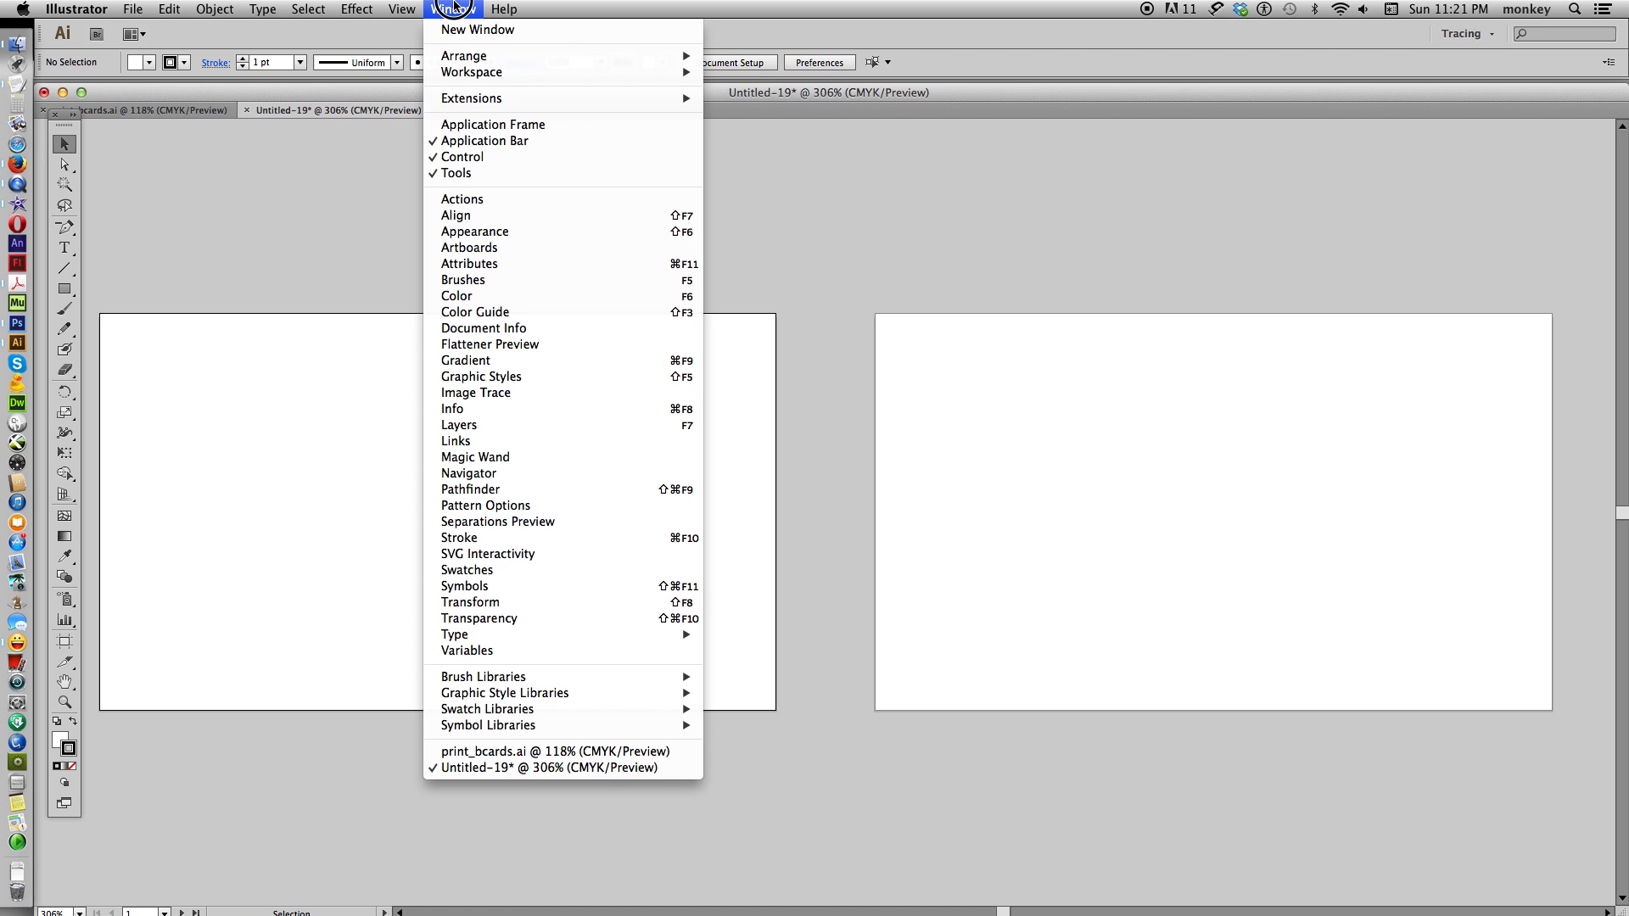
mouse_move(469, 247)
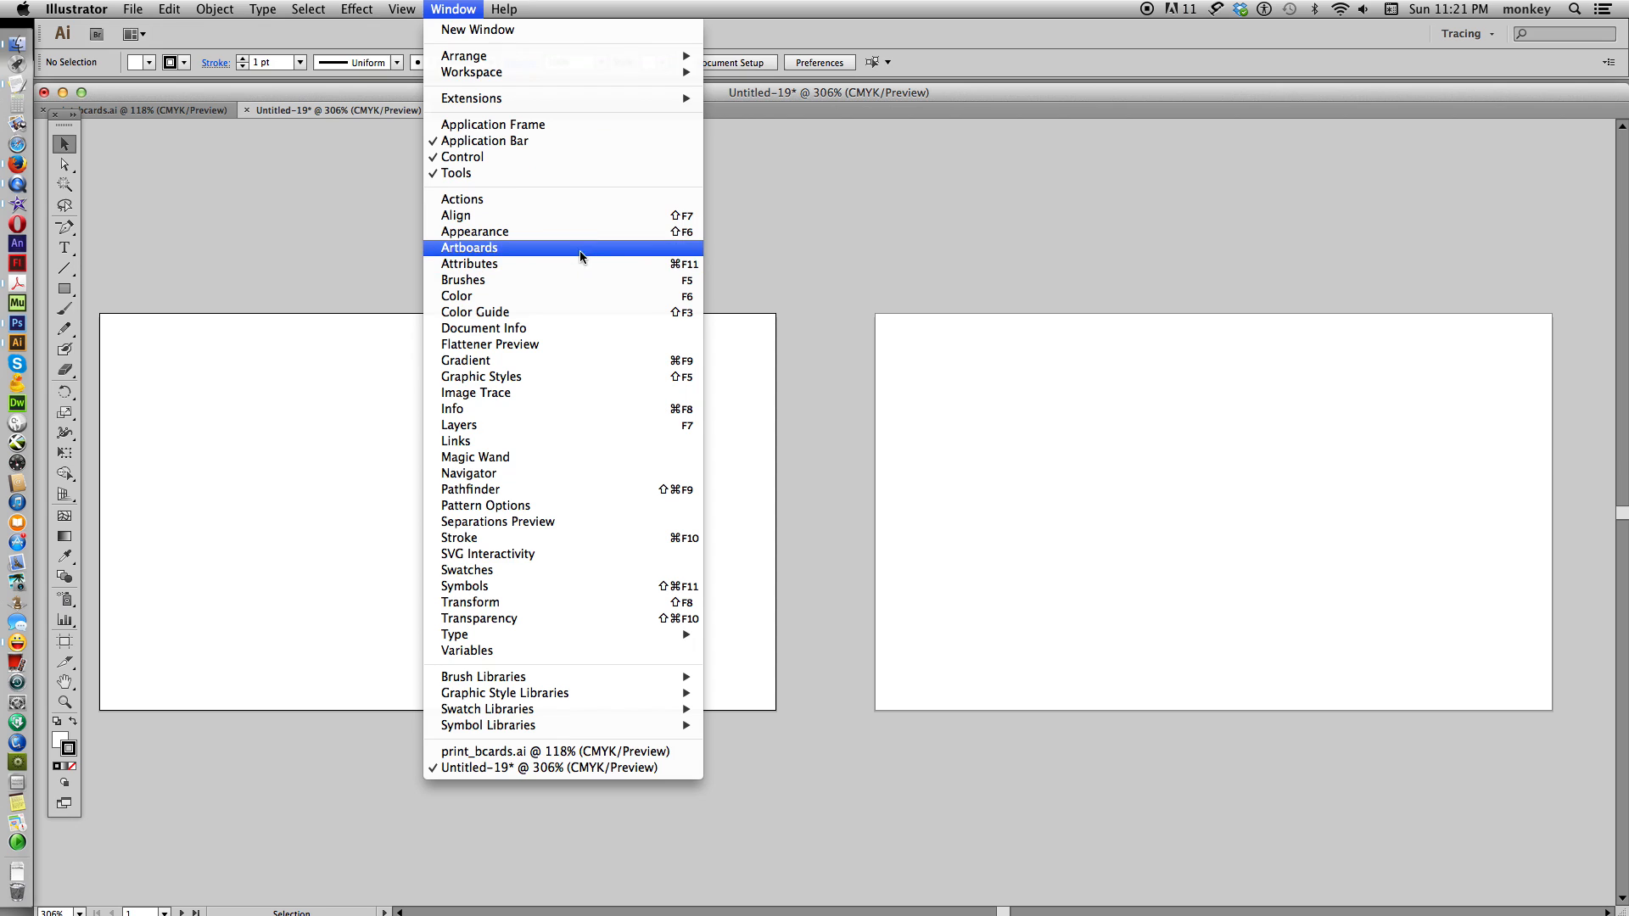
left_click(468, 247)
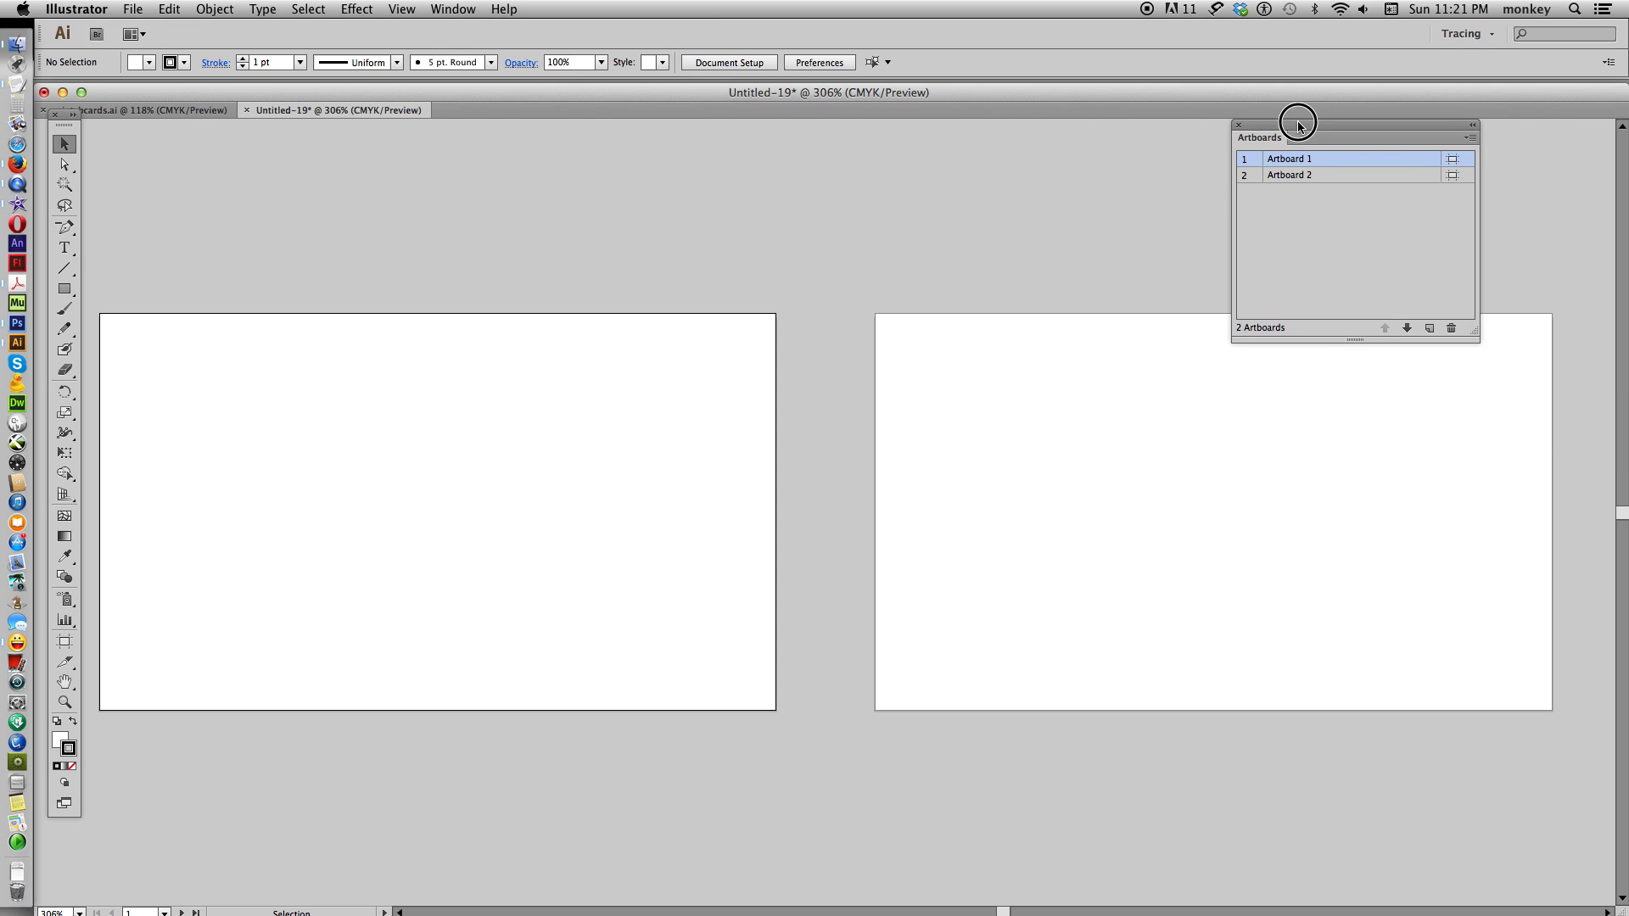
double_click(1287, 175)
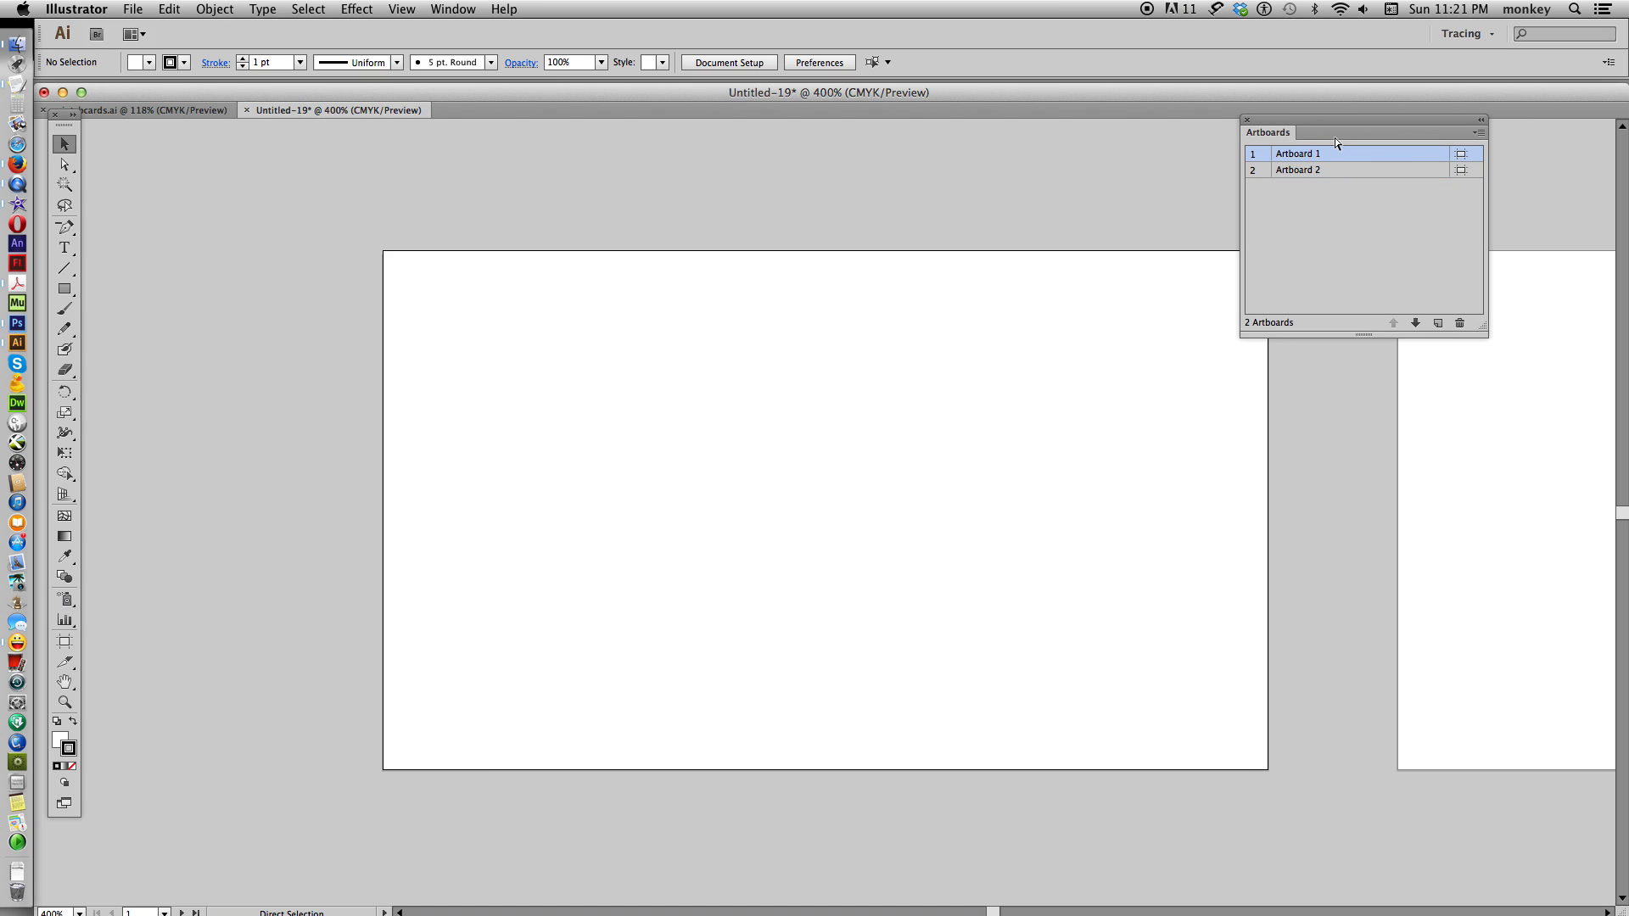
left_click_drag(1335, 133, 1371, 136)
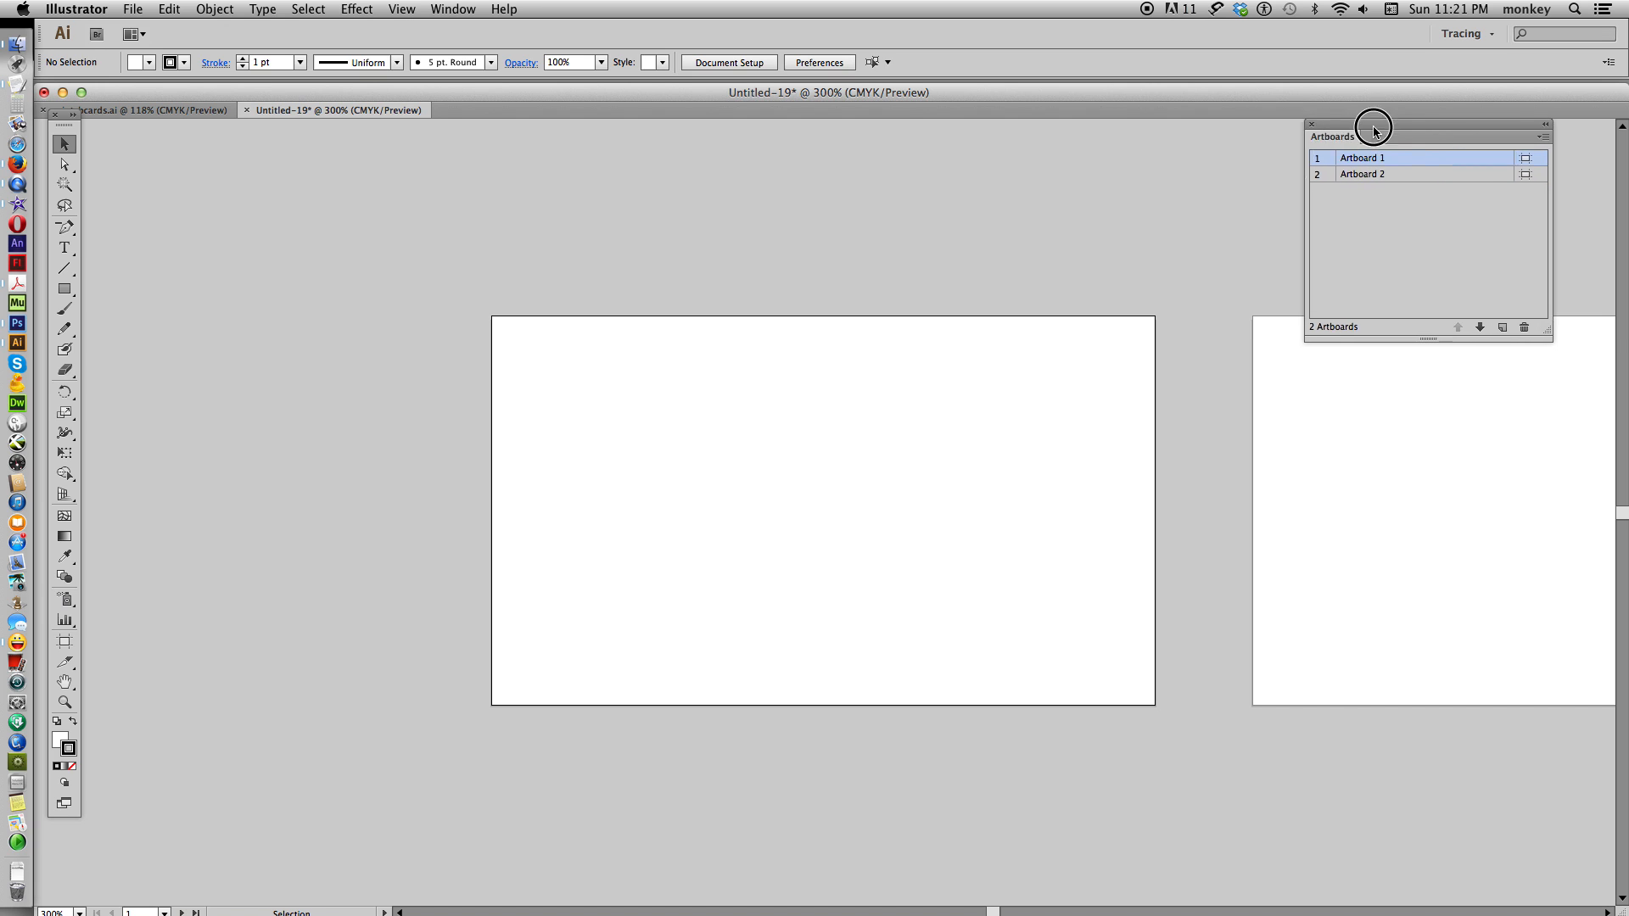
left_click_drag(1373, 128, 1410, 123)
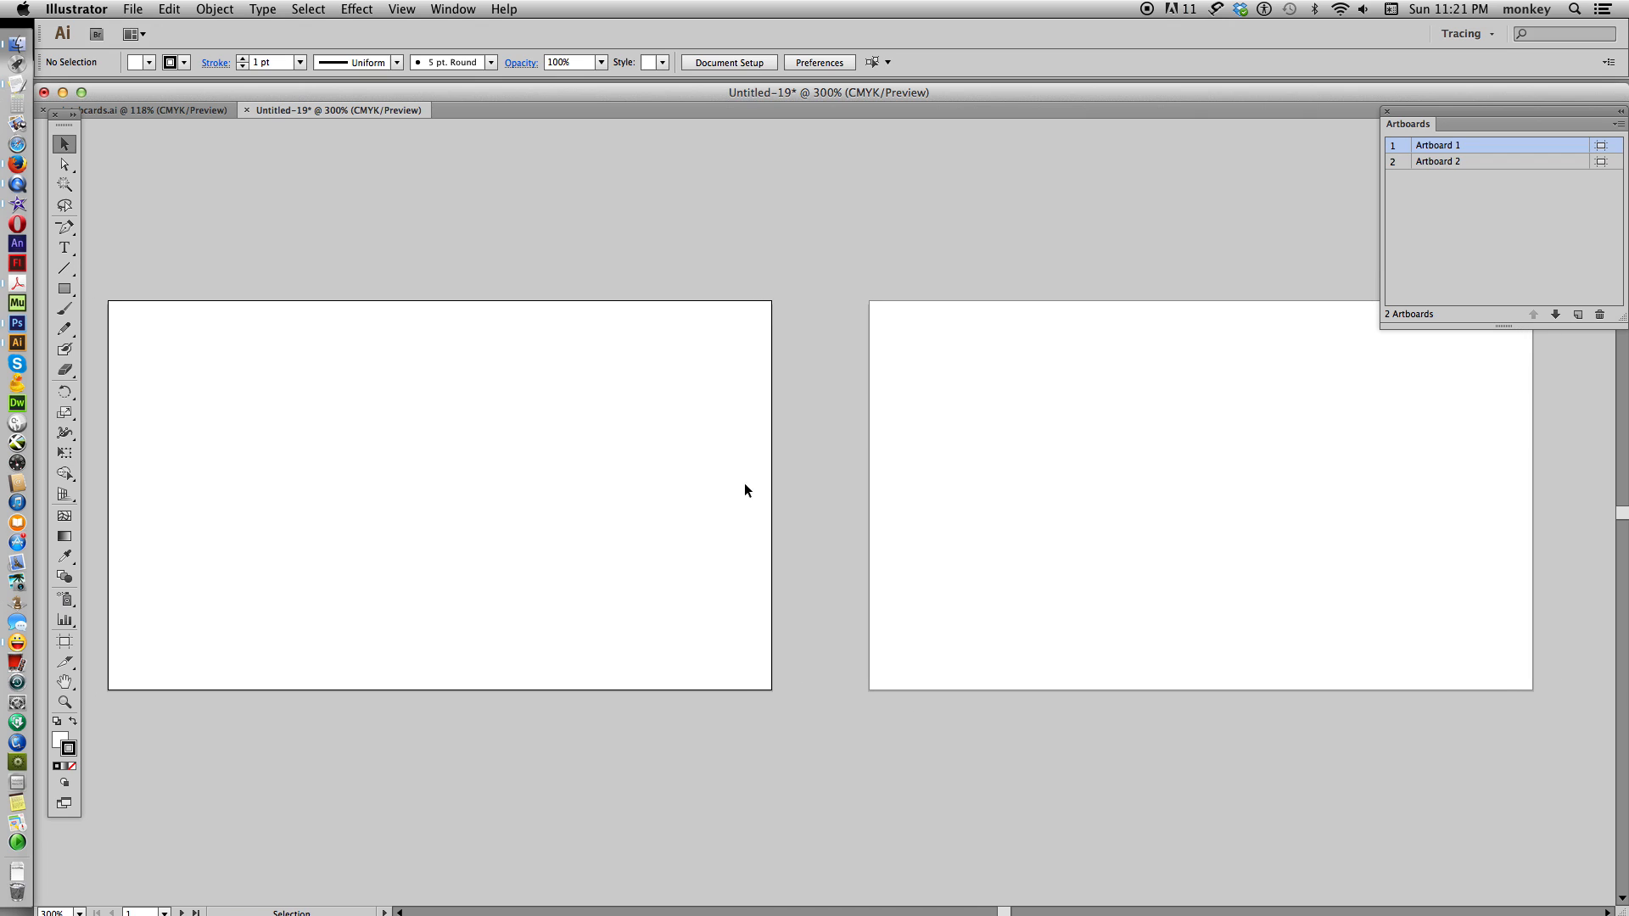
mouse_move(685, 508)
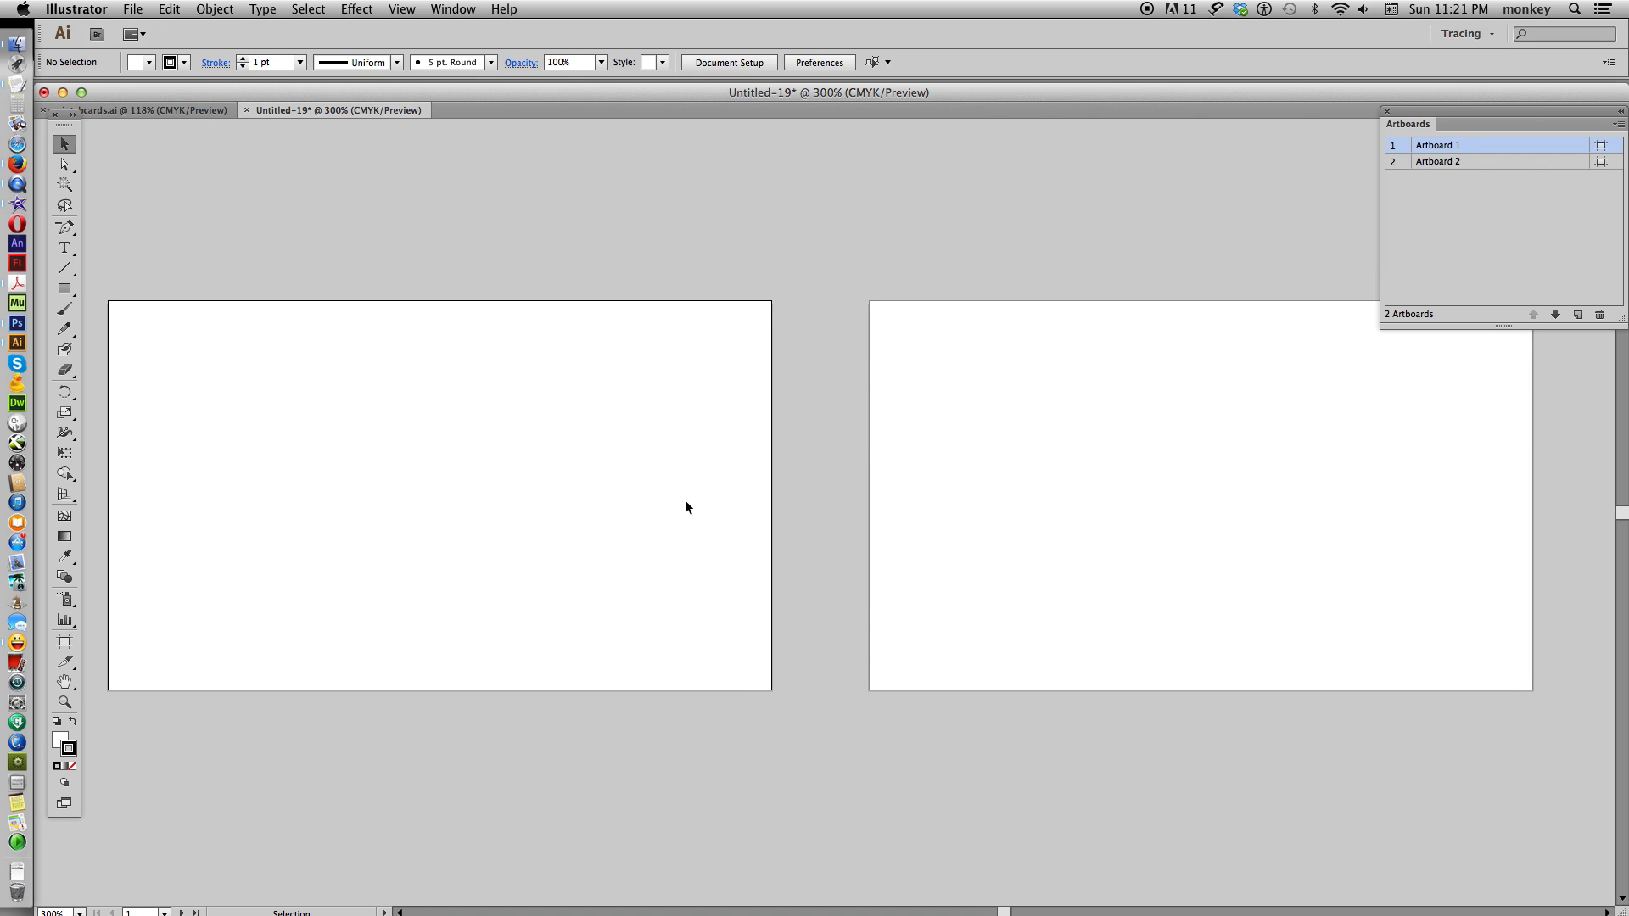
mouse_move(954, 111)
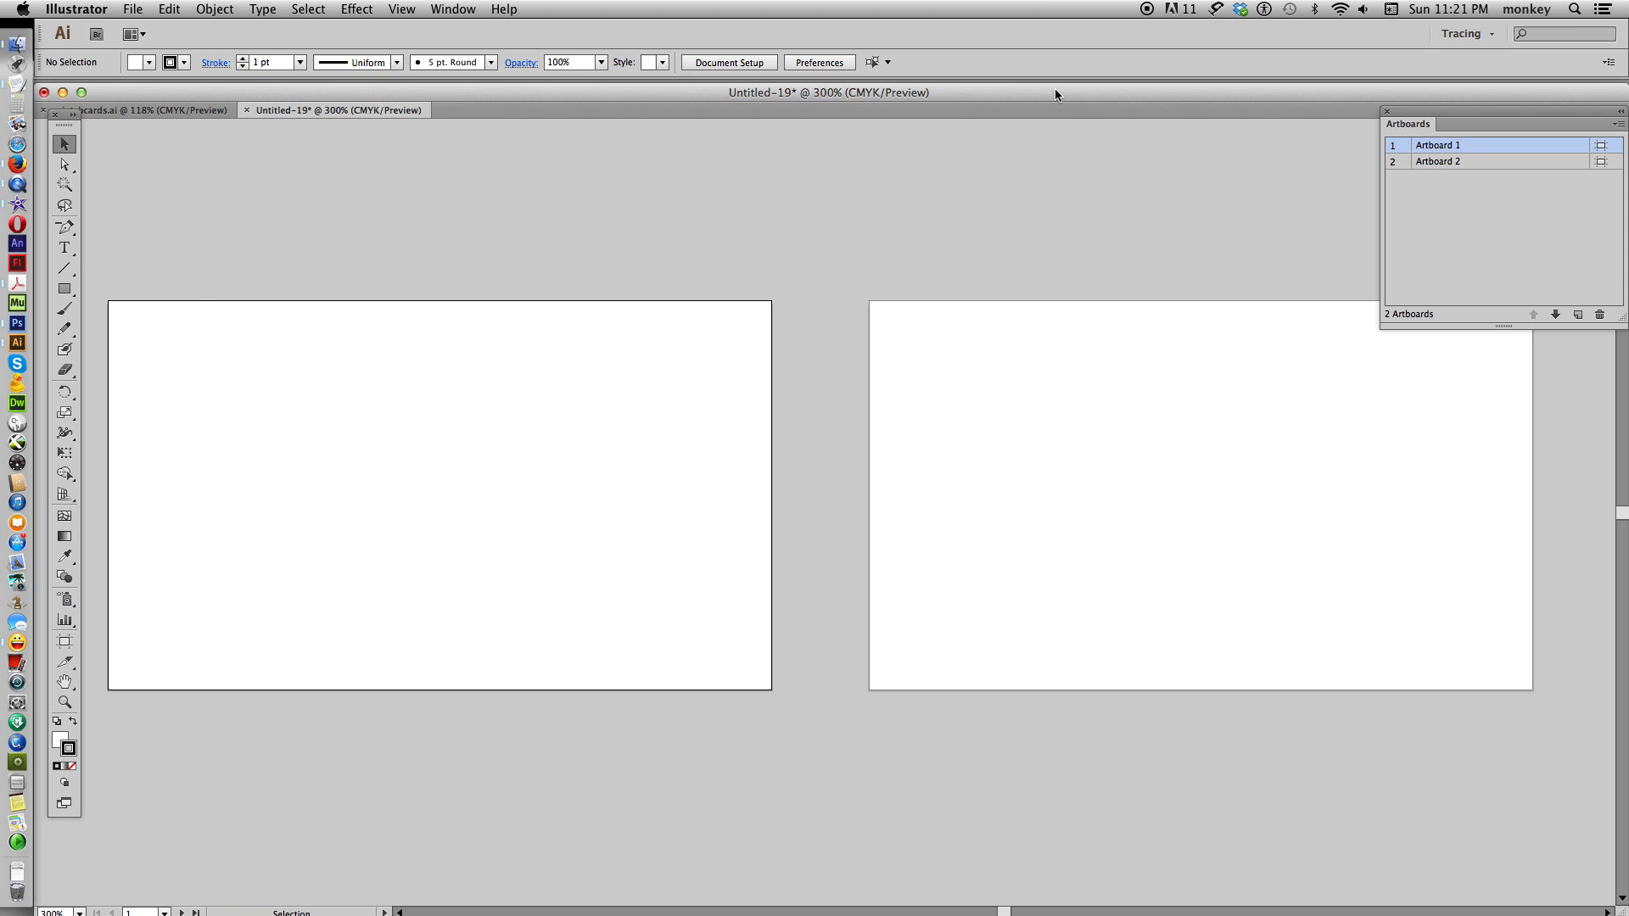
mouse_move(19, 327)
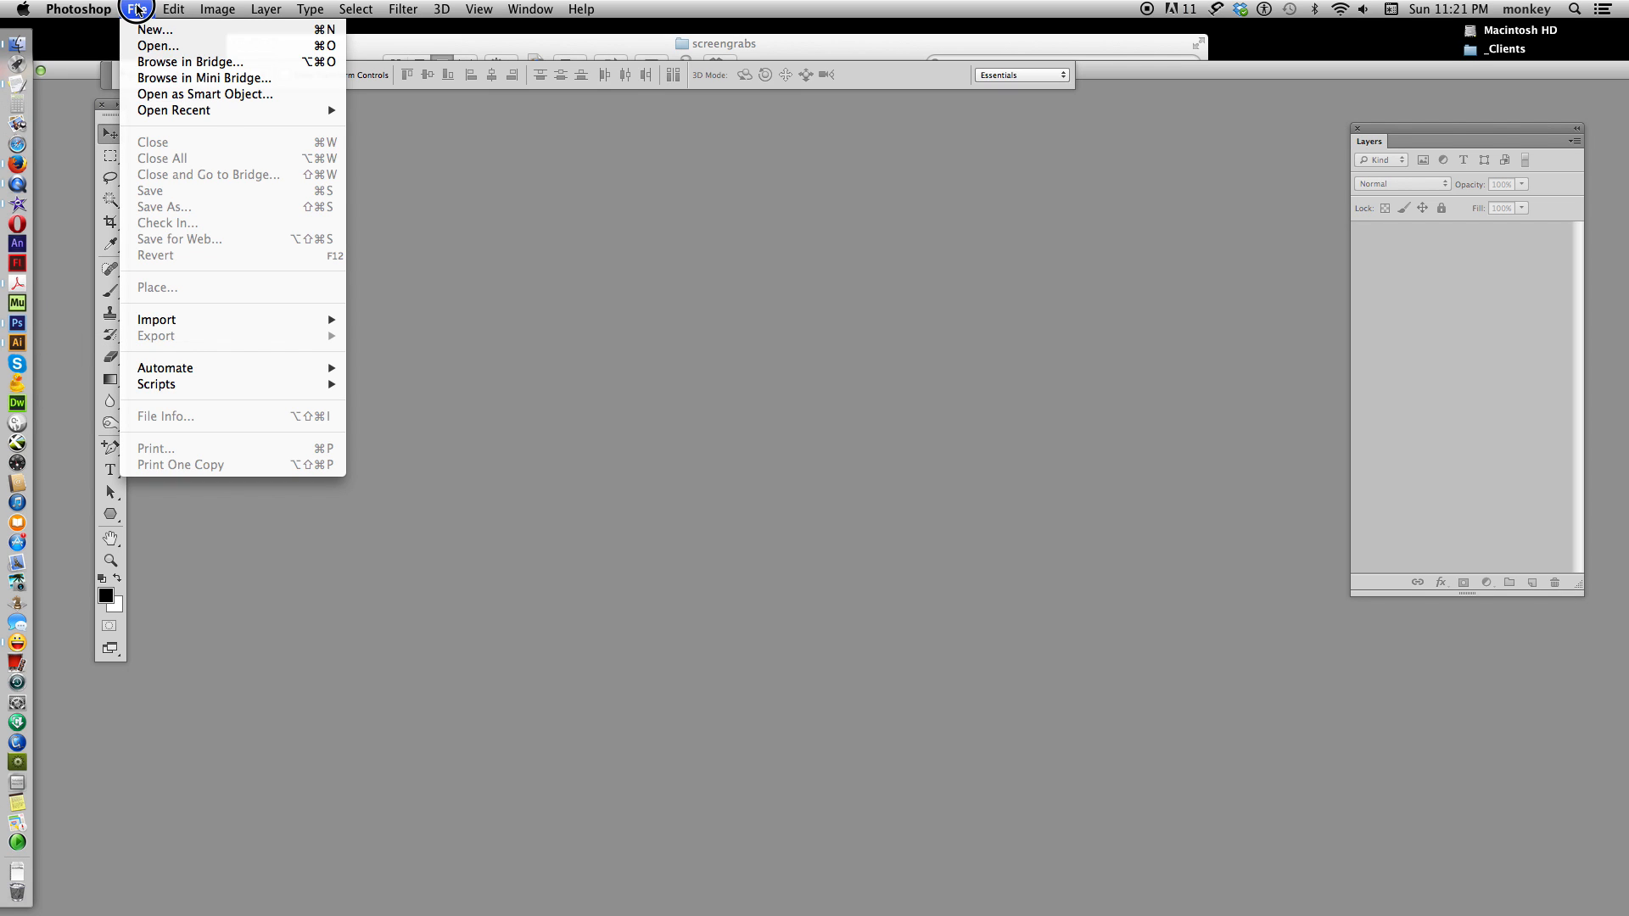
mouse_move(204, 95)
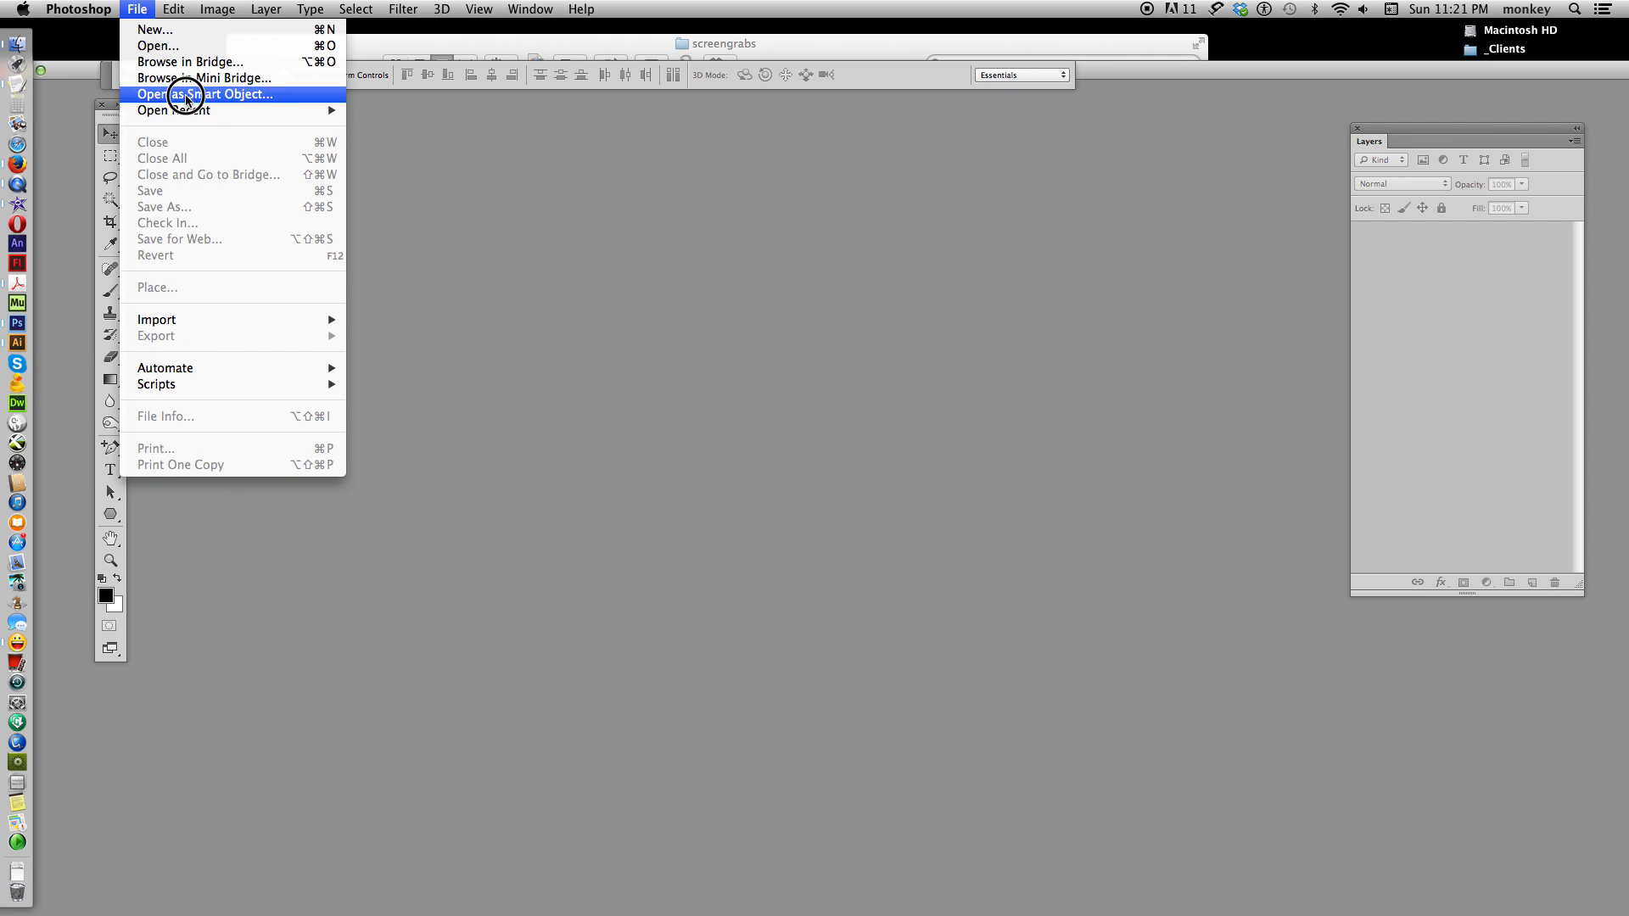
Open IMG_4238.jpg from the Open dialog in Photoshop.
left_click(207, 93)
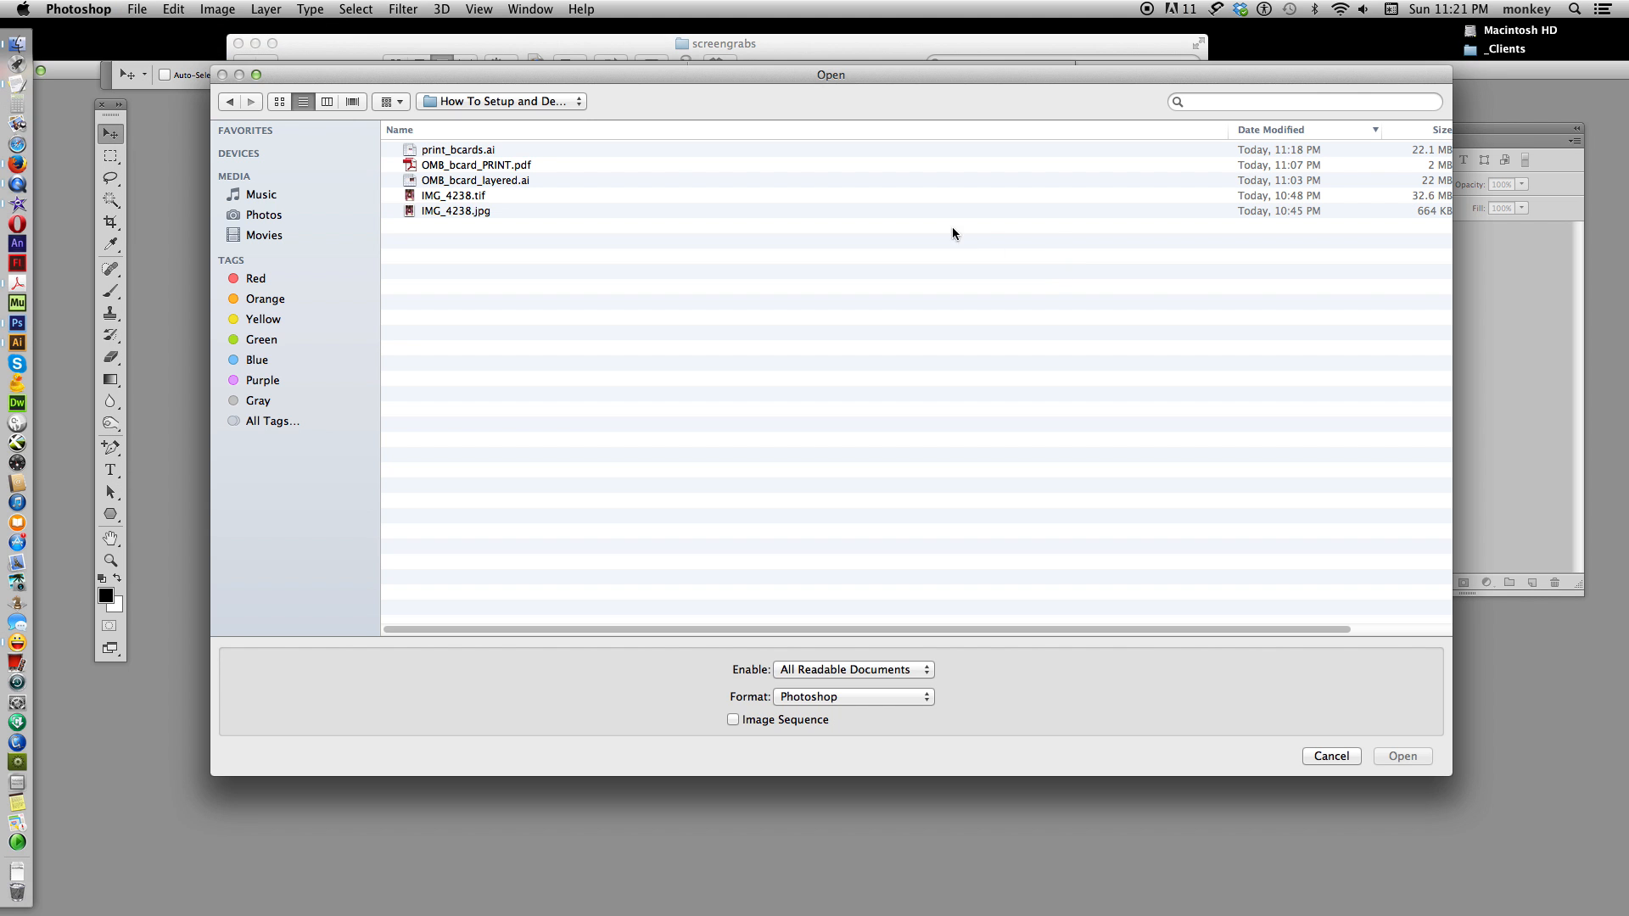
left_click(456, 211)
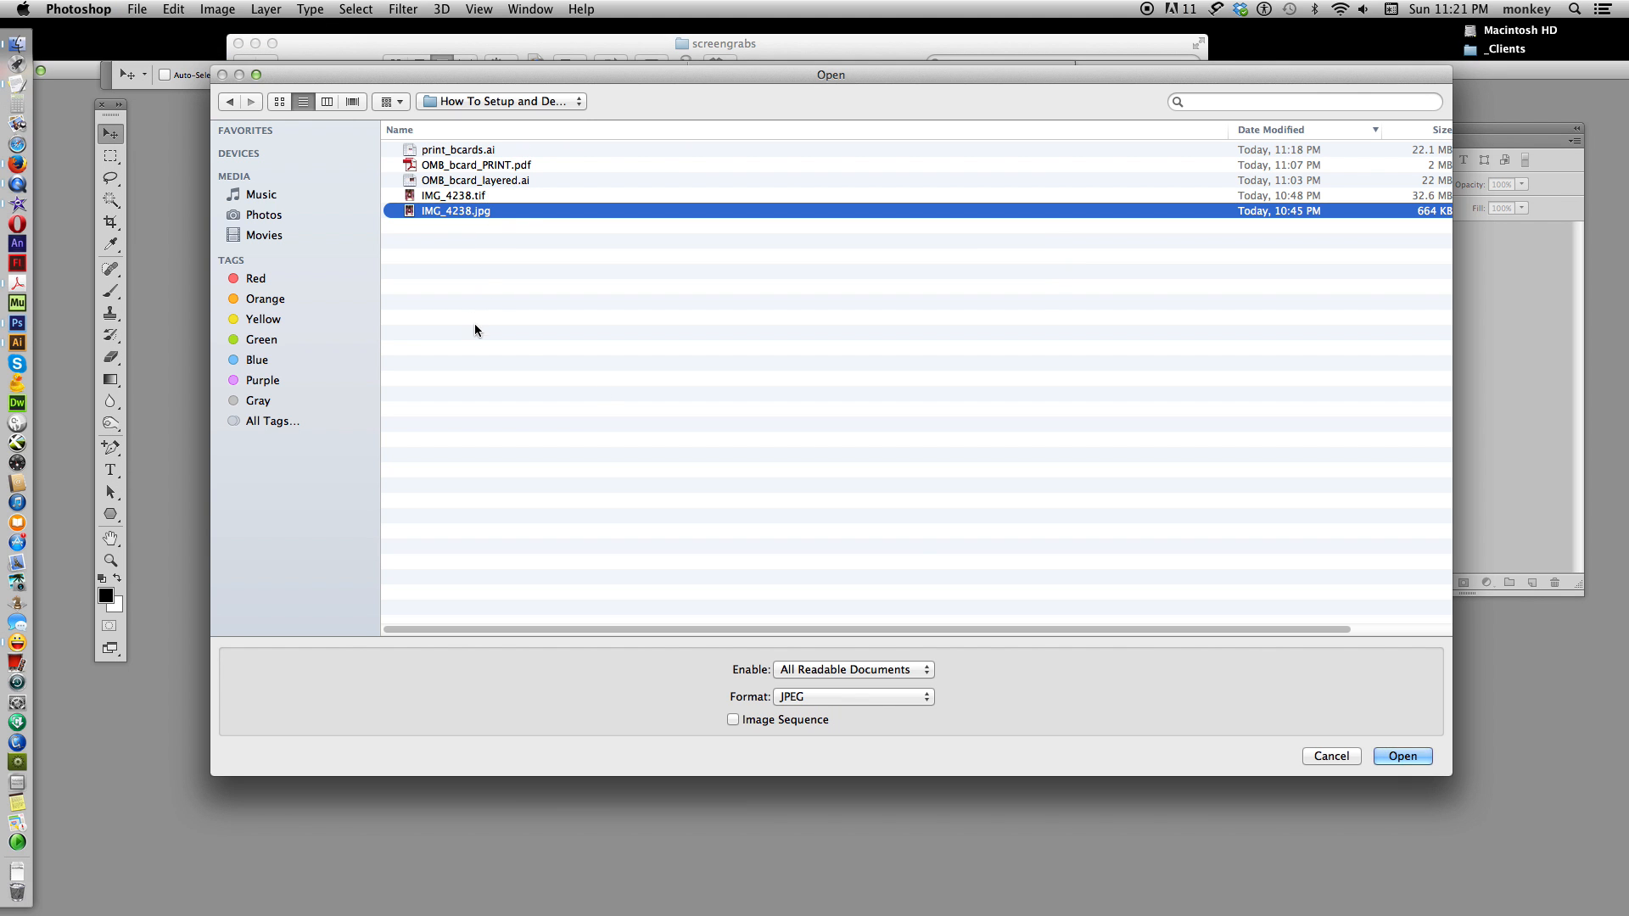
left_click(1401, 756)
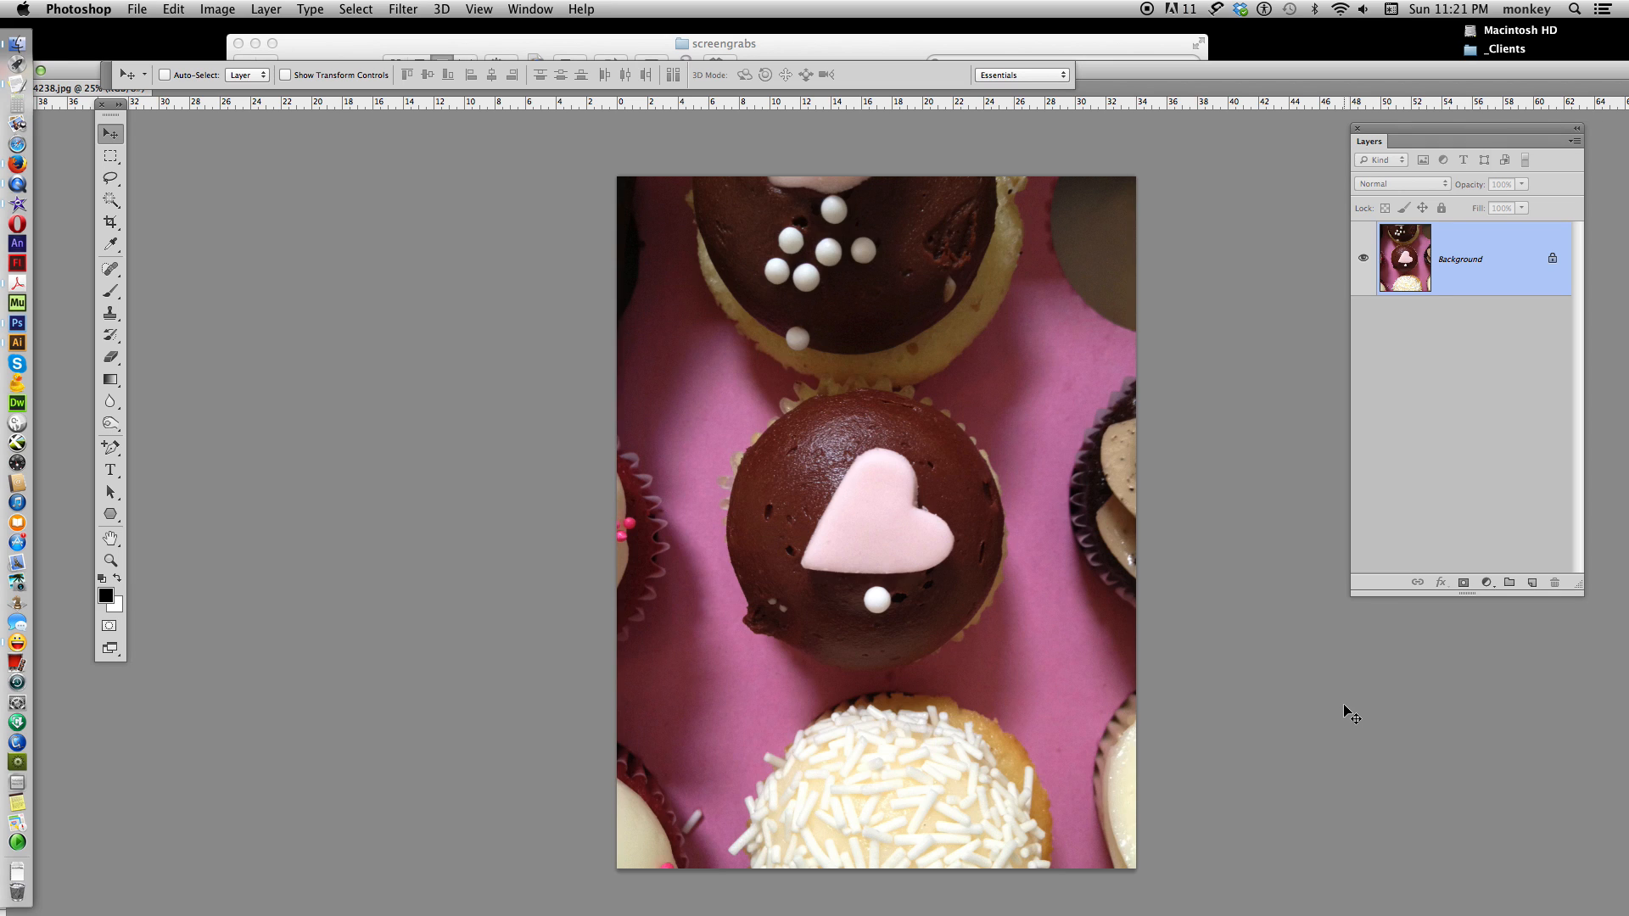
mouse_move(1282, 256)
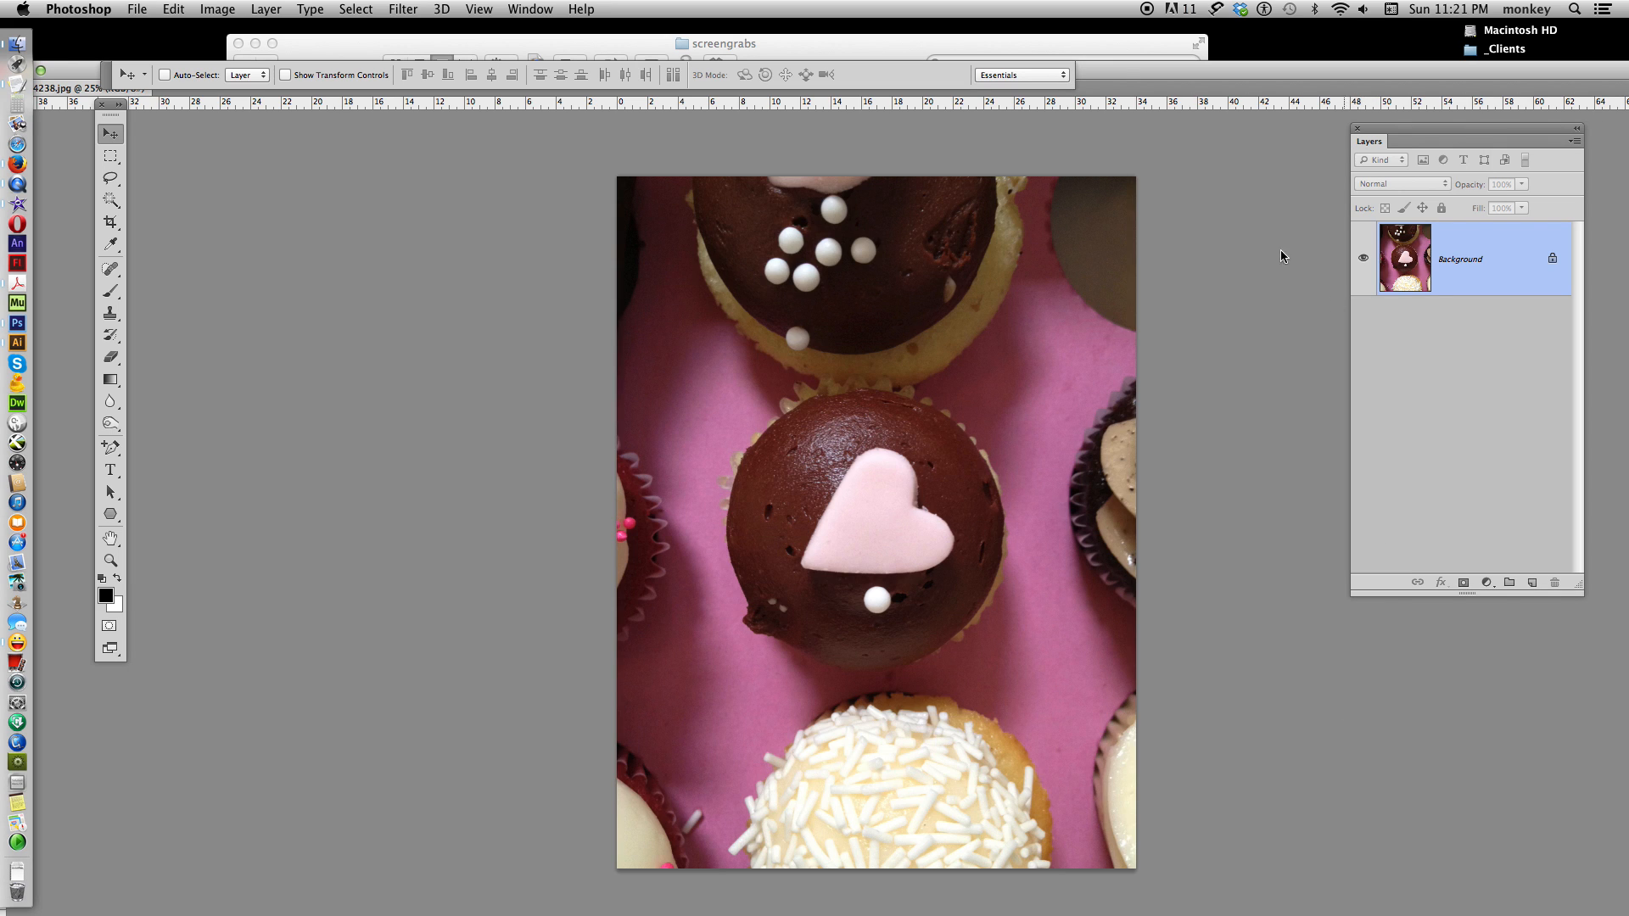
In Image Size, turn off Resample Image and set Resolution to 300 ppi.
left_click(217, 10)
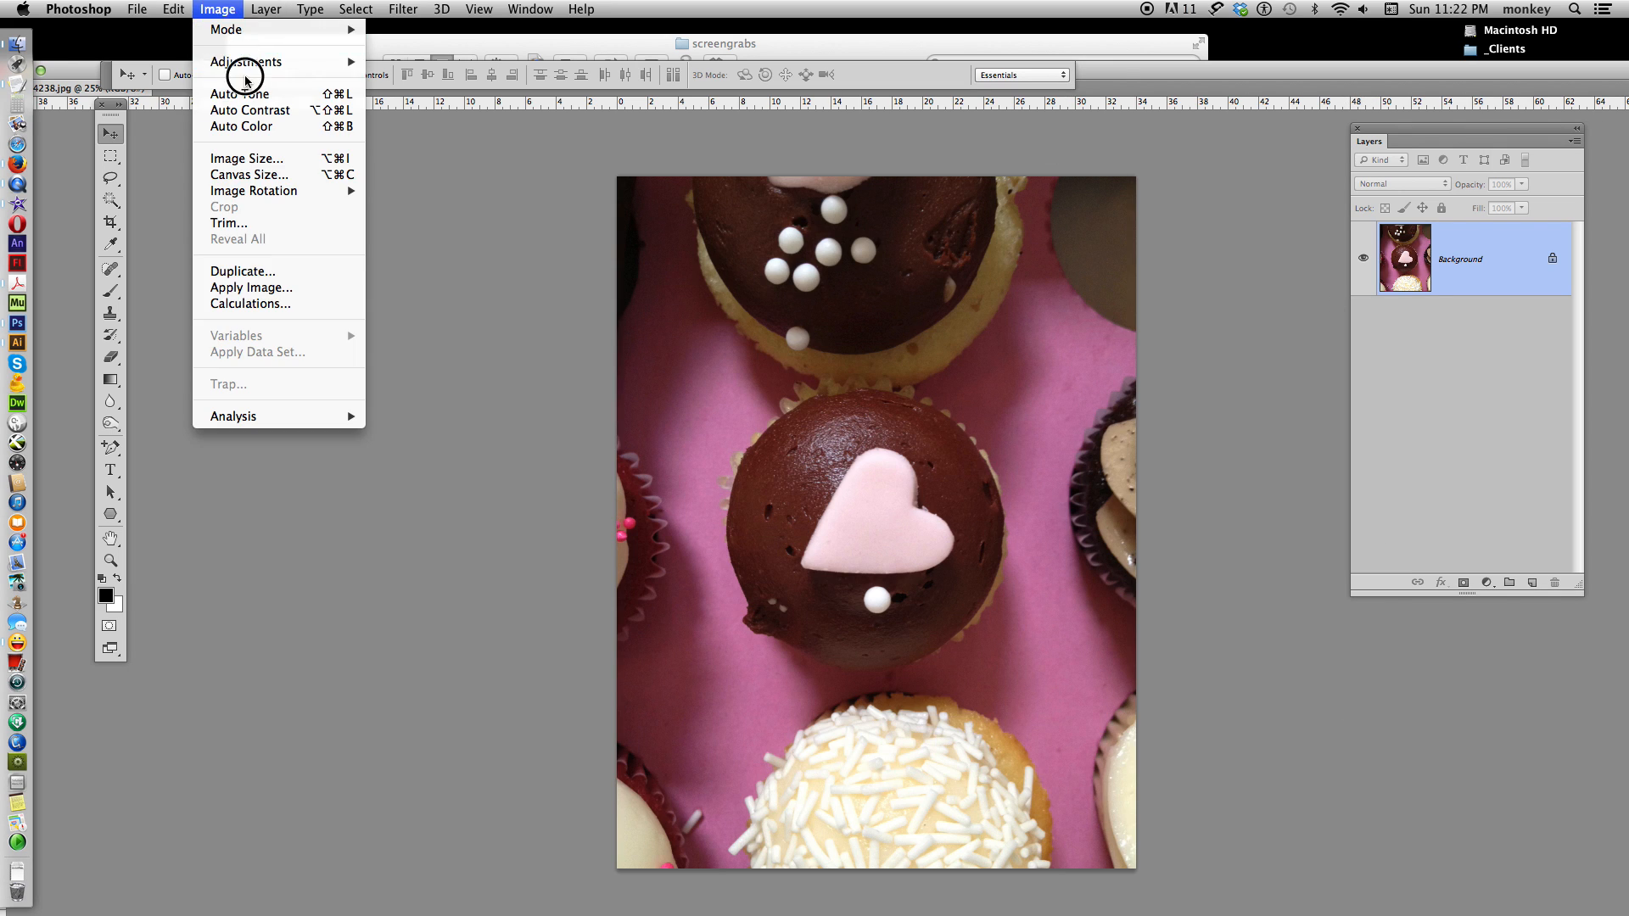
left_click(246, 157)
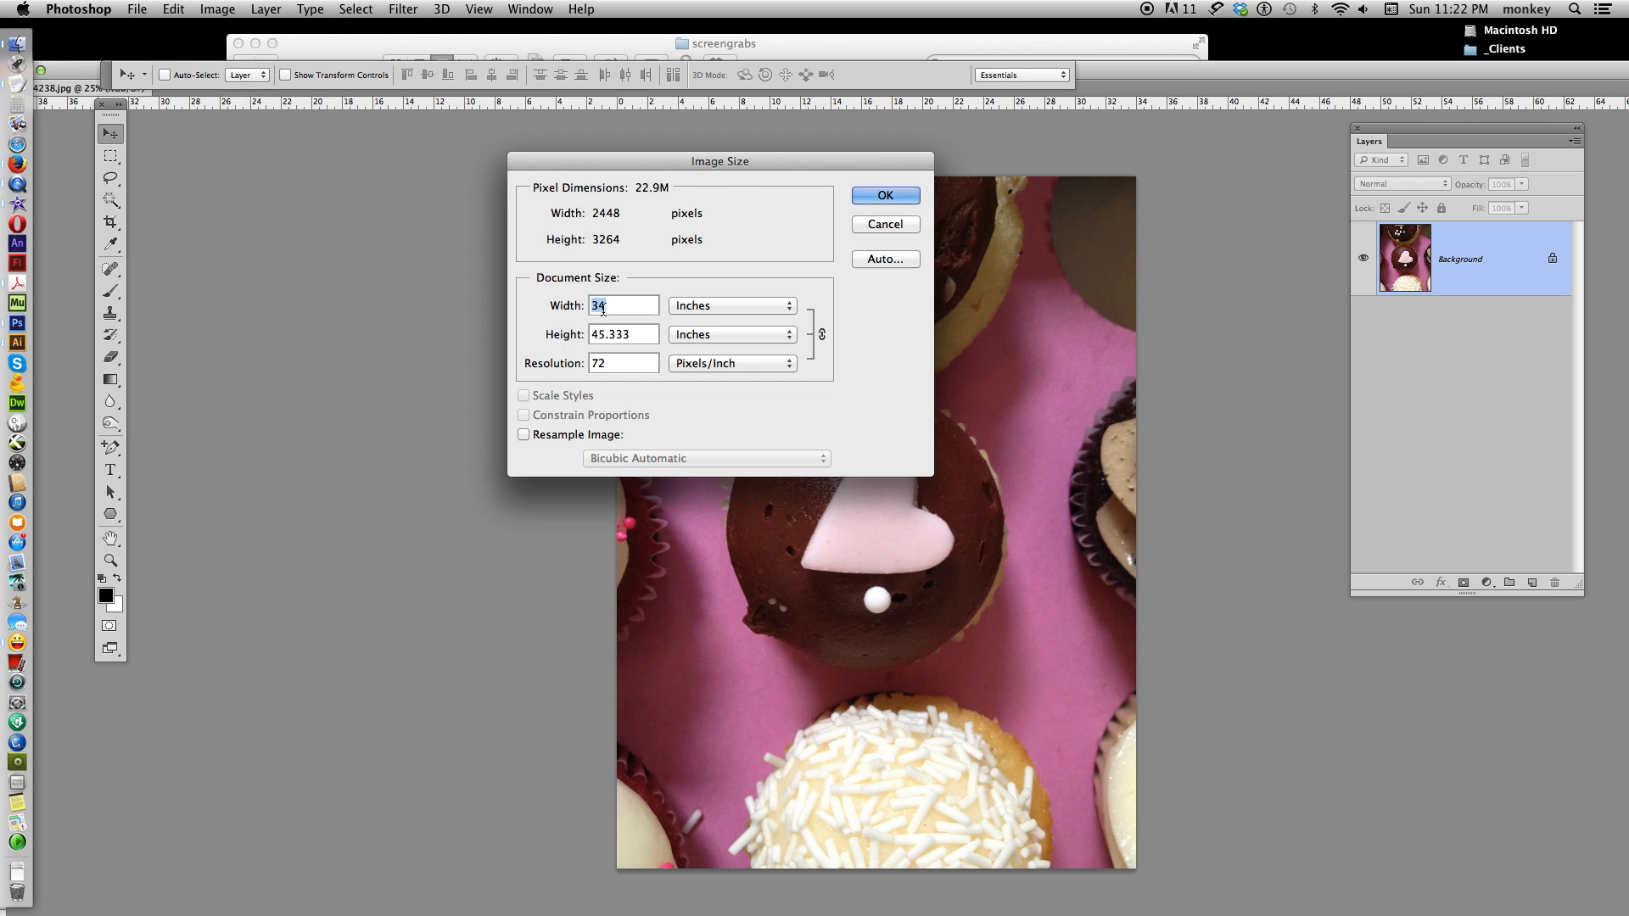
left_click(613, 362)
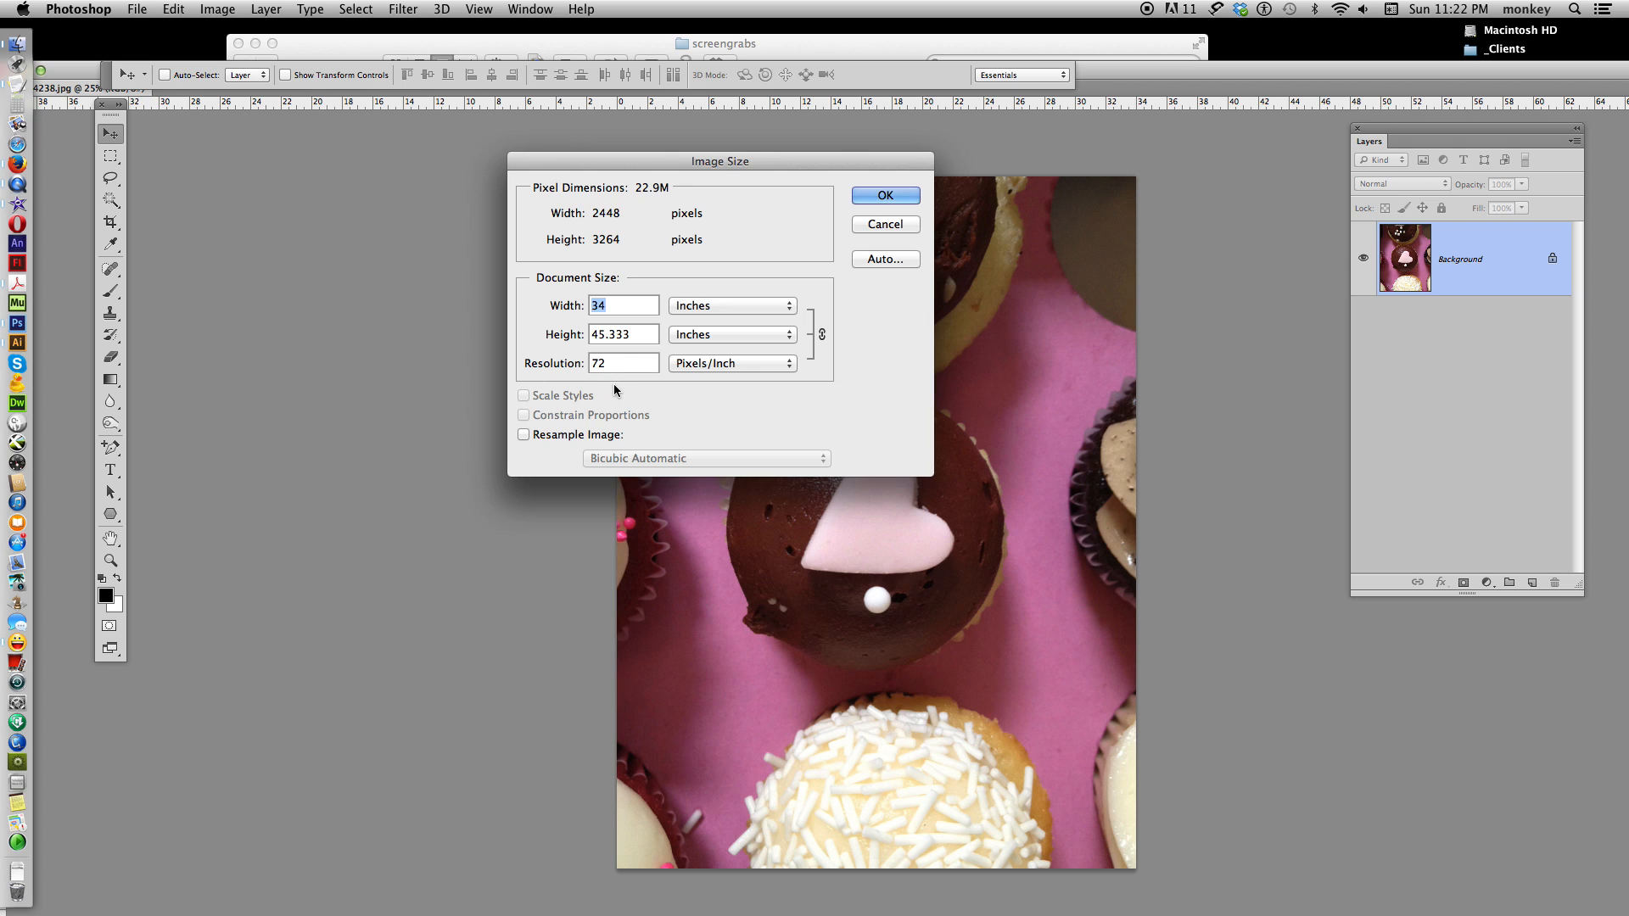
mouse_move(624, 397)
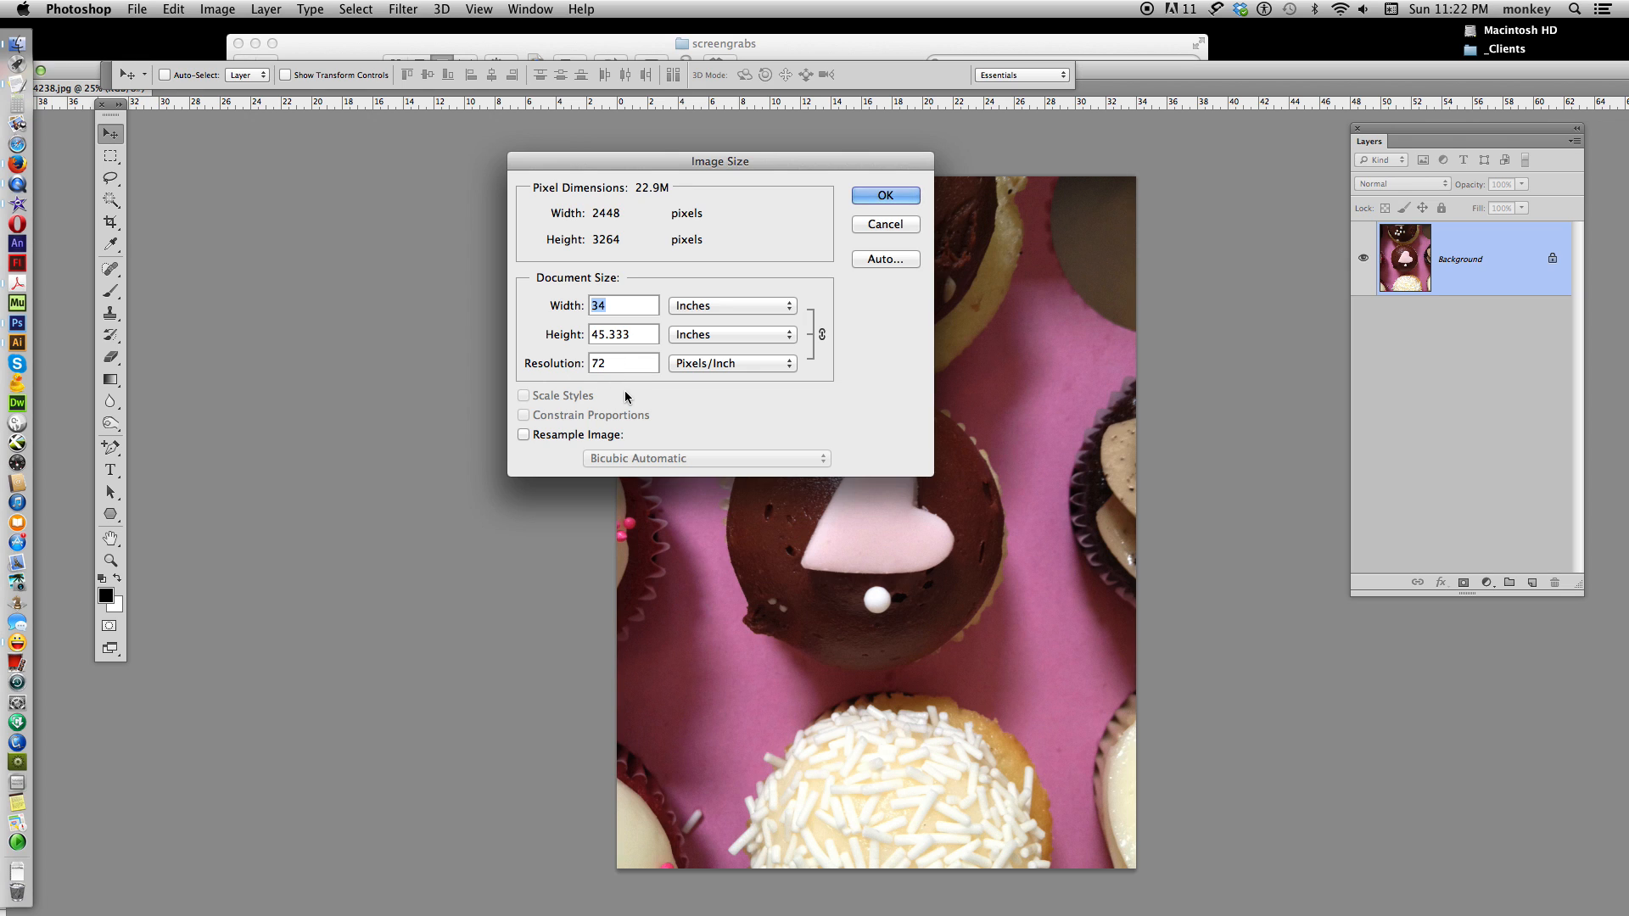
mouse_move(618, 388)
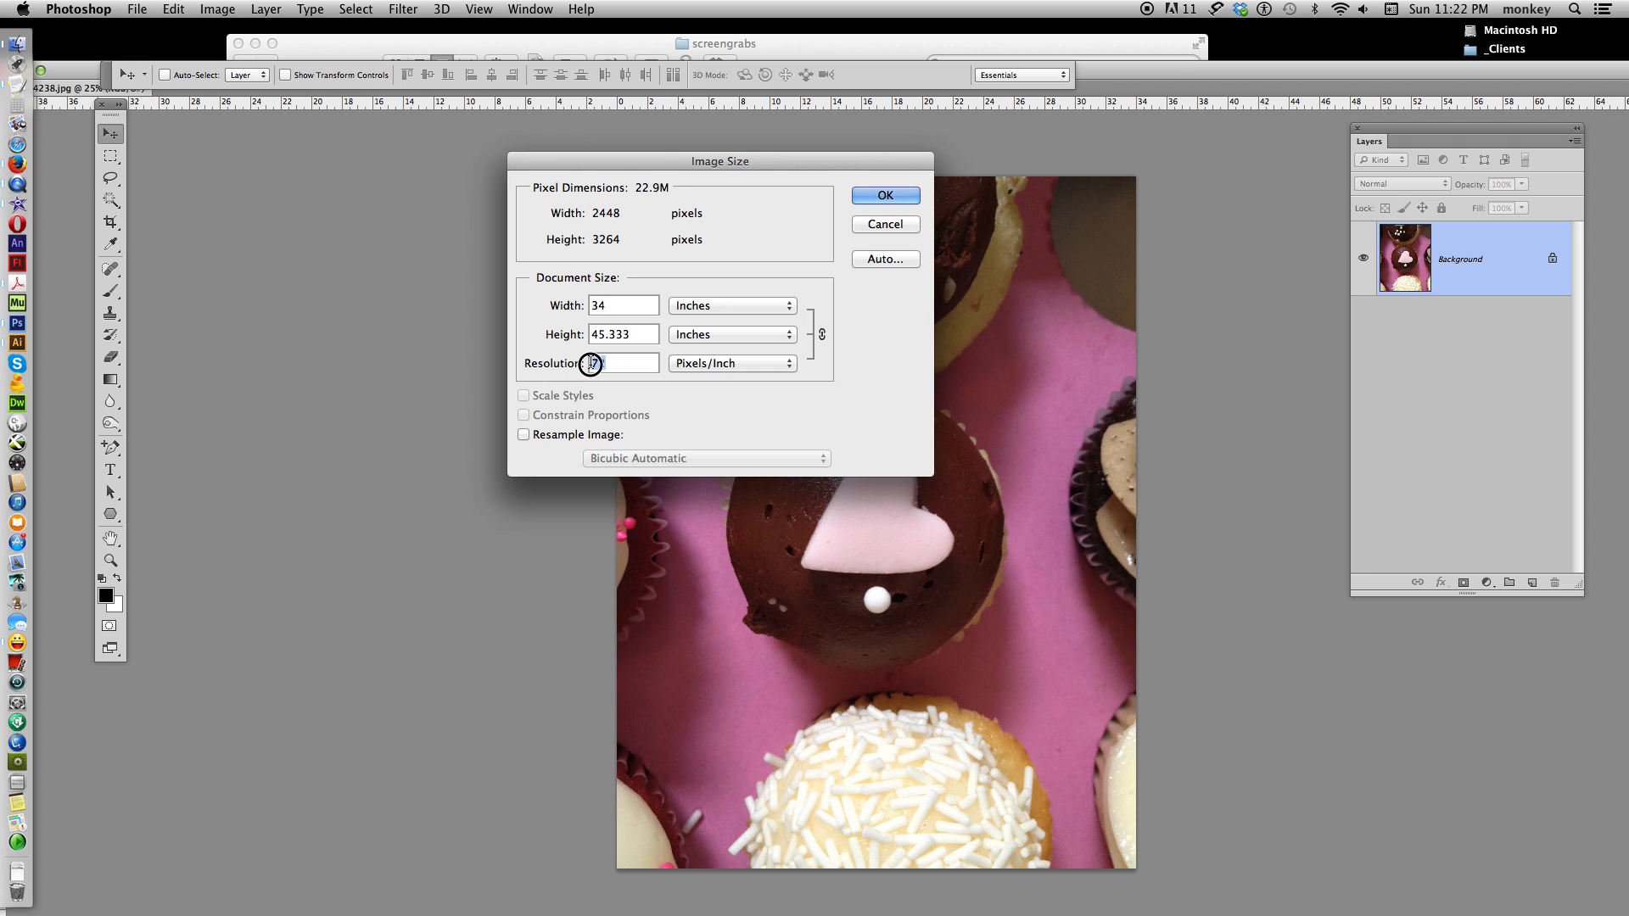
type("30")
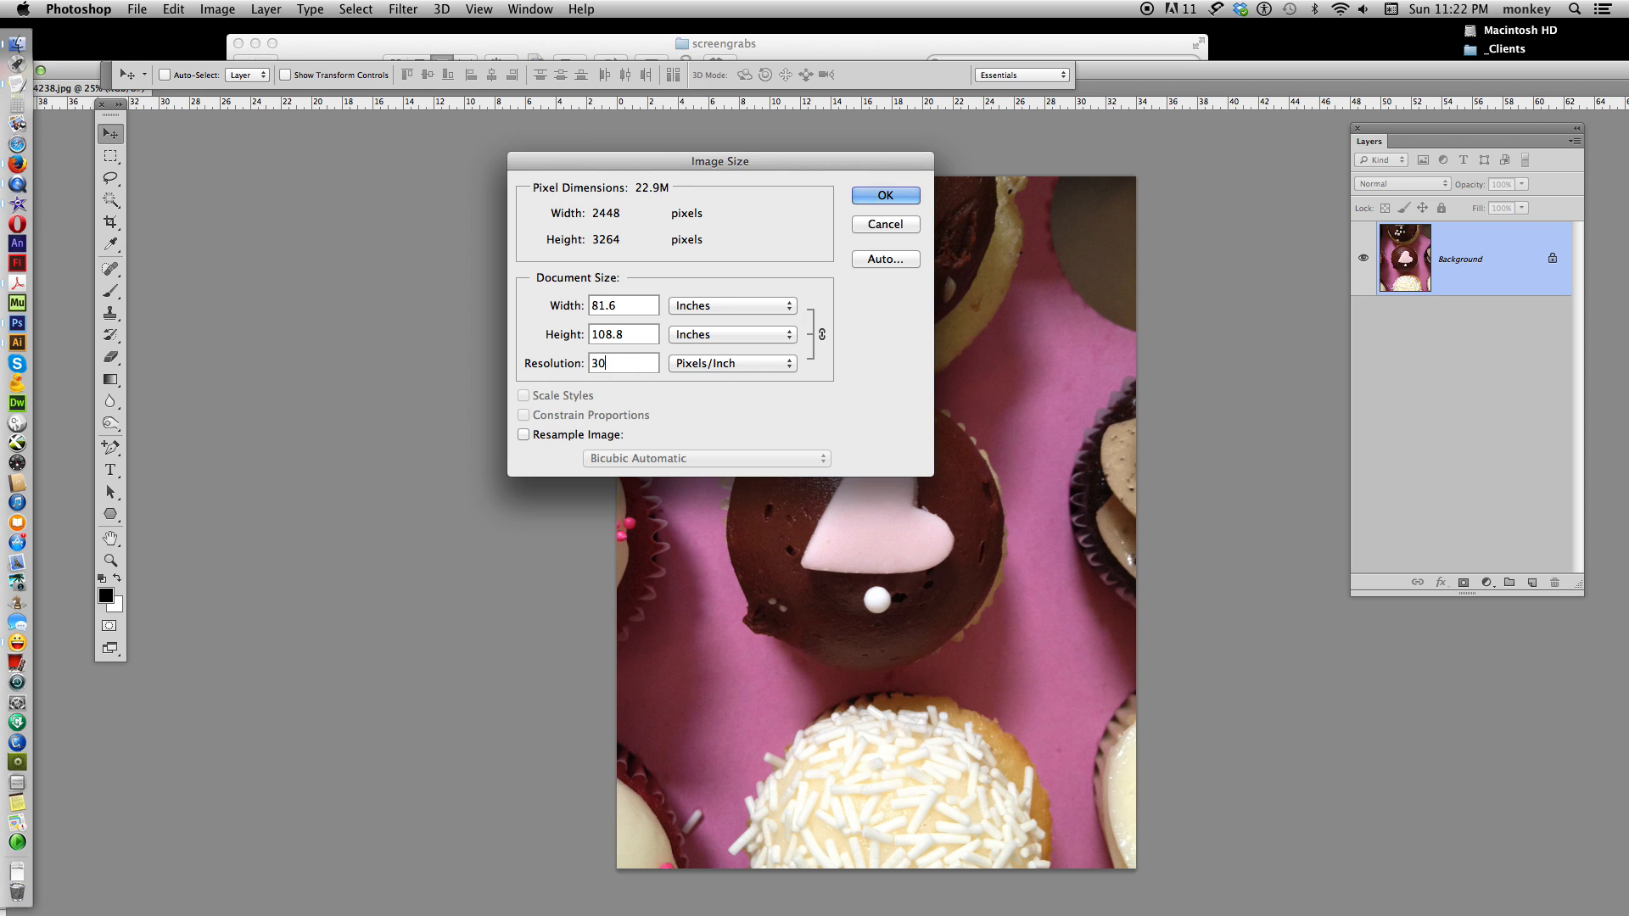
type("300")
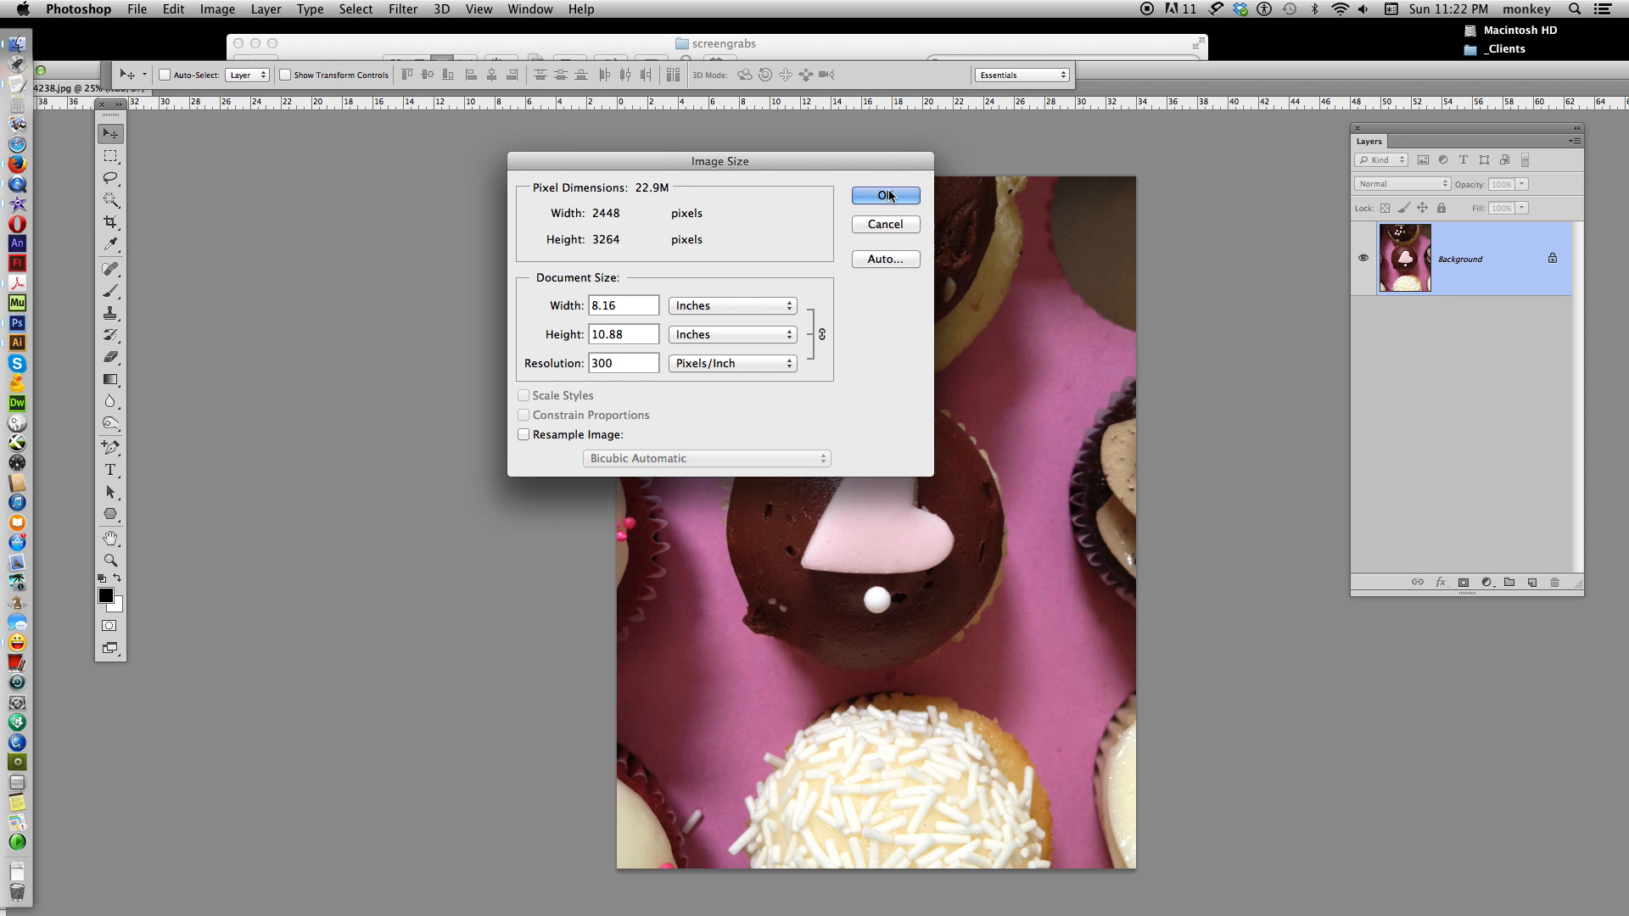
left_click(884, 195)
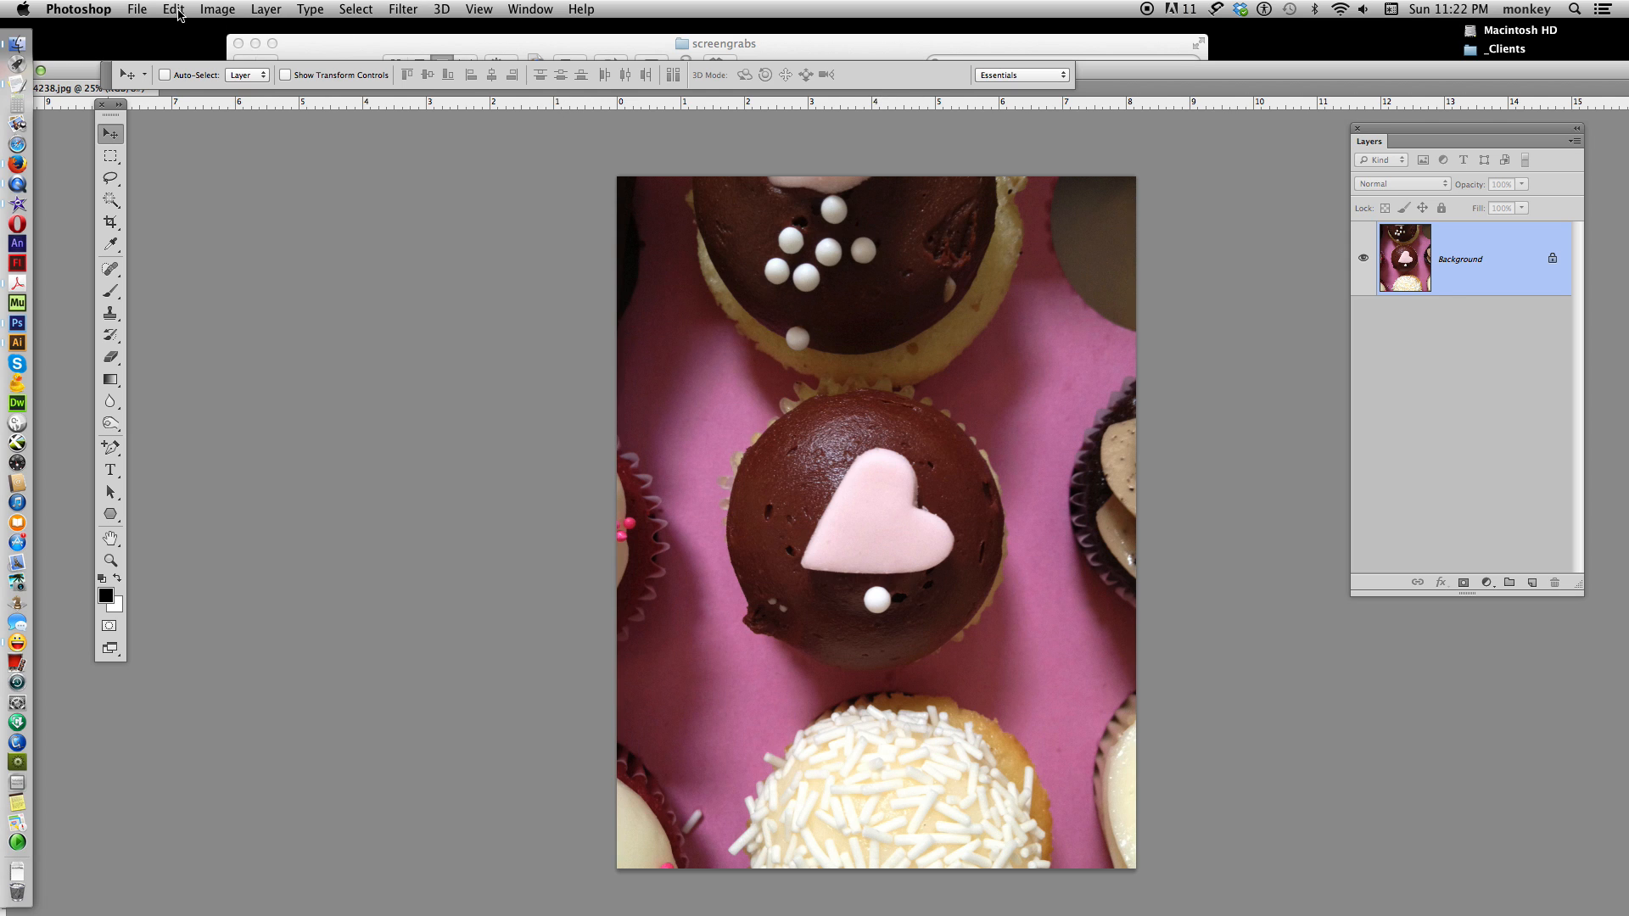
Switch the image mode to CMYK Color and accept the profile warning.
left_click(217, 9)
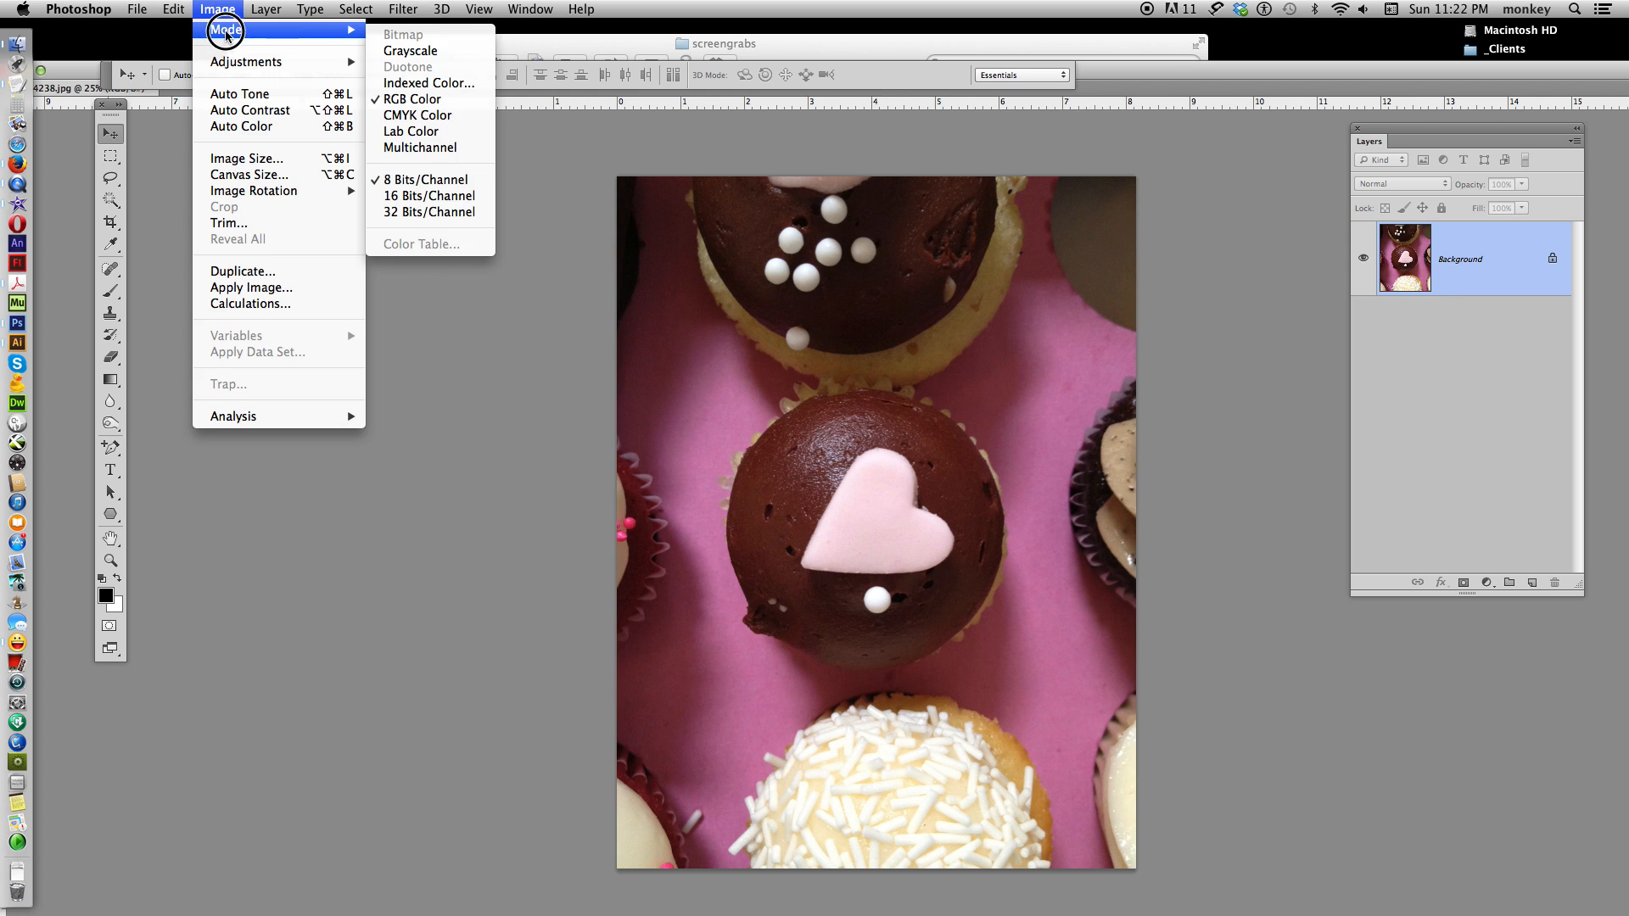
mouse_move(421, 116)
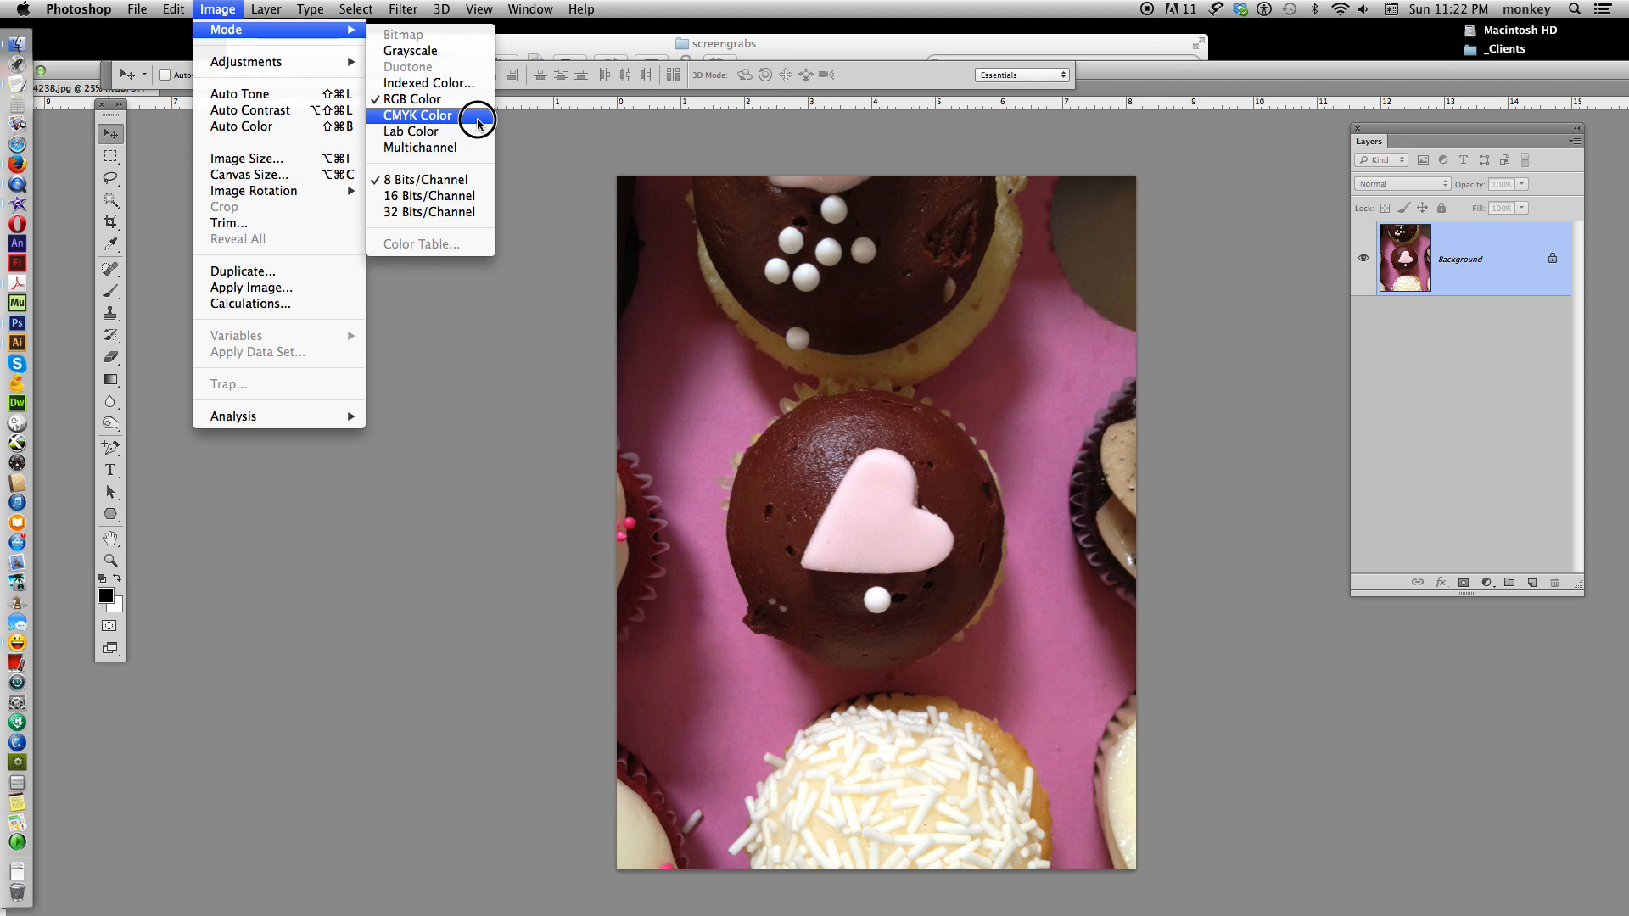
left_click(418, 116)
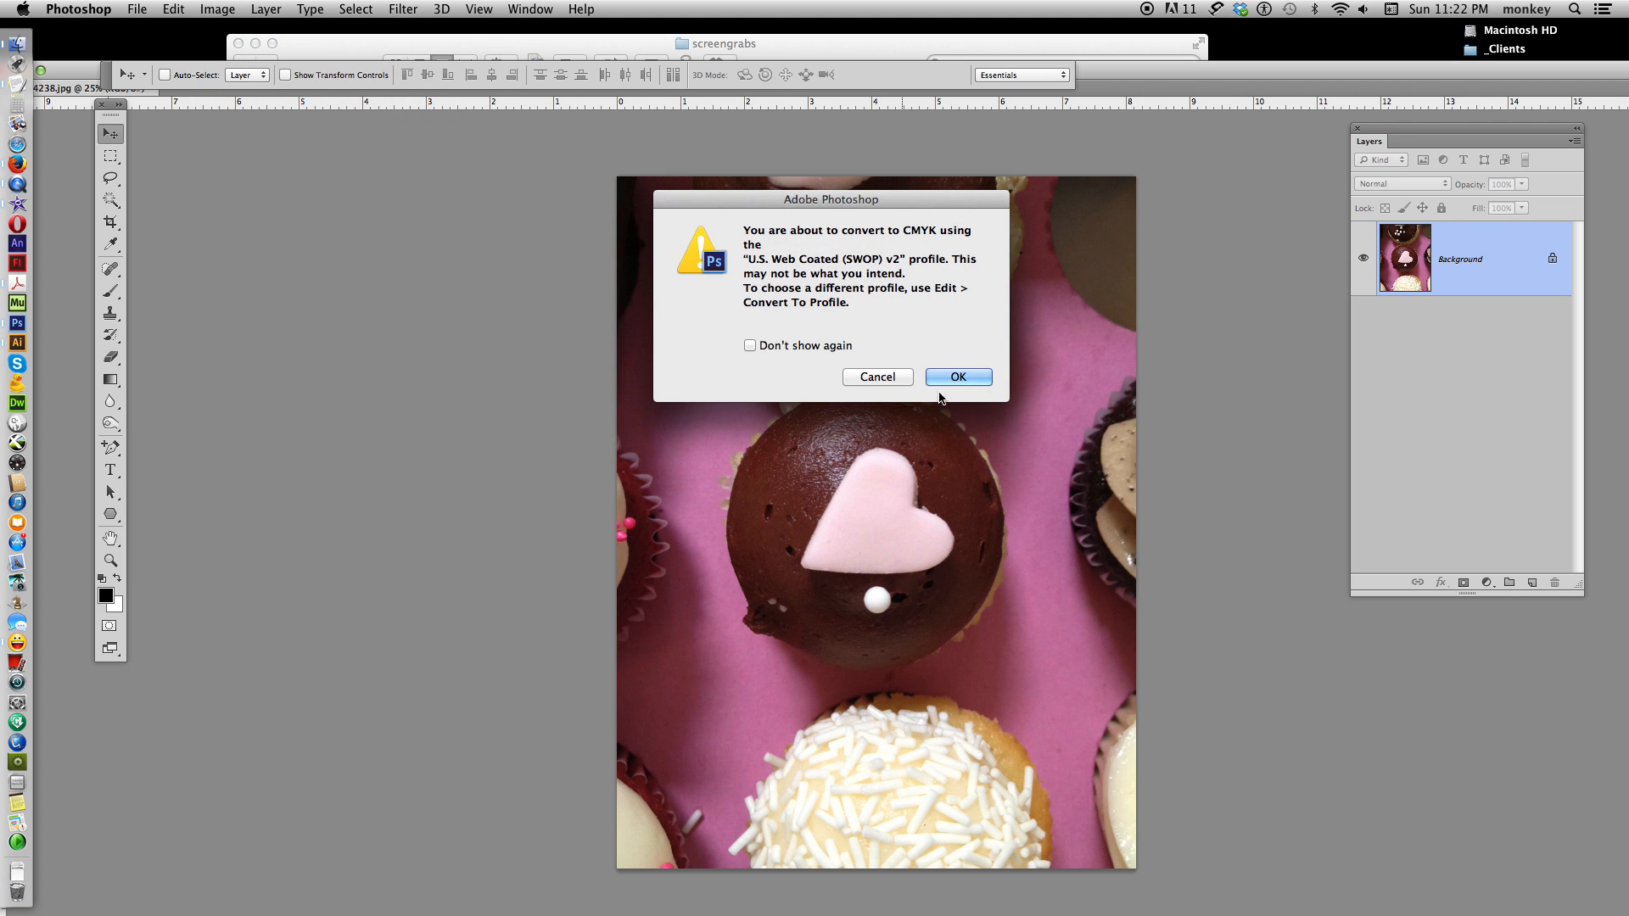
left_click(956, 376)
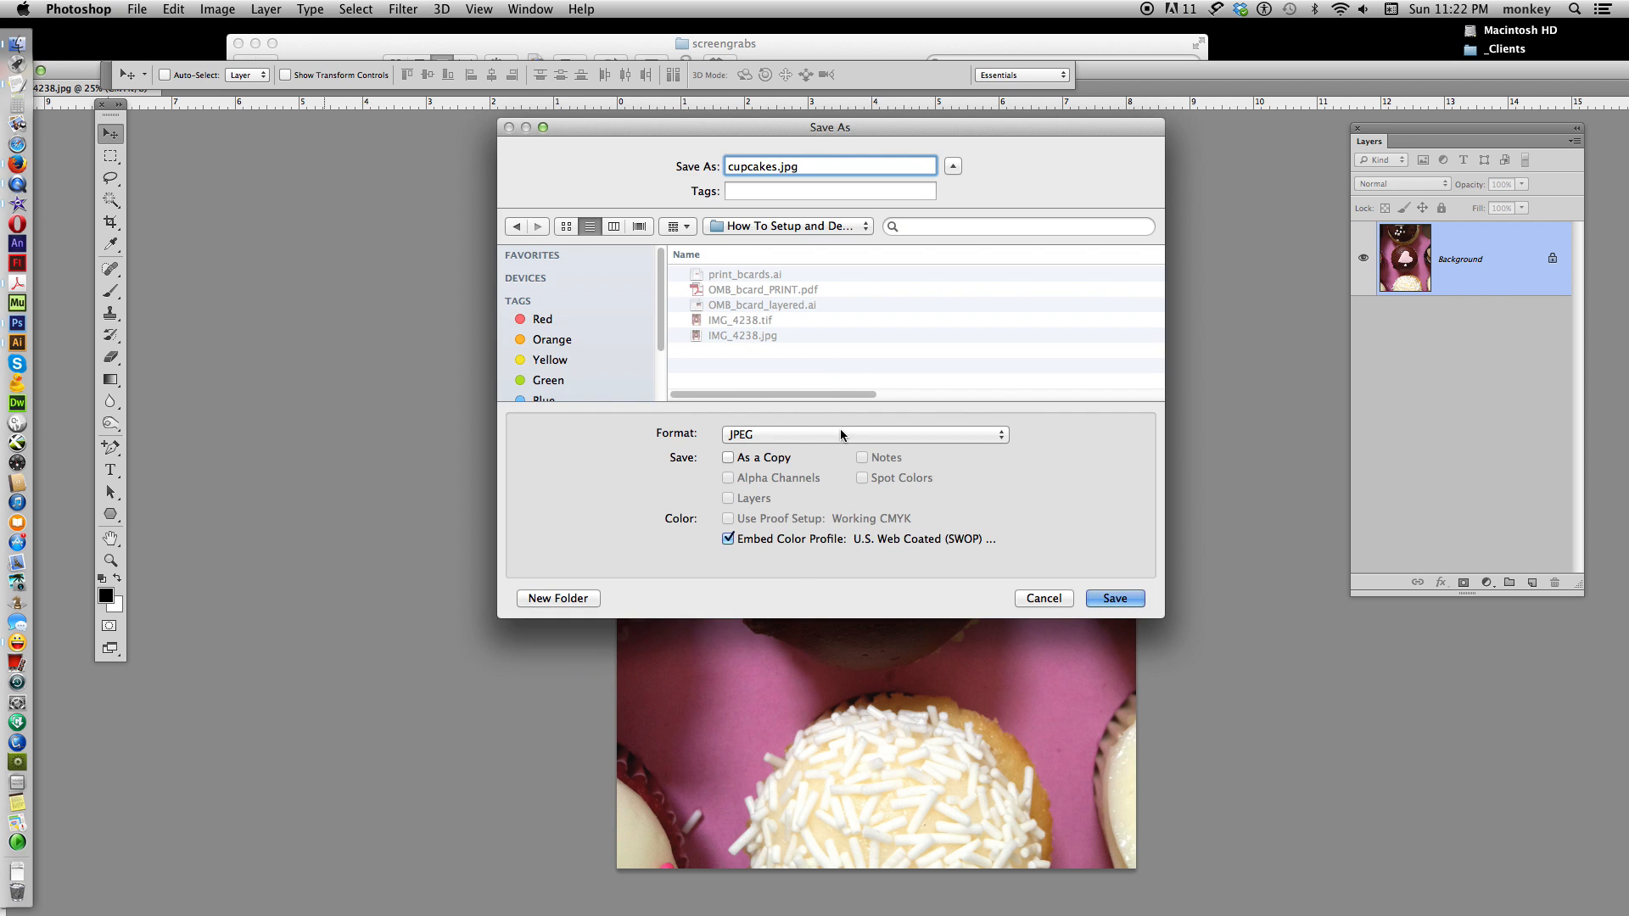
Change the save format from JPEG to TIFF and save as cupcakes.tif.
left_click(864, 433)
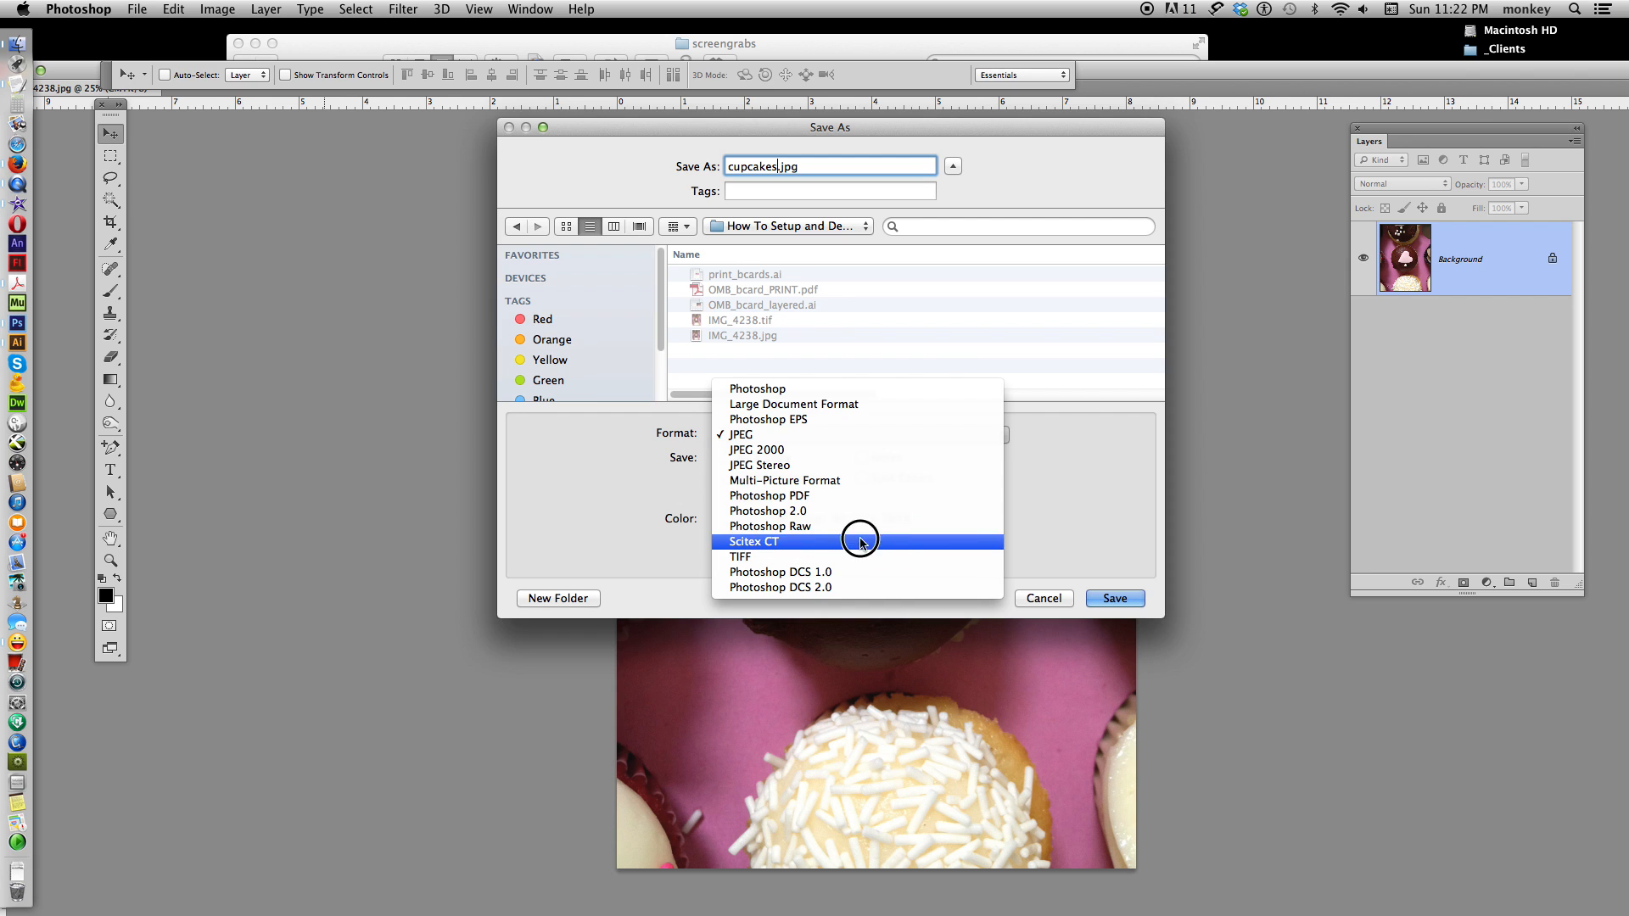
mouse_move(915, 496)
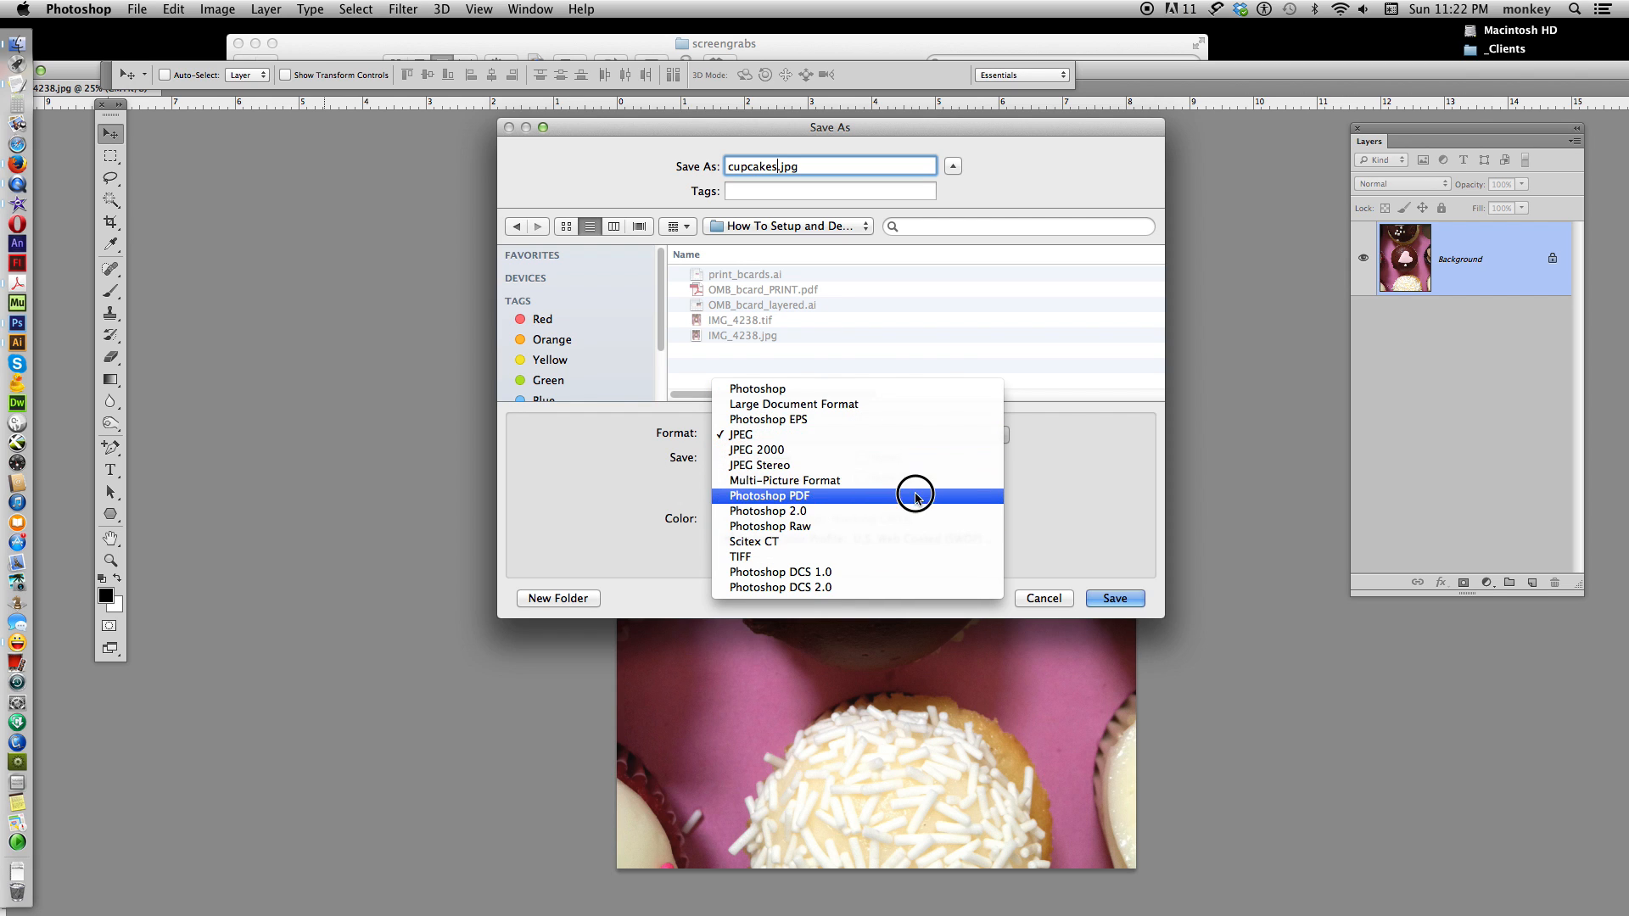
mouse_move(739, 556)
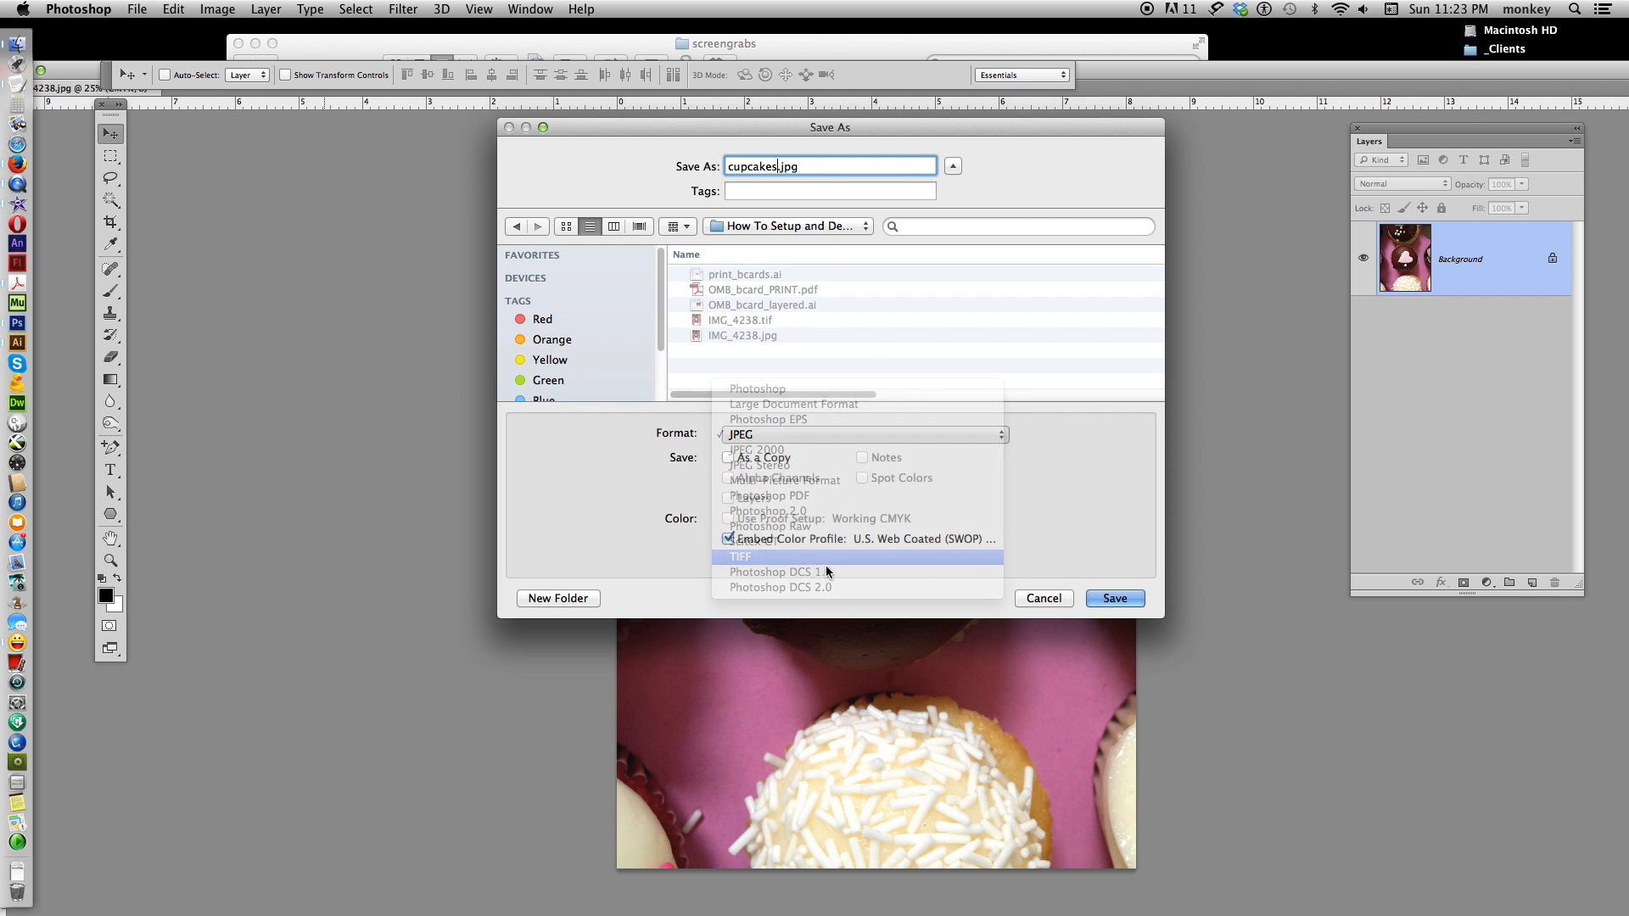
left_click(740, 556)
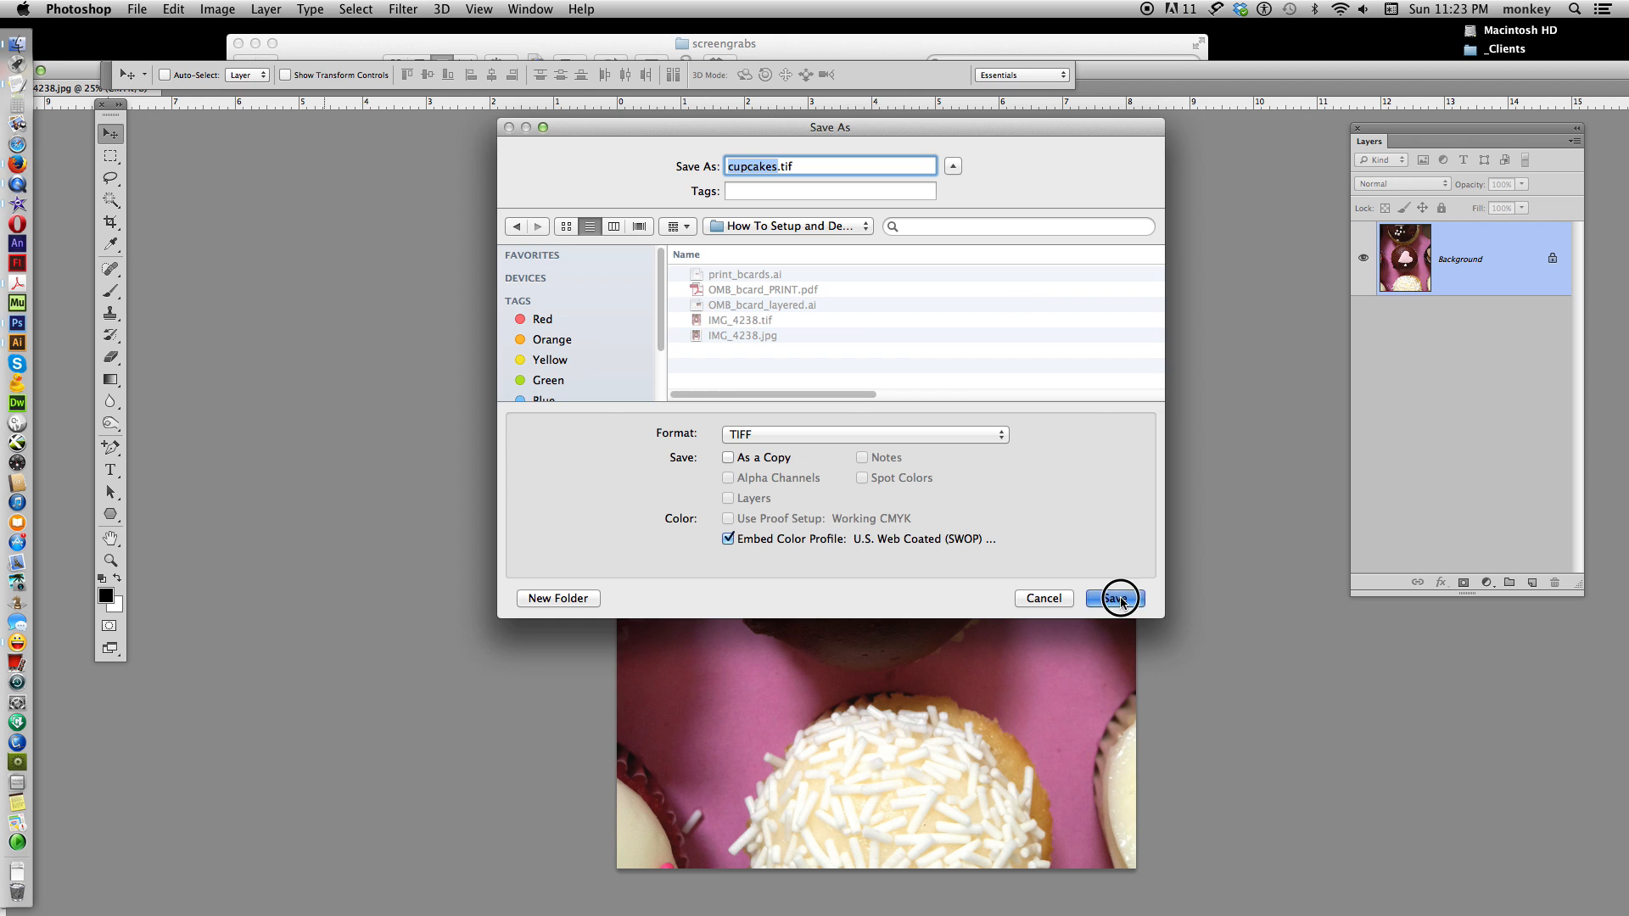
left_click(1114, 598)
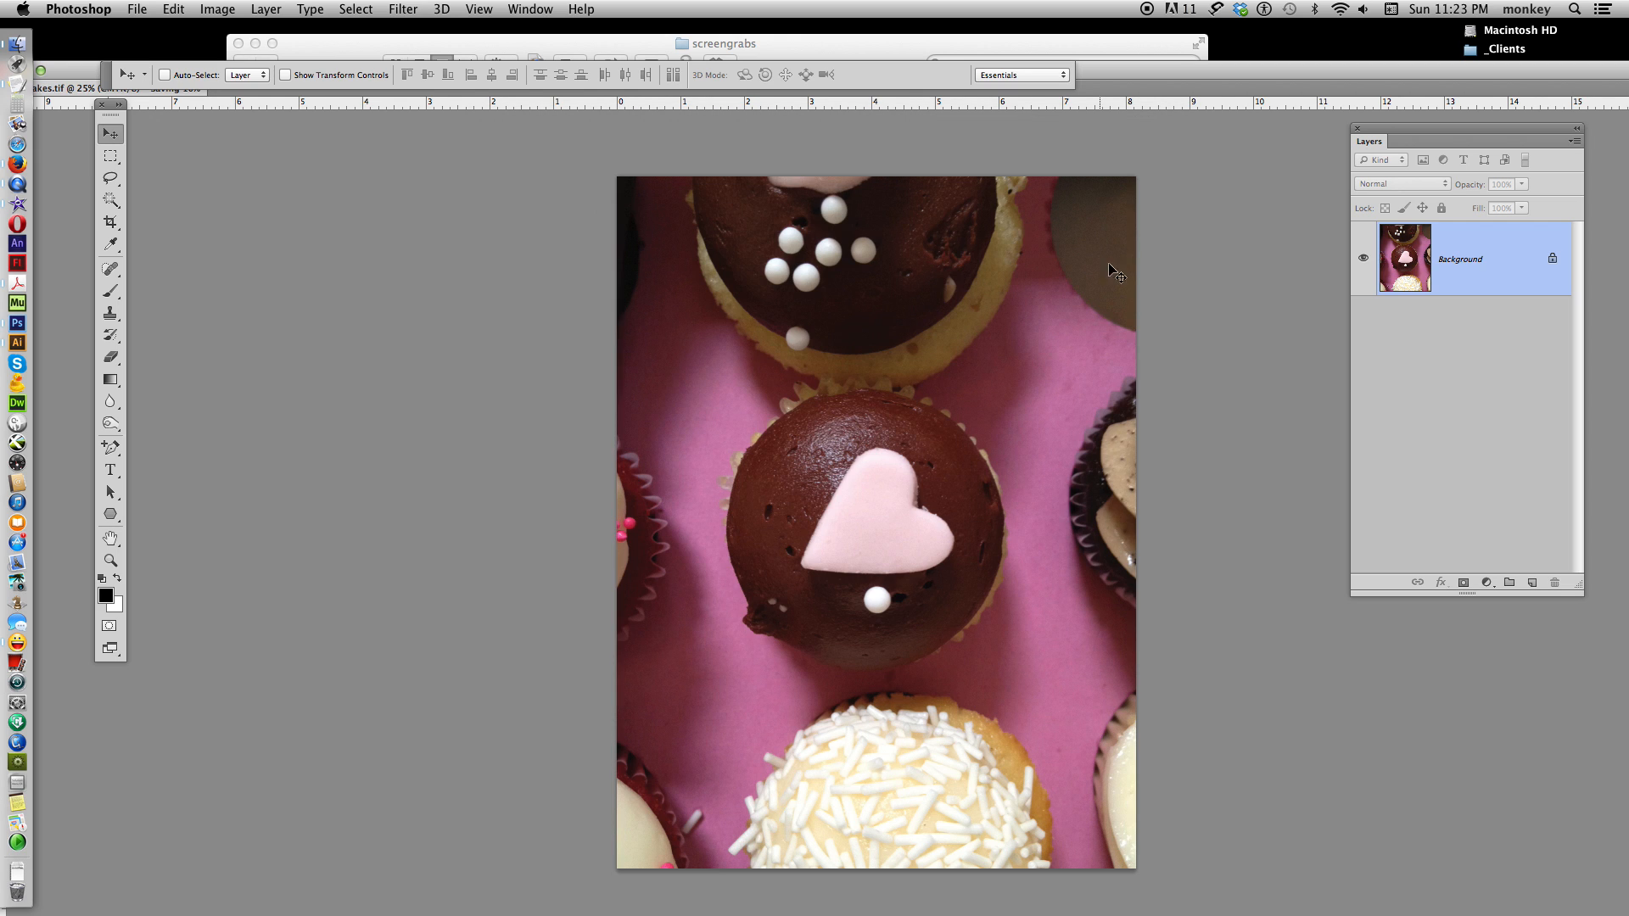
mouse_move(29, 302)
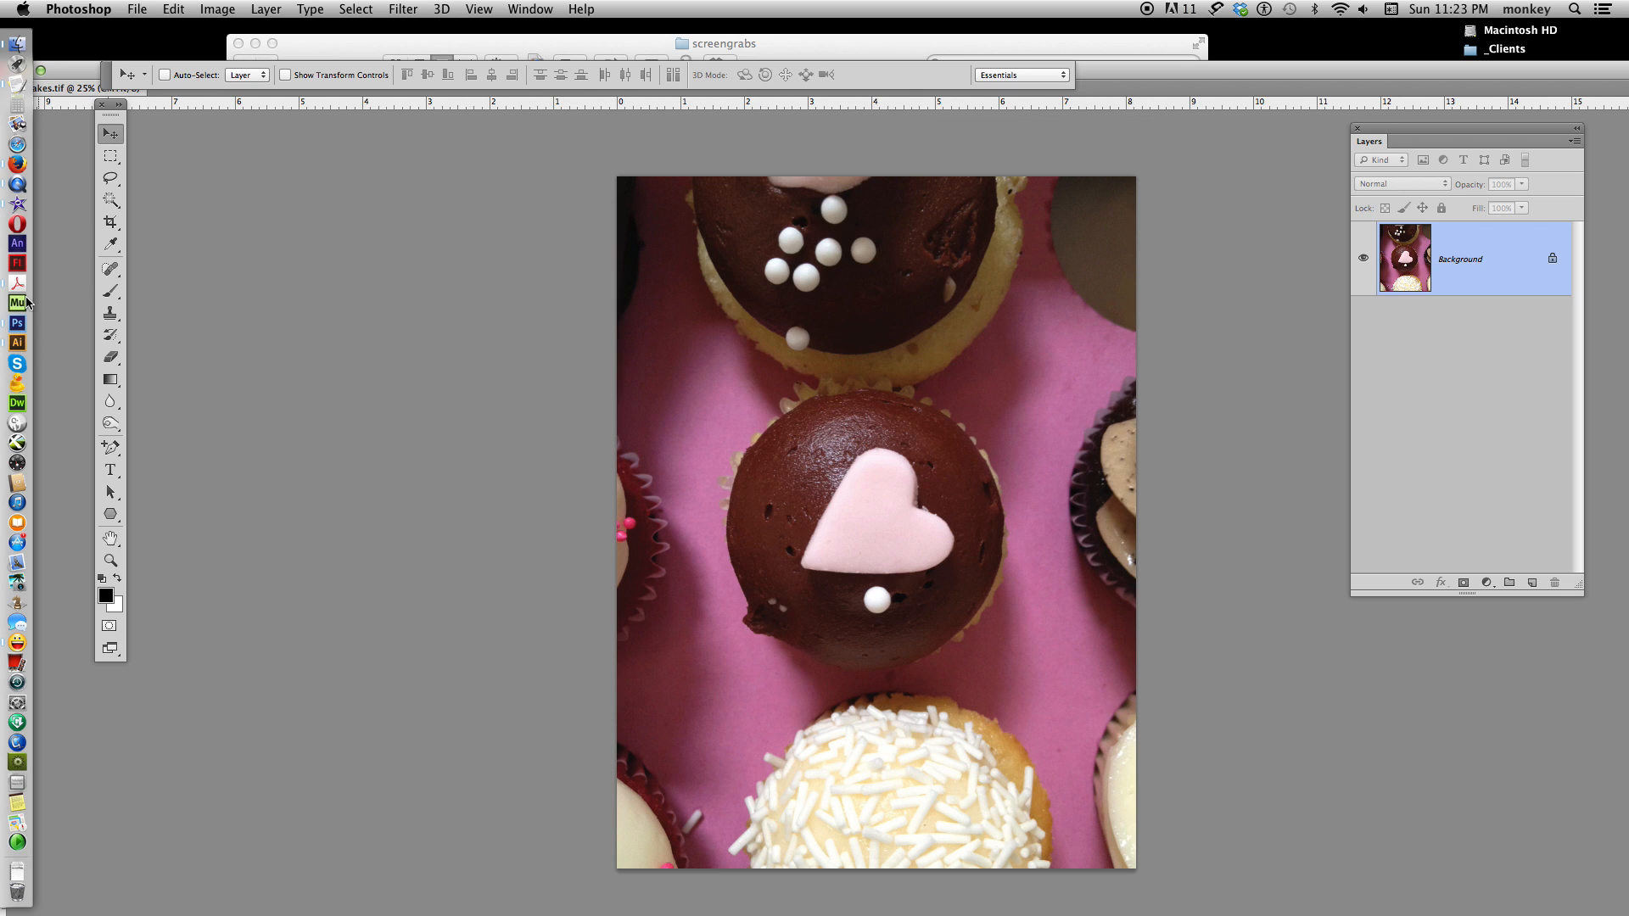
left_click(18, 309)
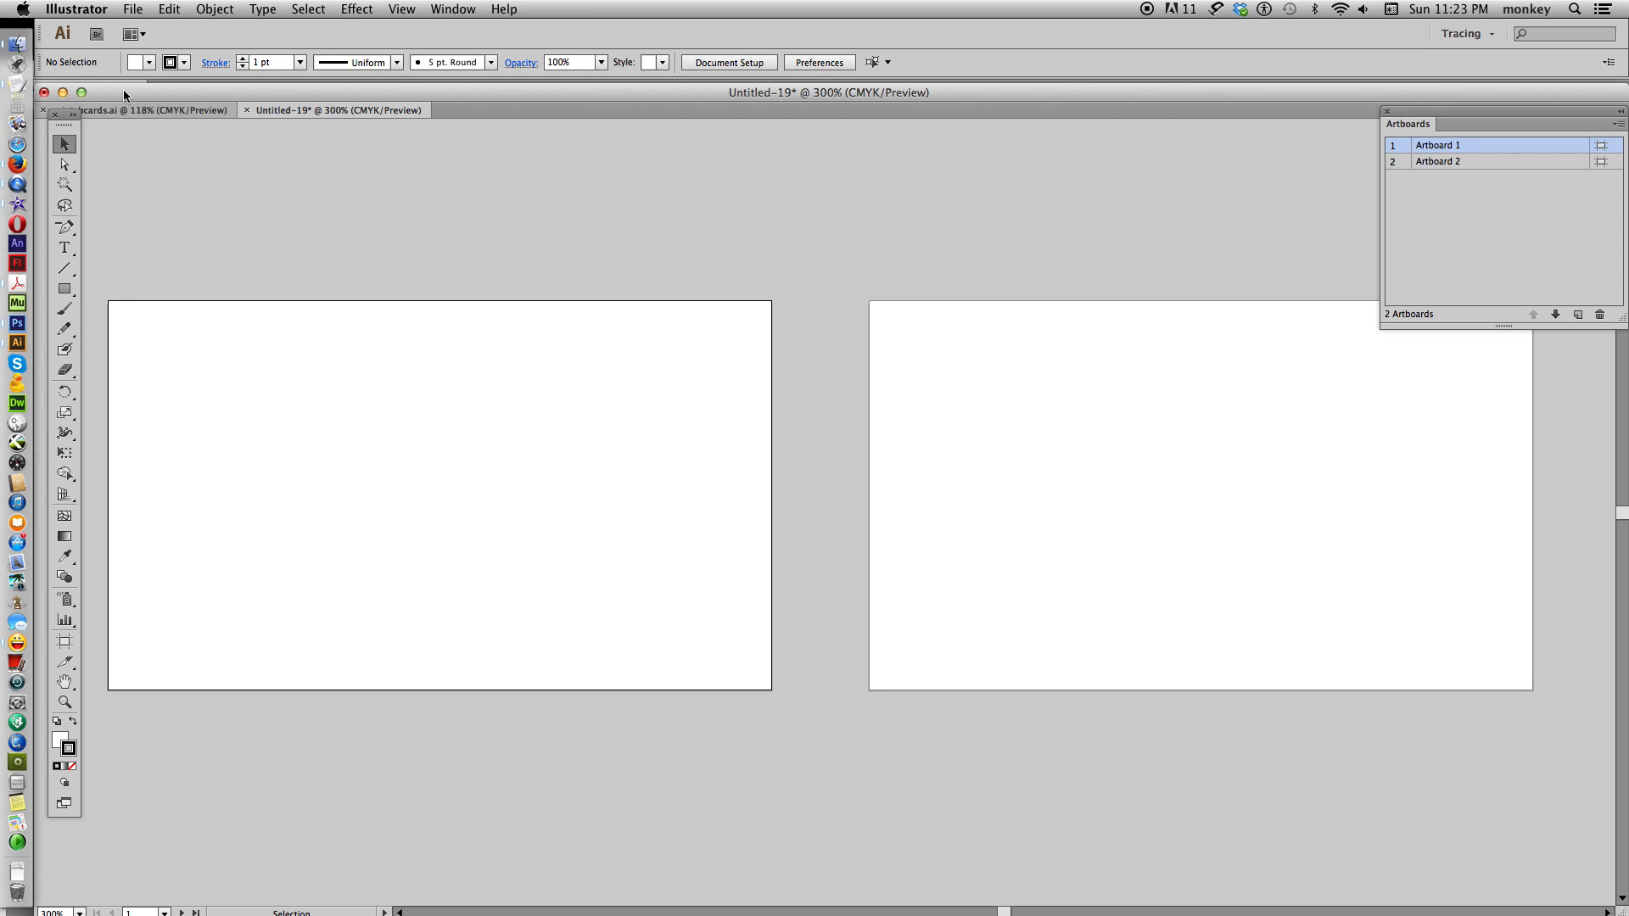
Place cupcakes.tif, shrink it, and position it over Artboard 1's right half.
left_click(133, 8)
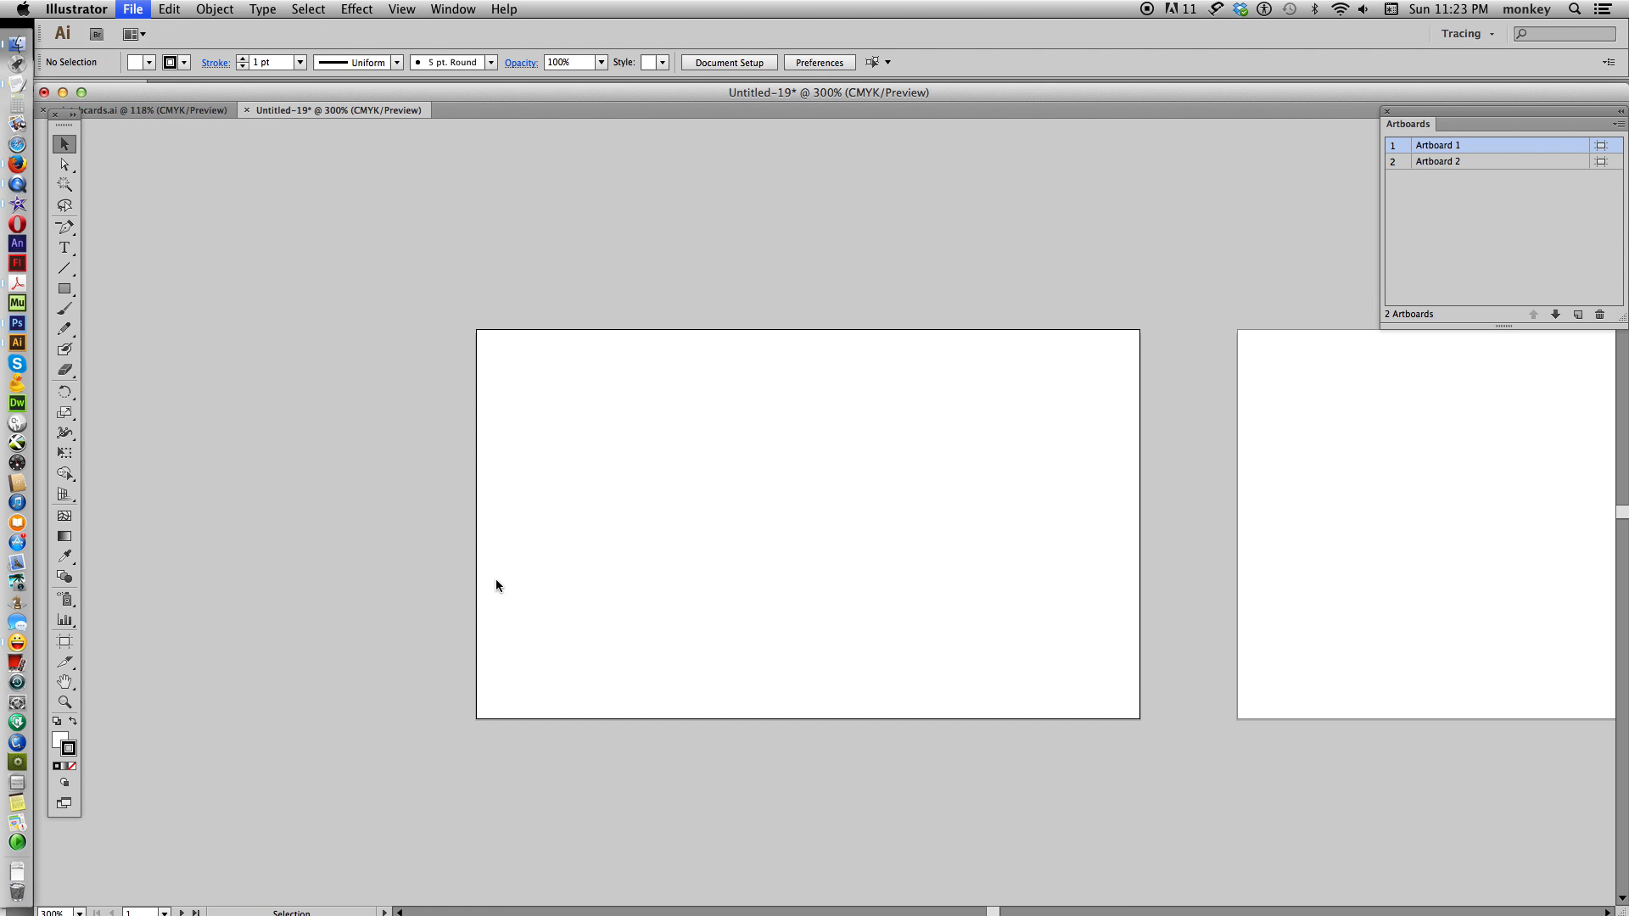
left_click(133, 9)
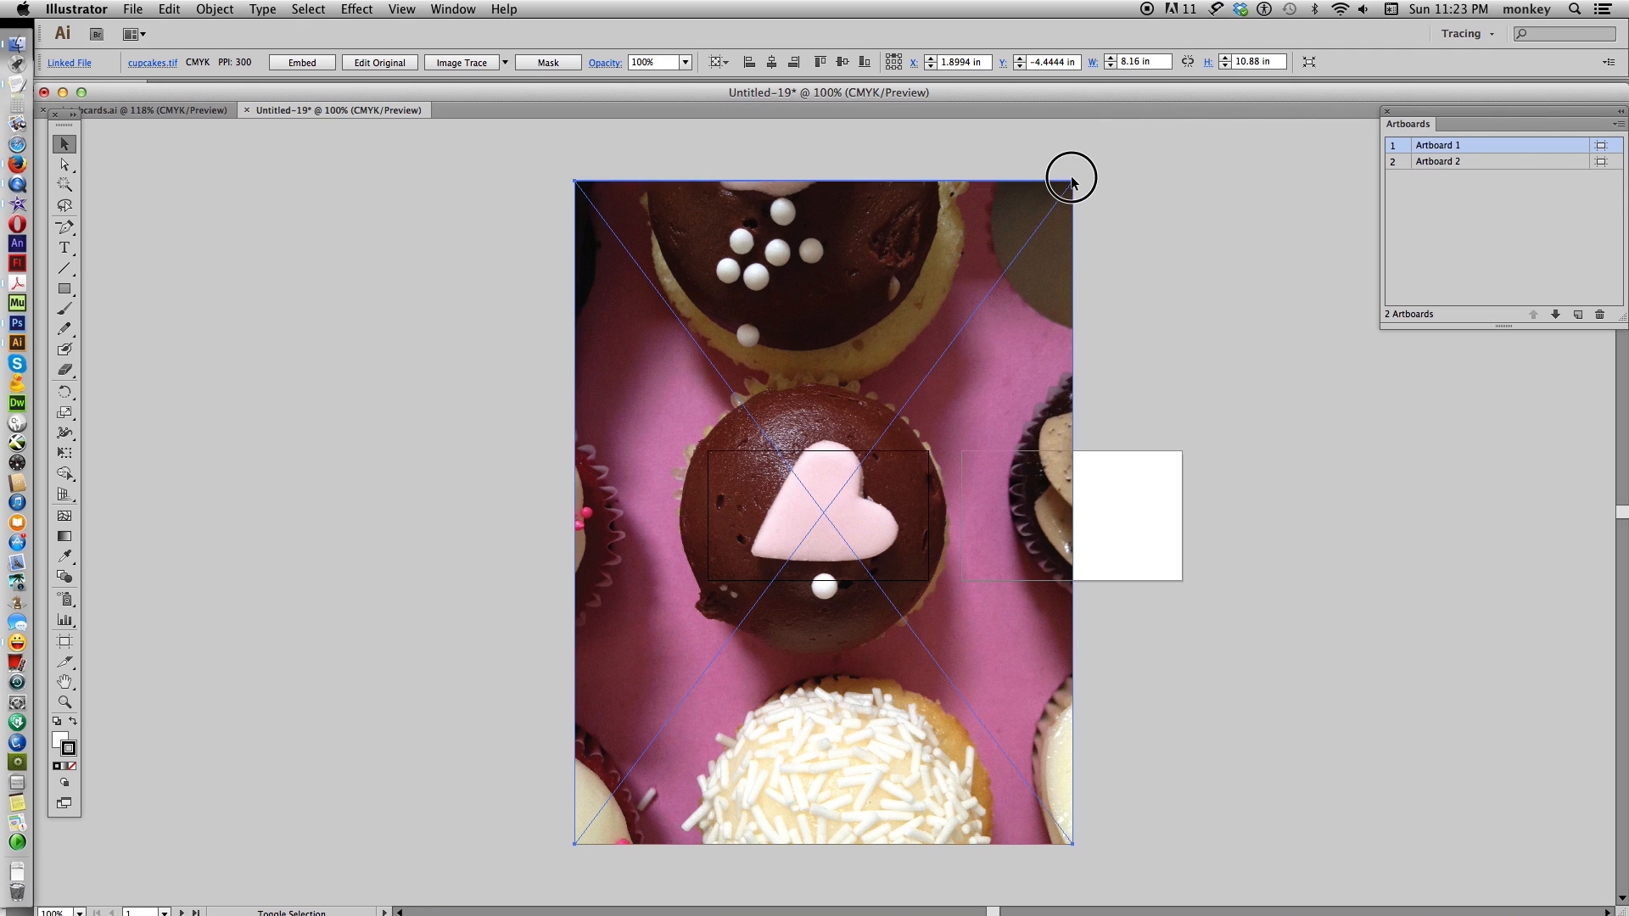
left_click_drag(1070, 177, 976, 286)
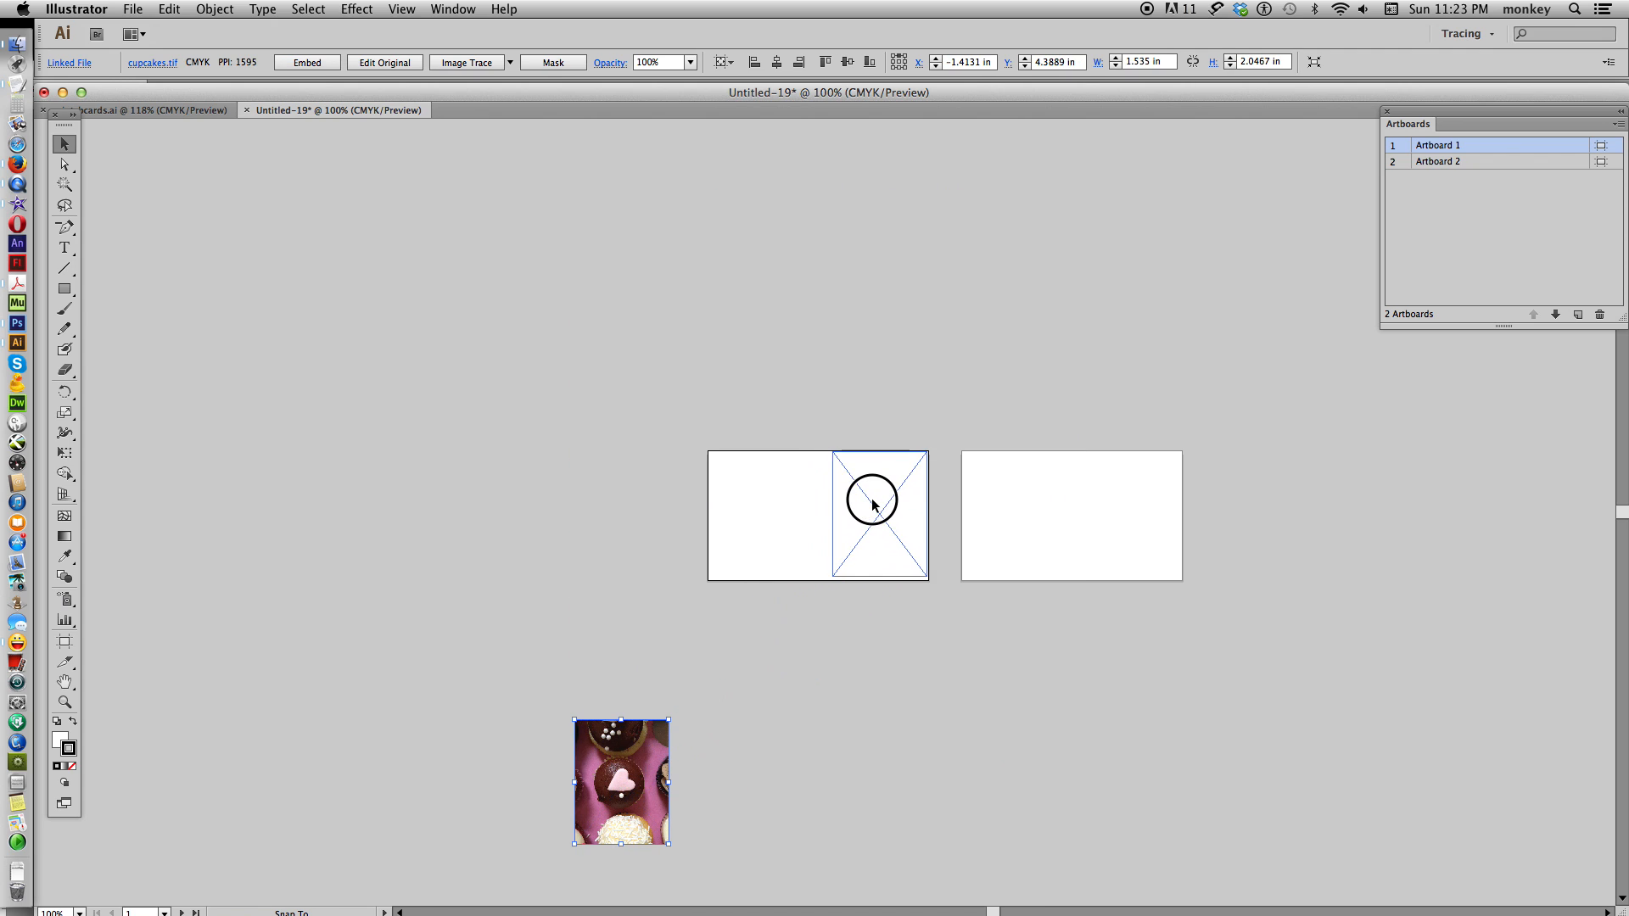
left_click_drag(620, 781, 880, 514)
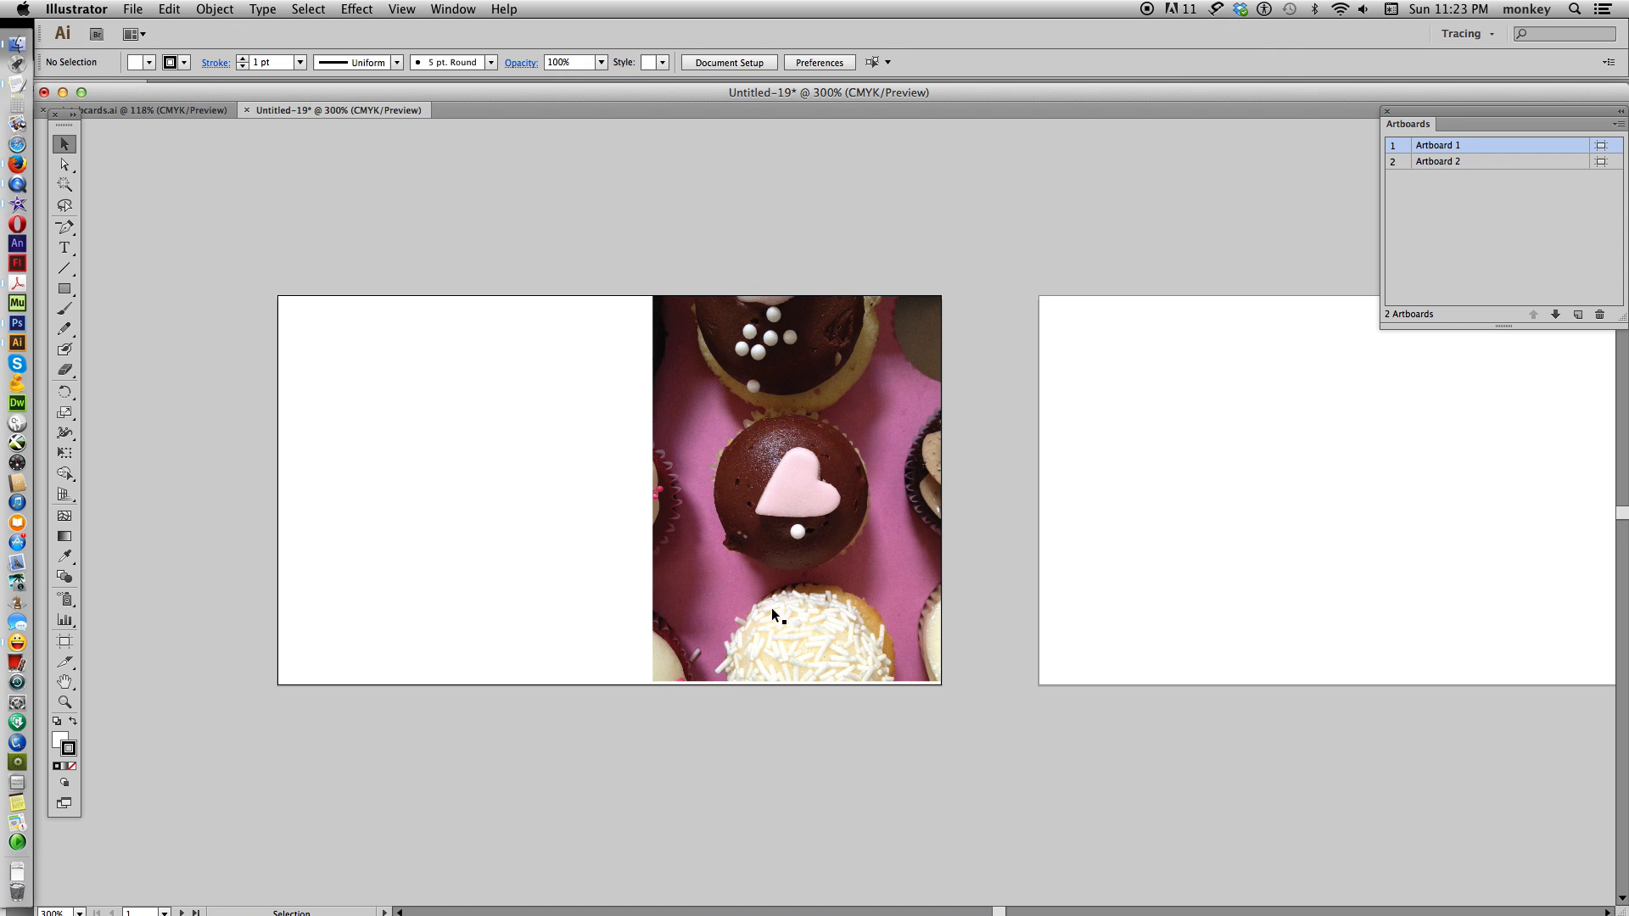
left_click(795, 488)
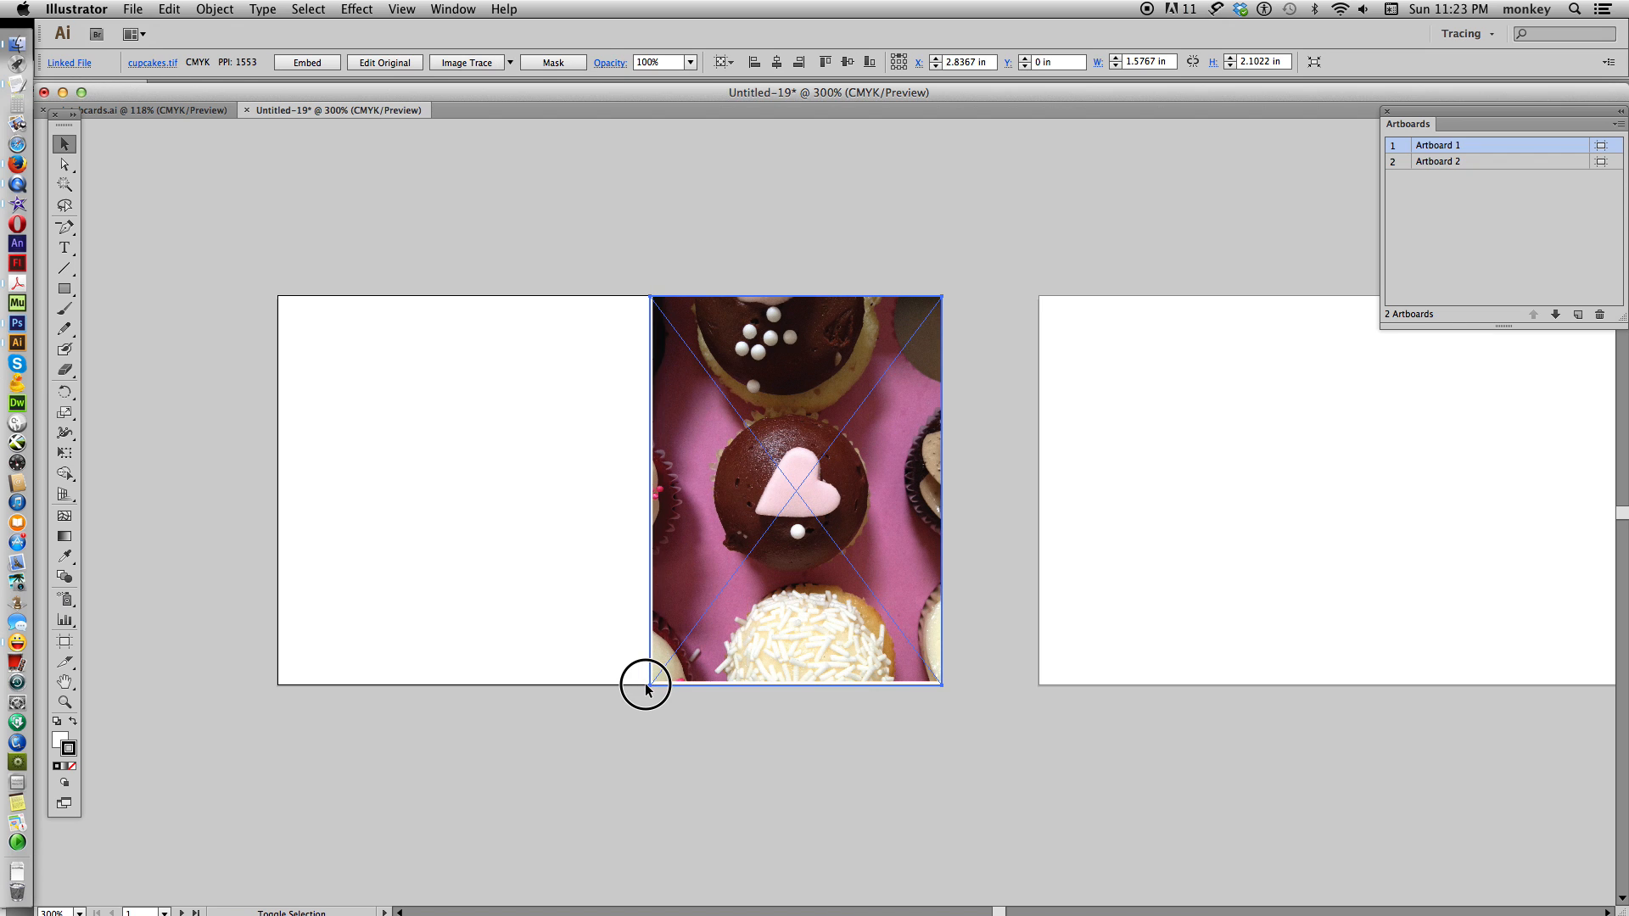
left_click(622, 748)
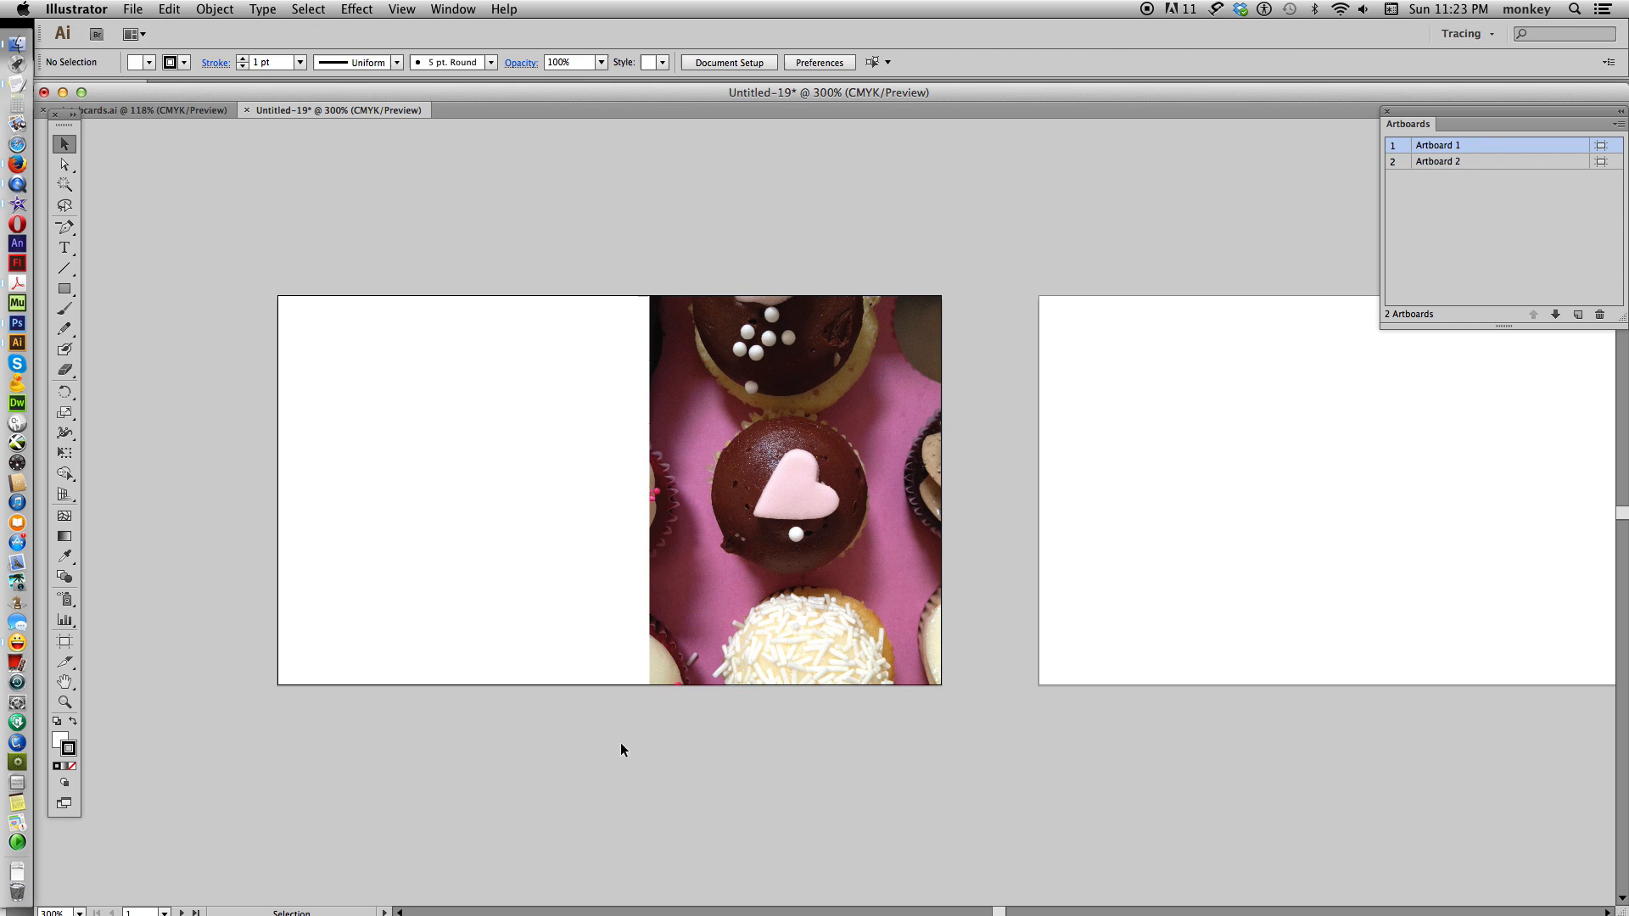
mouse_move(305, 735)
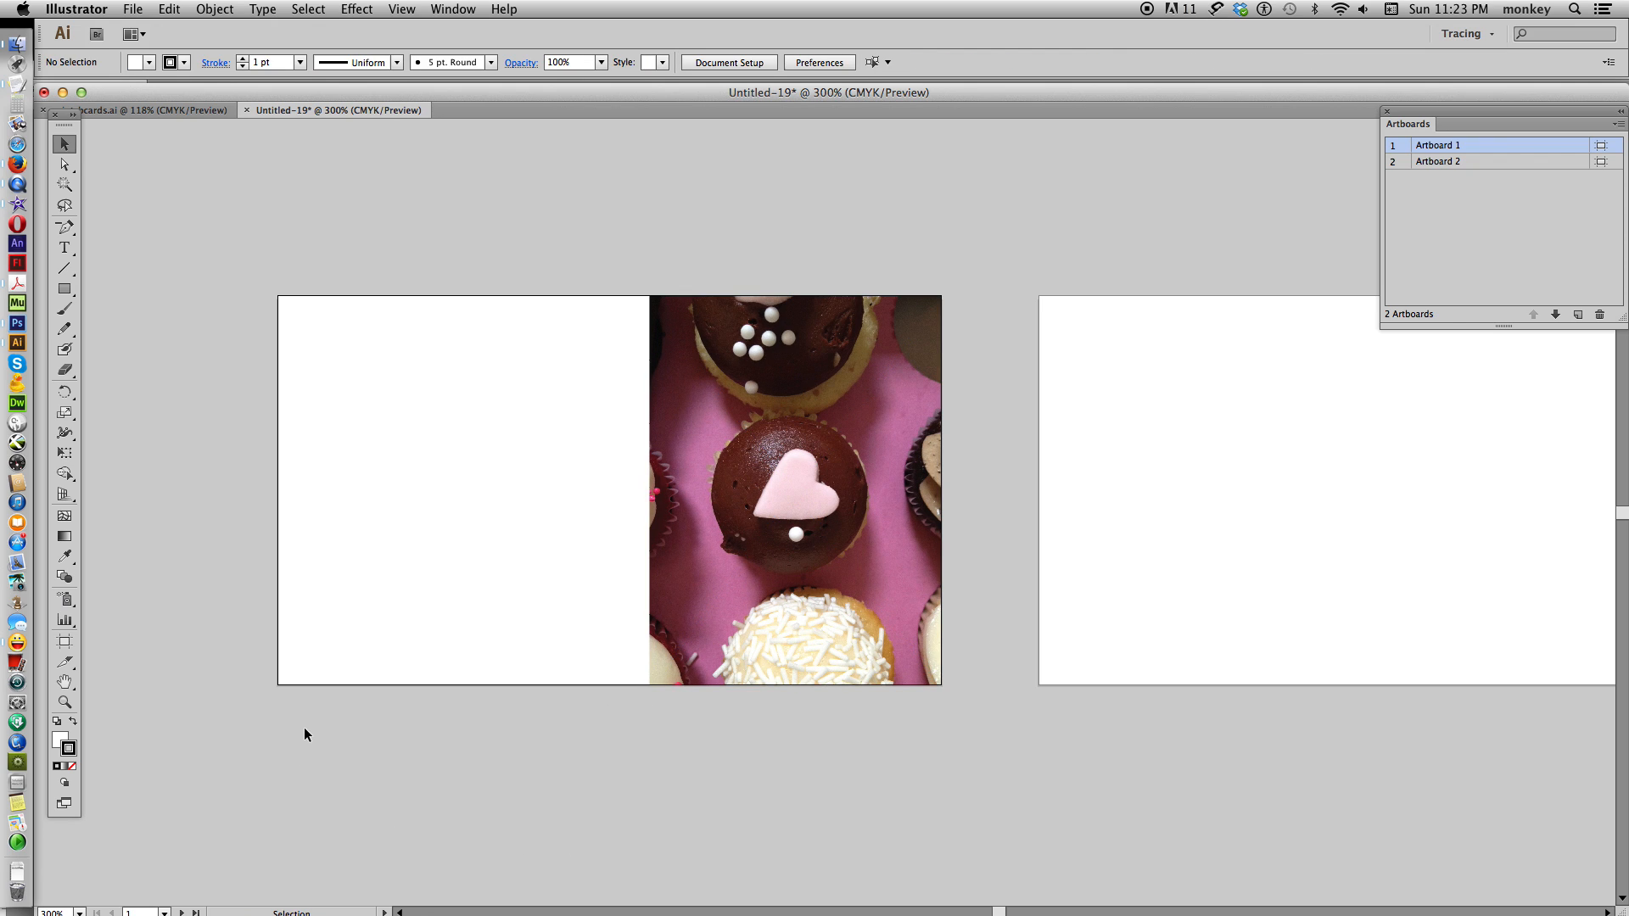
mouse_move(18, 302)
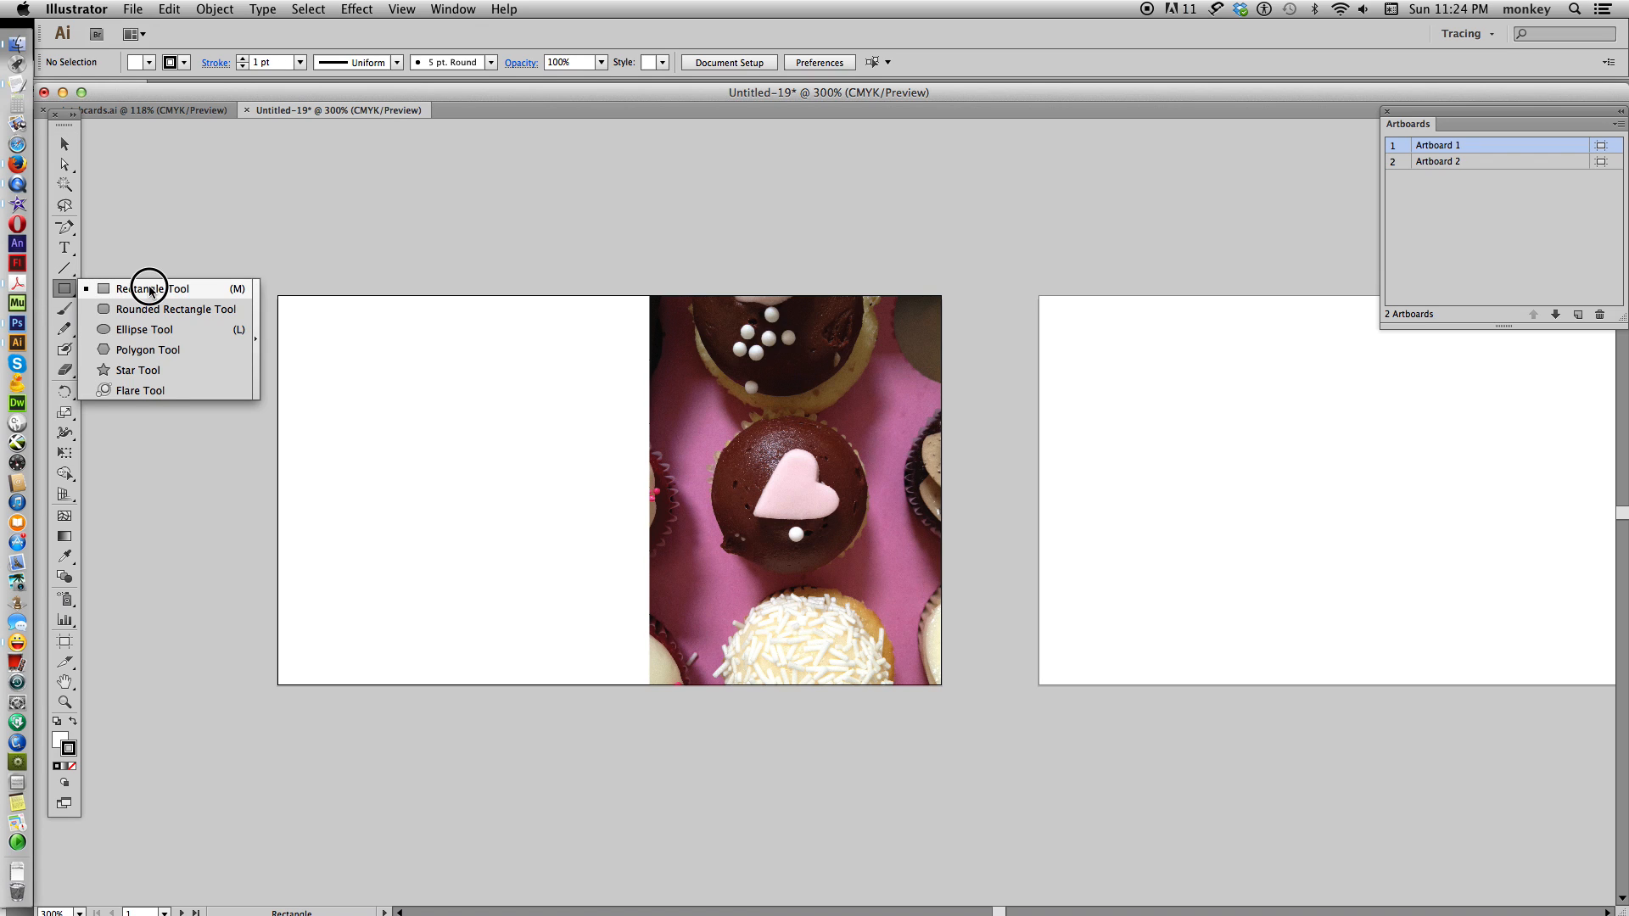
Draw a 3.5 × 2 in rectangle on Artboard 1 with the Rectangle dialog.
left_click(152, 288)
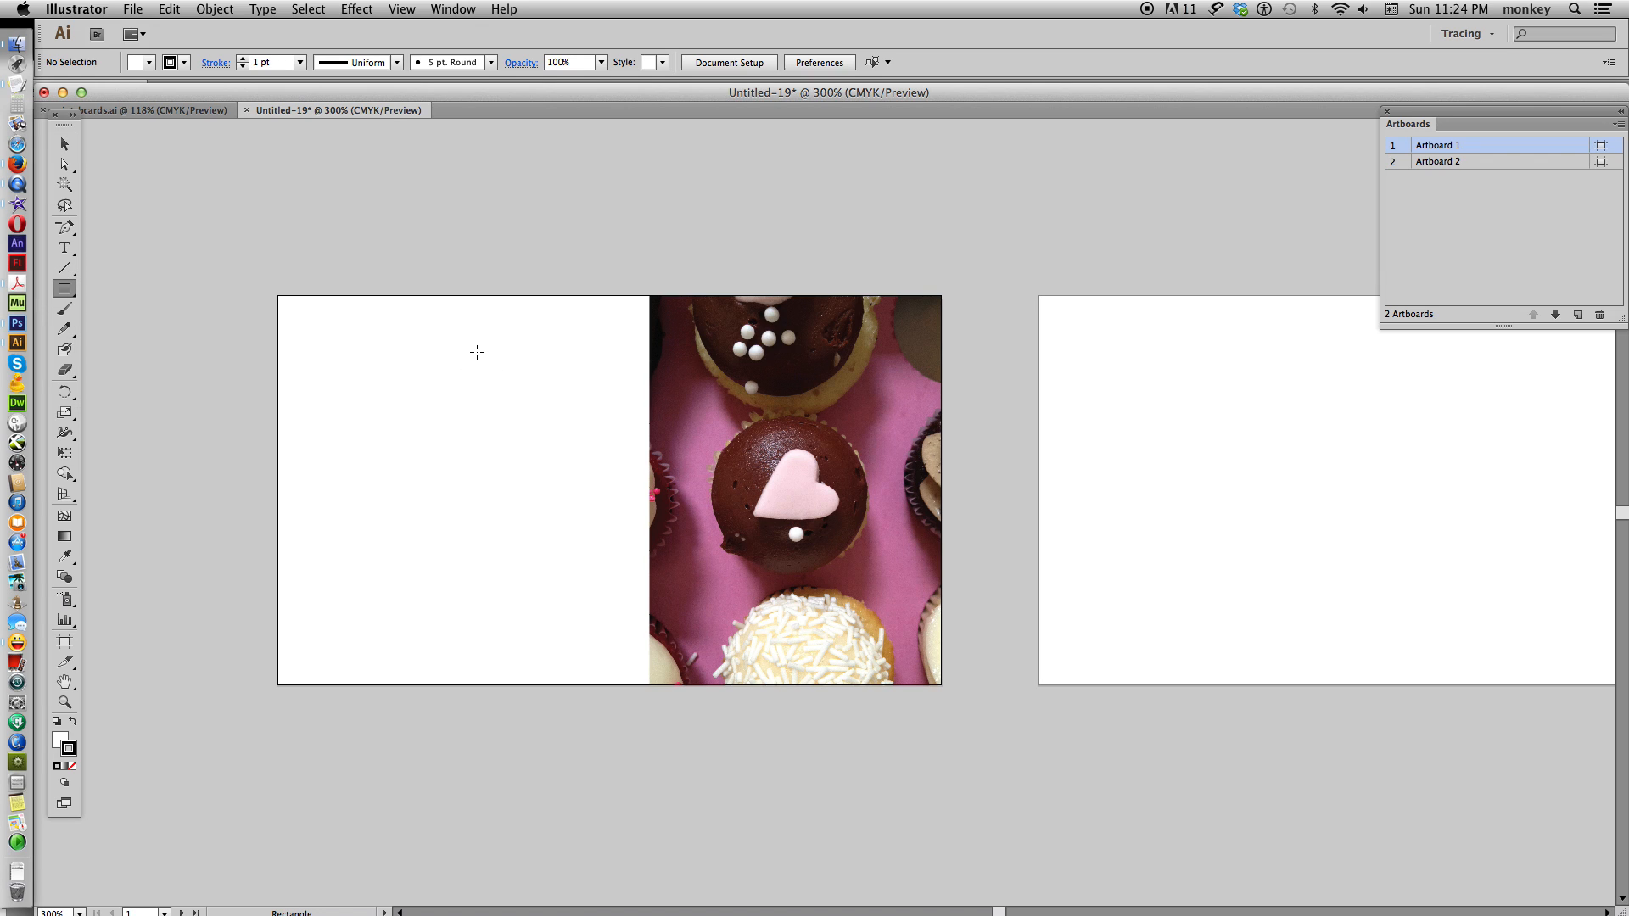
left_click(476, 352)
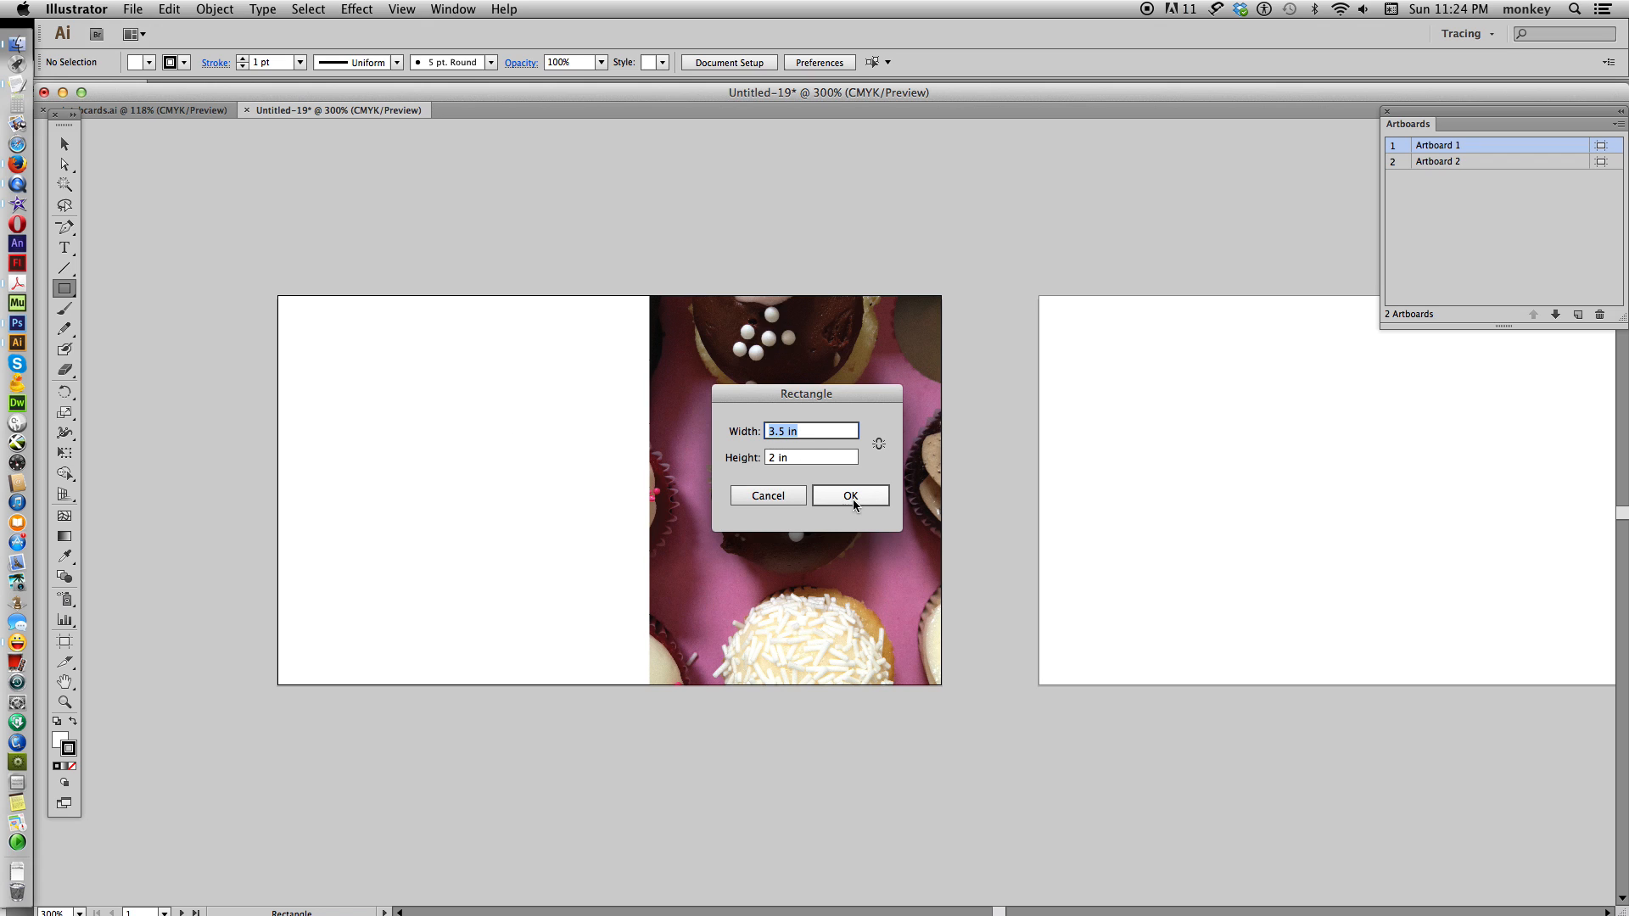
left_click(848, 496)
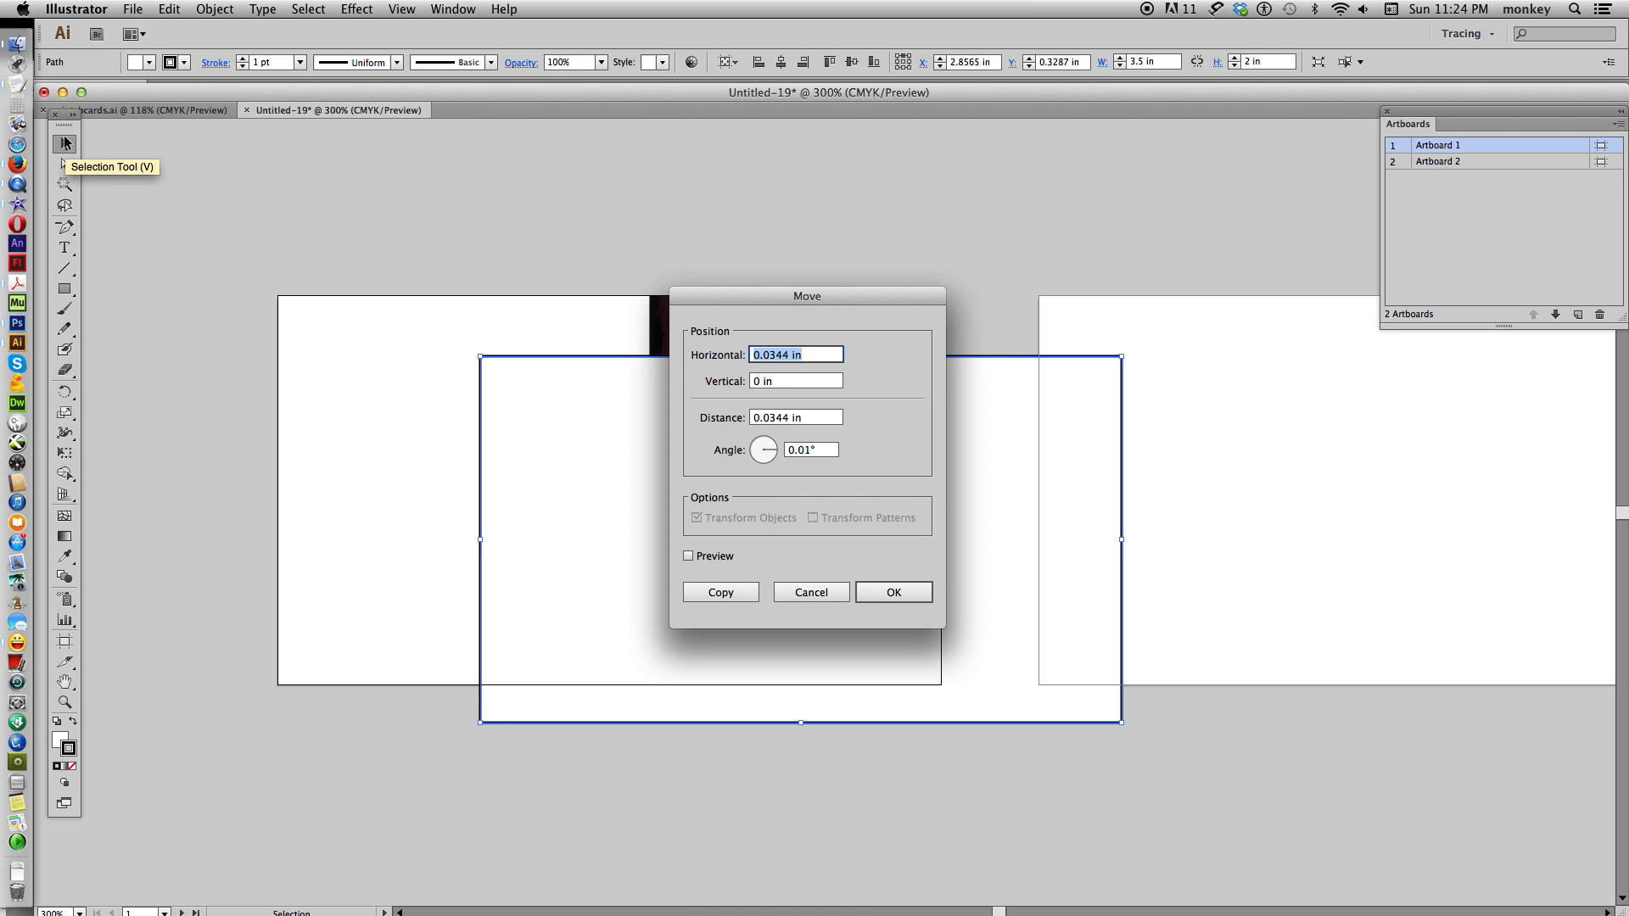
left_click(892, 592)
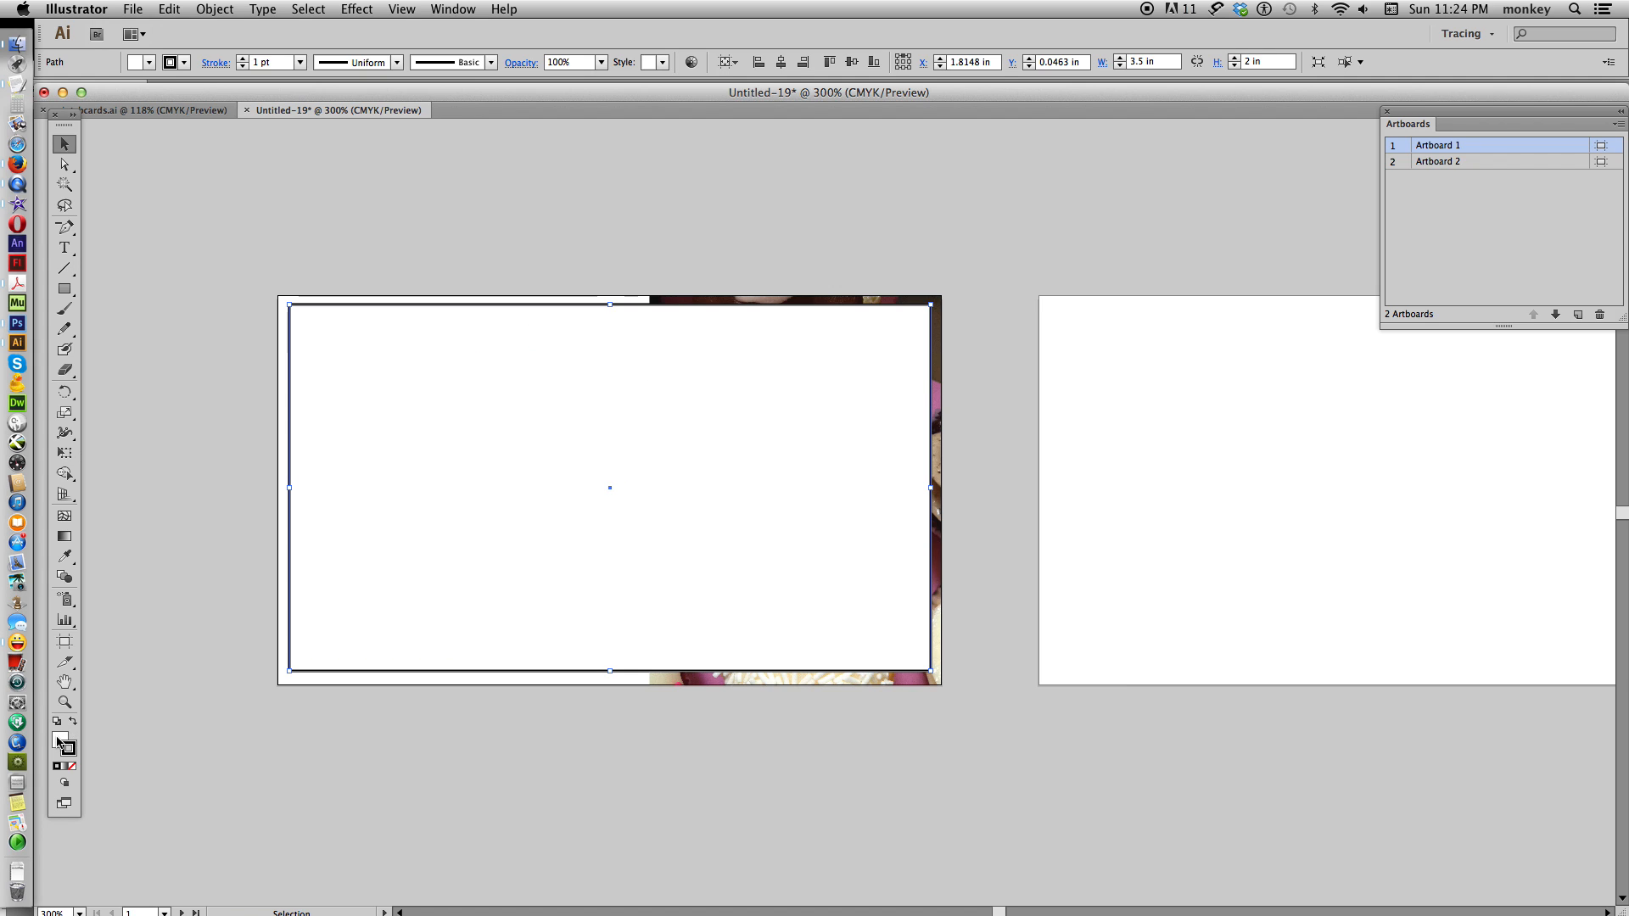
Remove the rectangle's white fill, leaving its thin black stroke, and reselect it.
double_click(64, 746)
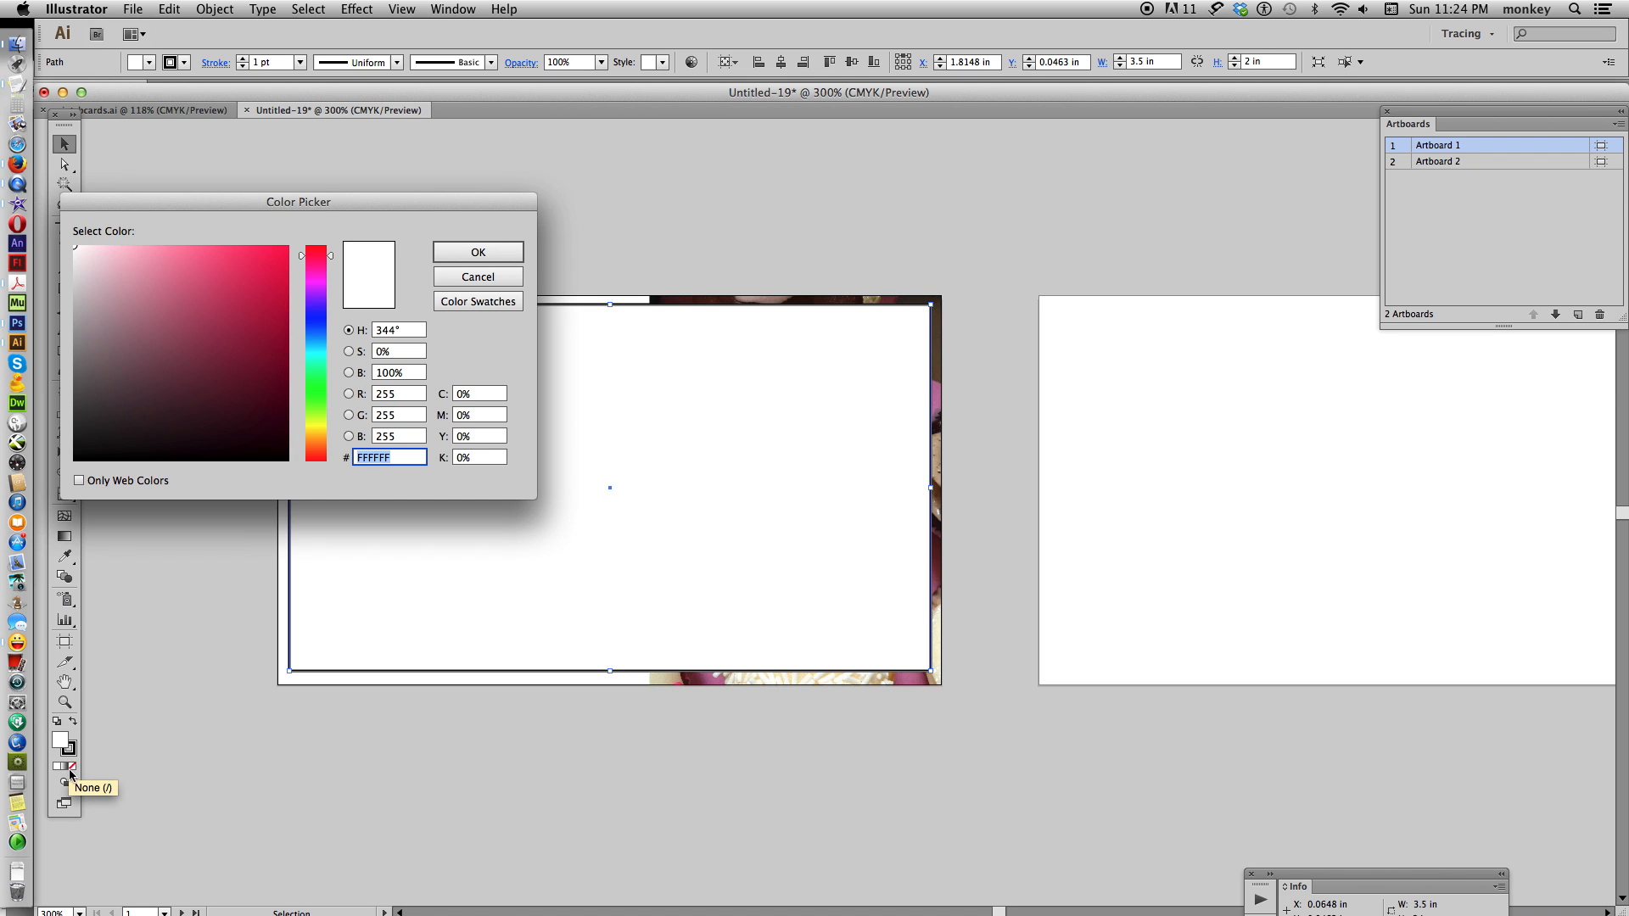
mouse_move(218, 579)
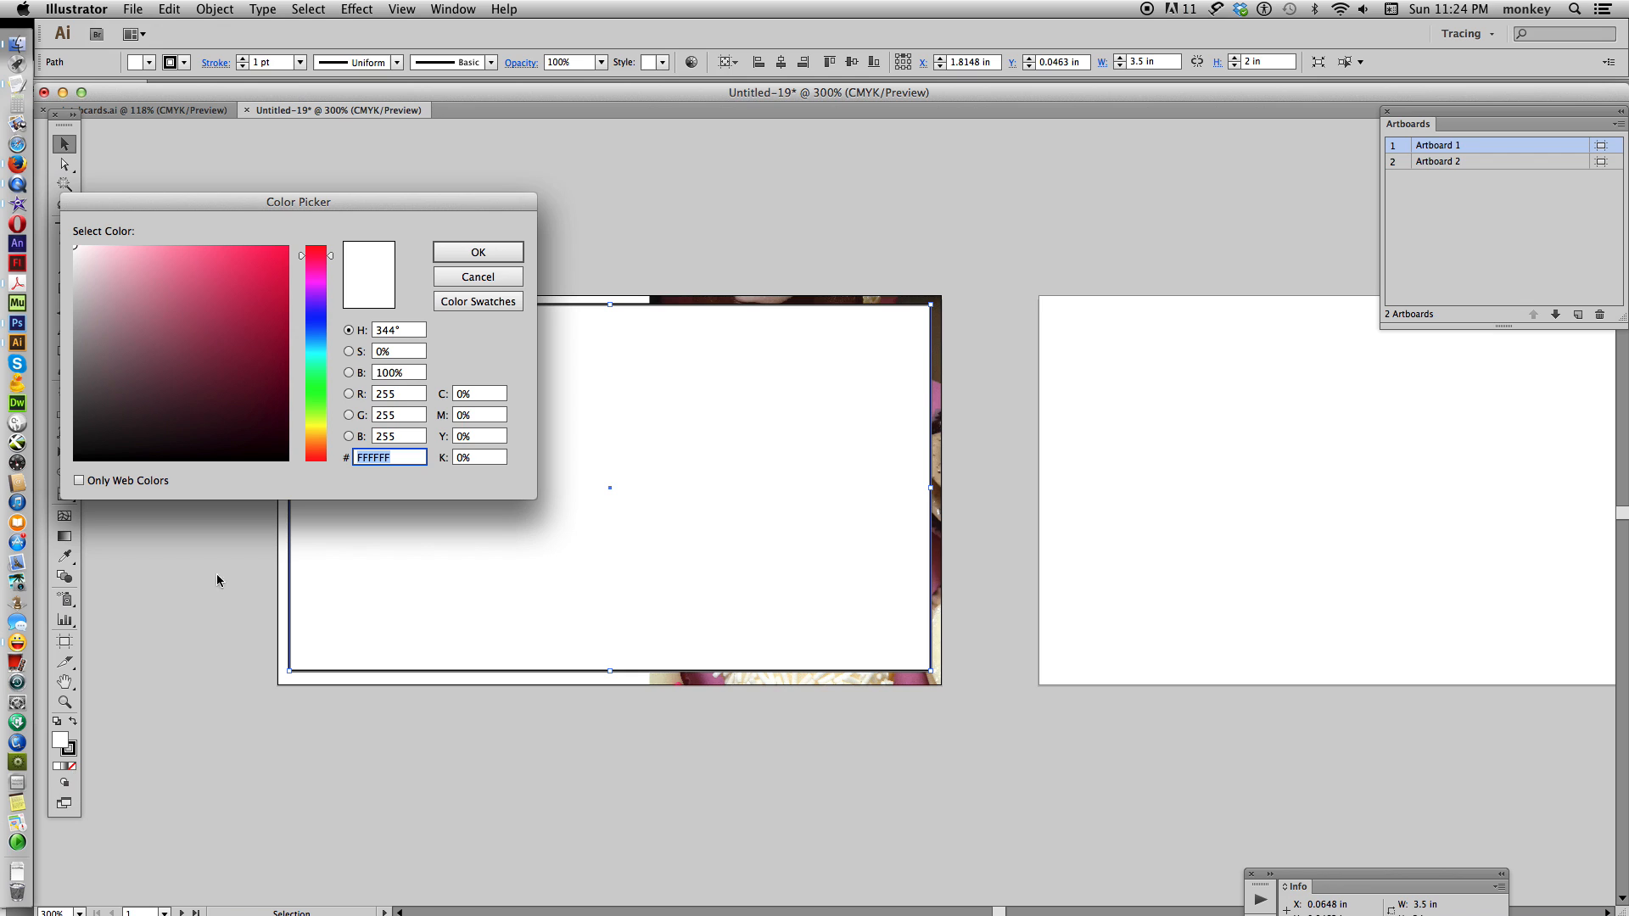
left_click(477, 251)
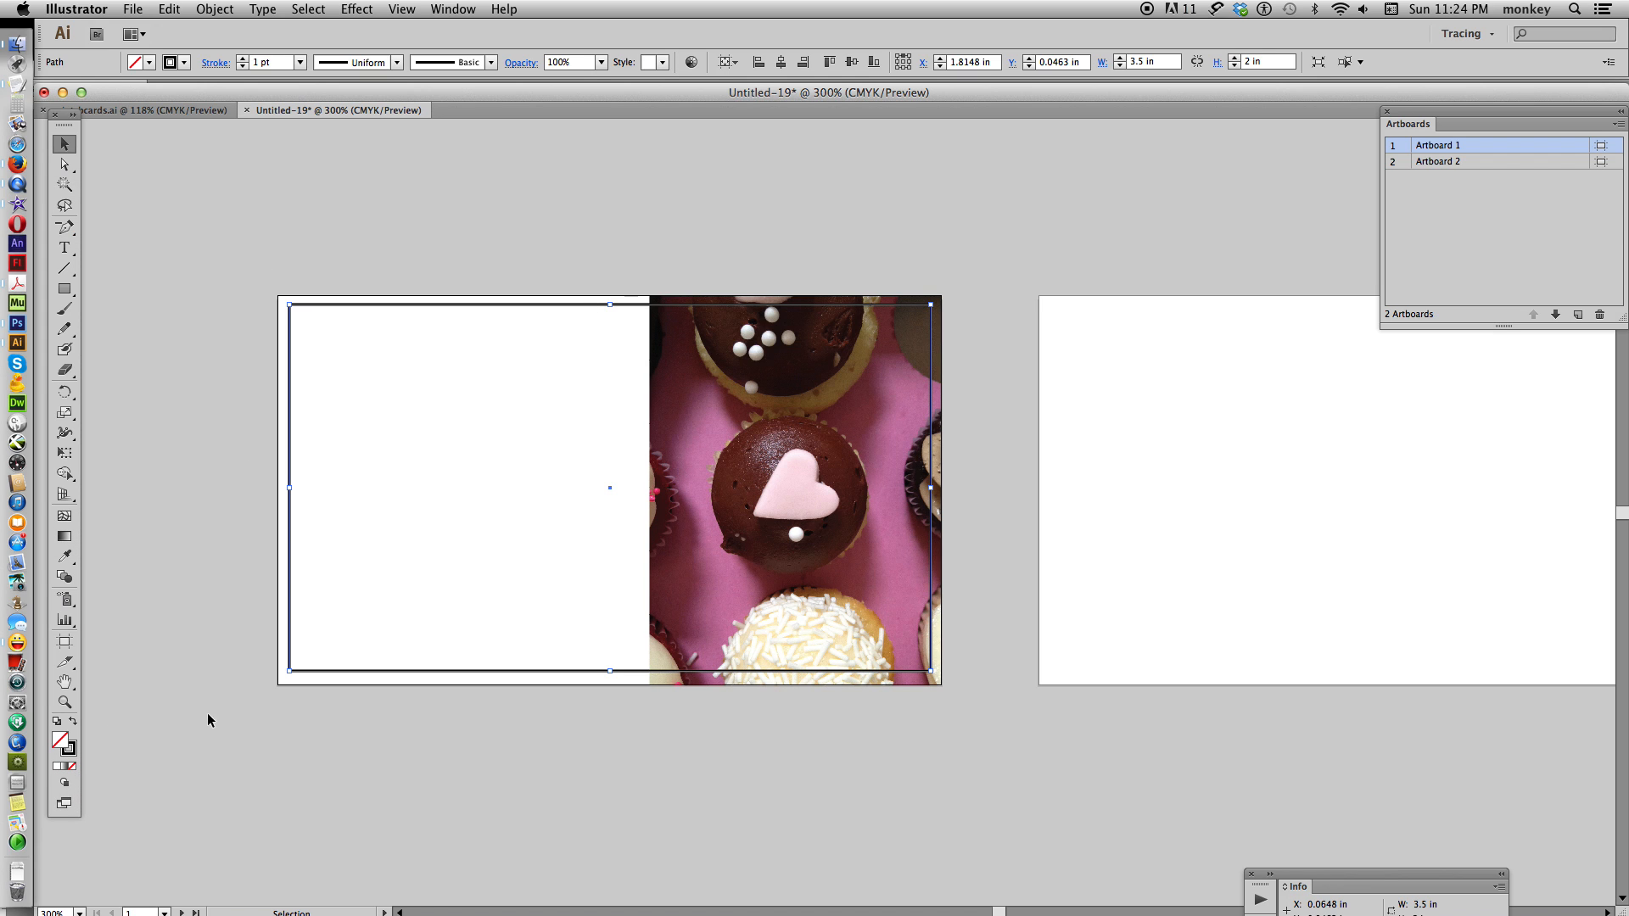
mouse_move(427, 230)
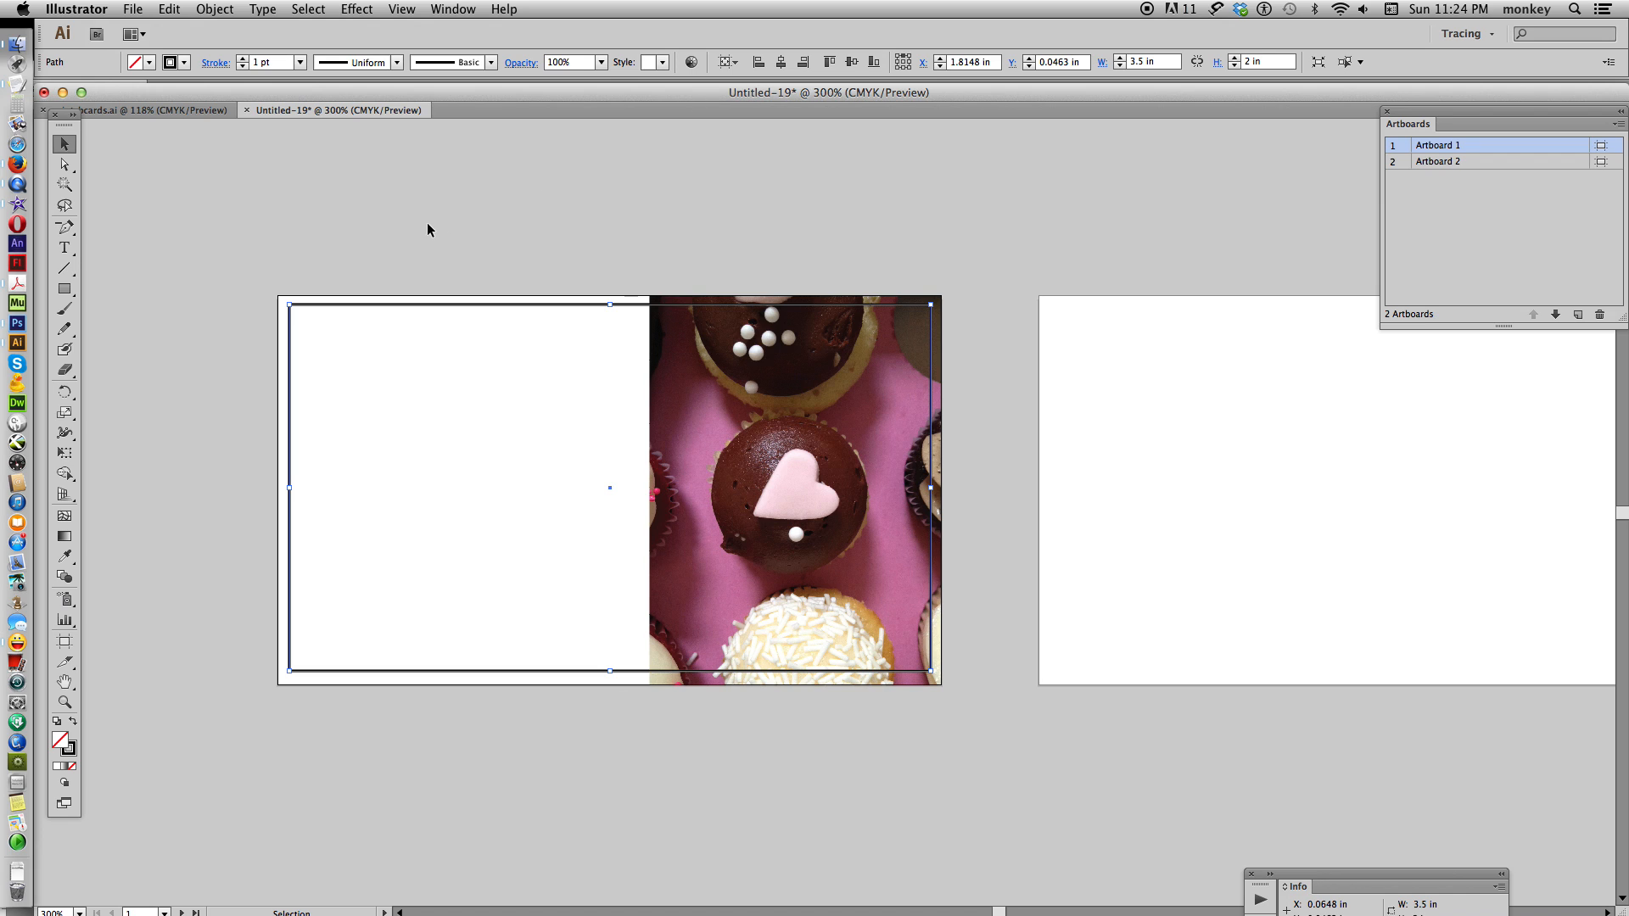
left_click(945, 316)
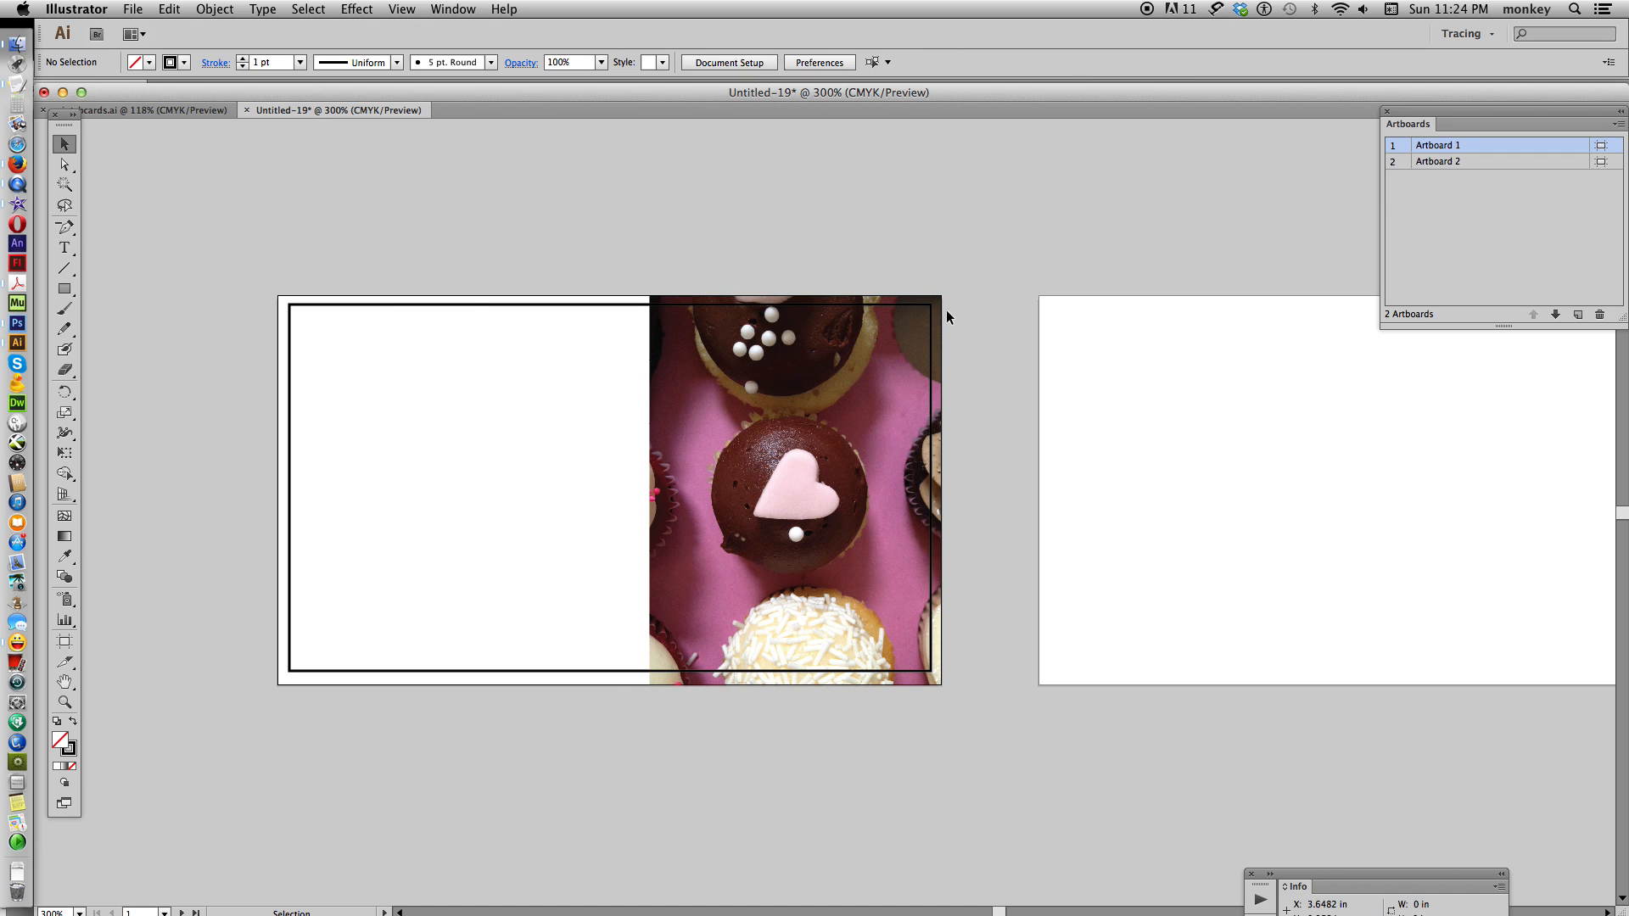
mouse_move(920, 670)
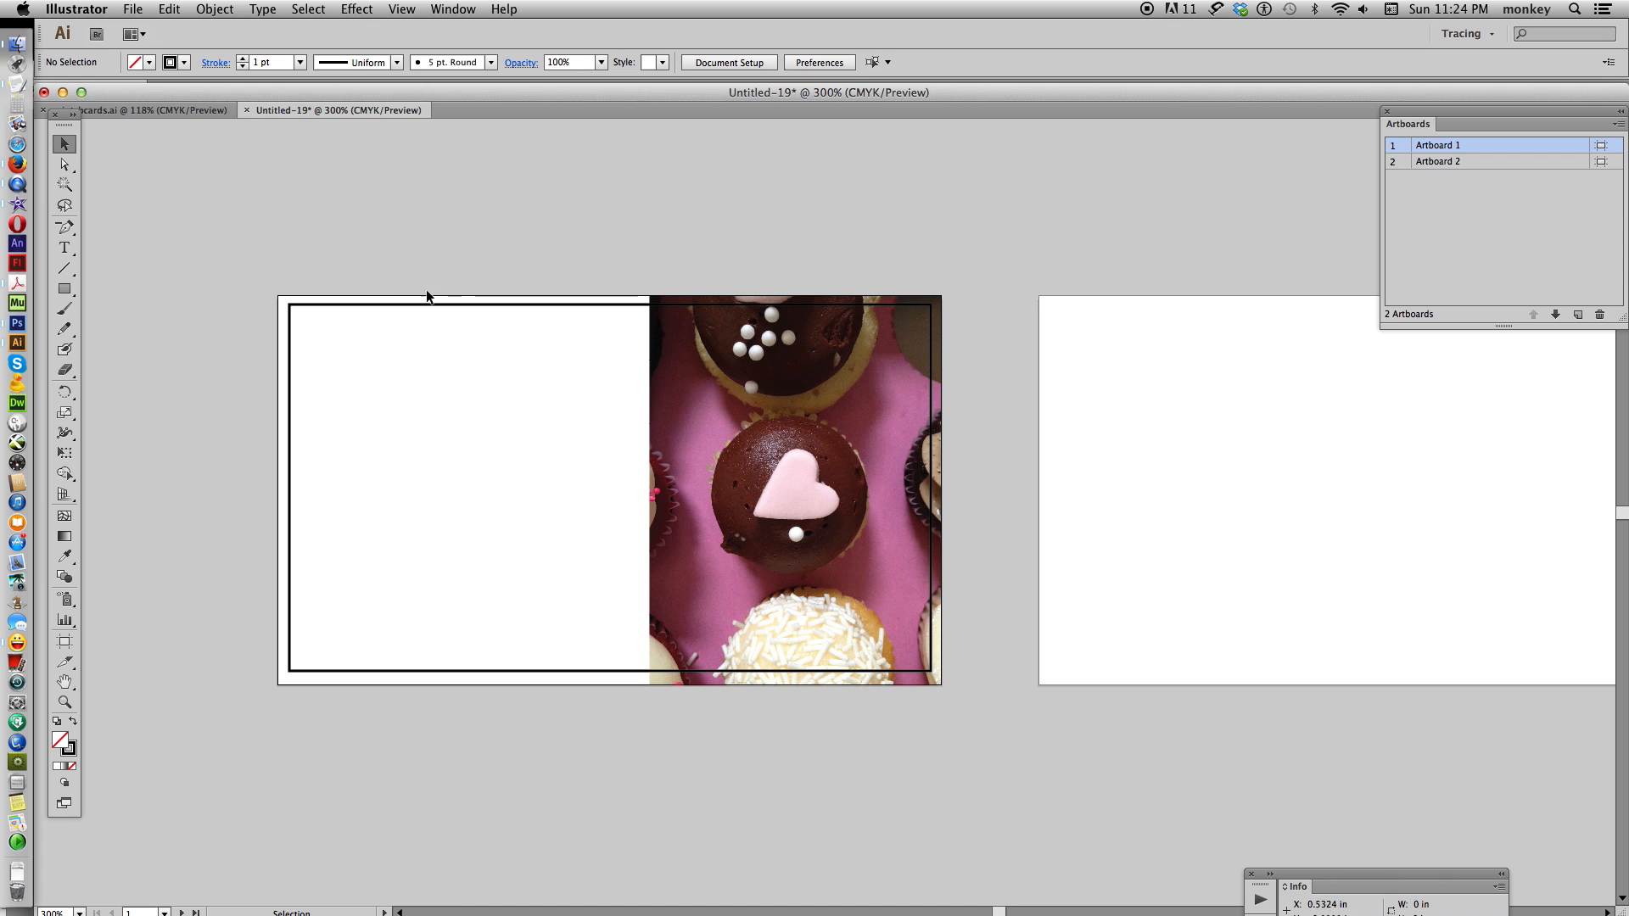
left_click(468, 489)
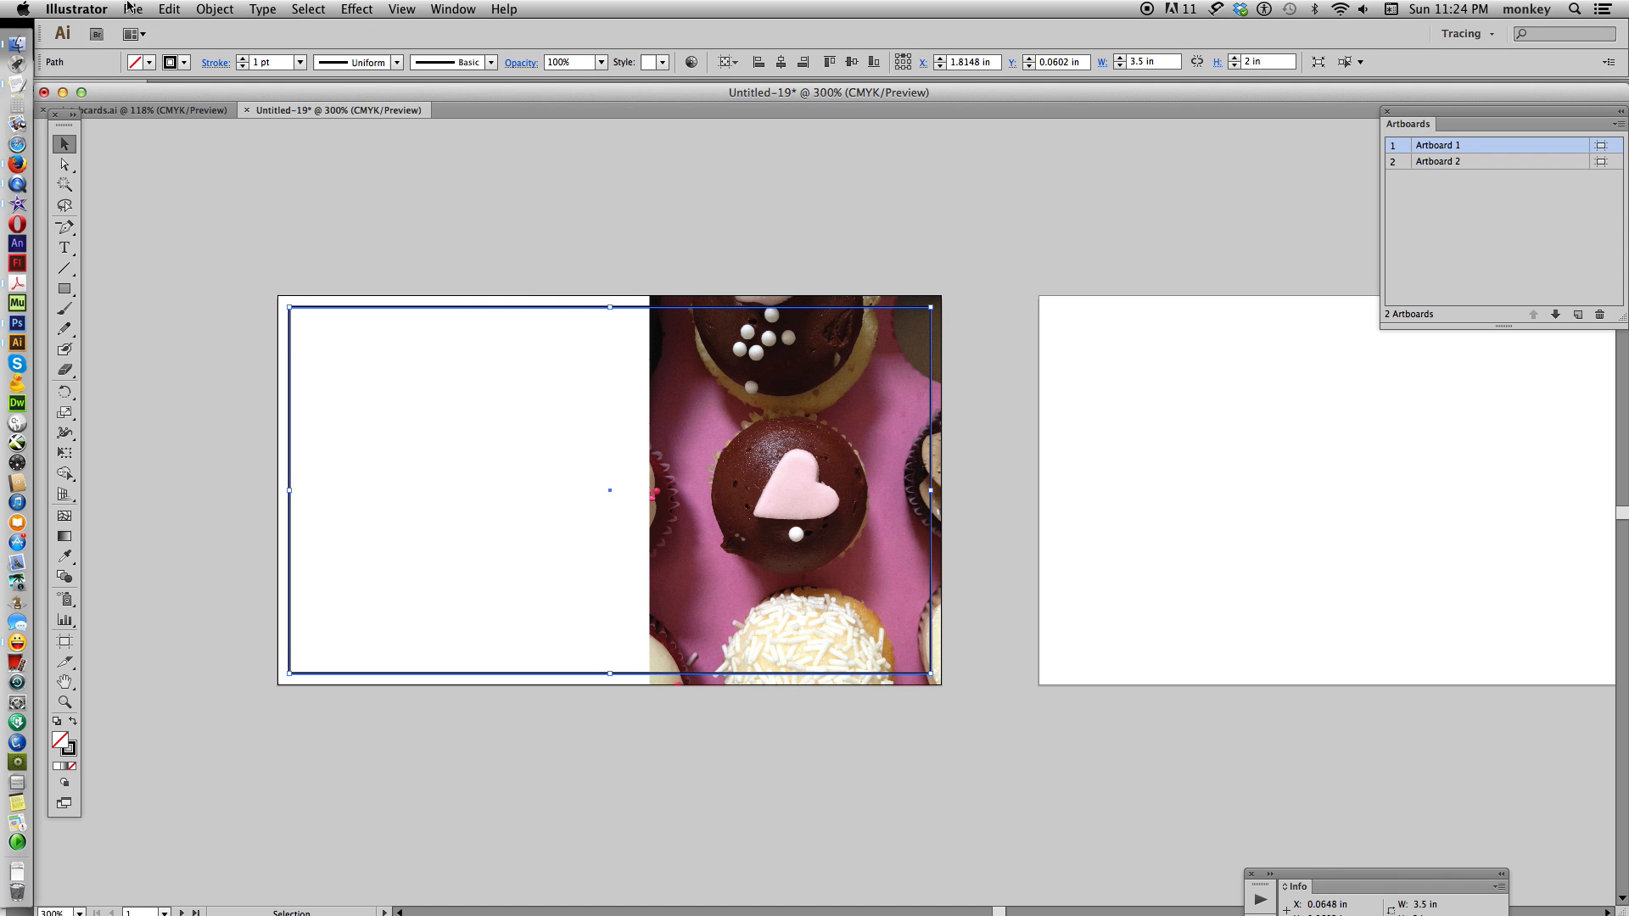
Copy the border rectangle and paste it onto all artboards.
left_click(168, 9)
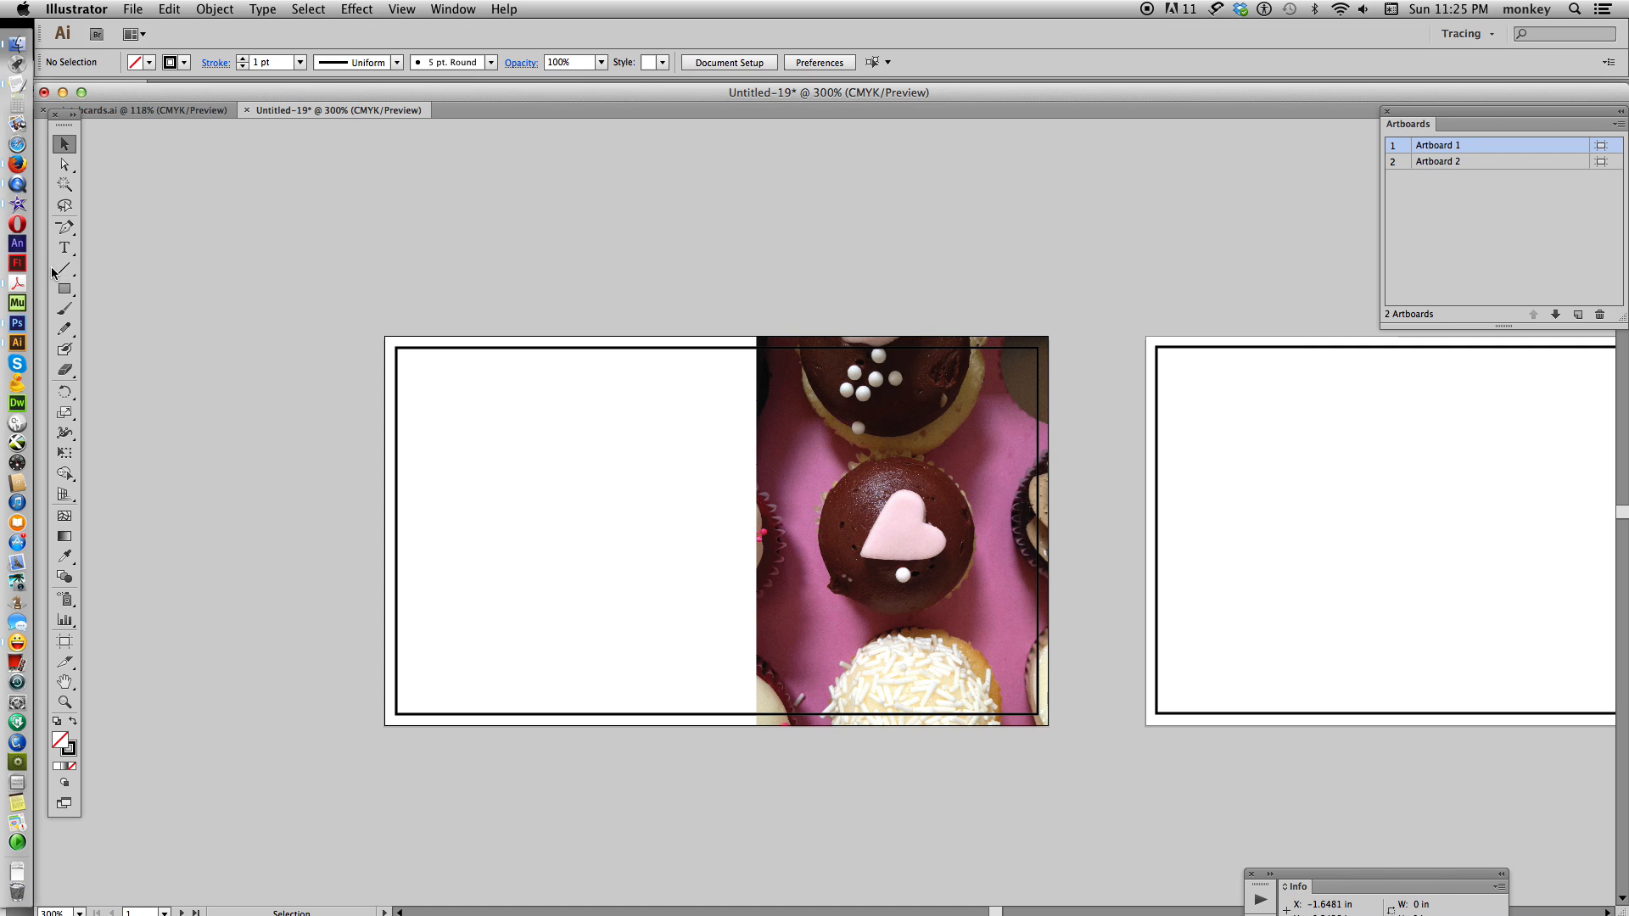
Type 'One Minute Bakery' above the card and drag it onto Artboard 1's top-left.
left_click(64, 247)
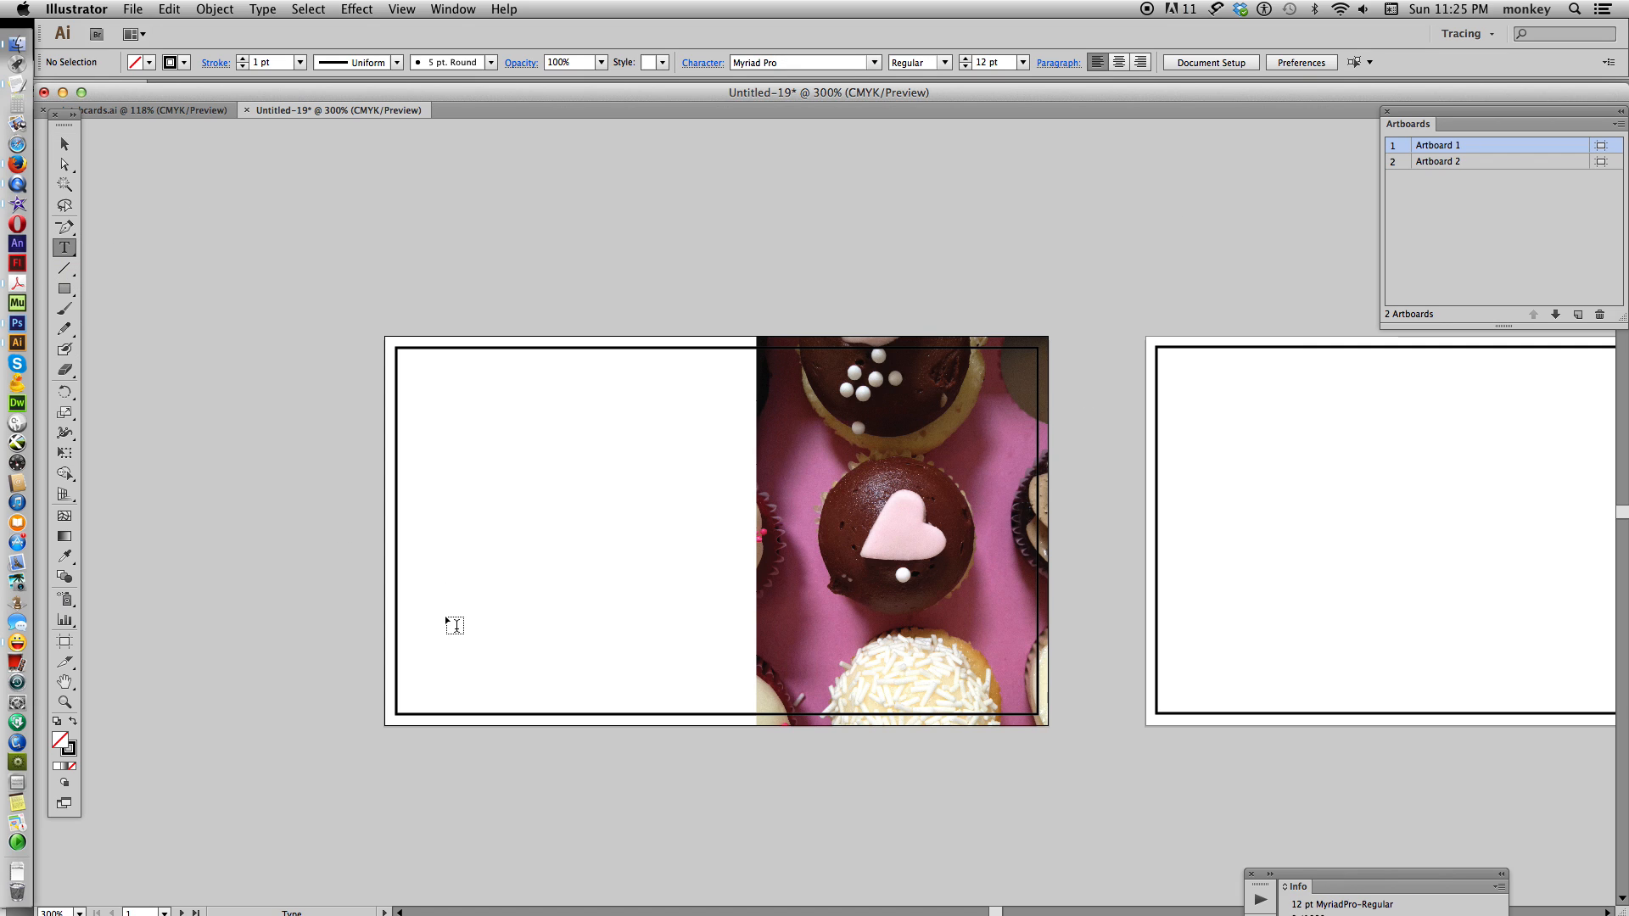
mouse_move(449, 258)
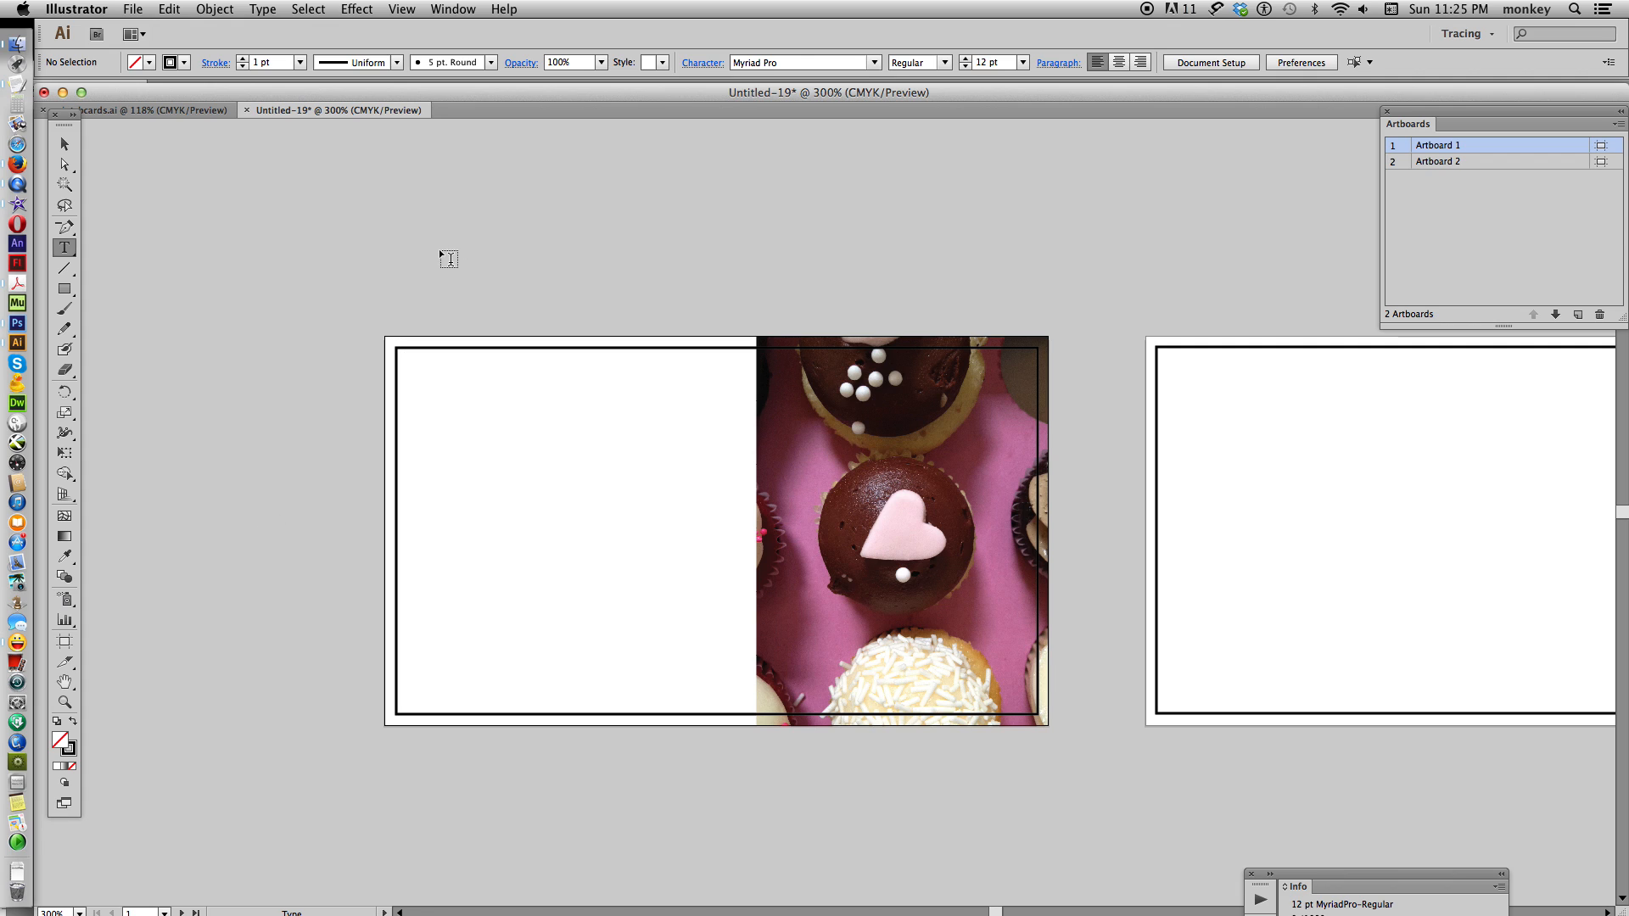
left_click(457, 237)
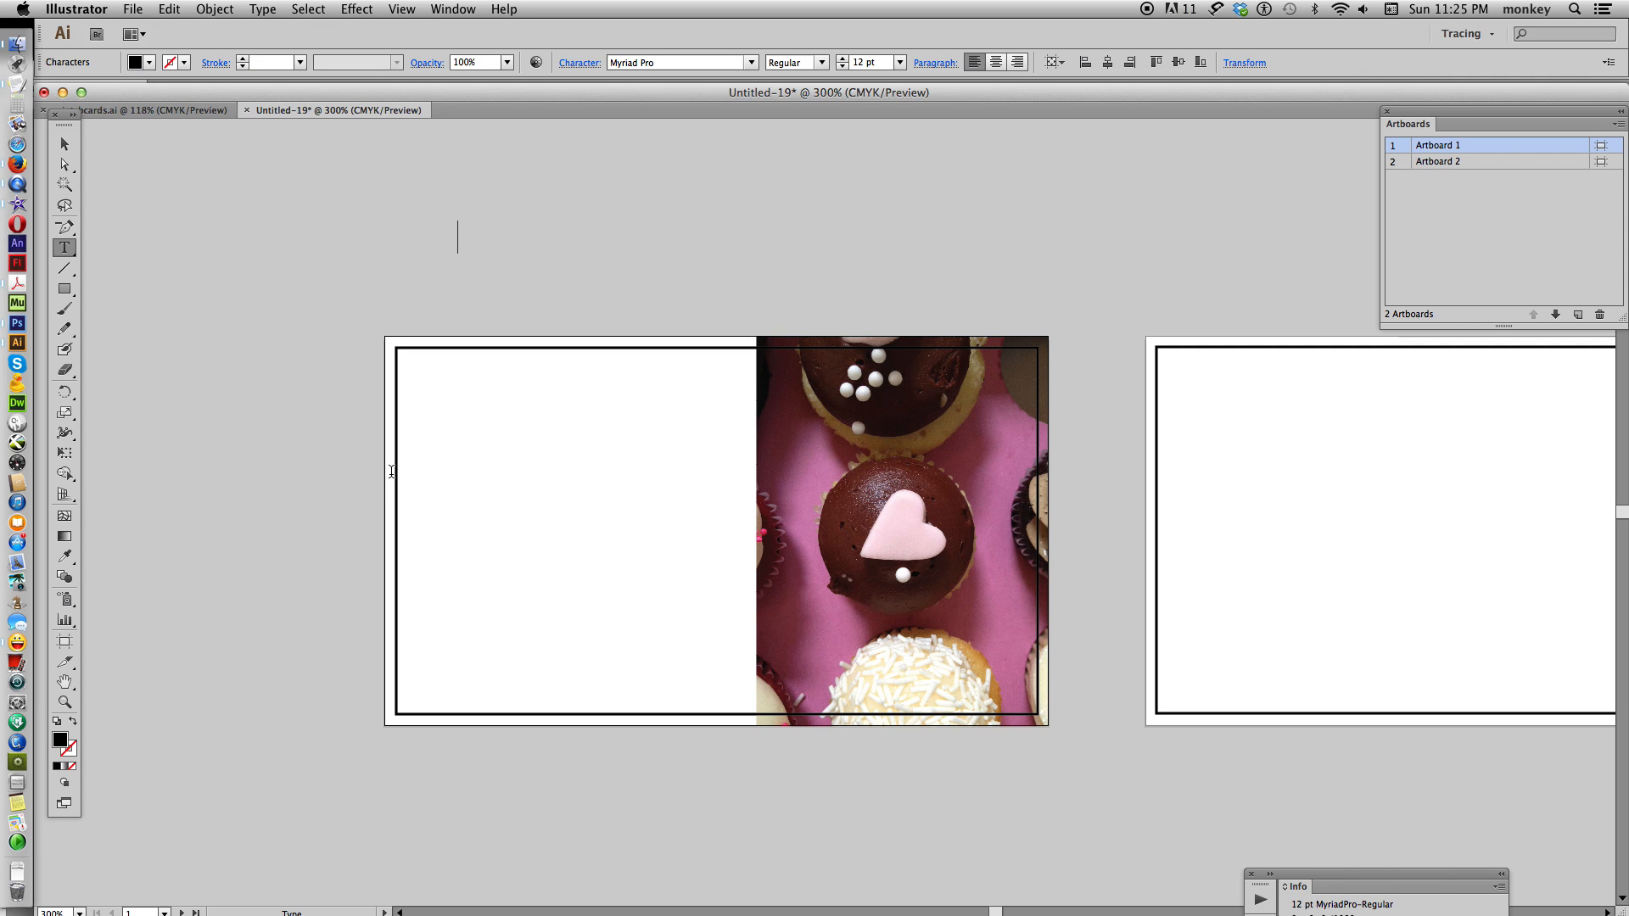
type("One Minute Bak")
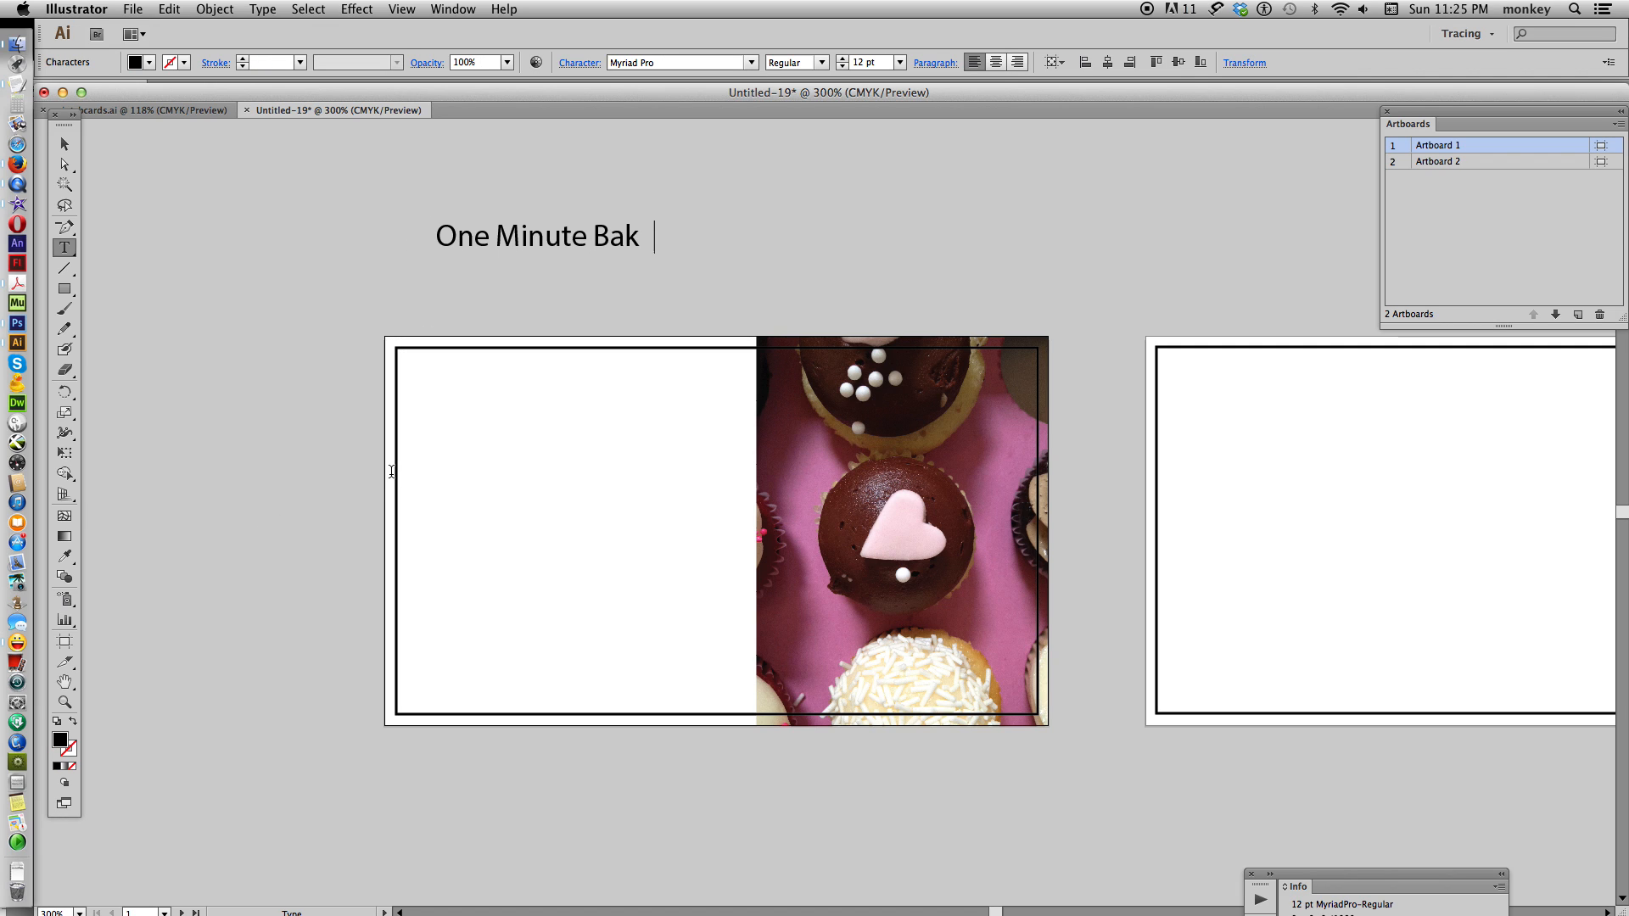
type("ery")
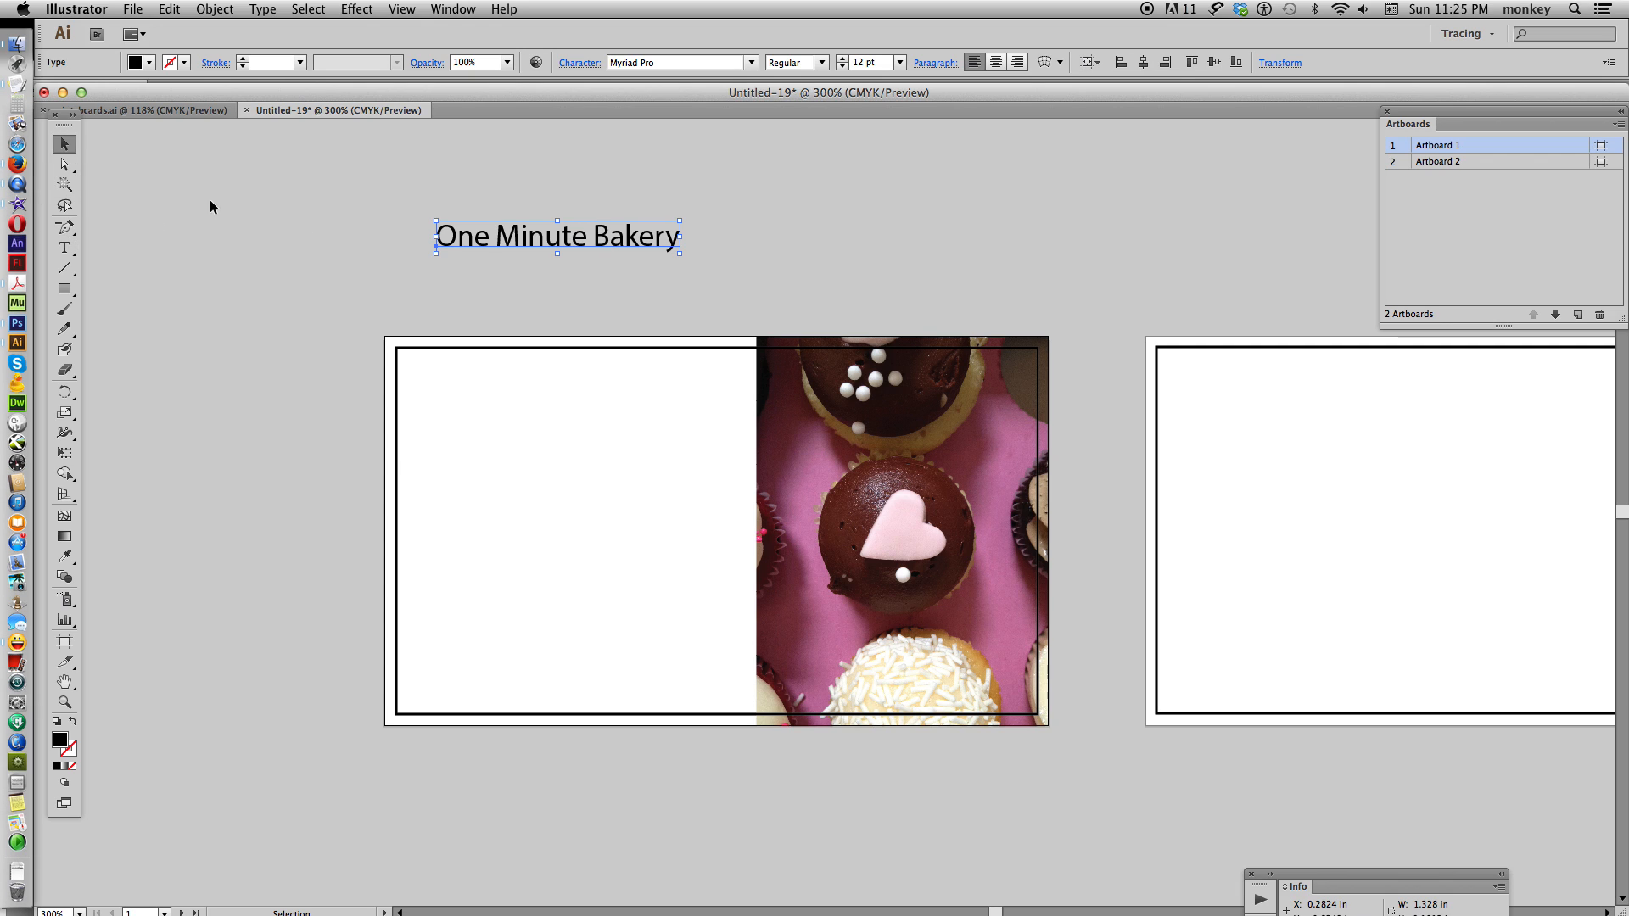
left_click_drag(557, 236, 556, 395)
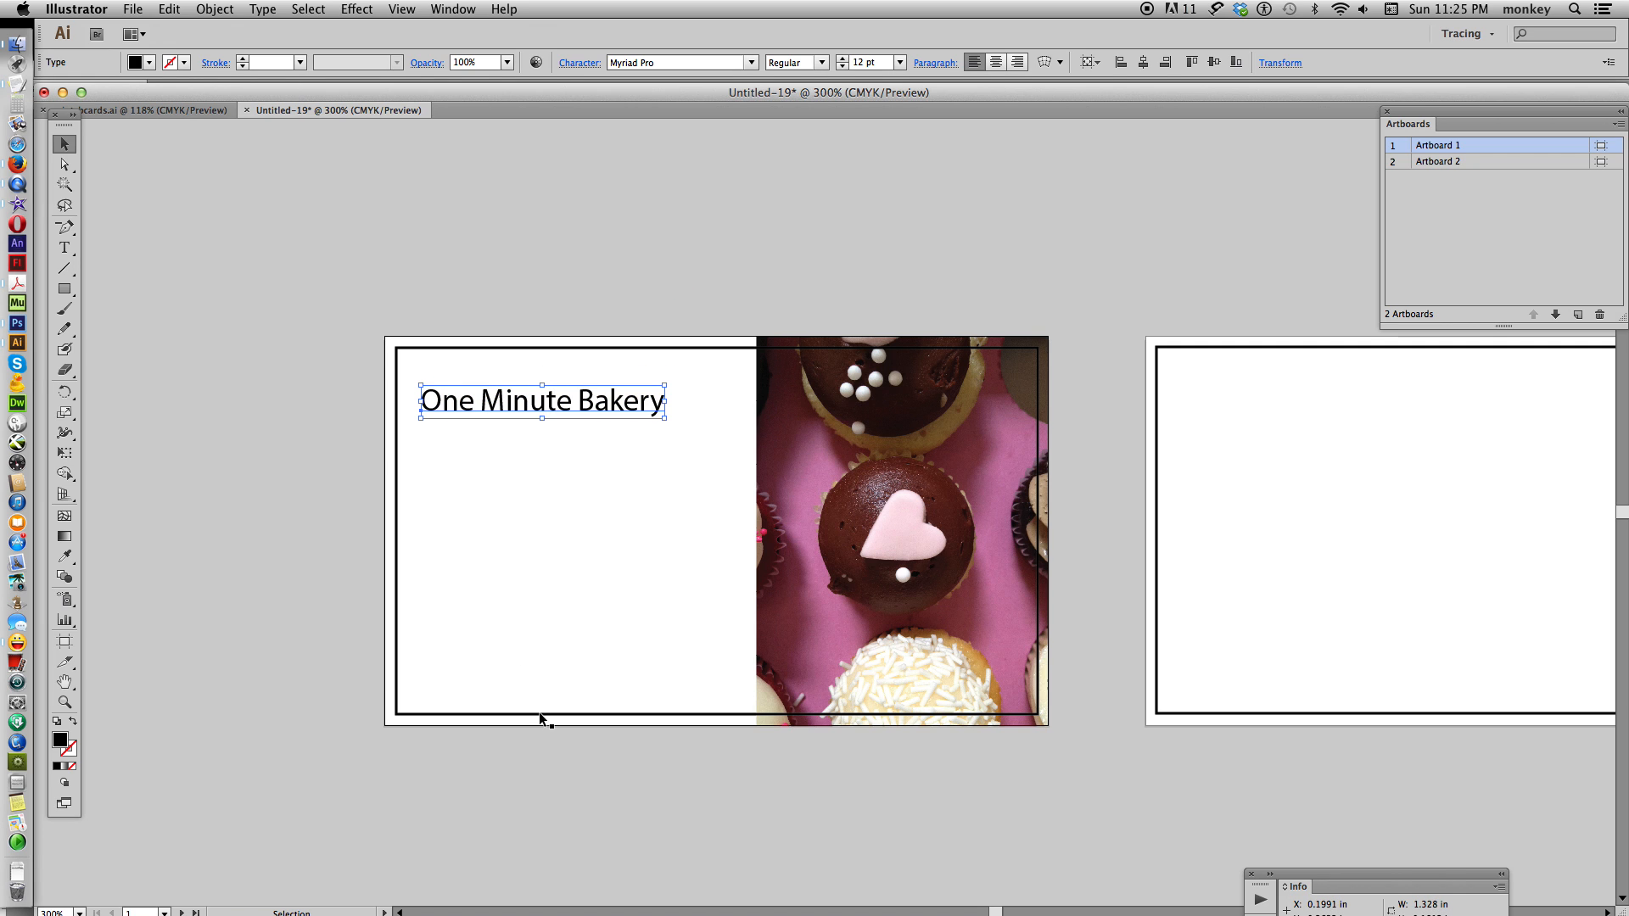
left_click(452, 8)
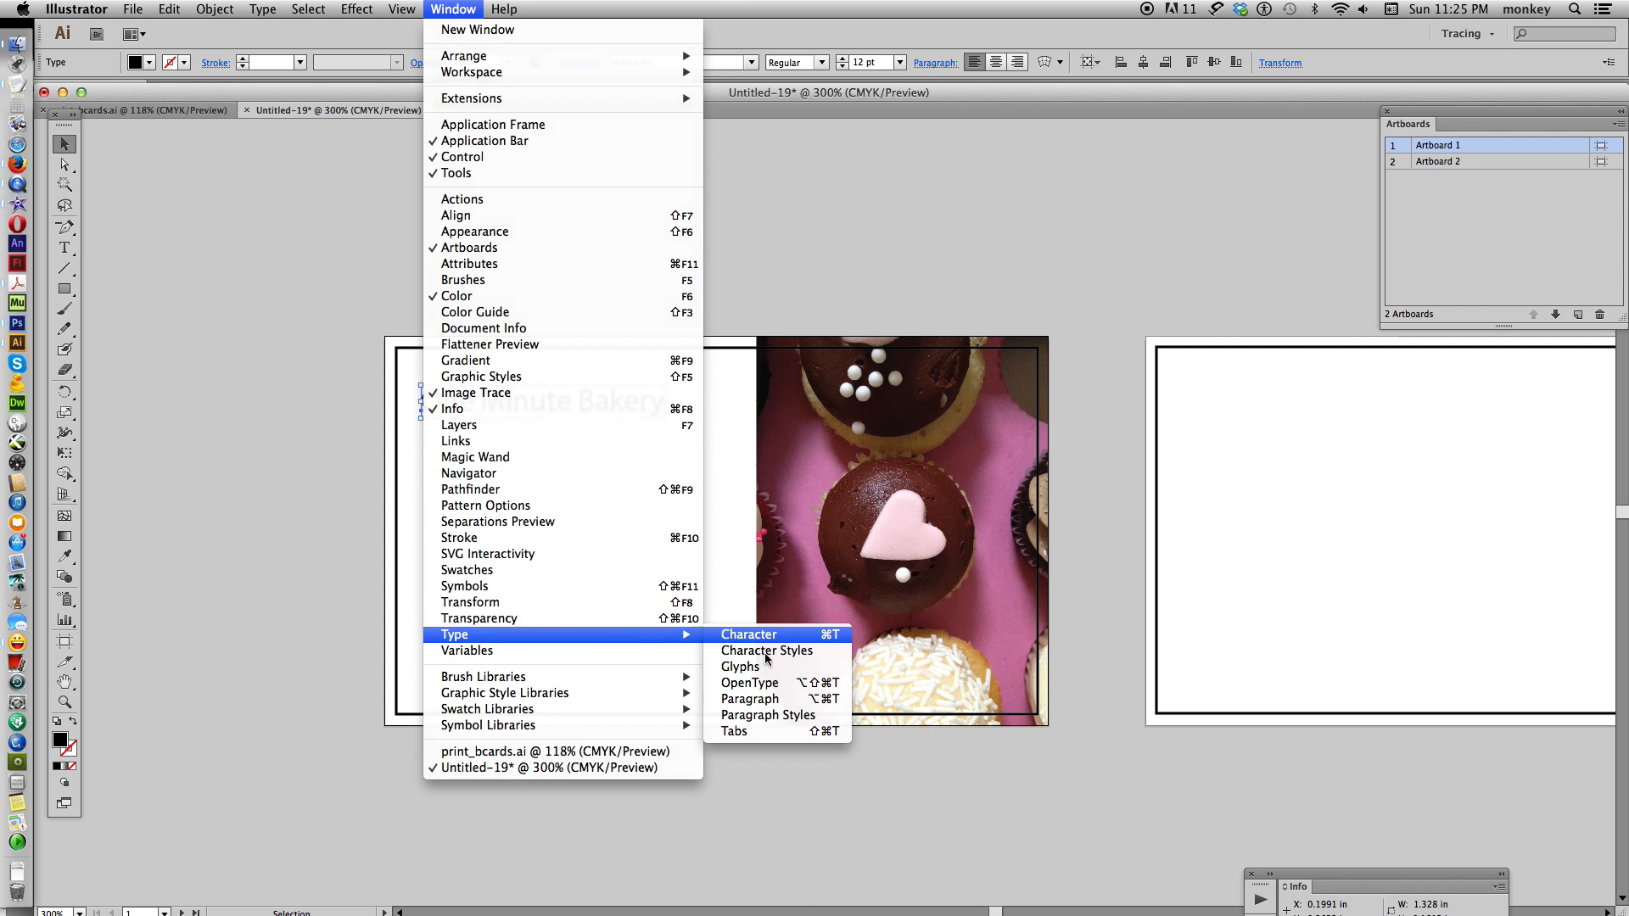
Set the 'One Minute Bakery' title in Pacifico from the Character panel and enlarge it.
left_click(748, 635)
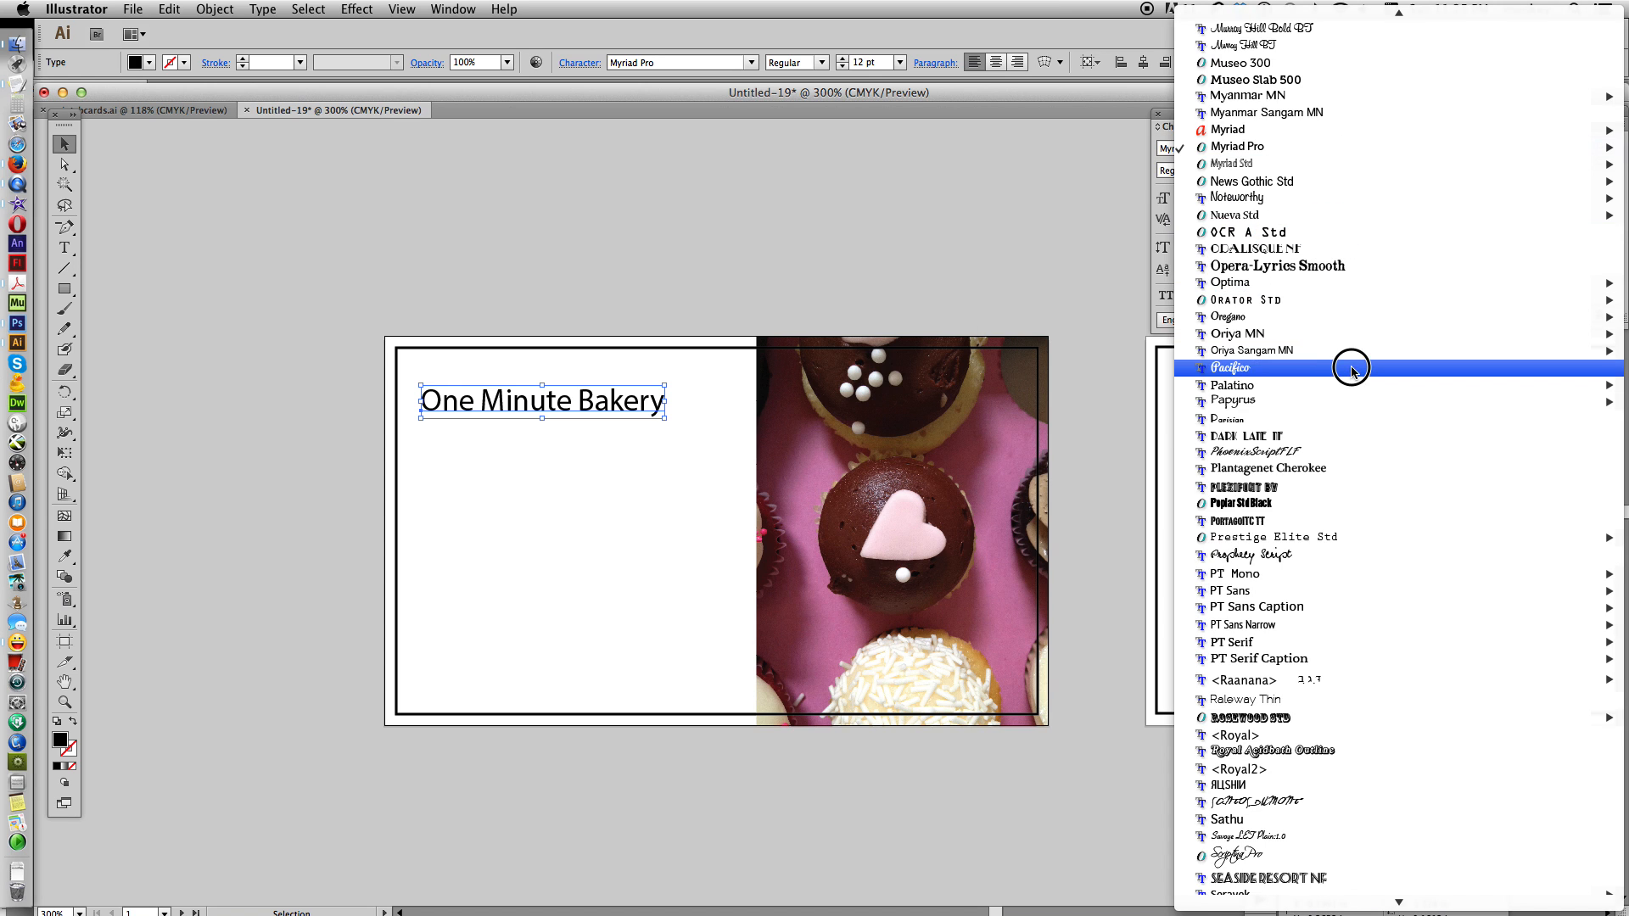
left_click(1232, 367)
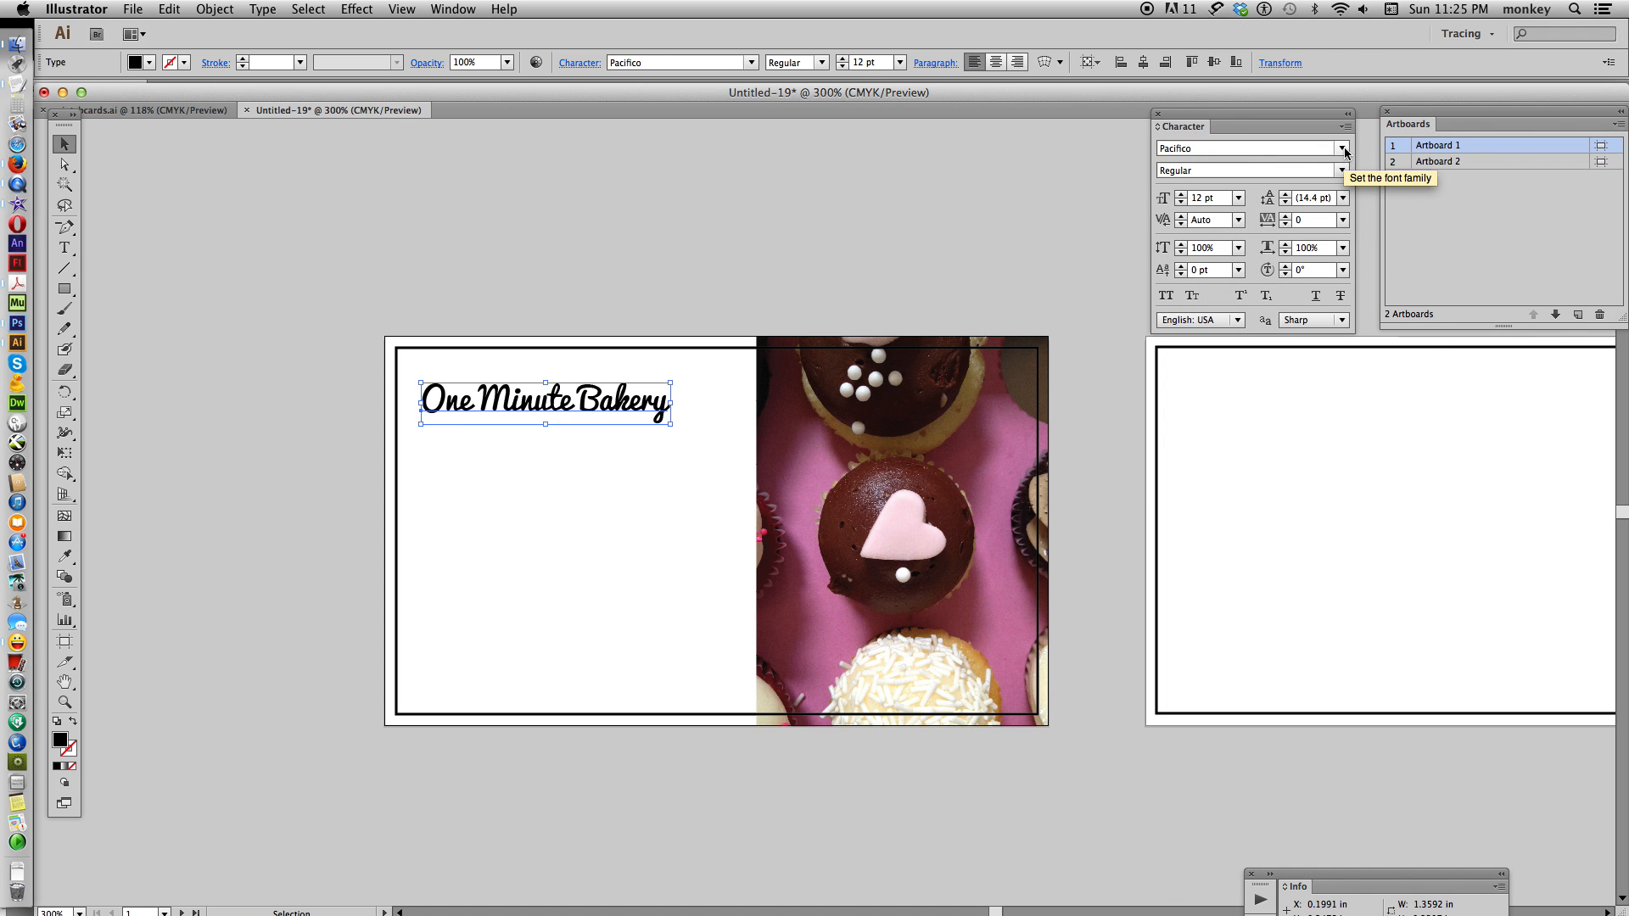
left_click(1344, 148)
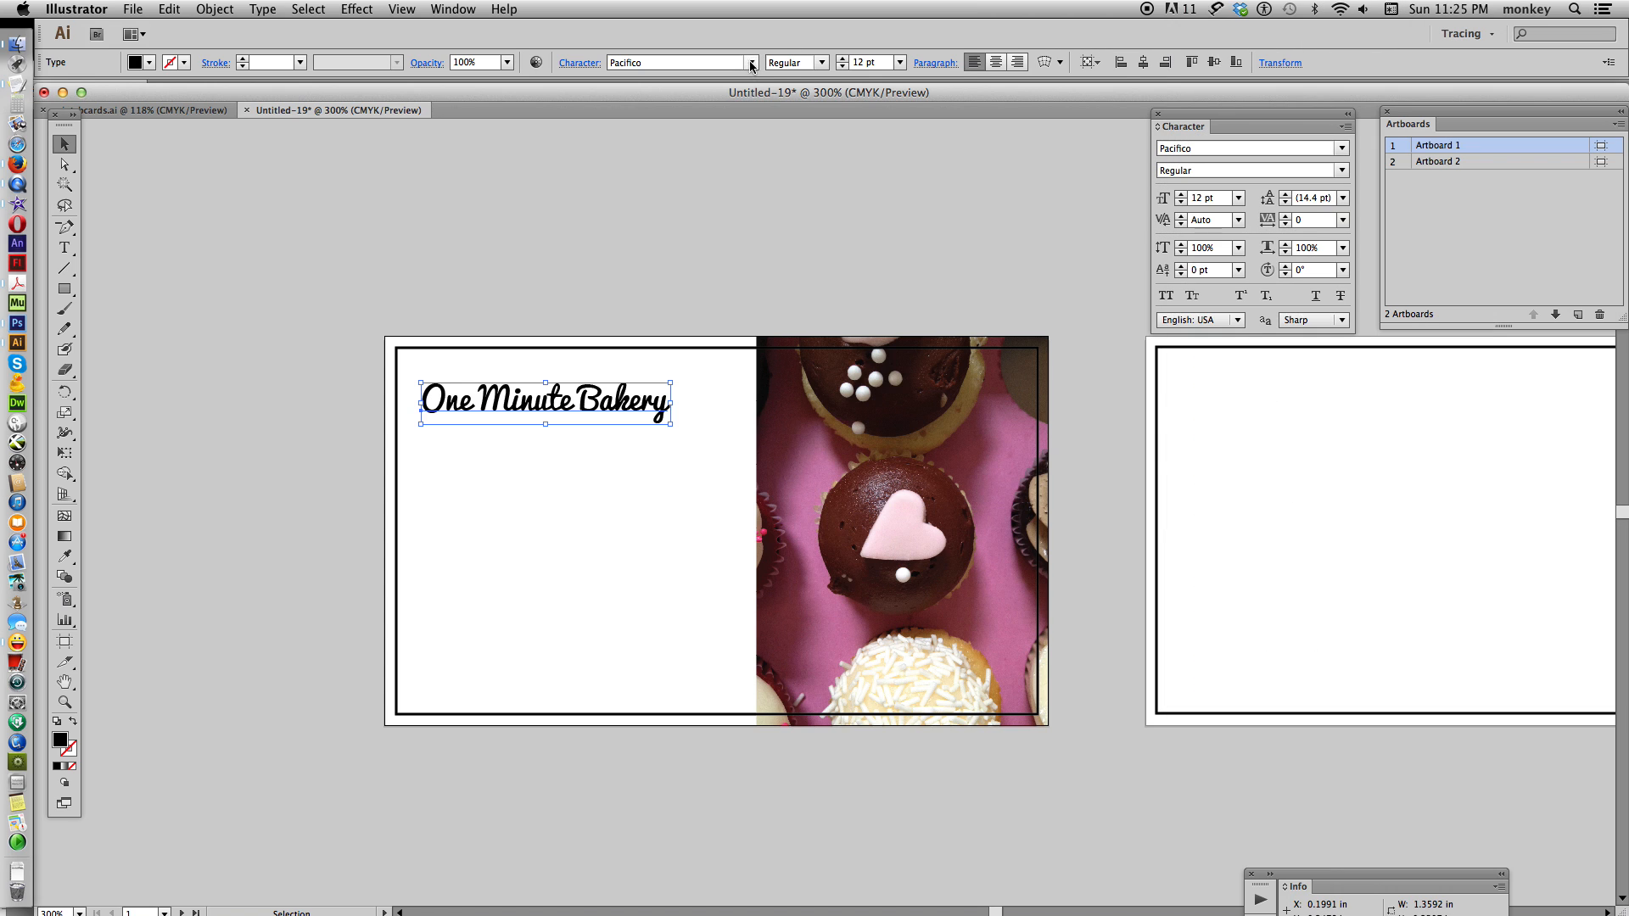
left_click(753, 62)
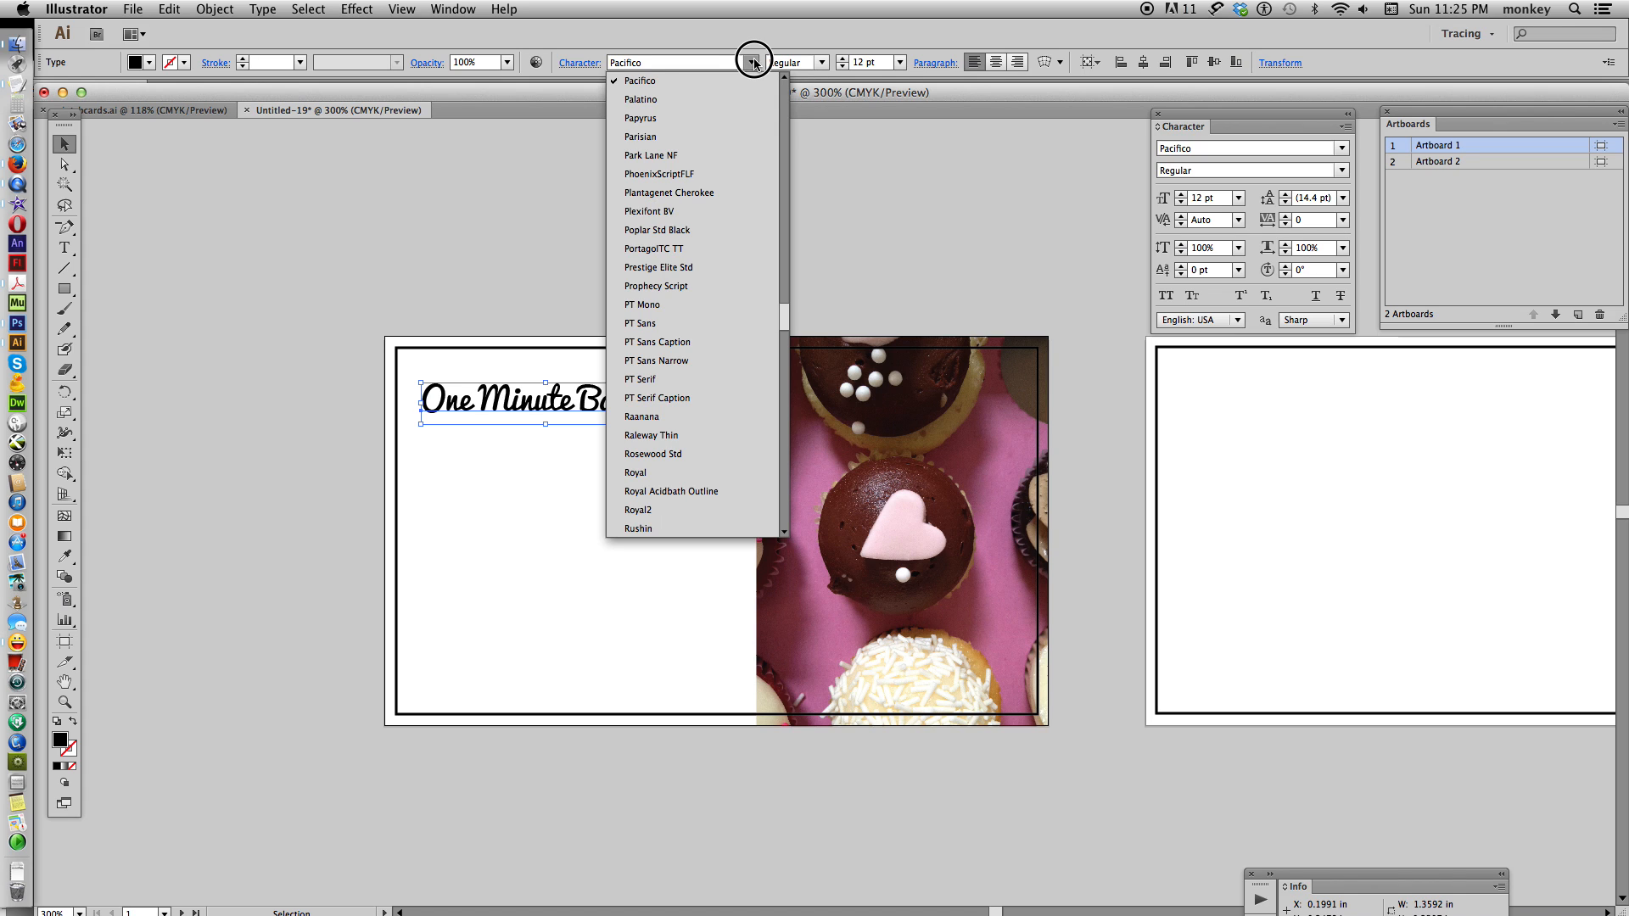
mouse_move(647, 19)
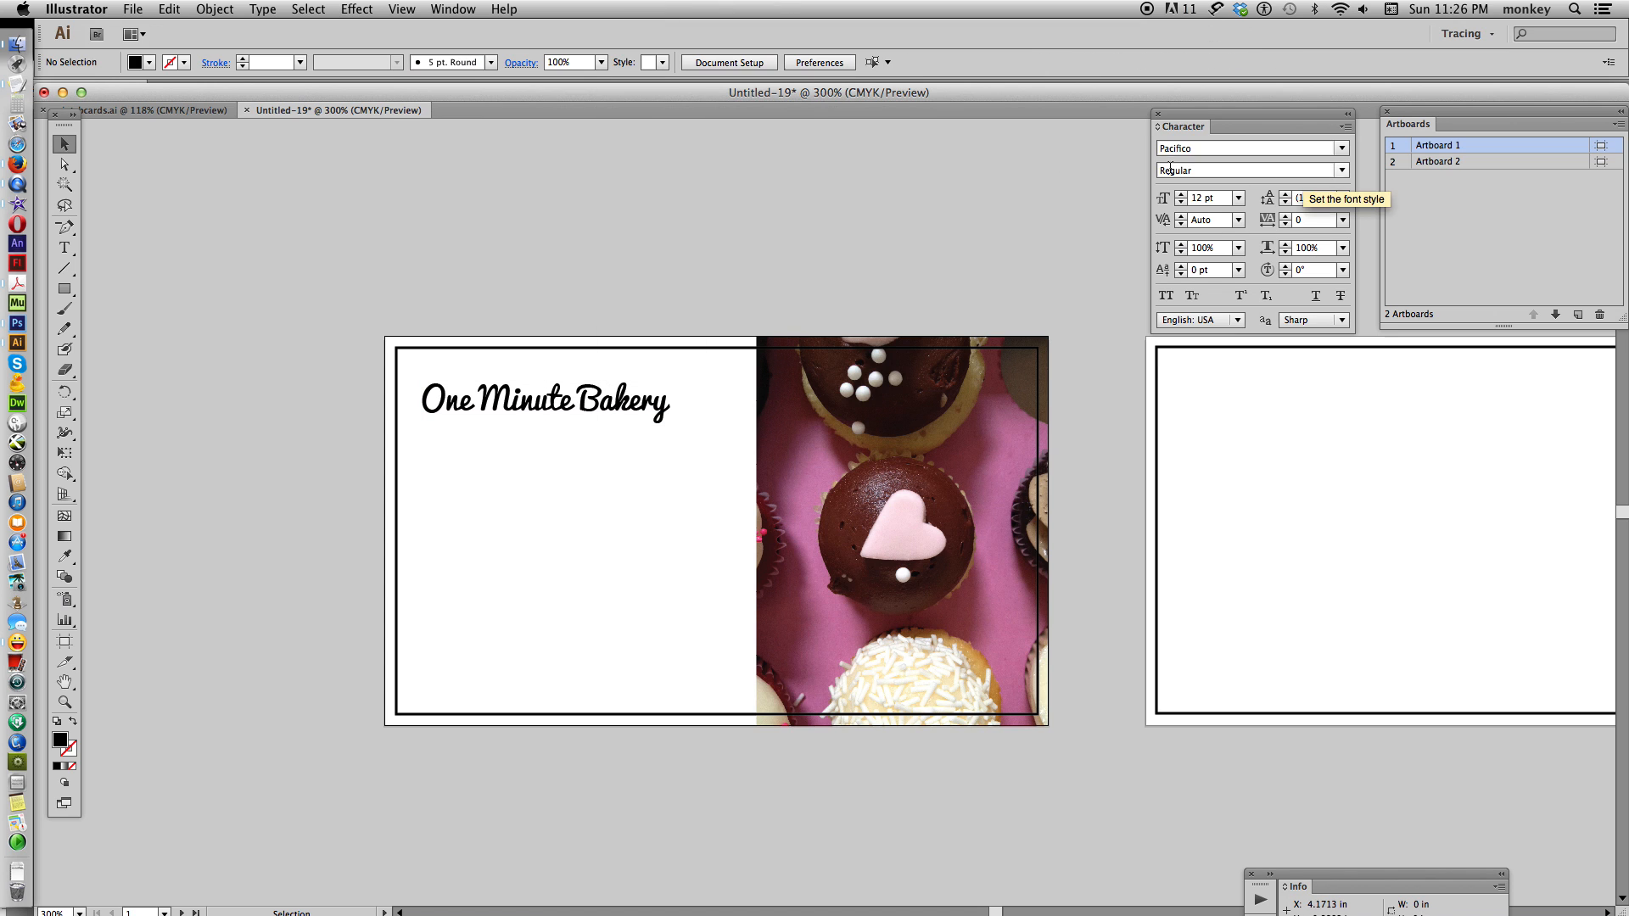
left_click(542, 402)
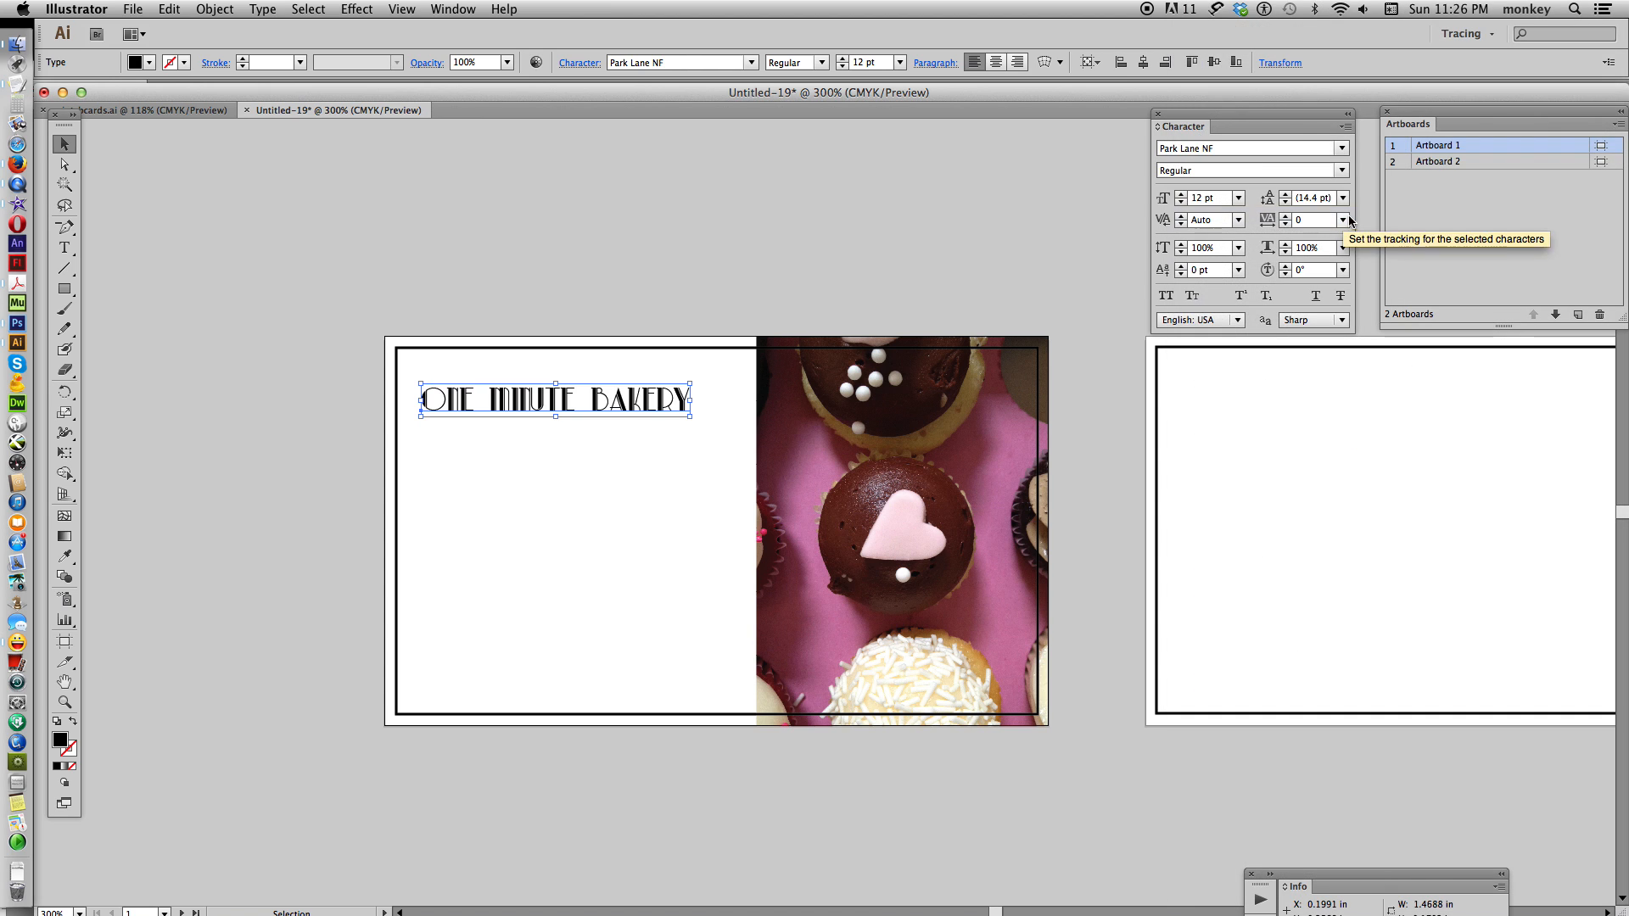
mouse_move(1316, 139)
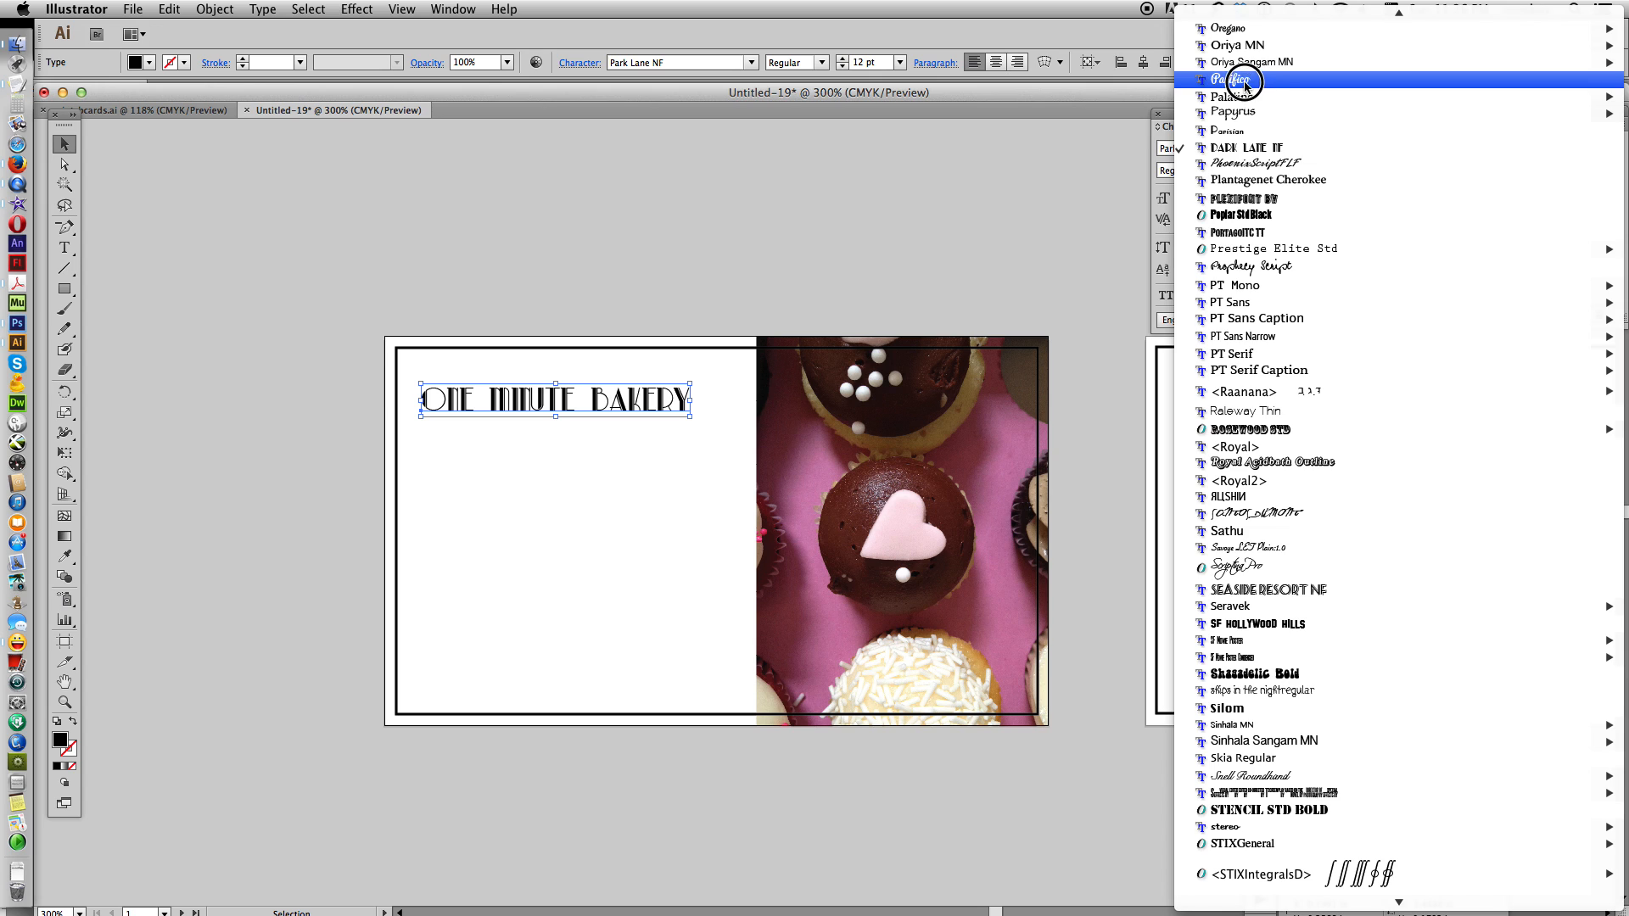
left_click(1236, 78)
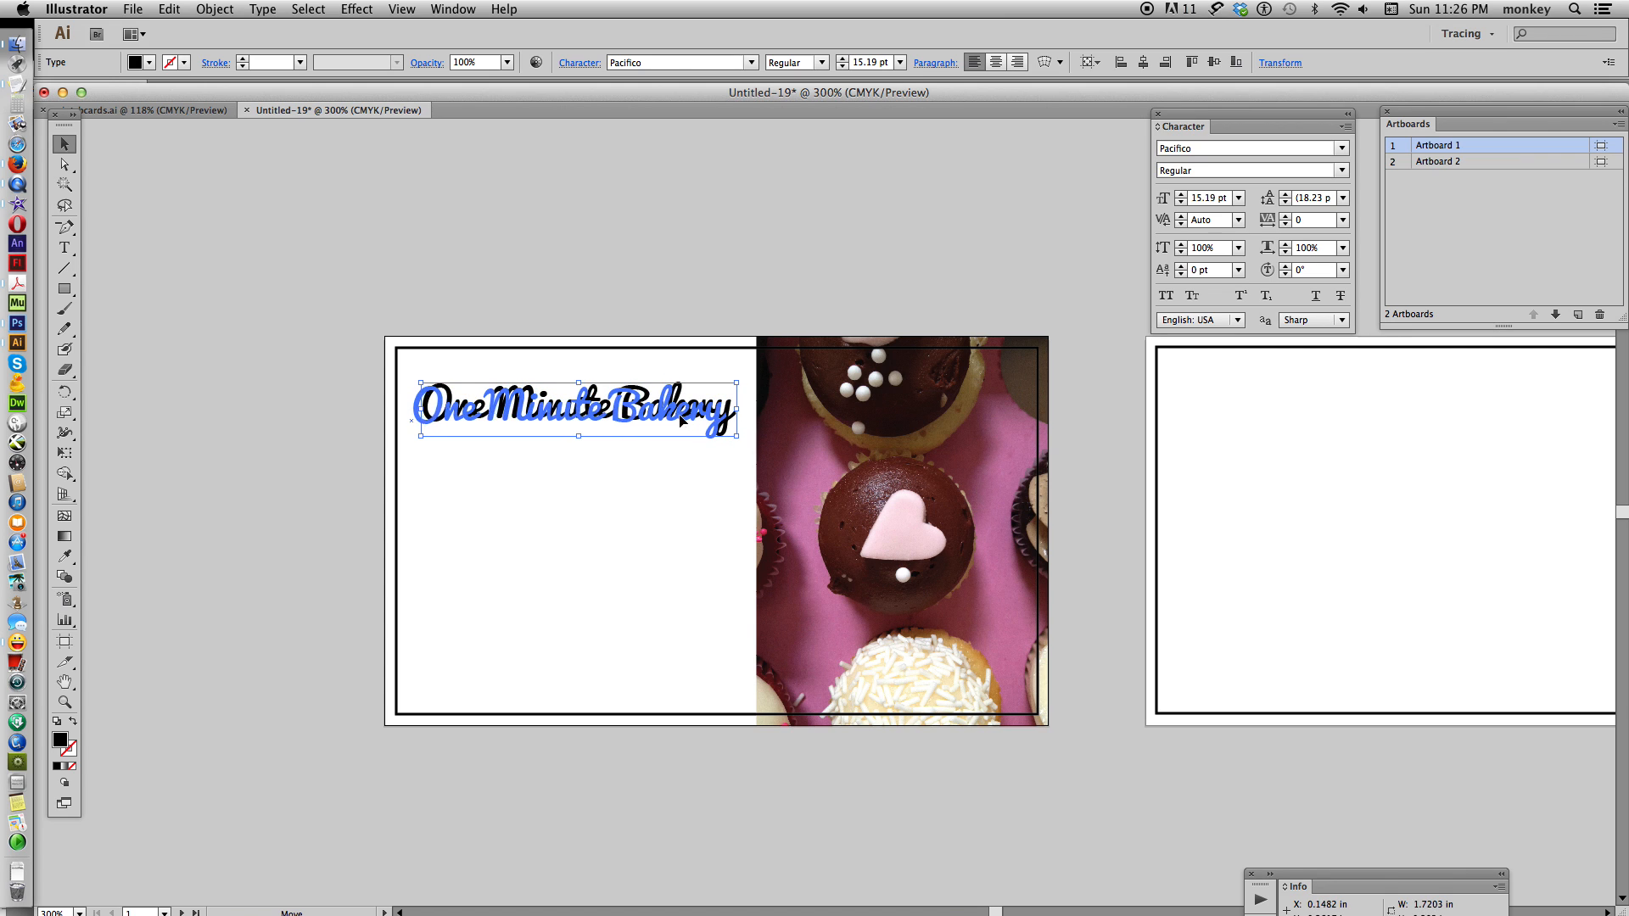
left_click(660, 488)
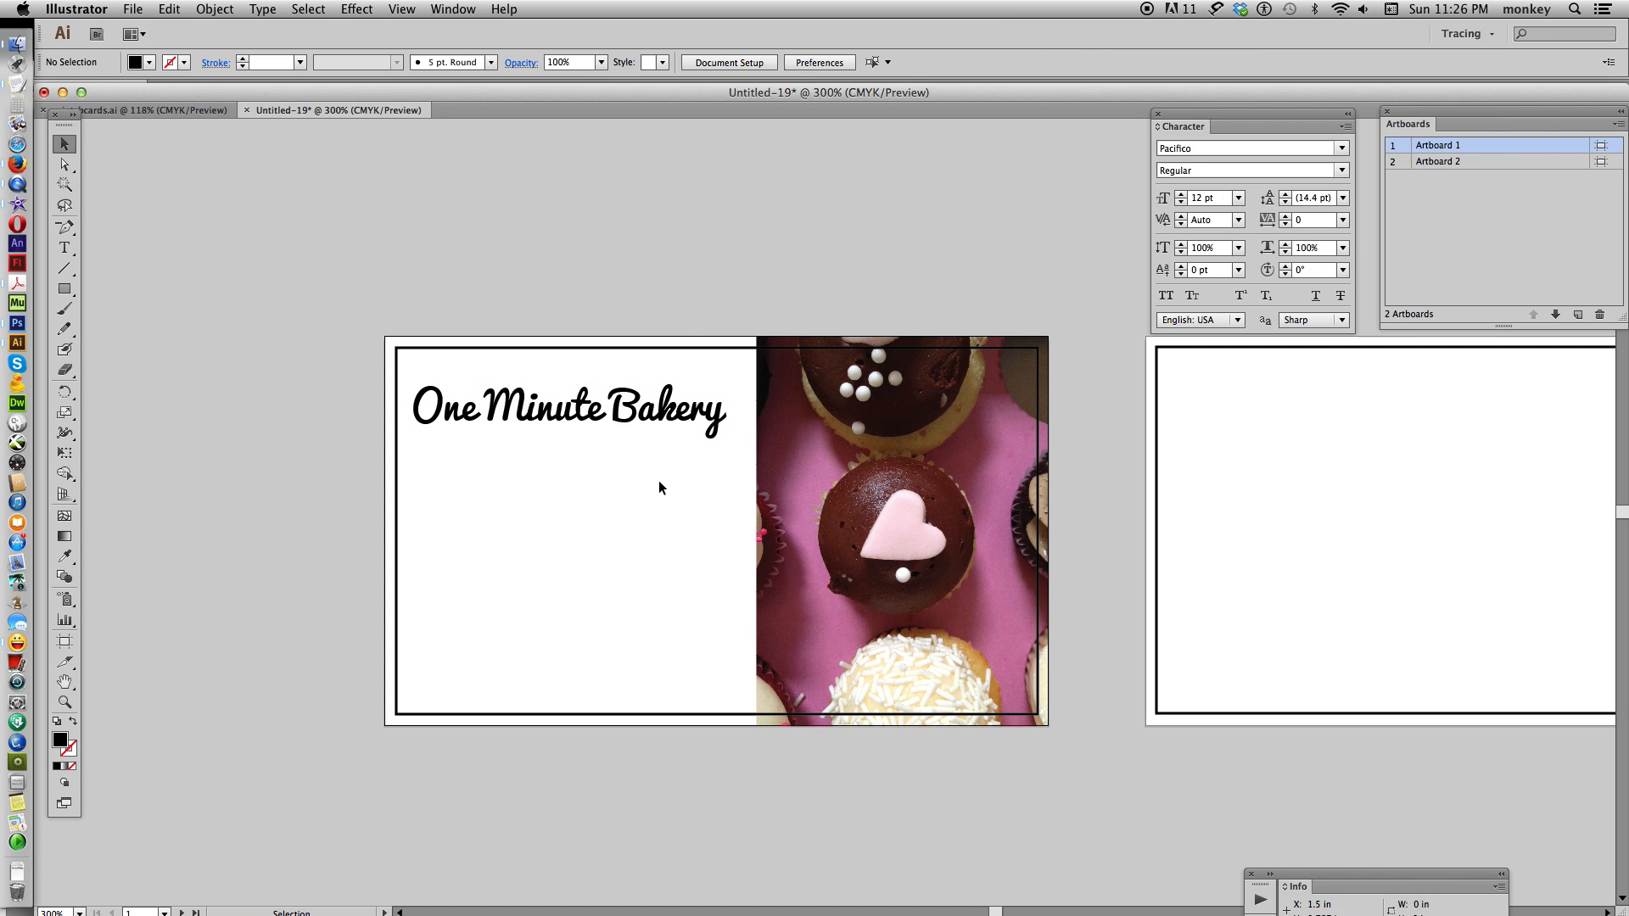
left_click(64, 249)
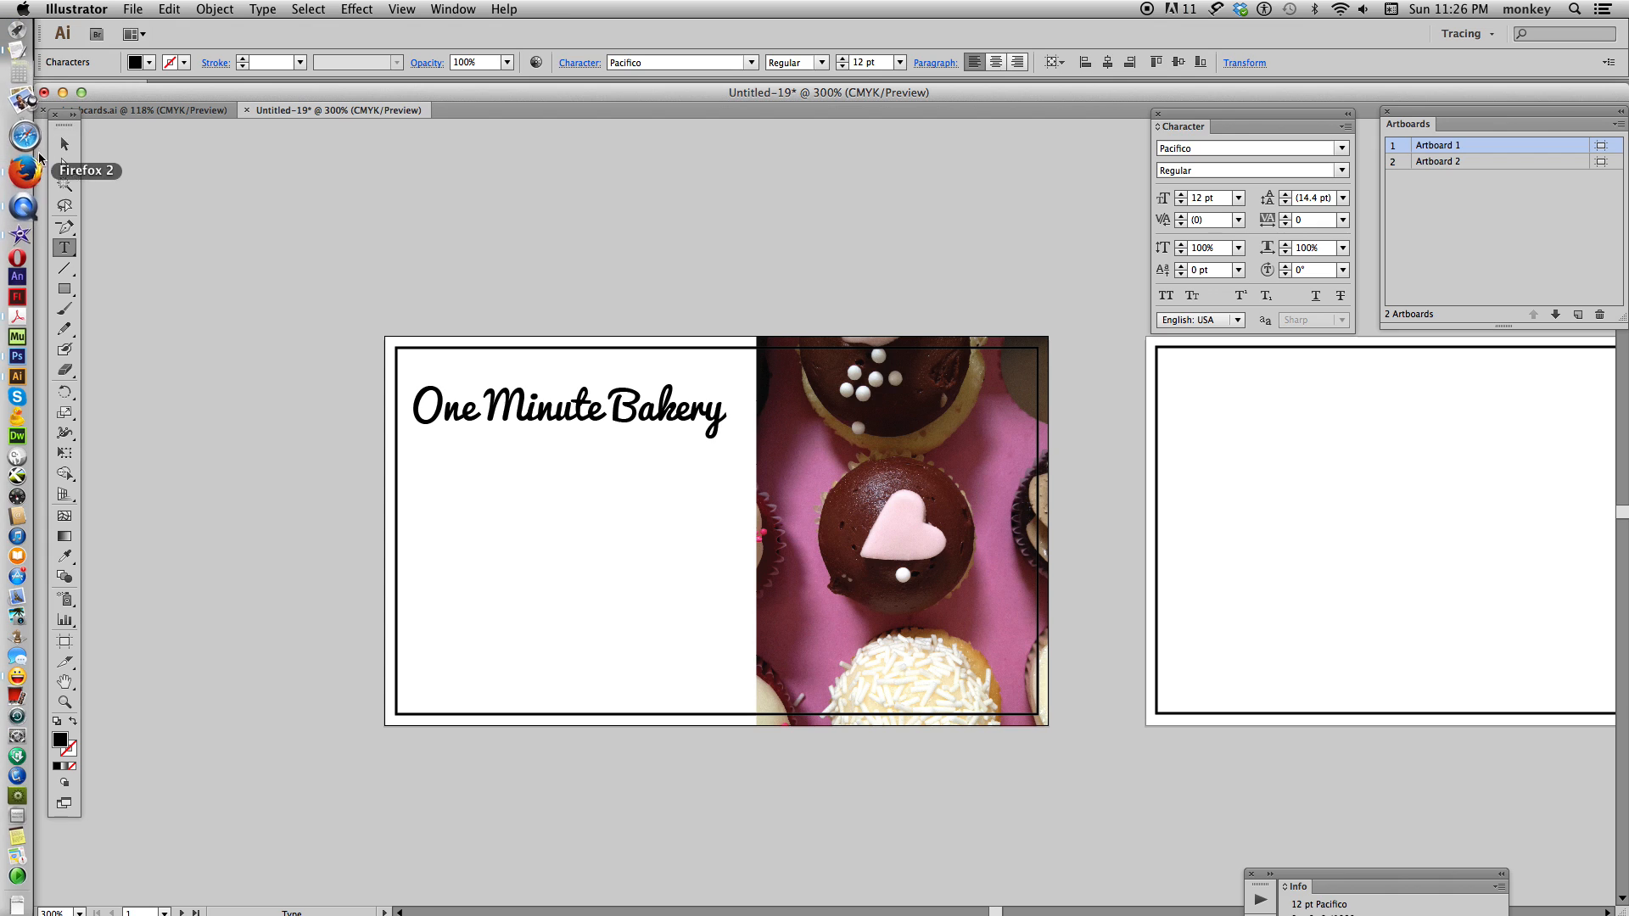
left_click(64, 247)
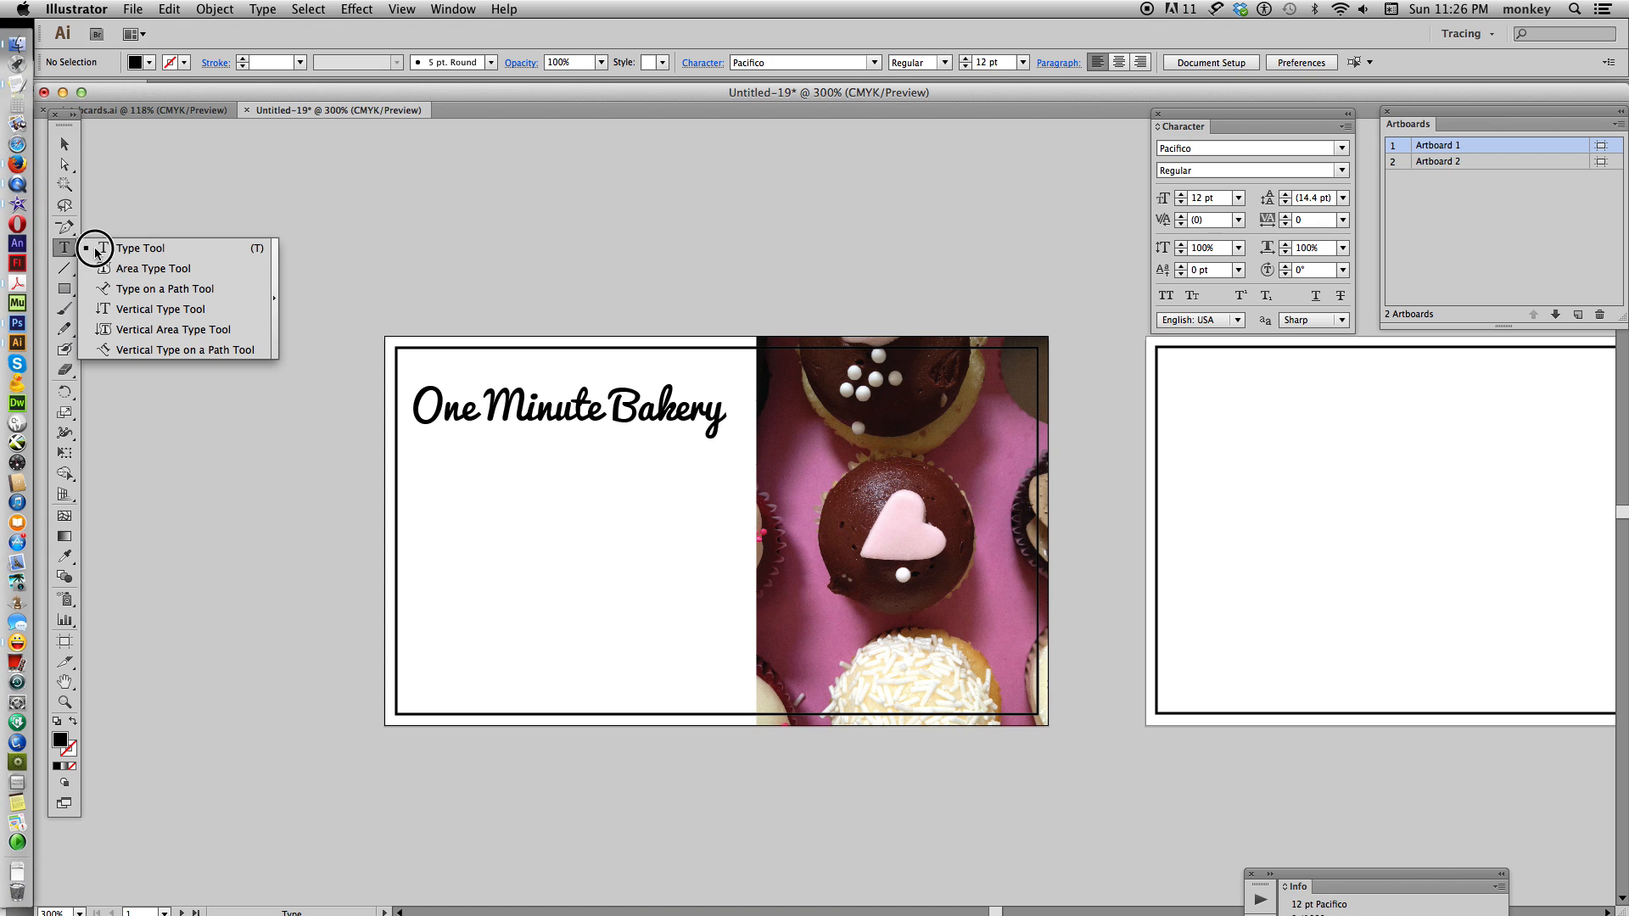
Type 'Cupcakes on-the-Go' below the title and drag it into place under the heading.
left_click(140, 247)
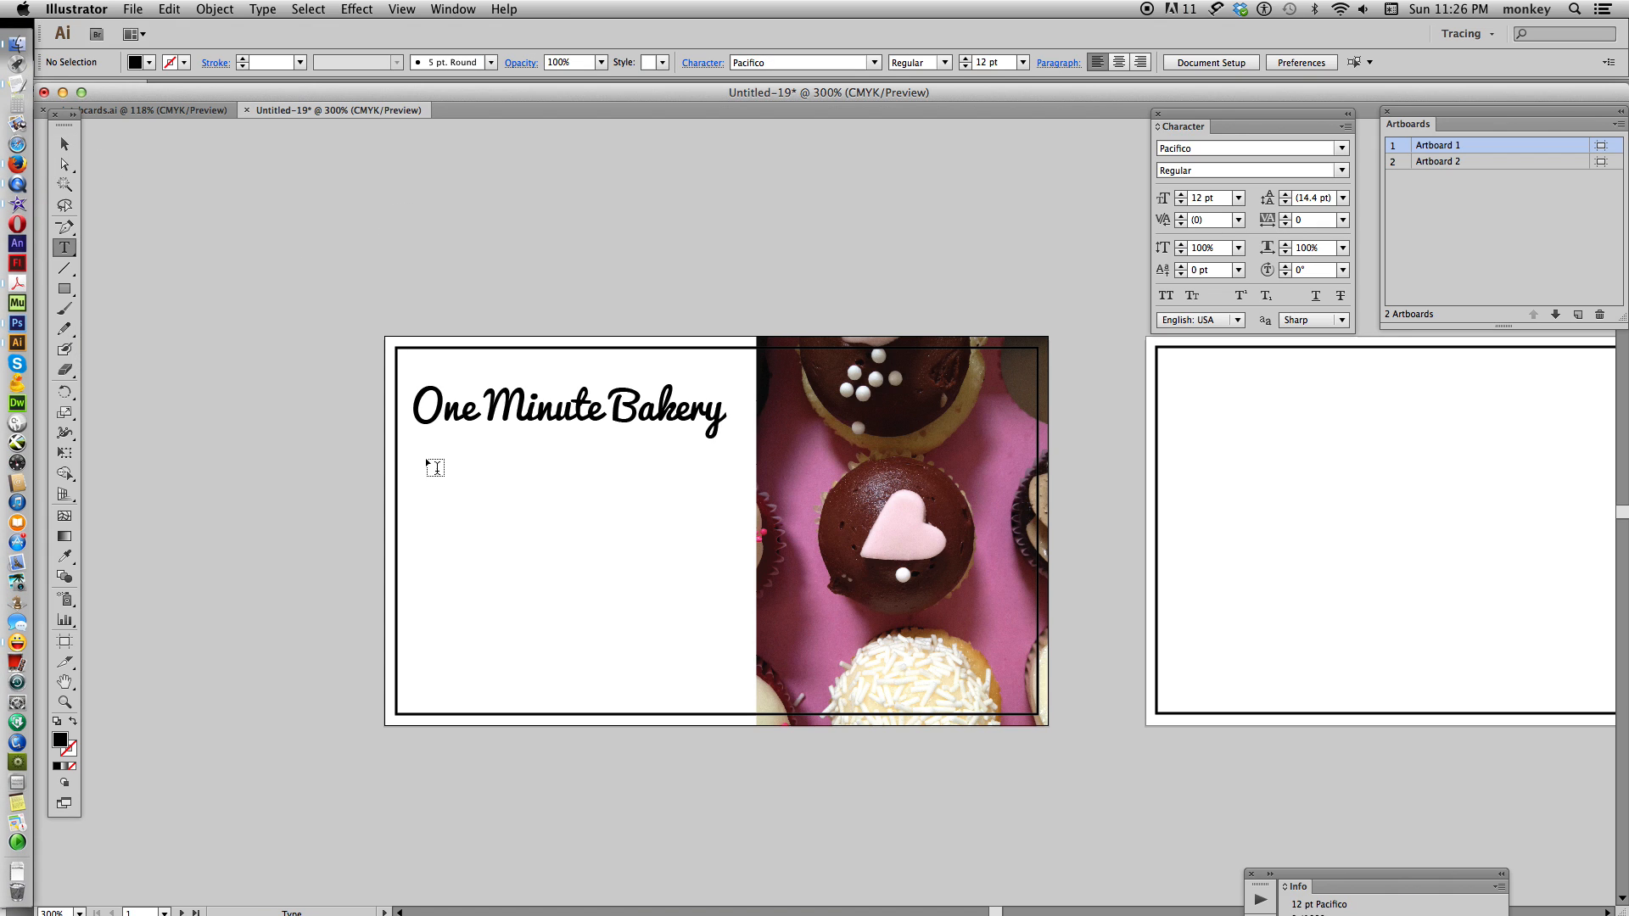
left_click(421, 459)
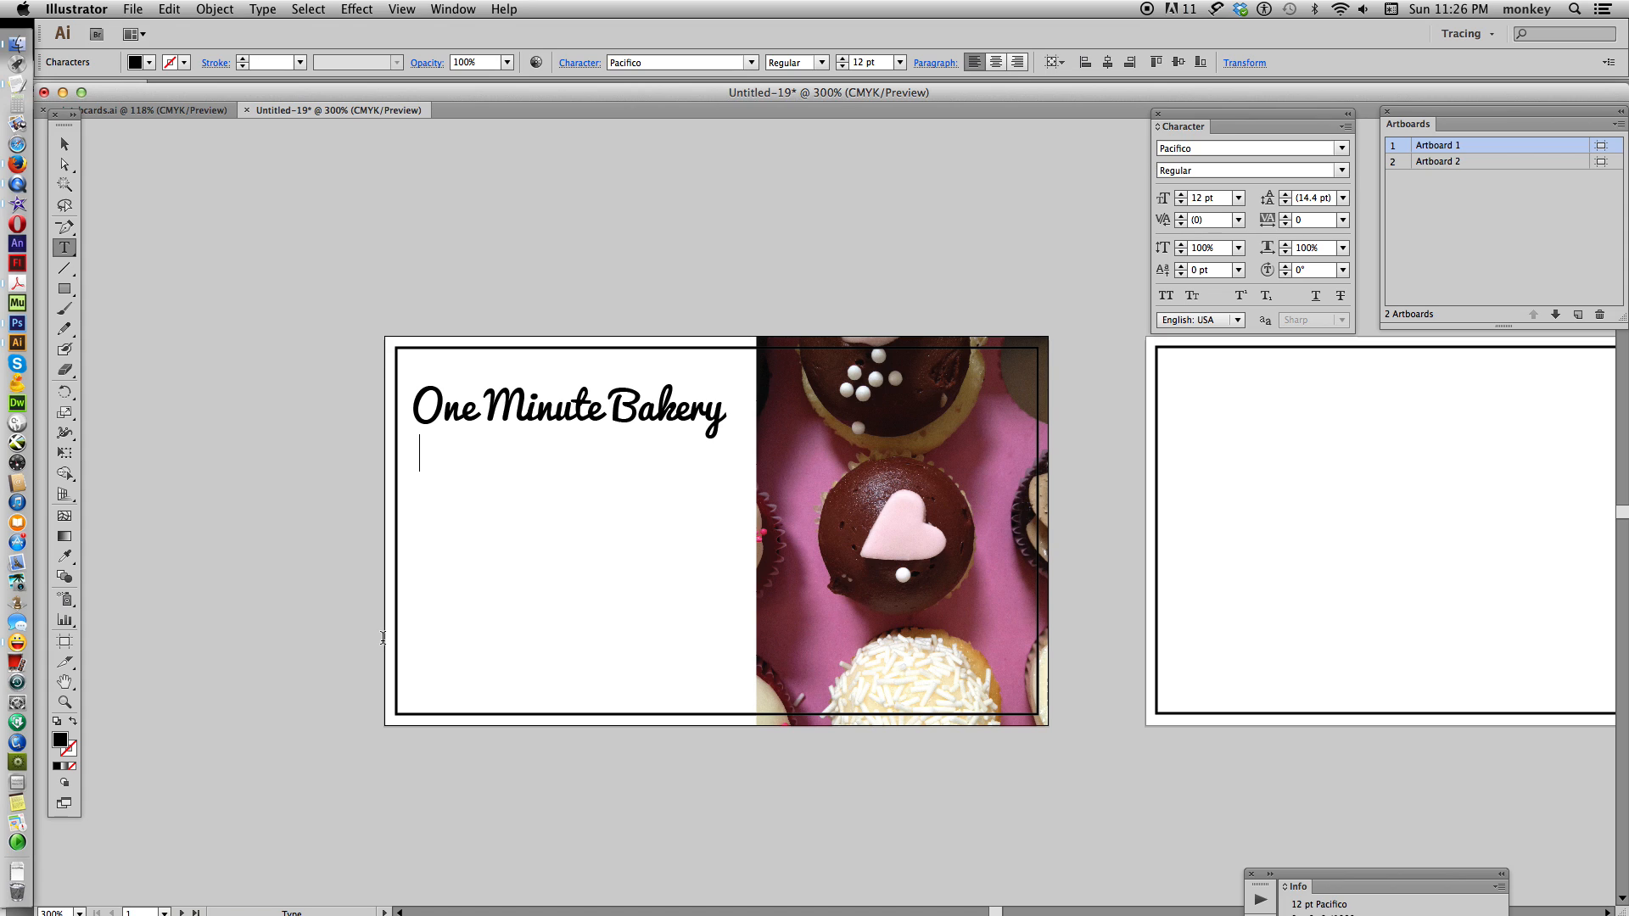
type("Cupcake")
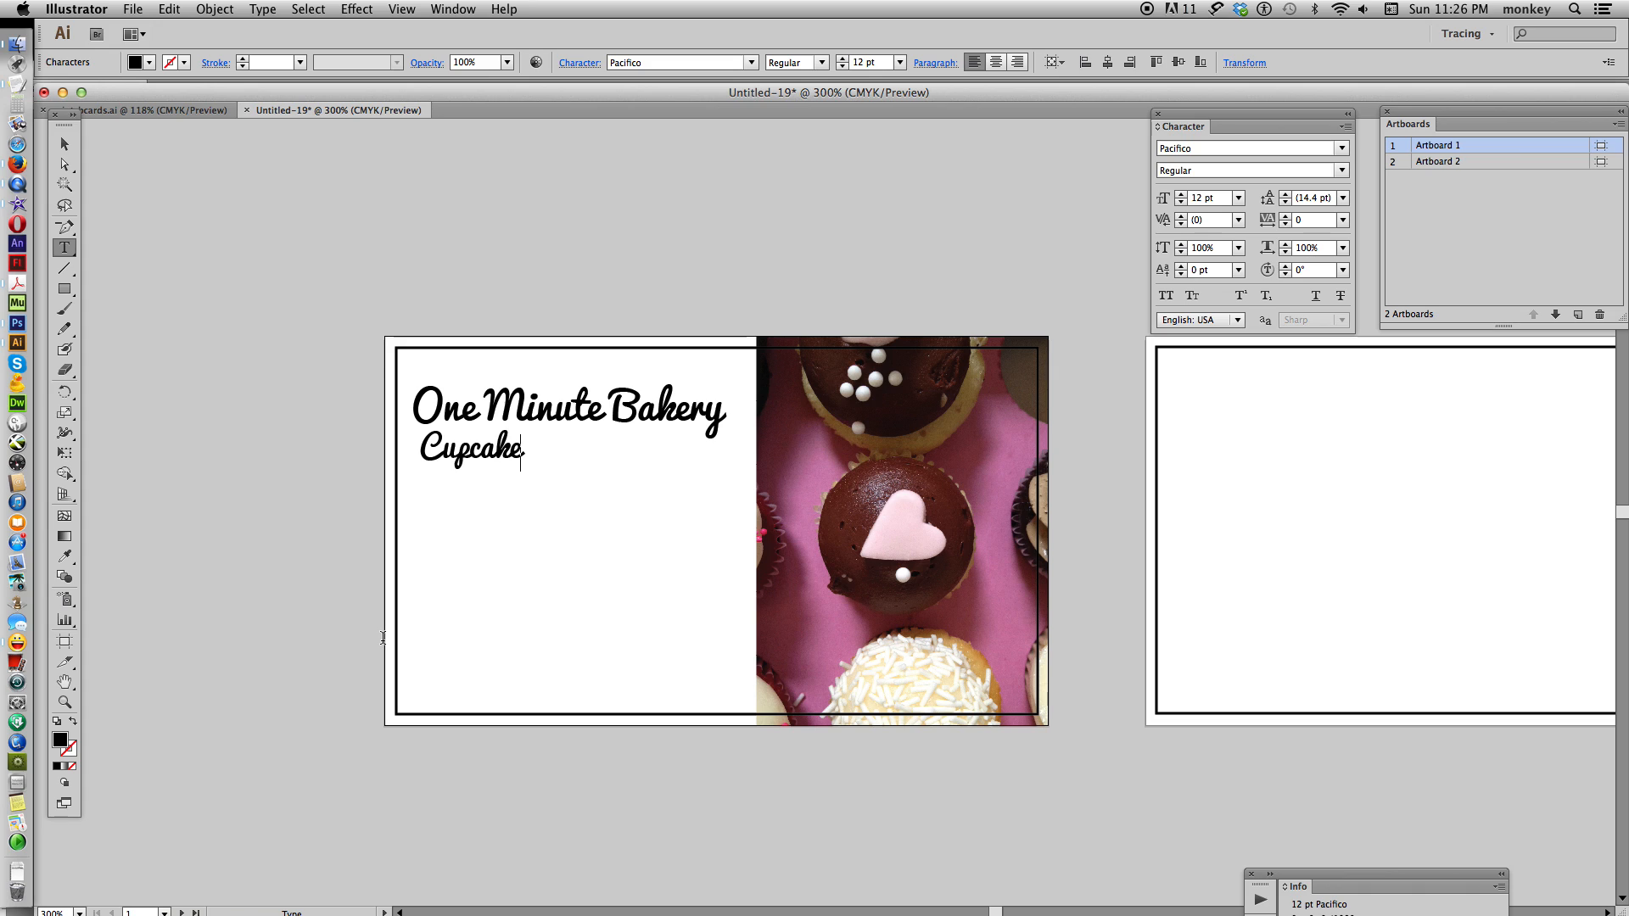
type("s on-t")
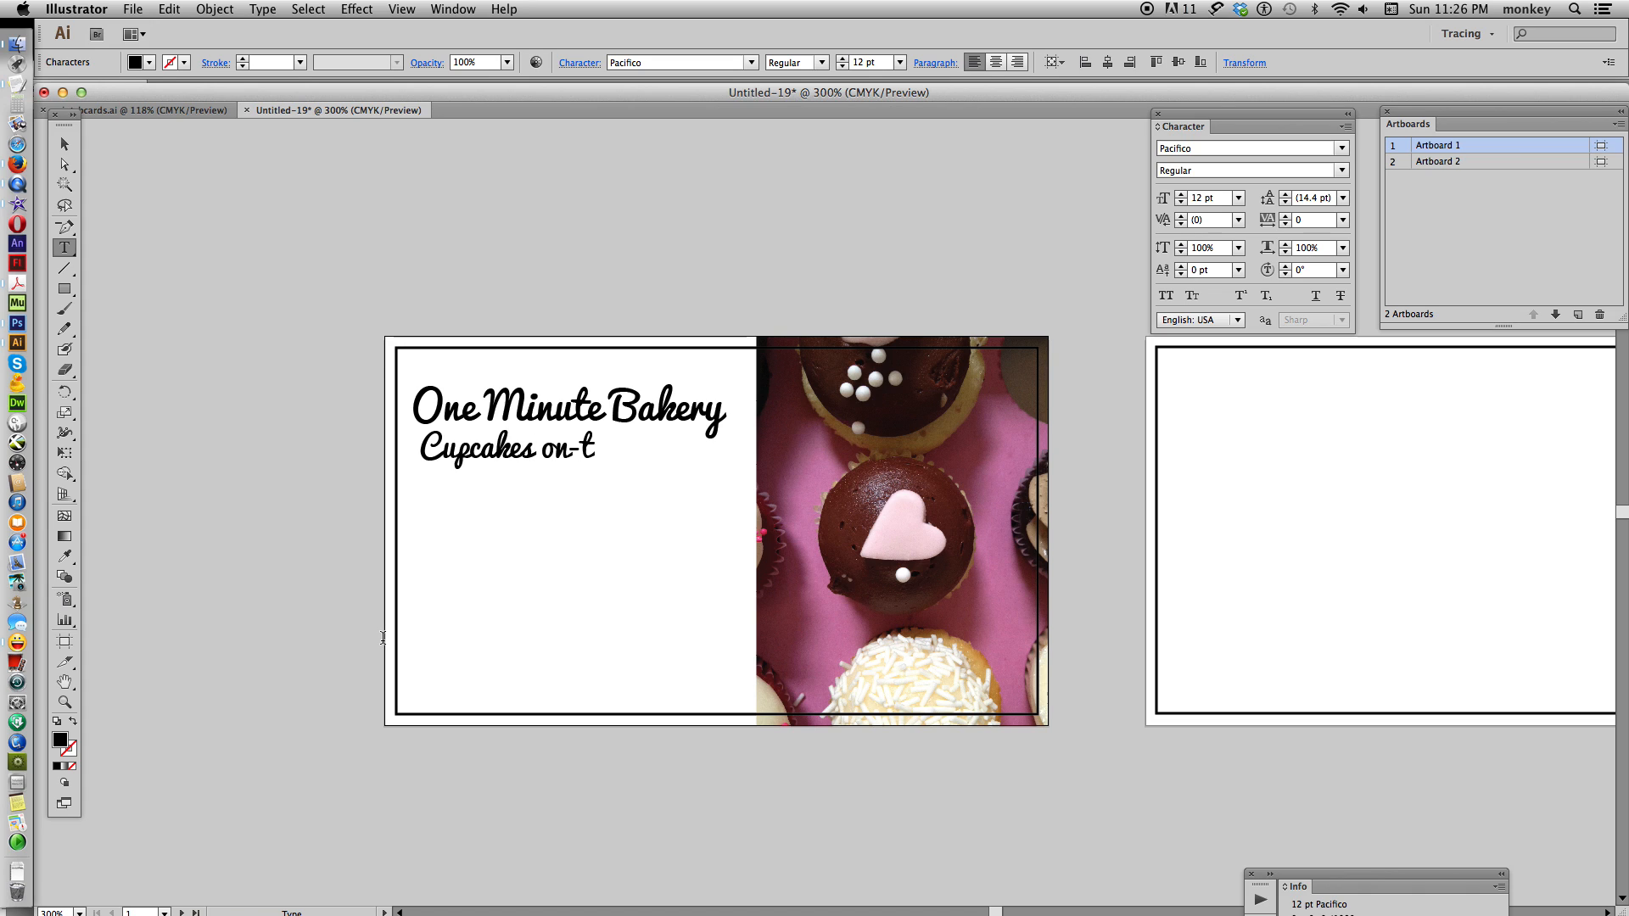
type("he-Go")
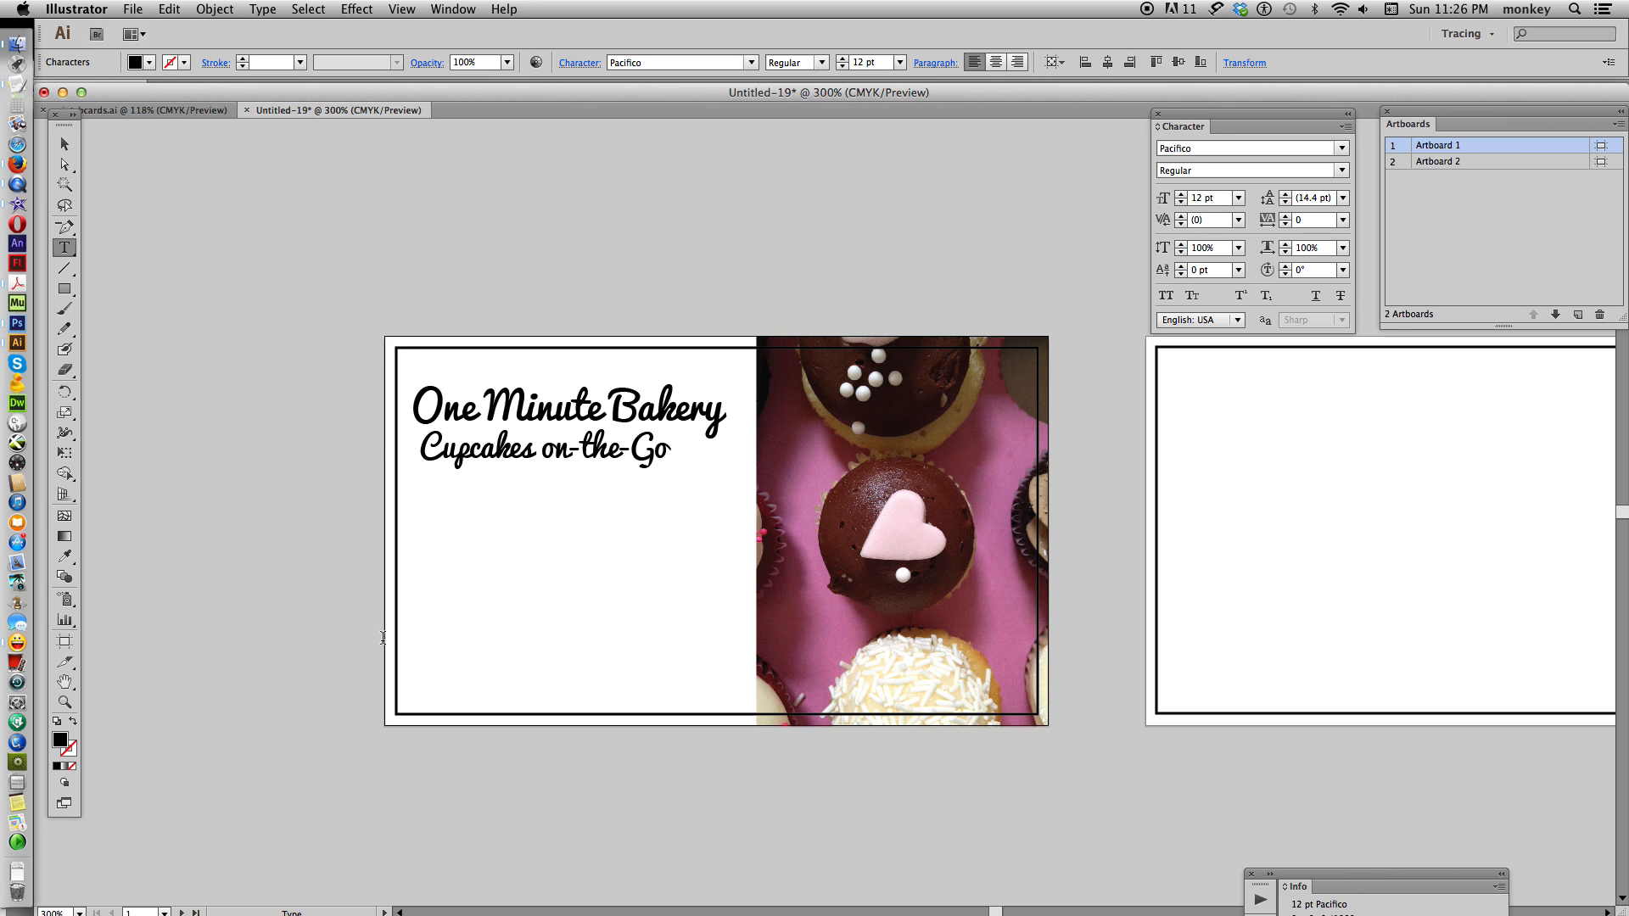
left_click(669, 450)
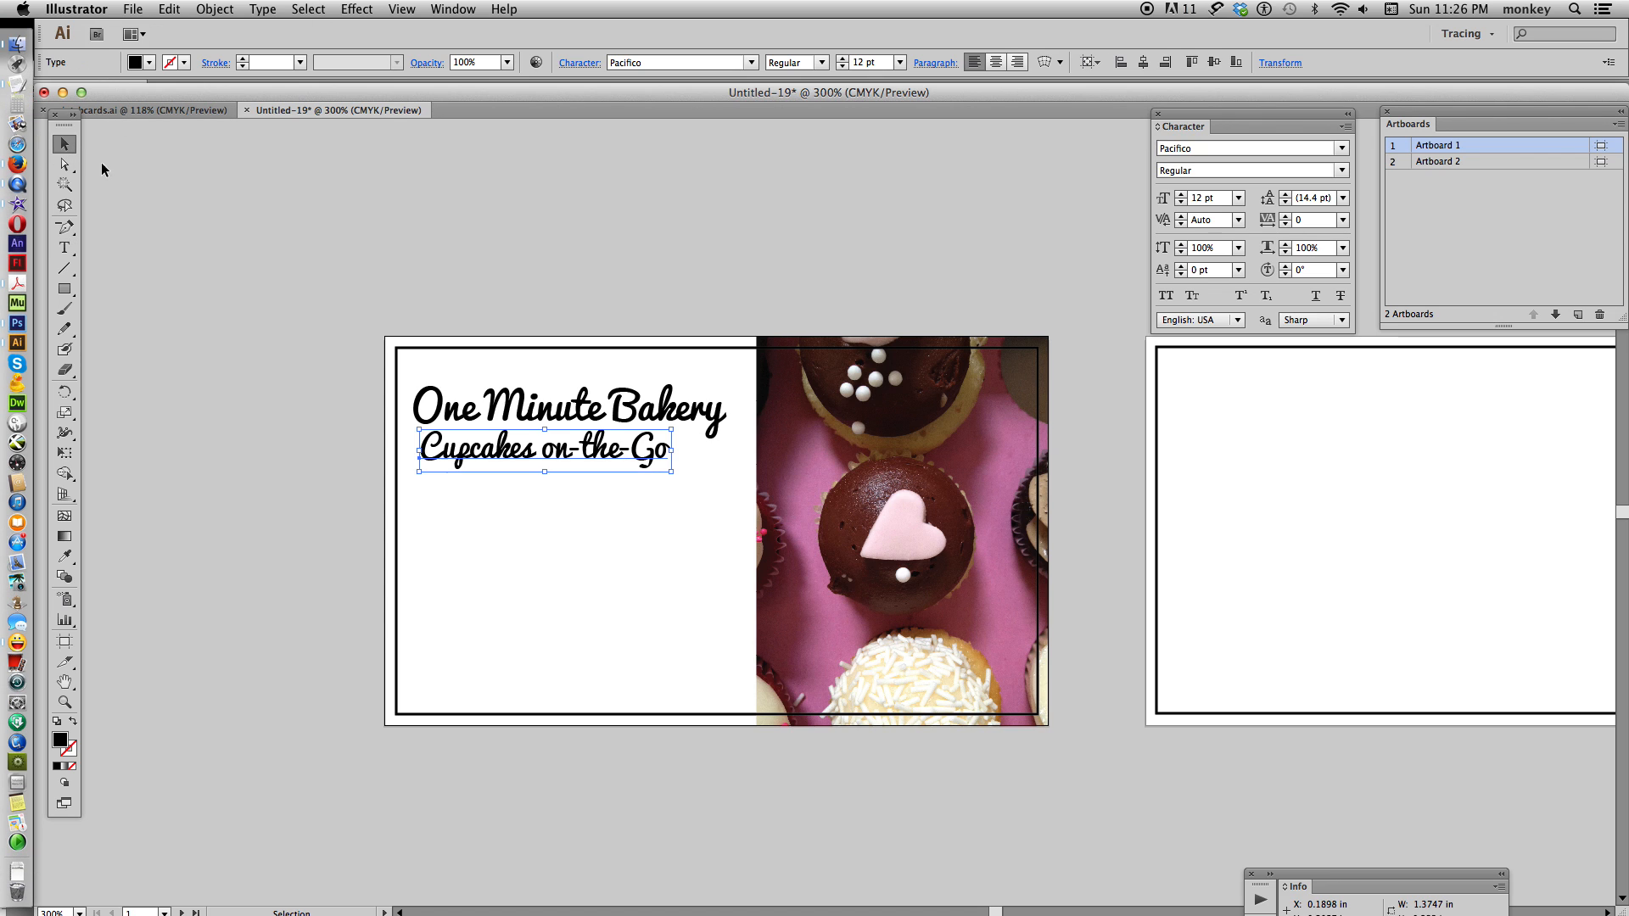
left_click_drag(543, 450, 566, 455)
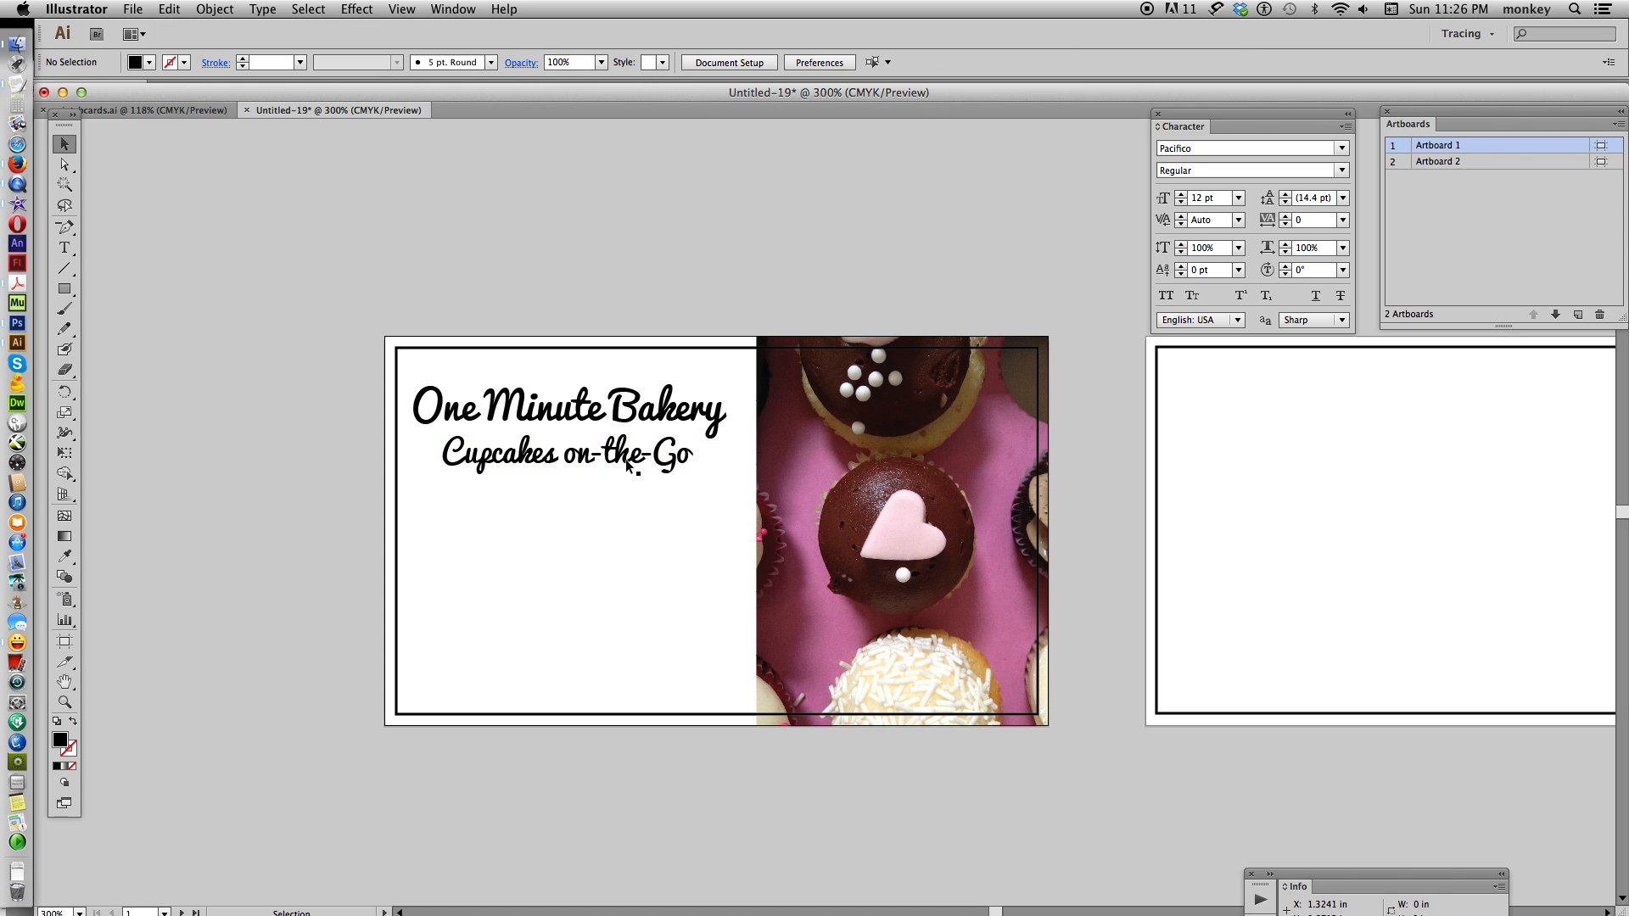
left_click(565, 454)
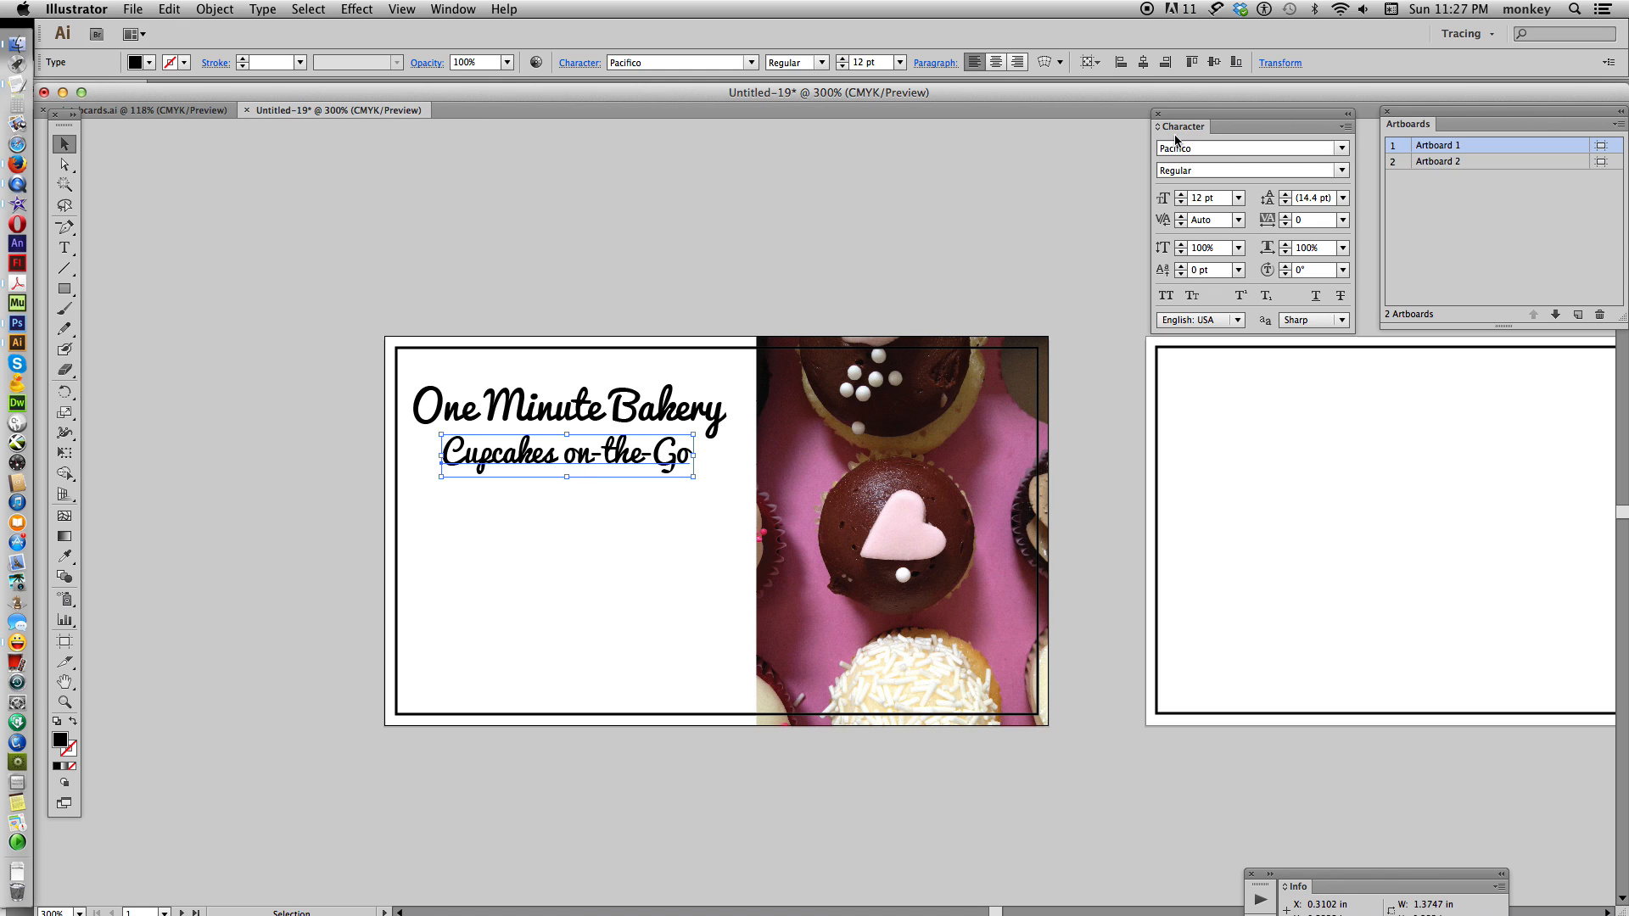
Set the tagline to 9 pt Arial Narrow Italic in the Character panel.
left_click(452, 9)
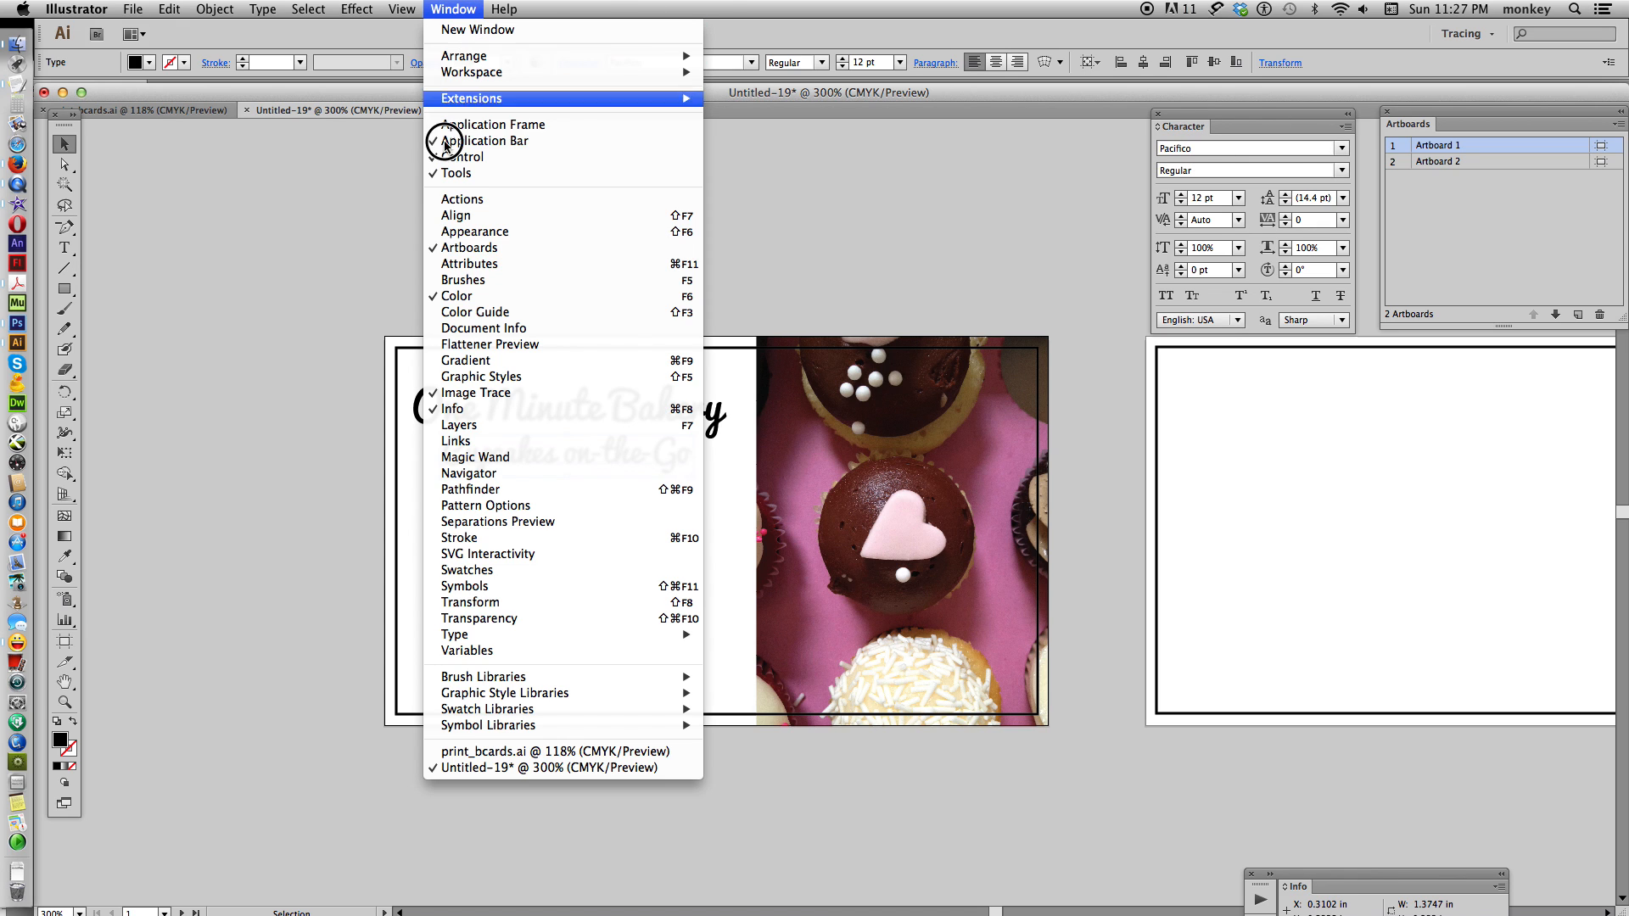
mouse_move(454, 634)
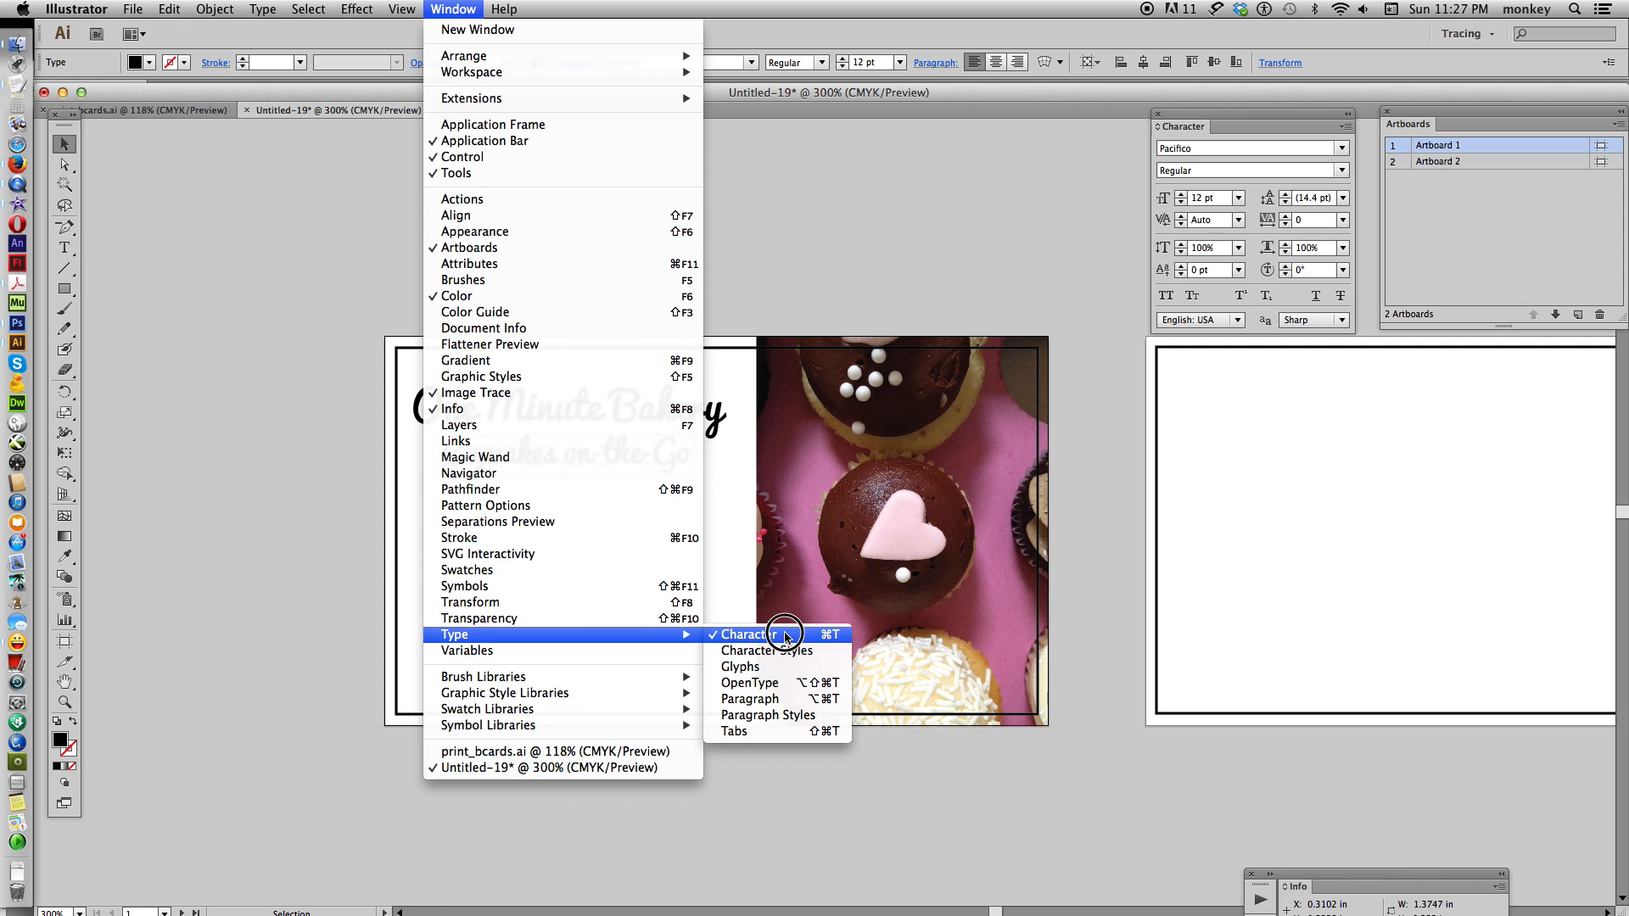
left_click(746, 635)
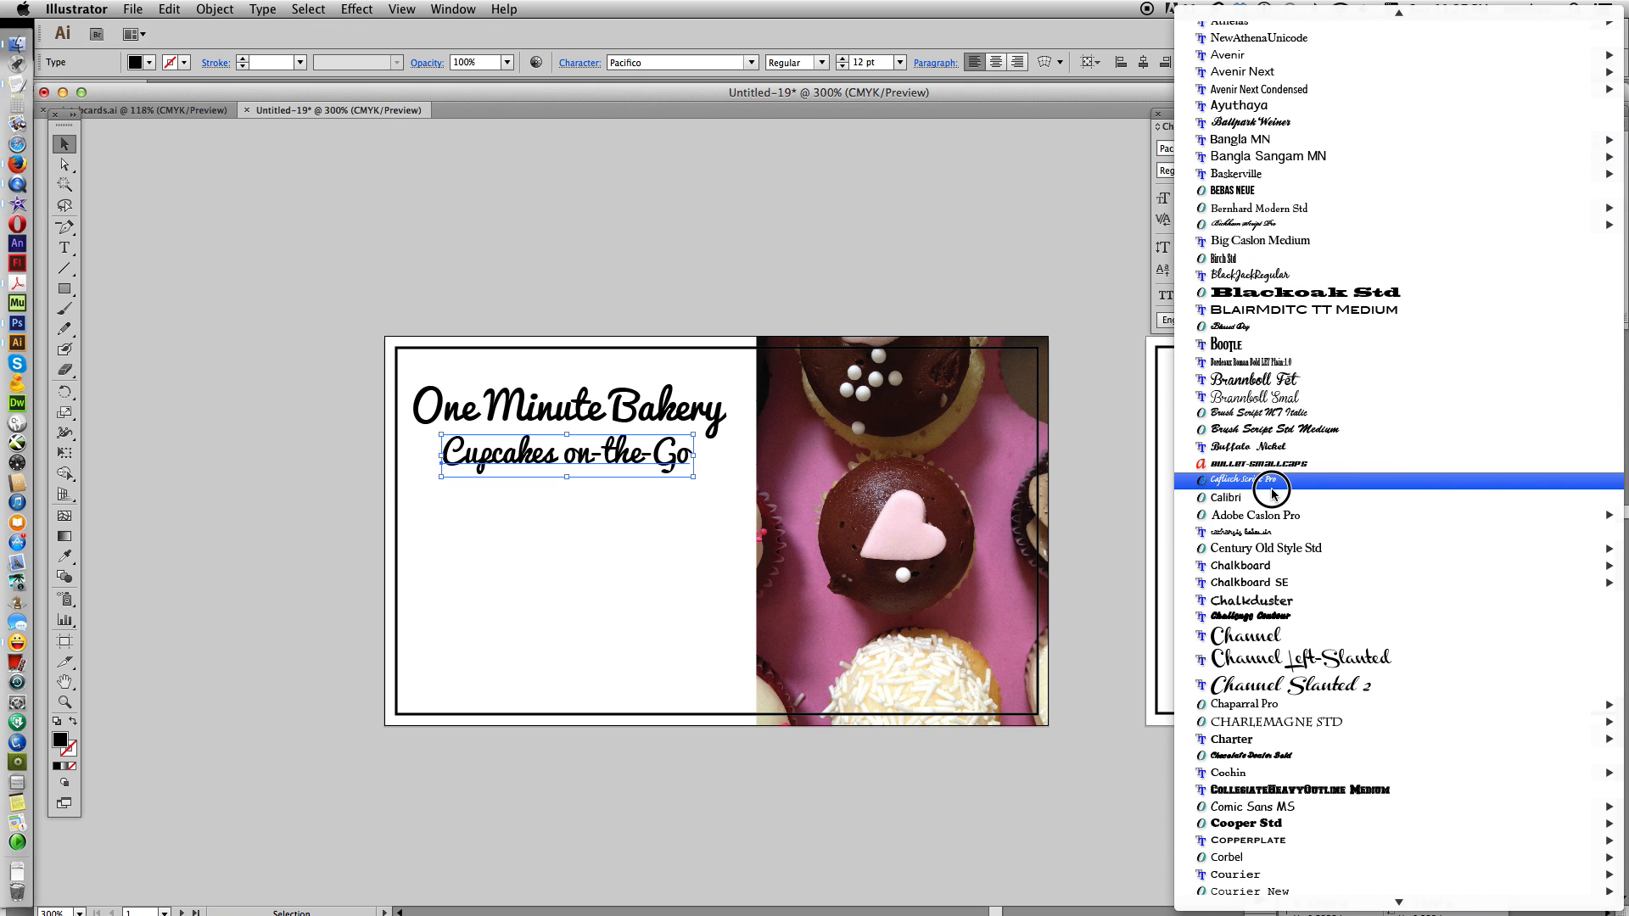
mouse_move(1288, 531)
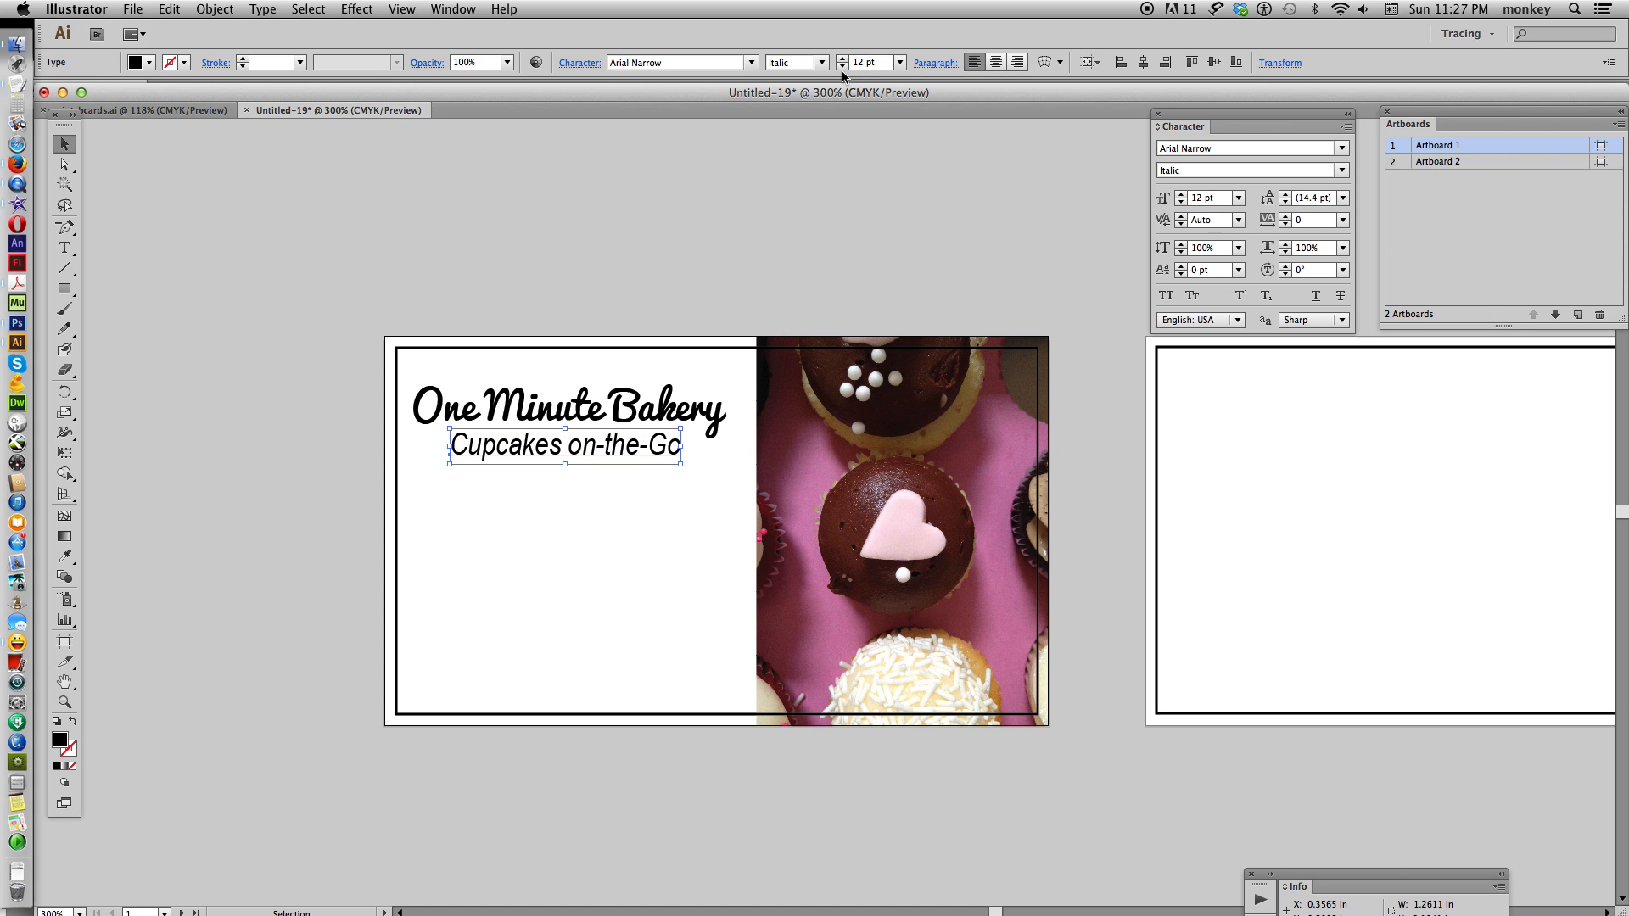
left_click(841, 67)
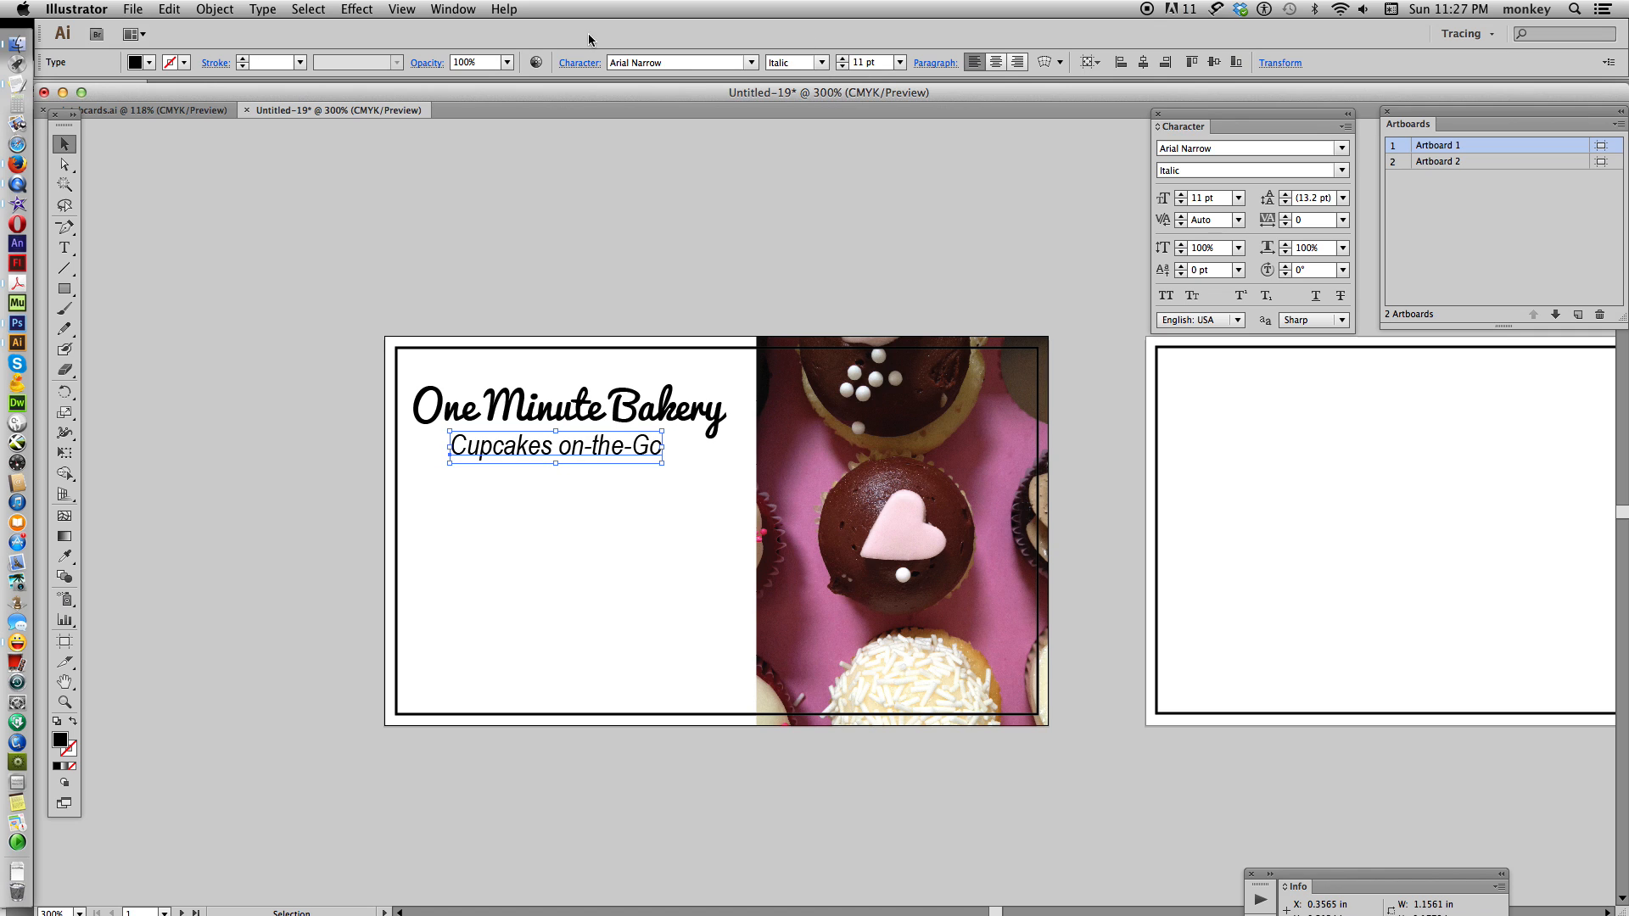
left_click(843, 68)
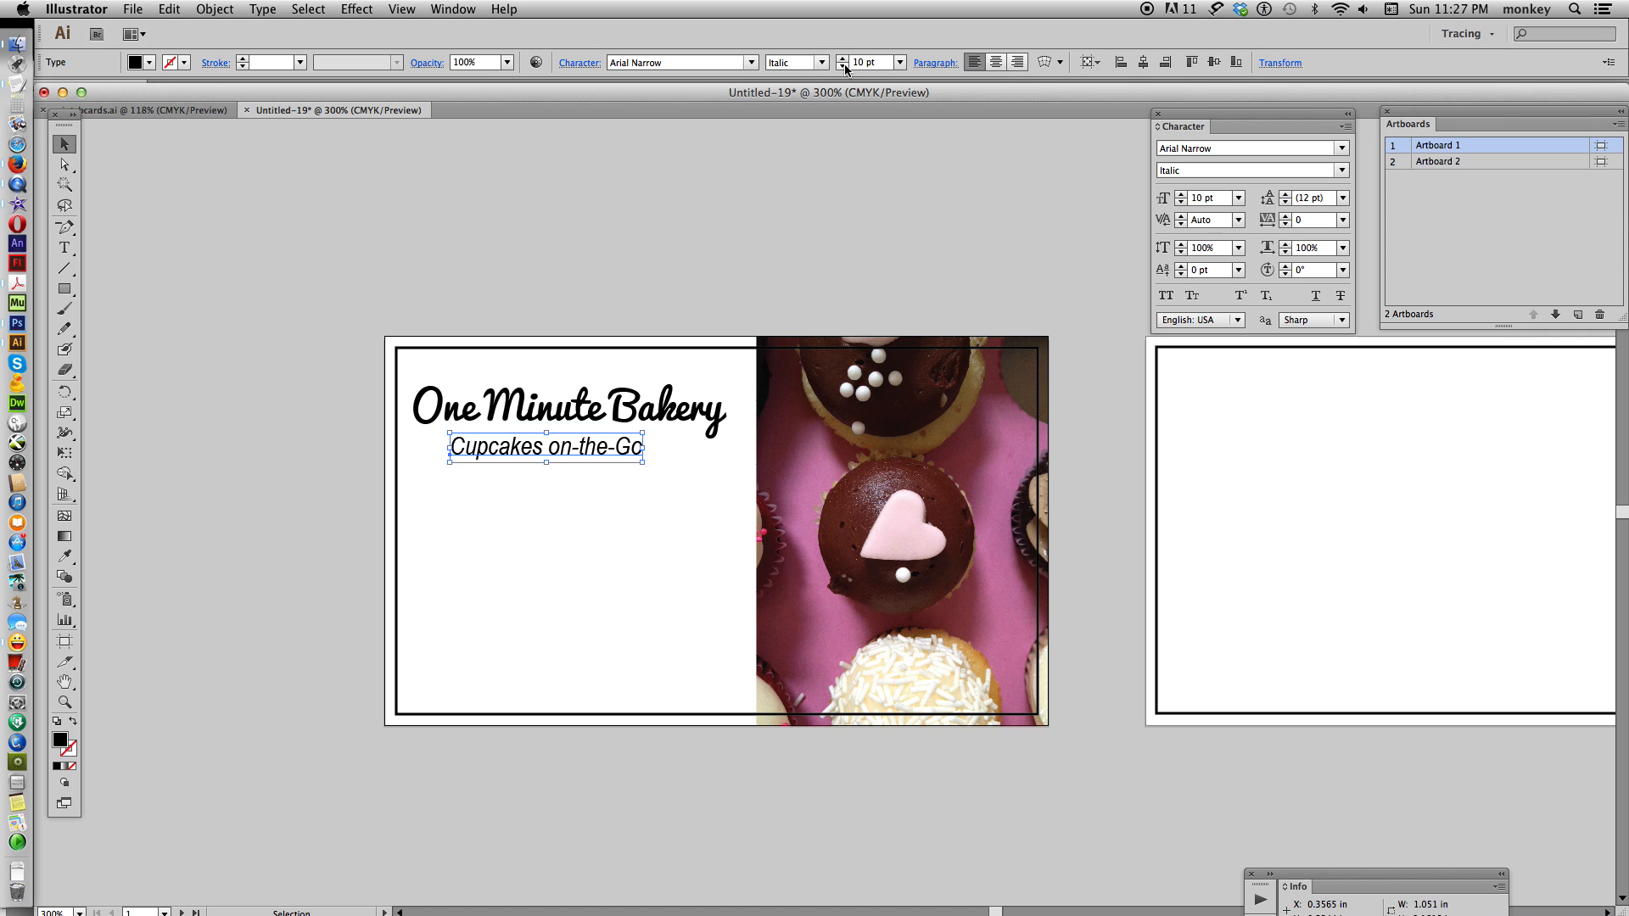
left_click(843, 66)
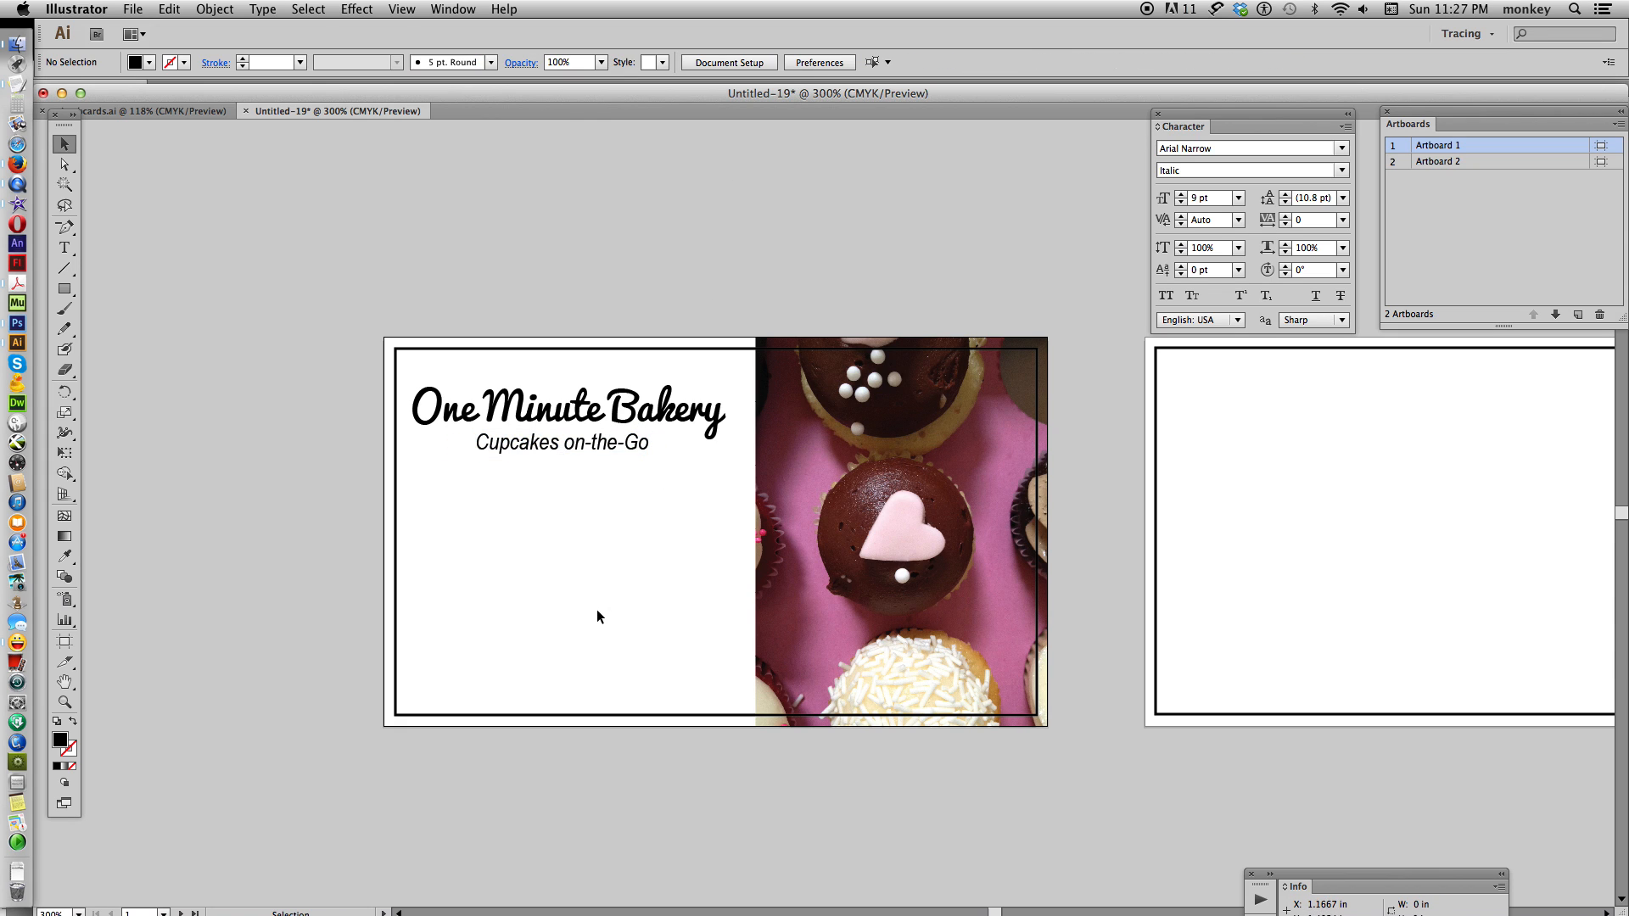
left_click(64, 249)
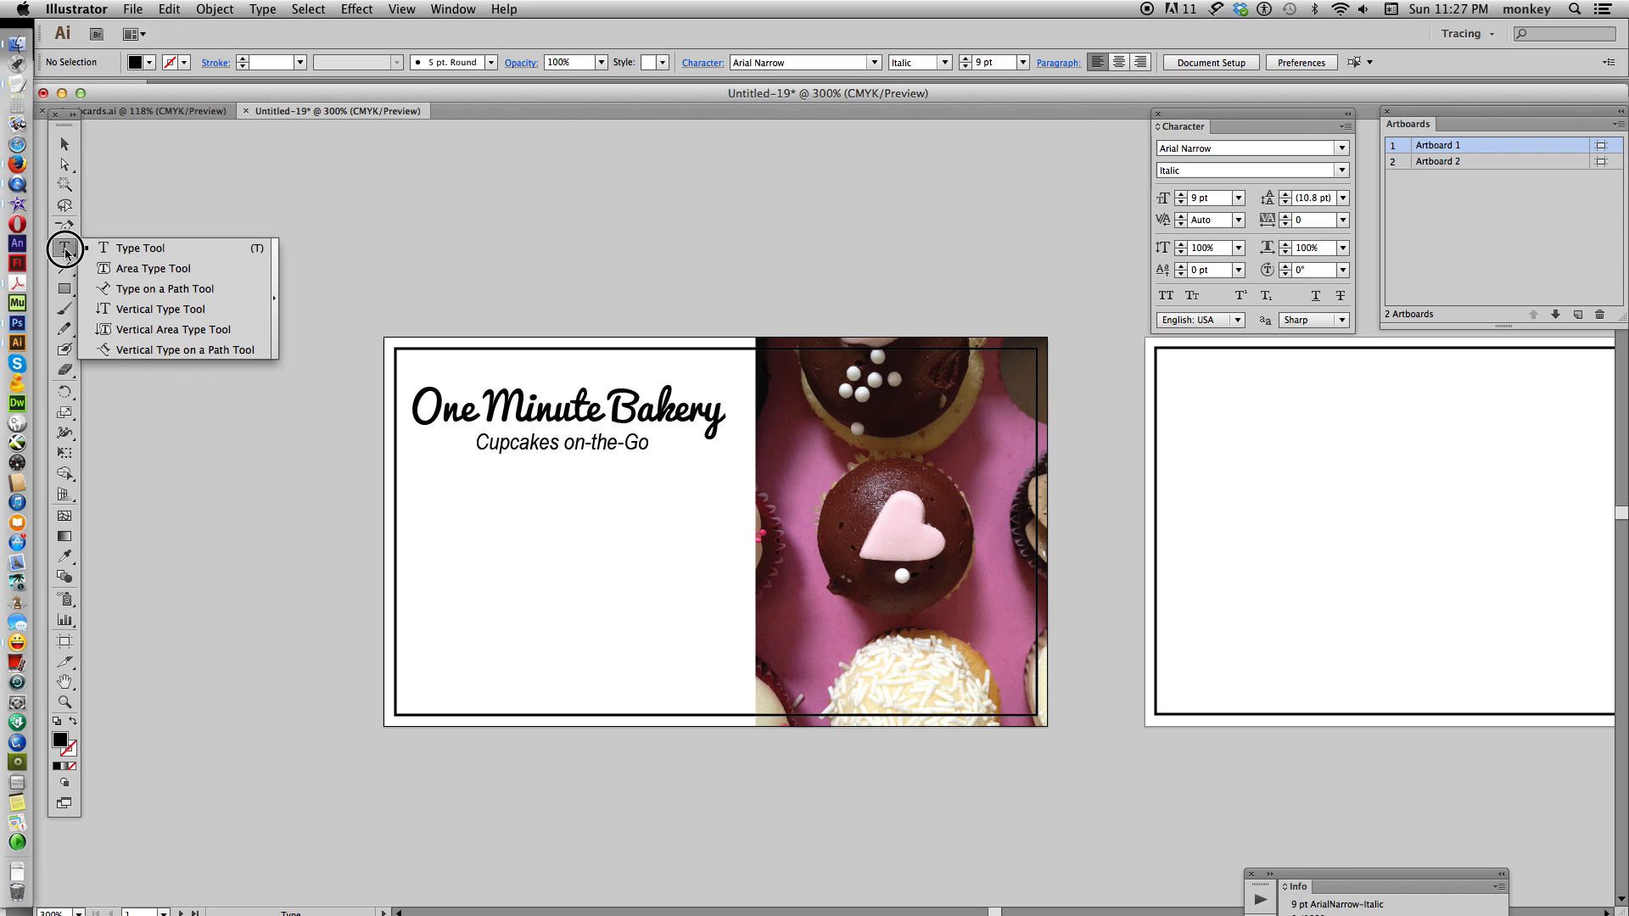
left_click(136, 247)
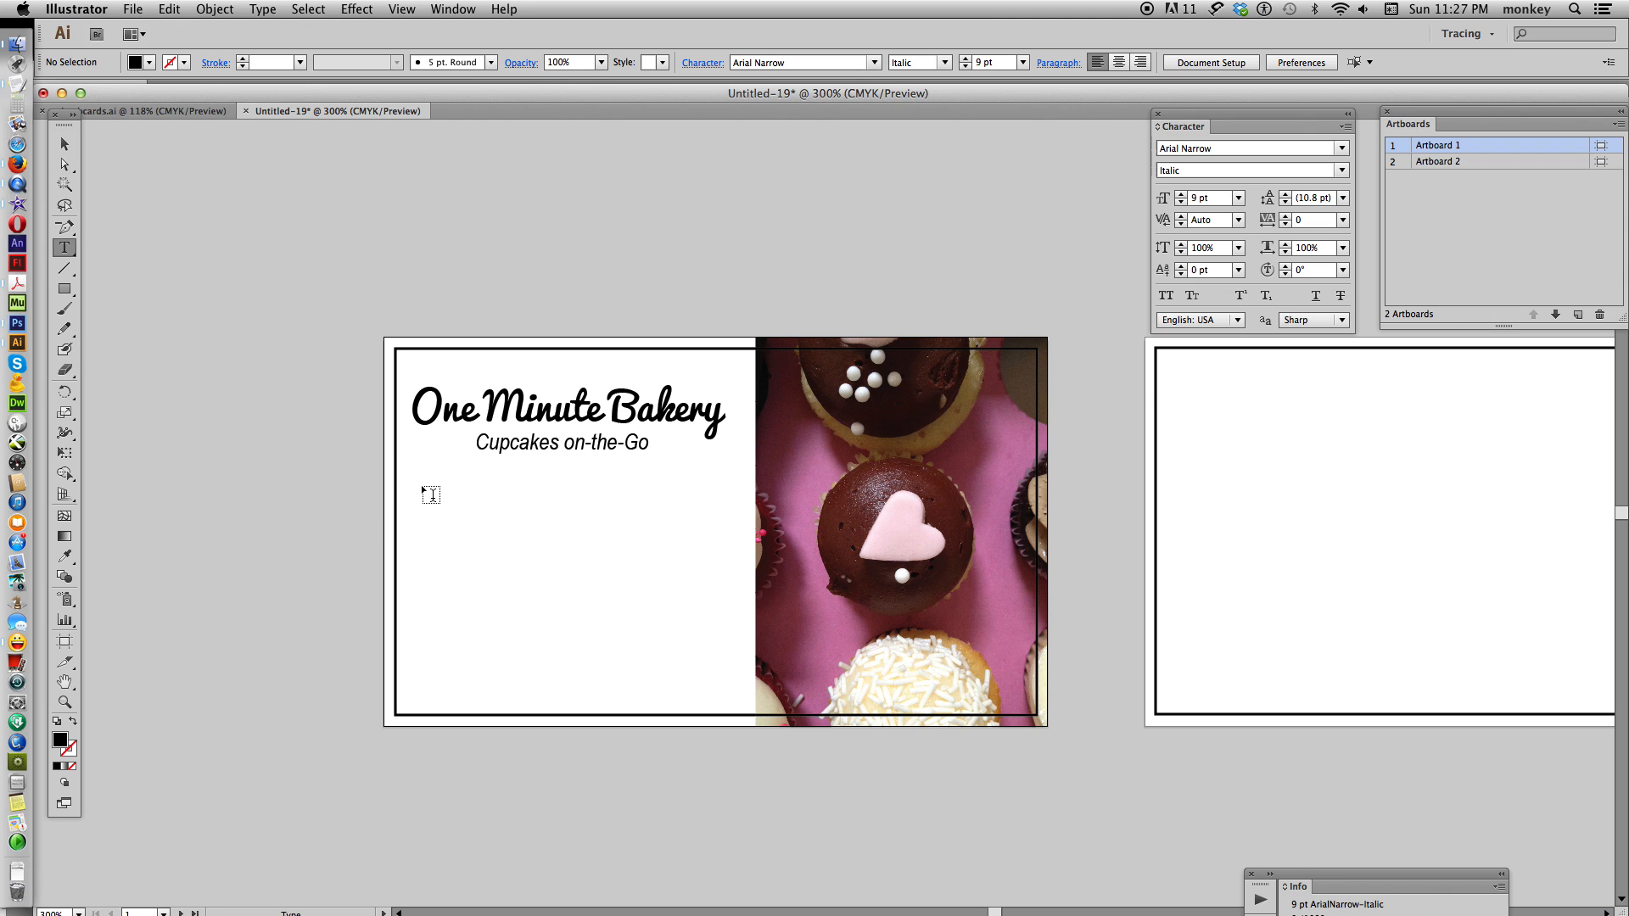
left_click_drag(424, 494, 691, 636)
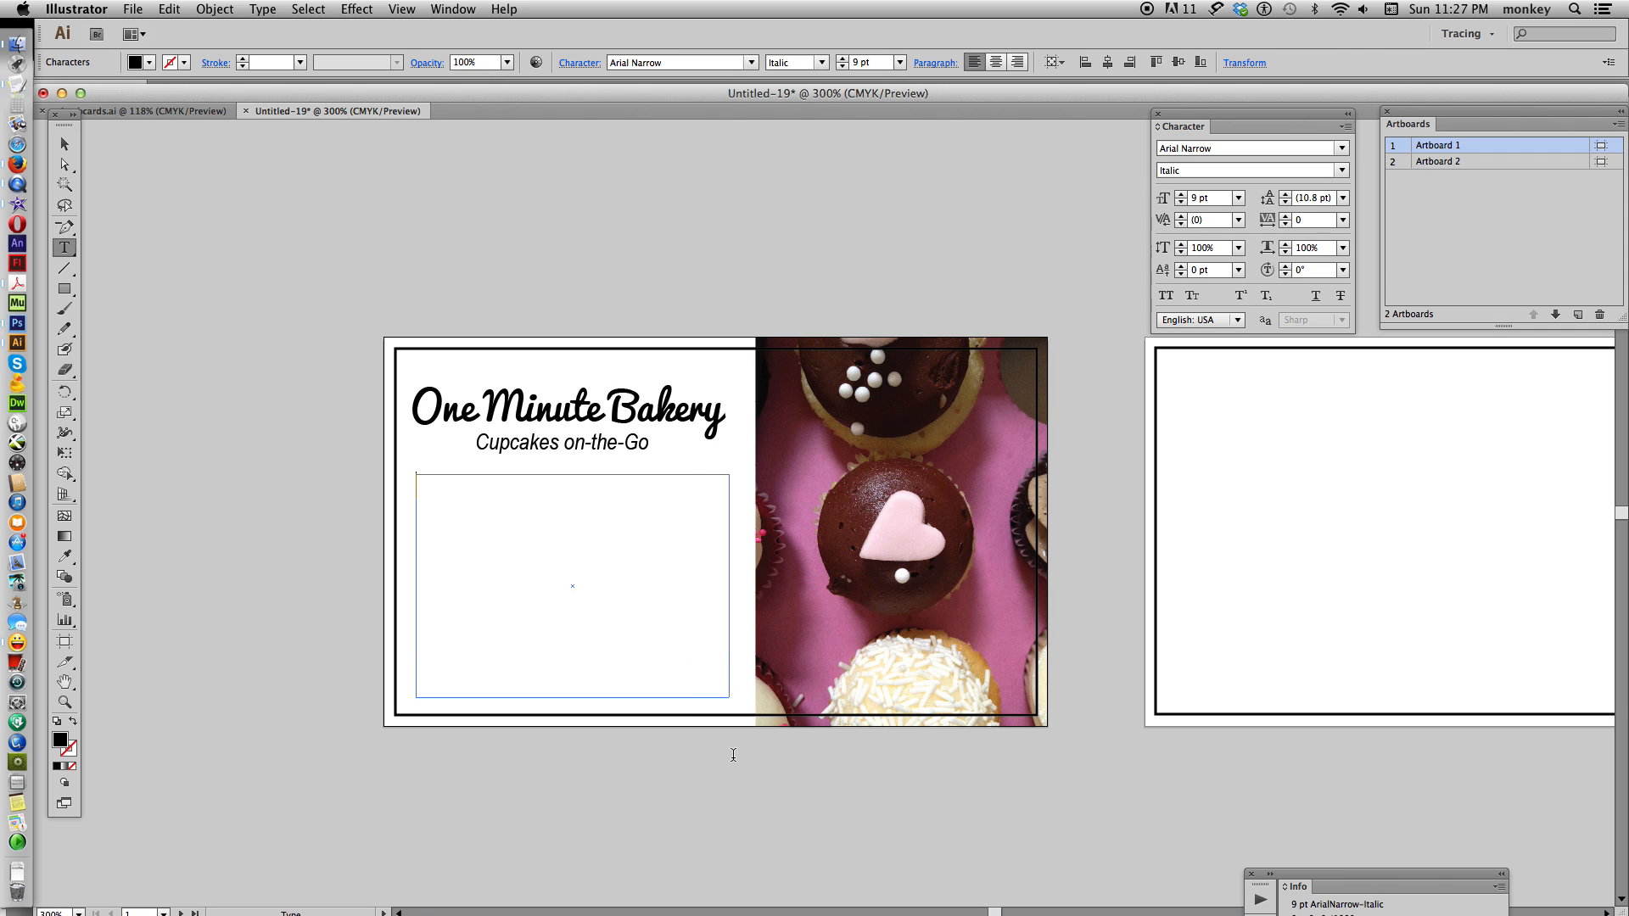
mouse_move(733, 753)
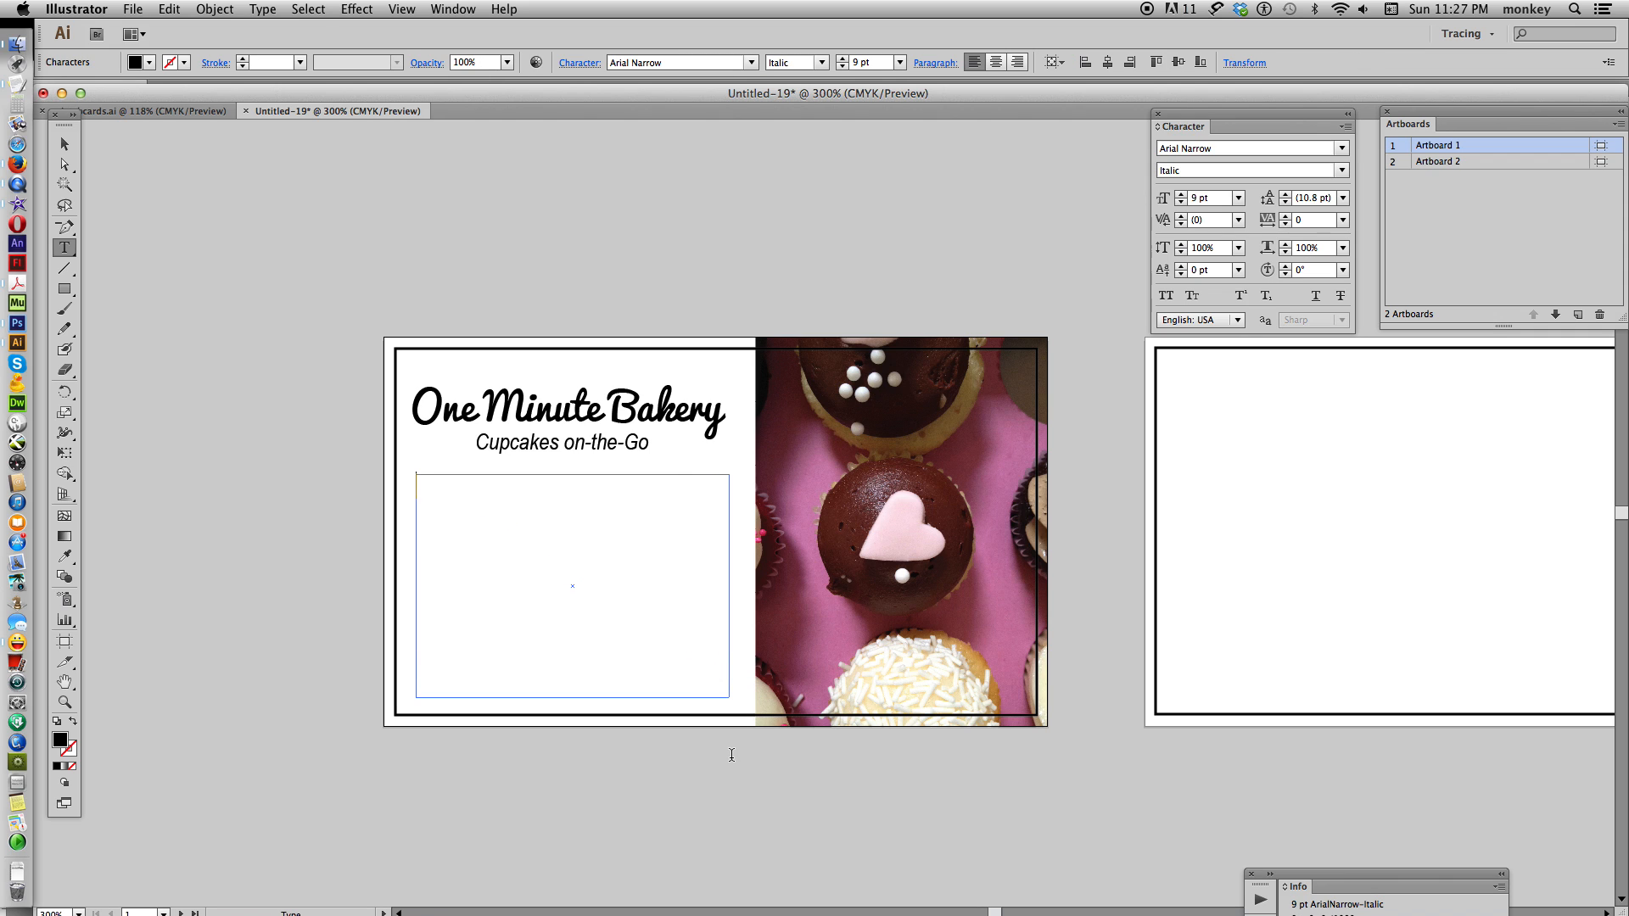
type("J")
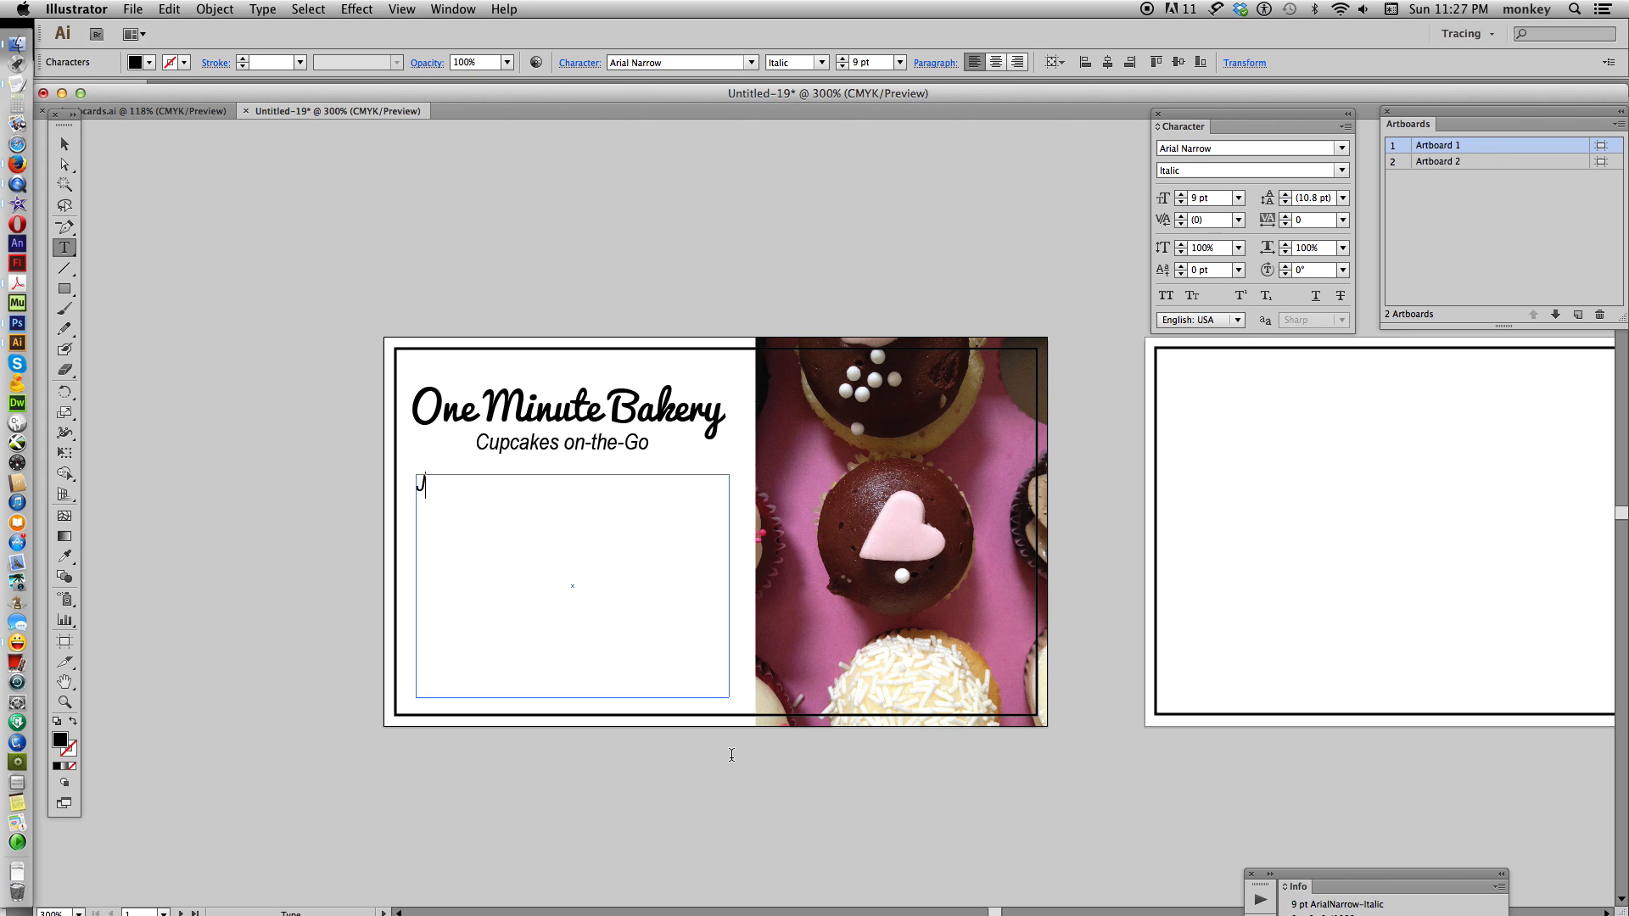
type("oan Smi")
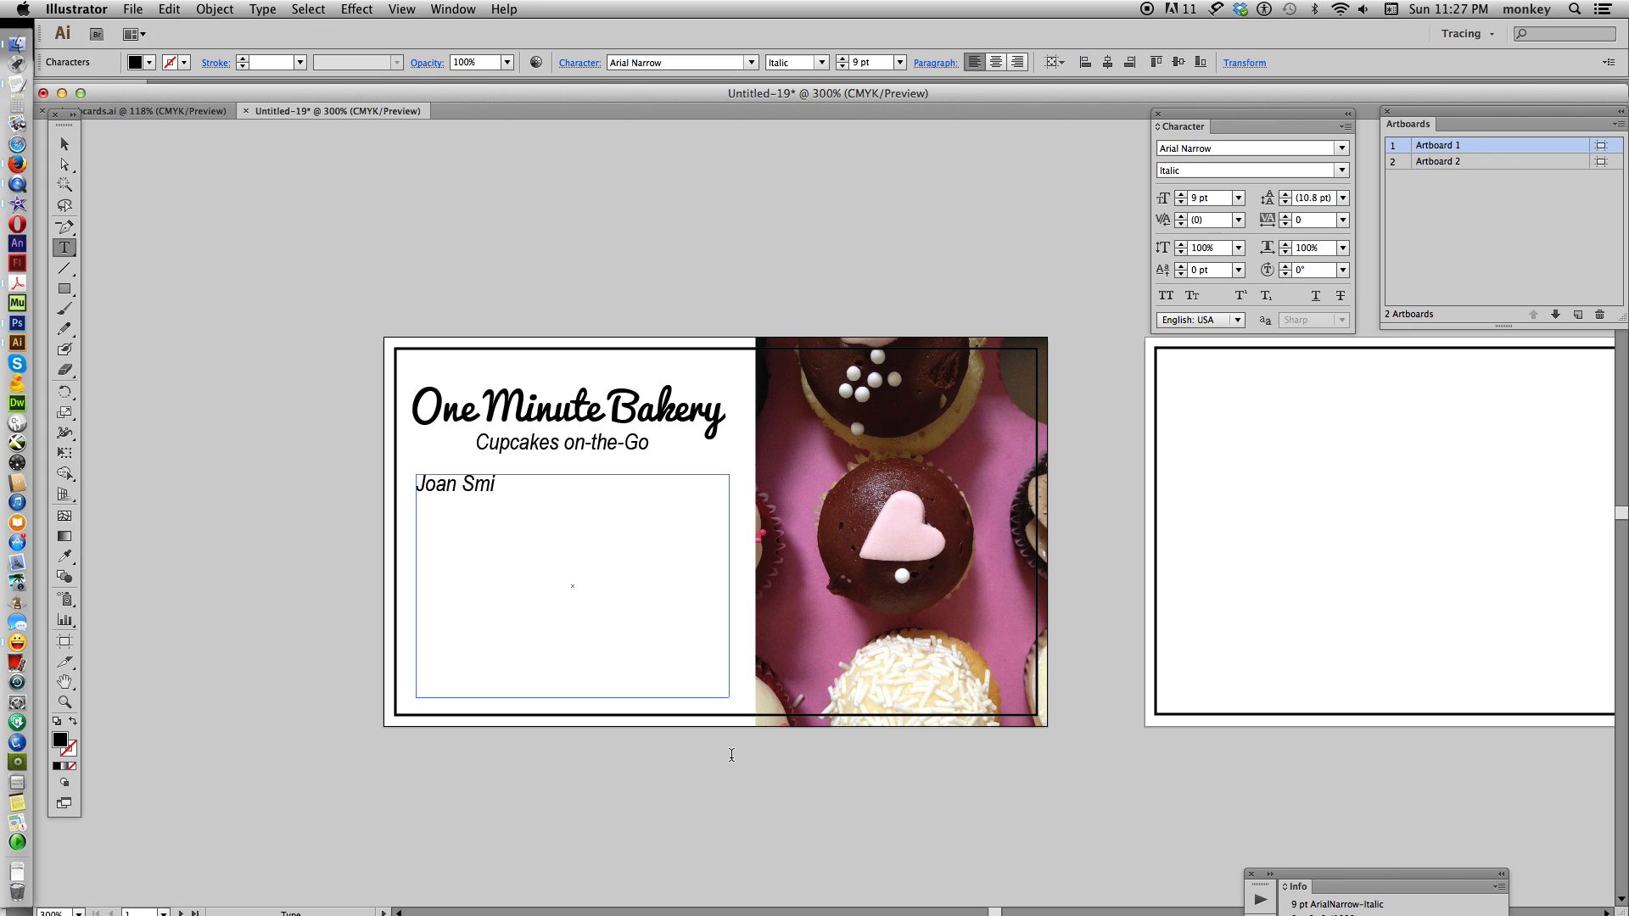
type("th")
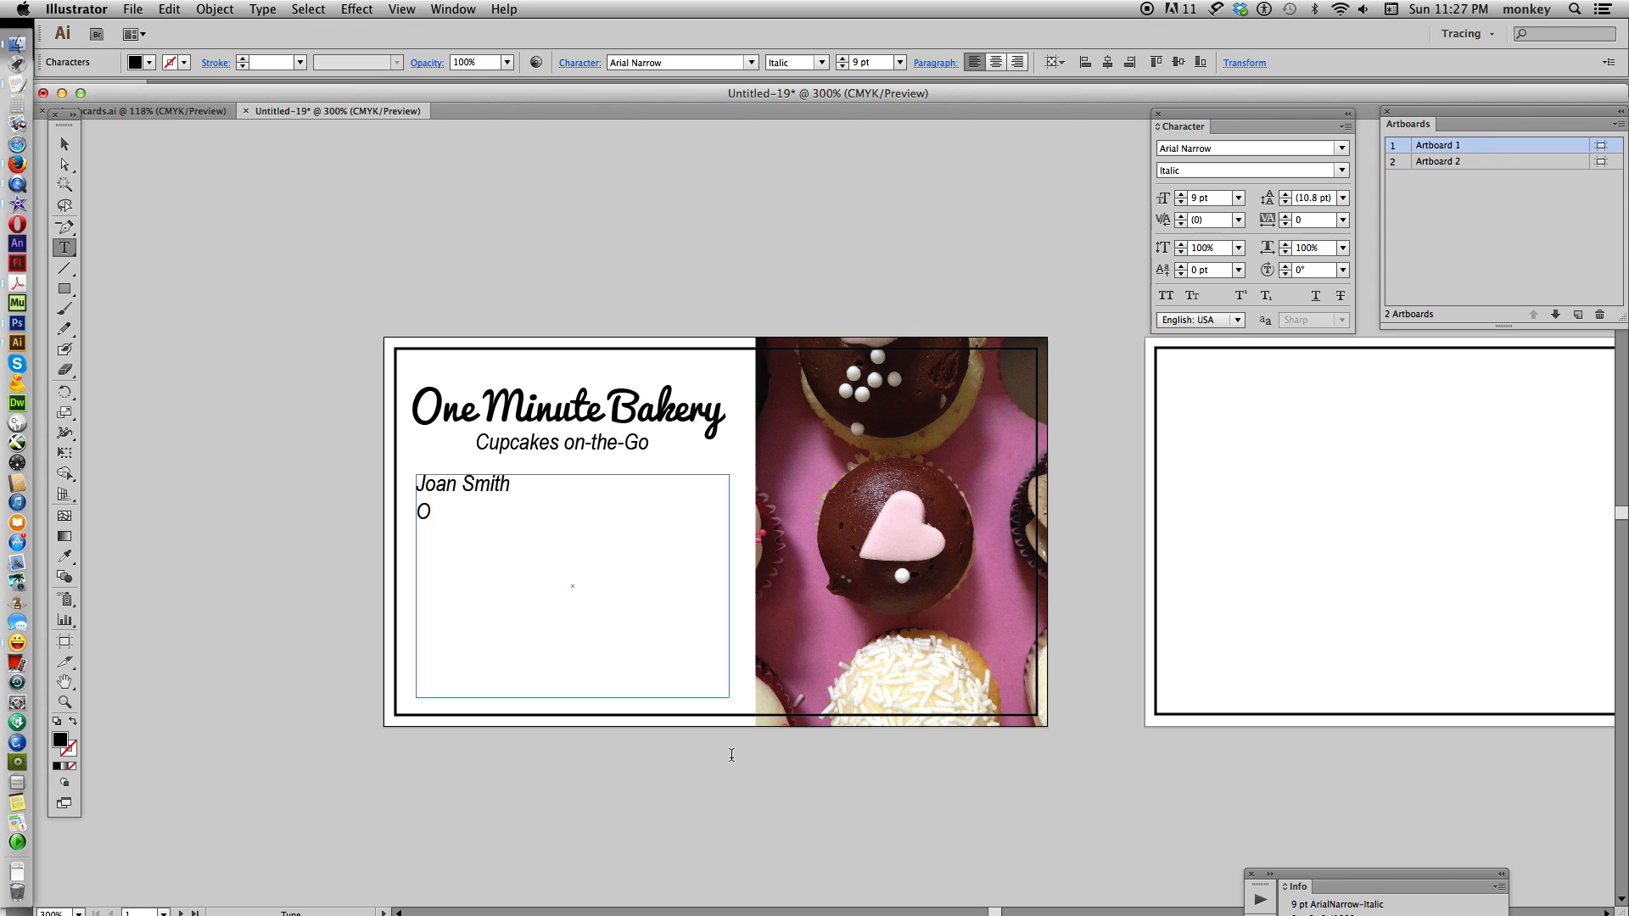
type("wner")
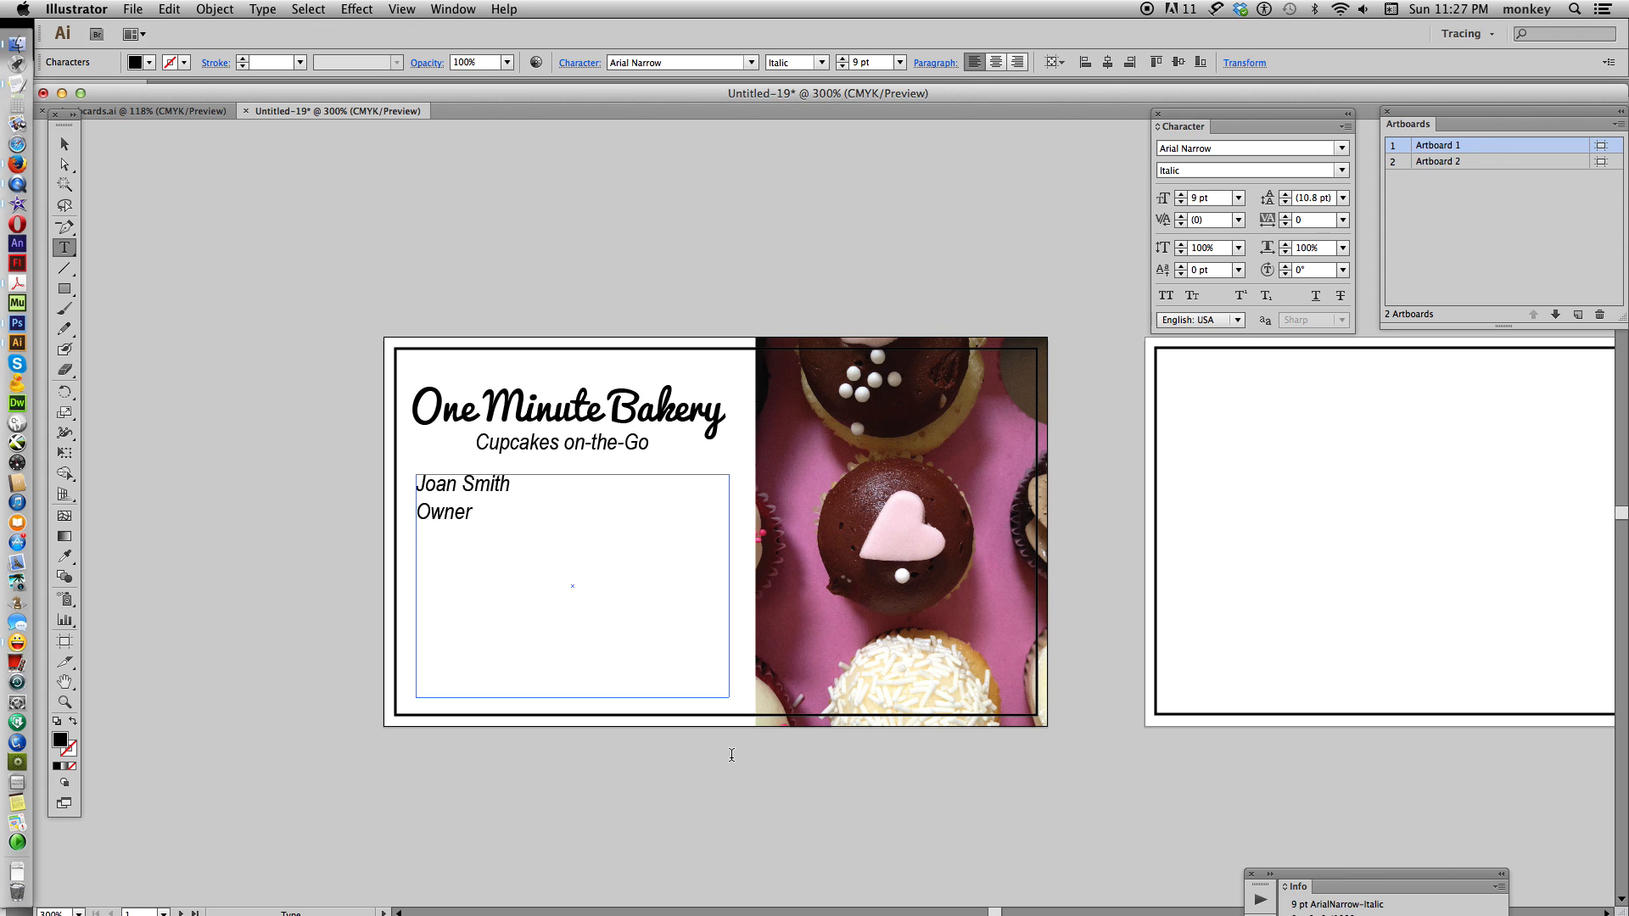
type("(123)")
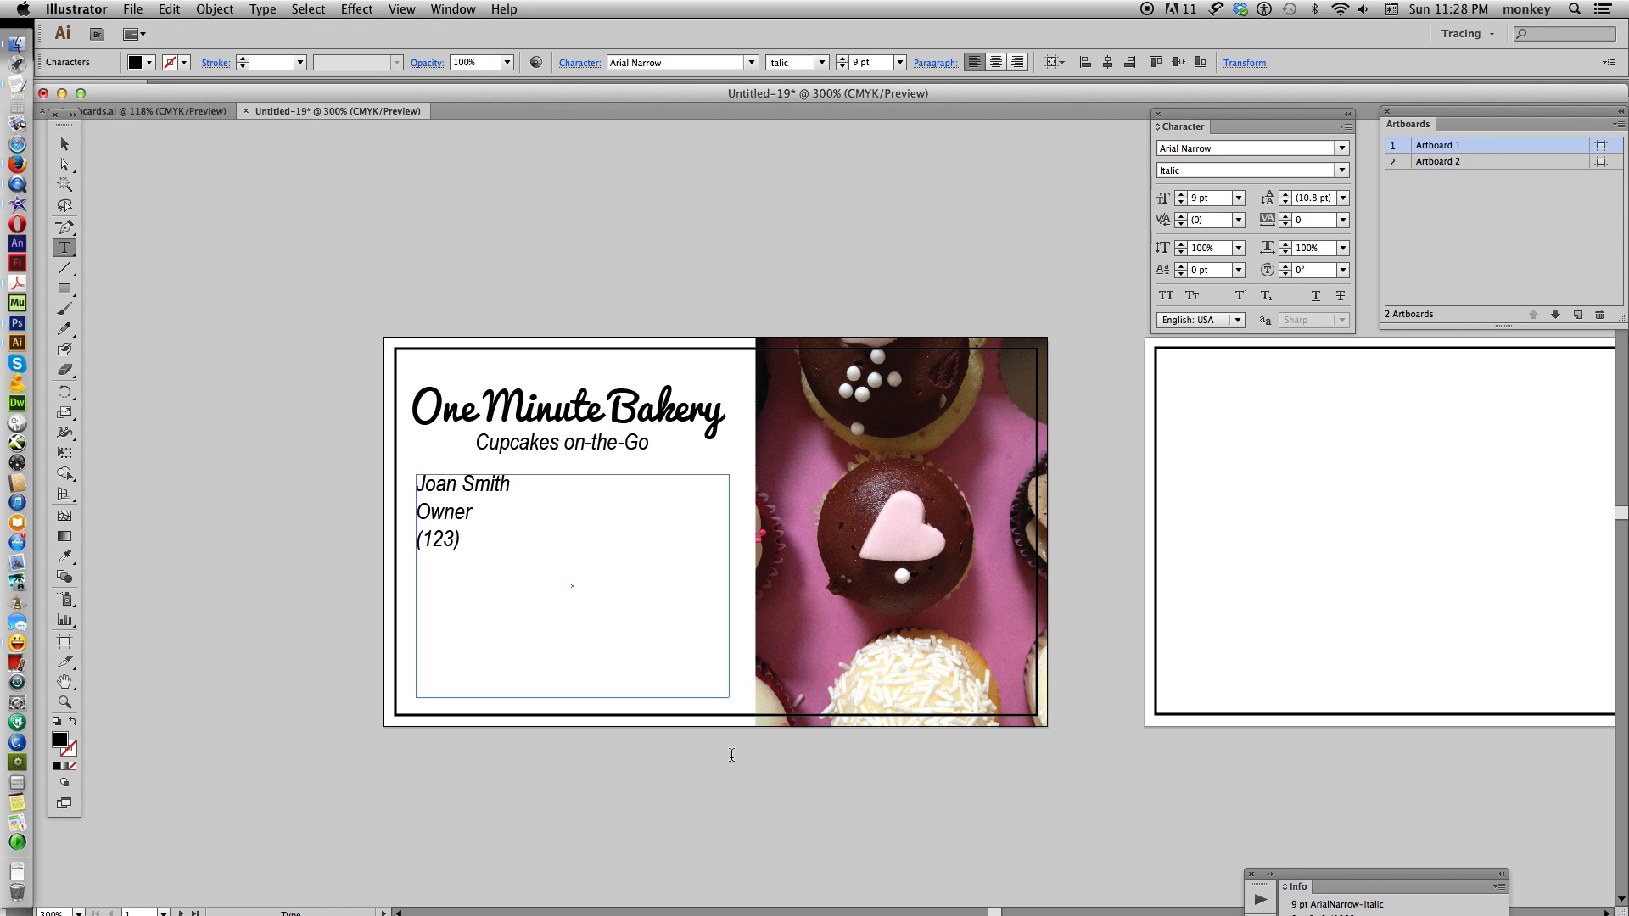
type("123-4567")
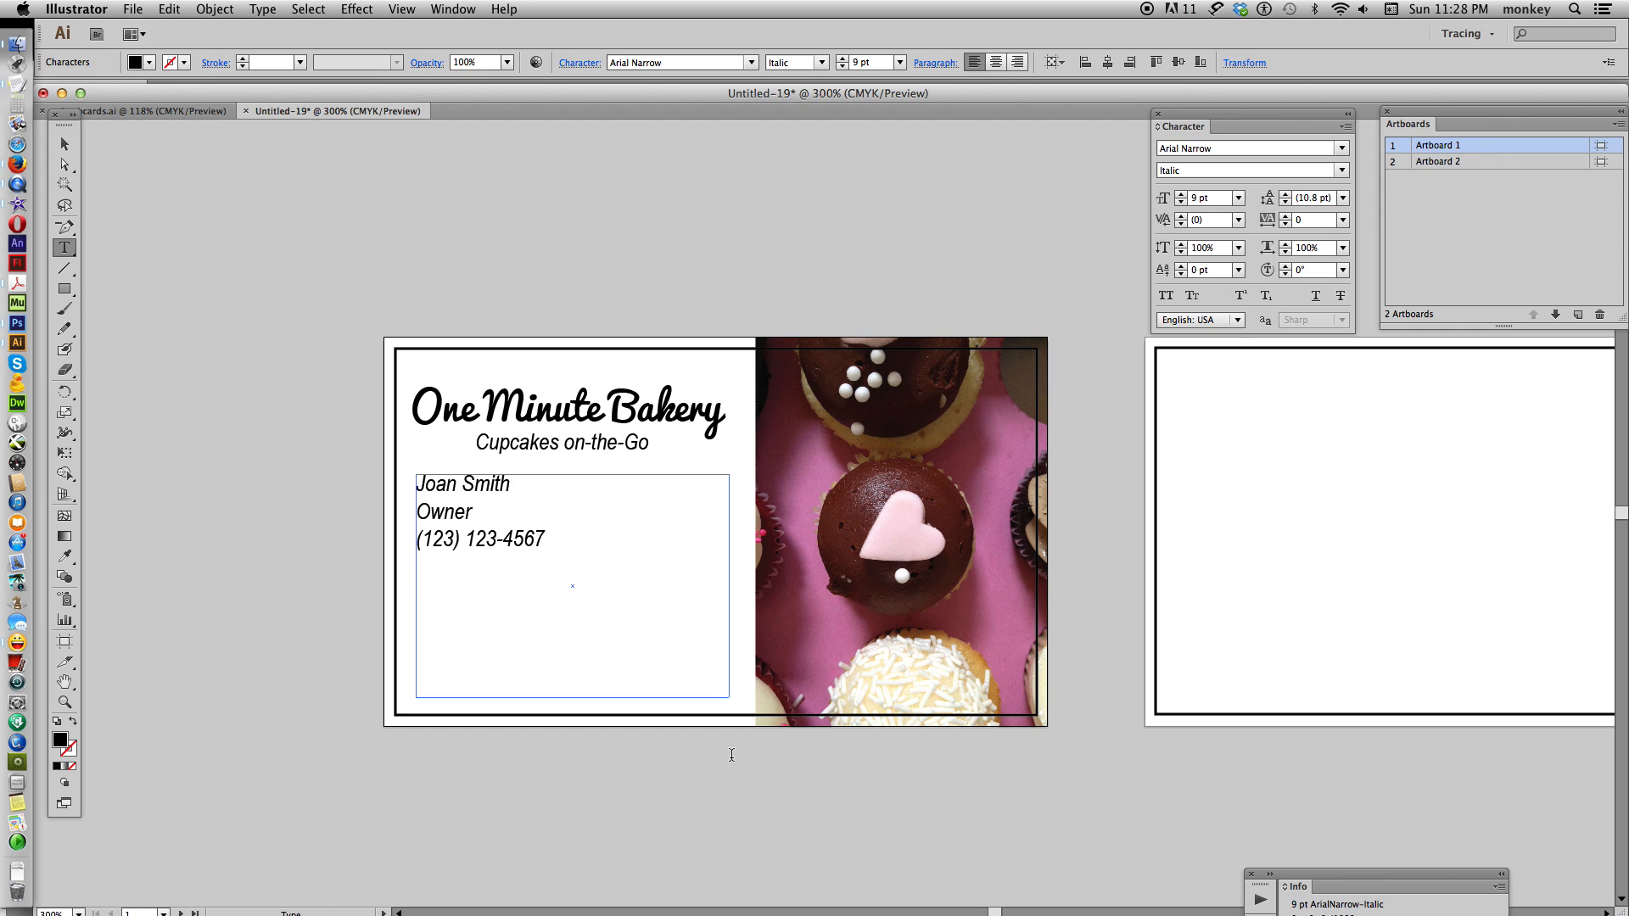
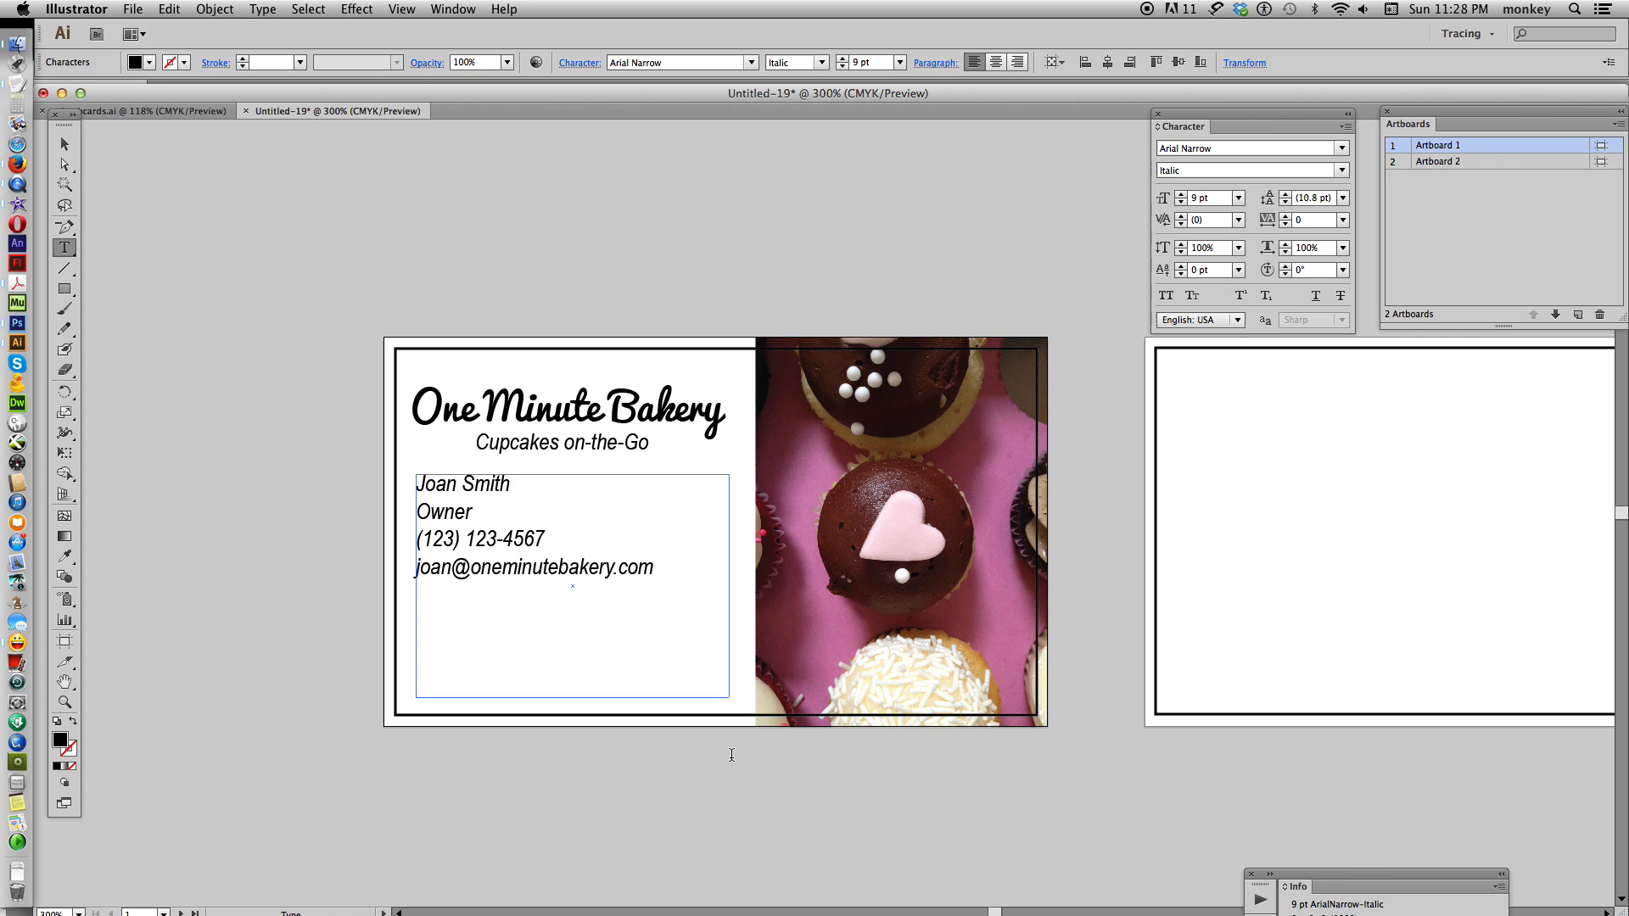
type("www.on")
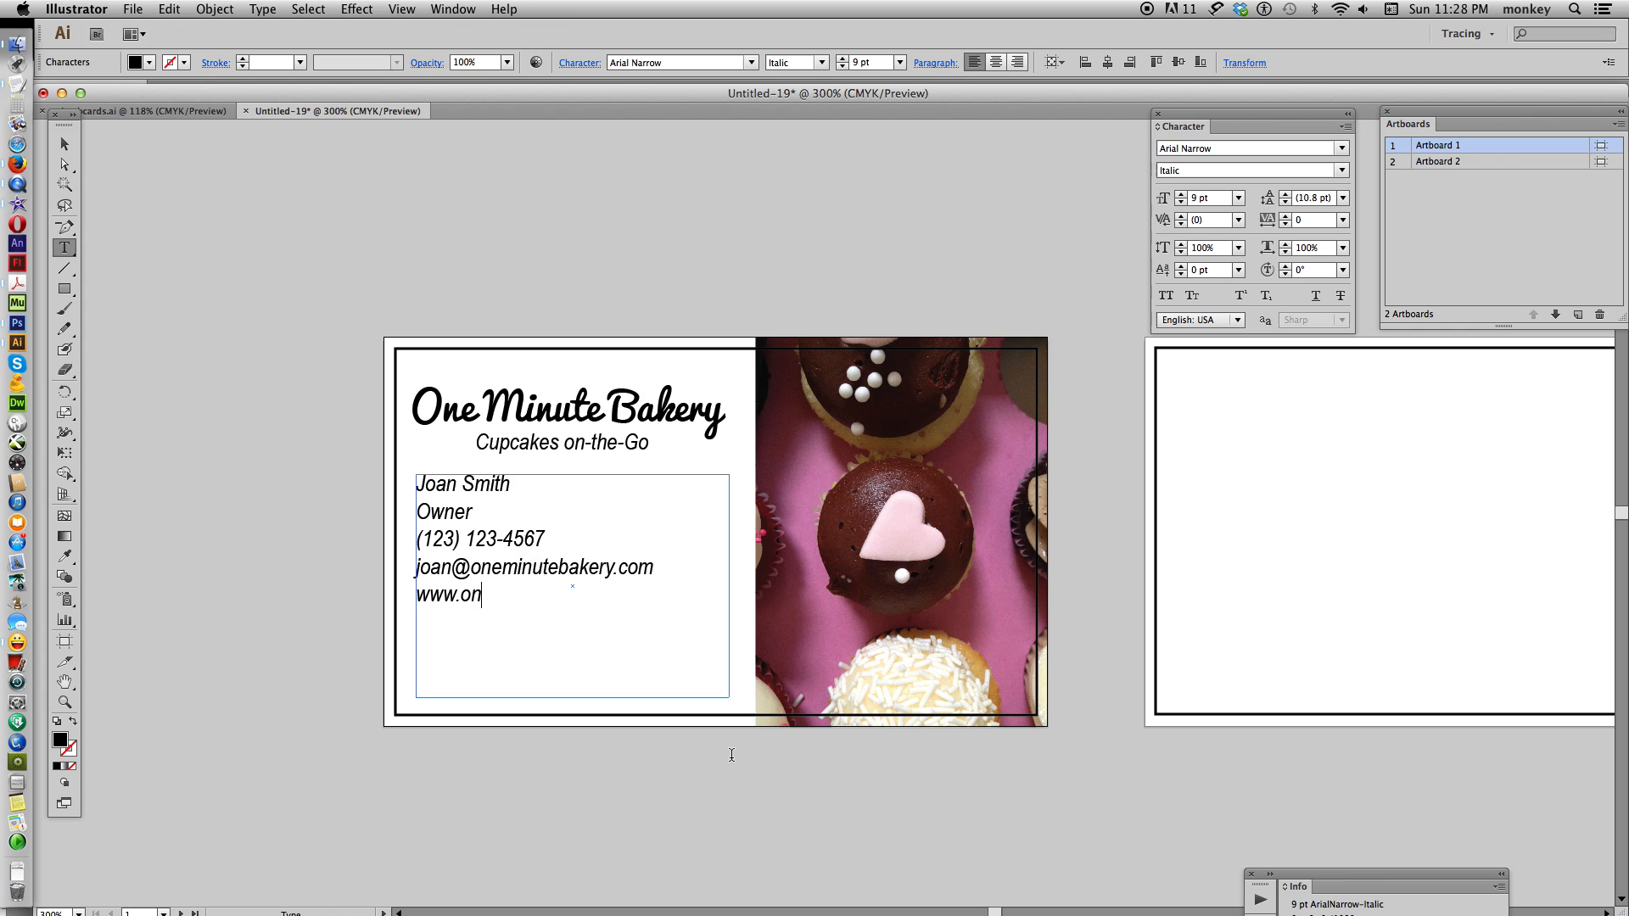
type("eminutebakery")
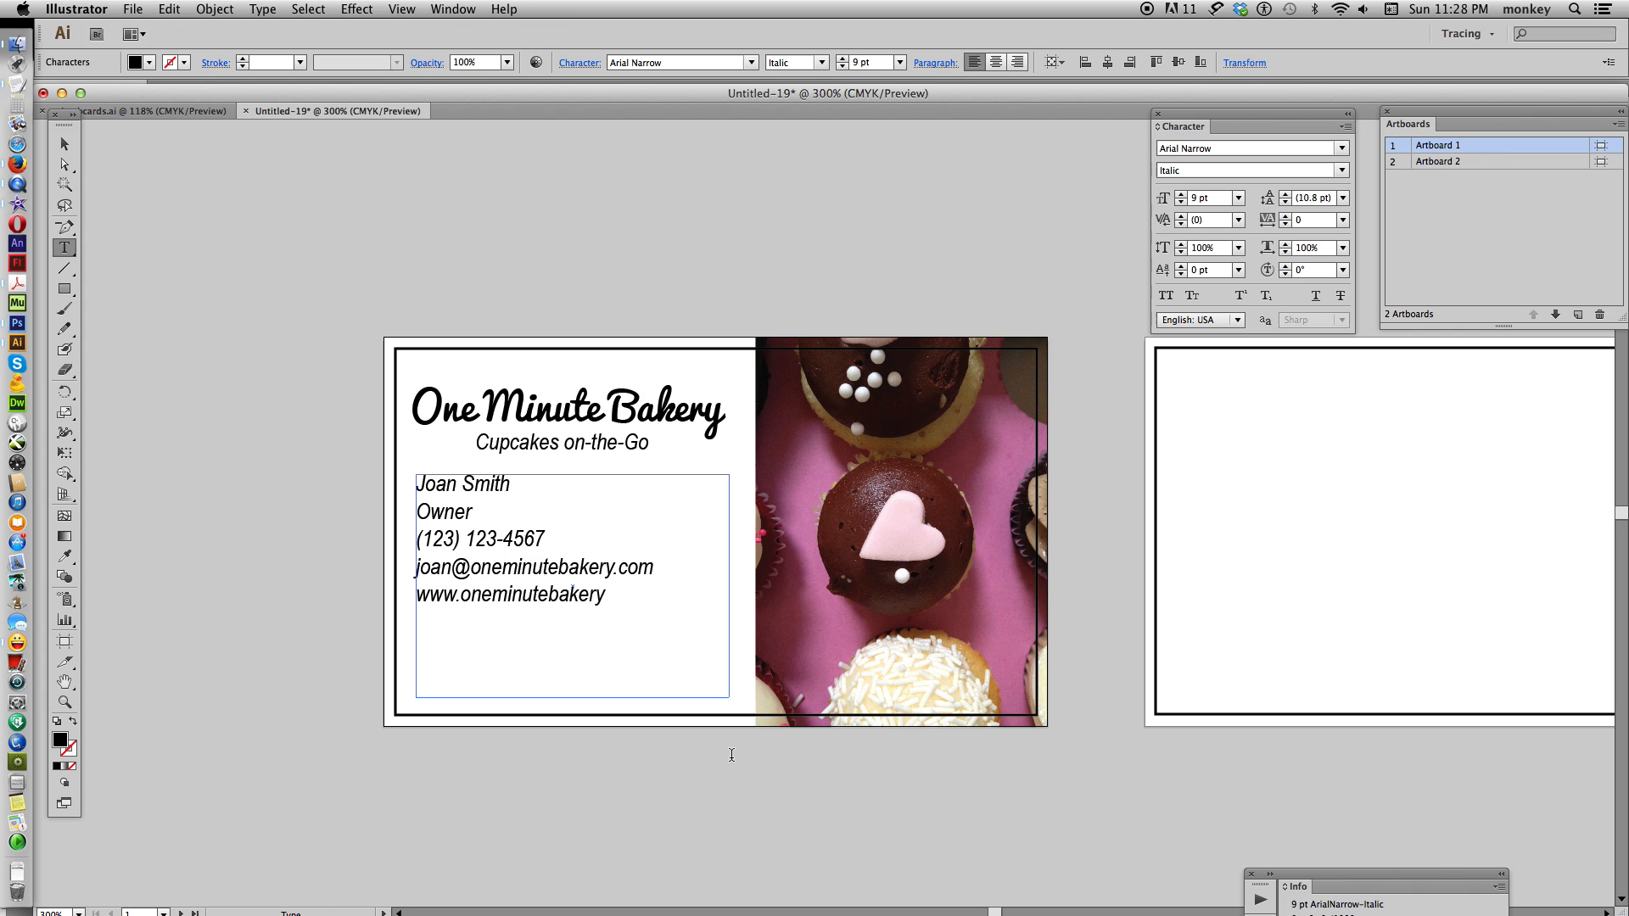
type(".com")
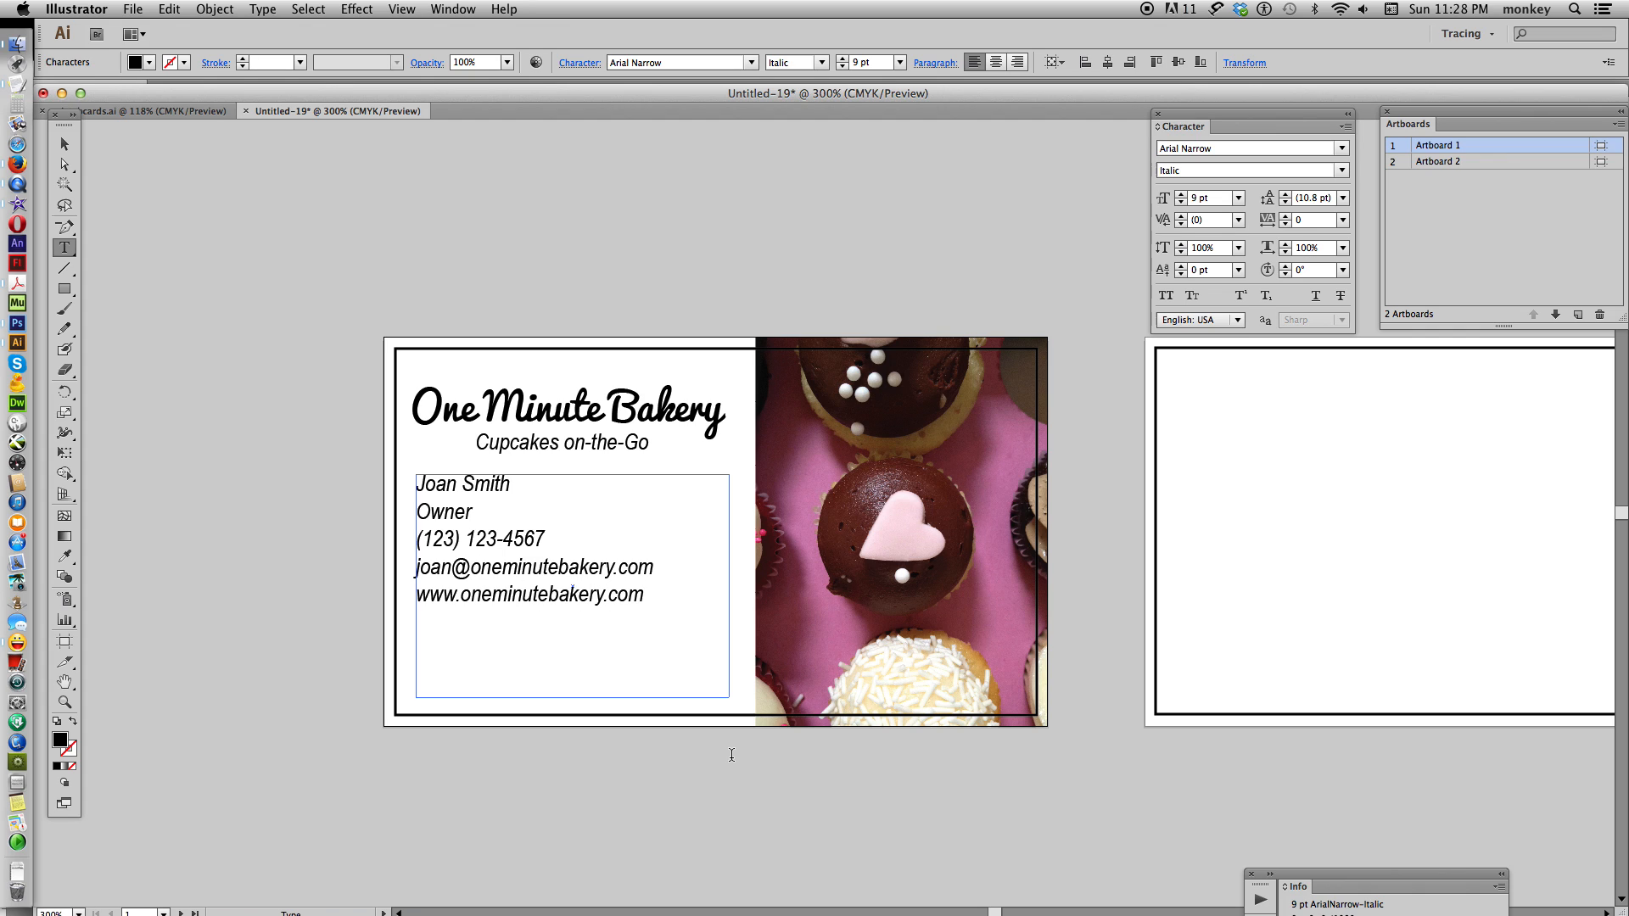
type("1234 Main Street")
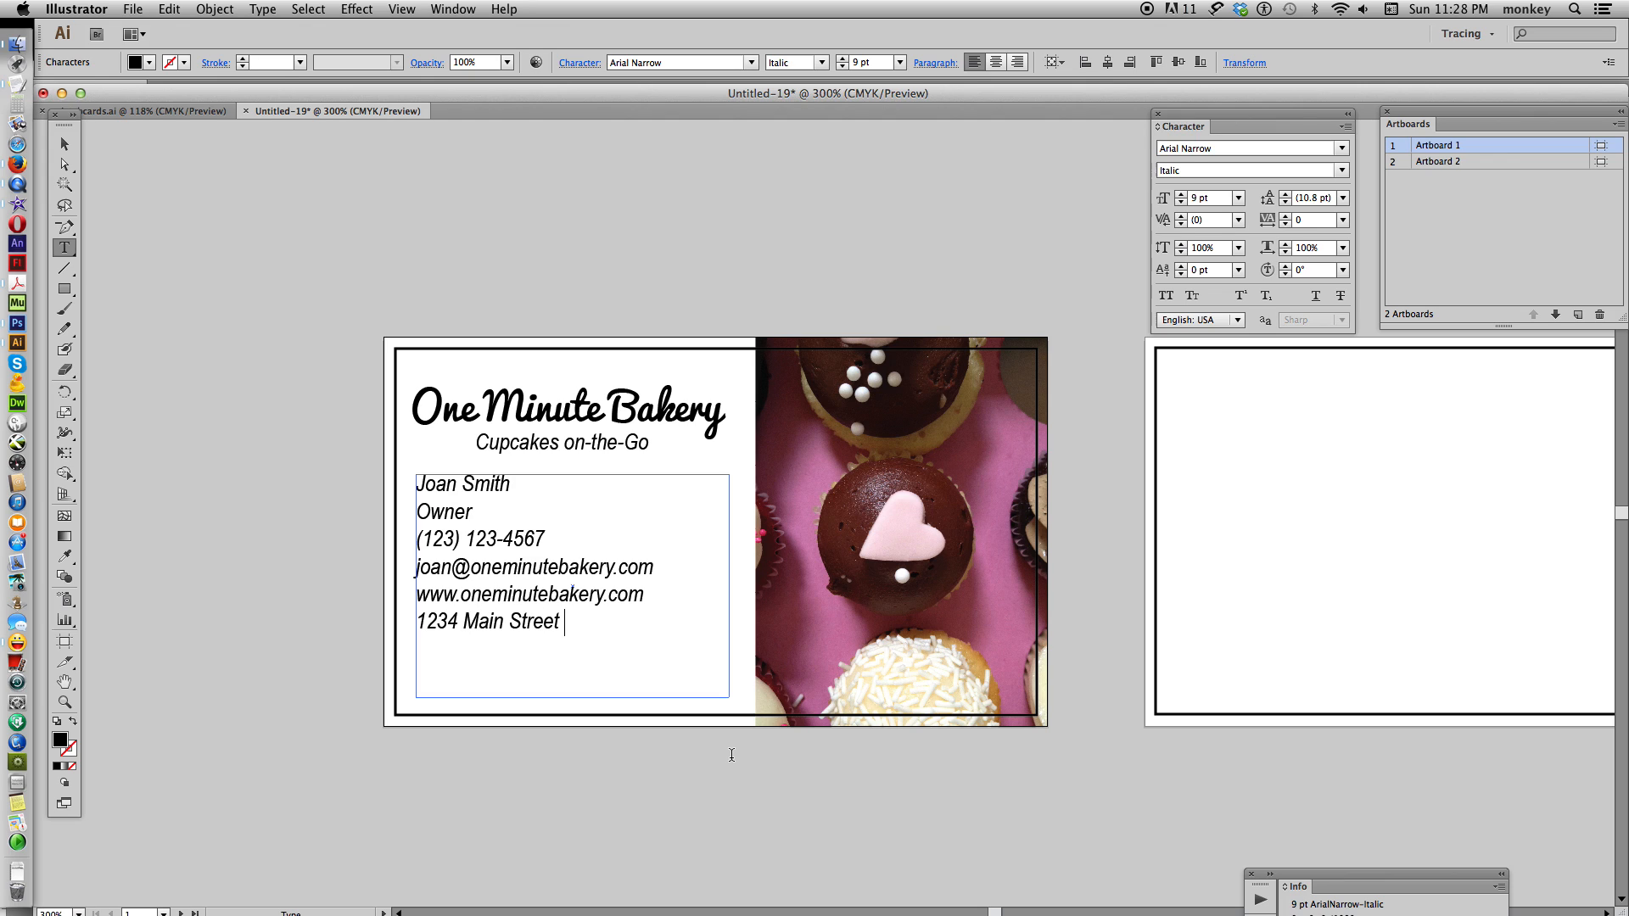
type("•")
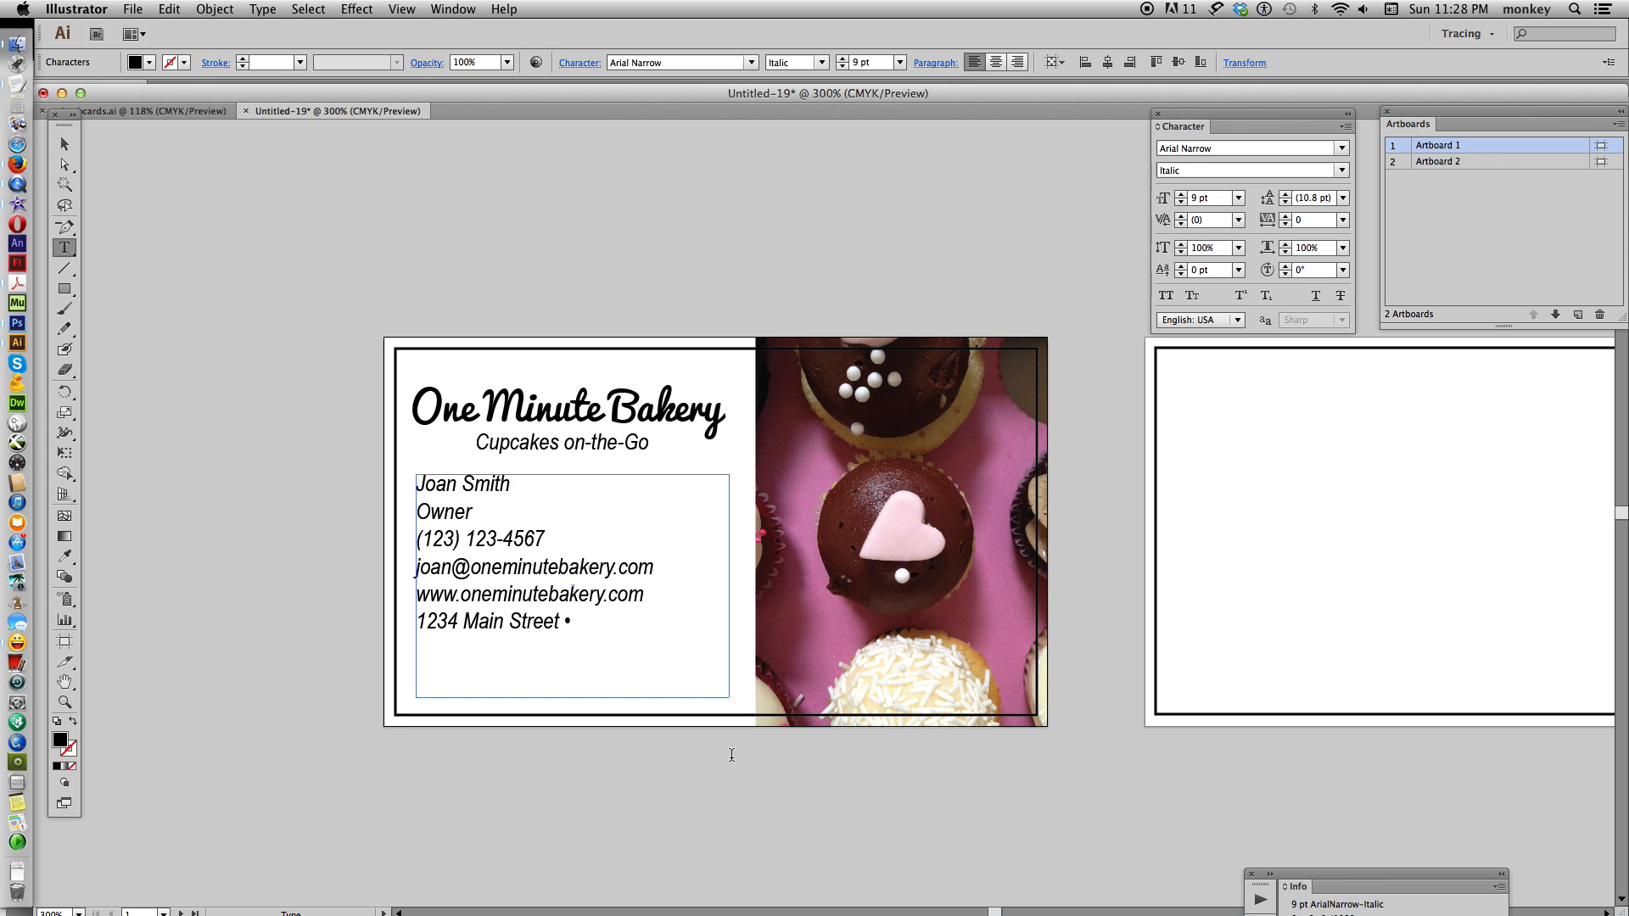
type("our")
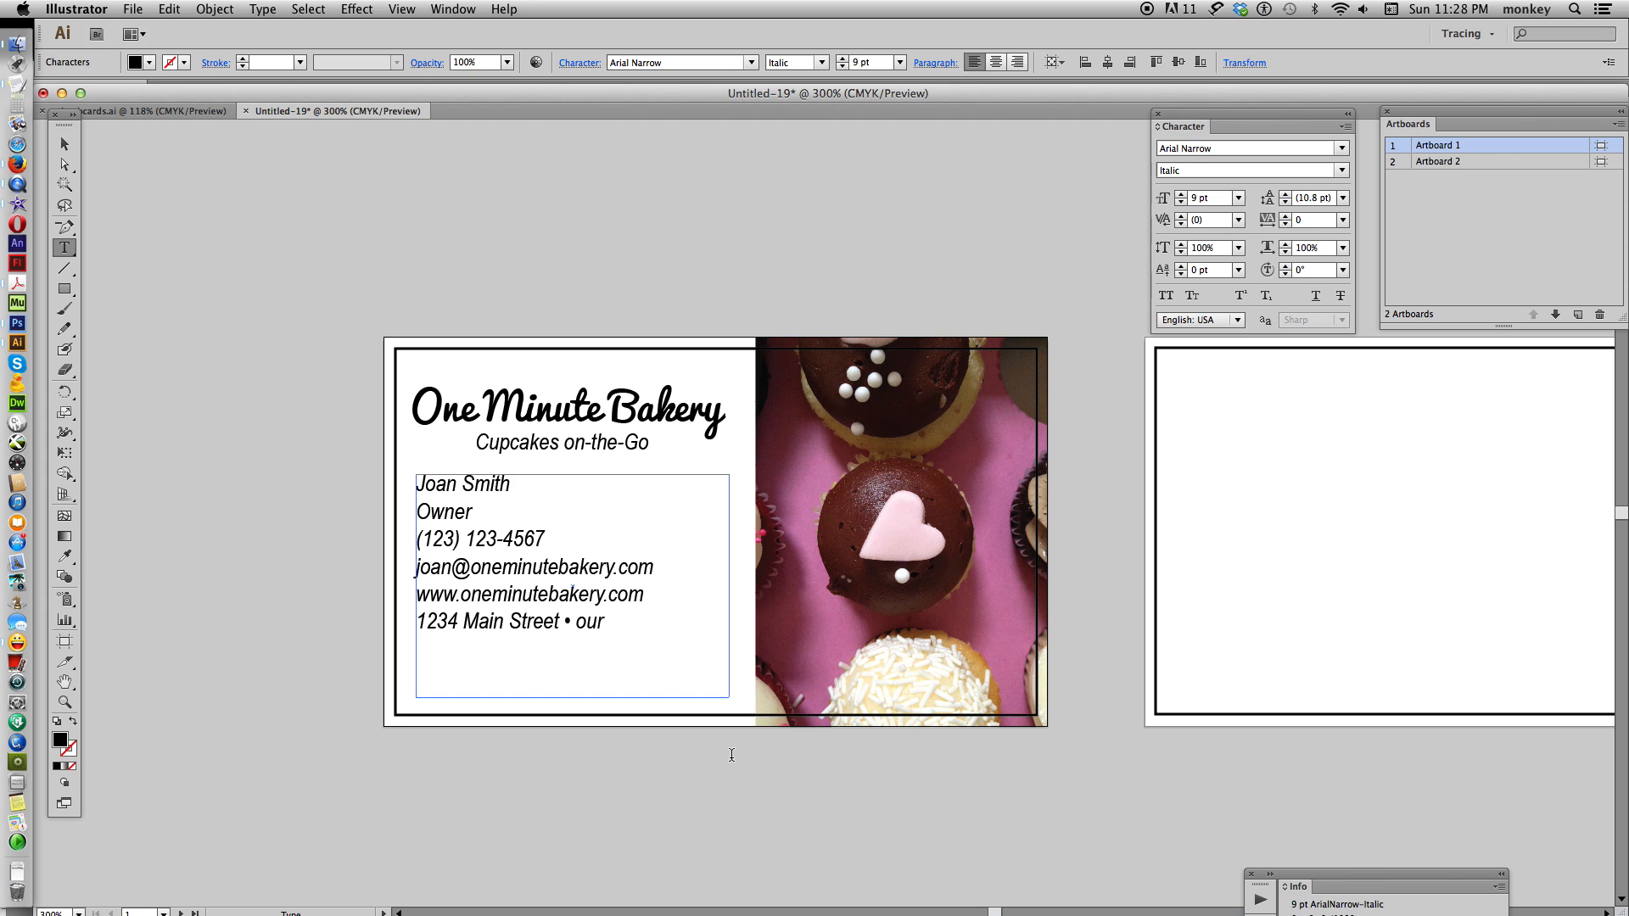
type("t")
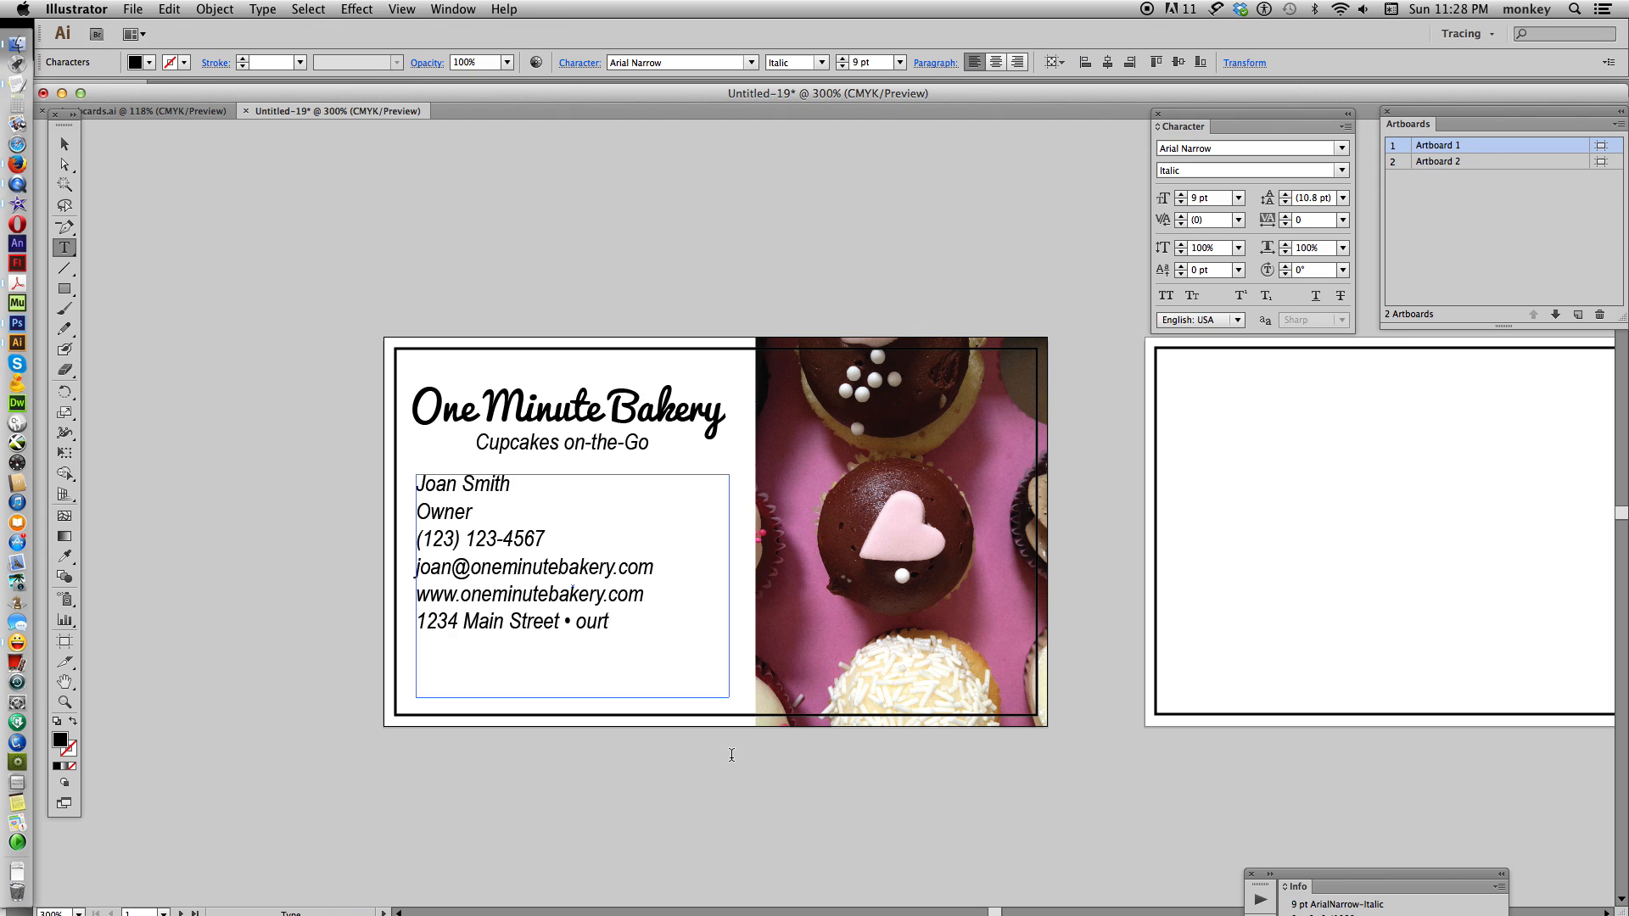
type("Your")
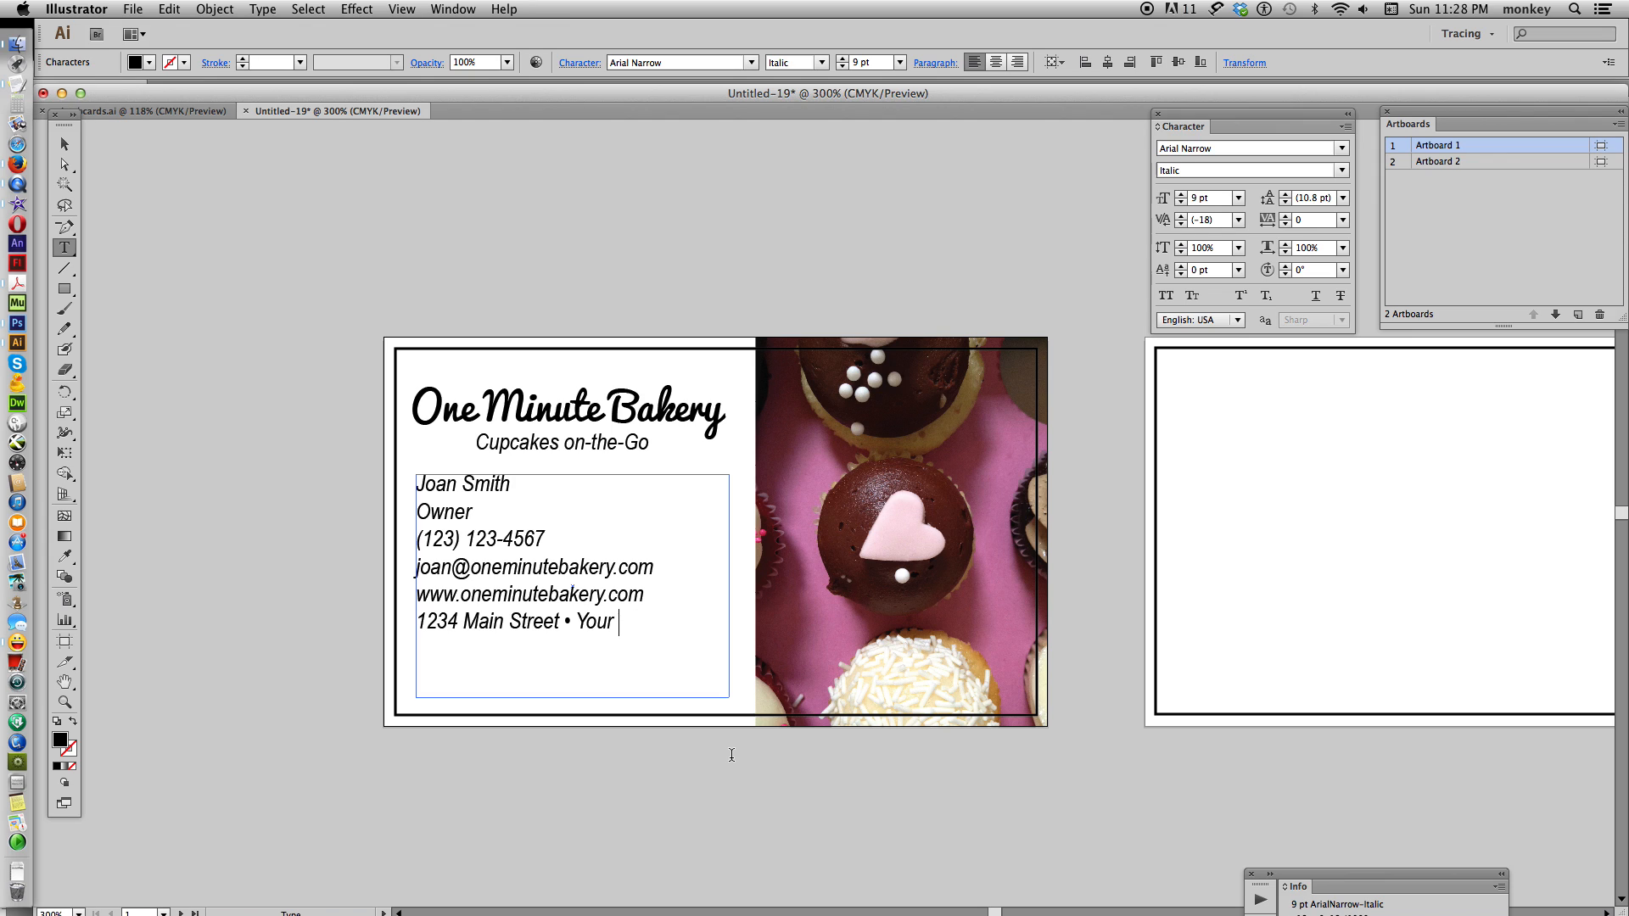
type("town USA")
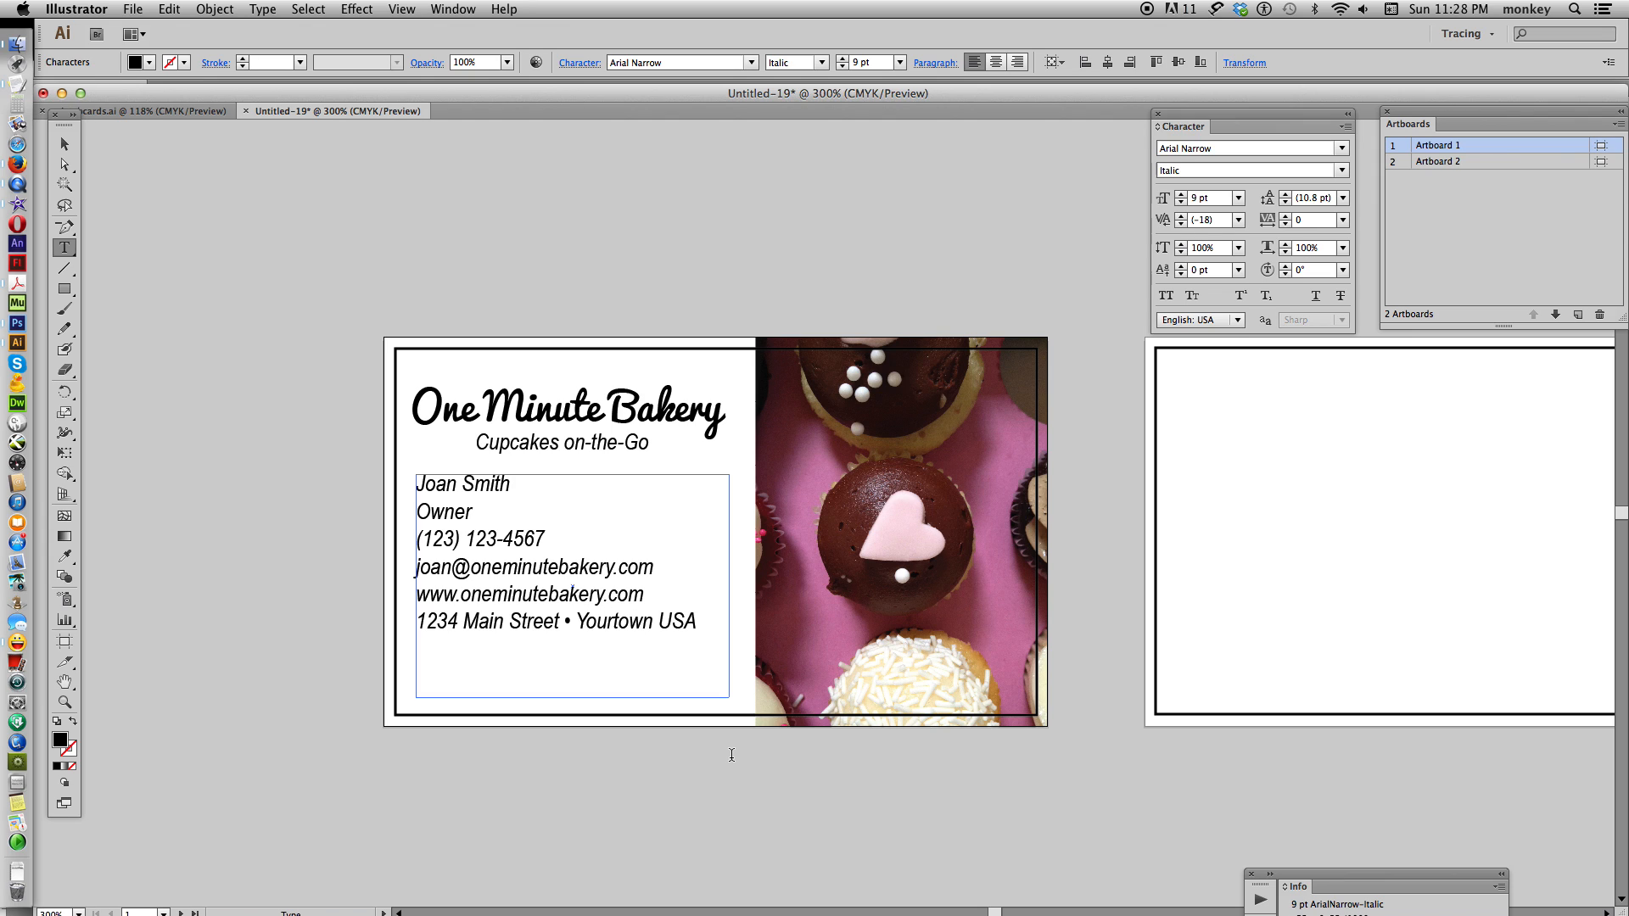
type("12345")
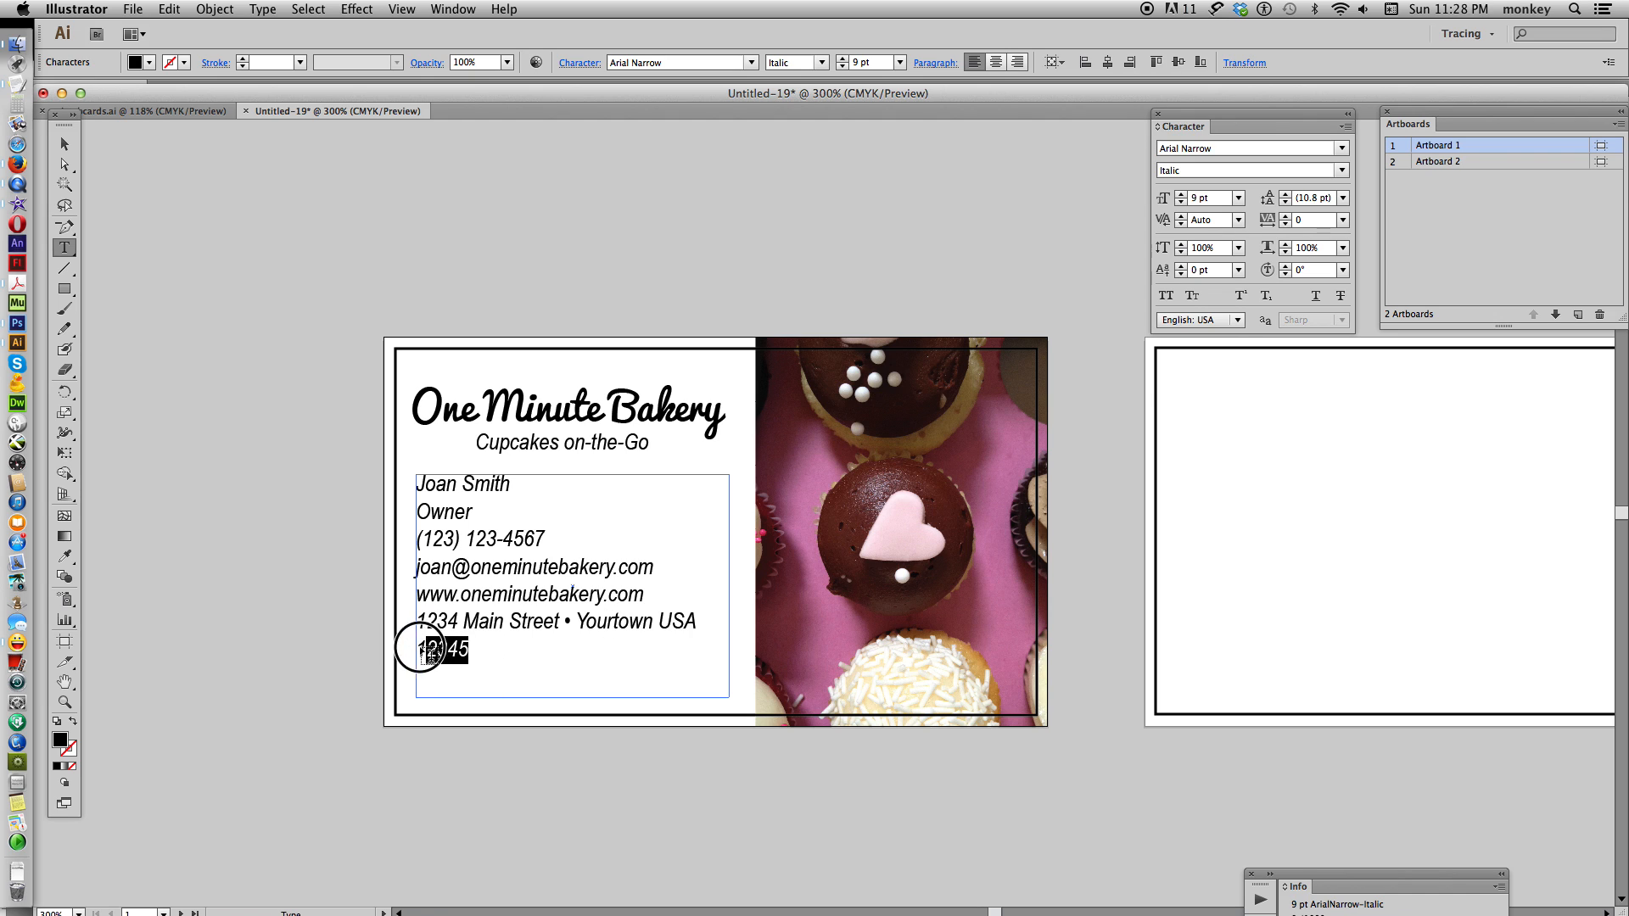
Set the address line to 8.5 pt so it fits on one line.
left_click(64, 143)
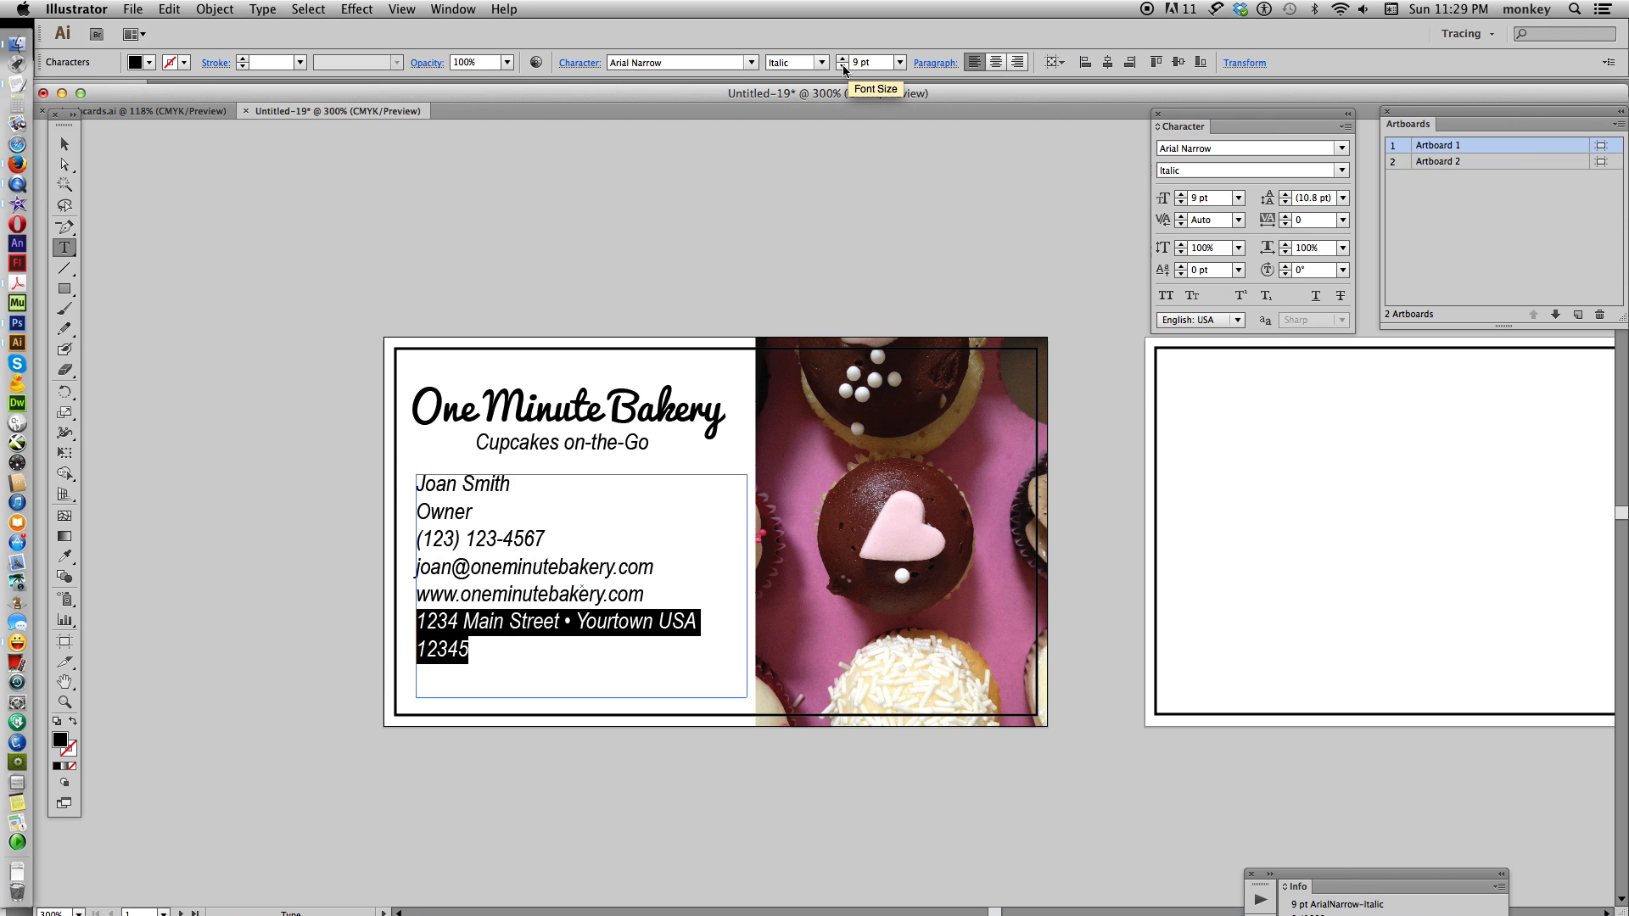
left_click(842, 66)
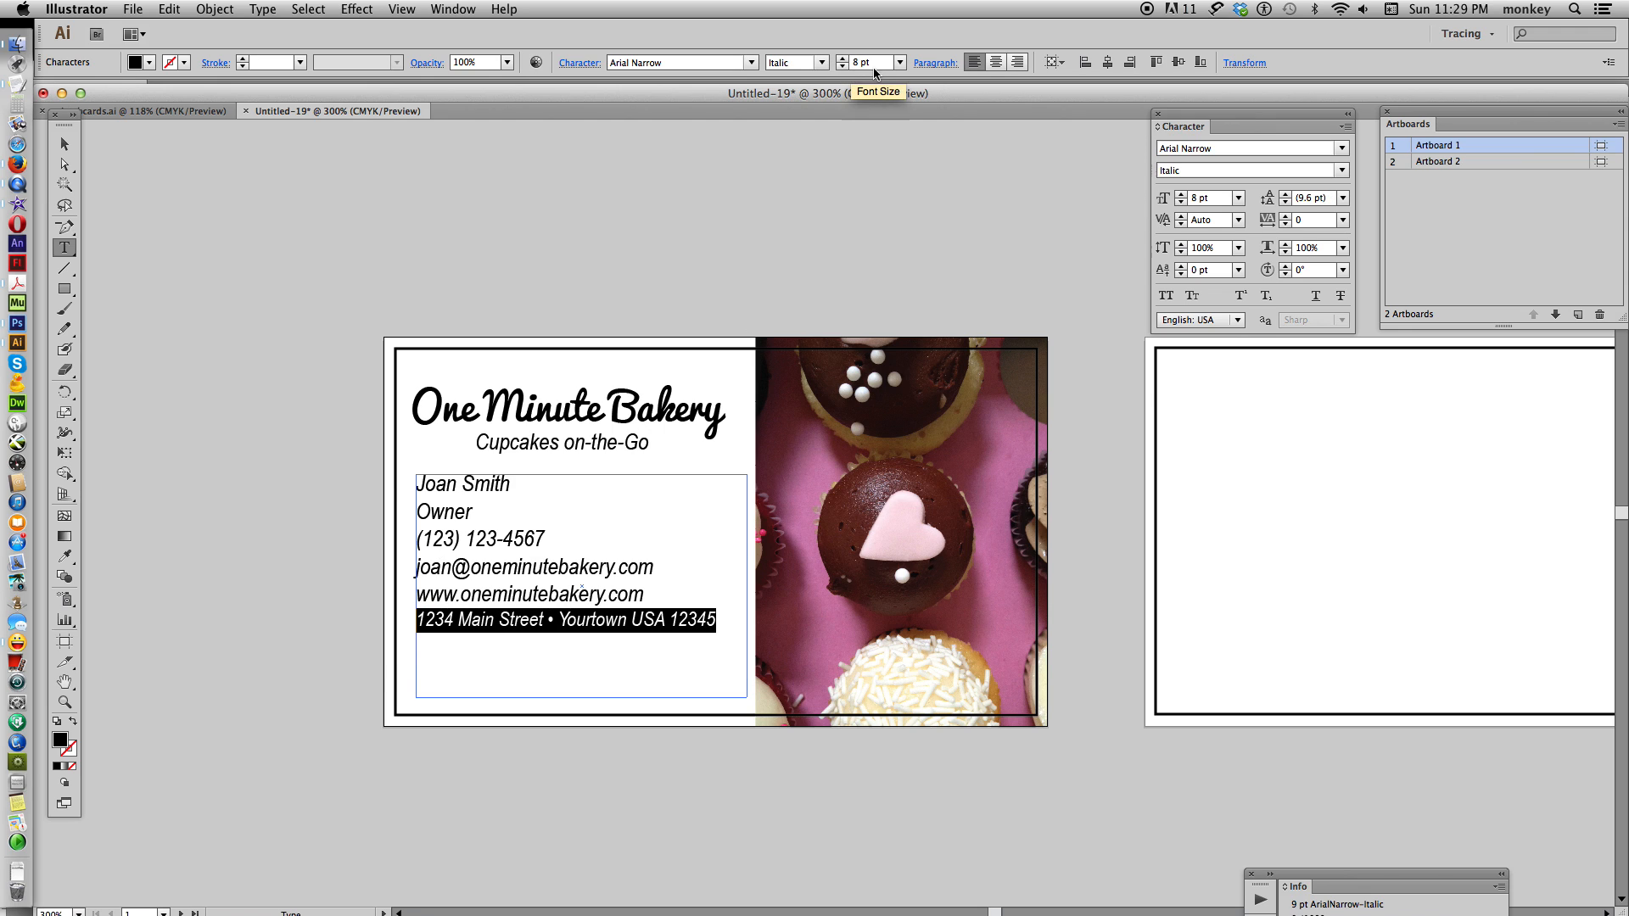
left_click(897, 57)
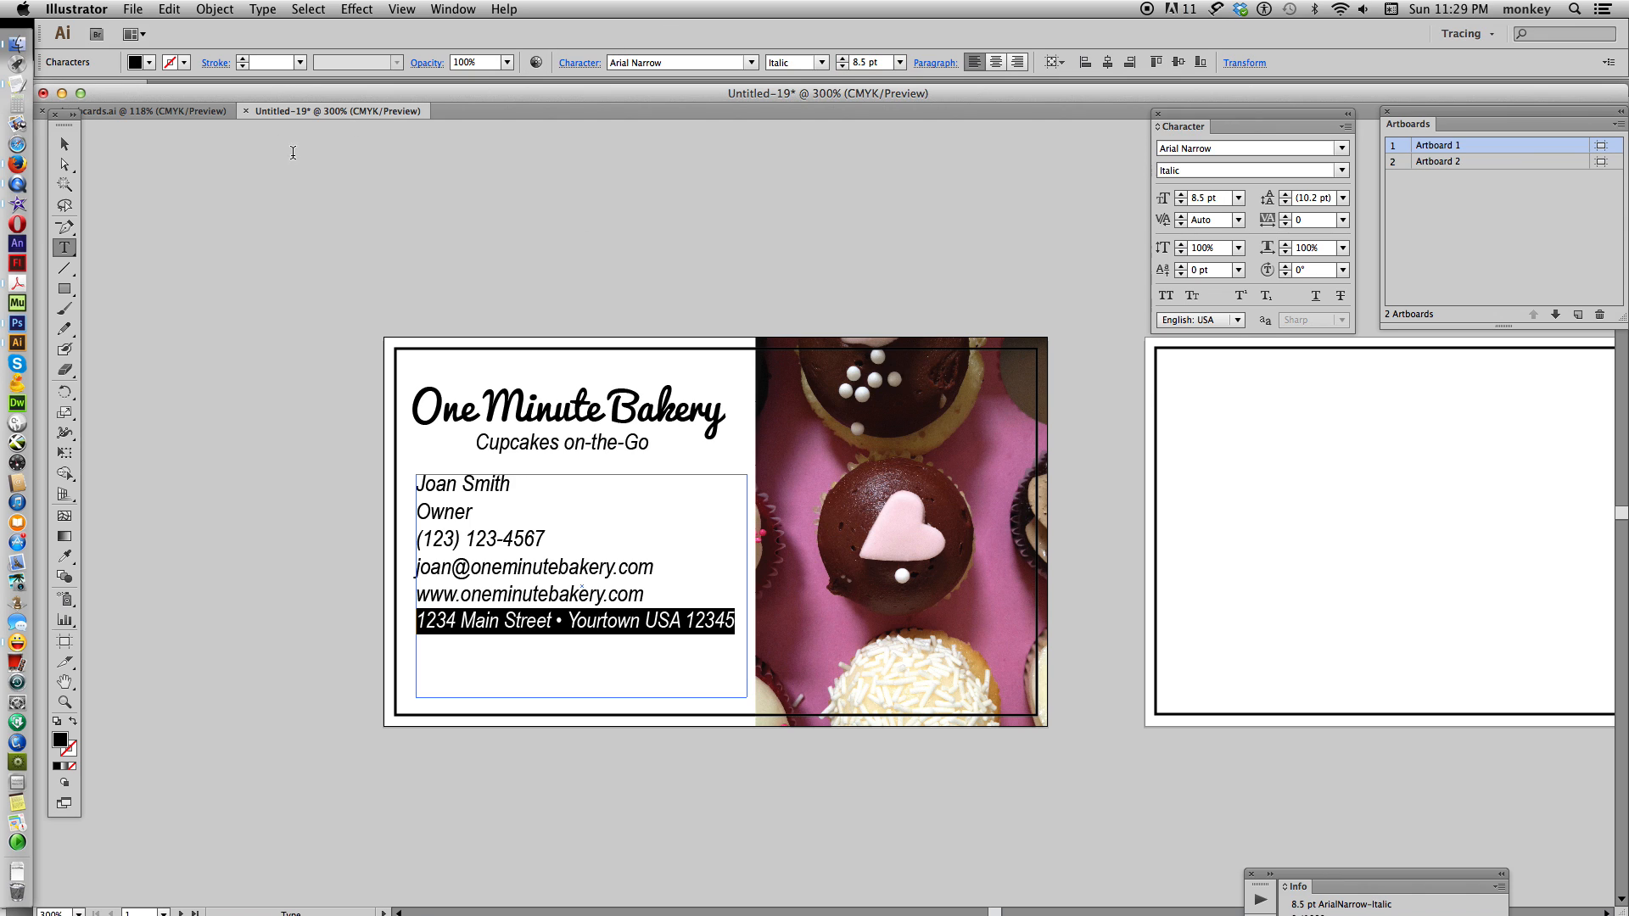
mouse_move(549, 626)
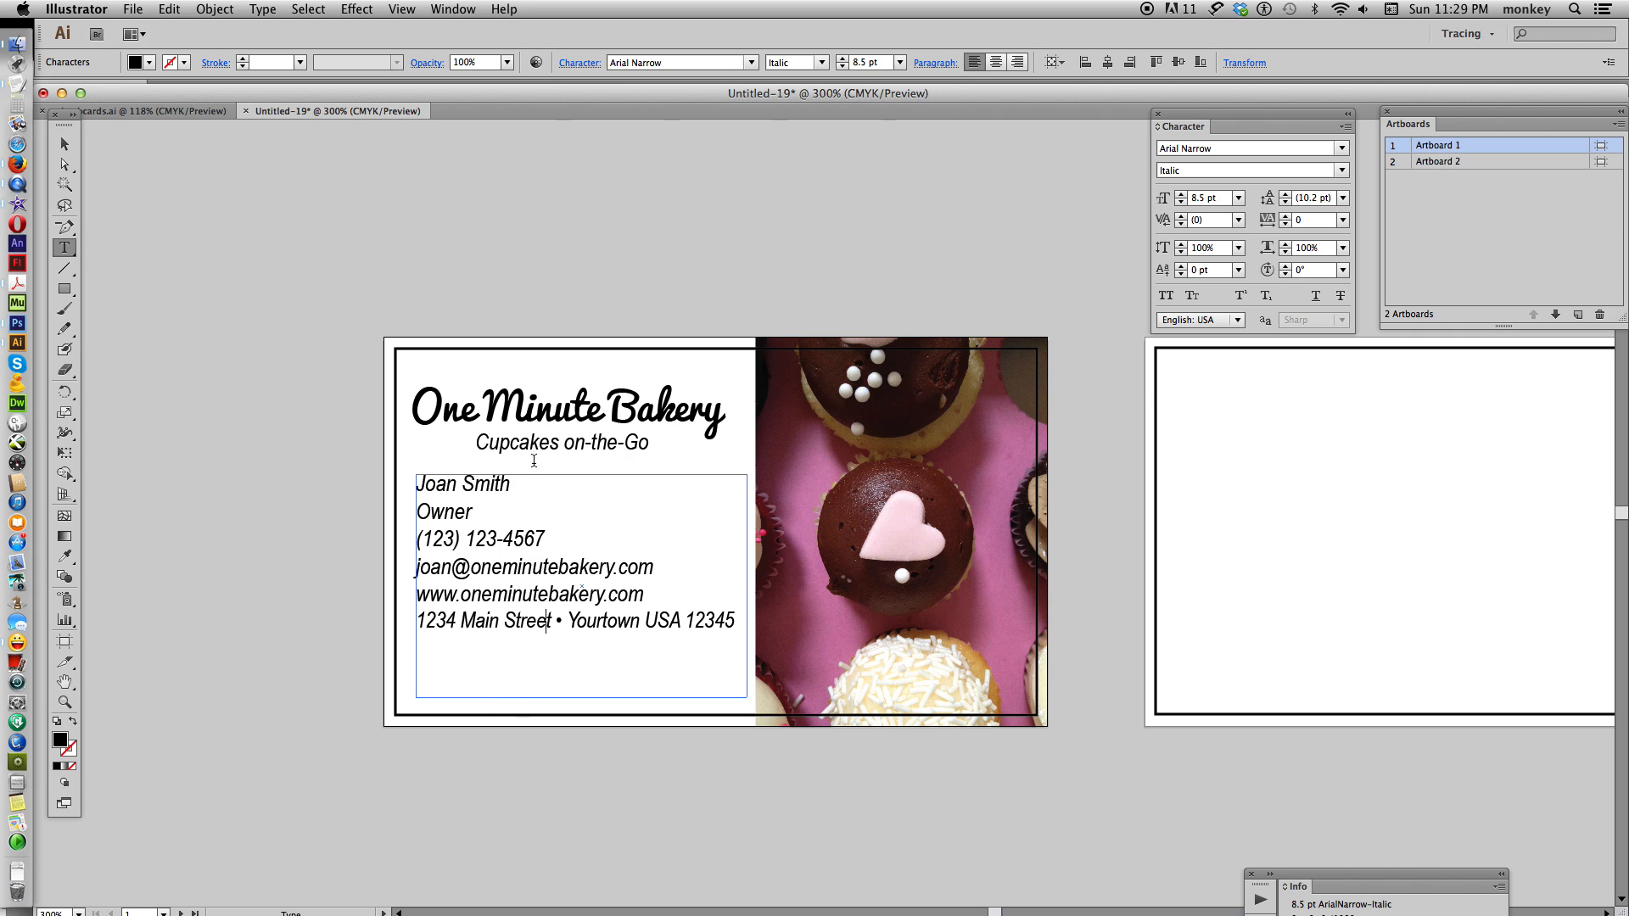
mouse_move(724, 611)
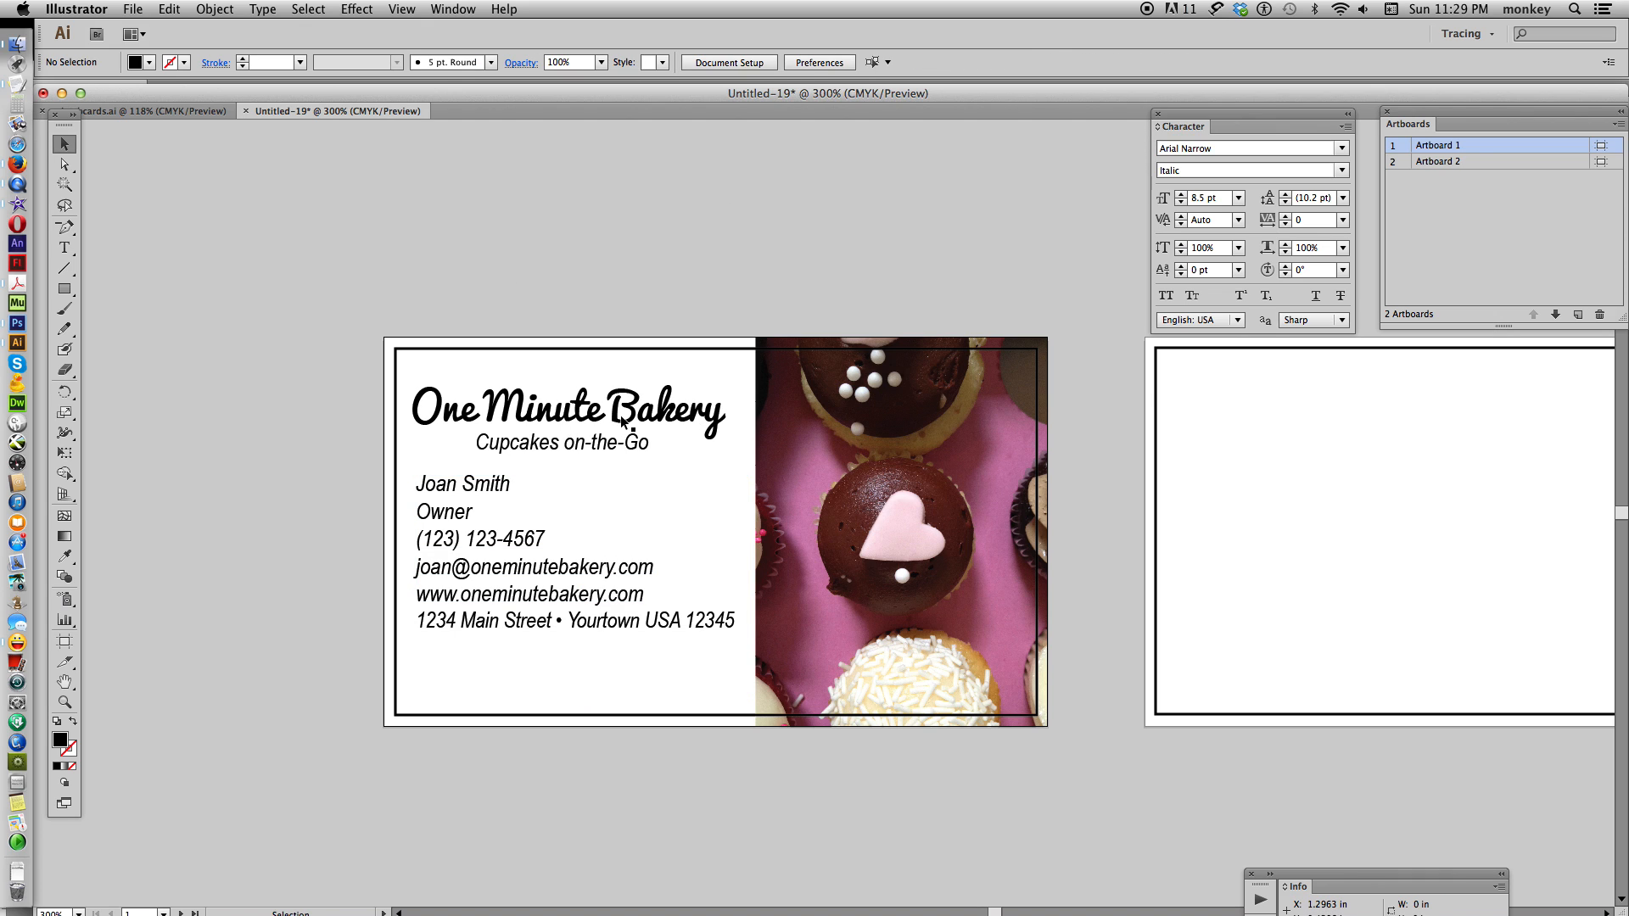
Fill the One Minute Bakery heading with pink sampled from the cupcake photo using the Eyedropper.
left_click(569, 408)
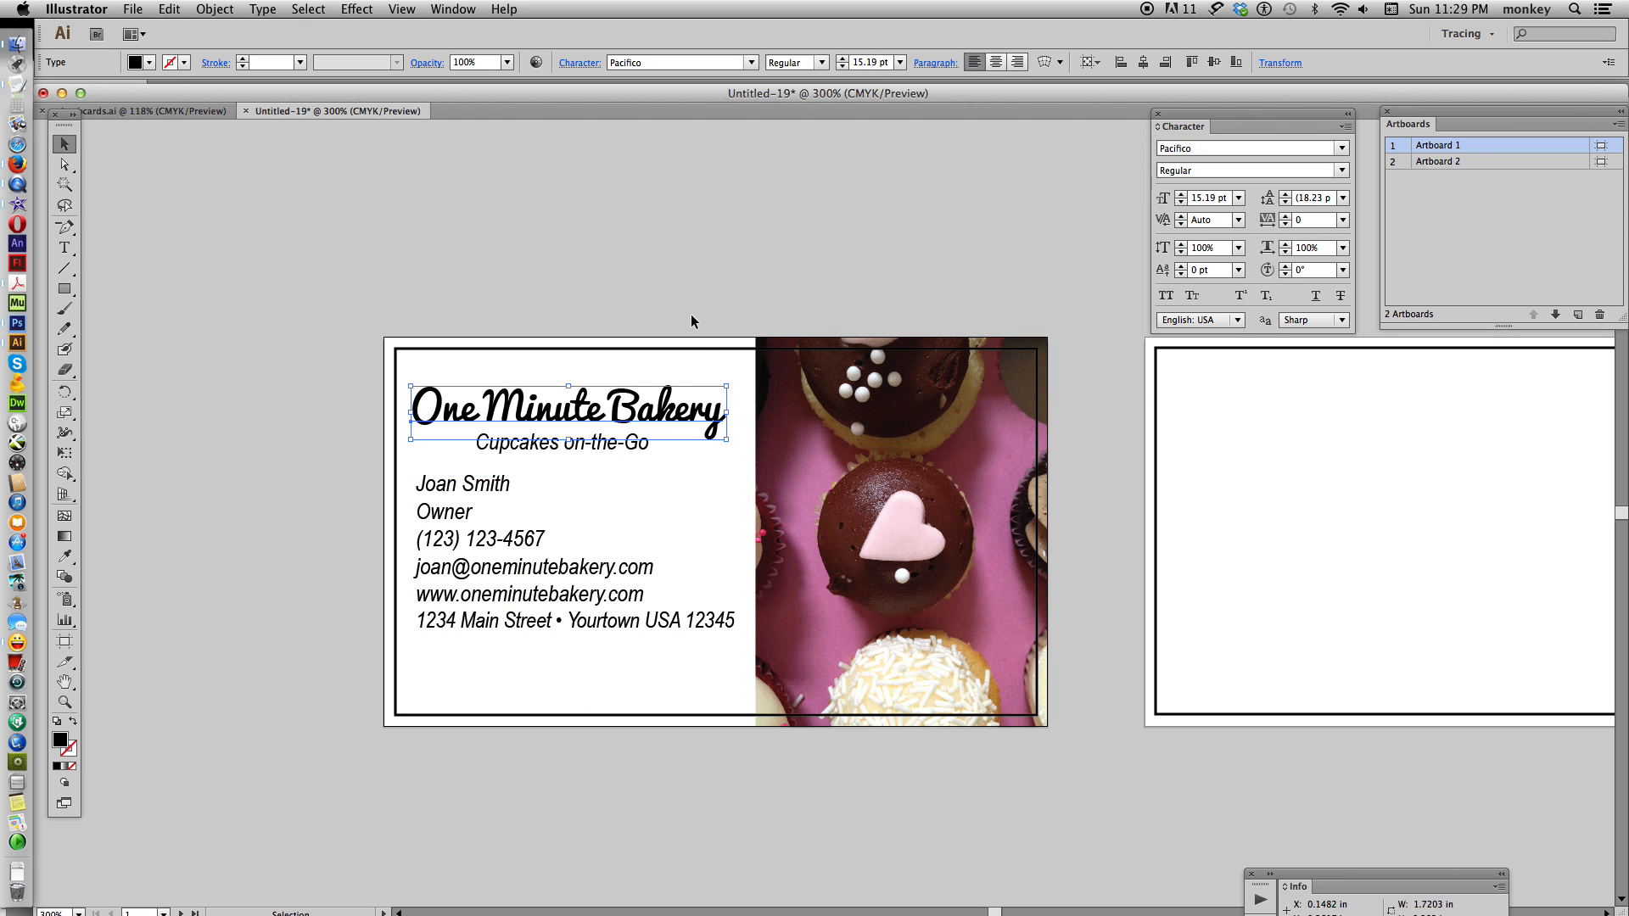
mouse_move(85, 302)
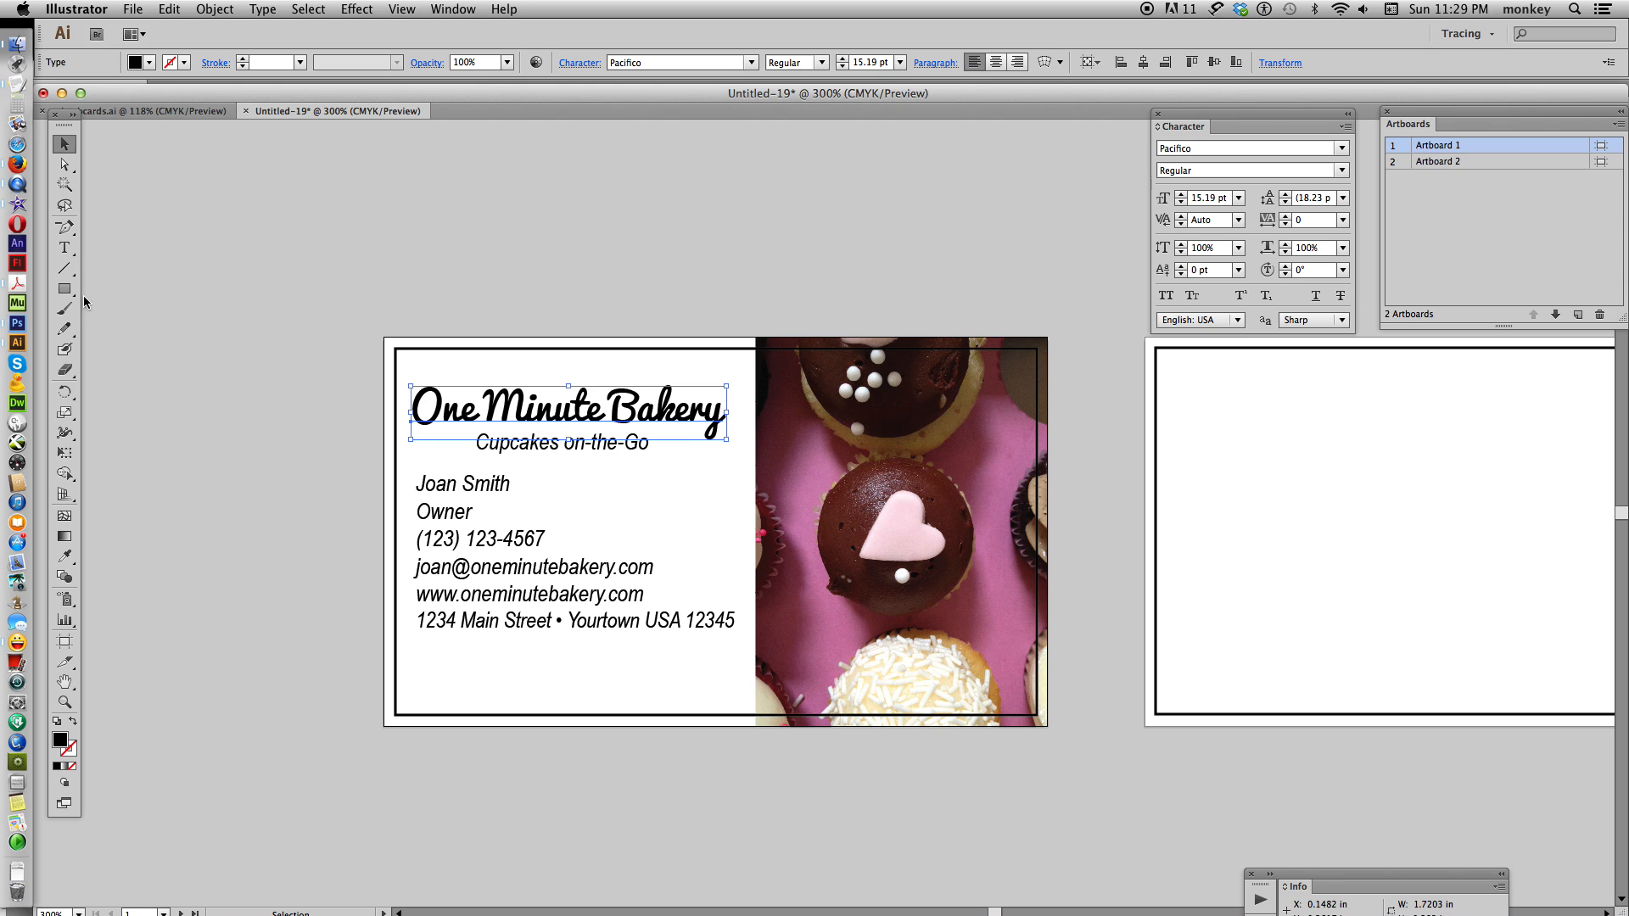
mouse_move(878, 634)
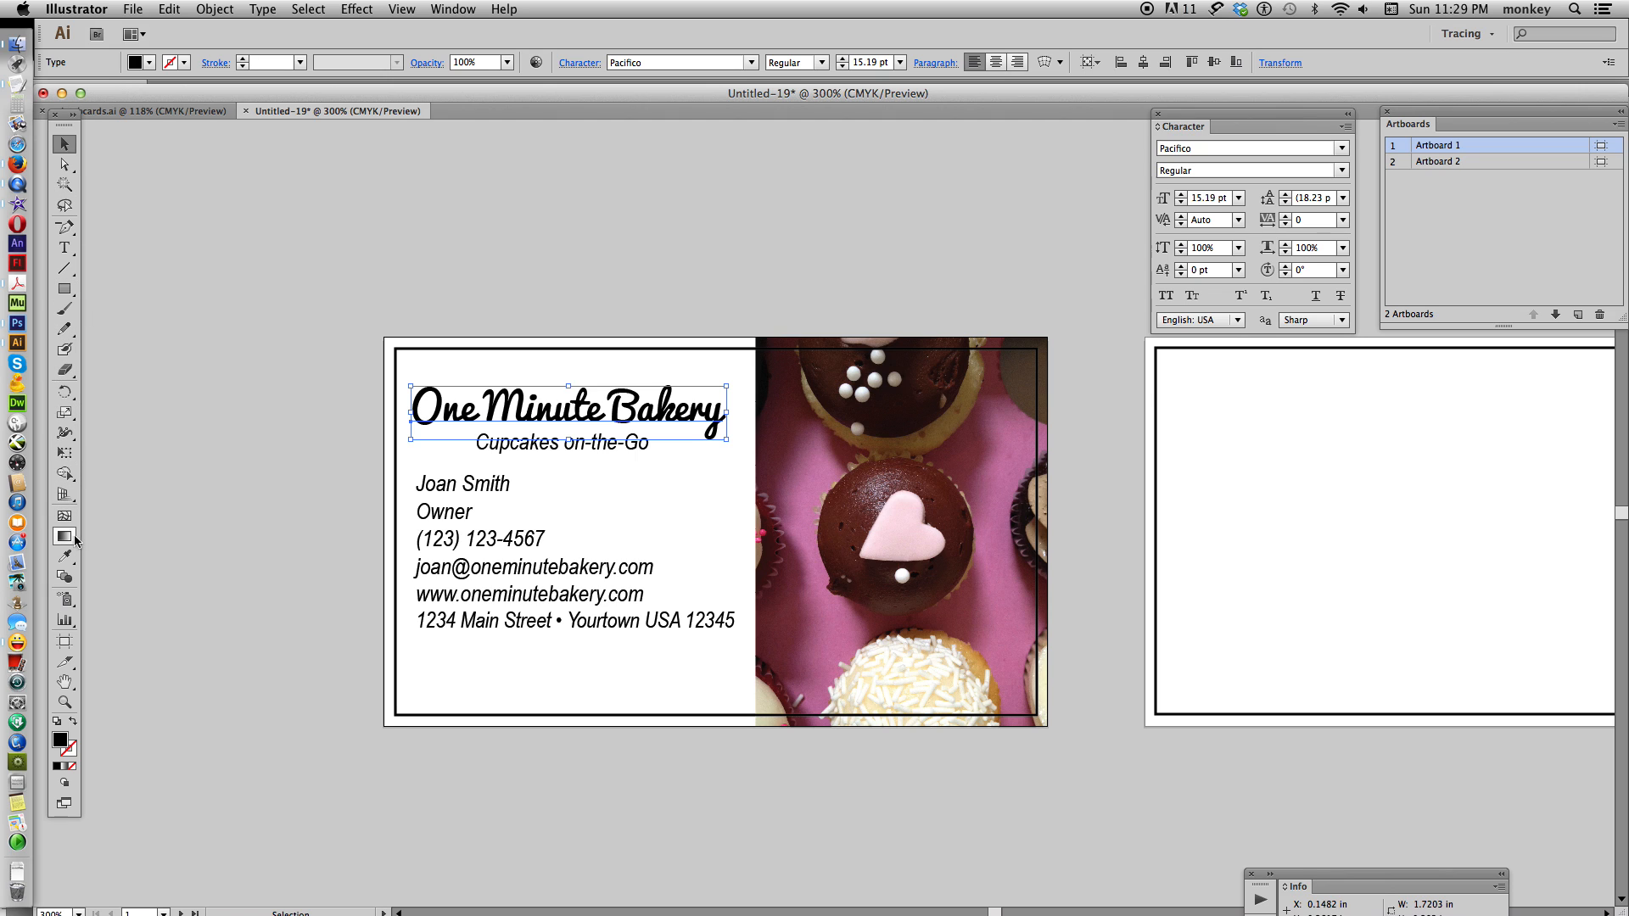
left_click(63, 551)
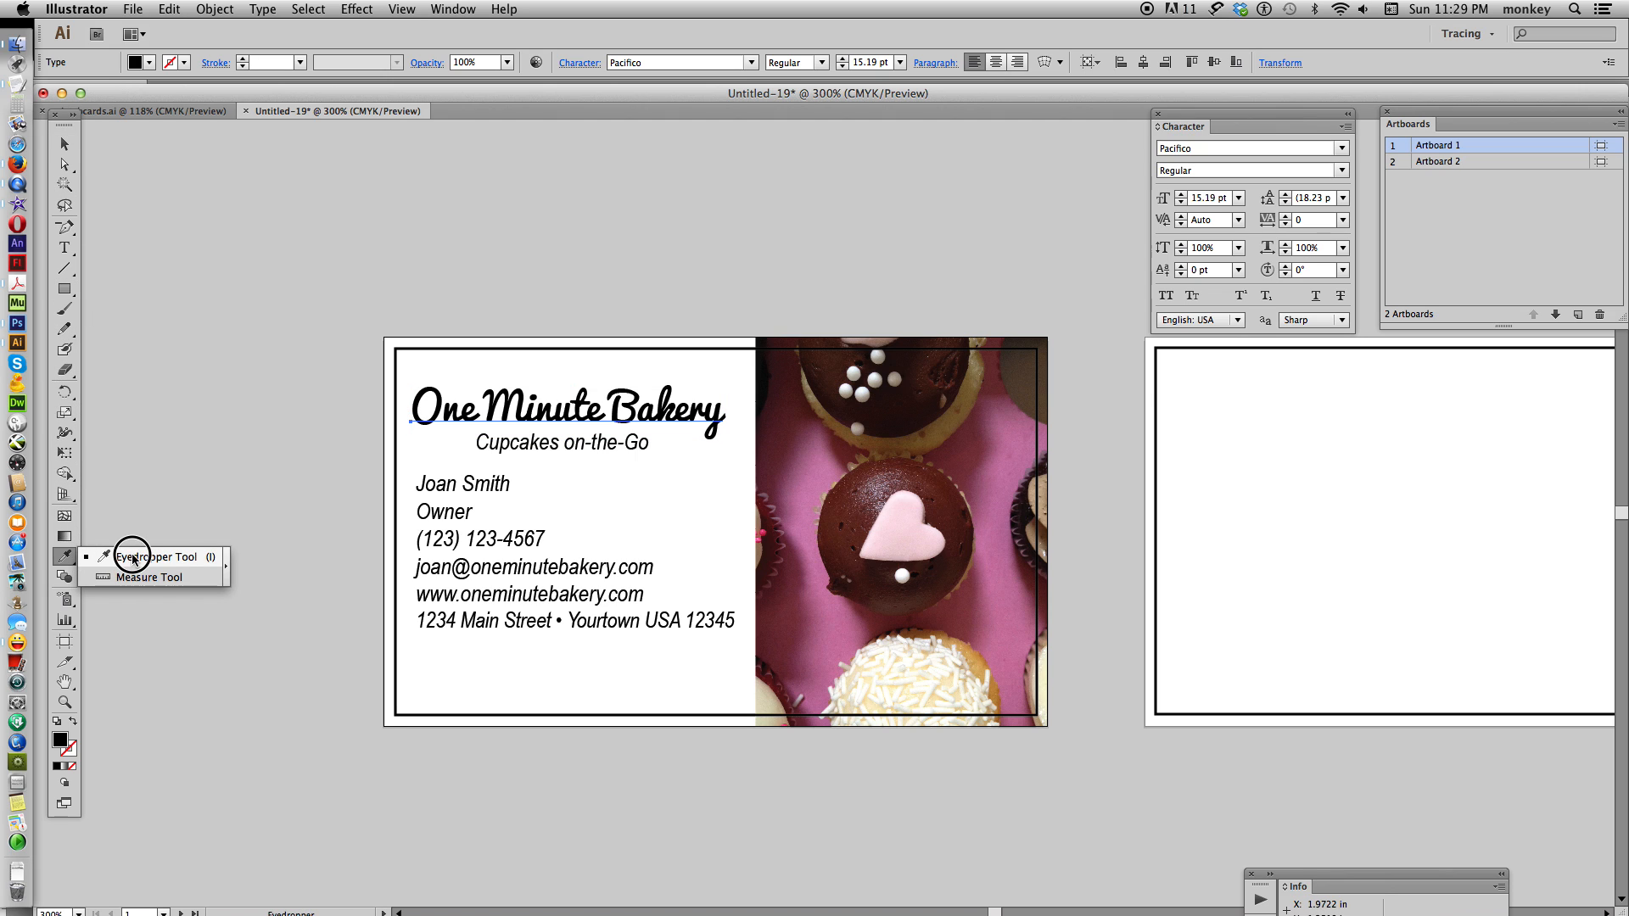
left_click(158, 557)
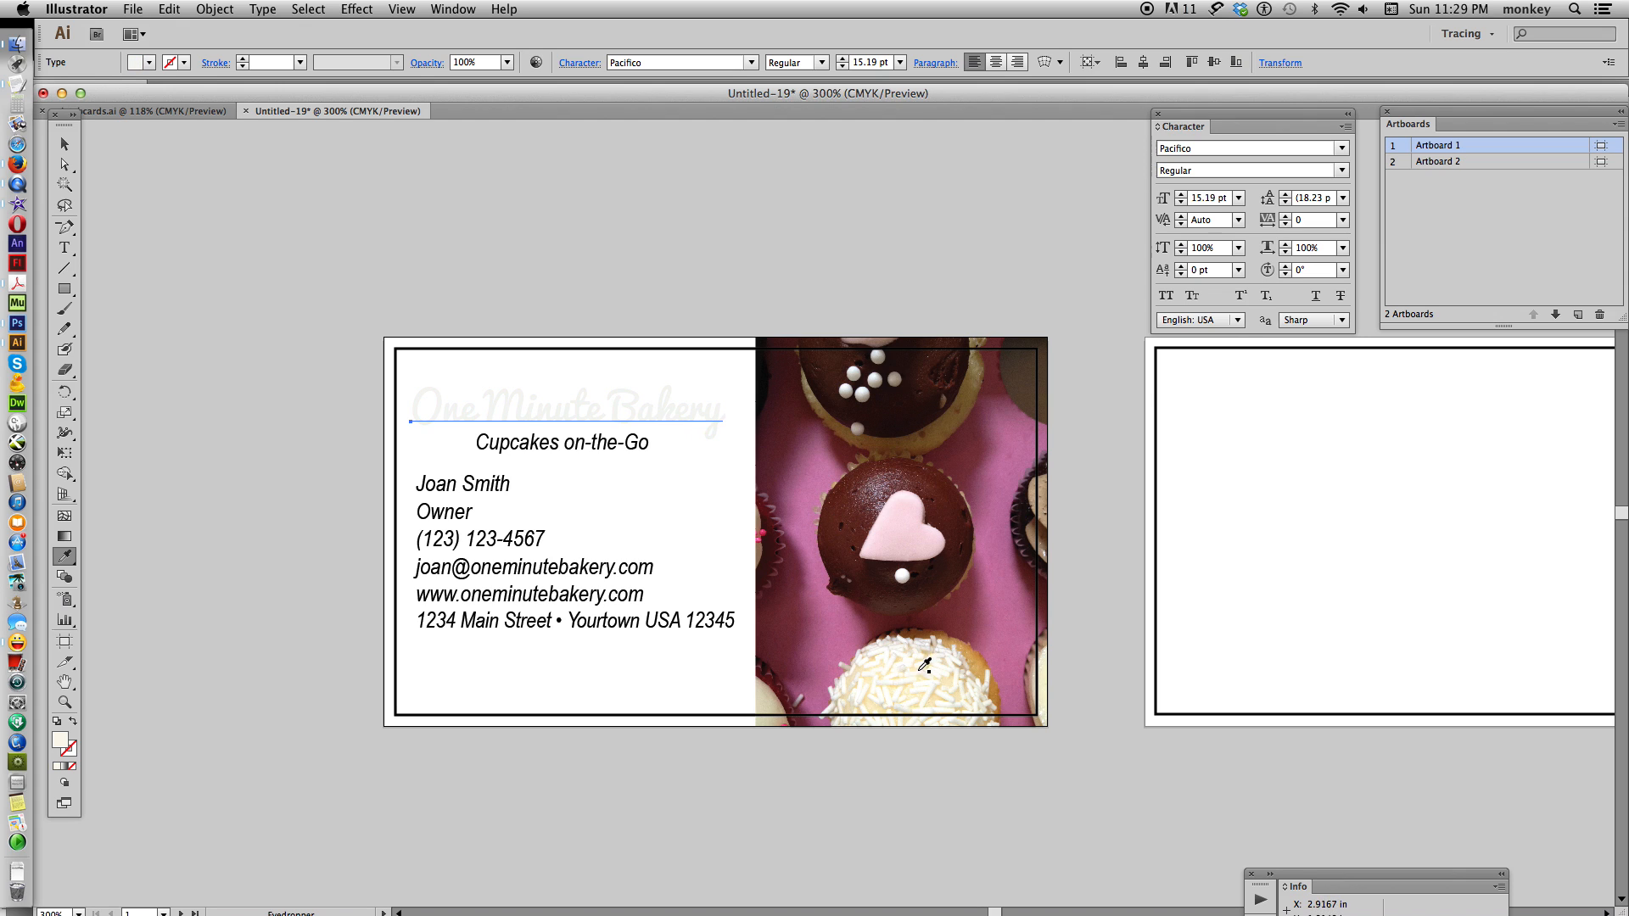
left_click(924, 665)
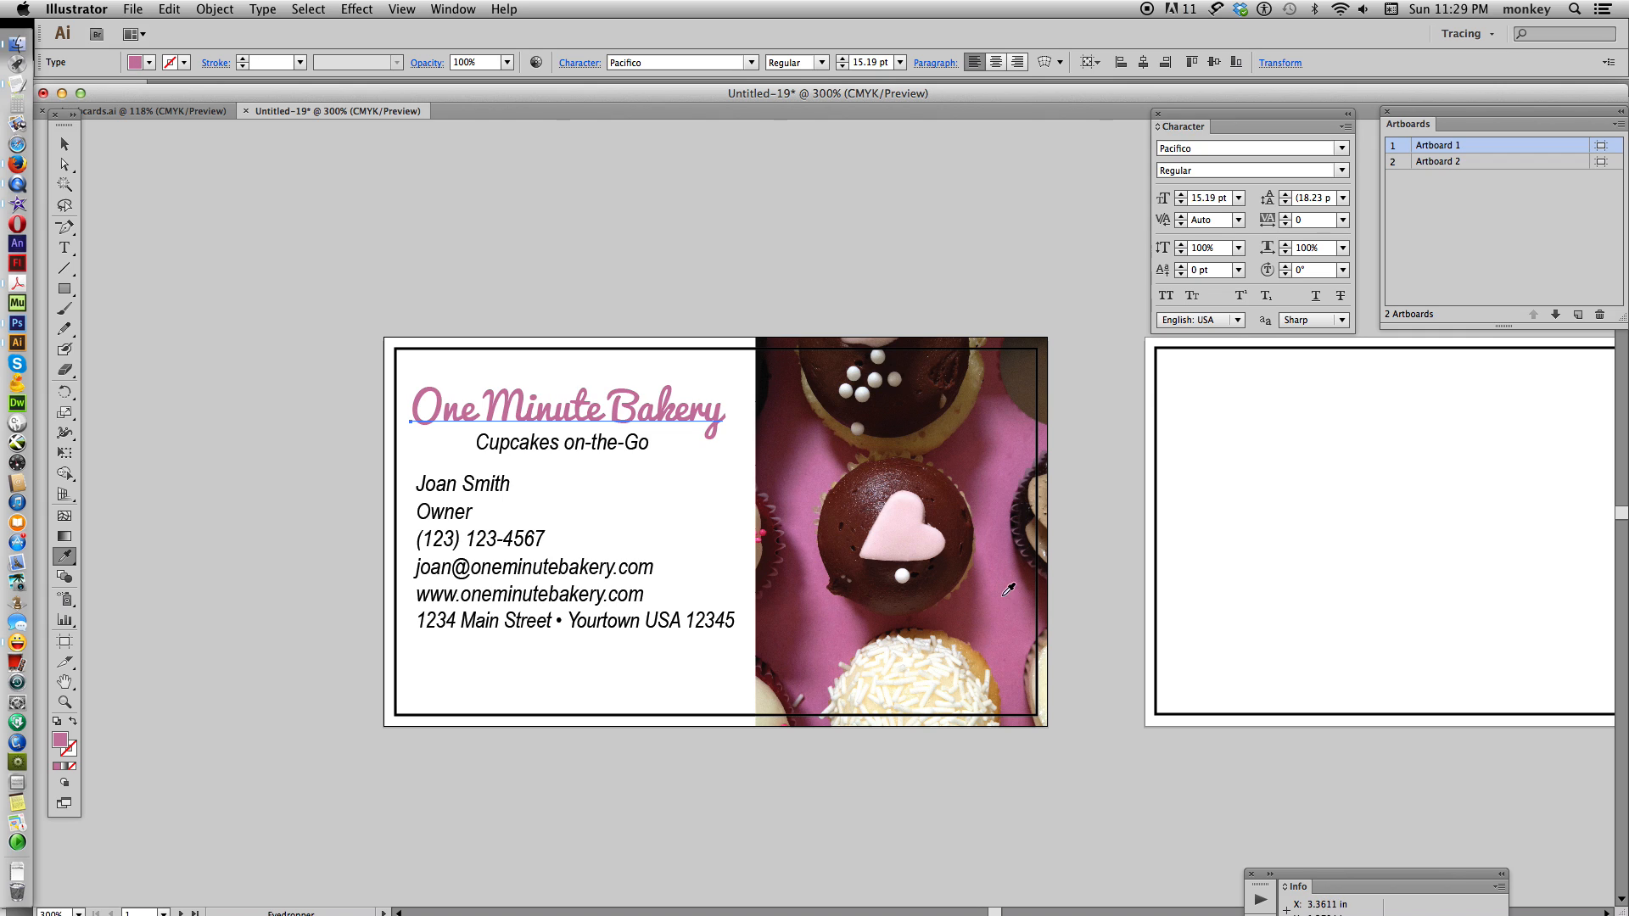
mouse_move(1044, 464)
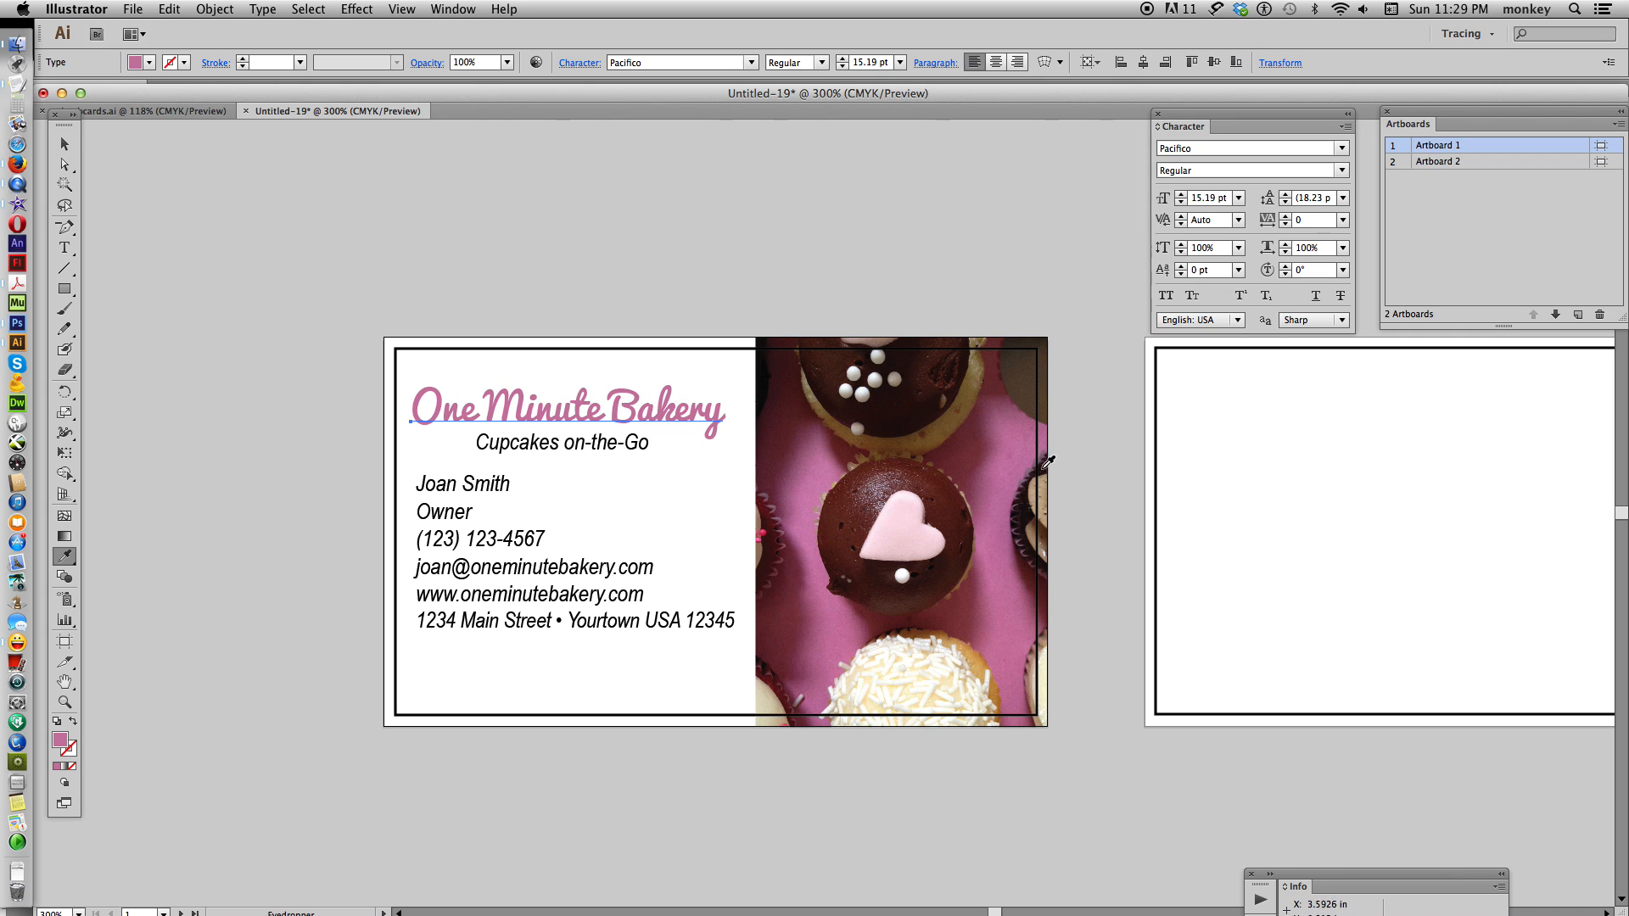
left_click(566, 410)
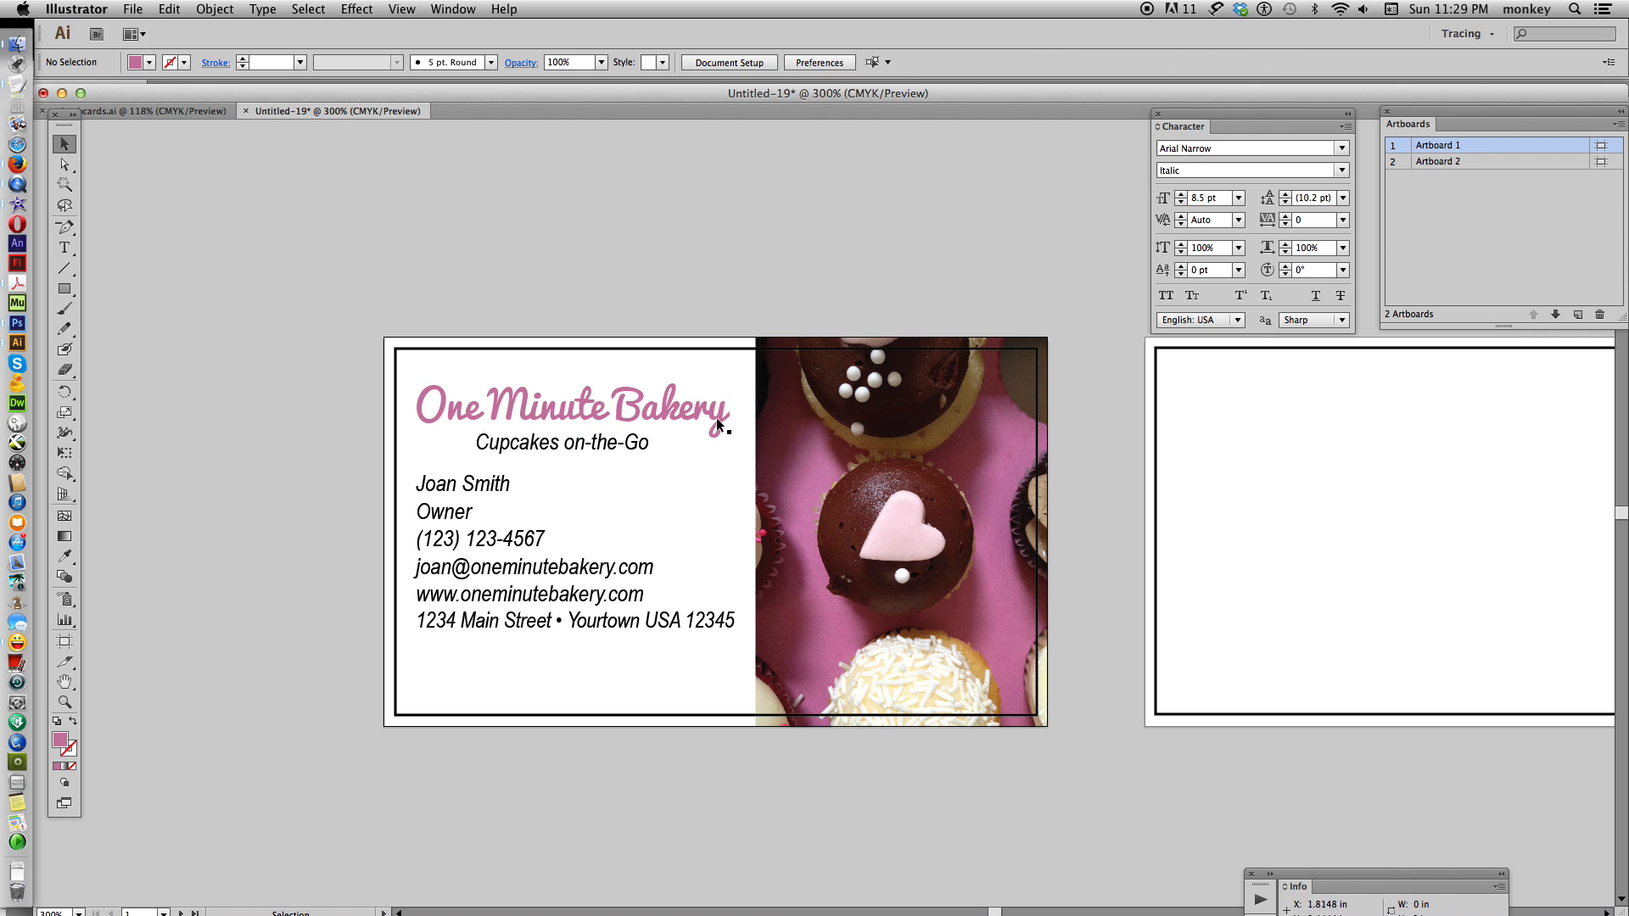
mouse_move(398, 360)
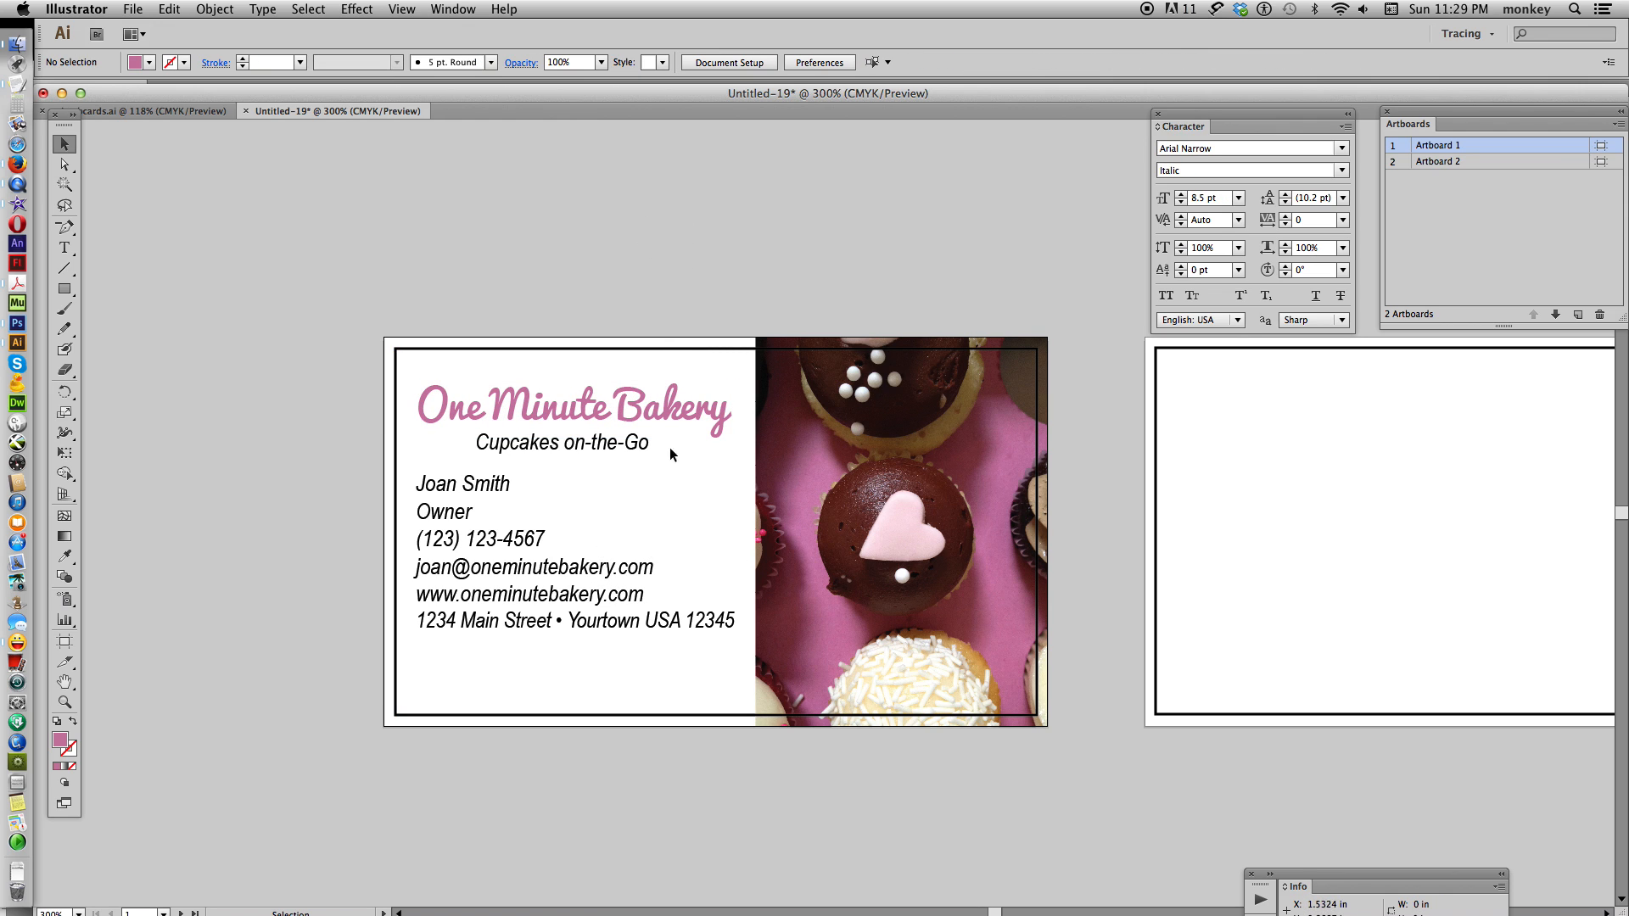
Give the tagline a medium grey fill, centre it under the heading, and make it UPPERCASE.
left_click(561, 441)
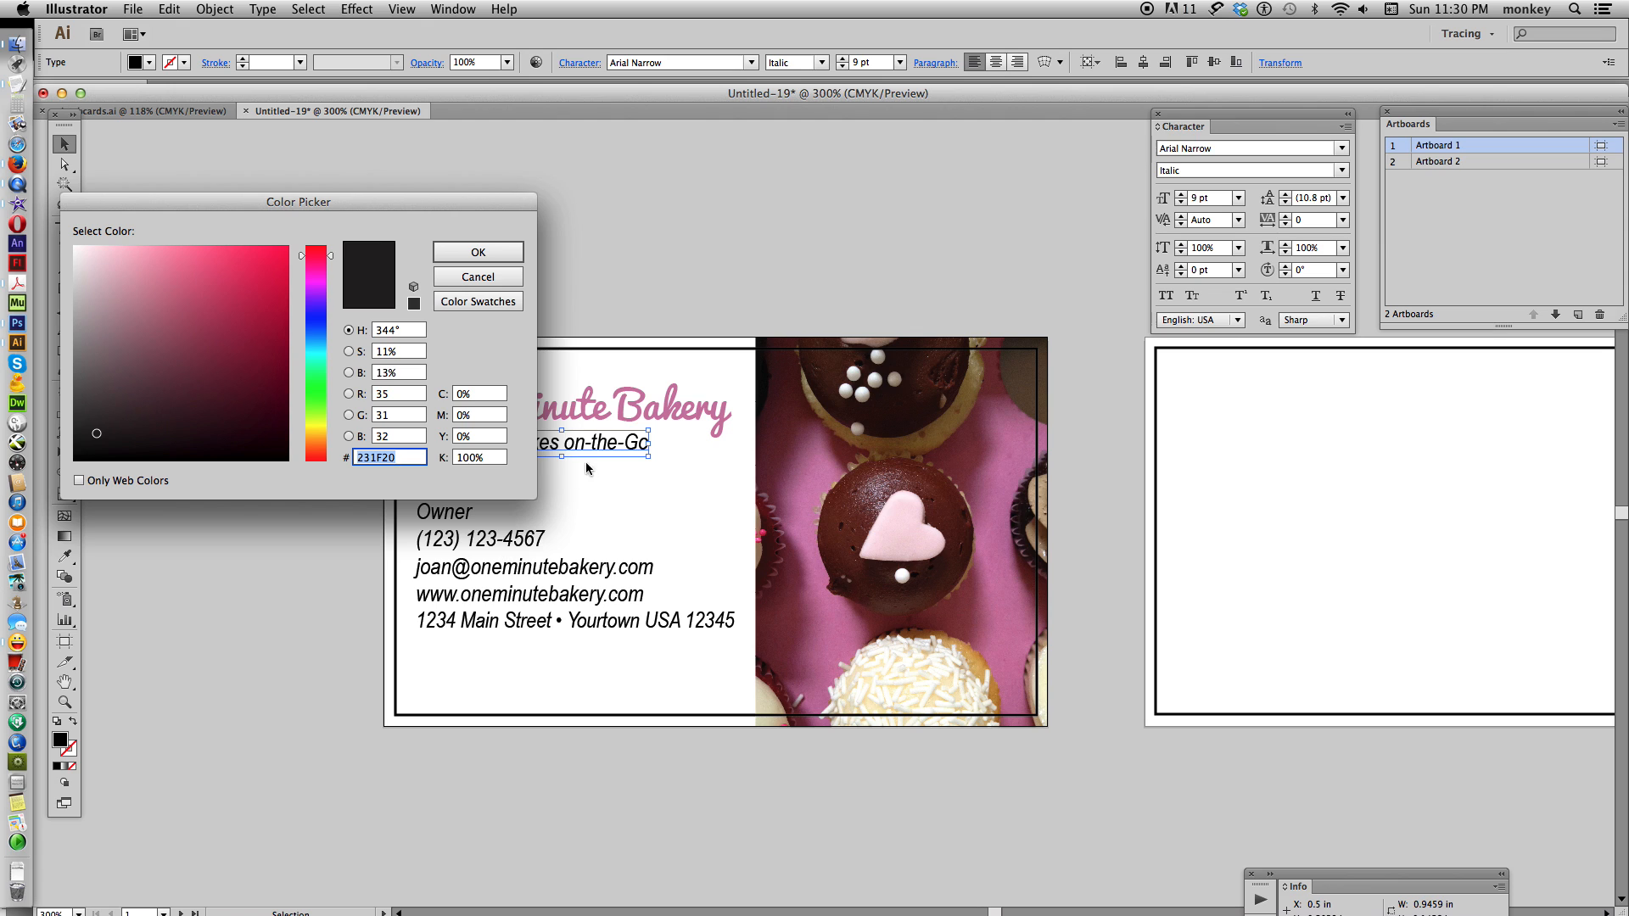
left_click(83, 344)
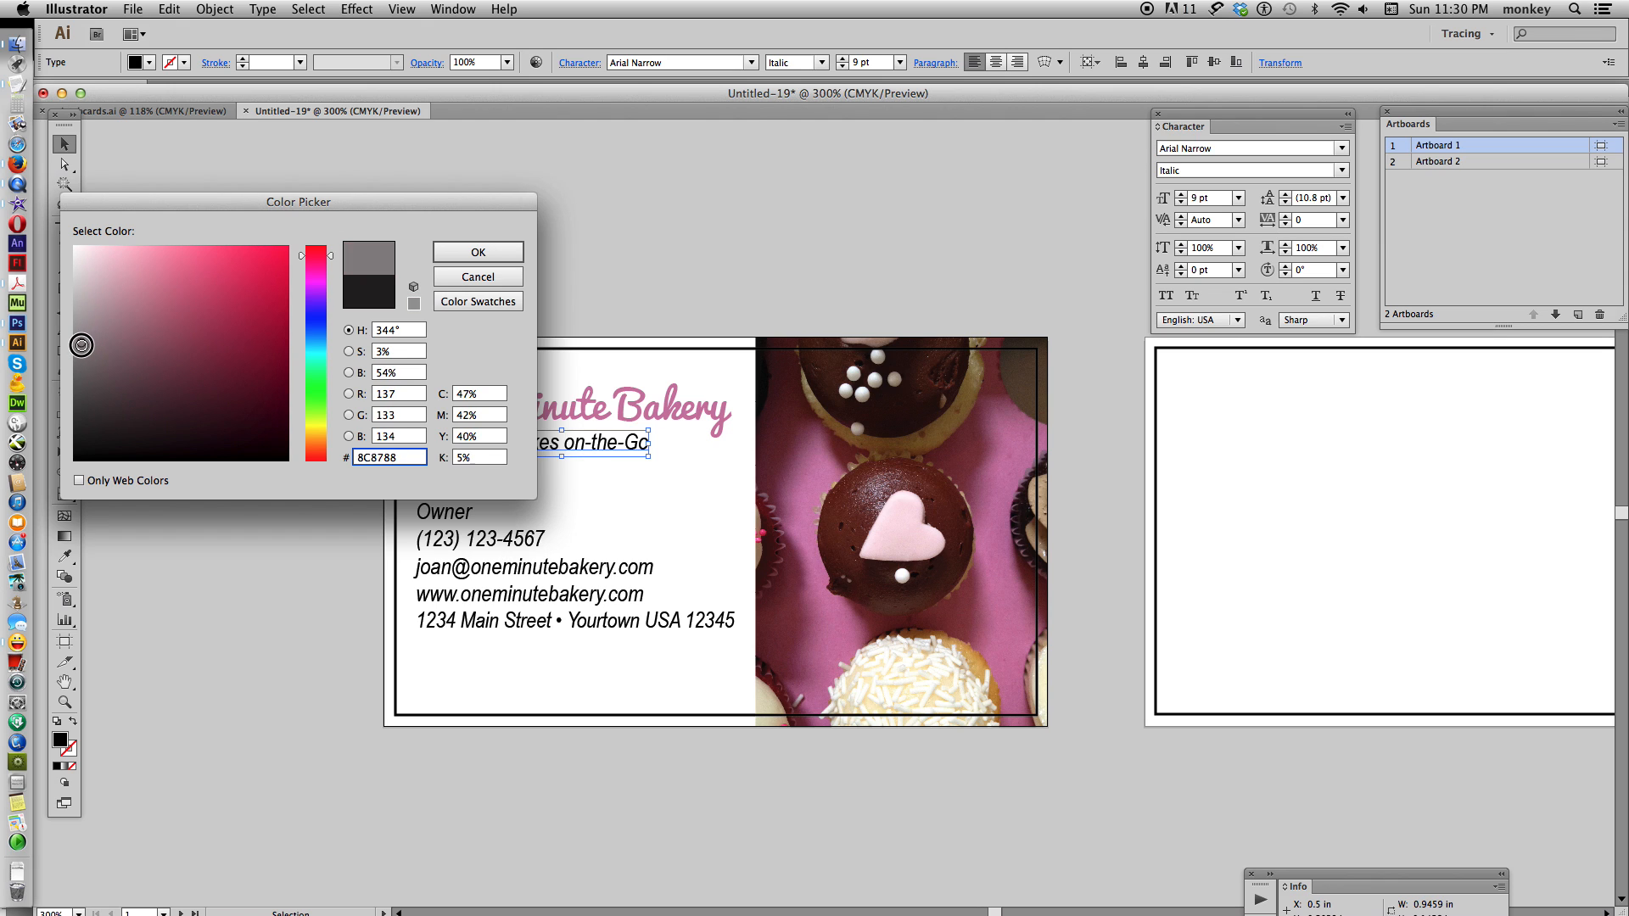
left_click(477, 251)
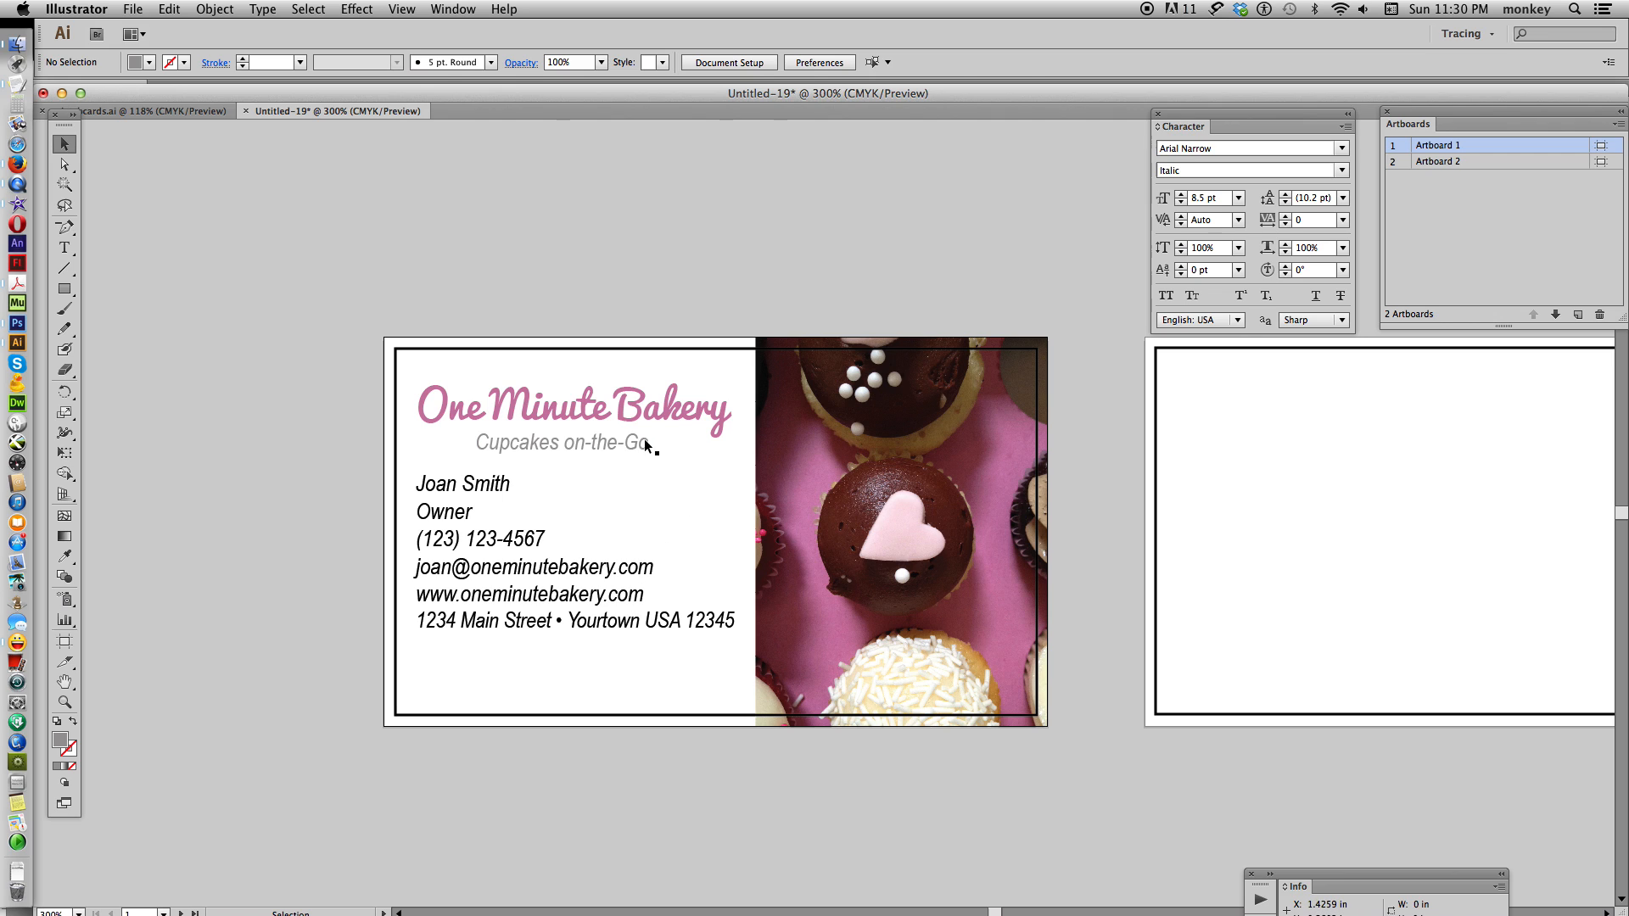
left_click(559, 443)
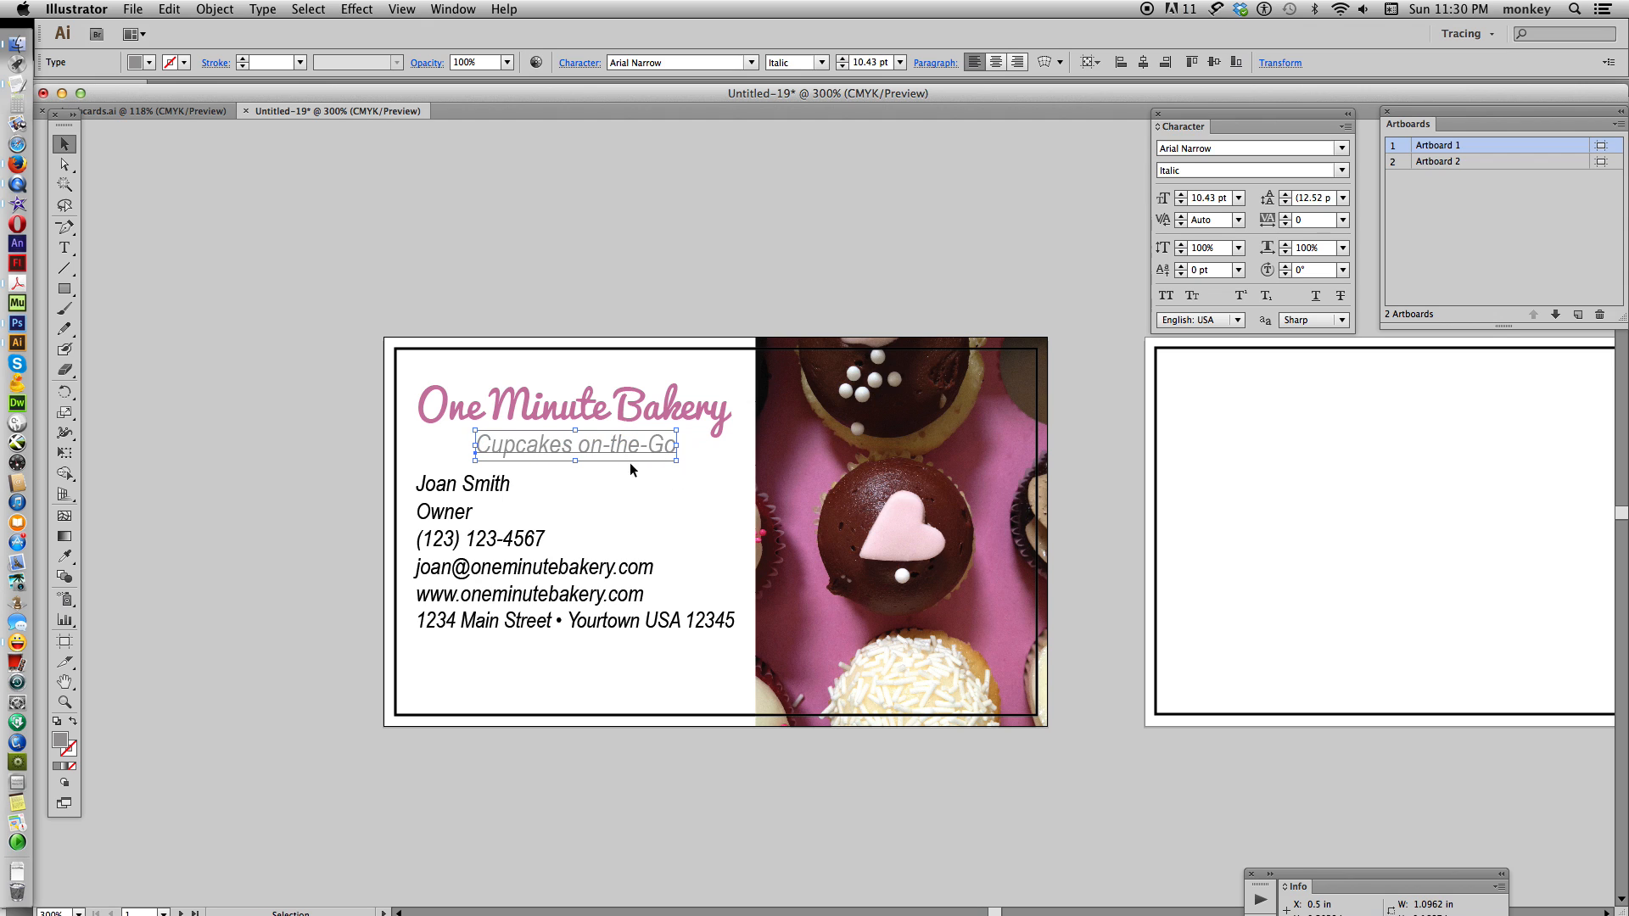
left_click_drag(574, 444, 570, 443)
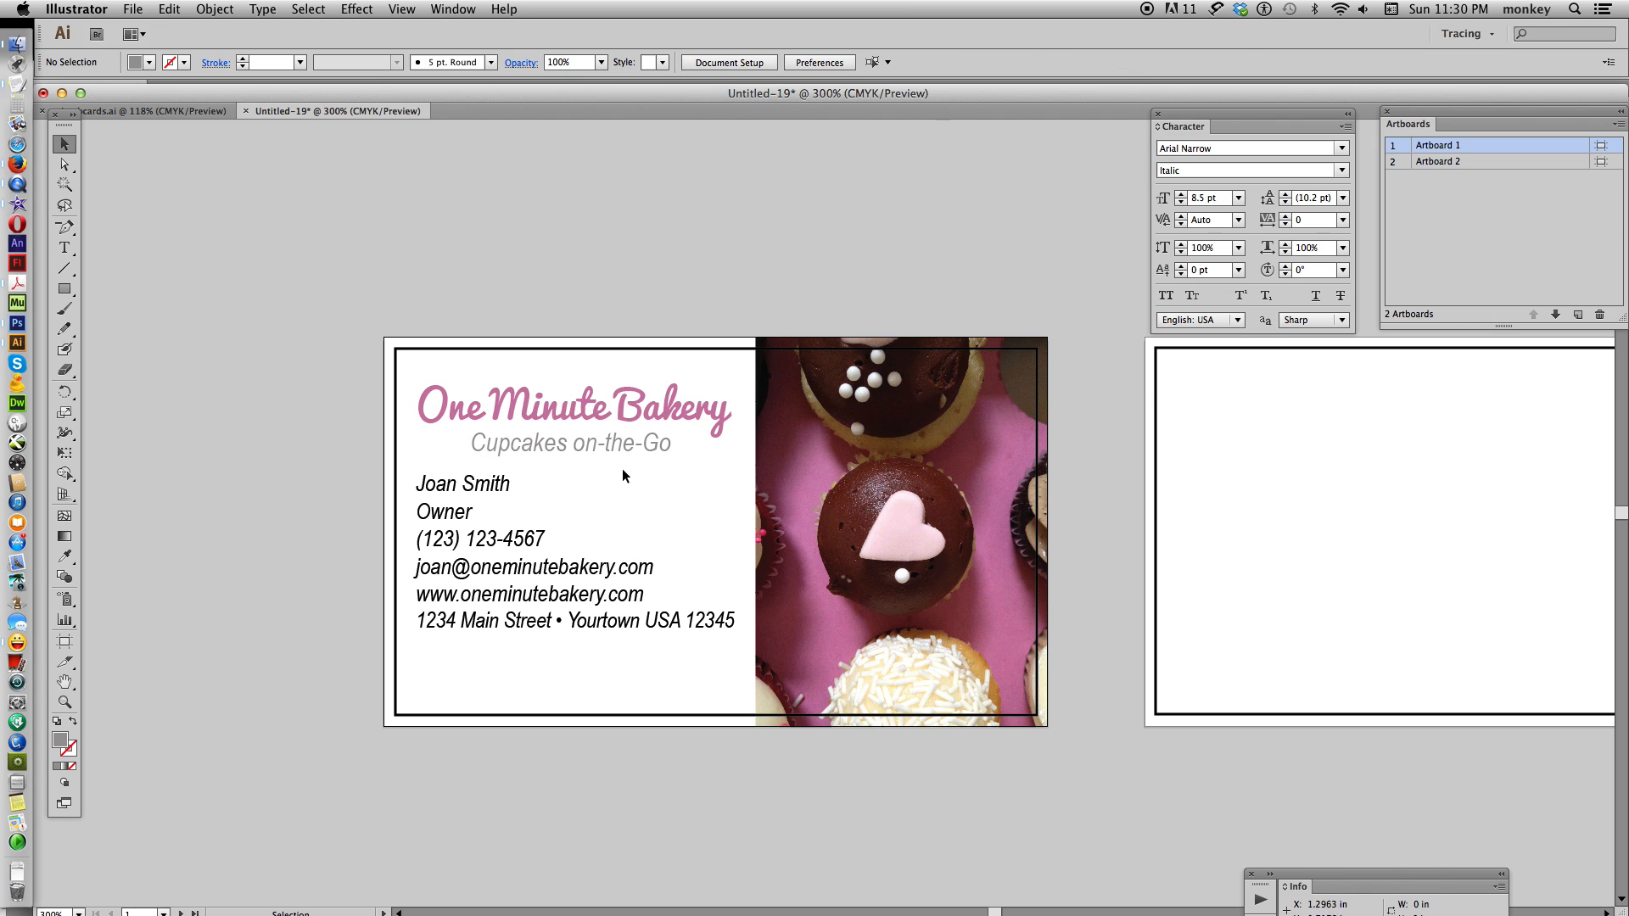
mouse_move(644, 462)
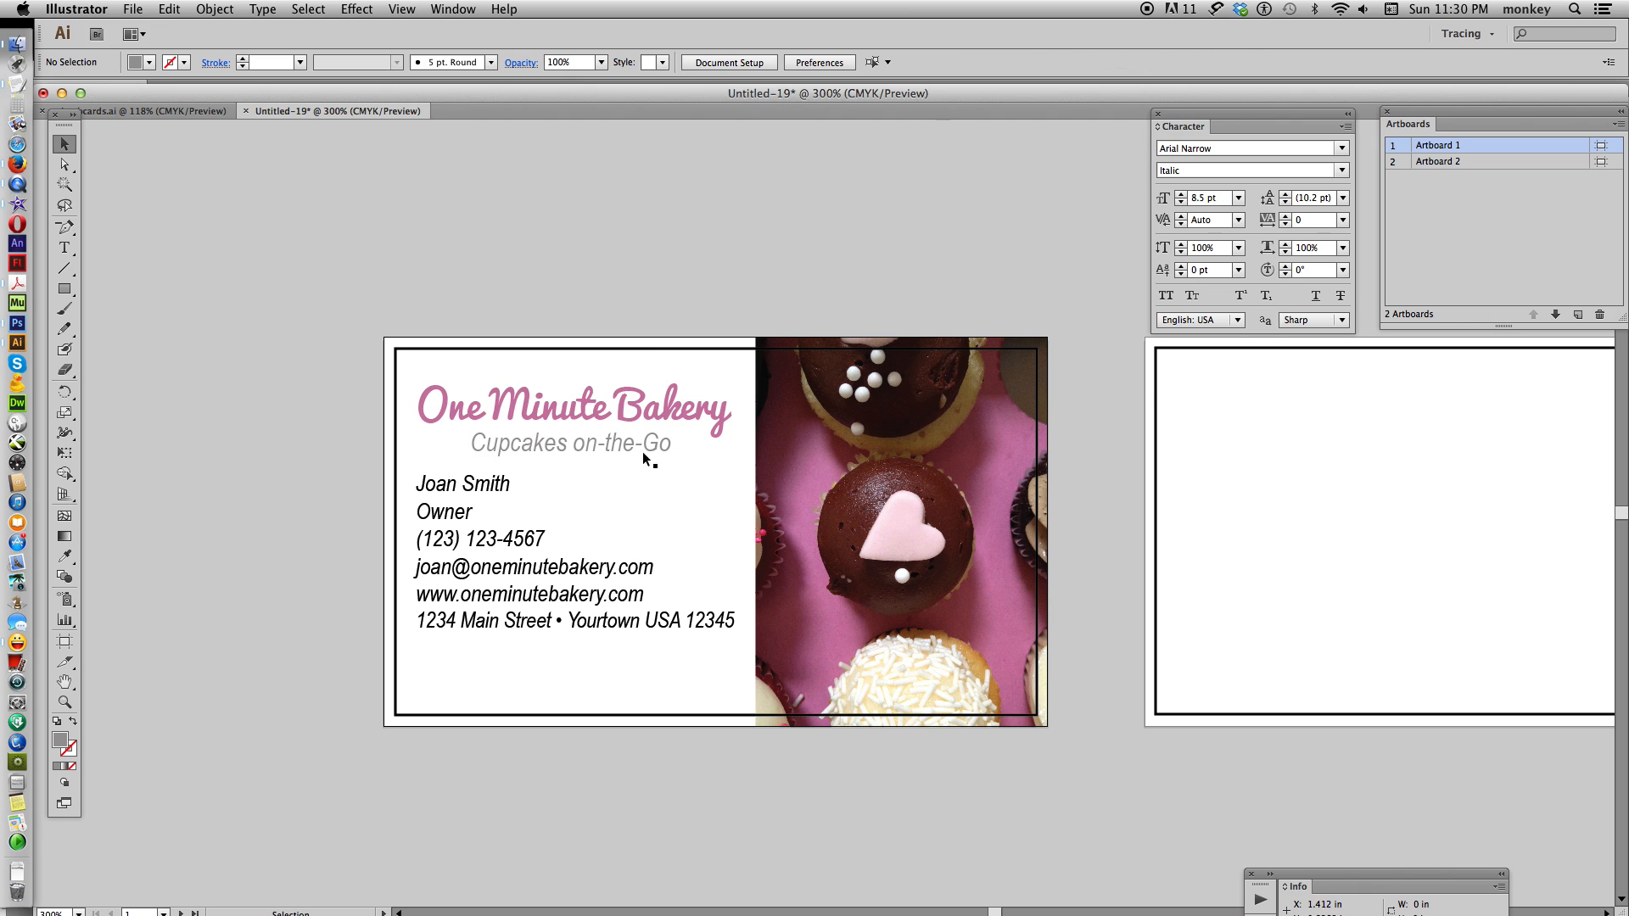
left_click(569, 443)
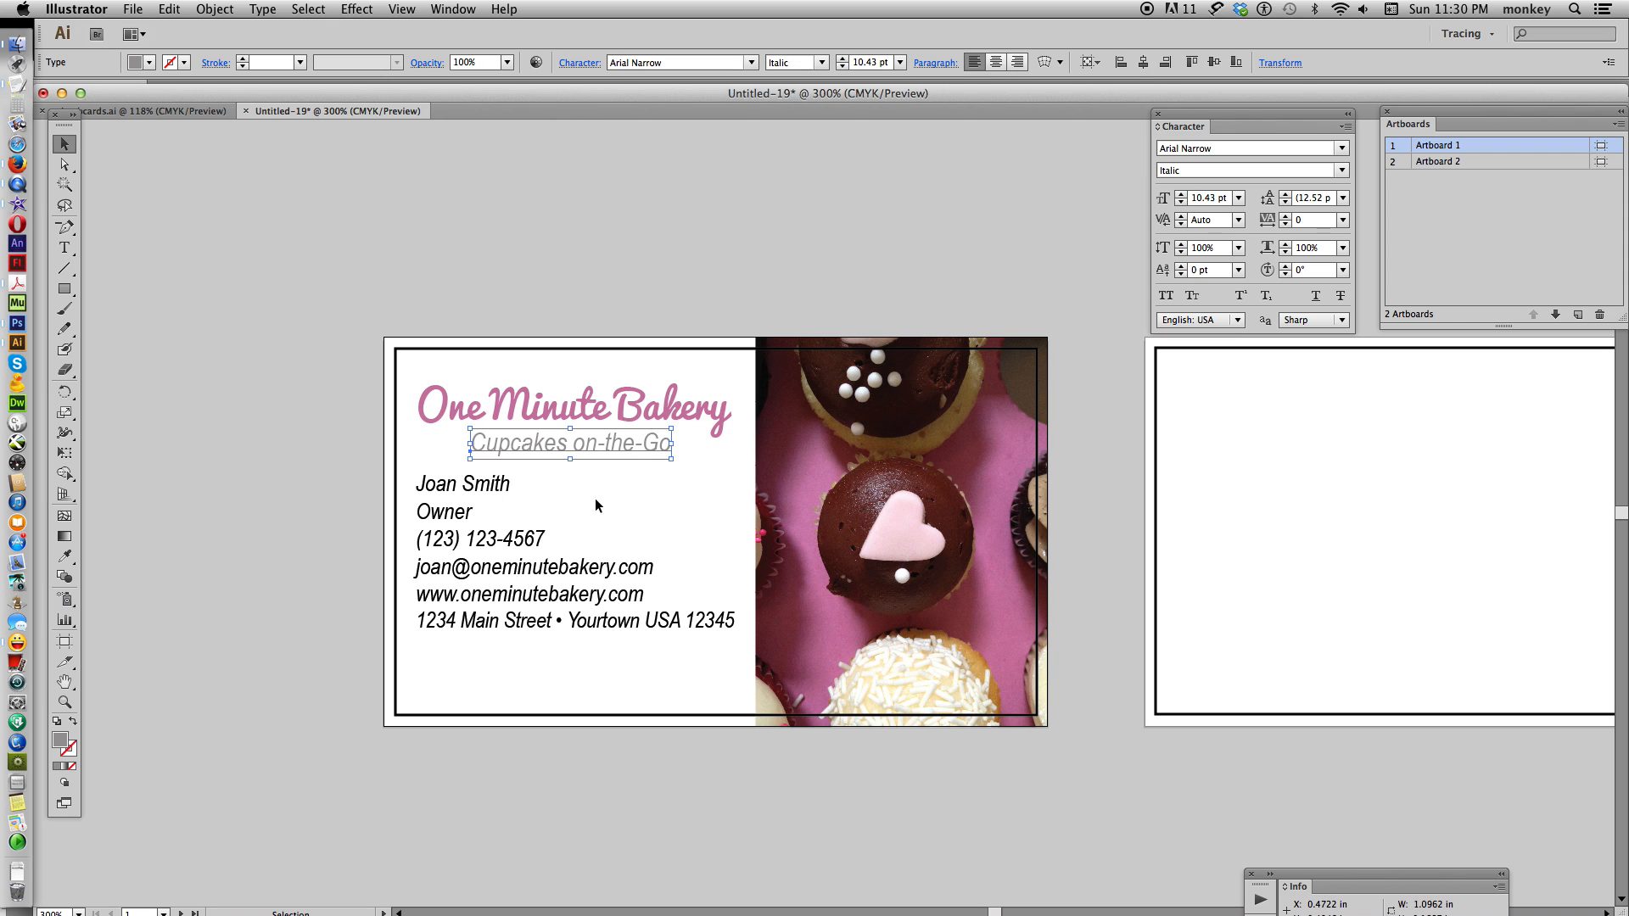
left_click(262, 8)
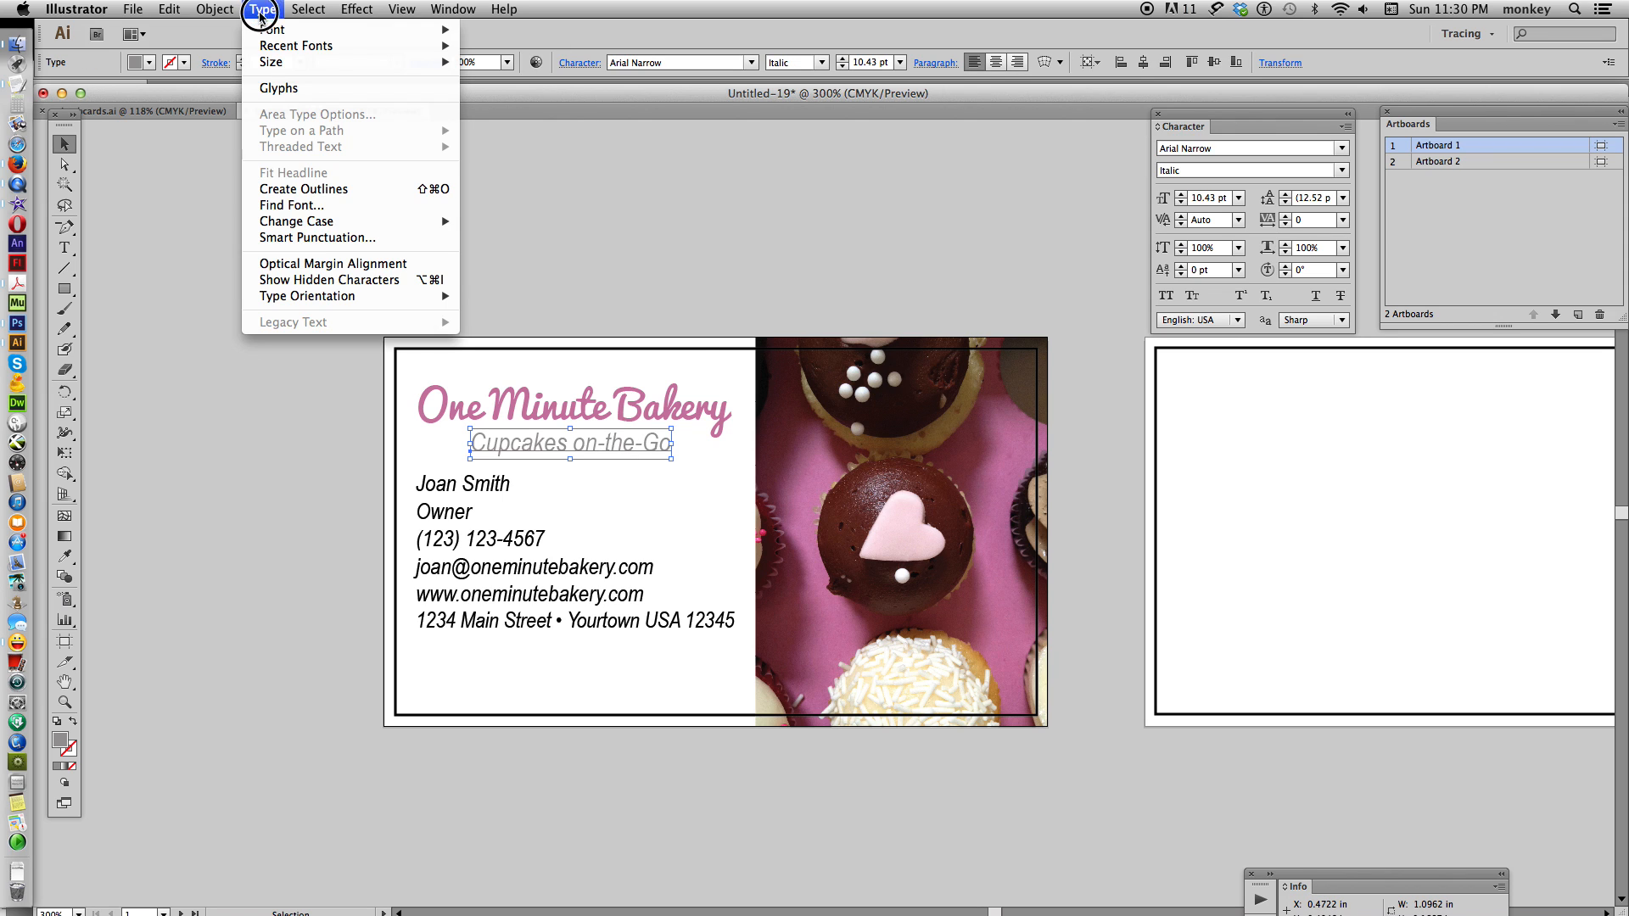
left_click(296, 222)
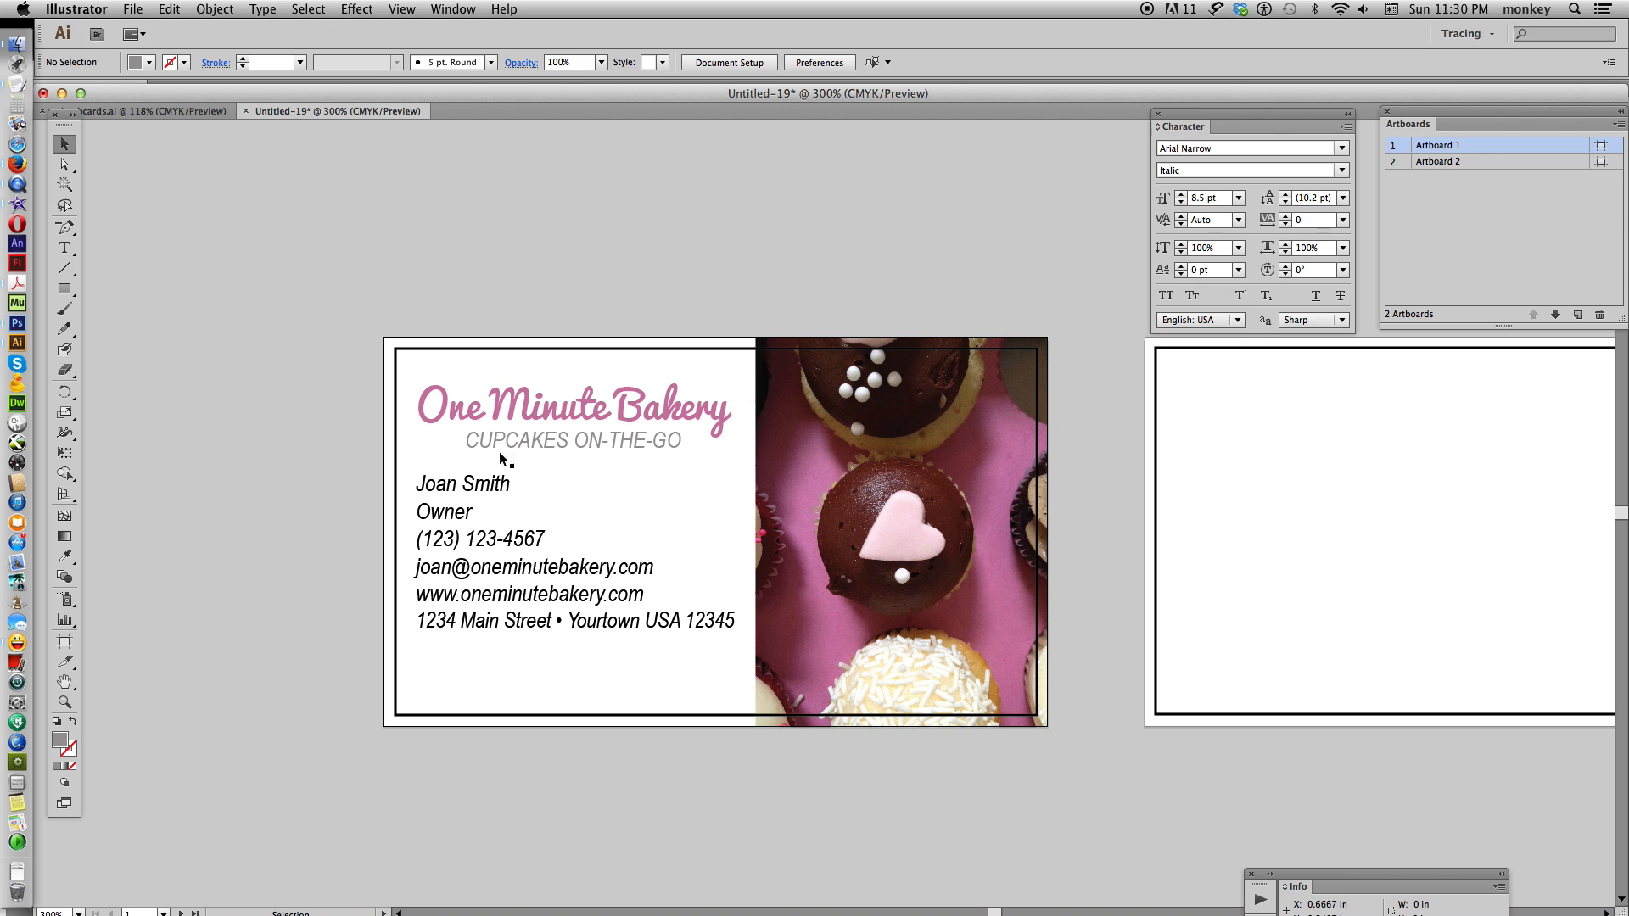
Set the contact name 'Joan Smith' in 10 pt Arial Narrow Bold Italic.
left_click(499, 482)
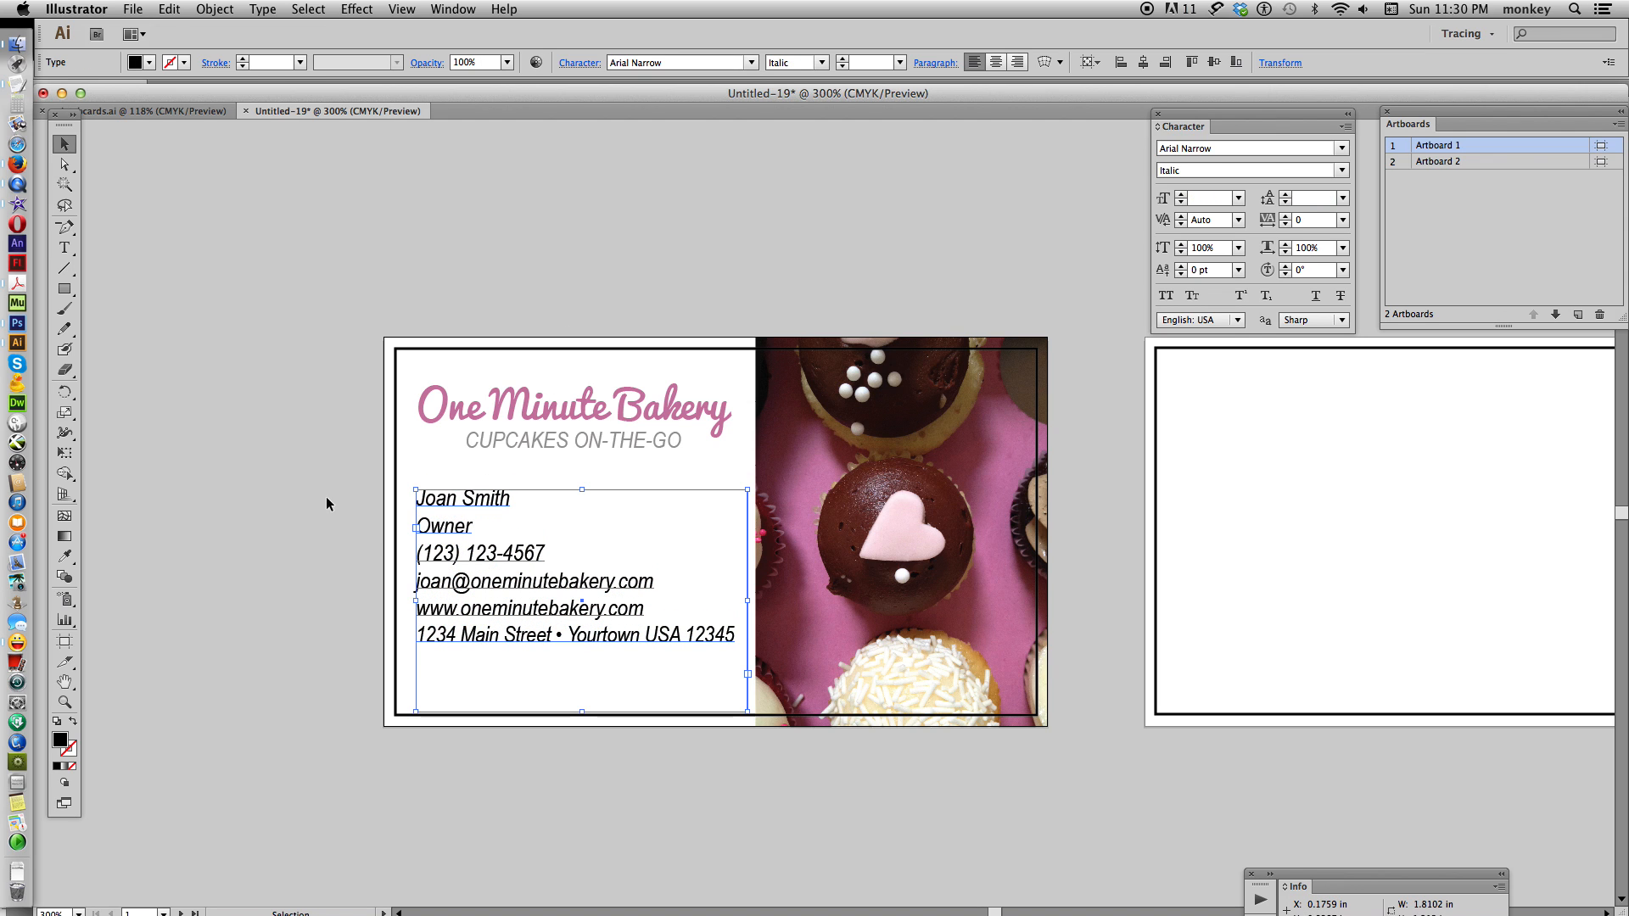
left_click(64, 249)
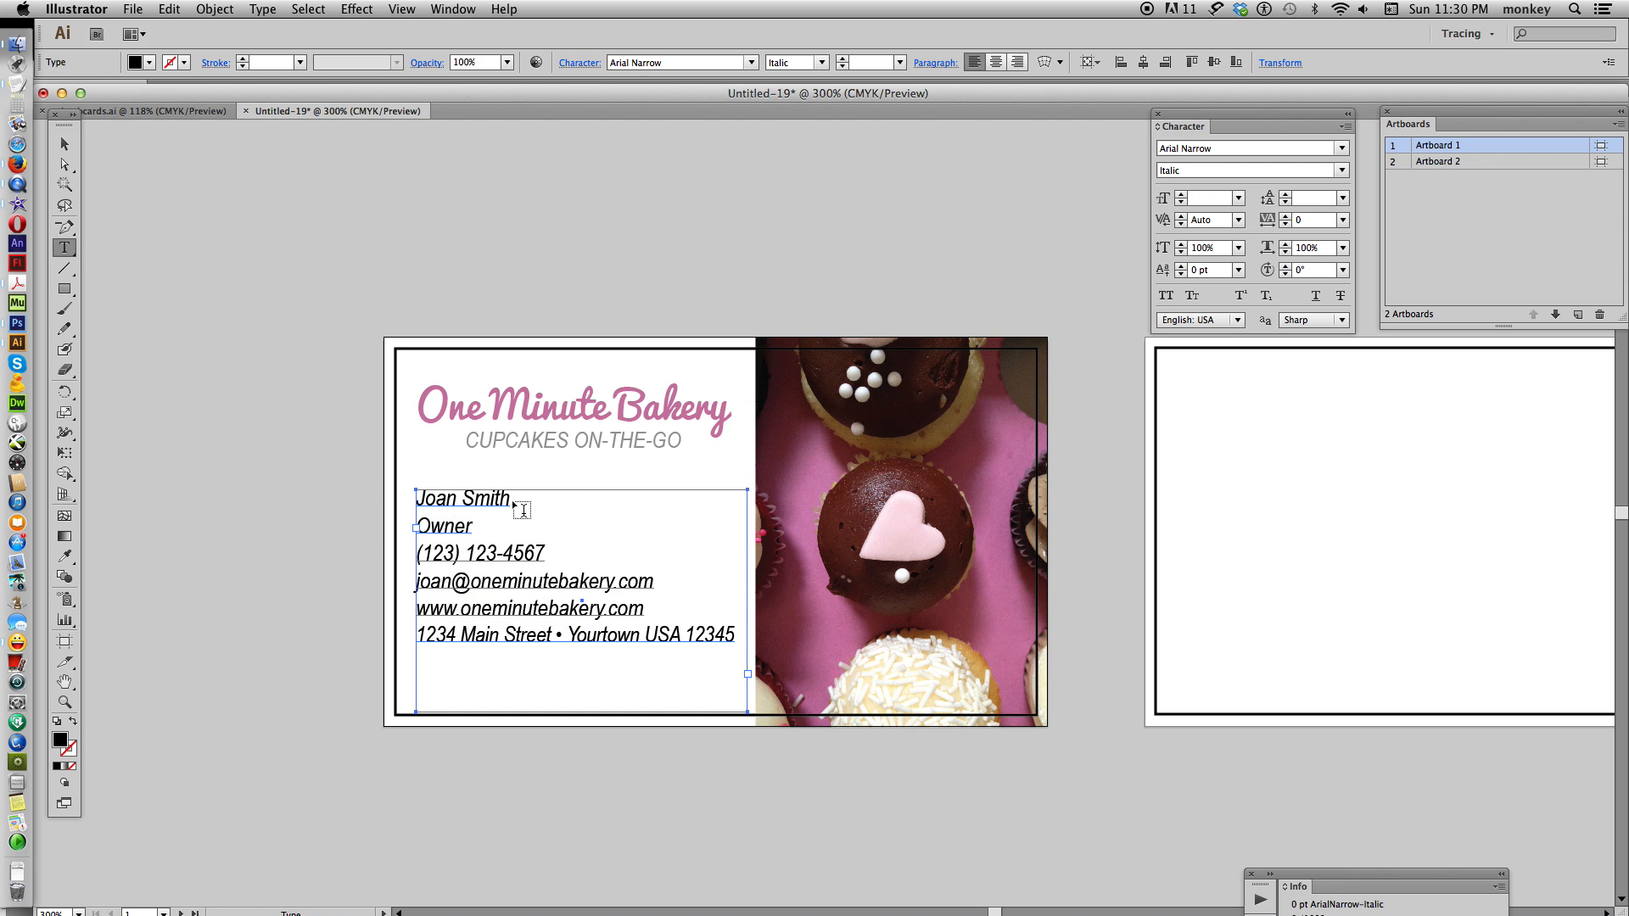
triple_click(463, 499)
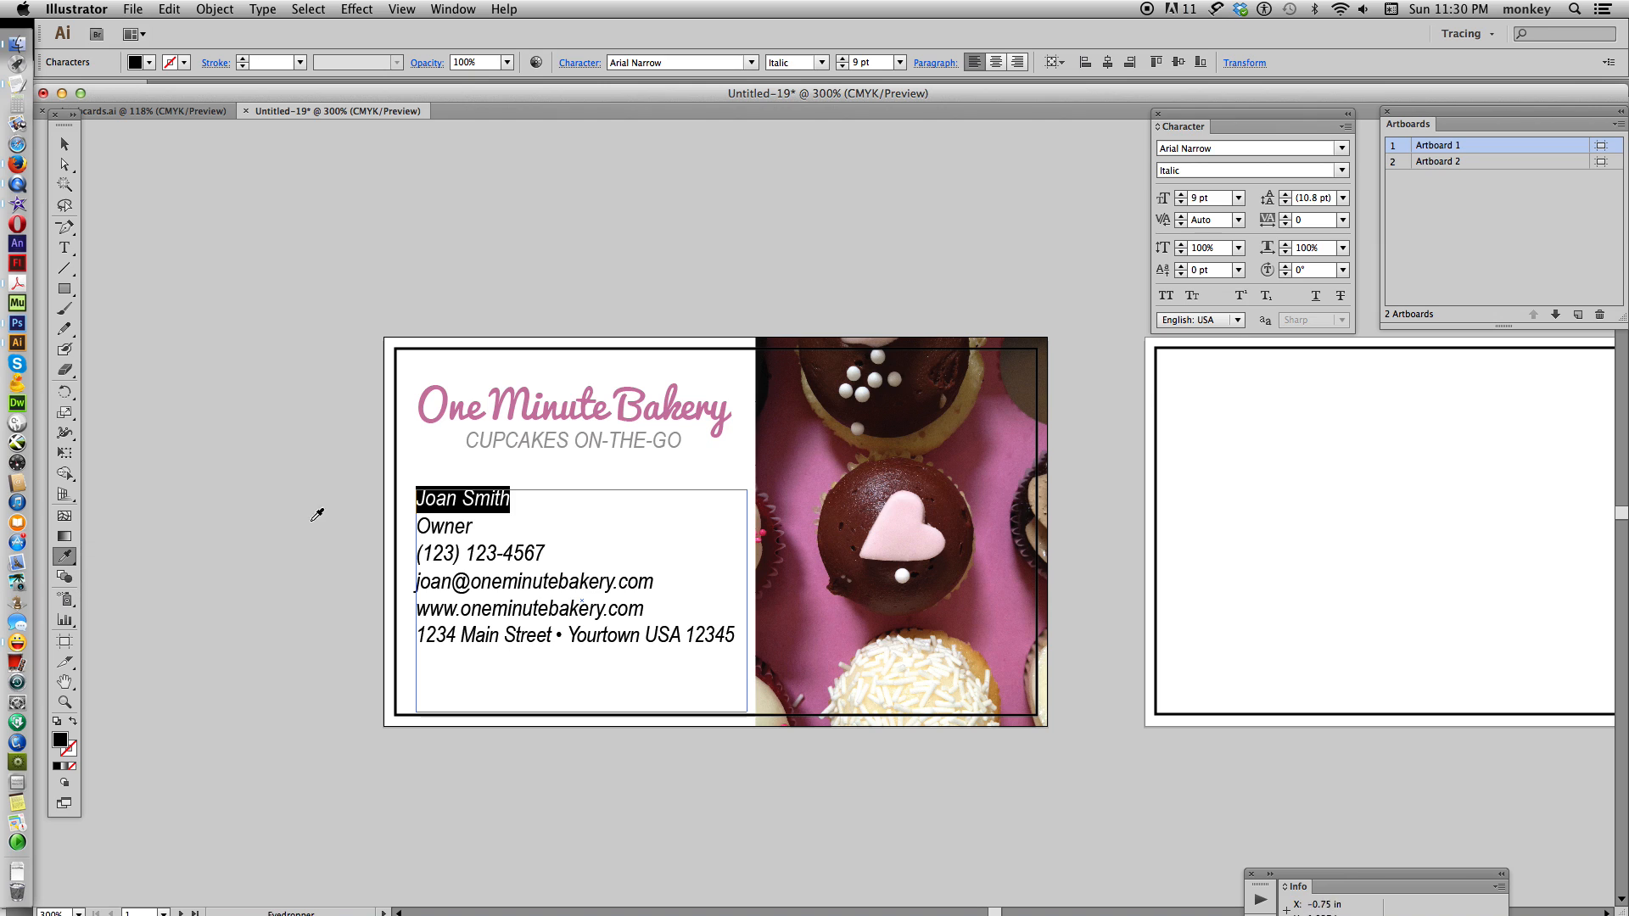
mouse_move(540, 440)
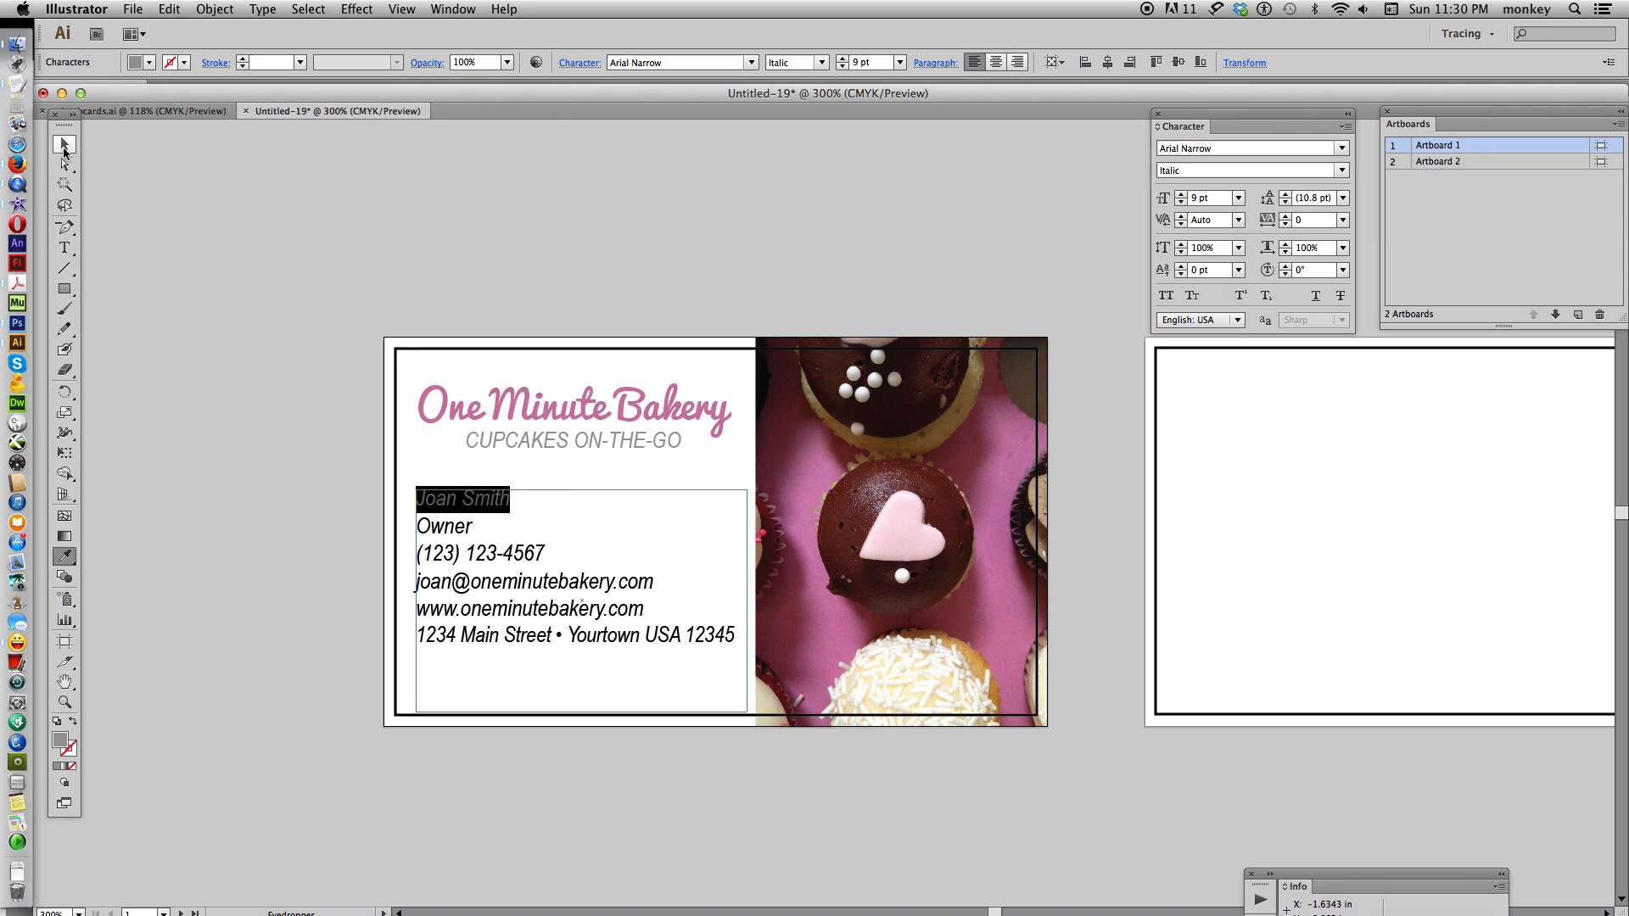
mouse_move(64, 144)
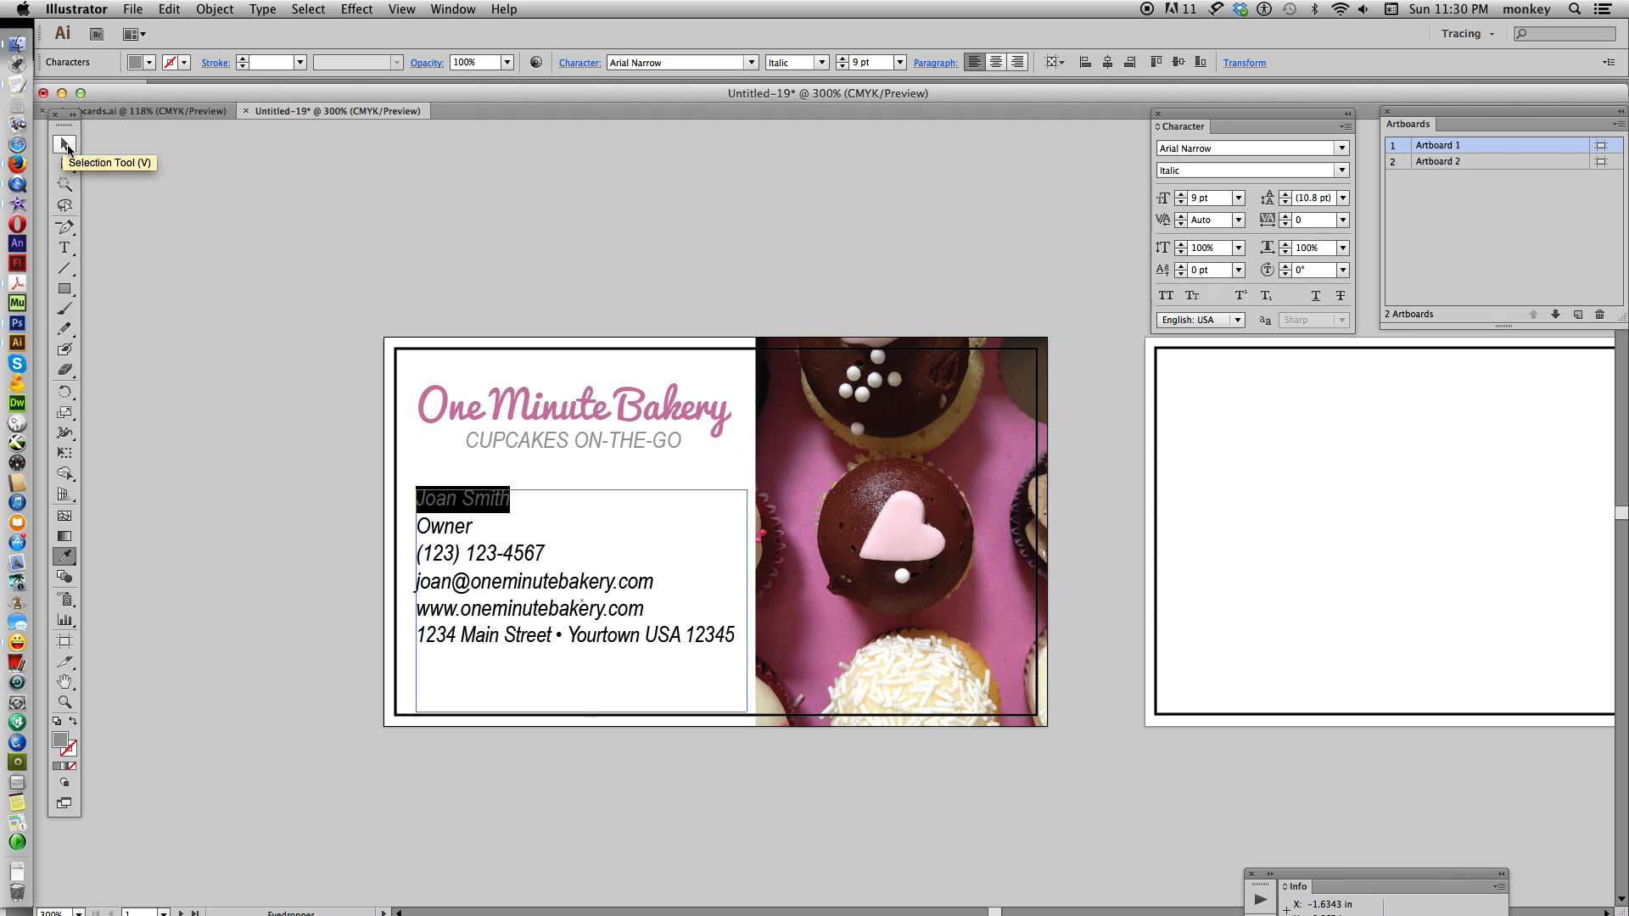
left_click(393, 373)
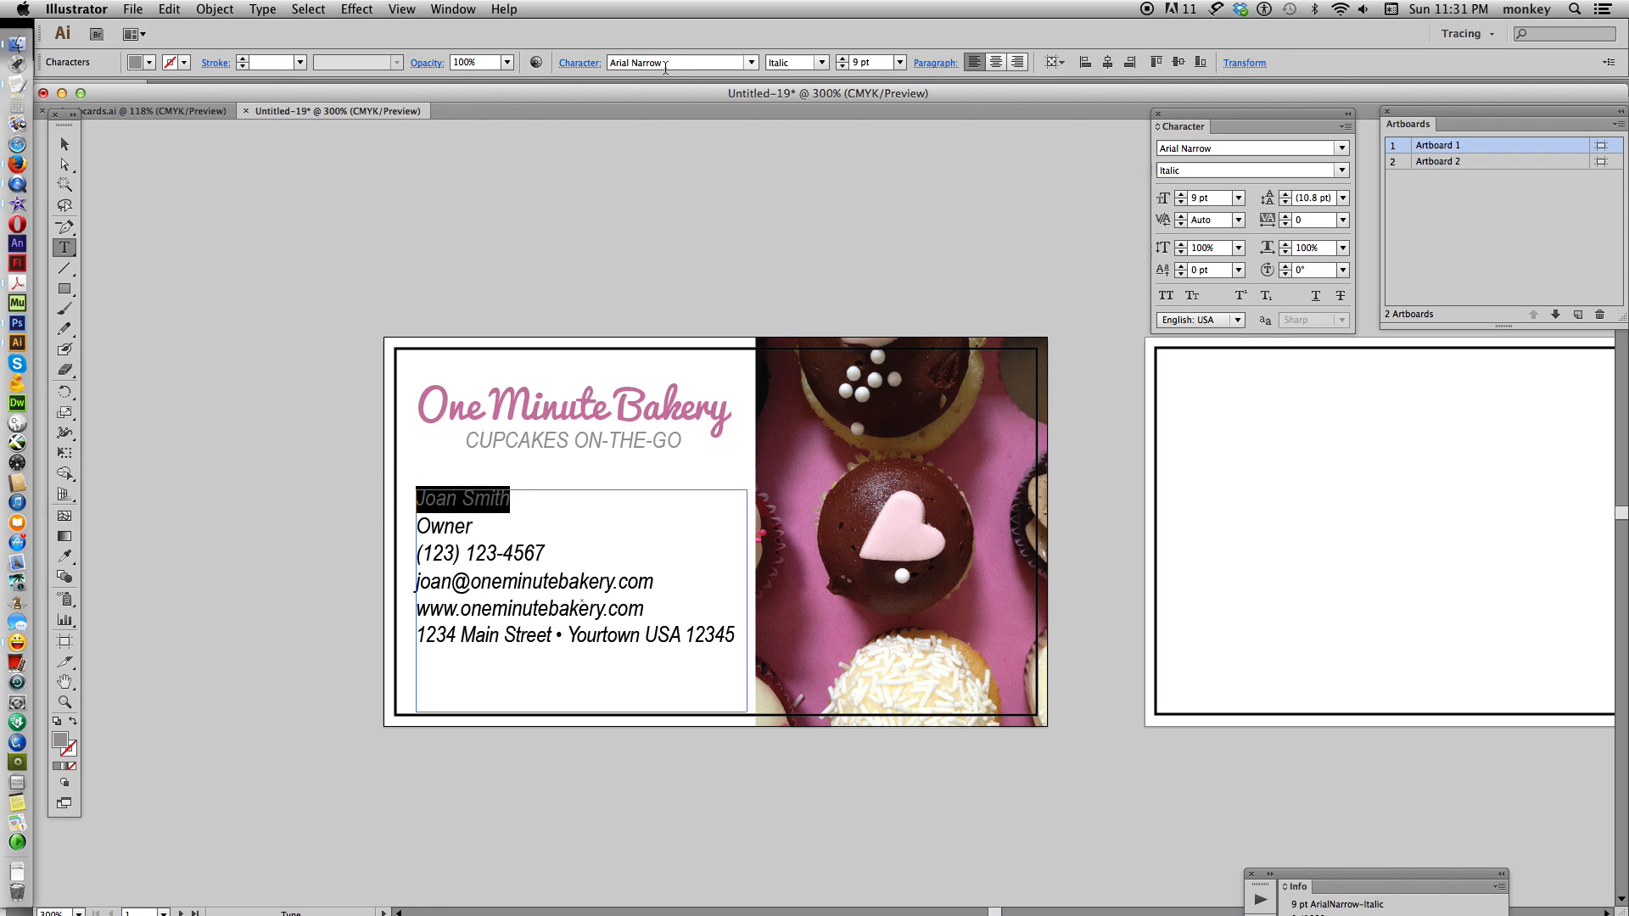
left_click(820, 62)
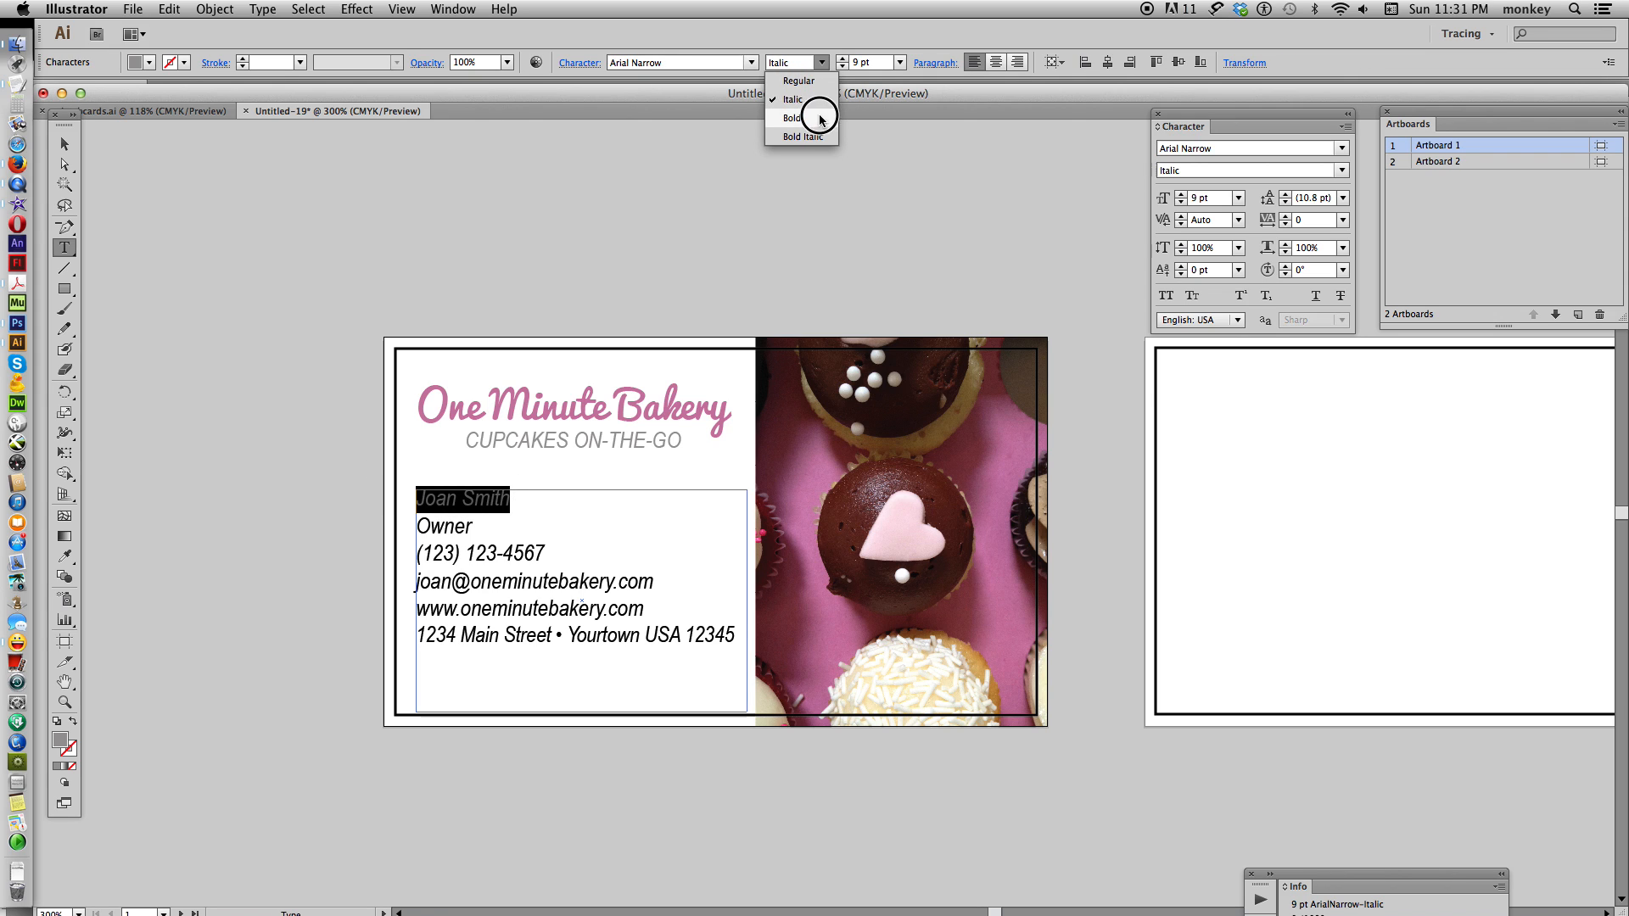
left_click(802, 136)
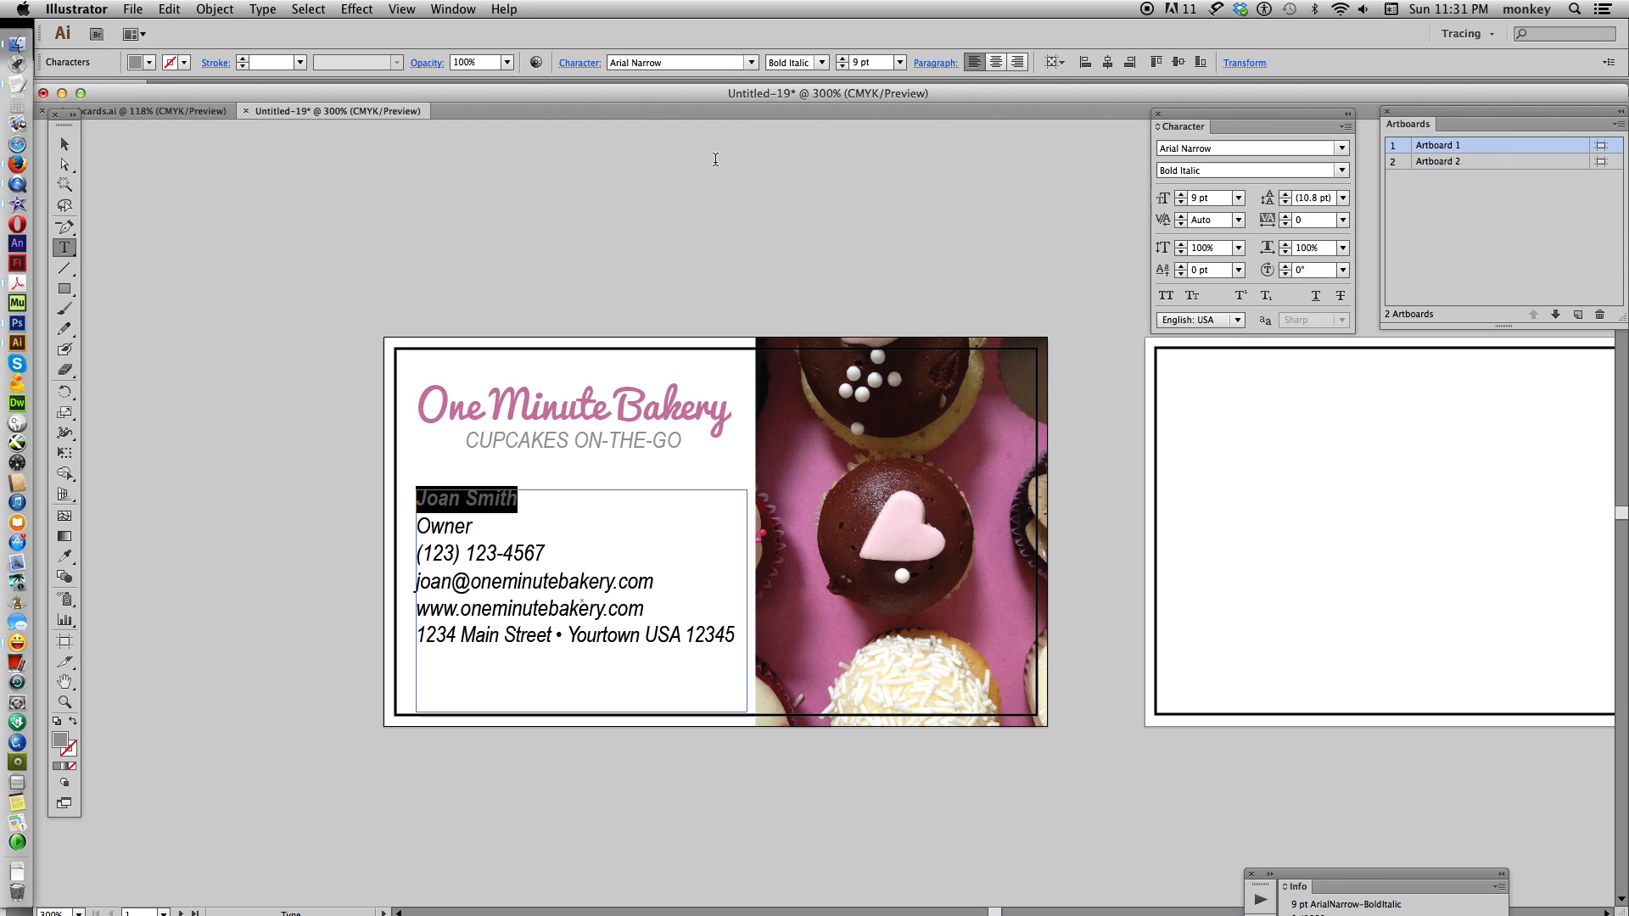
left_click(888, 57)
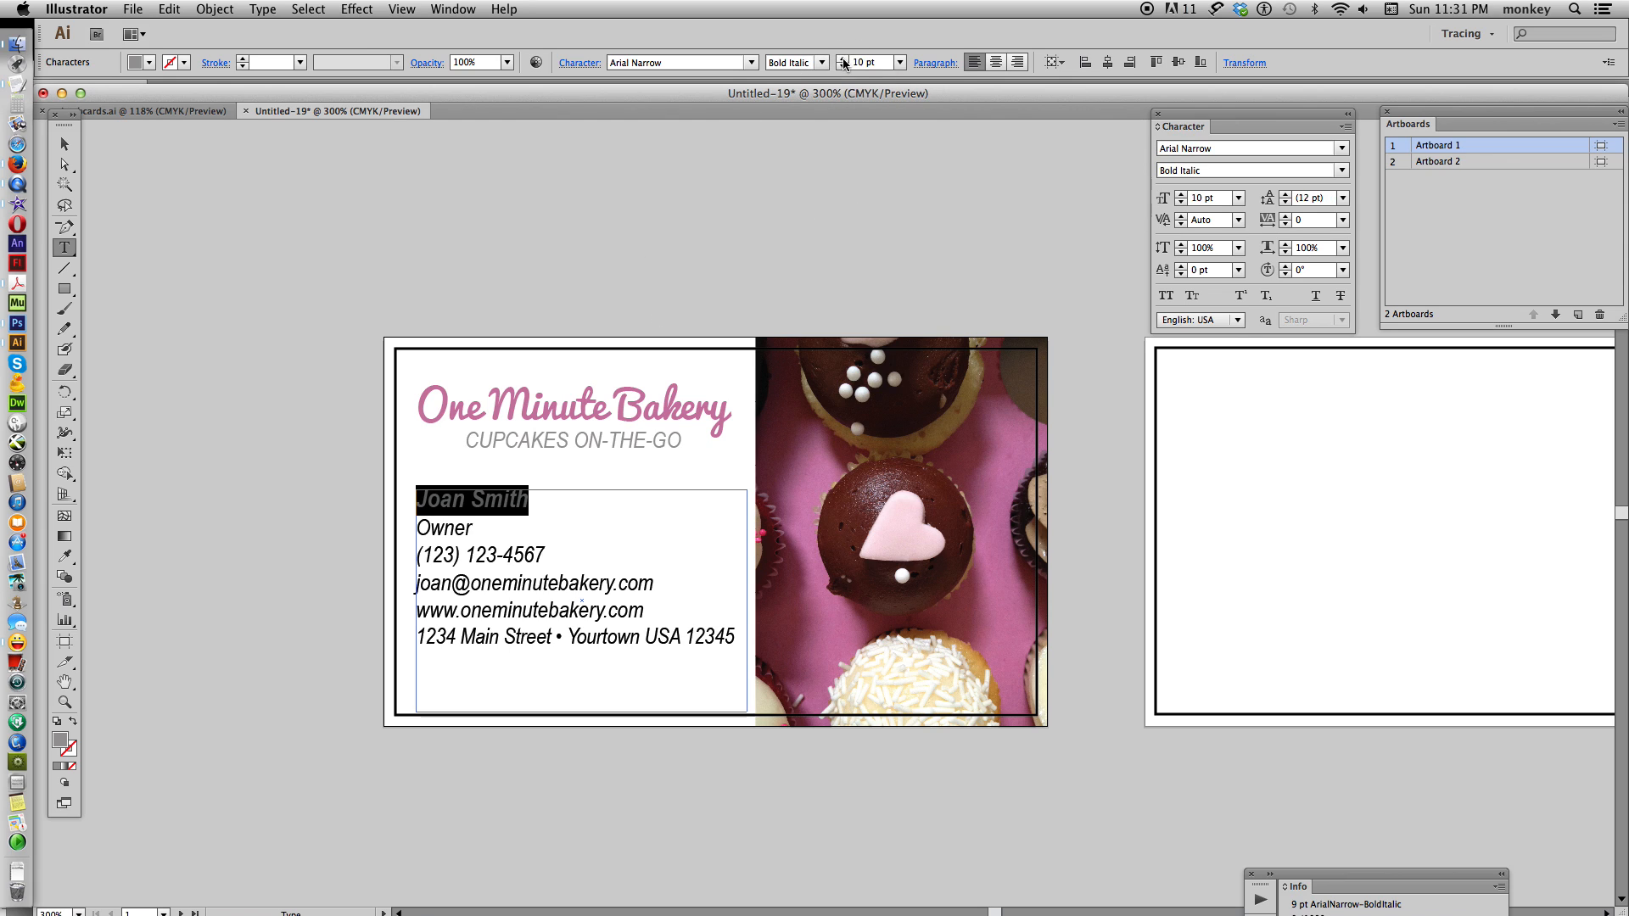
left_click(843, 59)
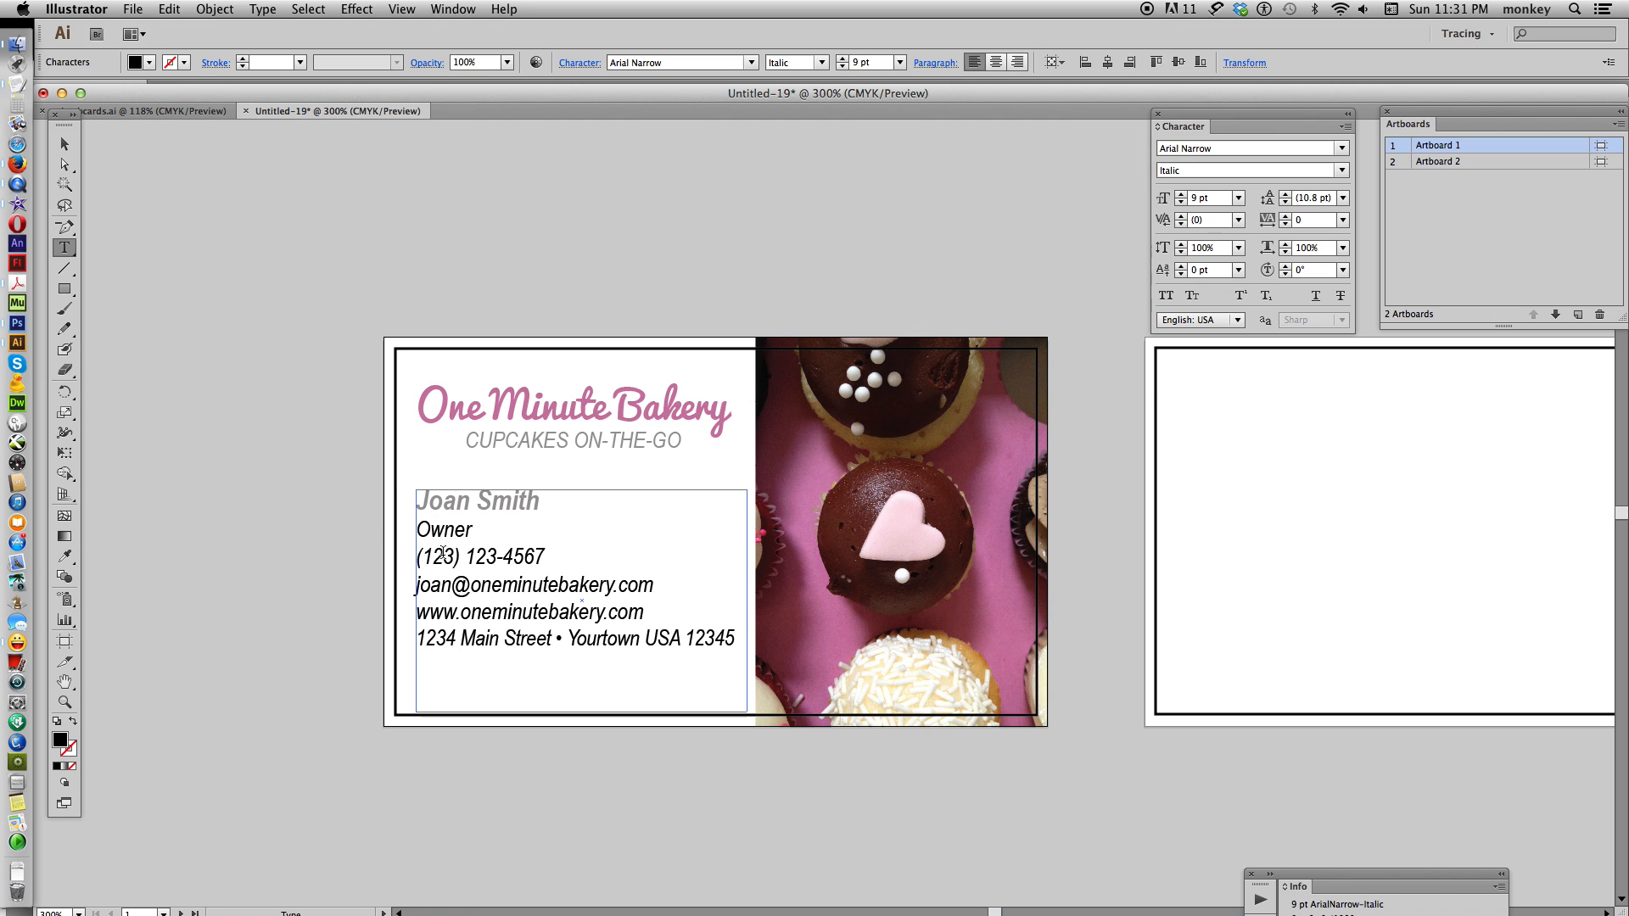
double_click(435, 556)
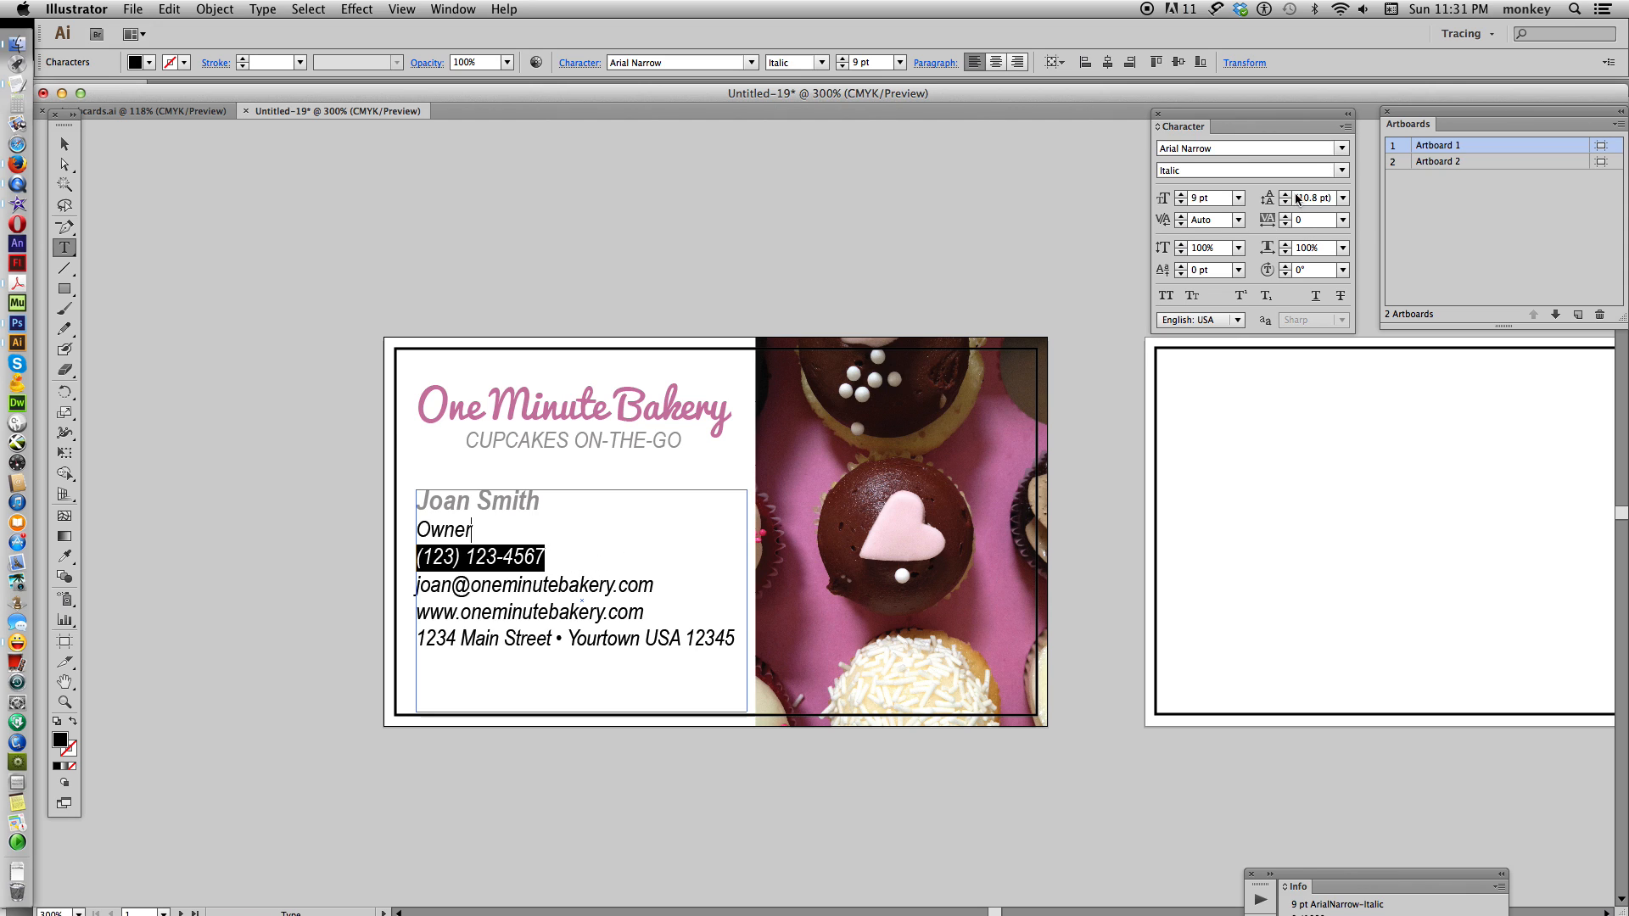
mouse_move(1268, 198)
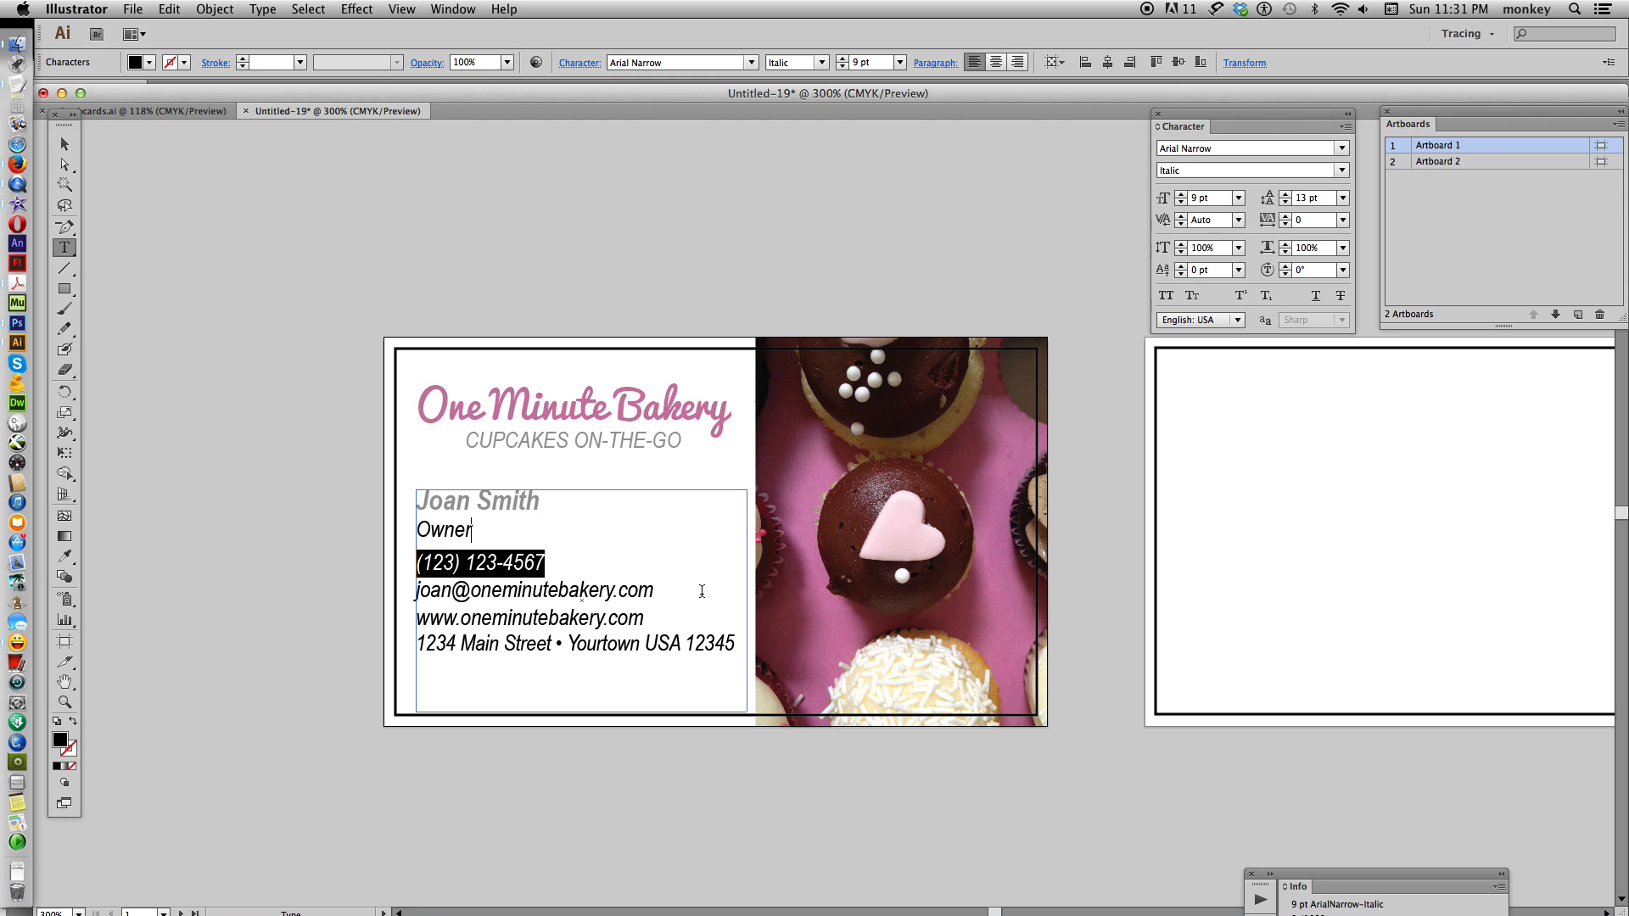
mouse_move(413, 643)
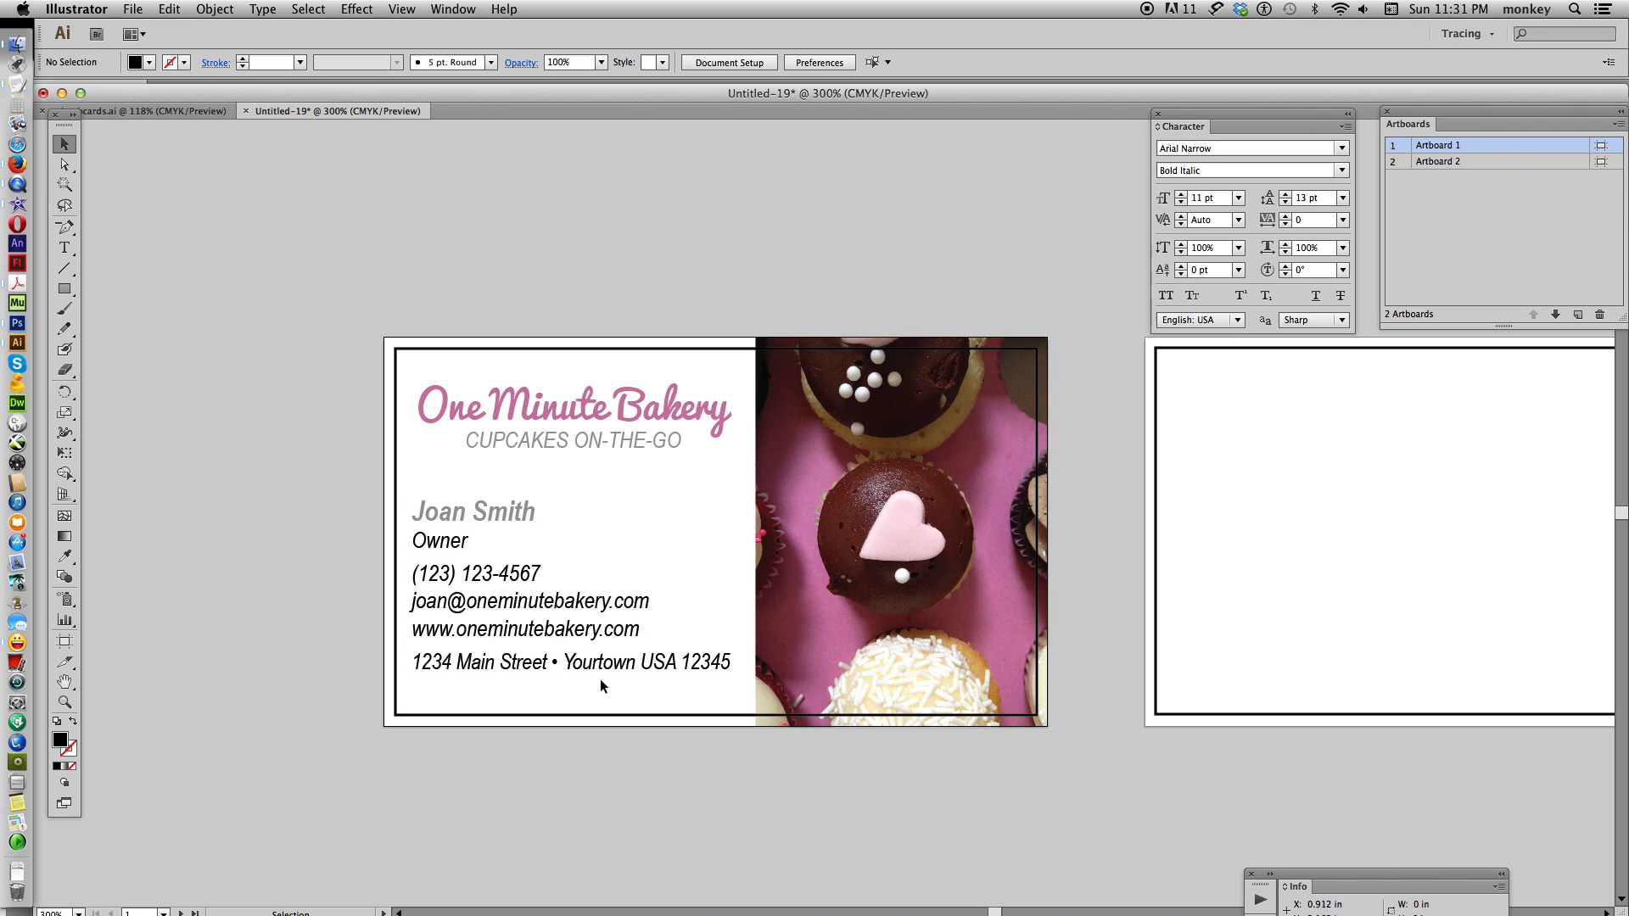
mouse_move(1059, 494)
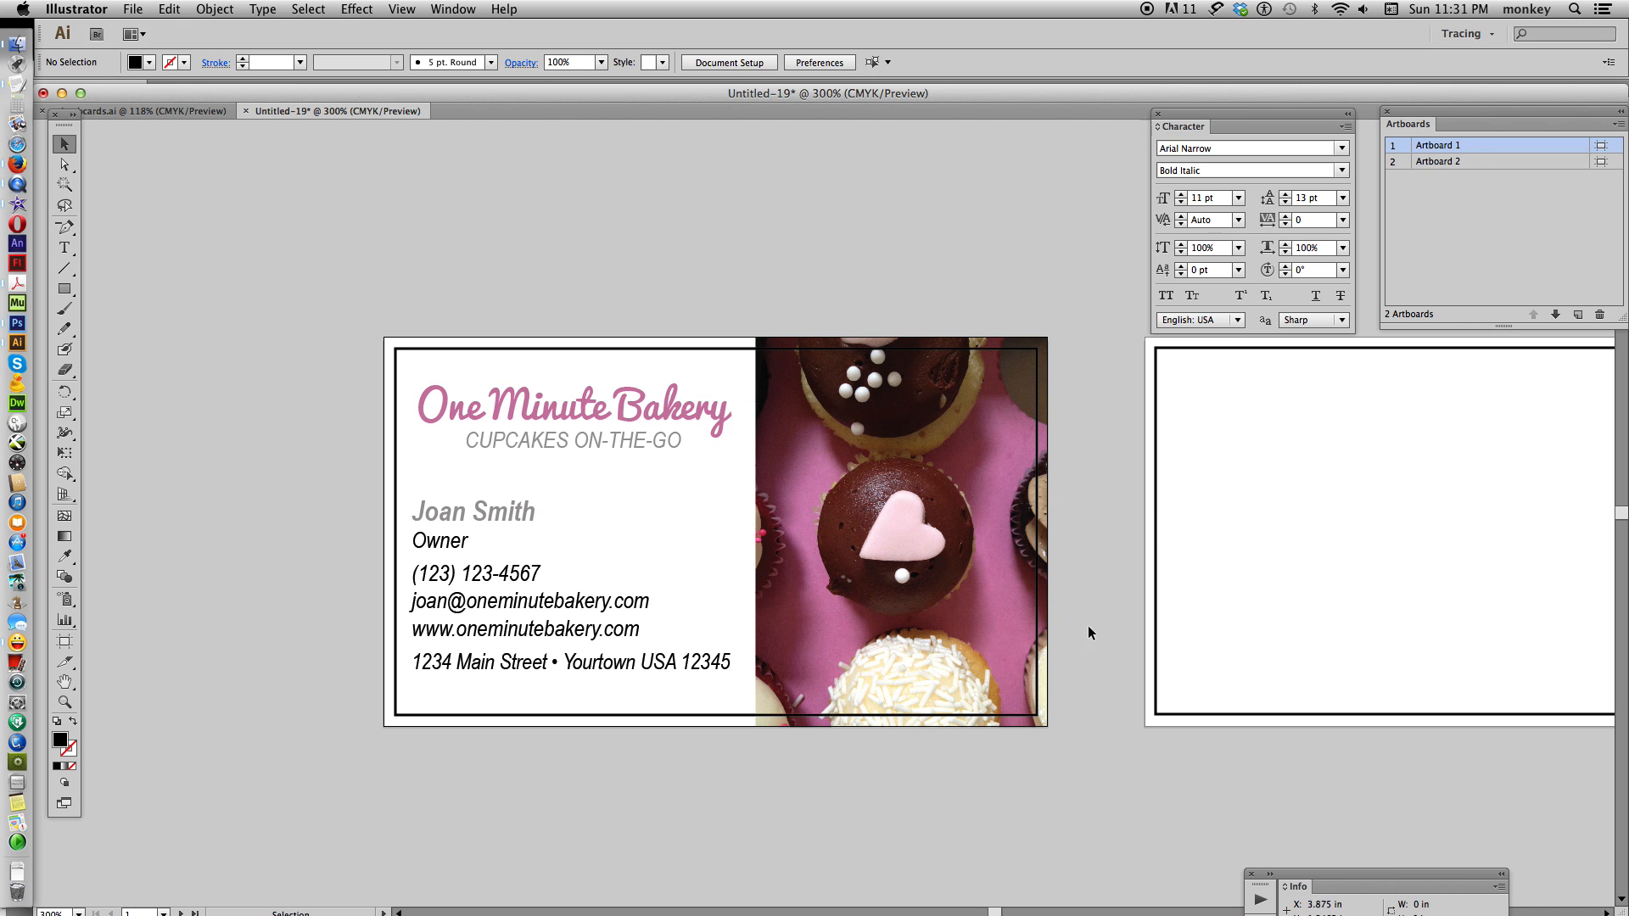
mouse_move(1100, 463)
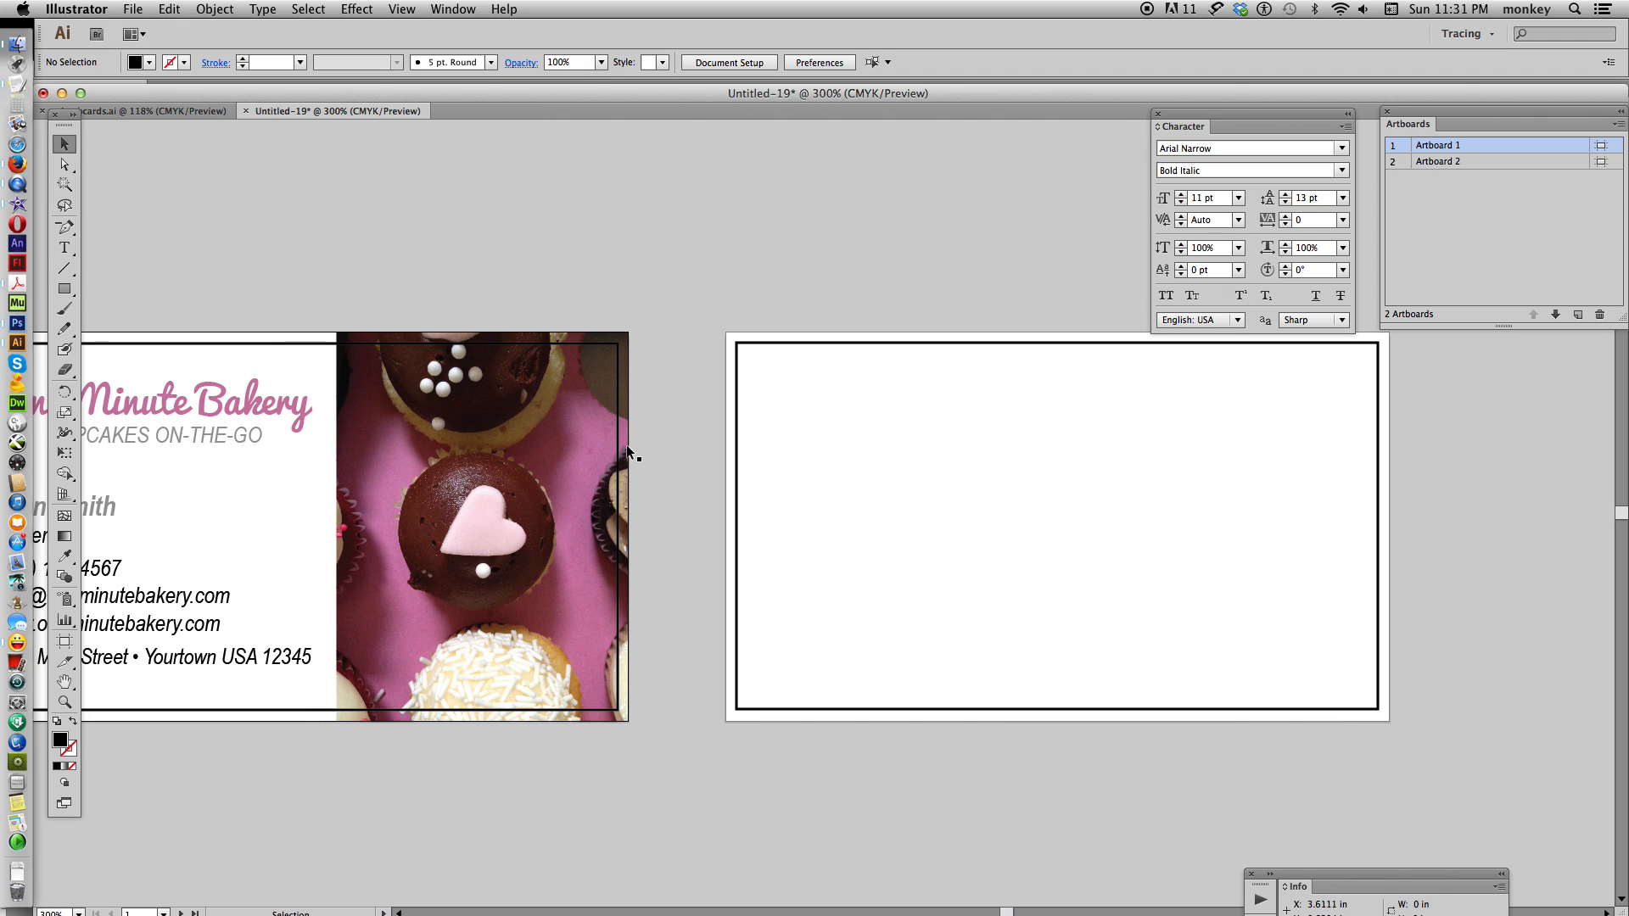
mouse_move(582, 525)
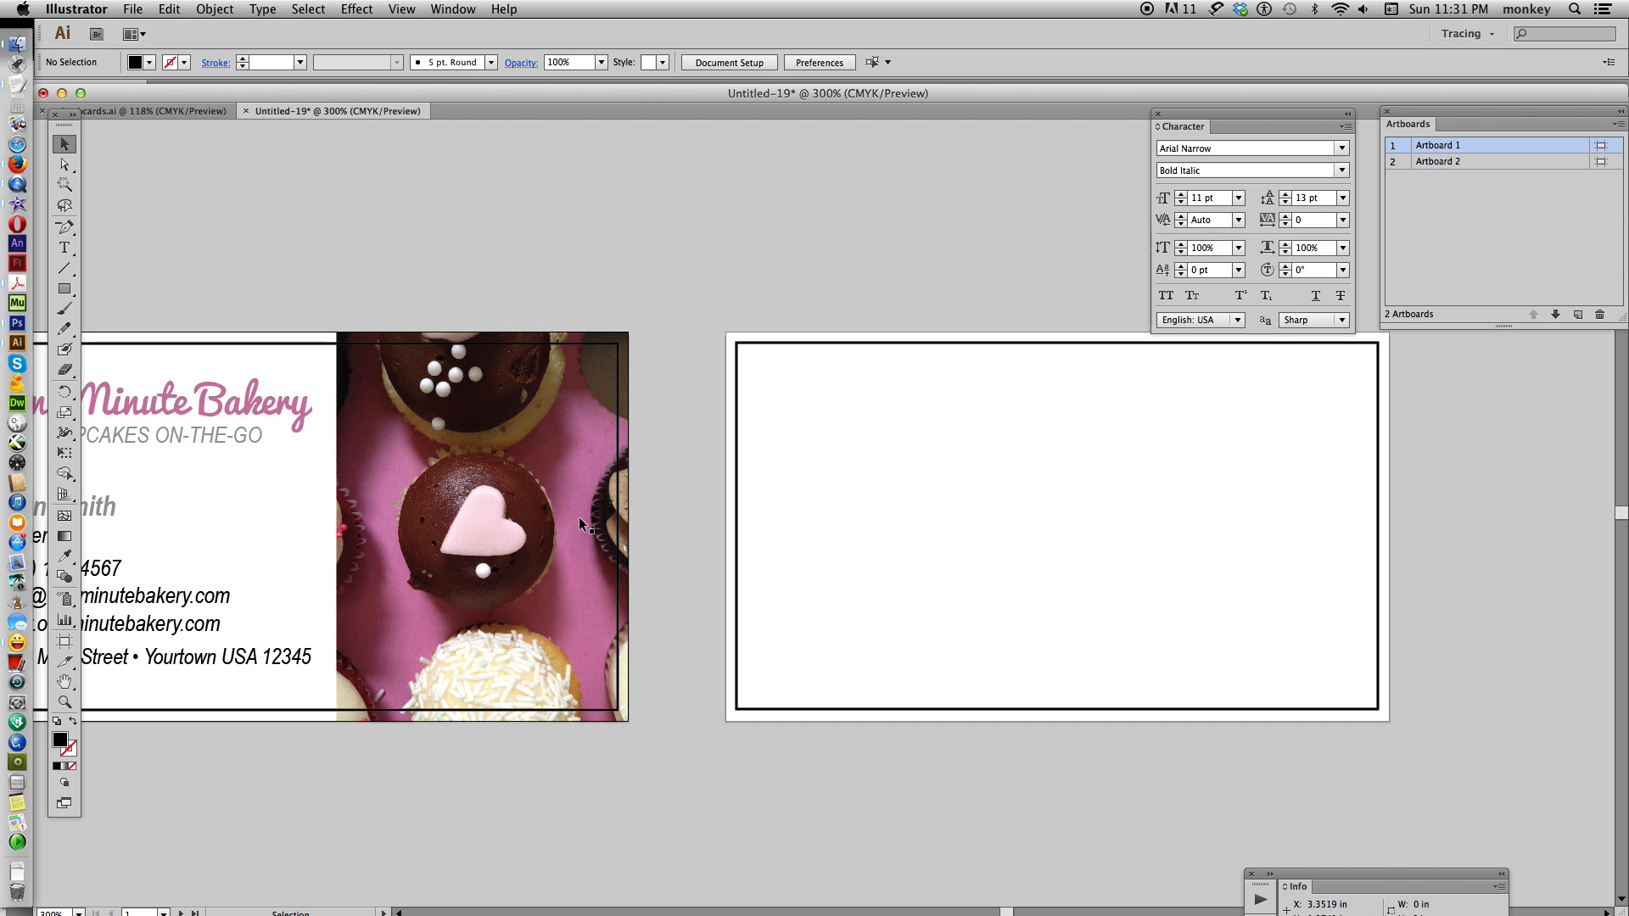
Draw a rectangle over the whole back card, fill it with the photo's pink, and send it to back.
left_click(65, 288)
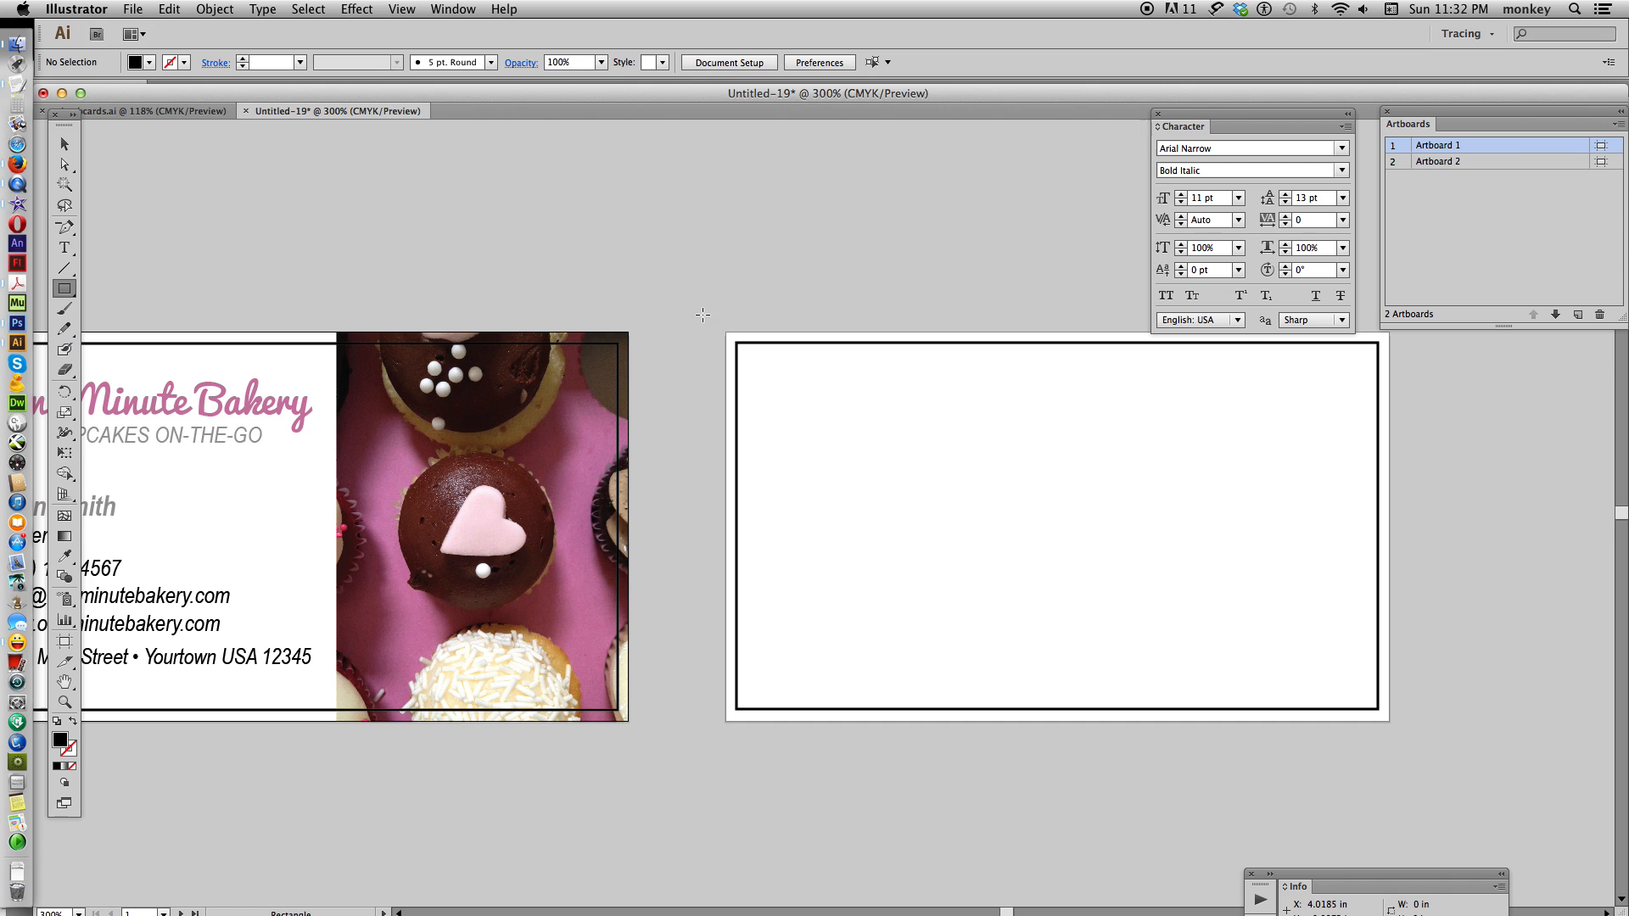
left_click_drag(703, 312, 1385, 751)
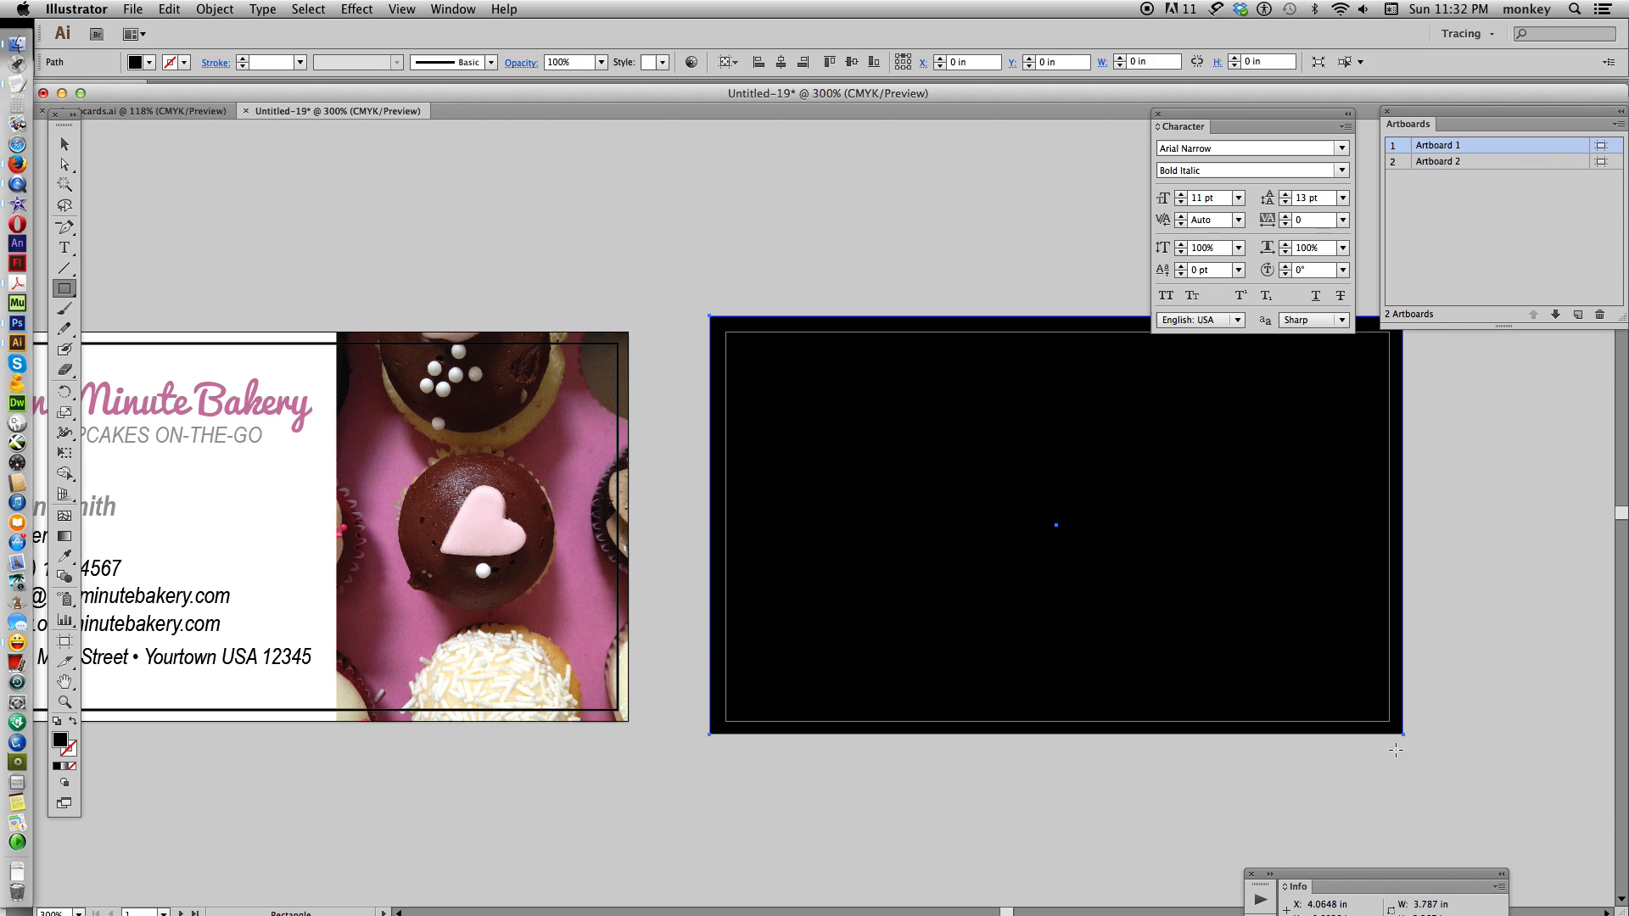
left_click(65, 558)
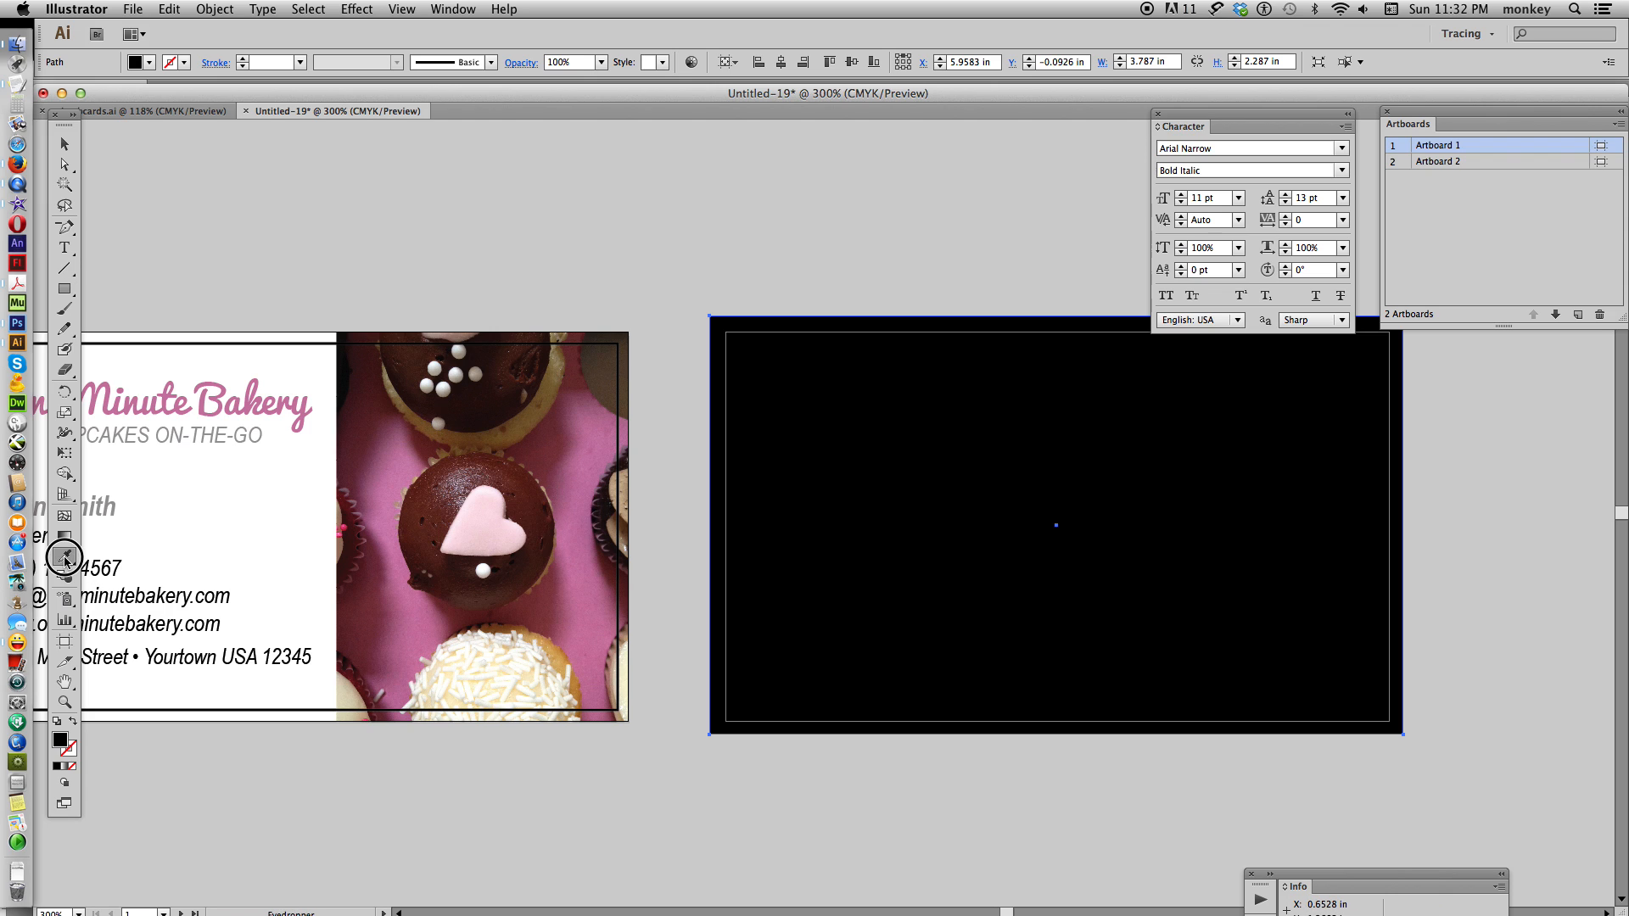
left_click(400, 524)
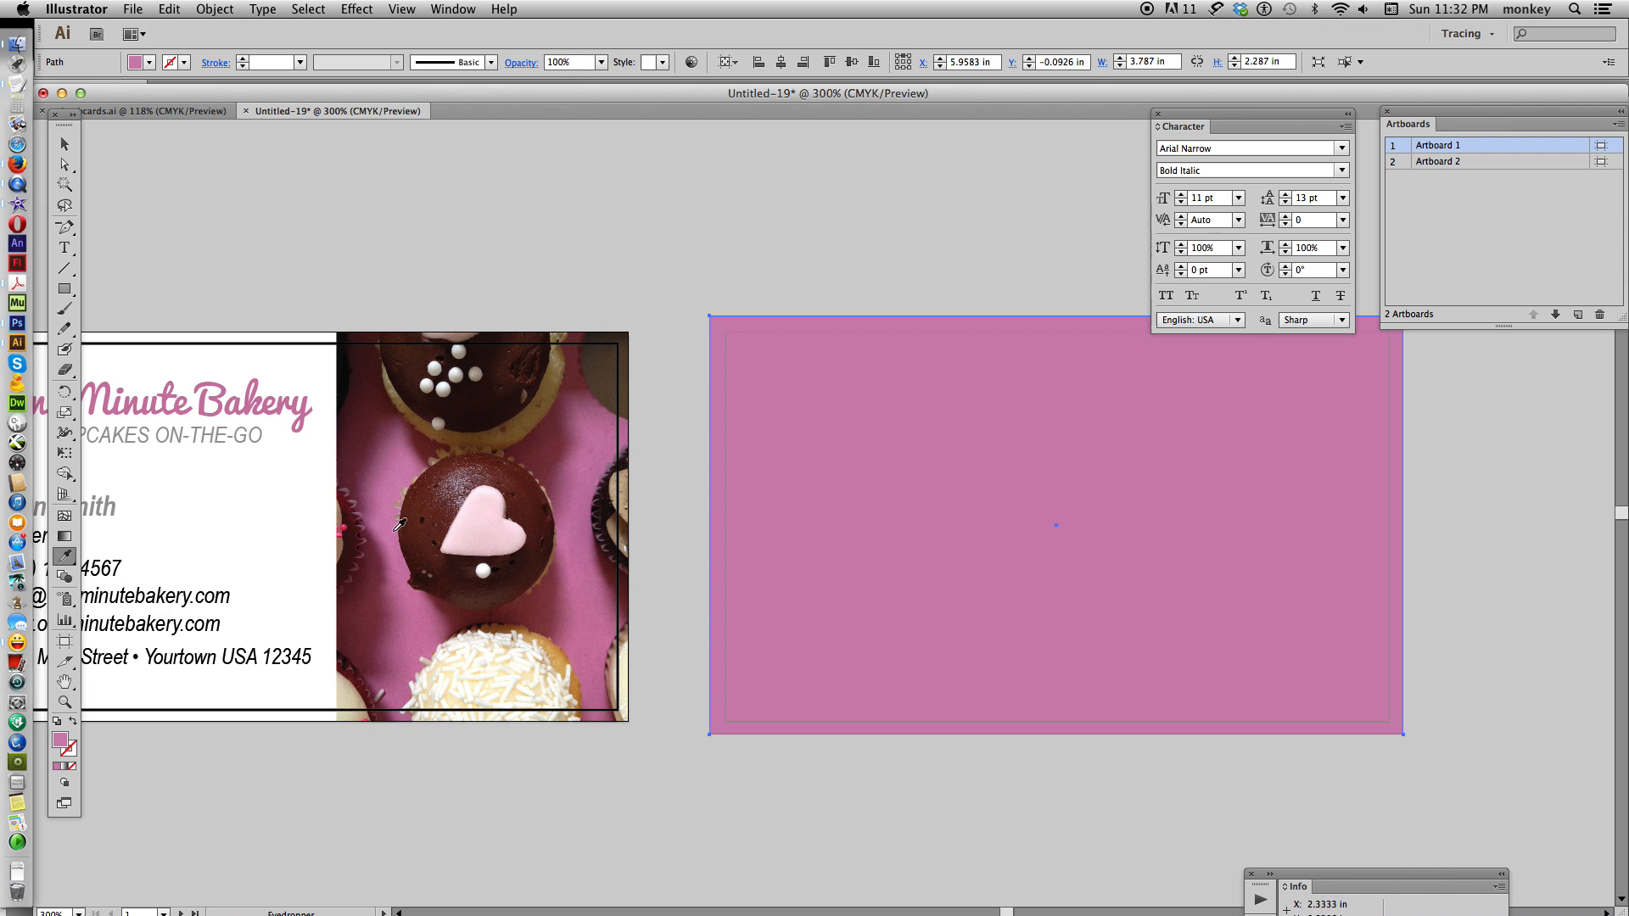
left_click(214, 9)
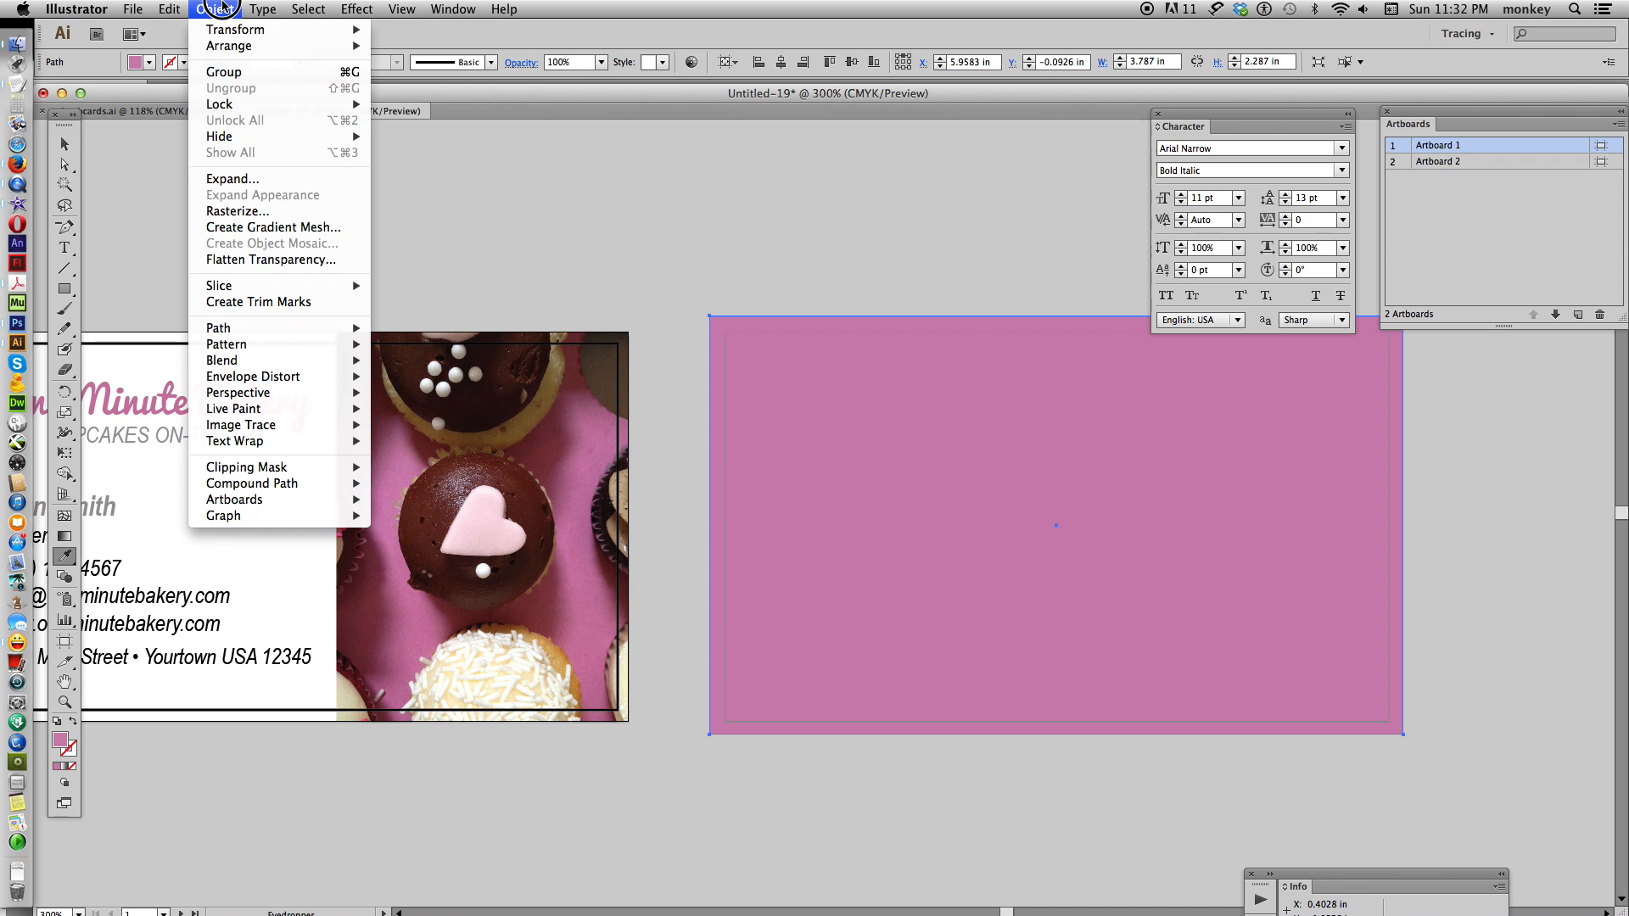
mouse_move(227, 45)
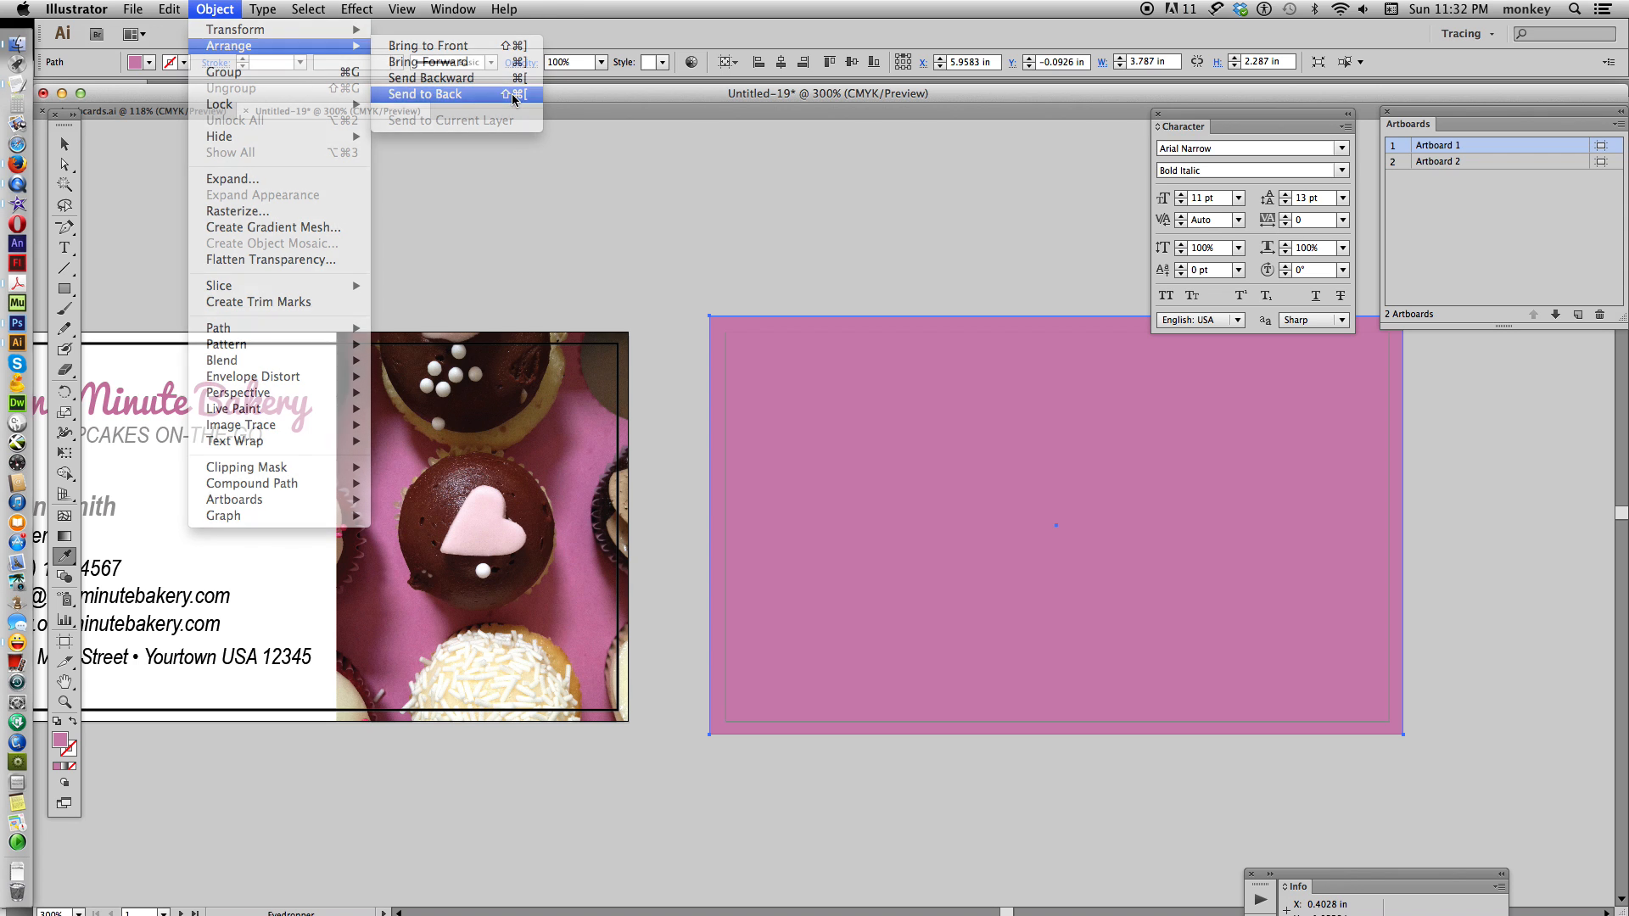
left_click(423, 94)
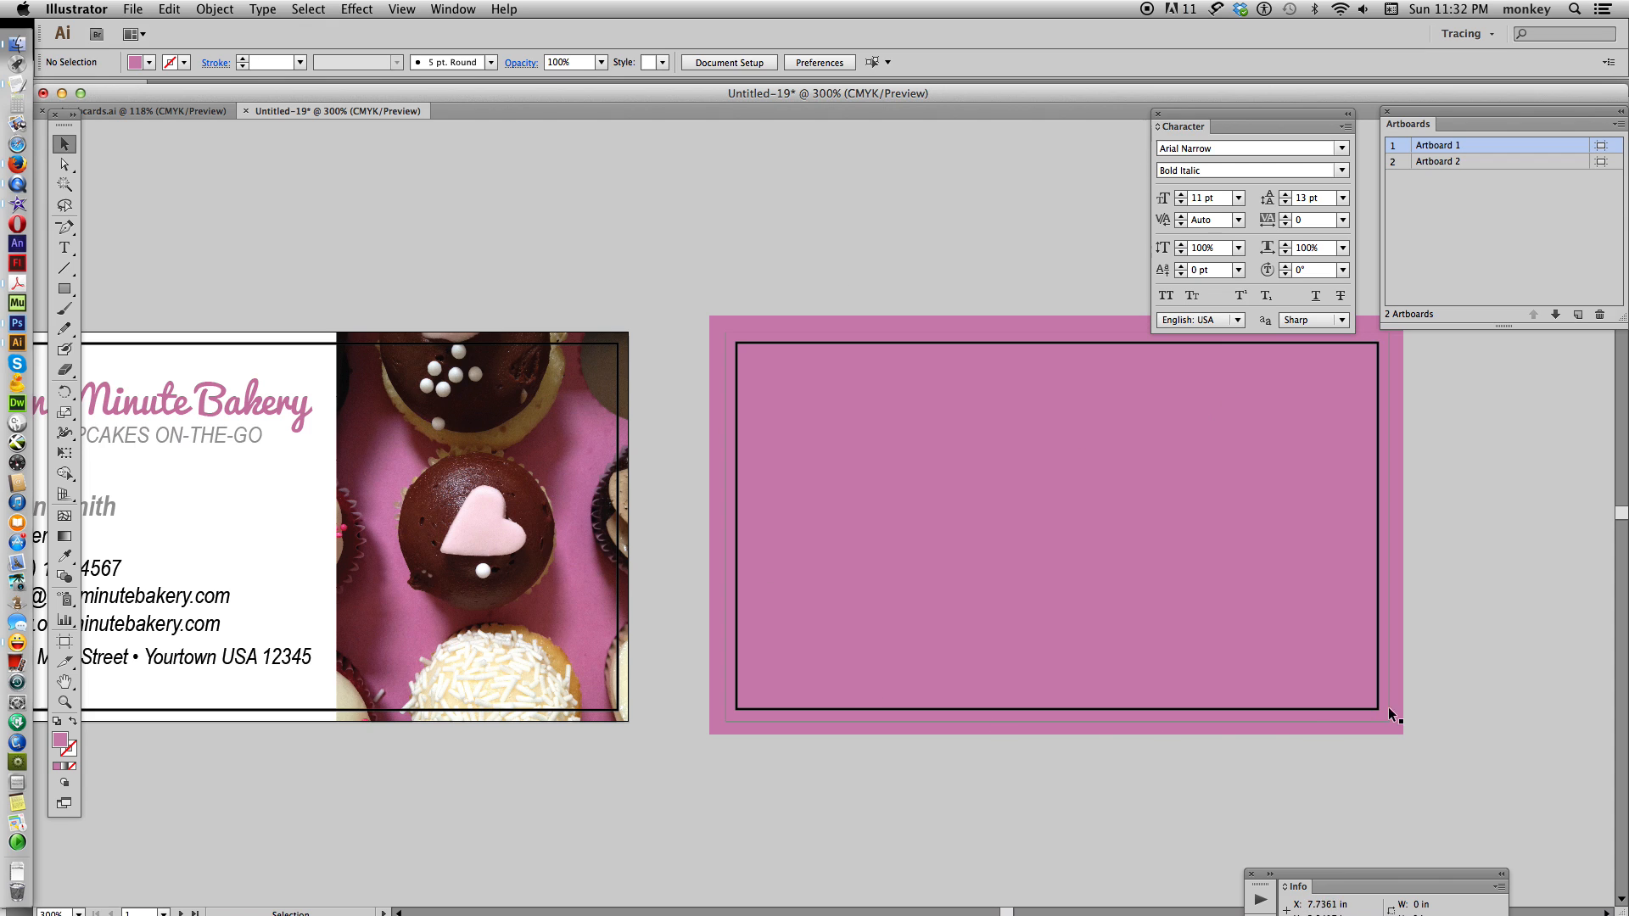
mouse_move(967, 302)
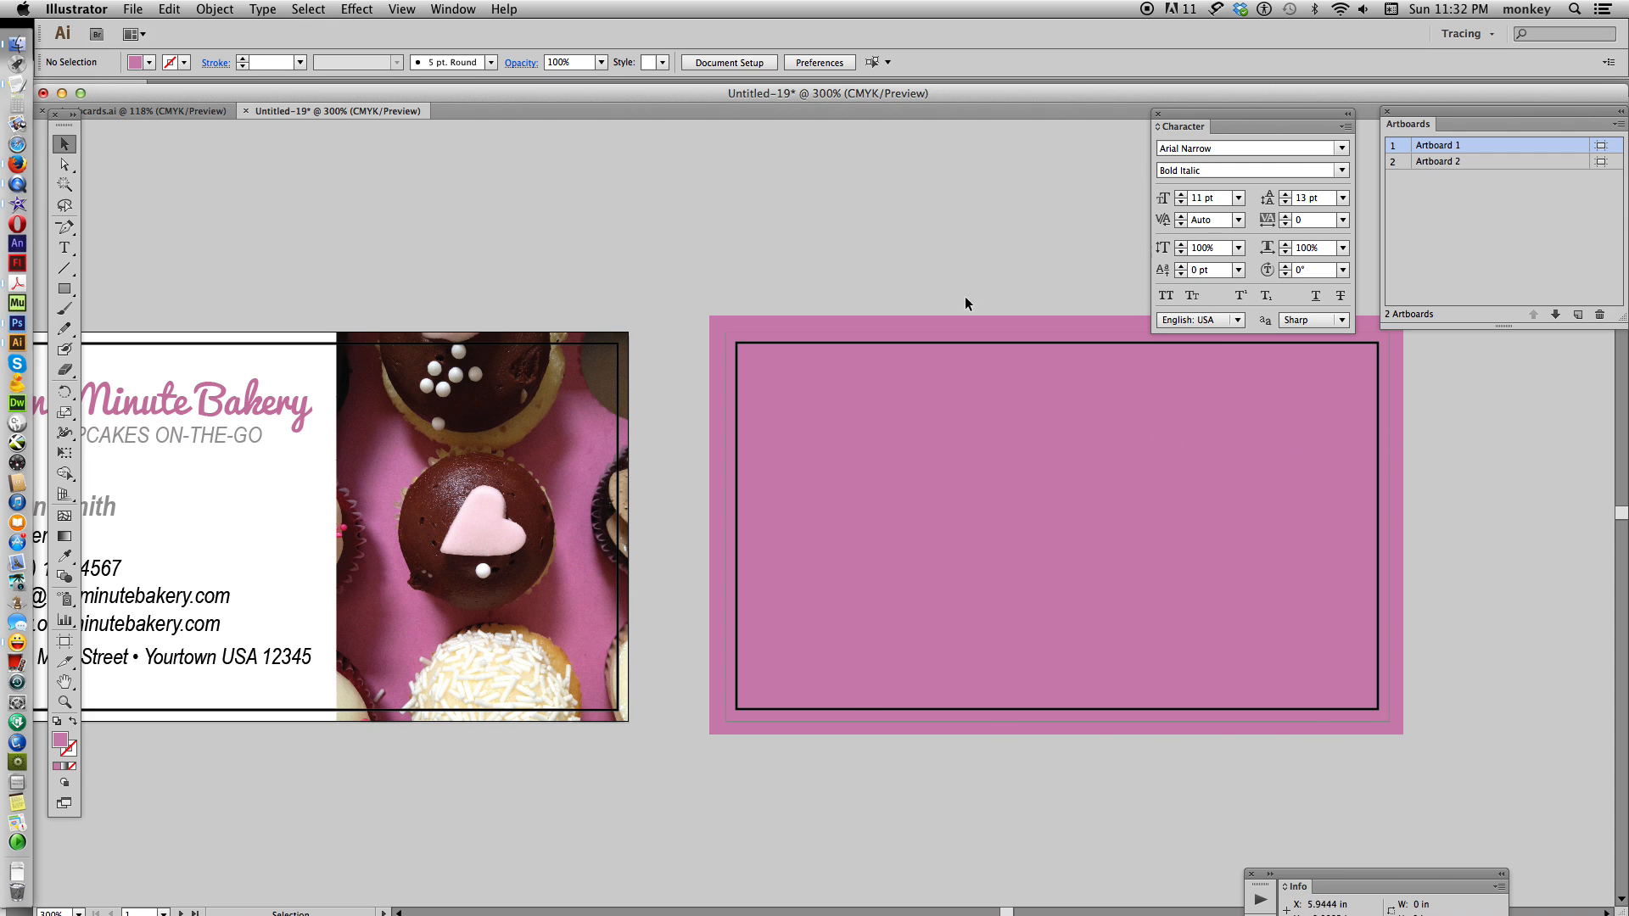
In a back-card text area, type 'Best Cupcakes in Town', 'Open 7 Days a Week', 'Visit our Website' and the URL.
left_click(64, 247)
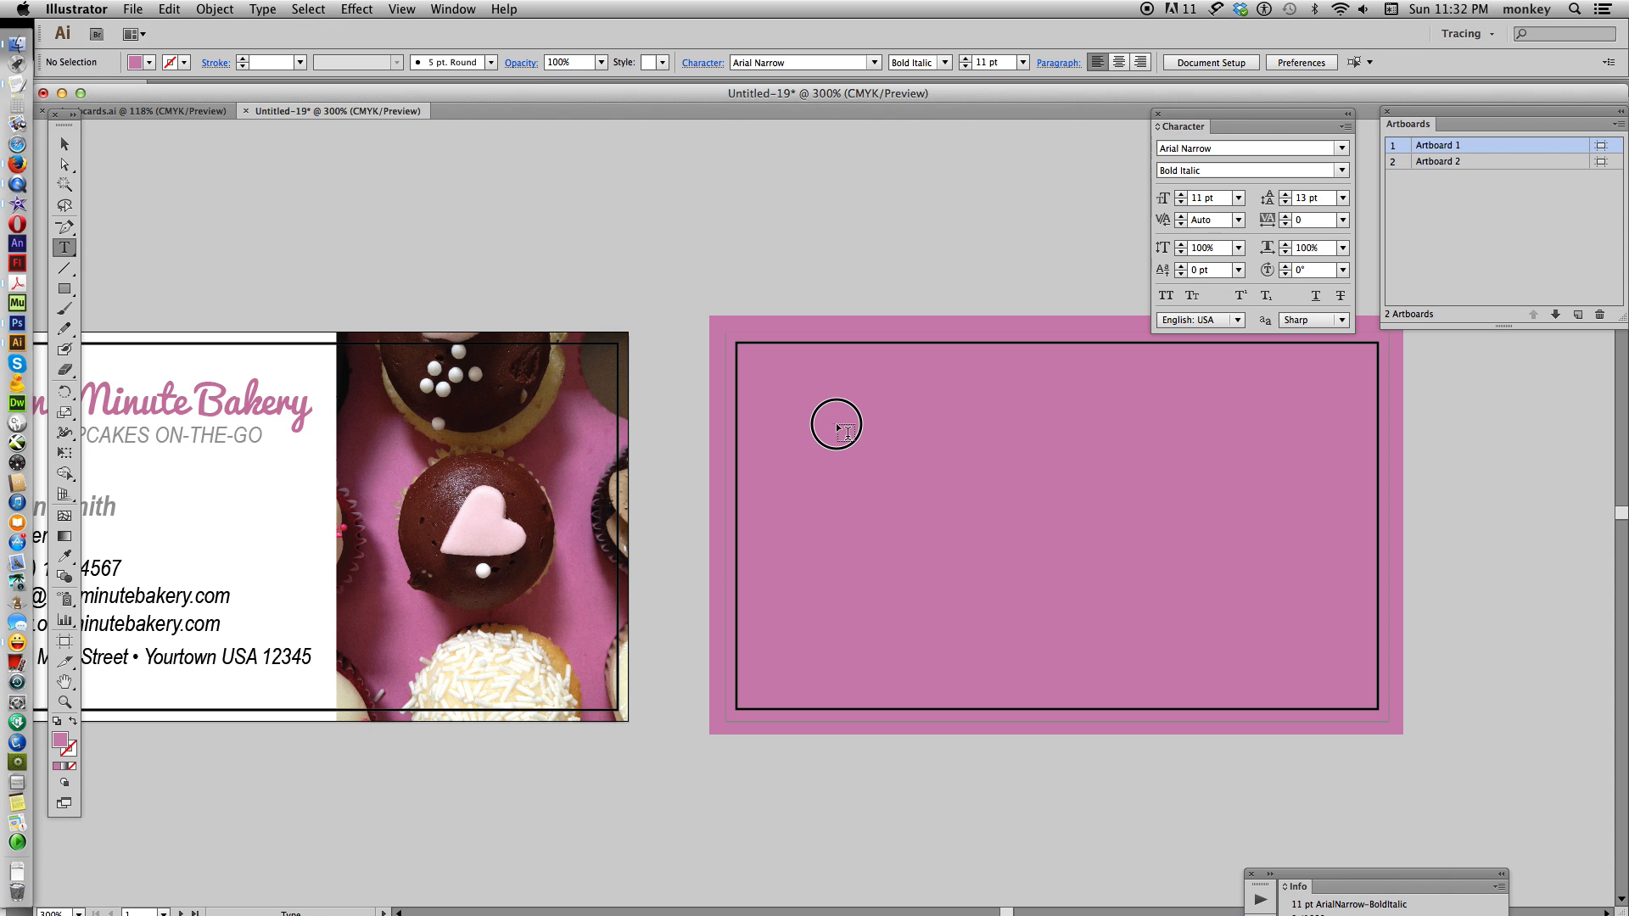
left_click_drag(836, 425, 1319, 663)
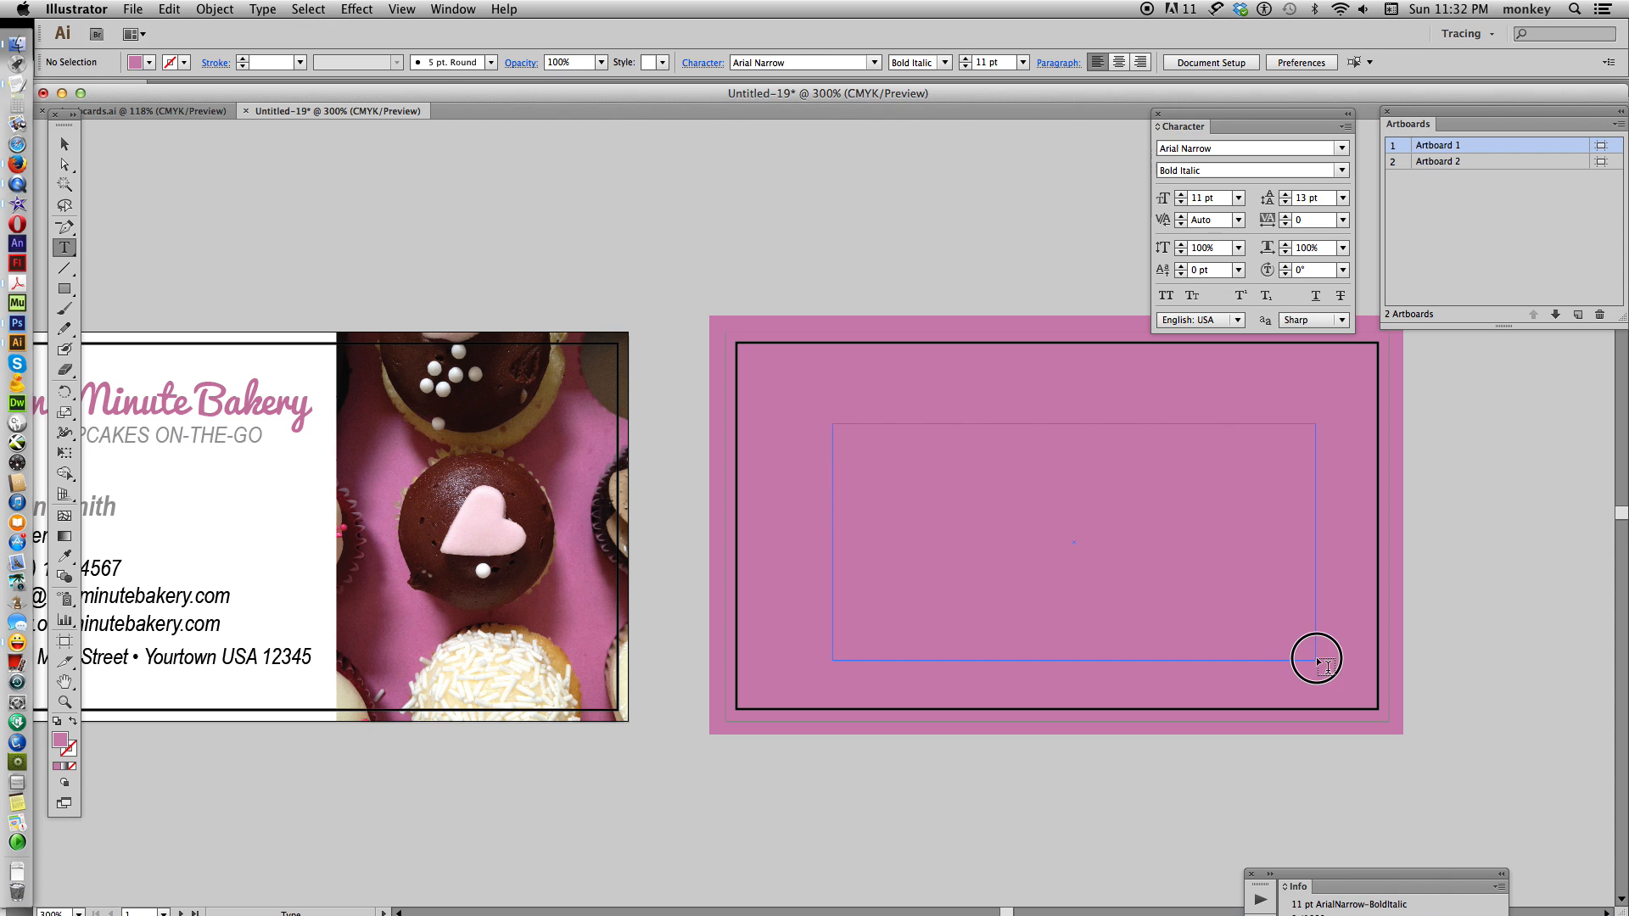
left_click(1315, 660)
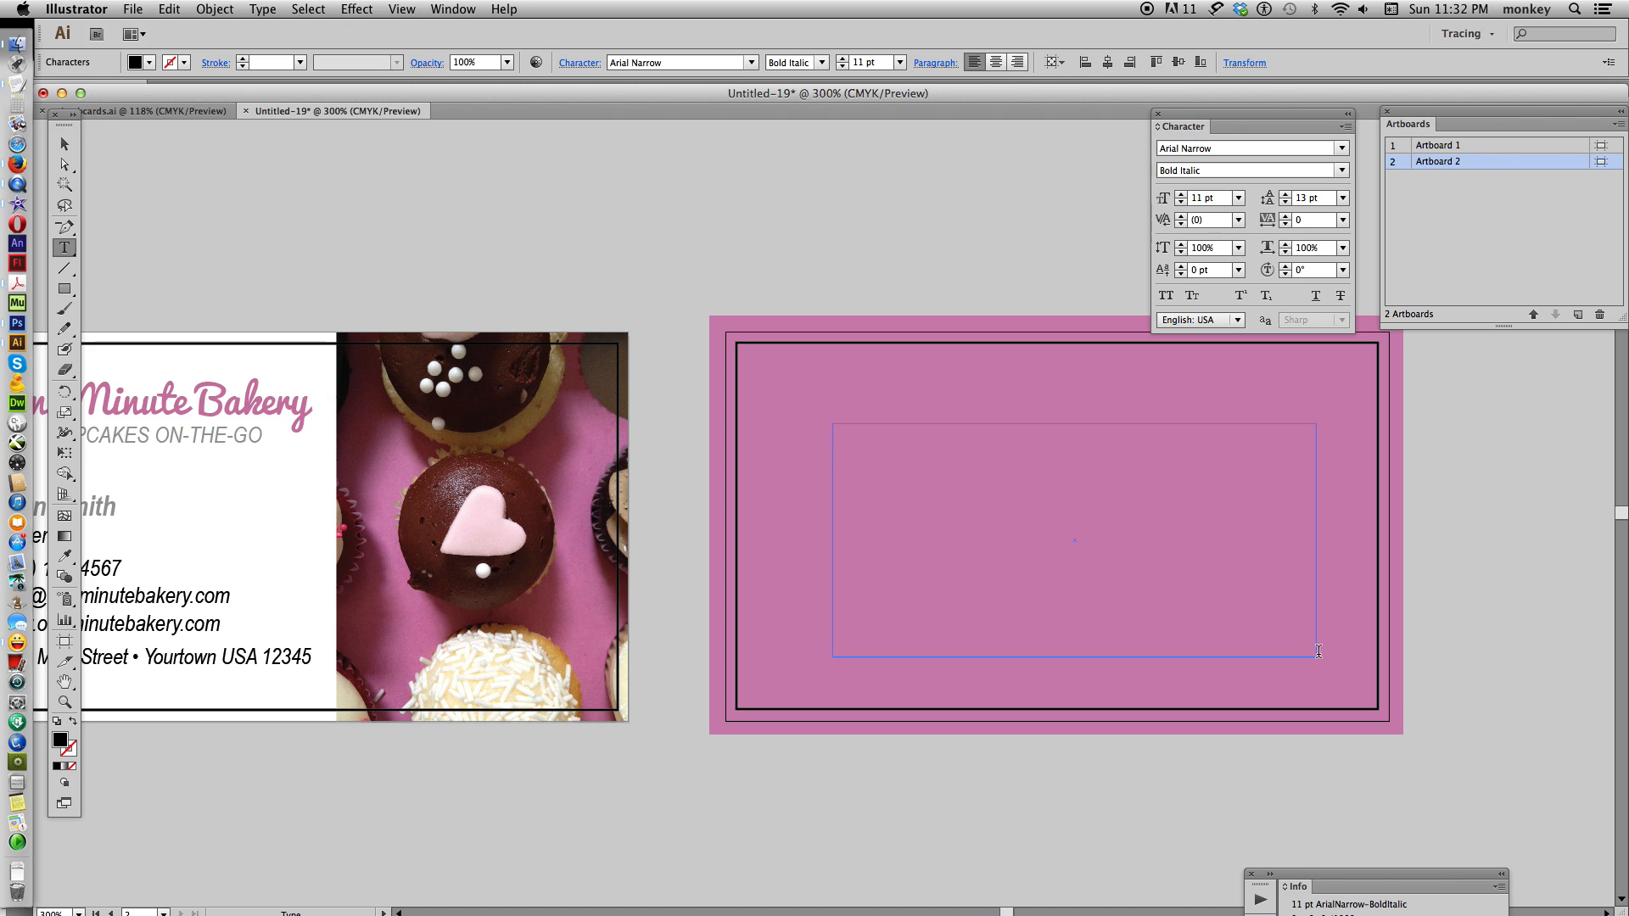
type("Best Cu")
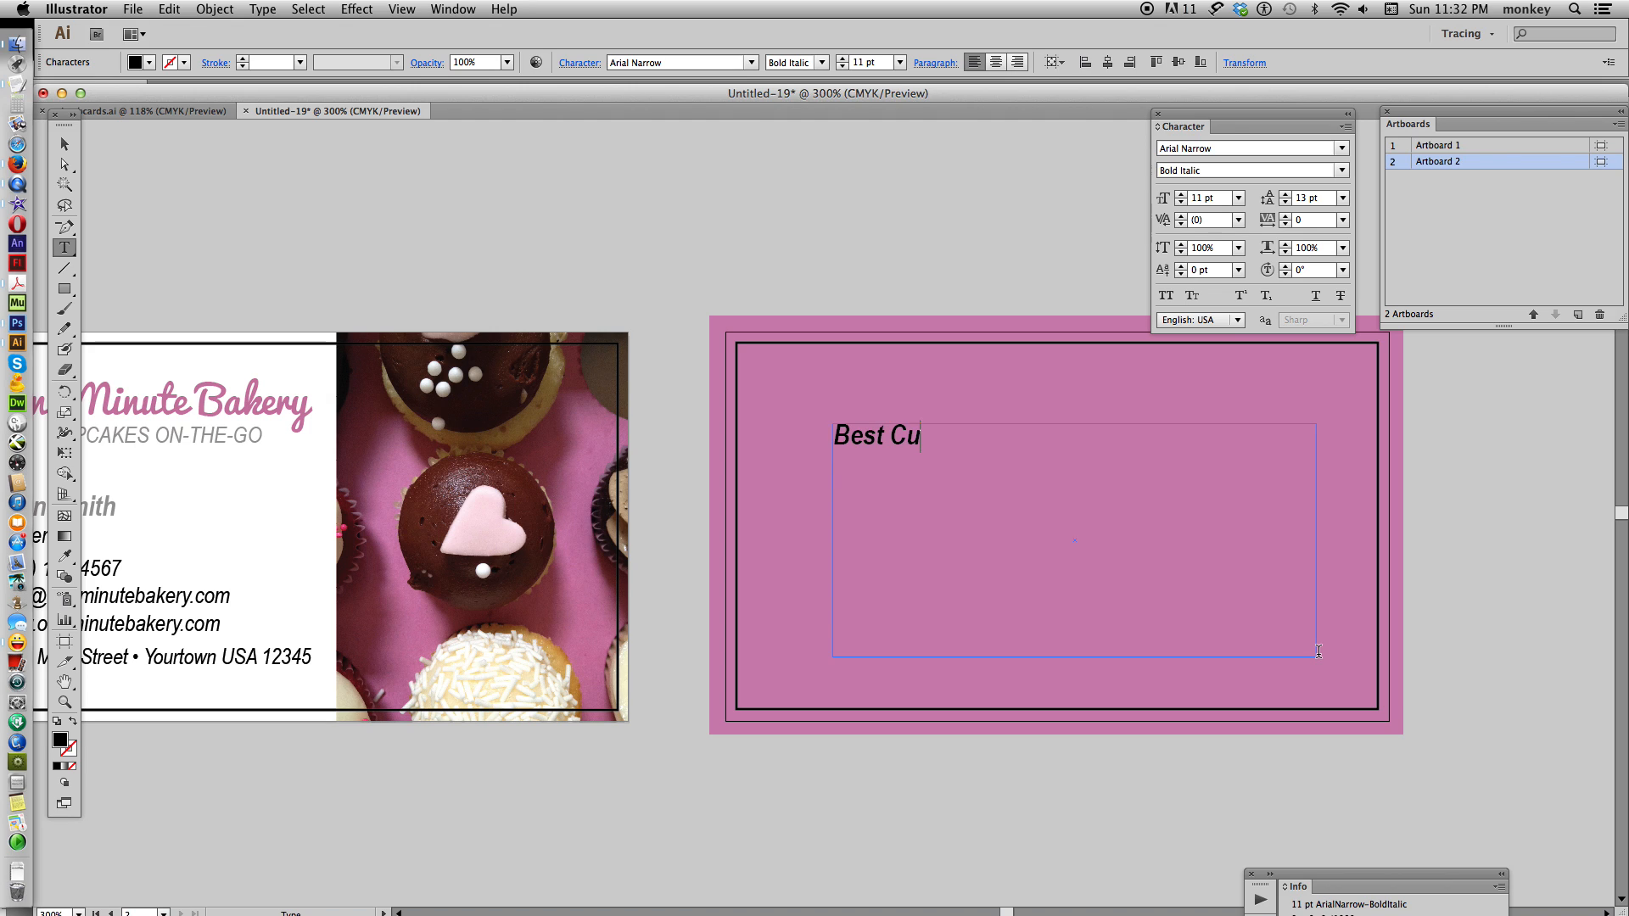
type("pcakes in Town")
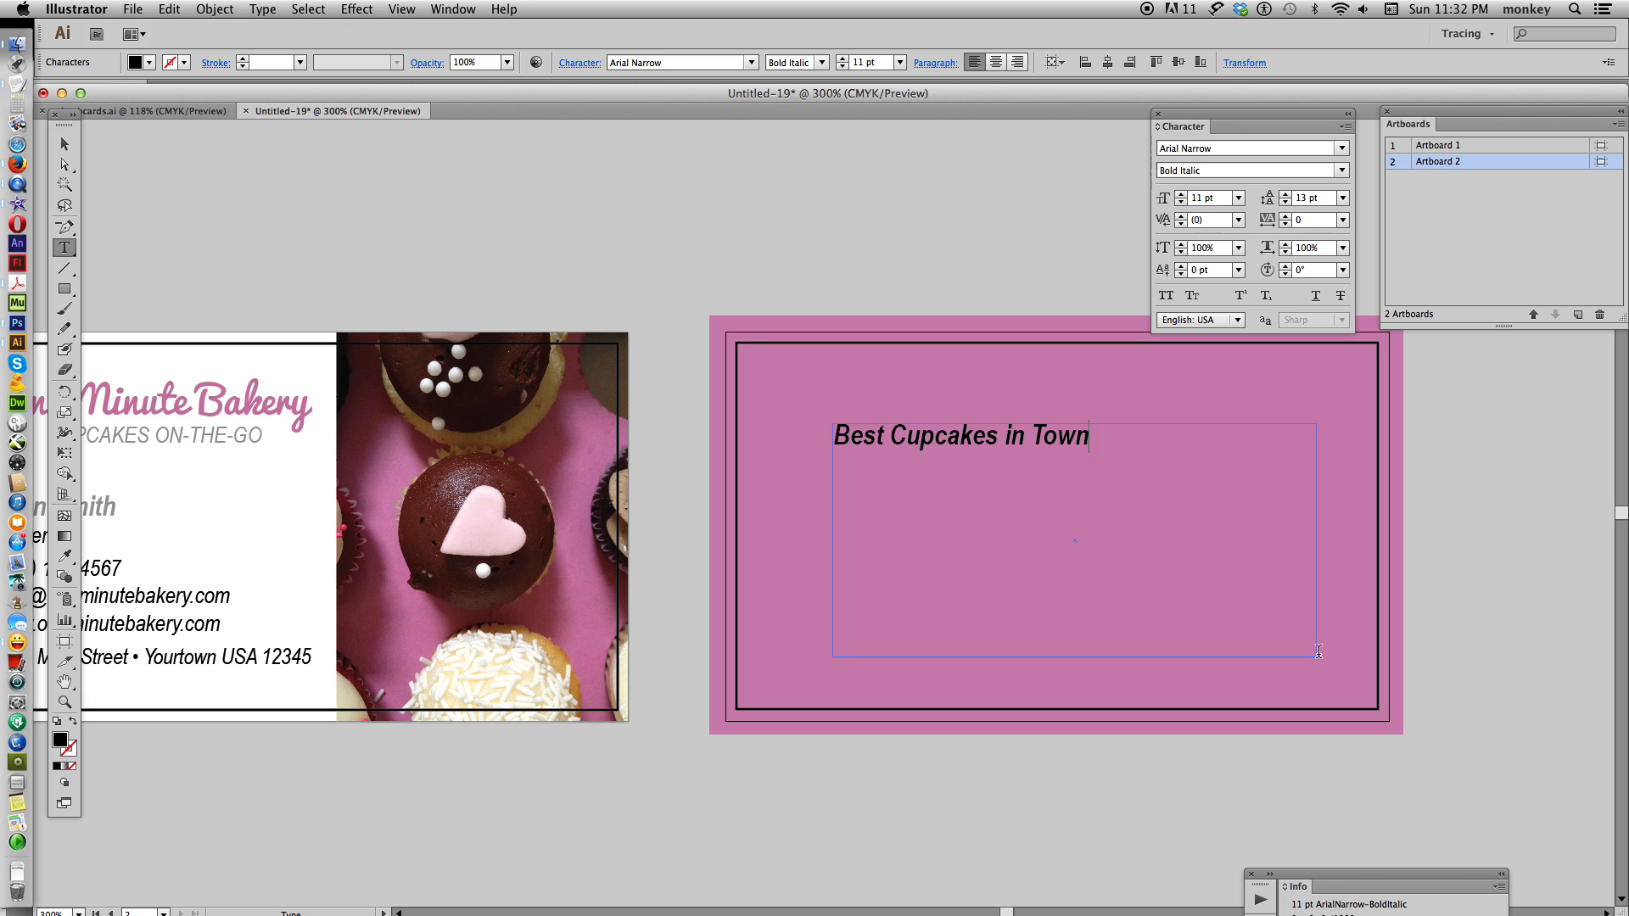
type("Ope")
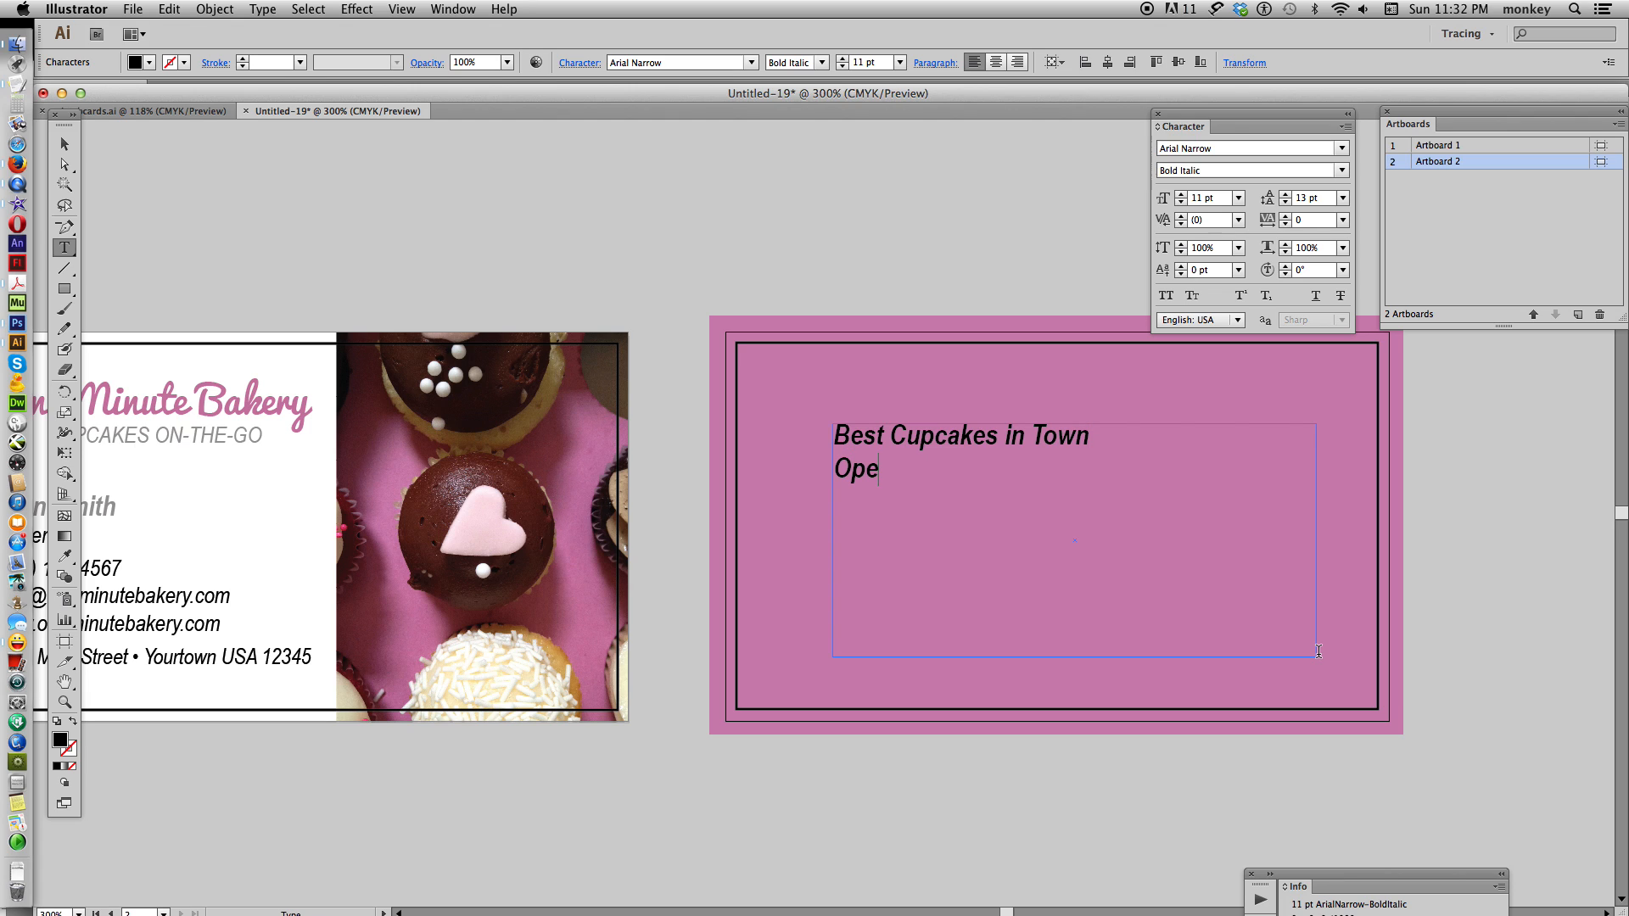
type("n 7")
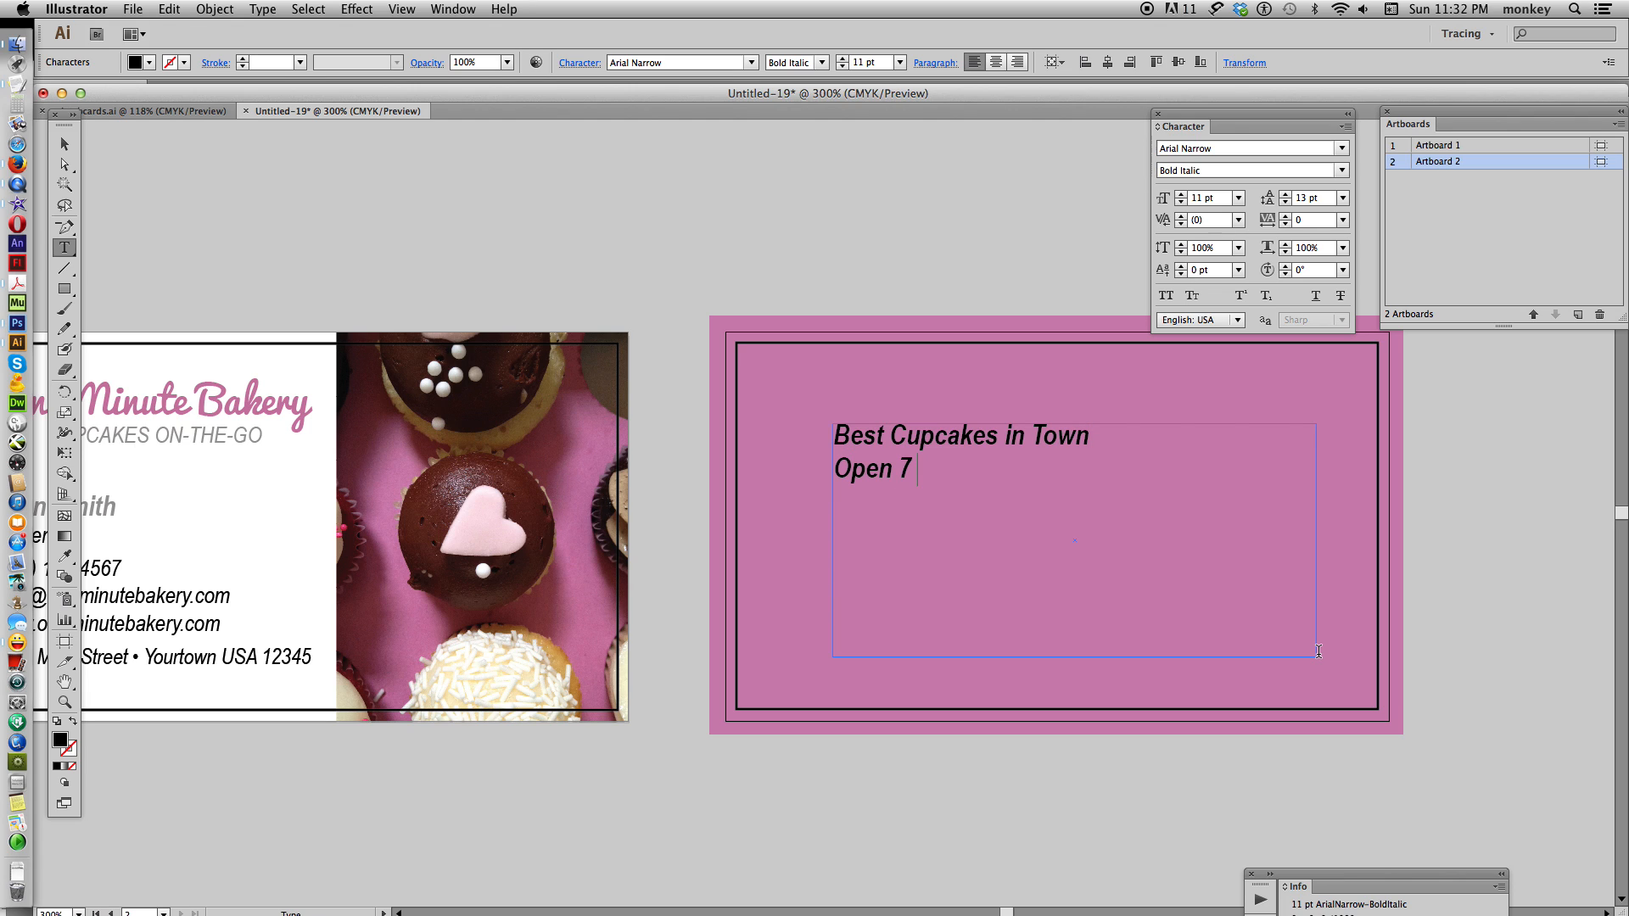
type("Days a W")
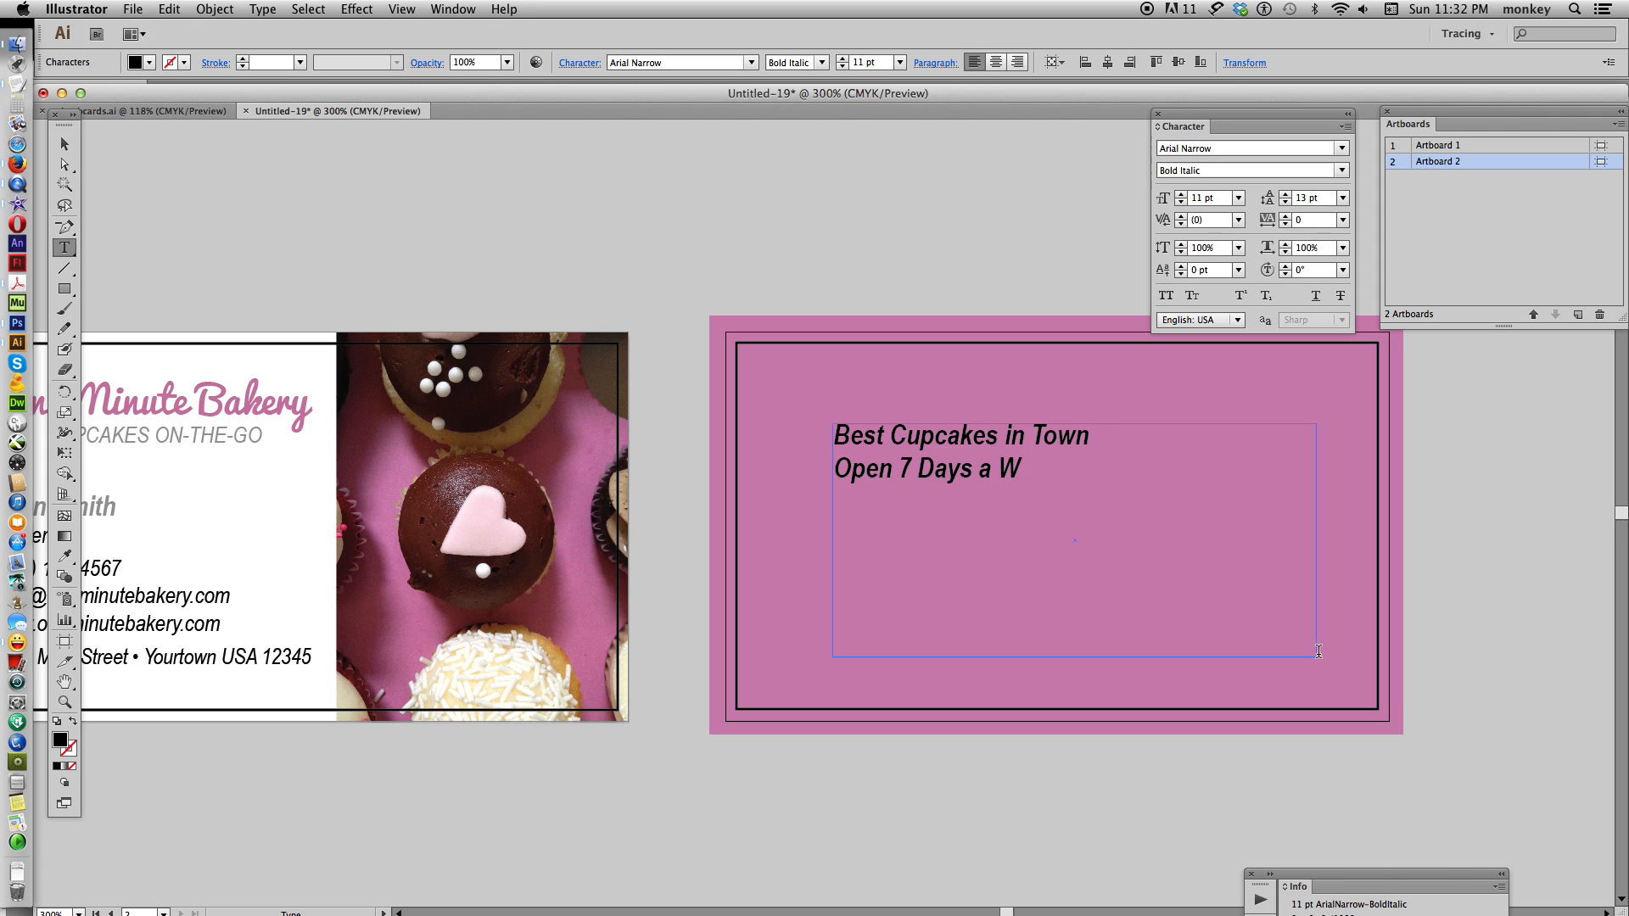
type("eek")
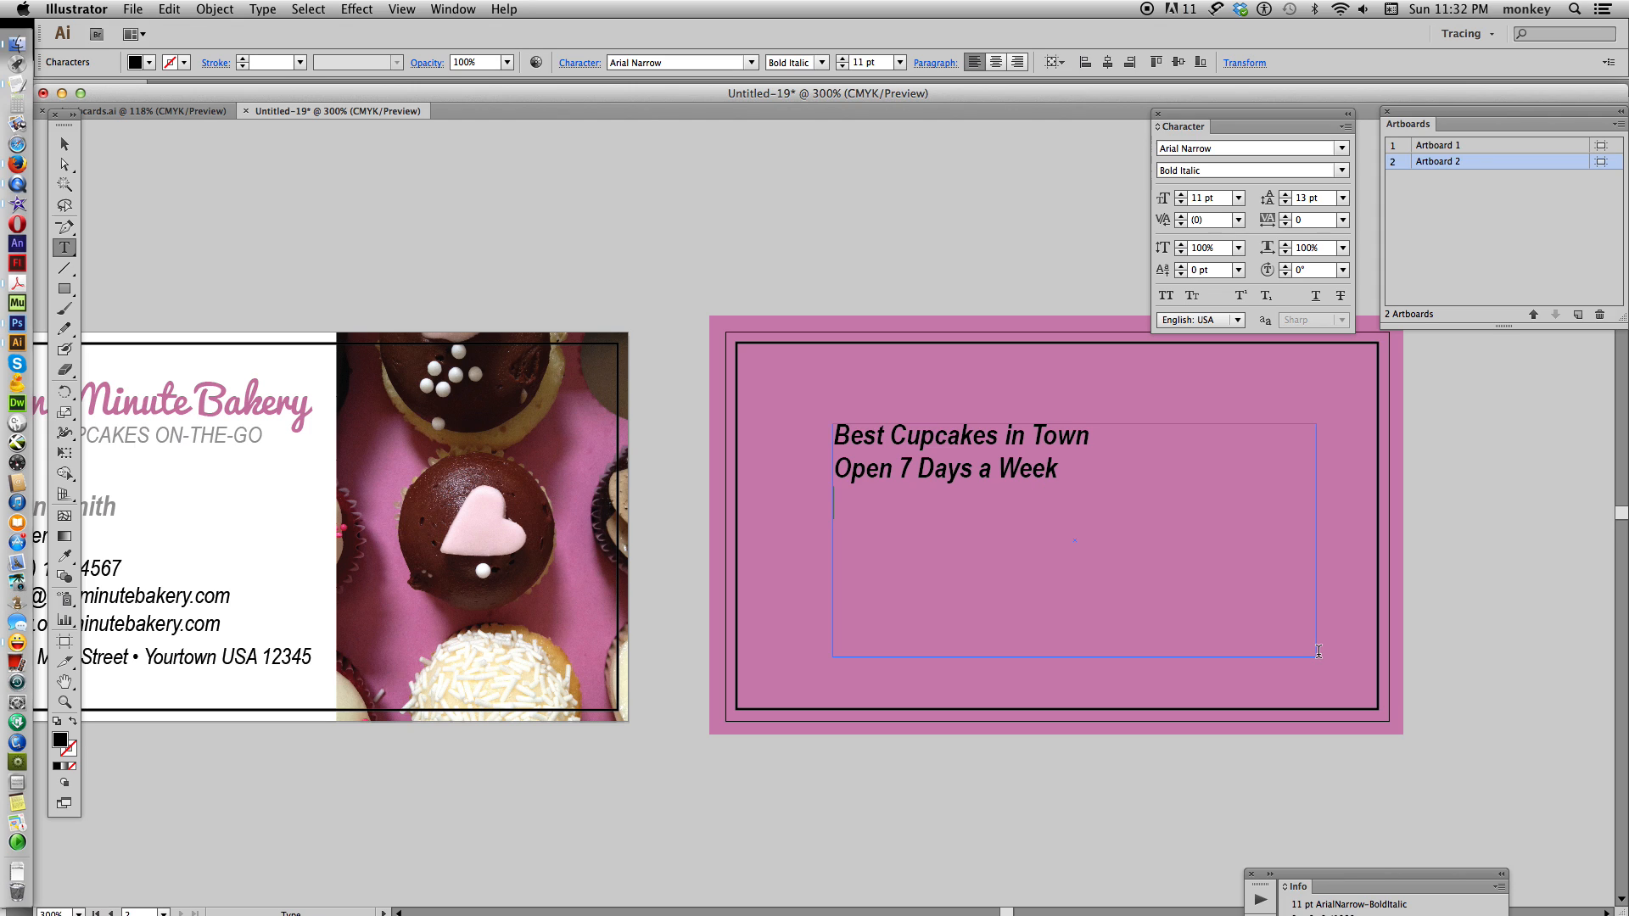
type("Visit our")
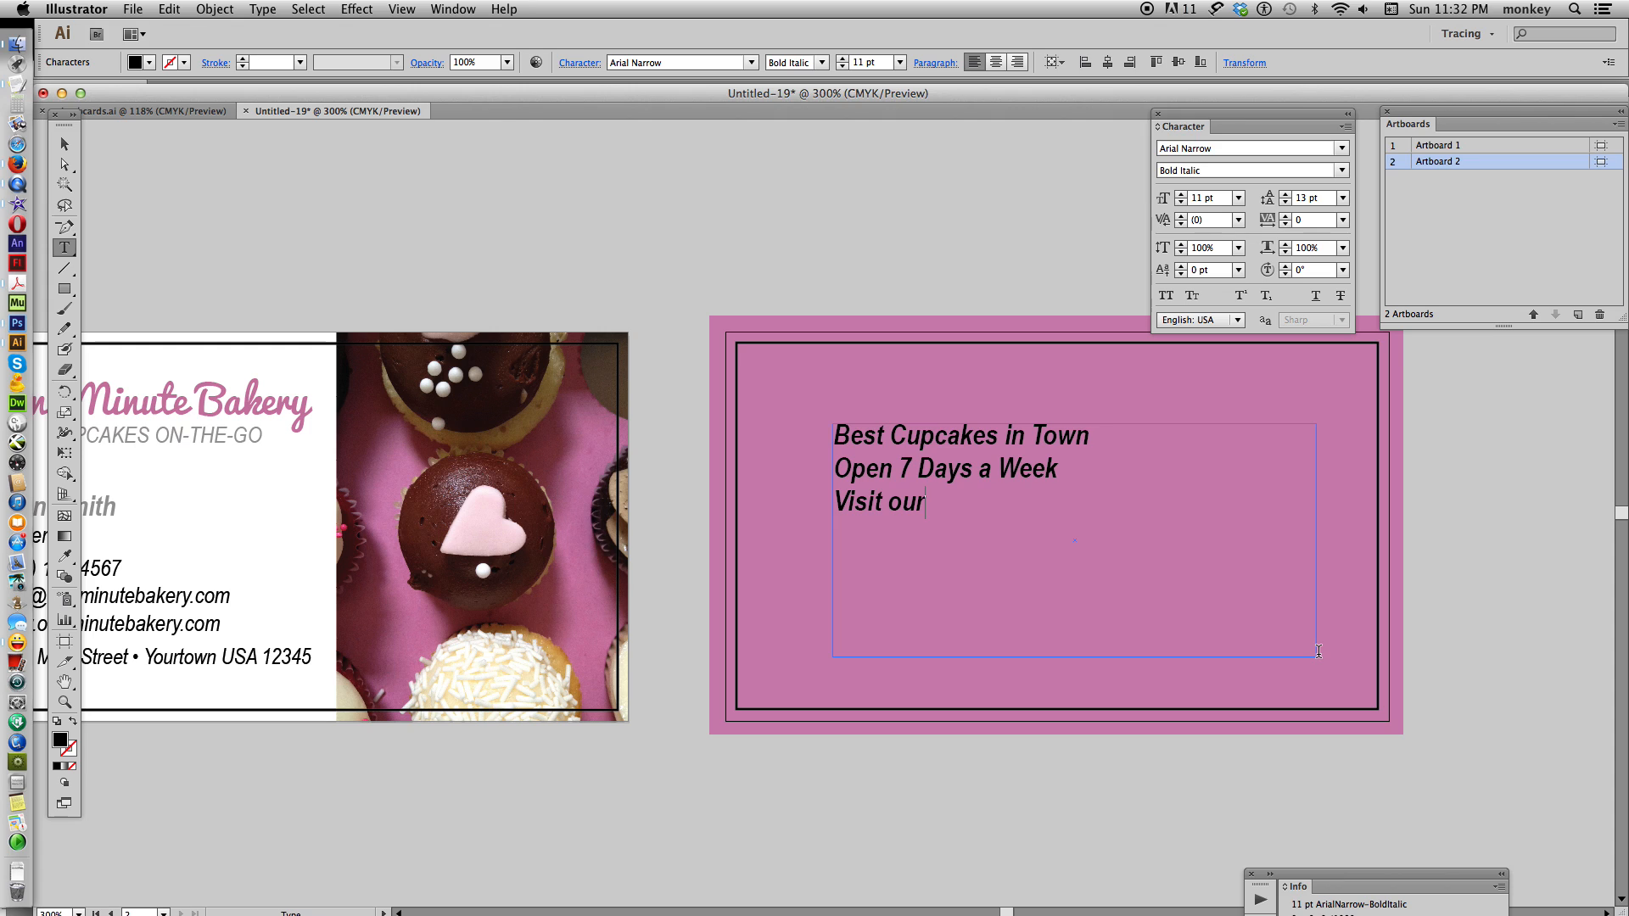
type("Website:")
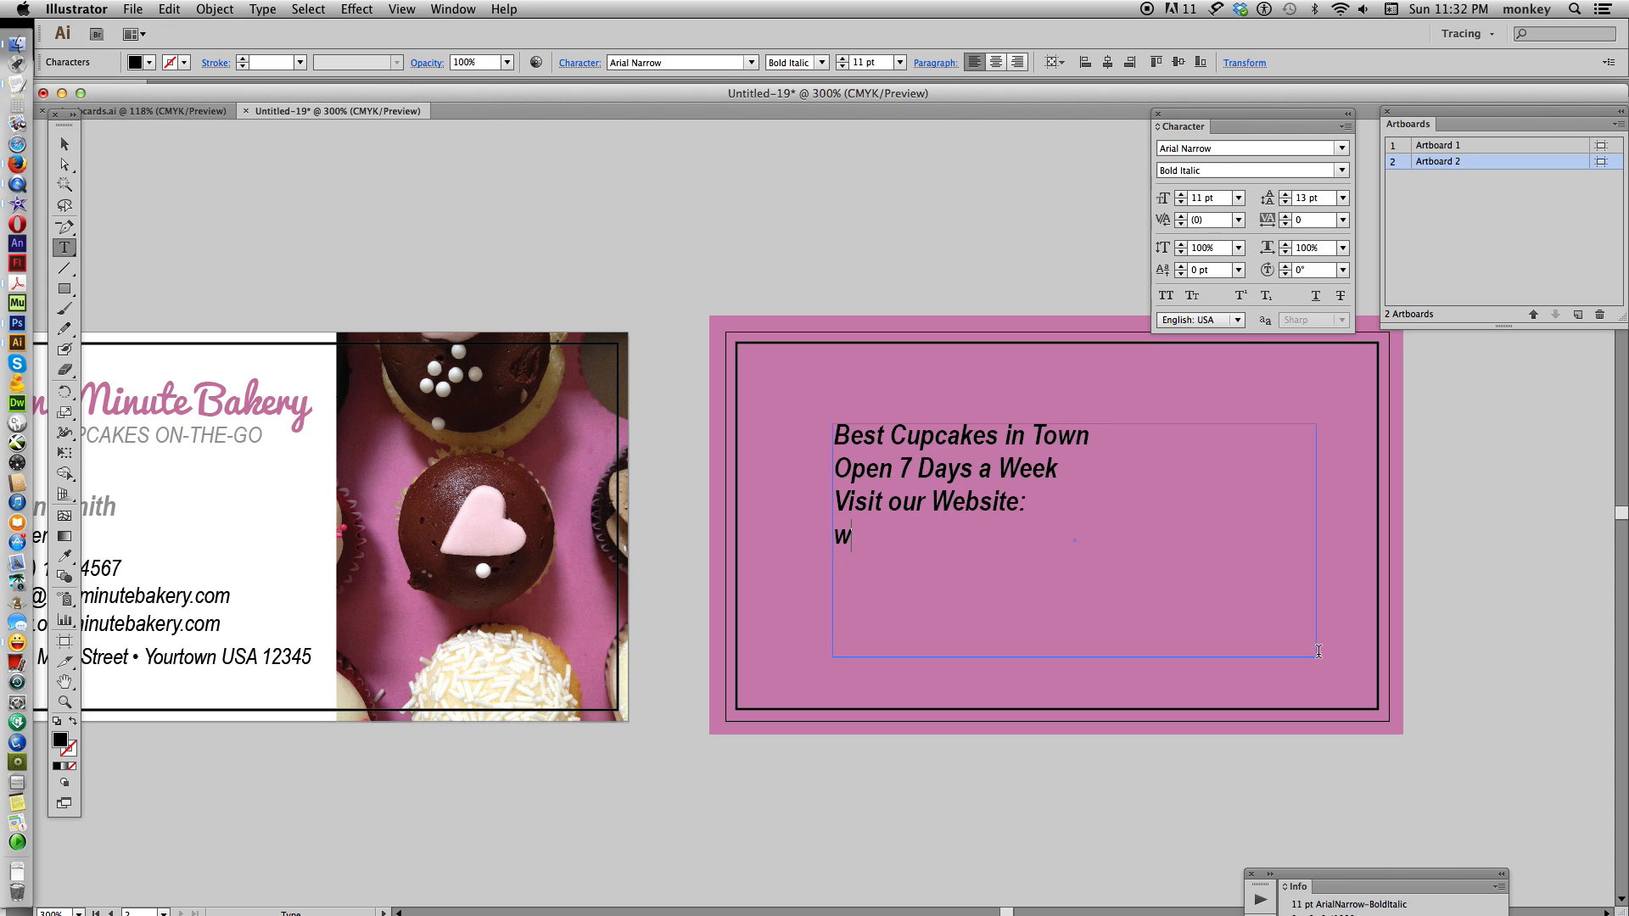
type("ww.oneminutebakery.com")
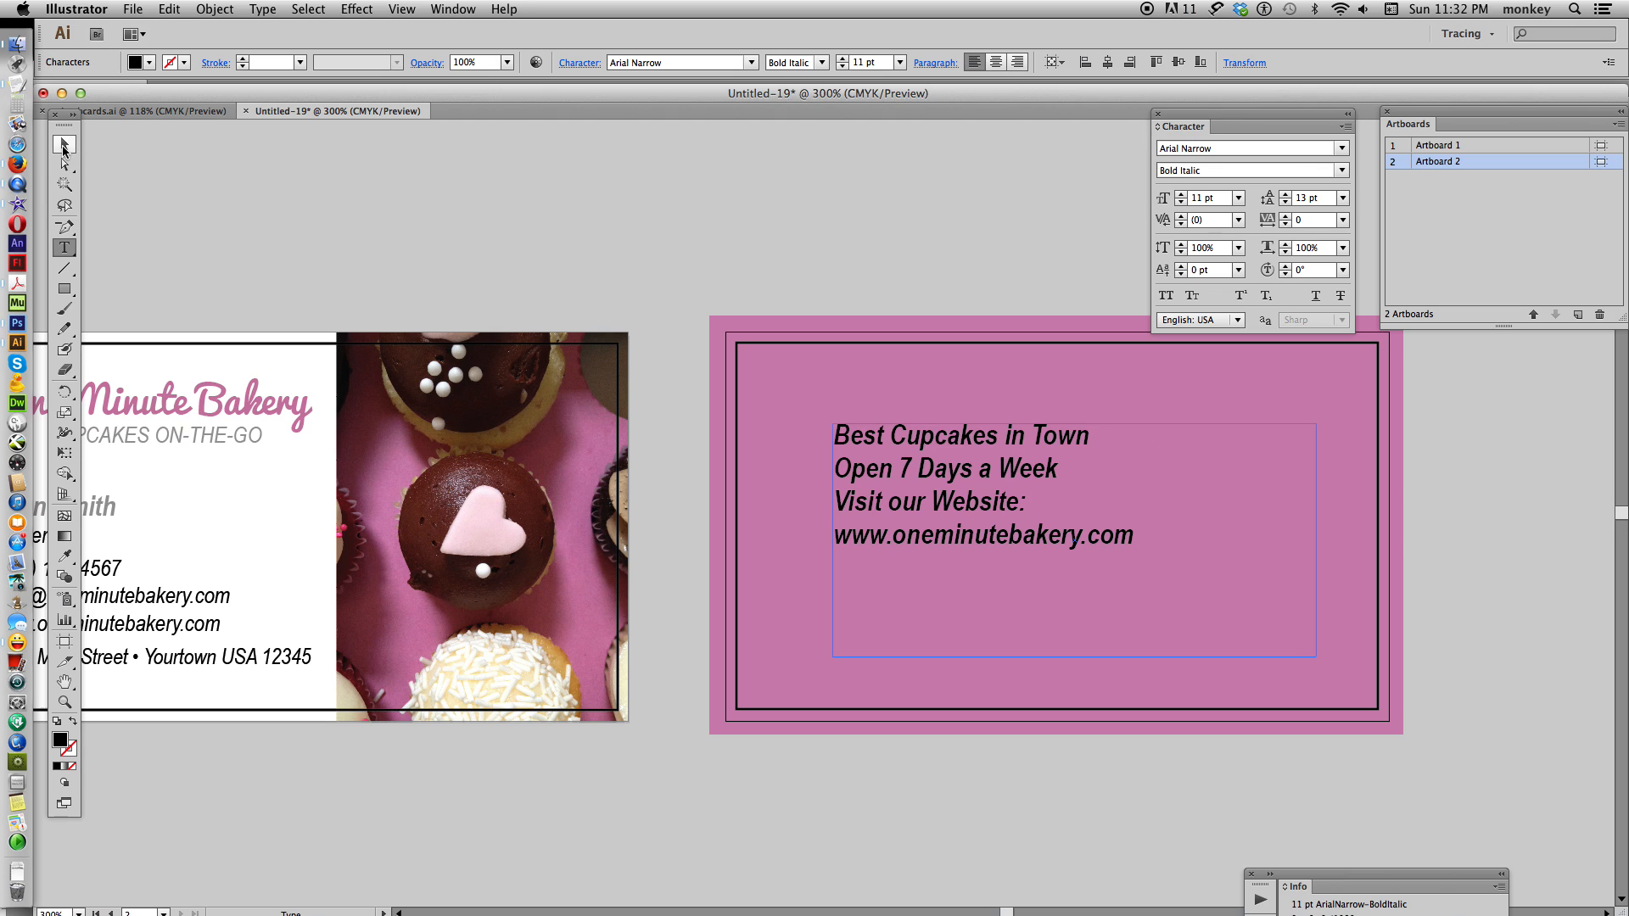
Center the back card's promo text block and raise its leading from 13 pt to 17 pt.
left_click(64, 144)
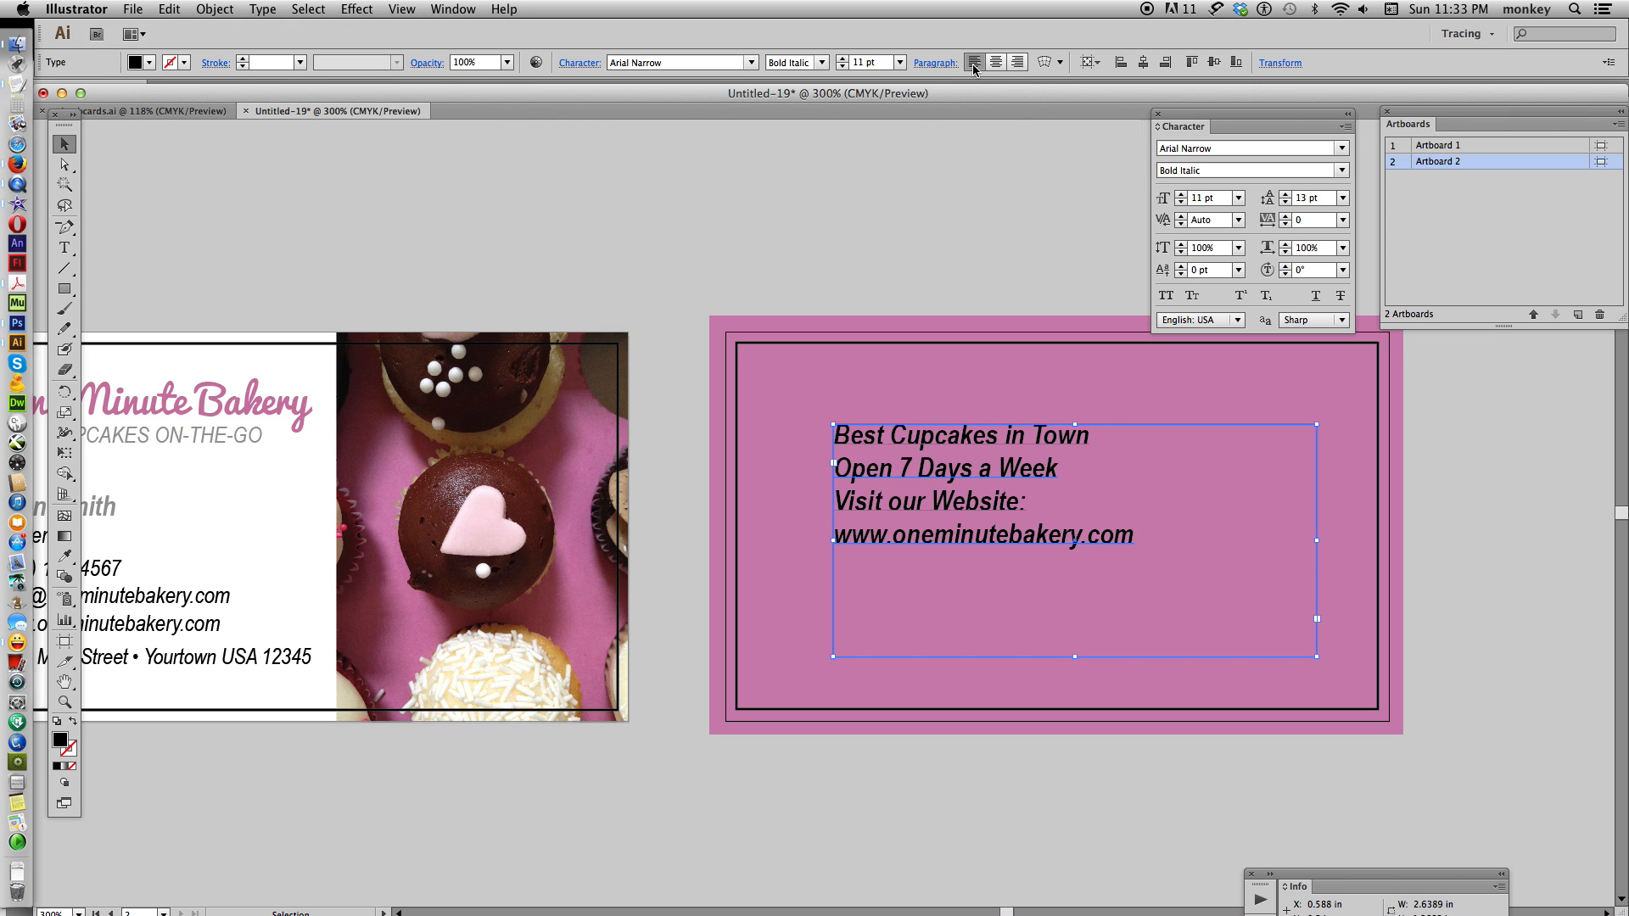
mouse_move(1019, 62)
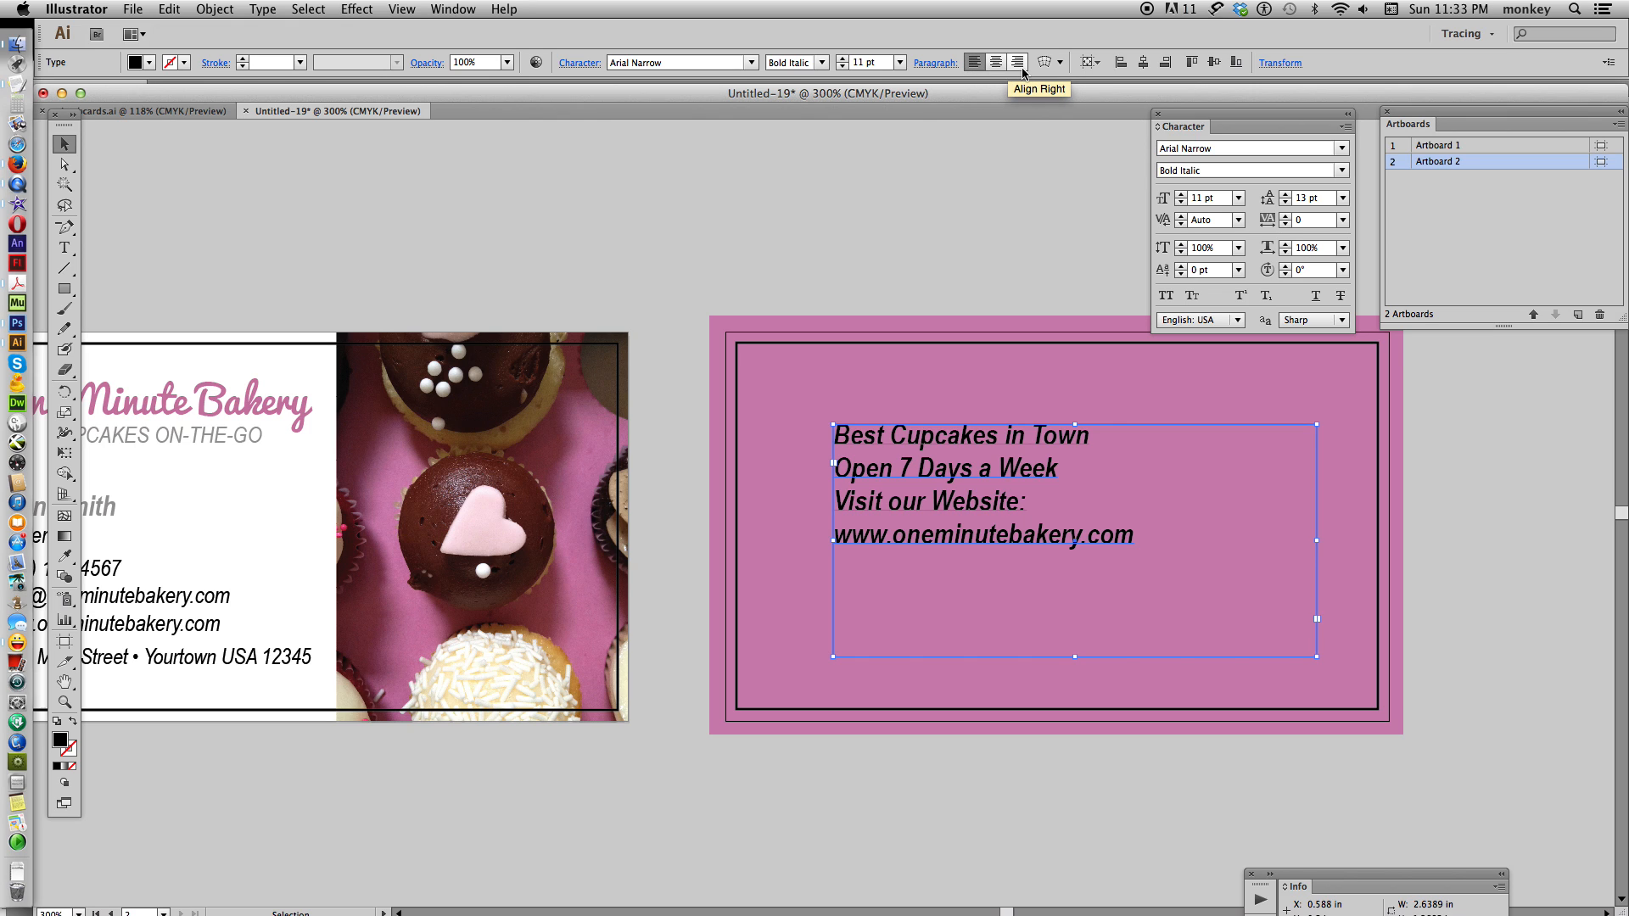
left_click(996, 61)
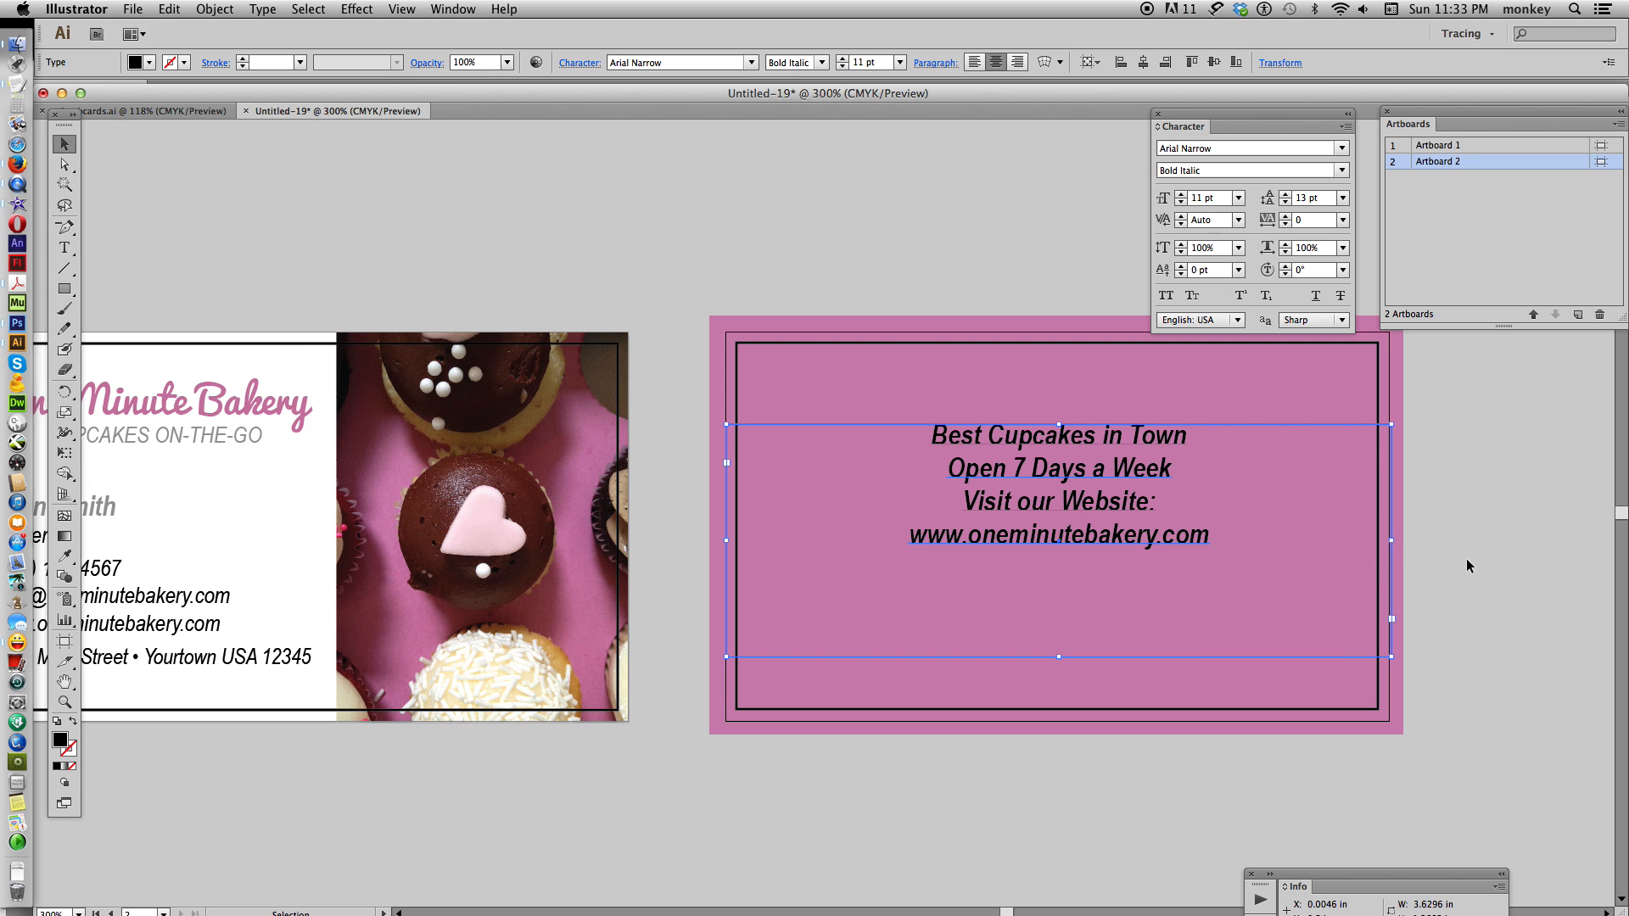
mouse_move(1235, 186)
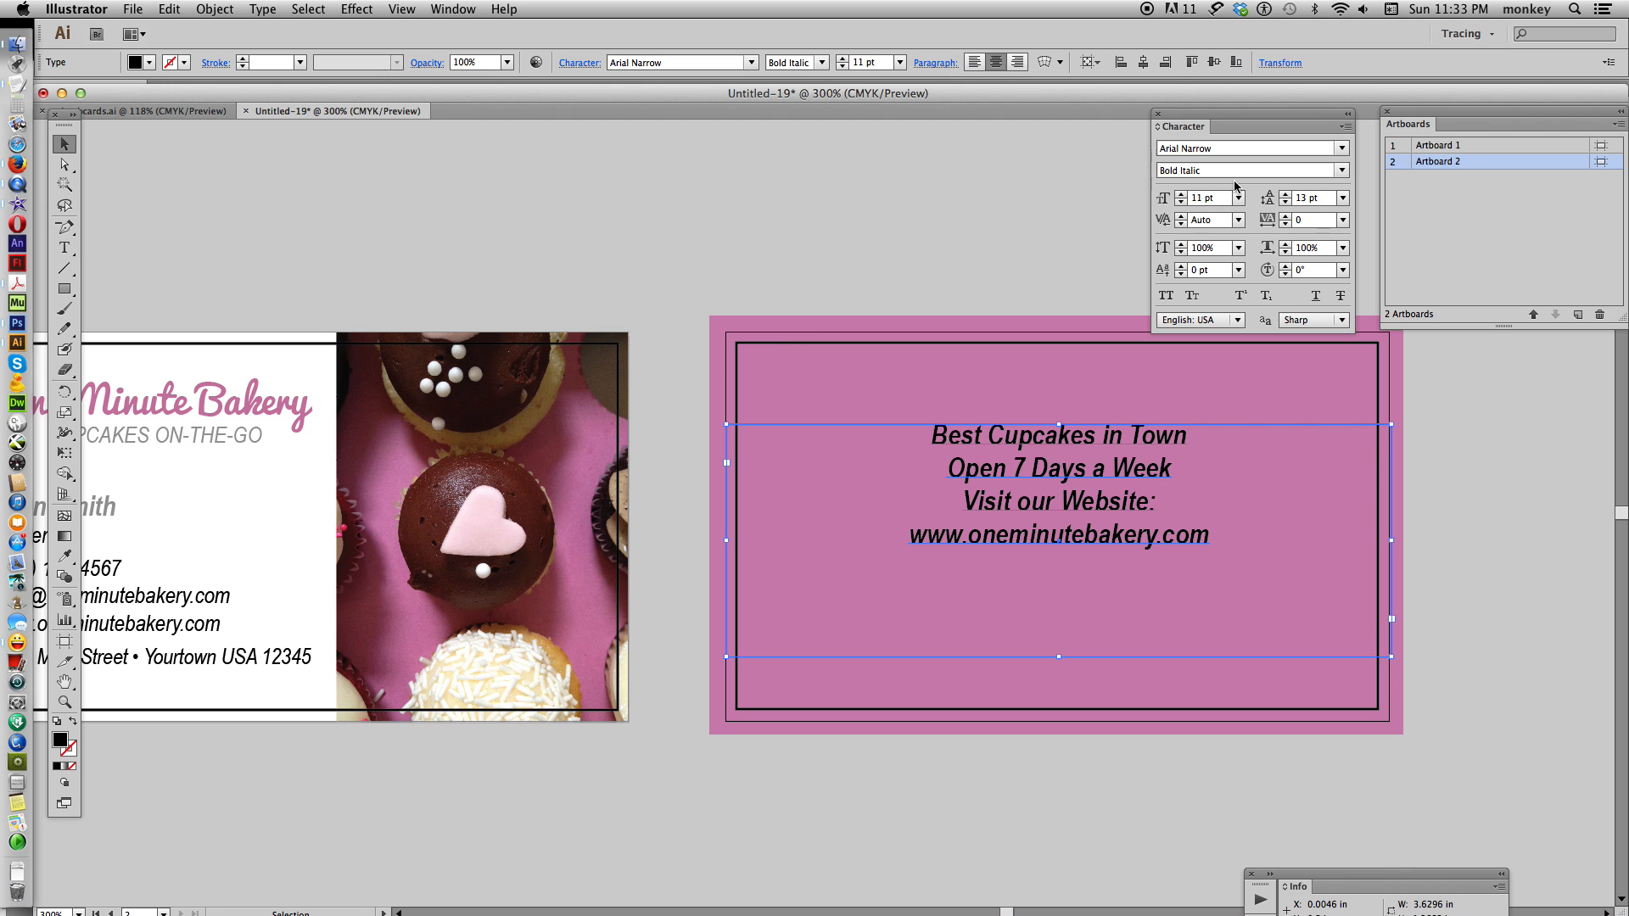
left_click(1179, 194)
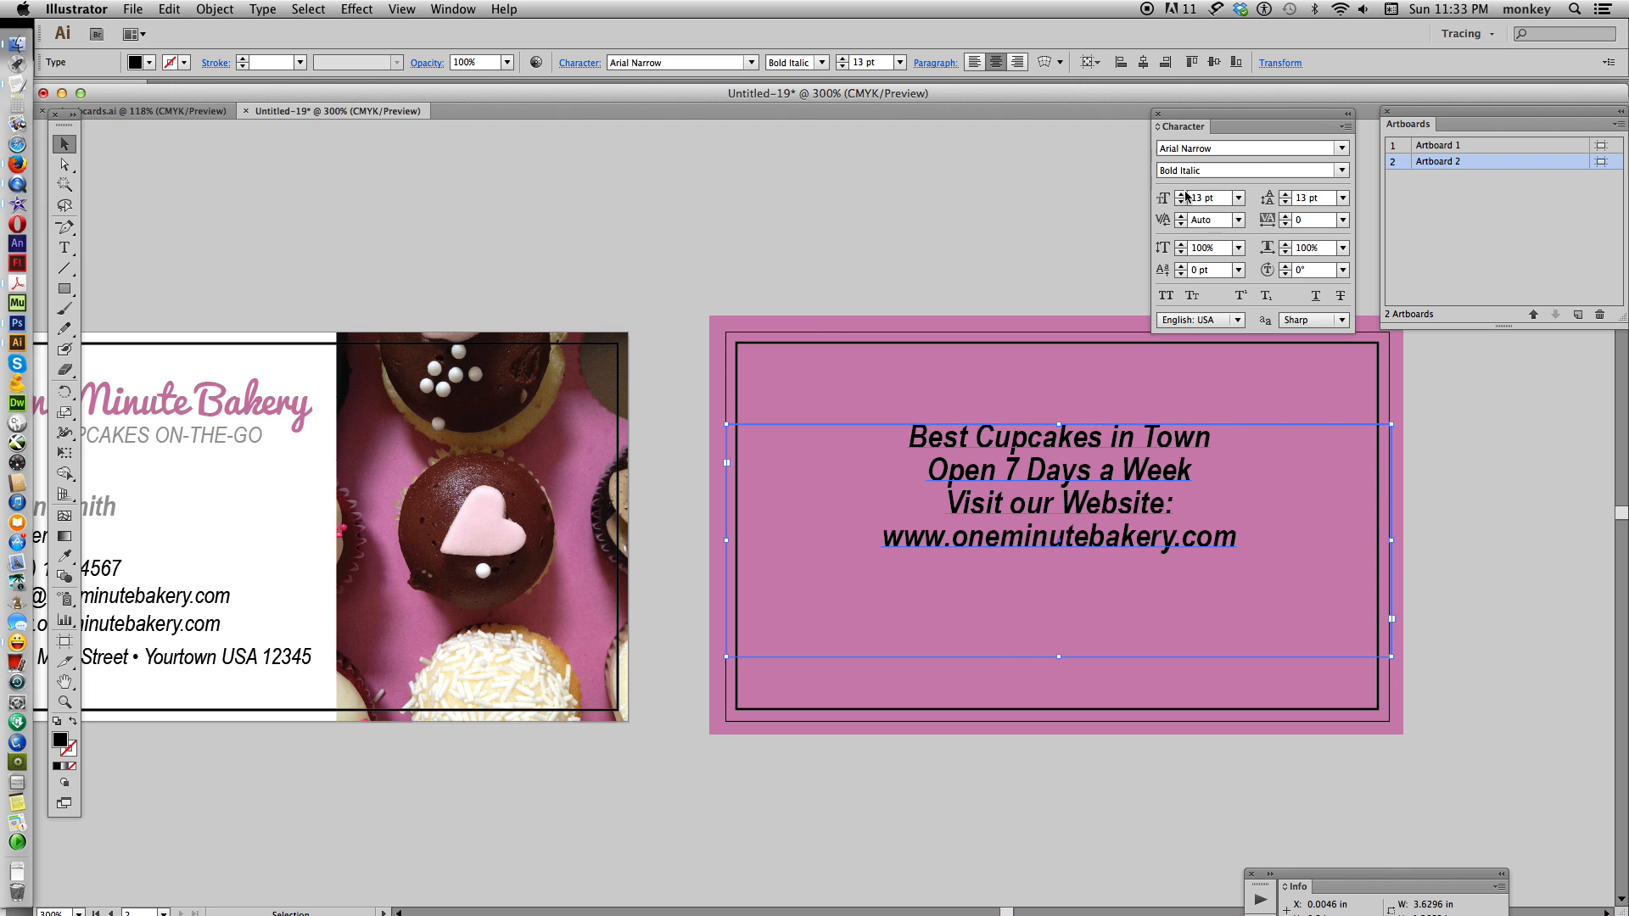
mouse_move(1181, 200)
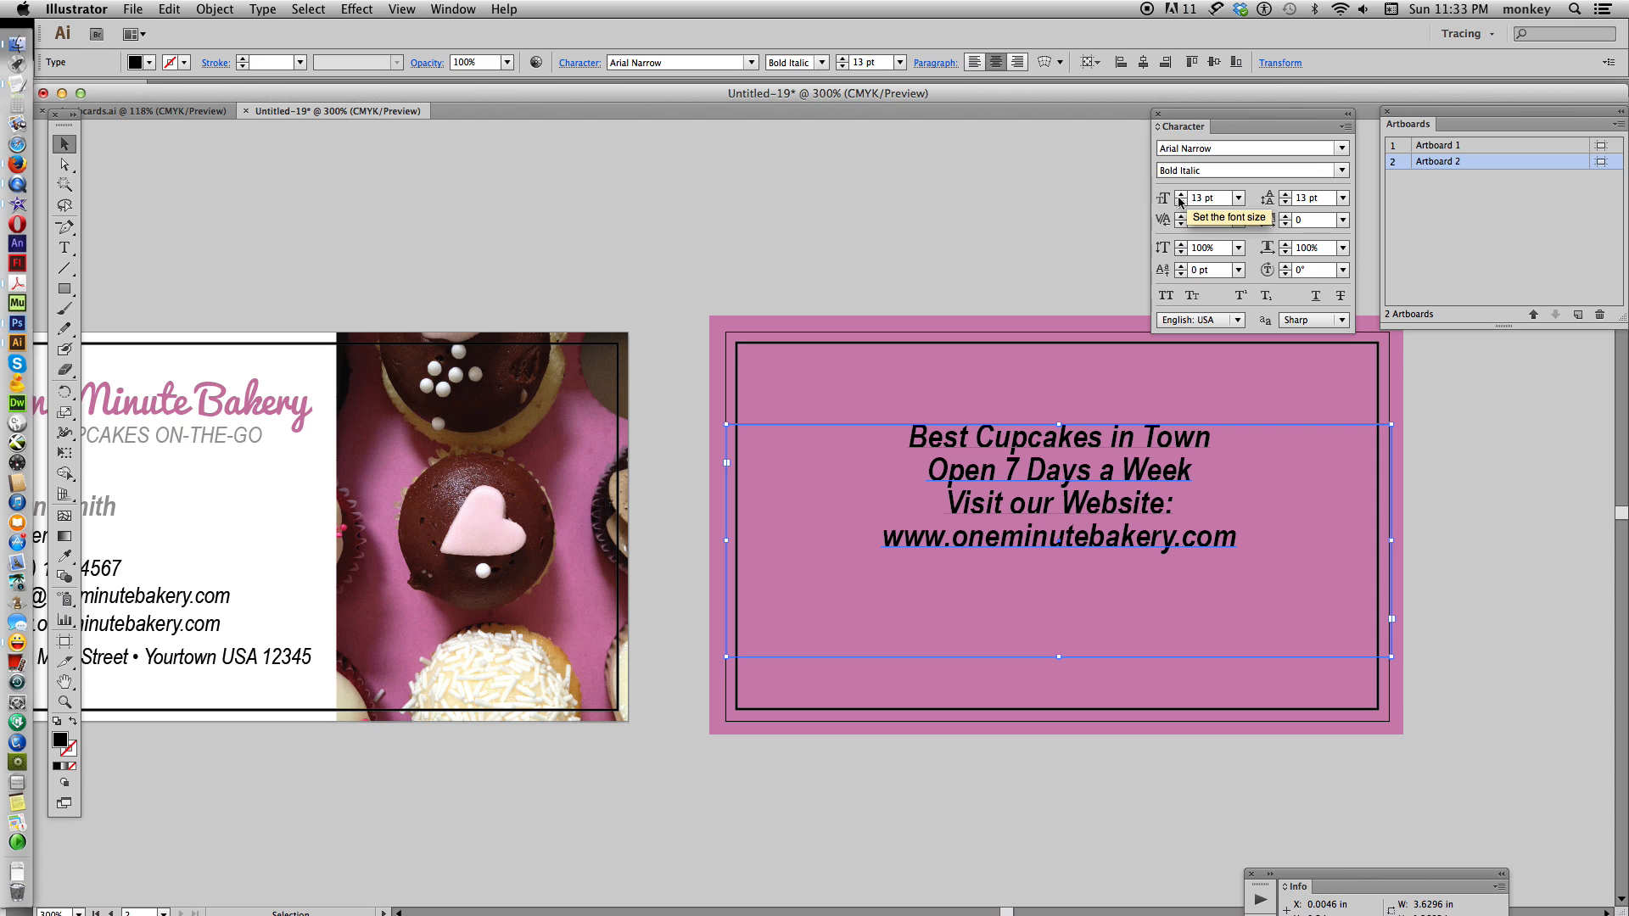
left_click(1283, 195)
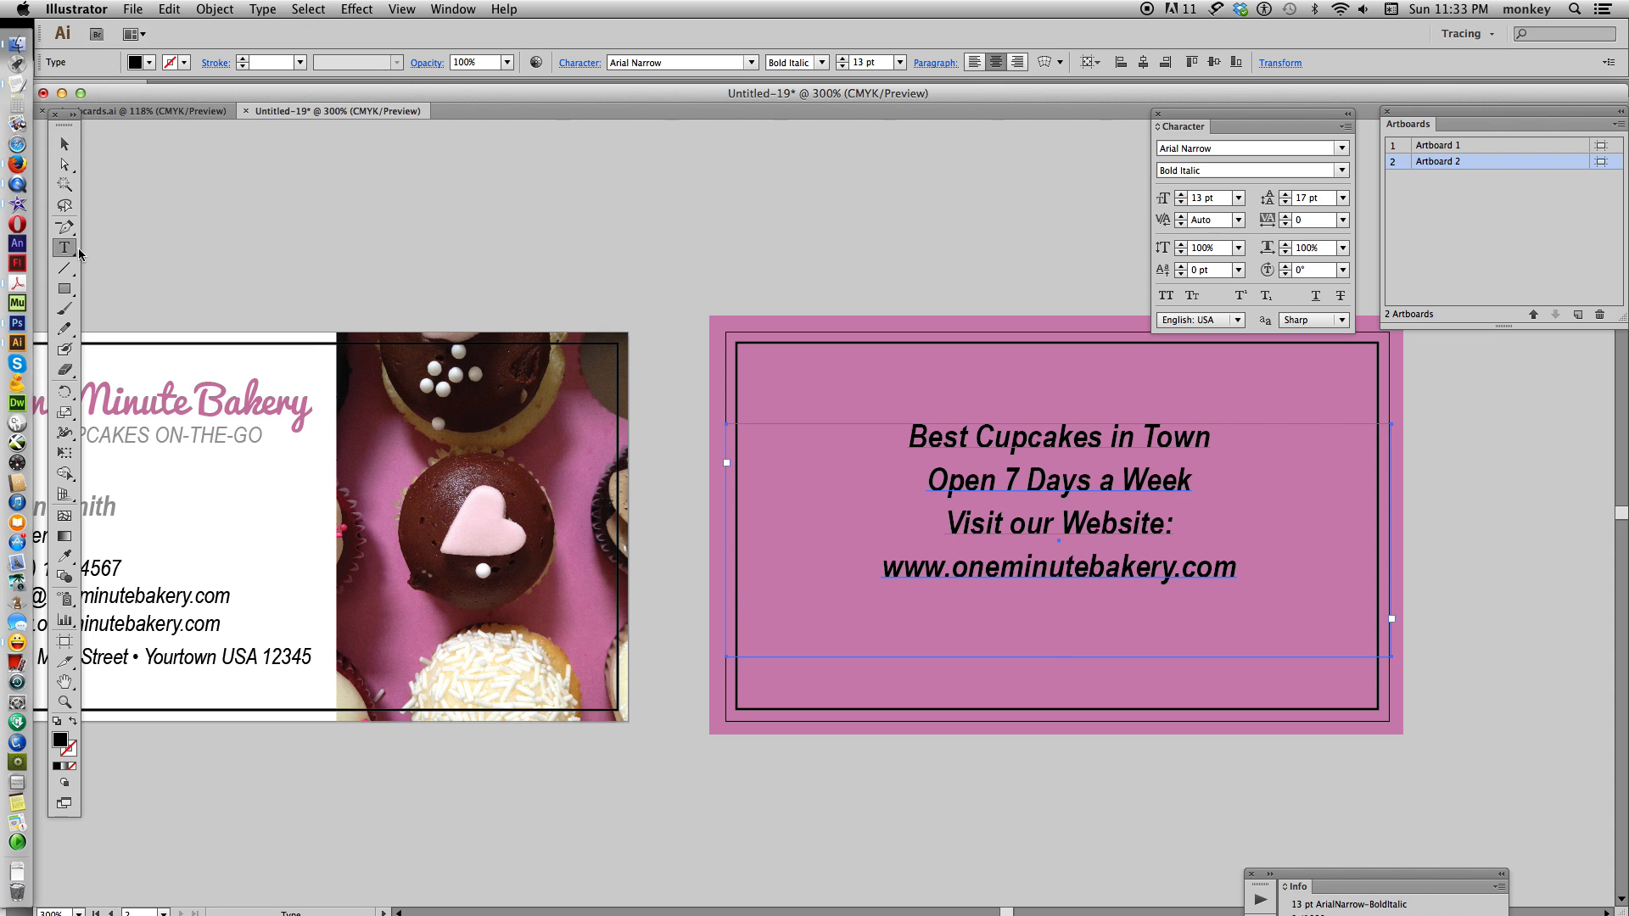
Color the website address line white (#FFFFFF) and move the promo text block lower.
triple_click(1058, 567)
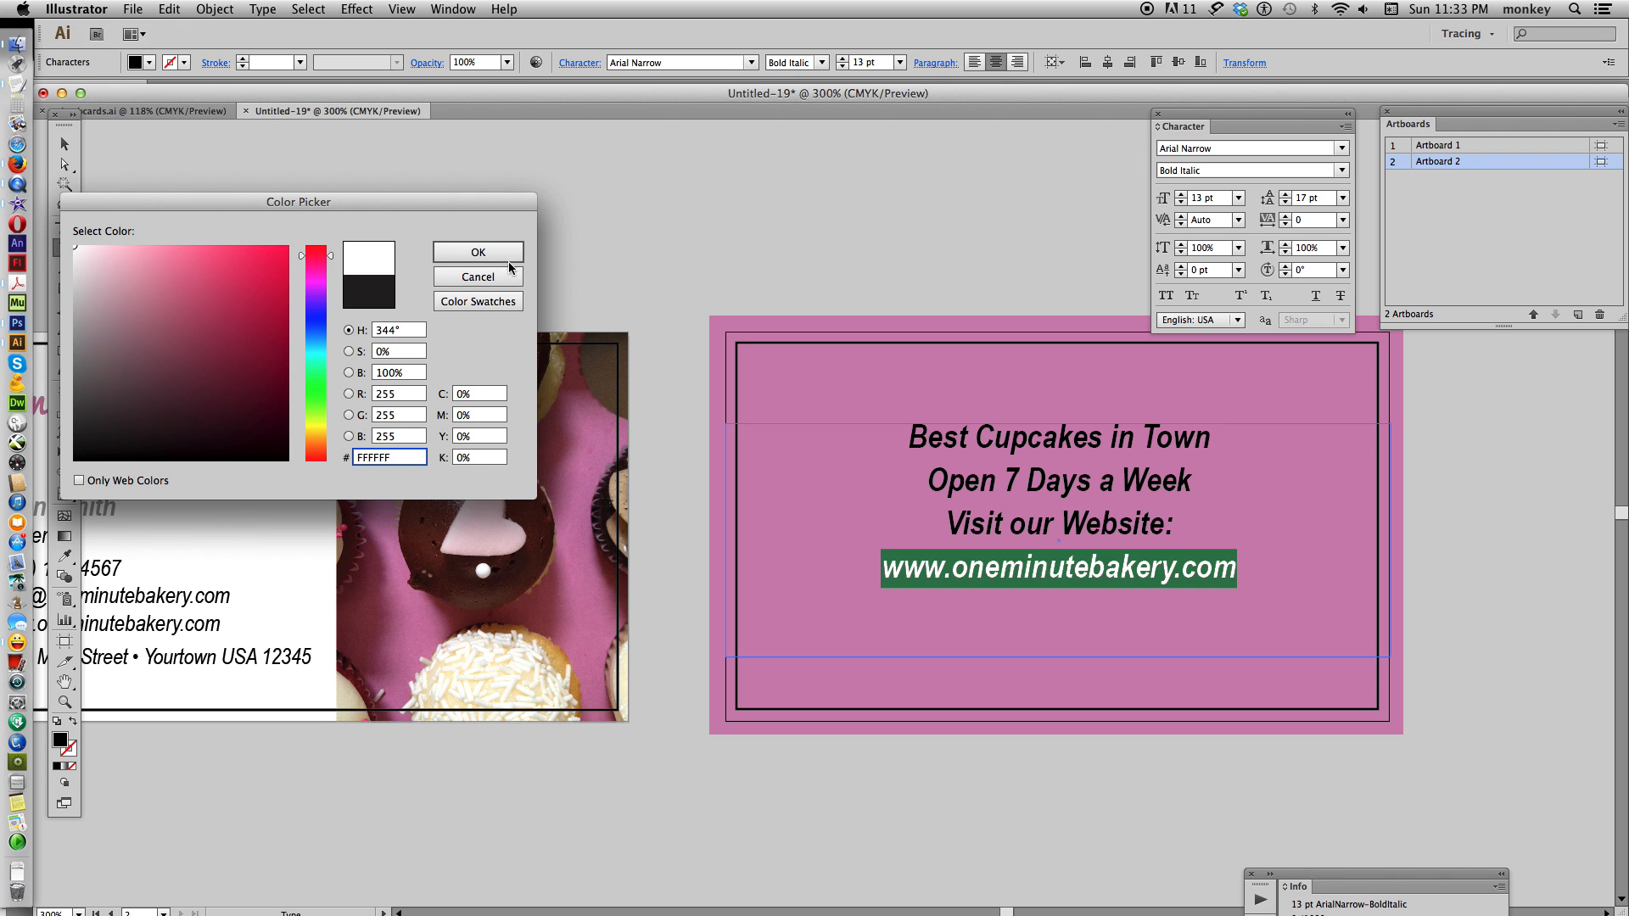
left_click(477, 251)
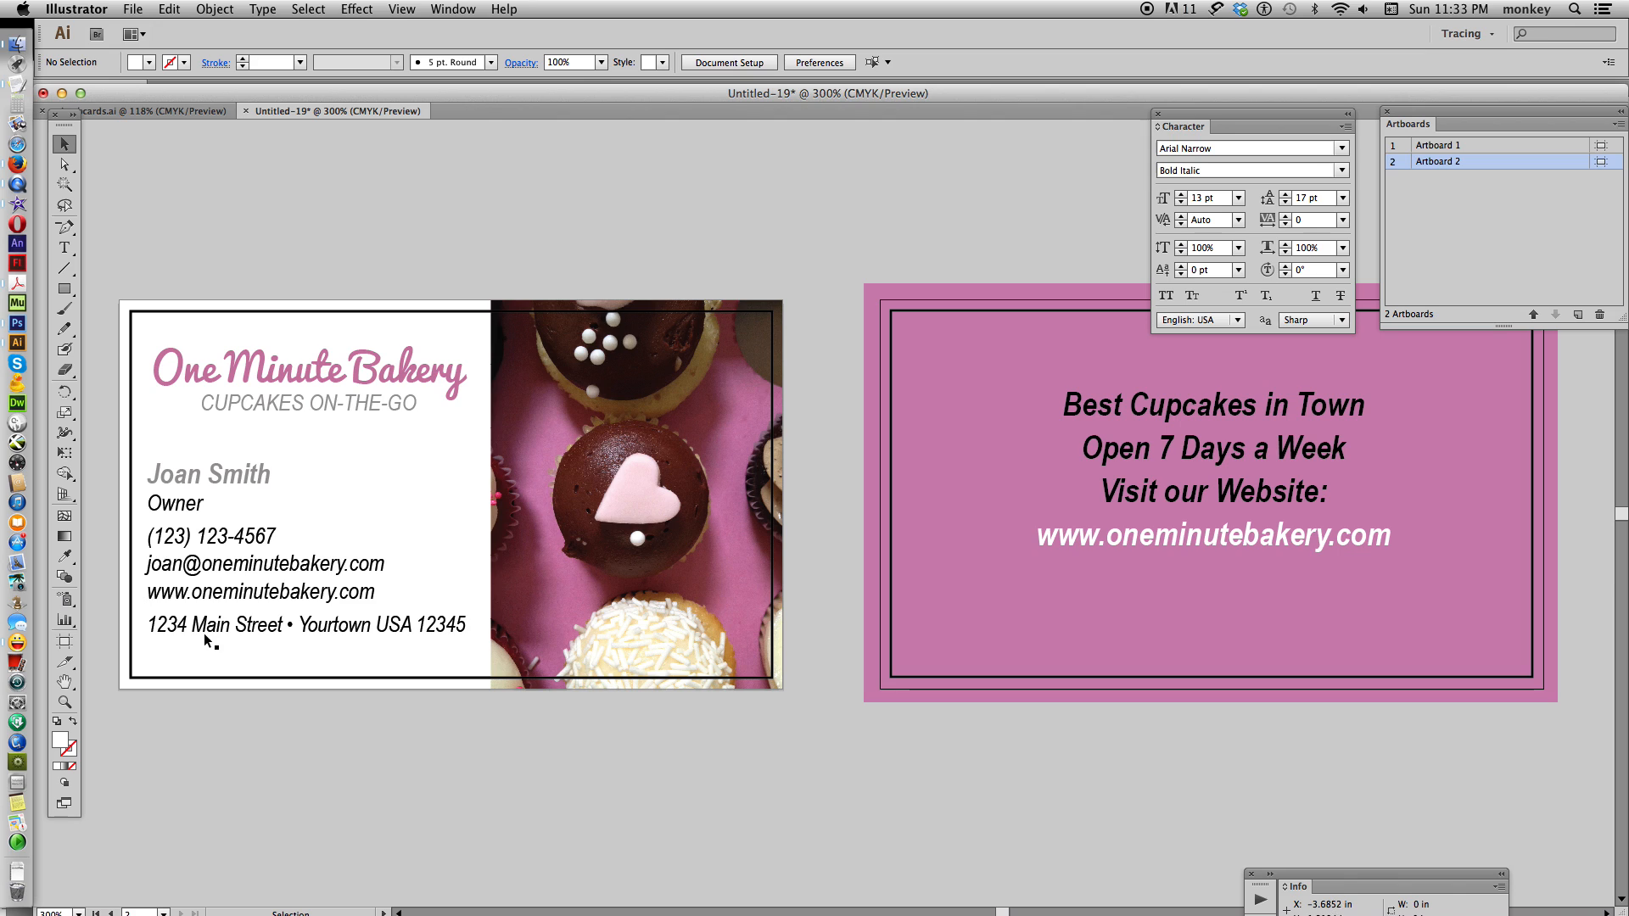
mouse_move(202, 804)
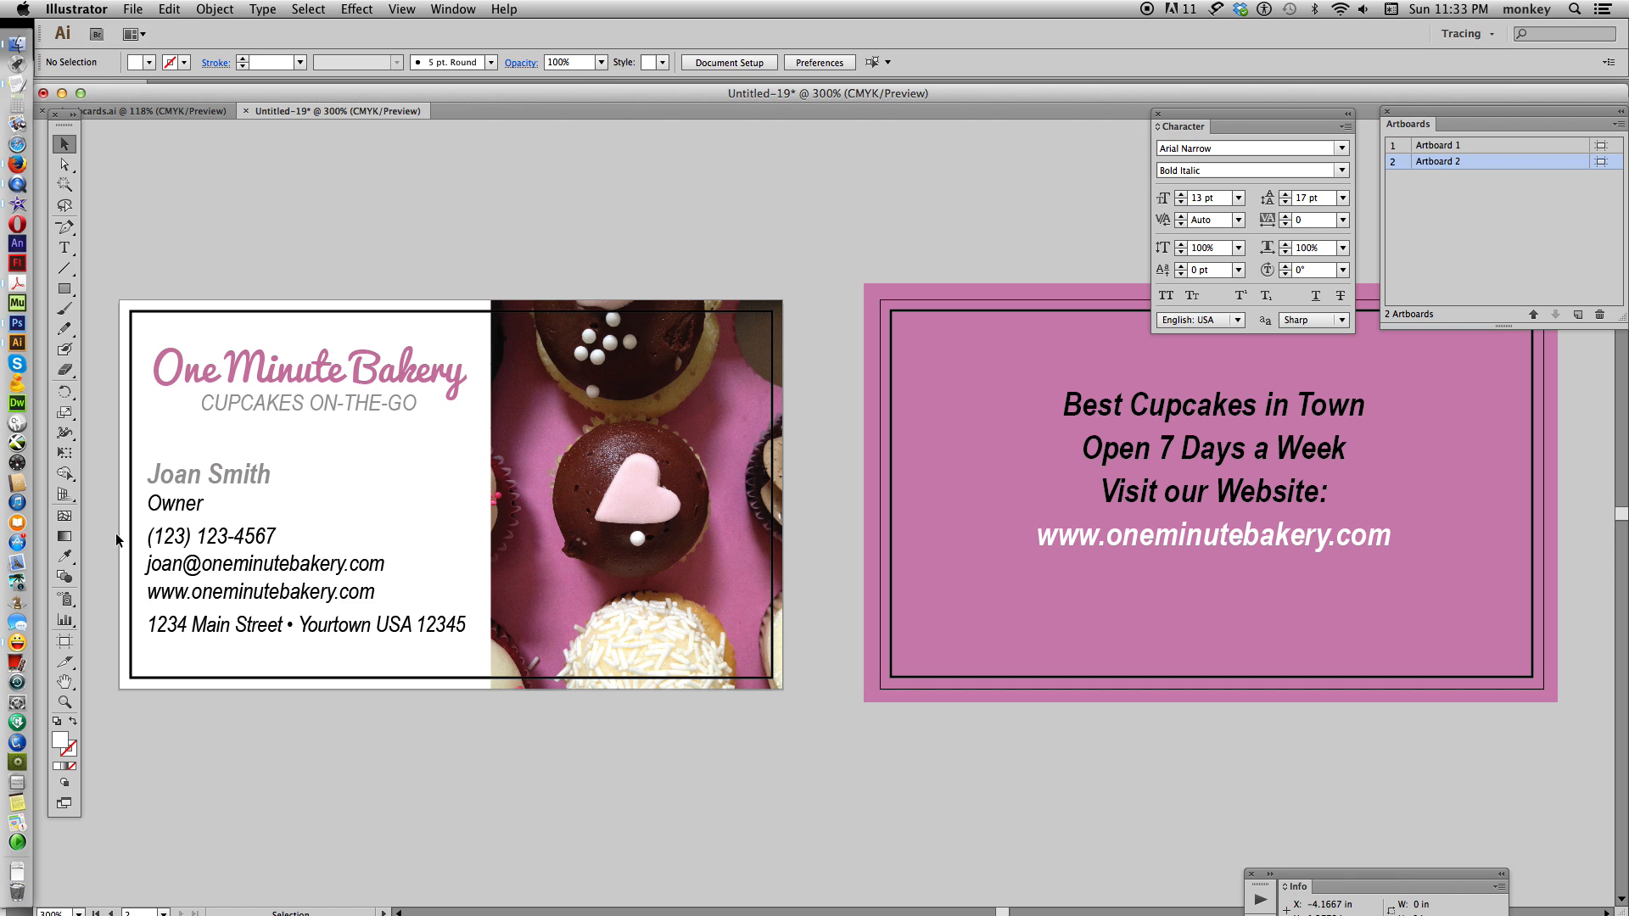
mouse_move(1371, 61)
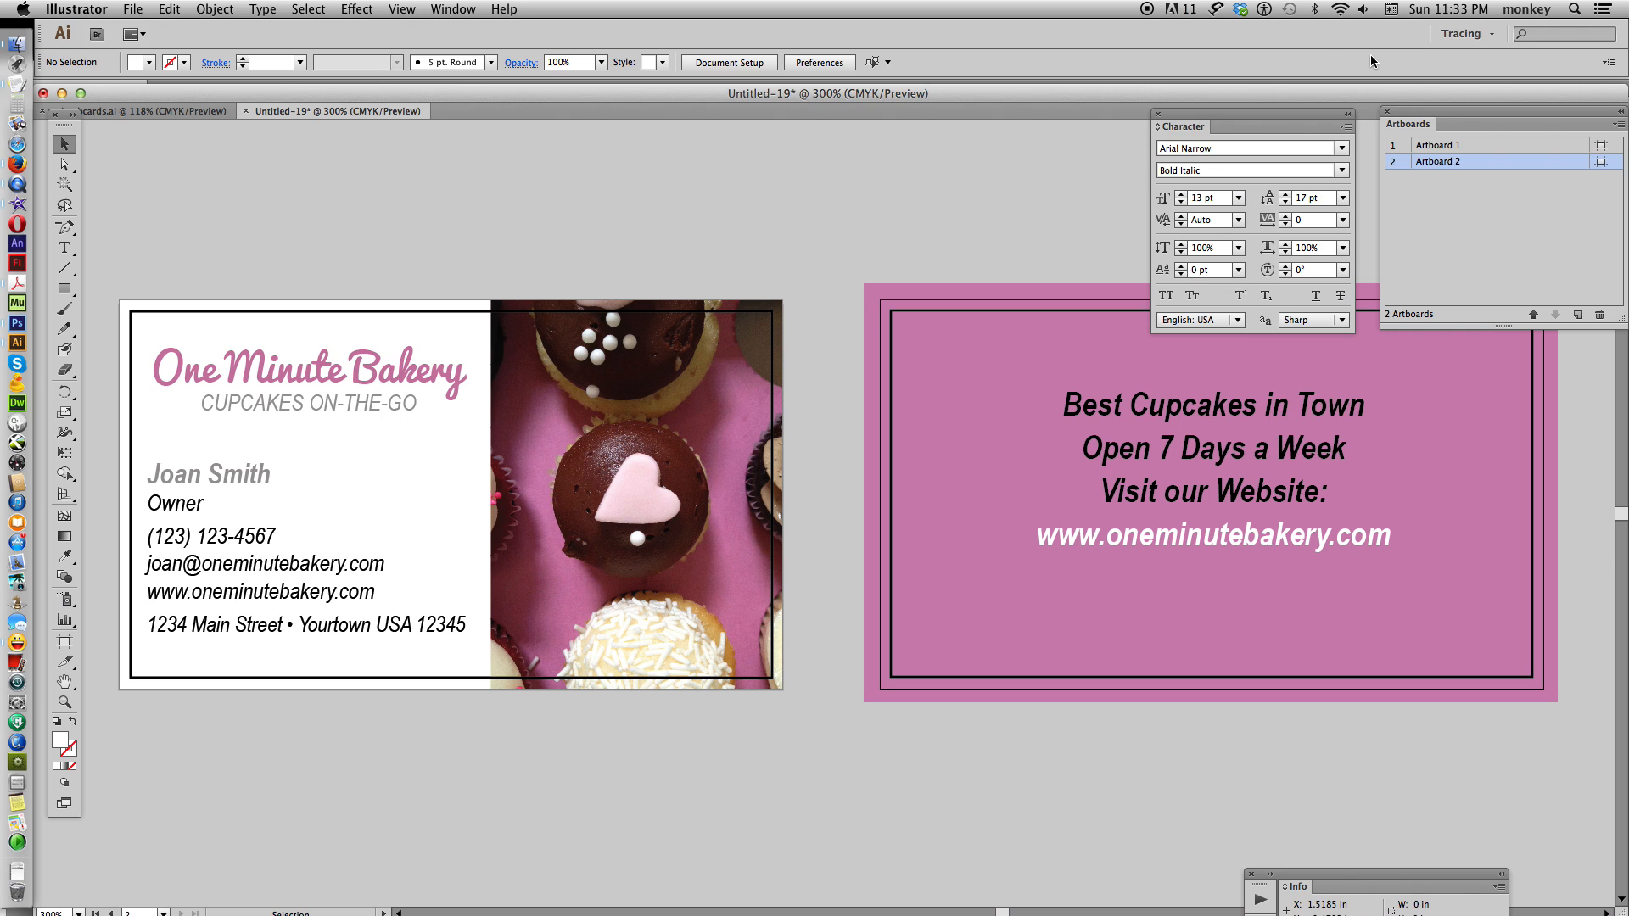
mouse_move(1340, 522)
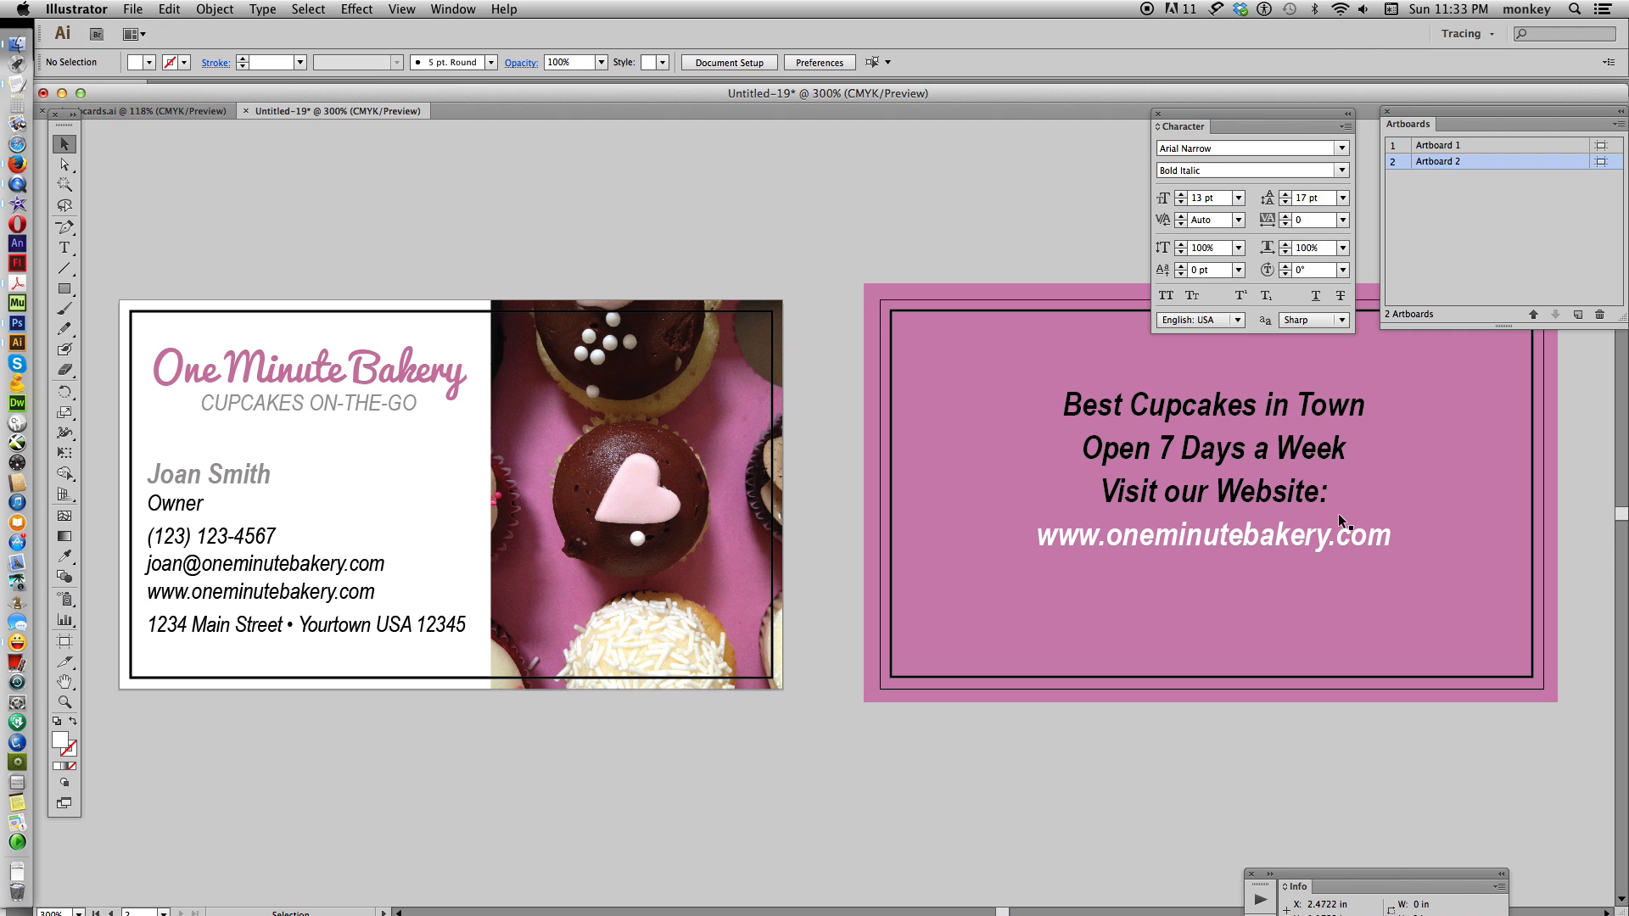
left_click(1269, 559)
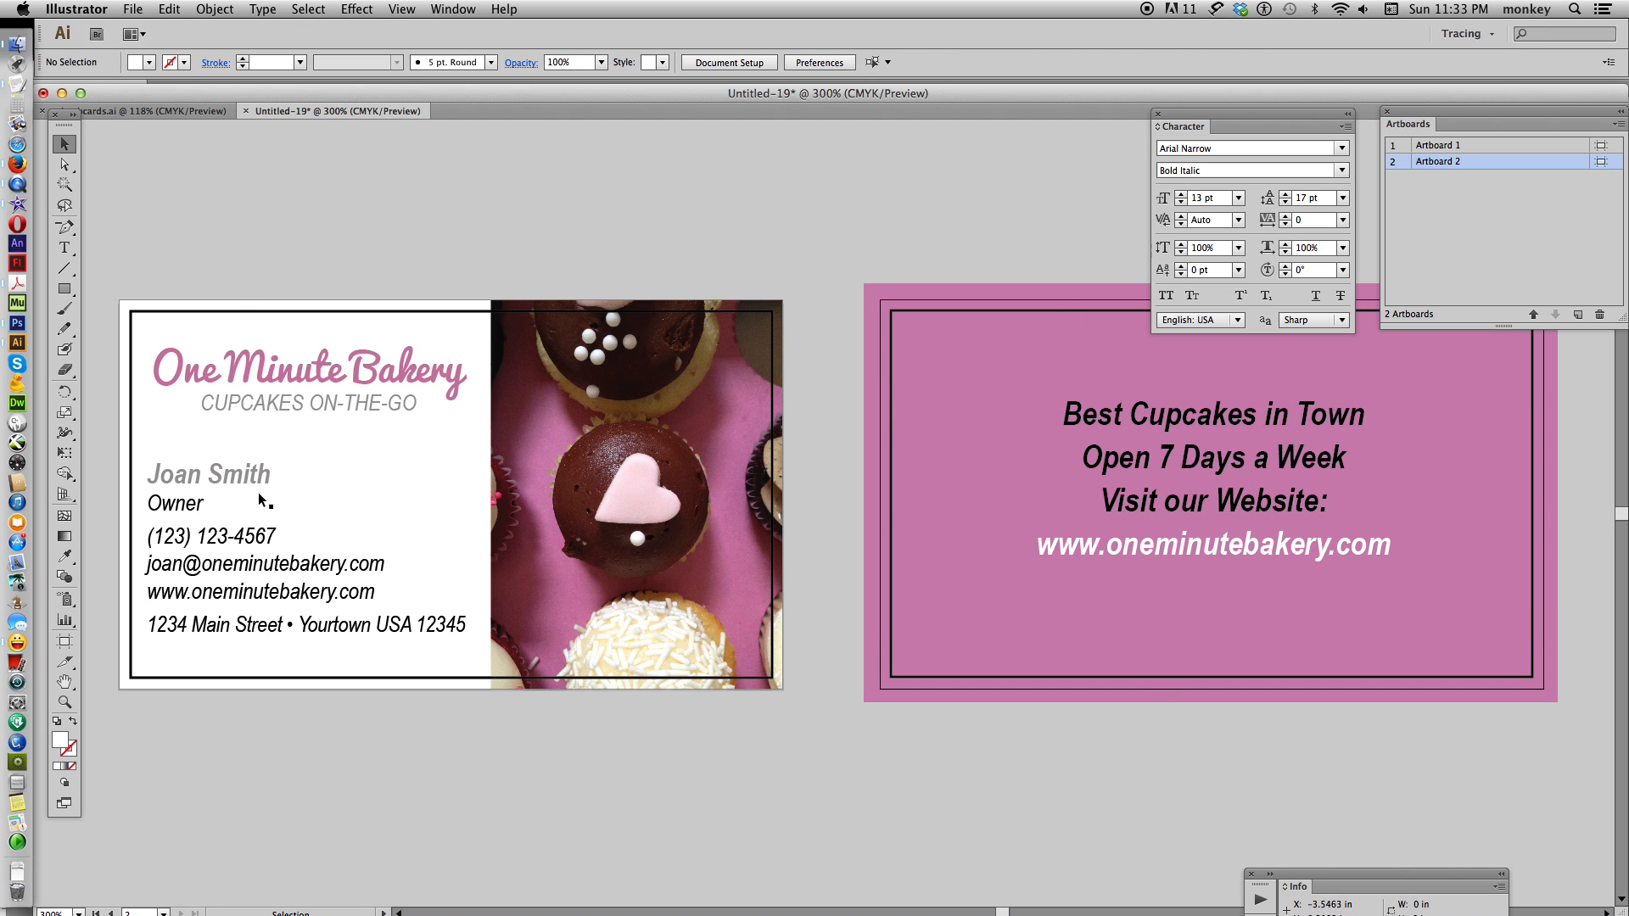
left_click(1213, 457)
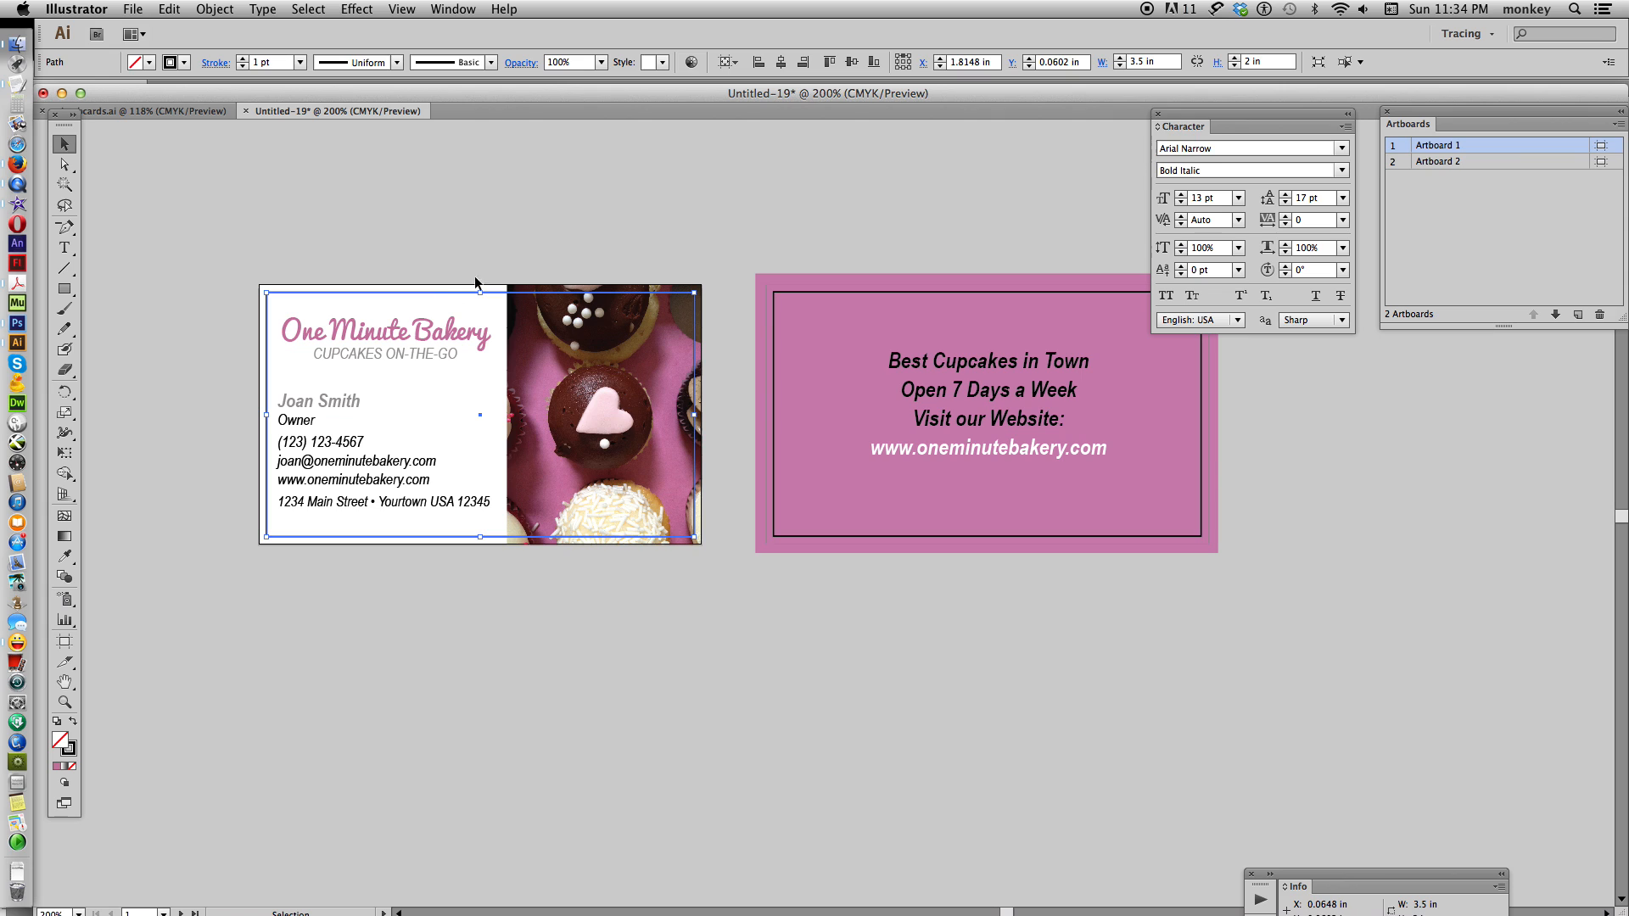
Delete the black border rectangles from the front and back cards.
left_click(983, 312)
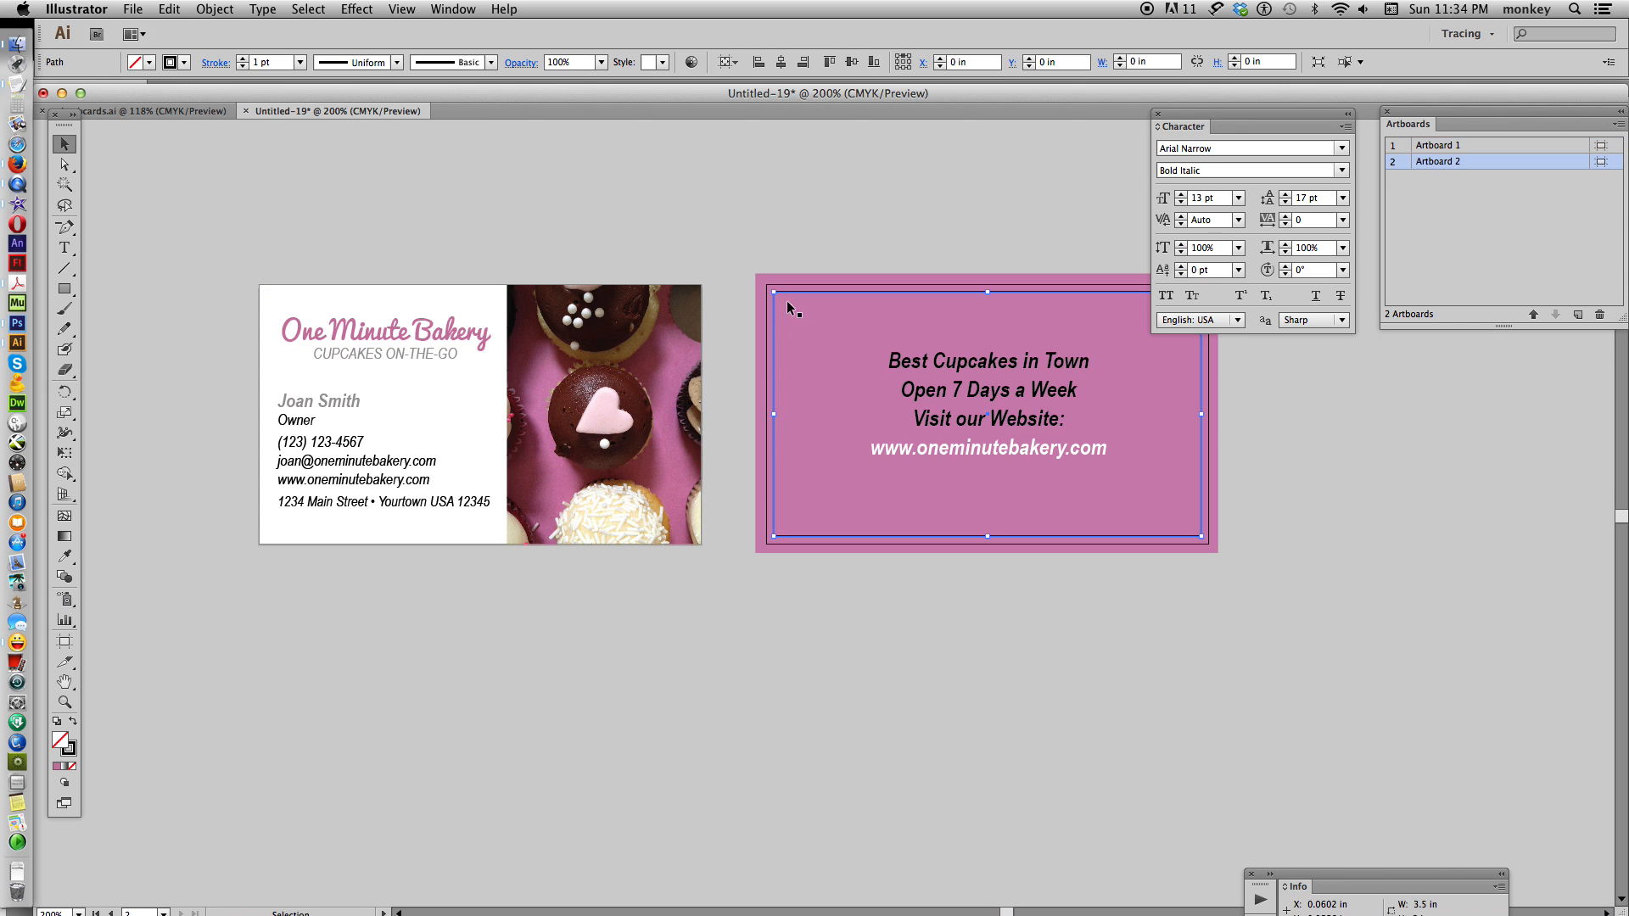
left_click(561, 475)
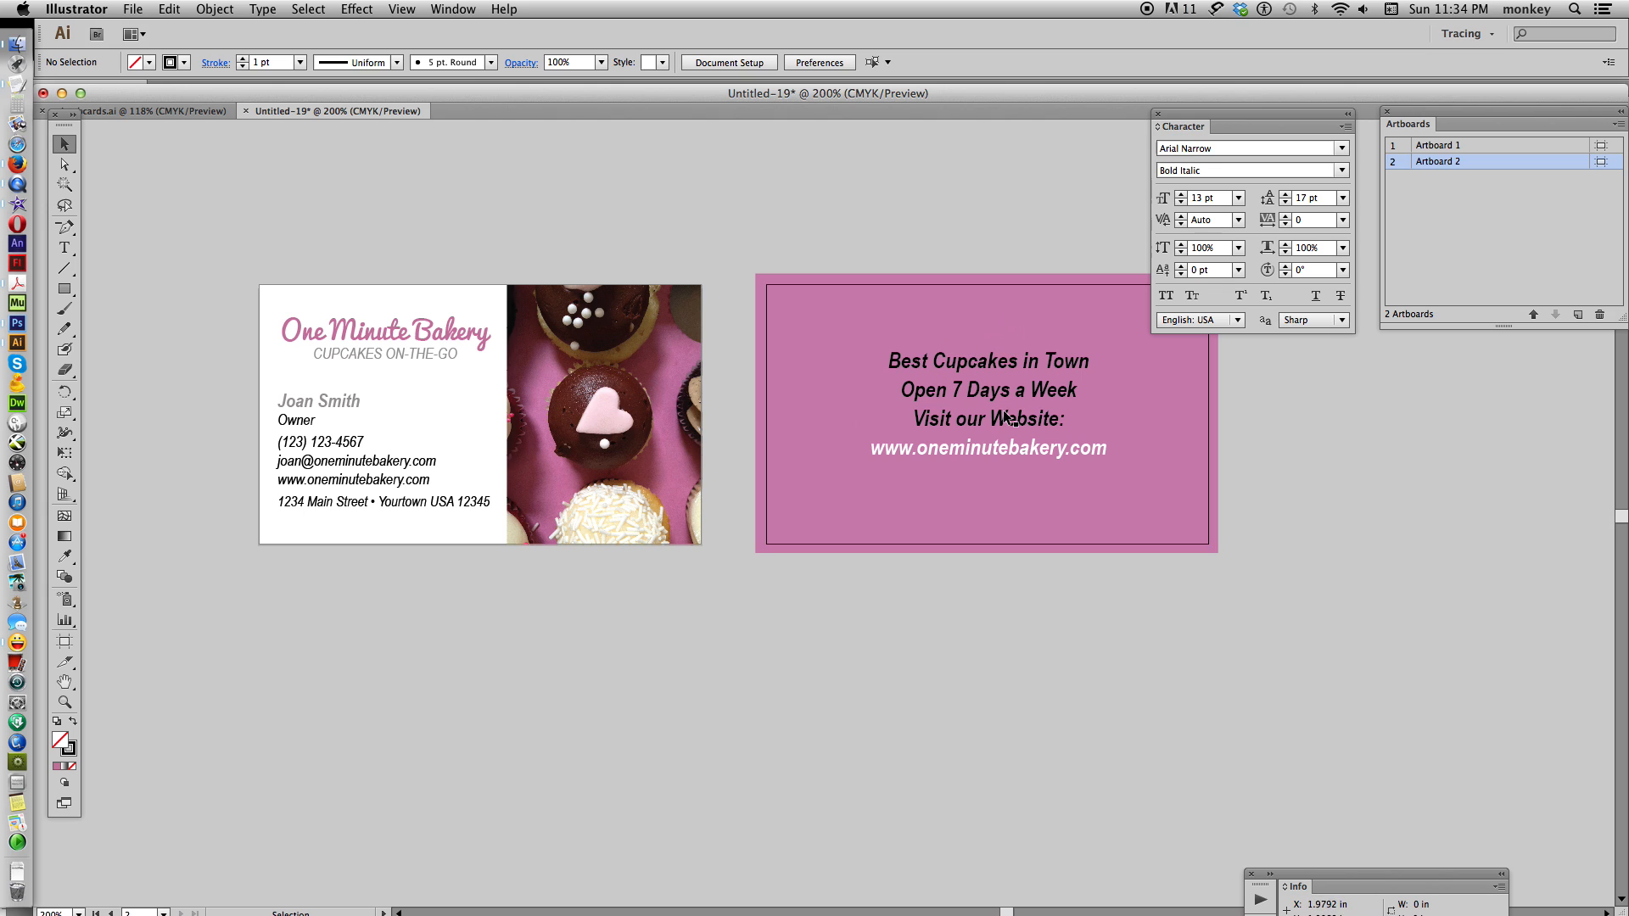
mouse_move(502, 467)
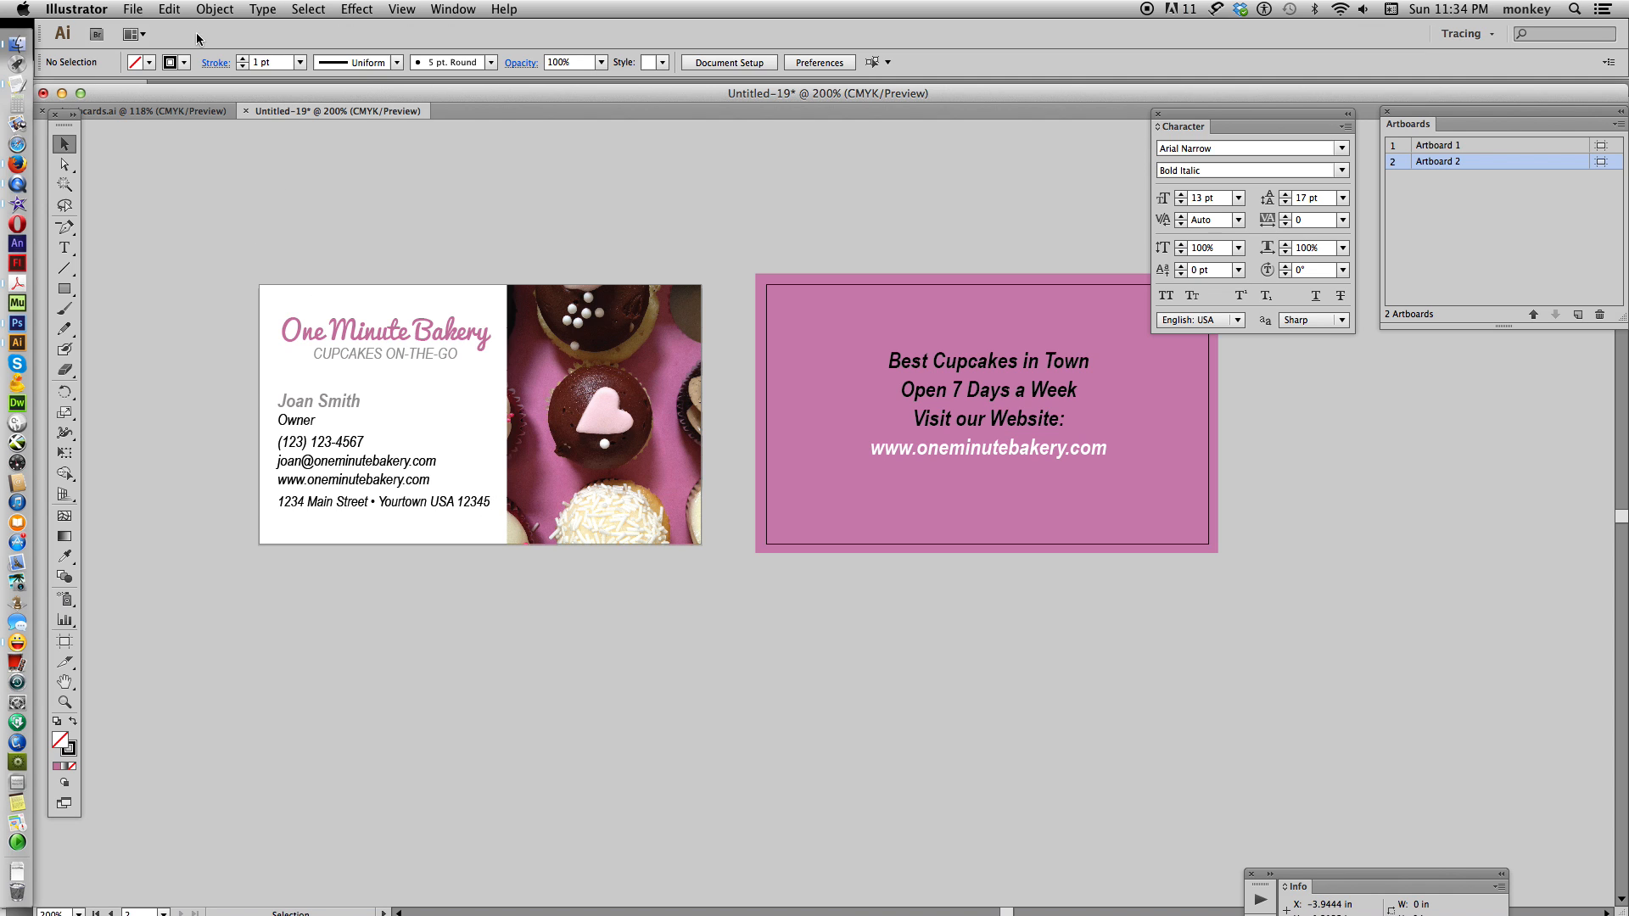
Select everything on both artboards, convert all text to outlines, then deselect.
left_click(132, 9)
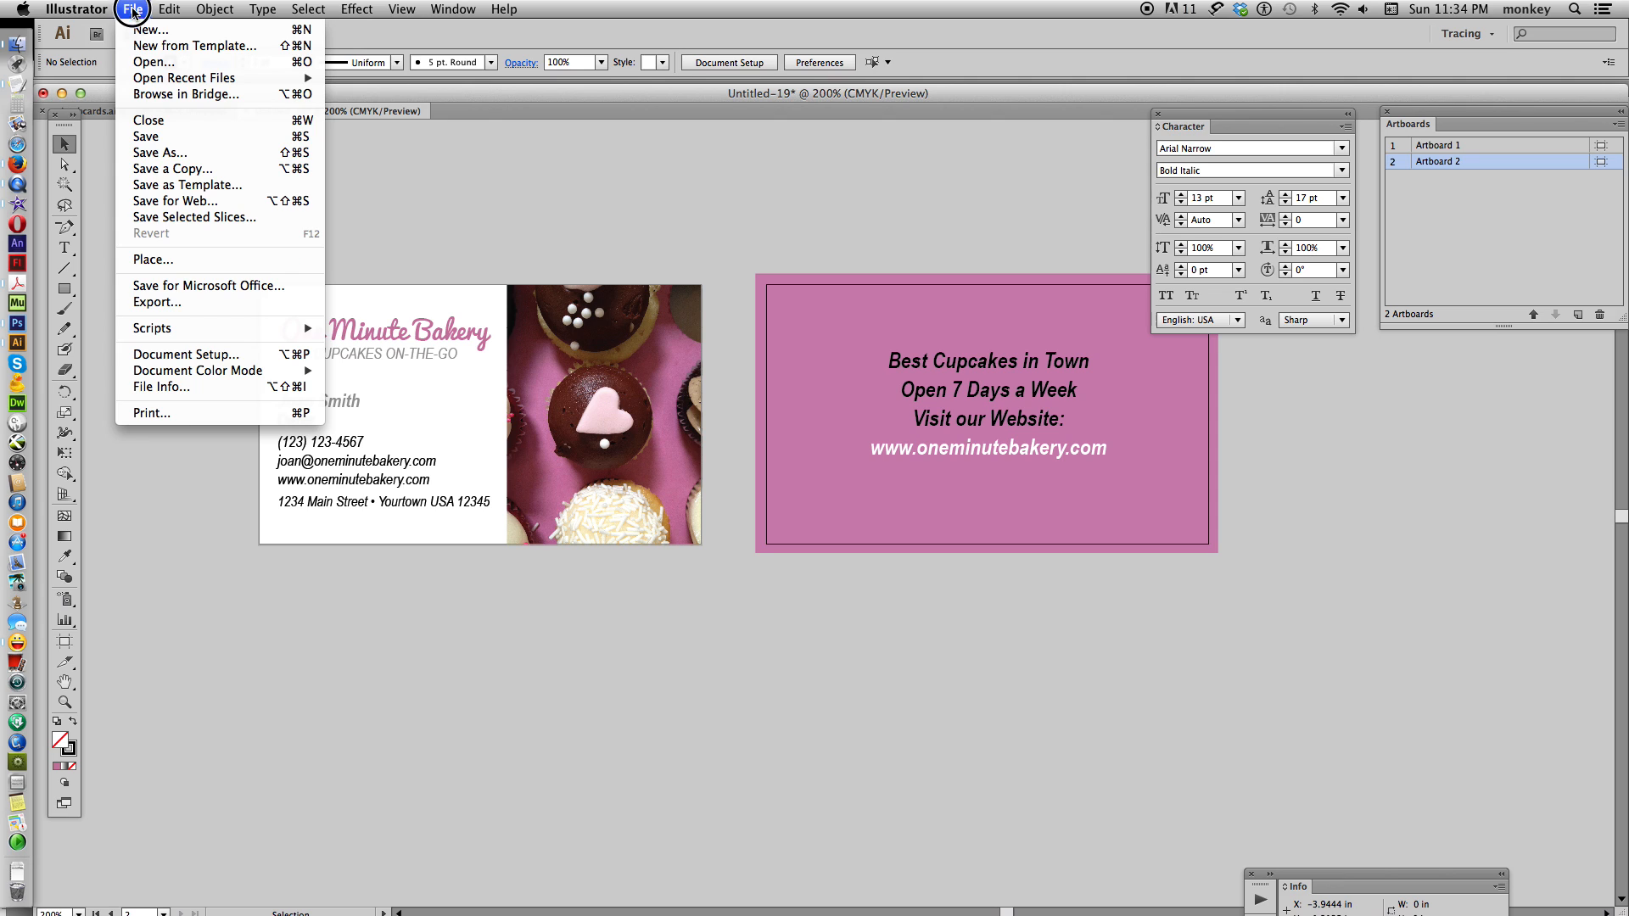
left_click(307, 8)
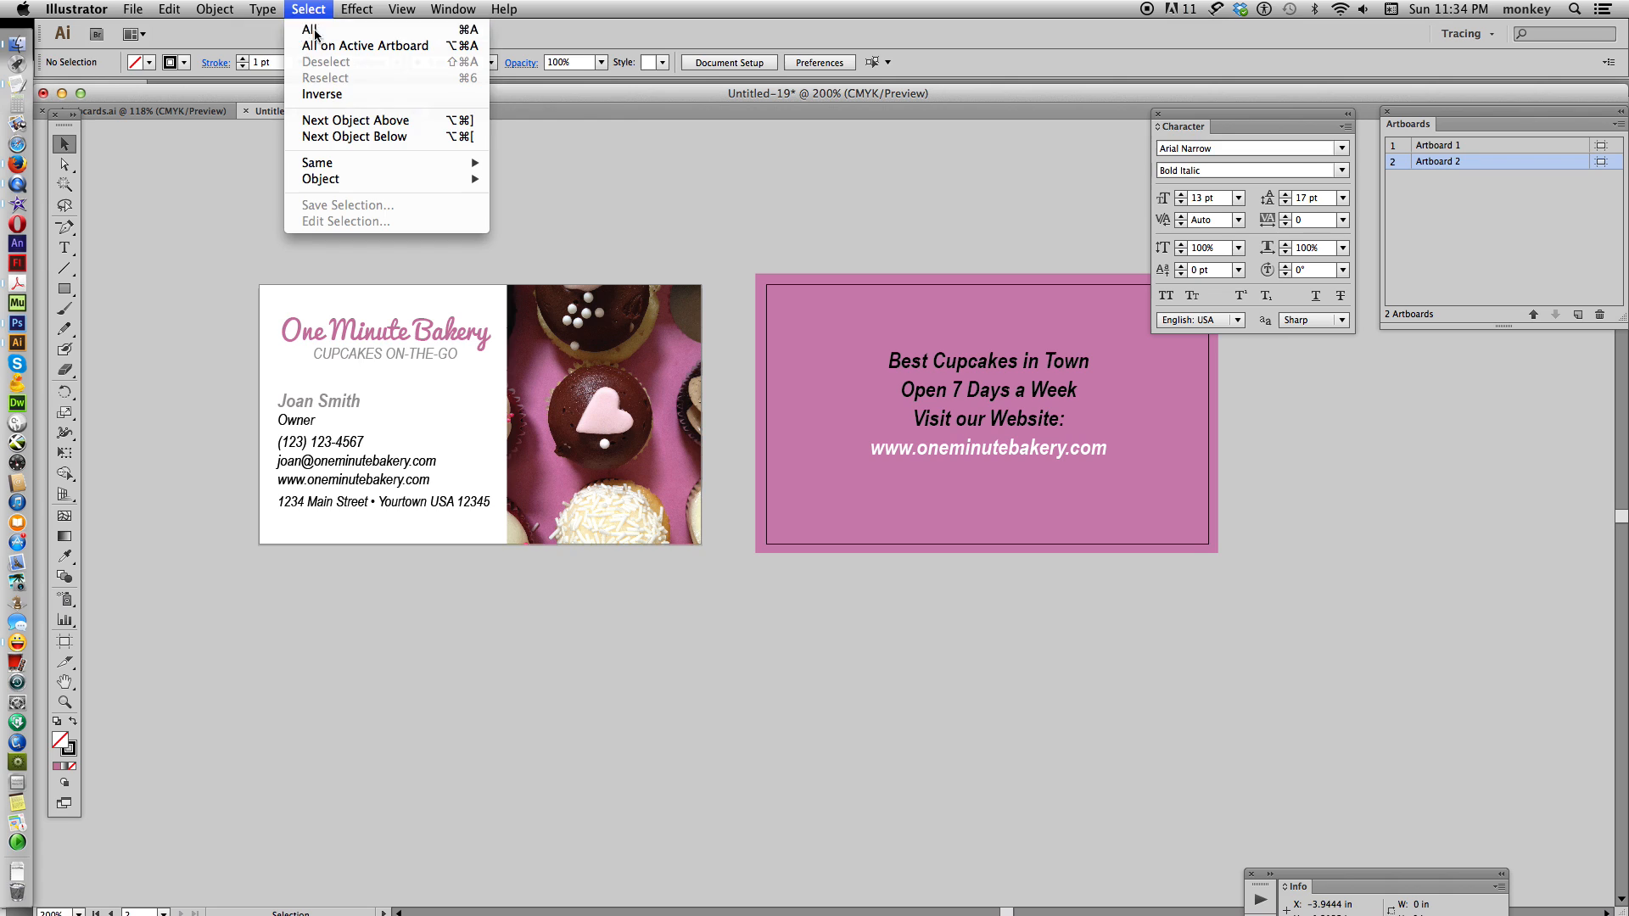
left_click(309, 29)
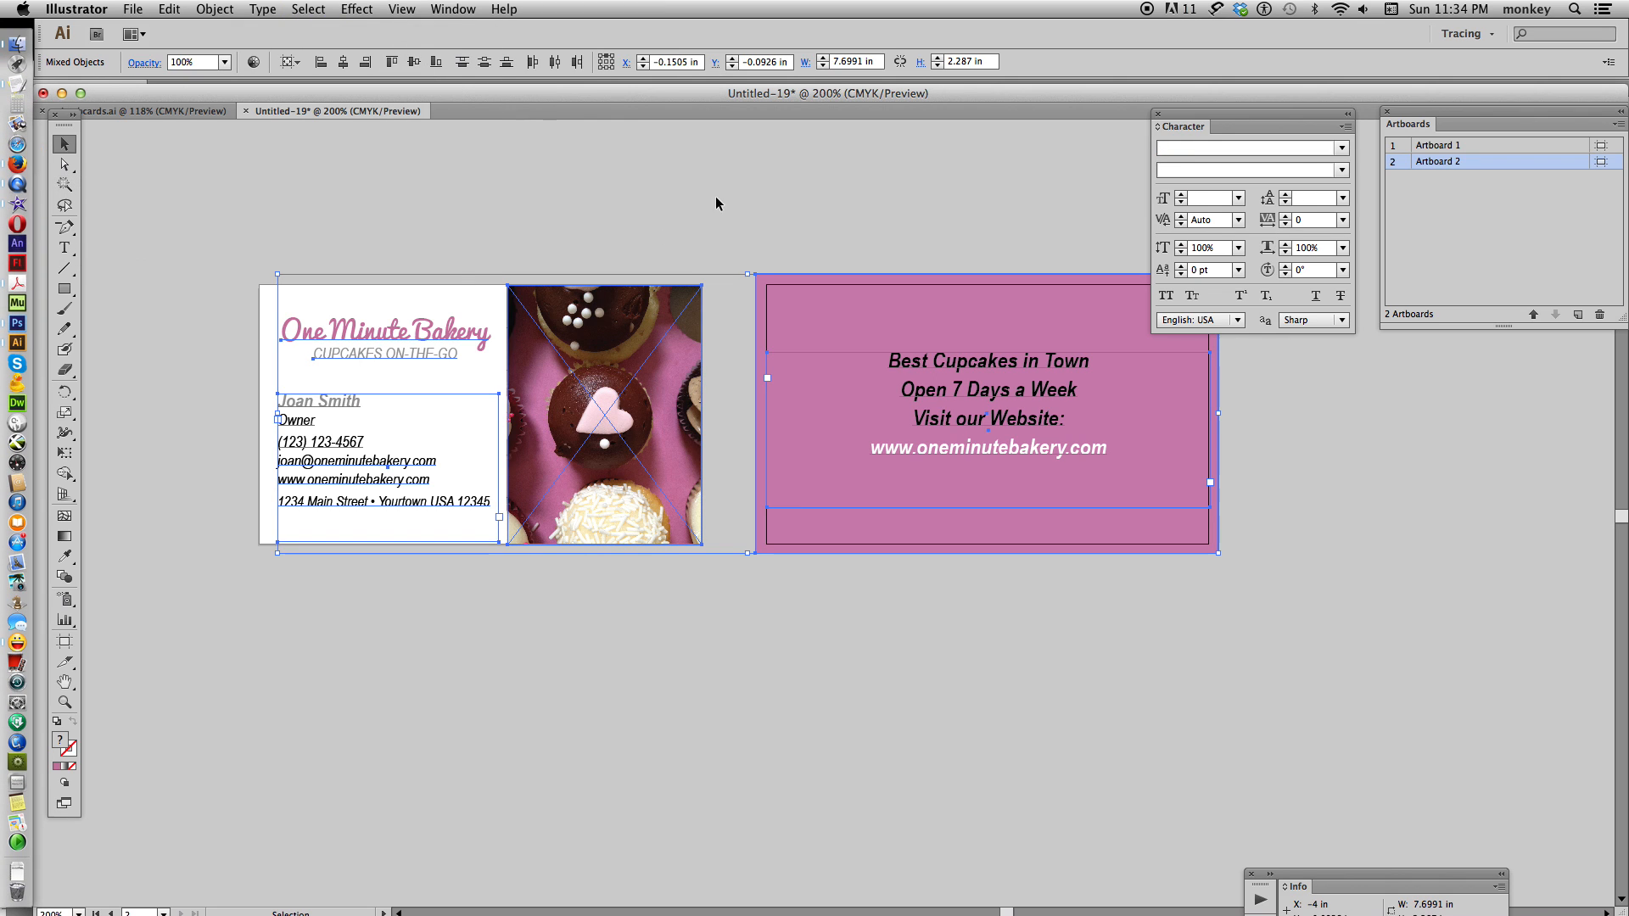
left_click(263, 8)
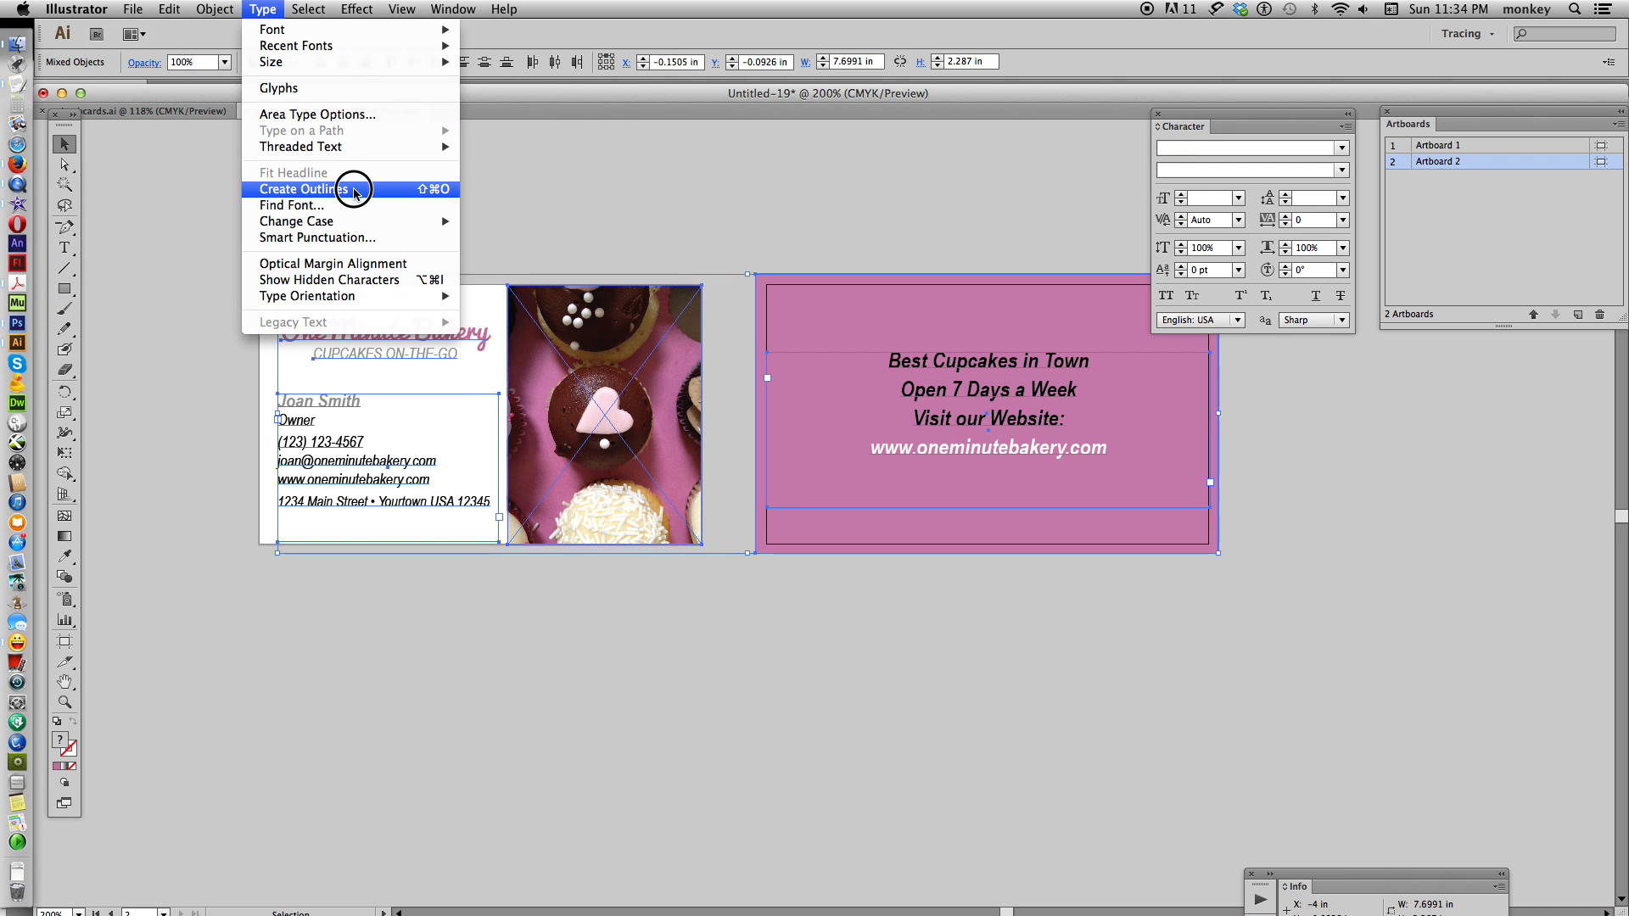
left_click(305, 189)
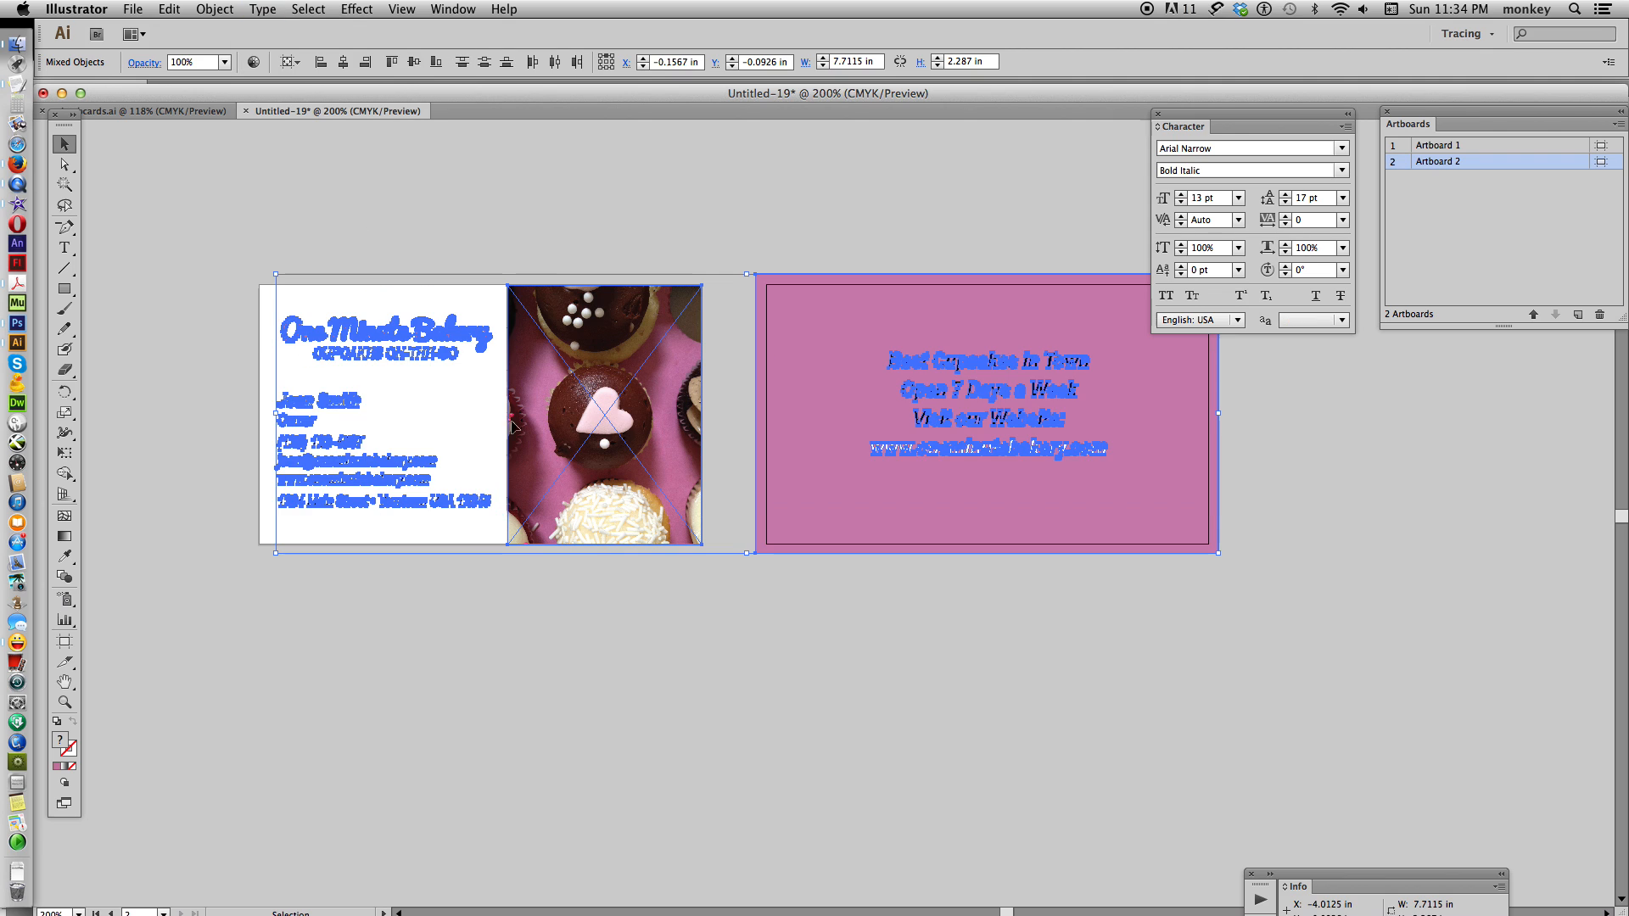
left_click(1296, 630)
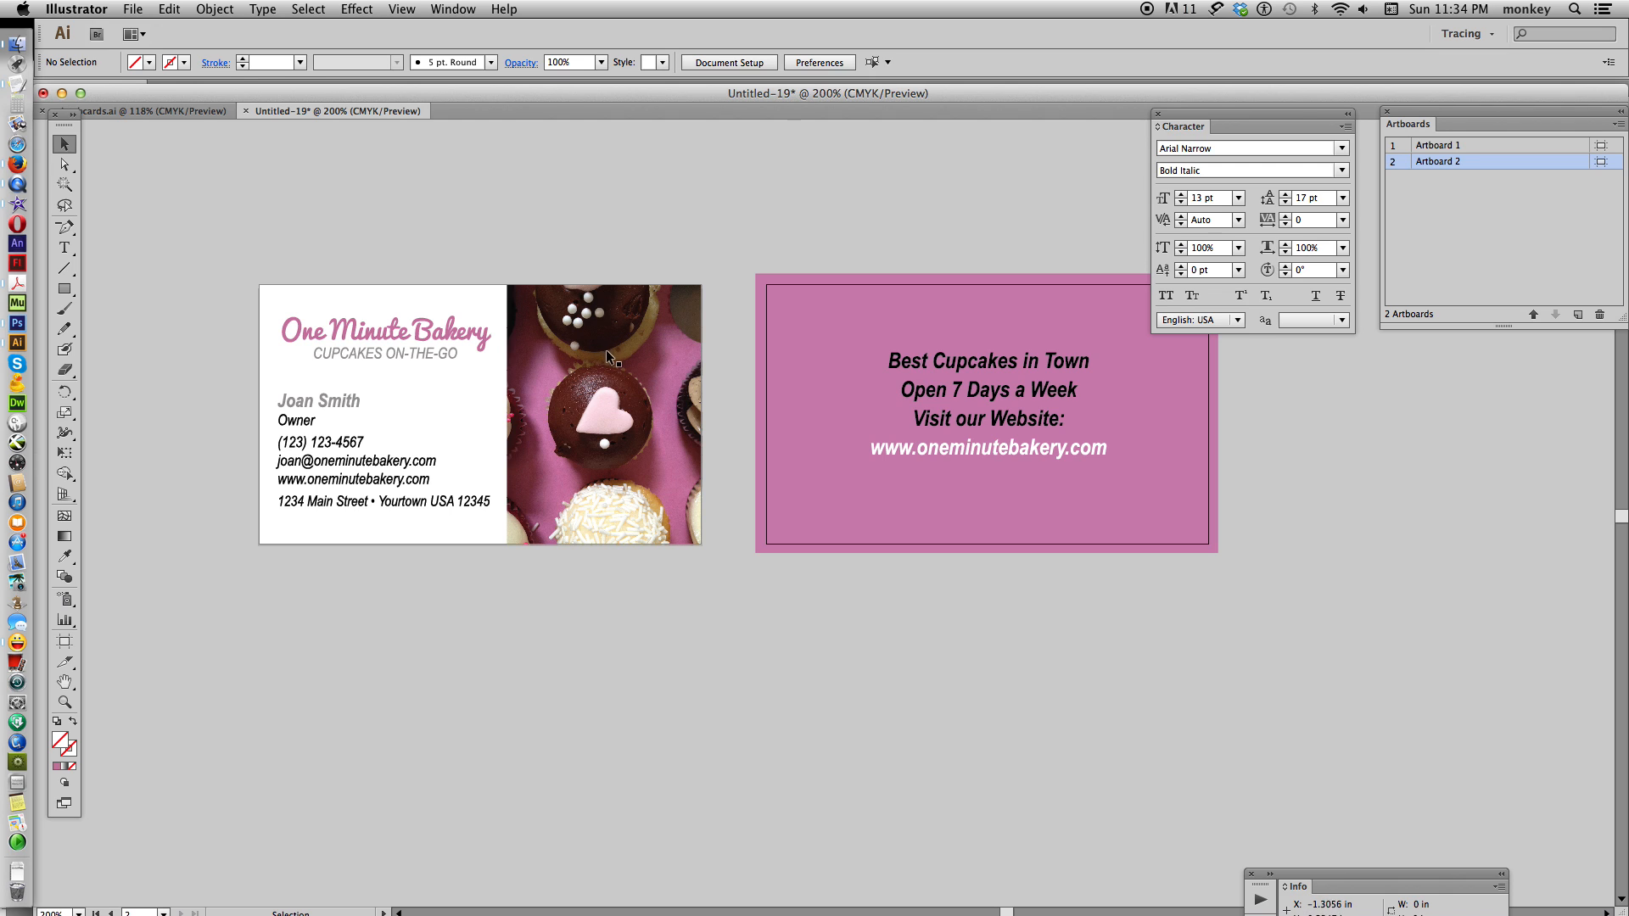
mouse_move(458, 11)
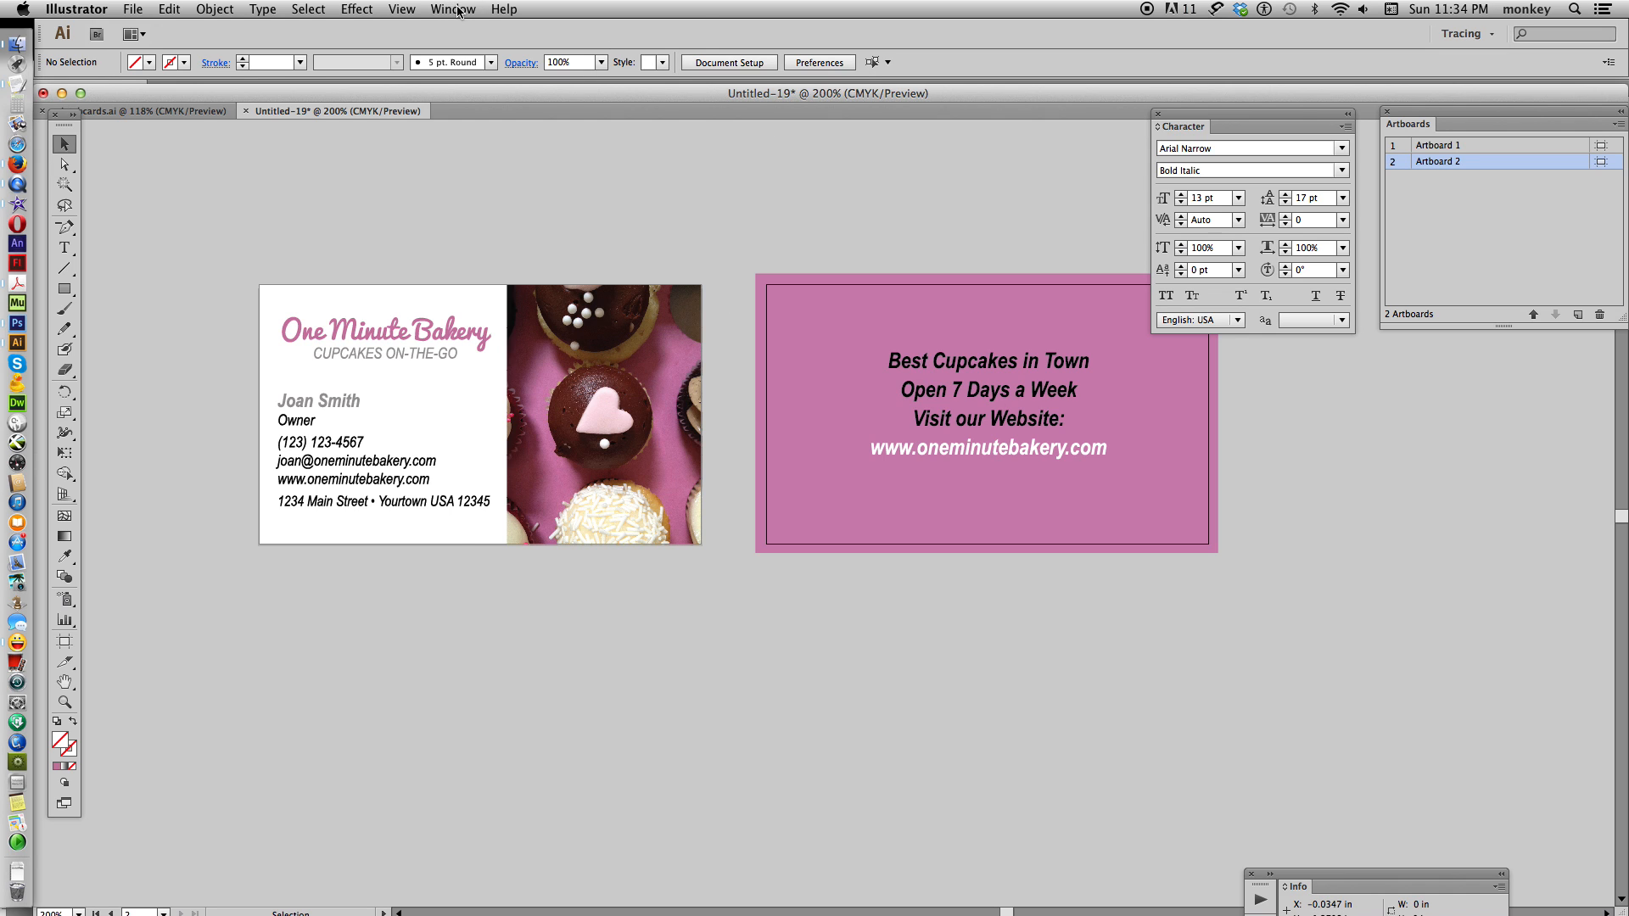
Embed the linked cupcakes.tif image using the Links panel menu.
left_click(453, 8)
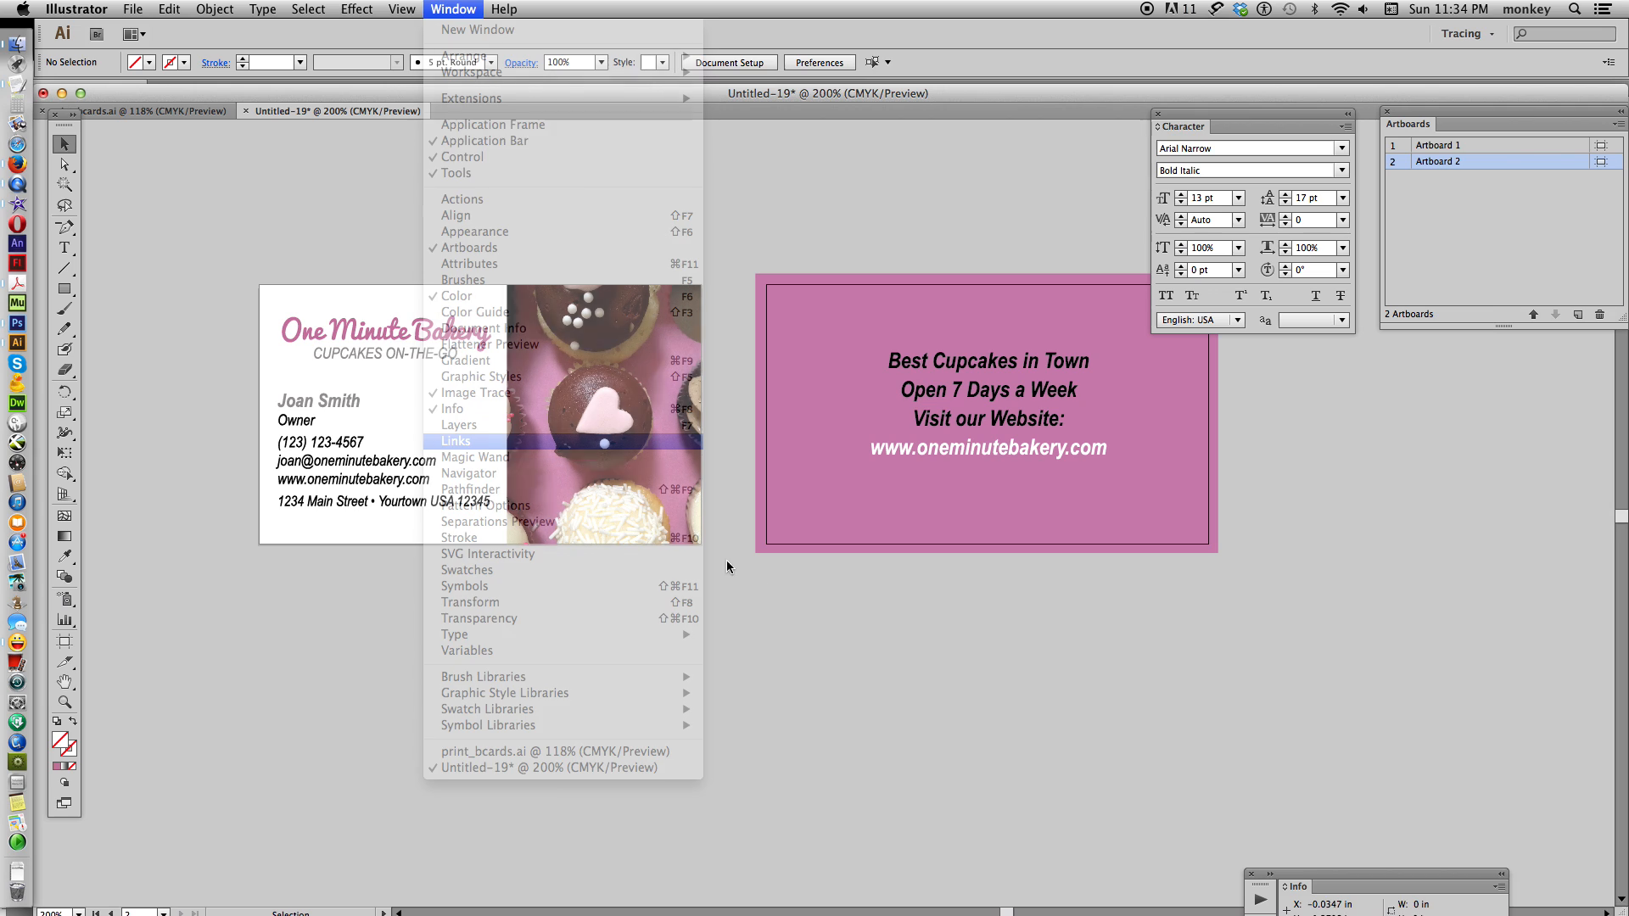
left_click(454, 440)
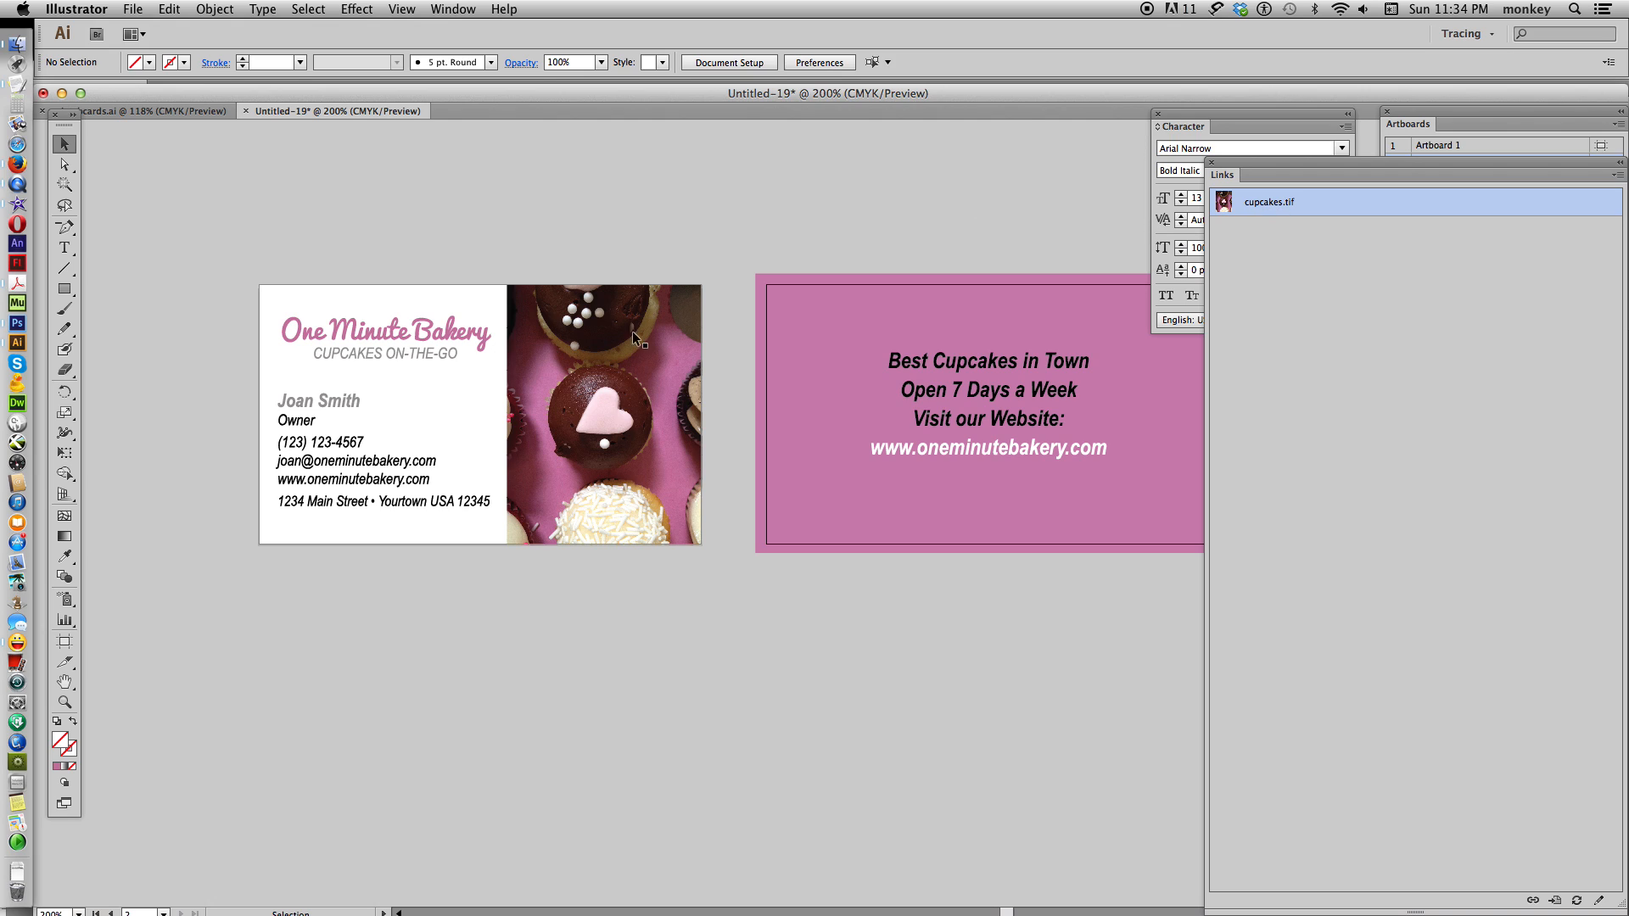
mouse_move(592, 441)
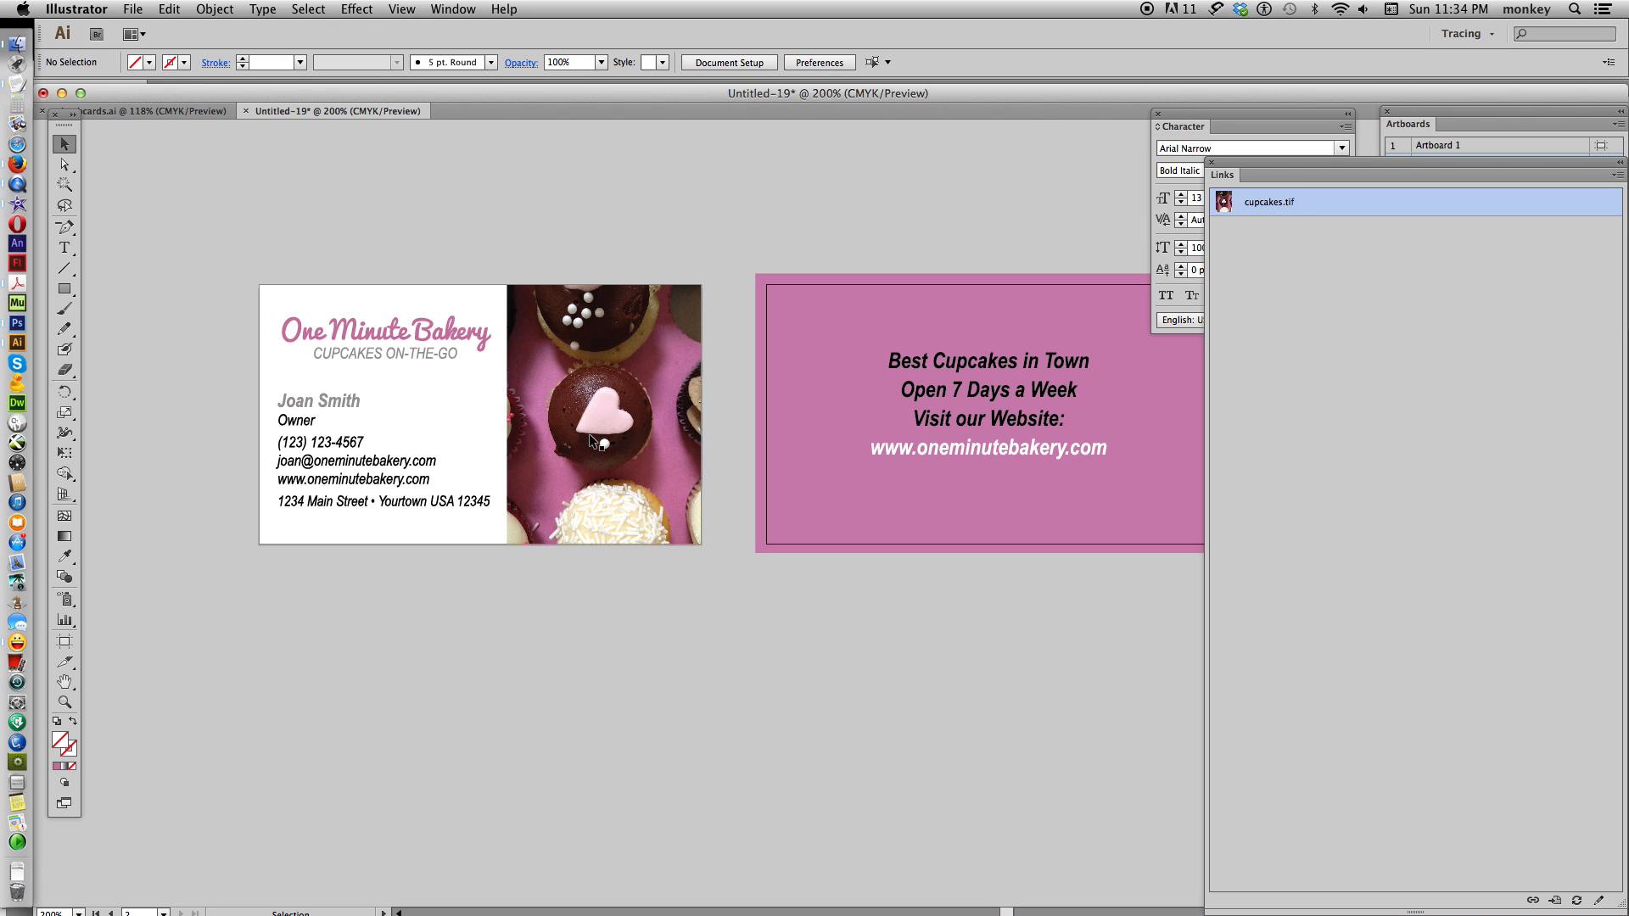
mouse_move(1127, 330)
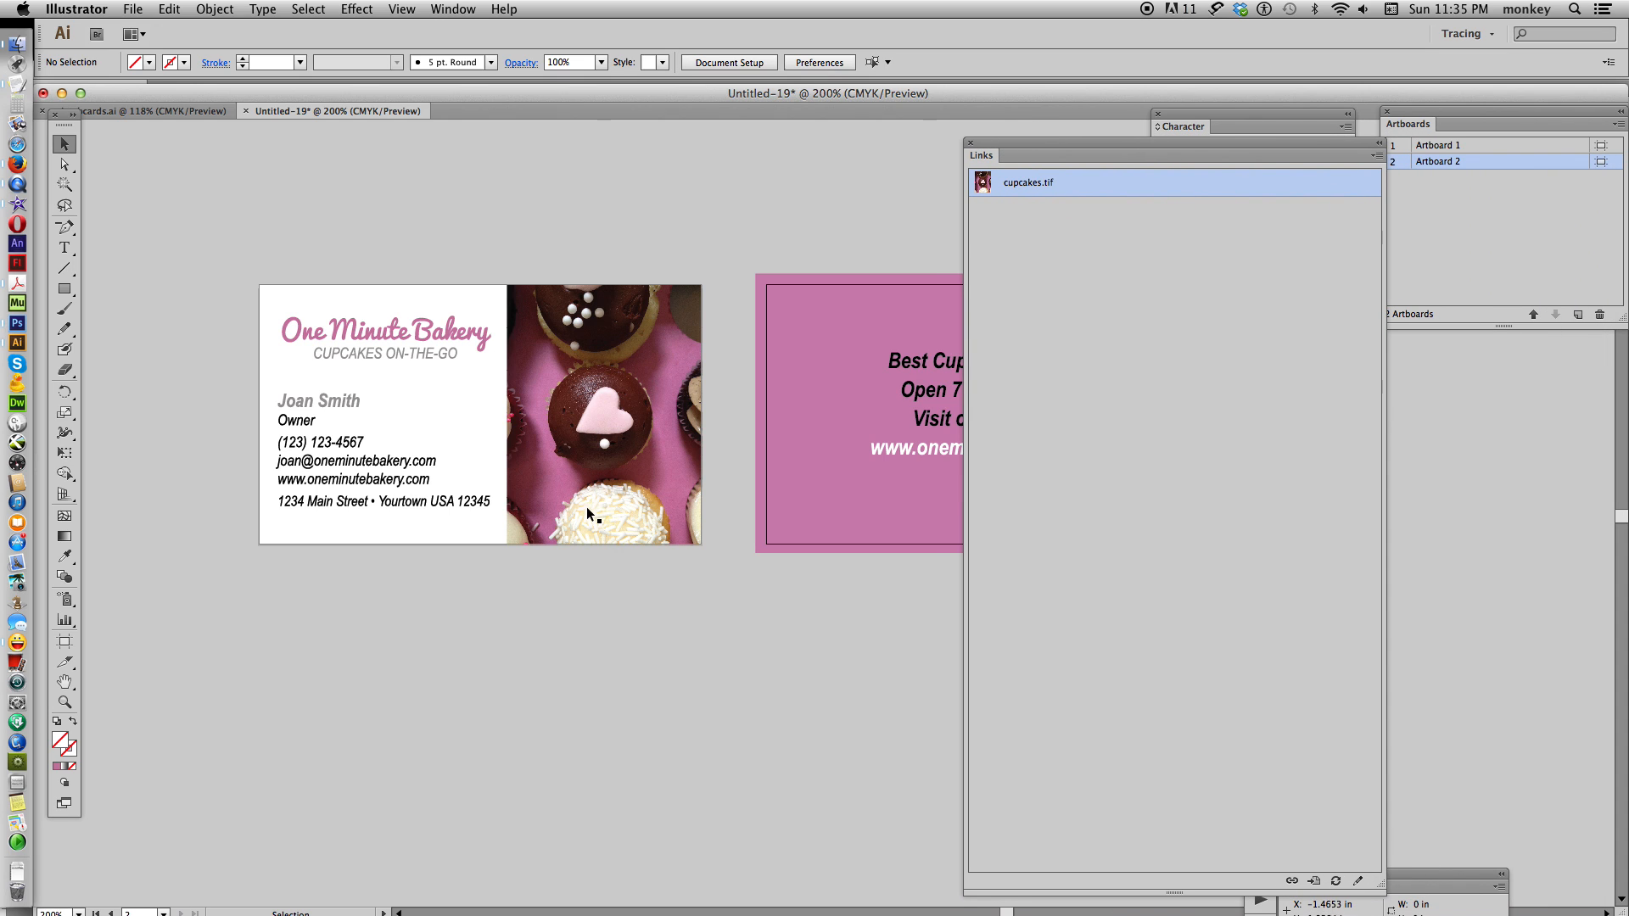
mouse_move(1193, 157)
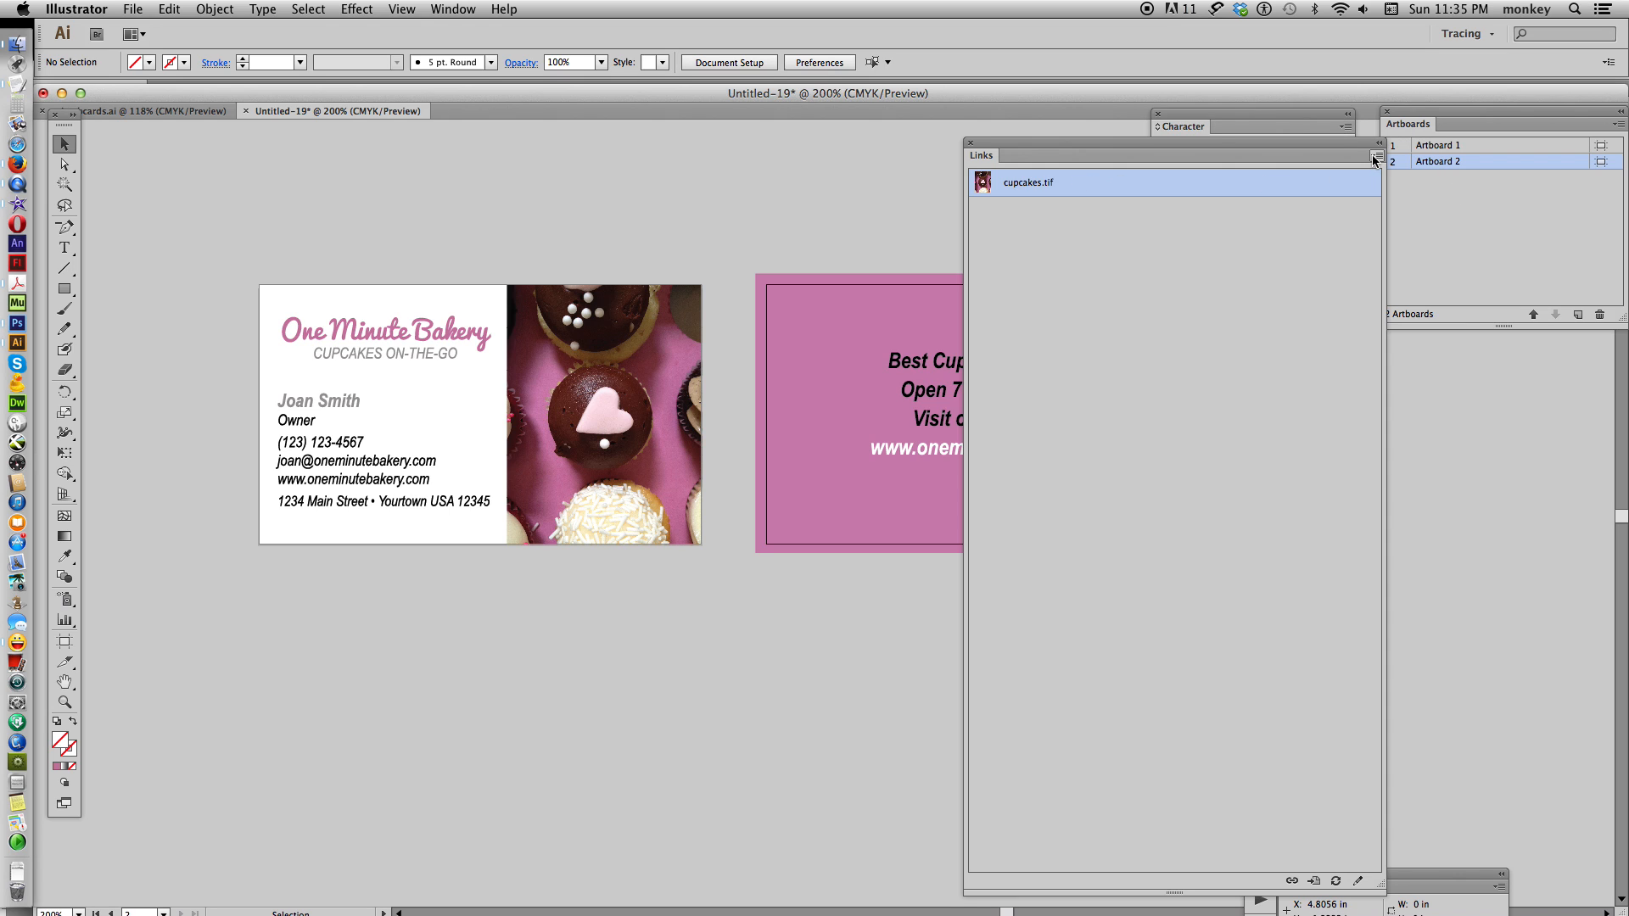
left_click(1373, 155)
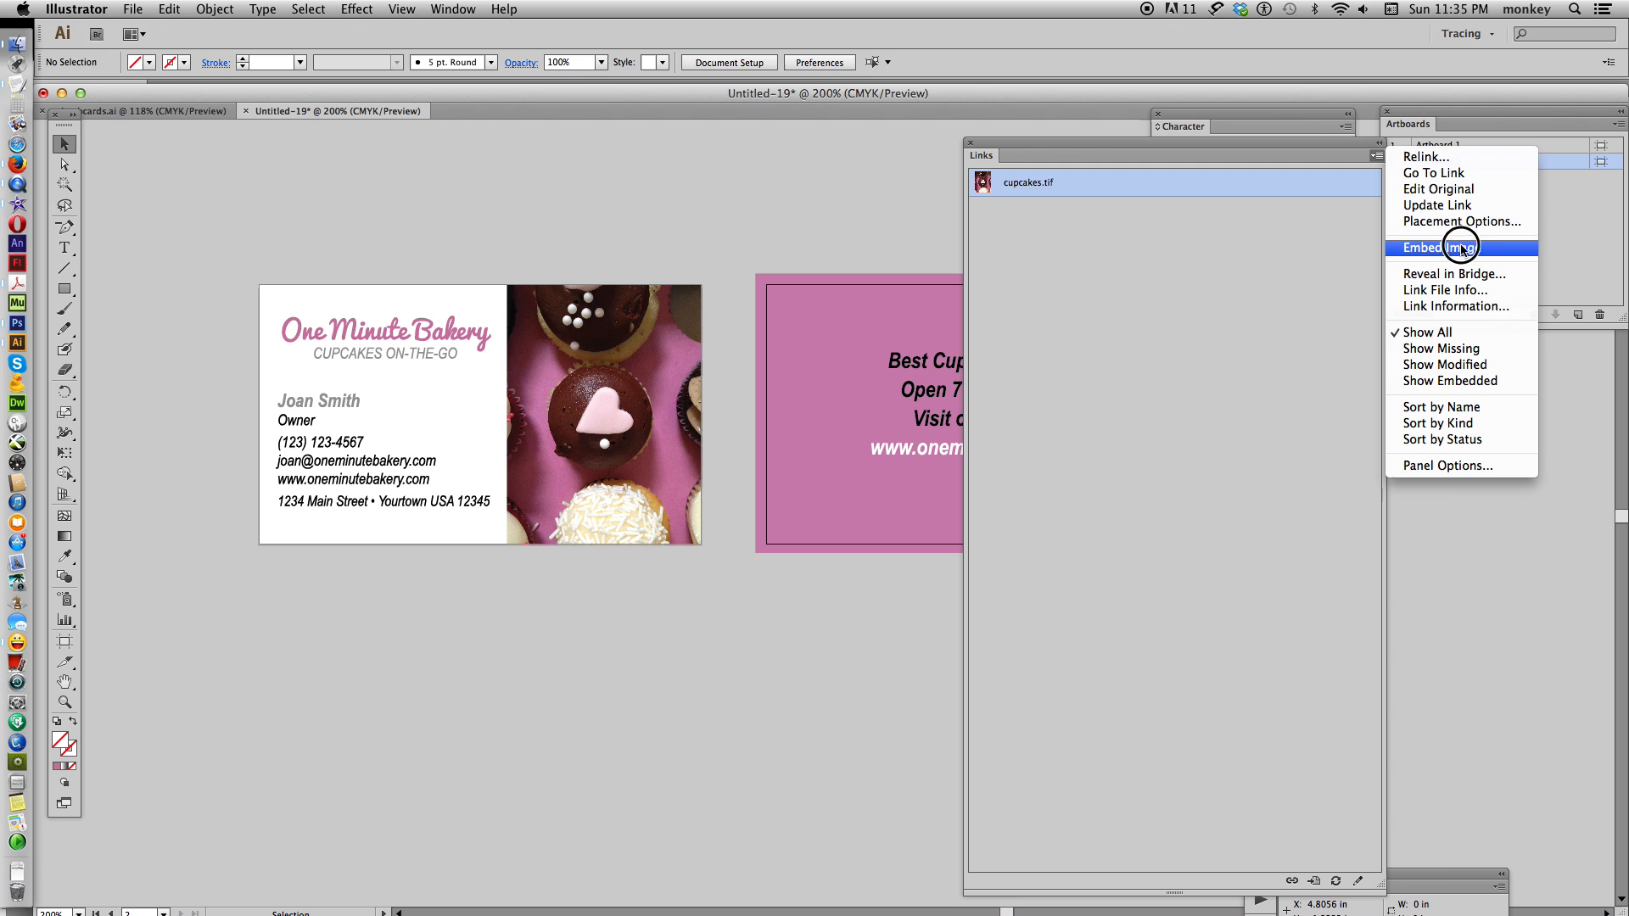
left_click(1435, 247)
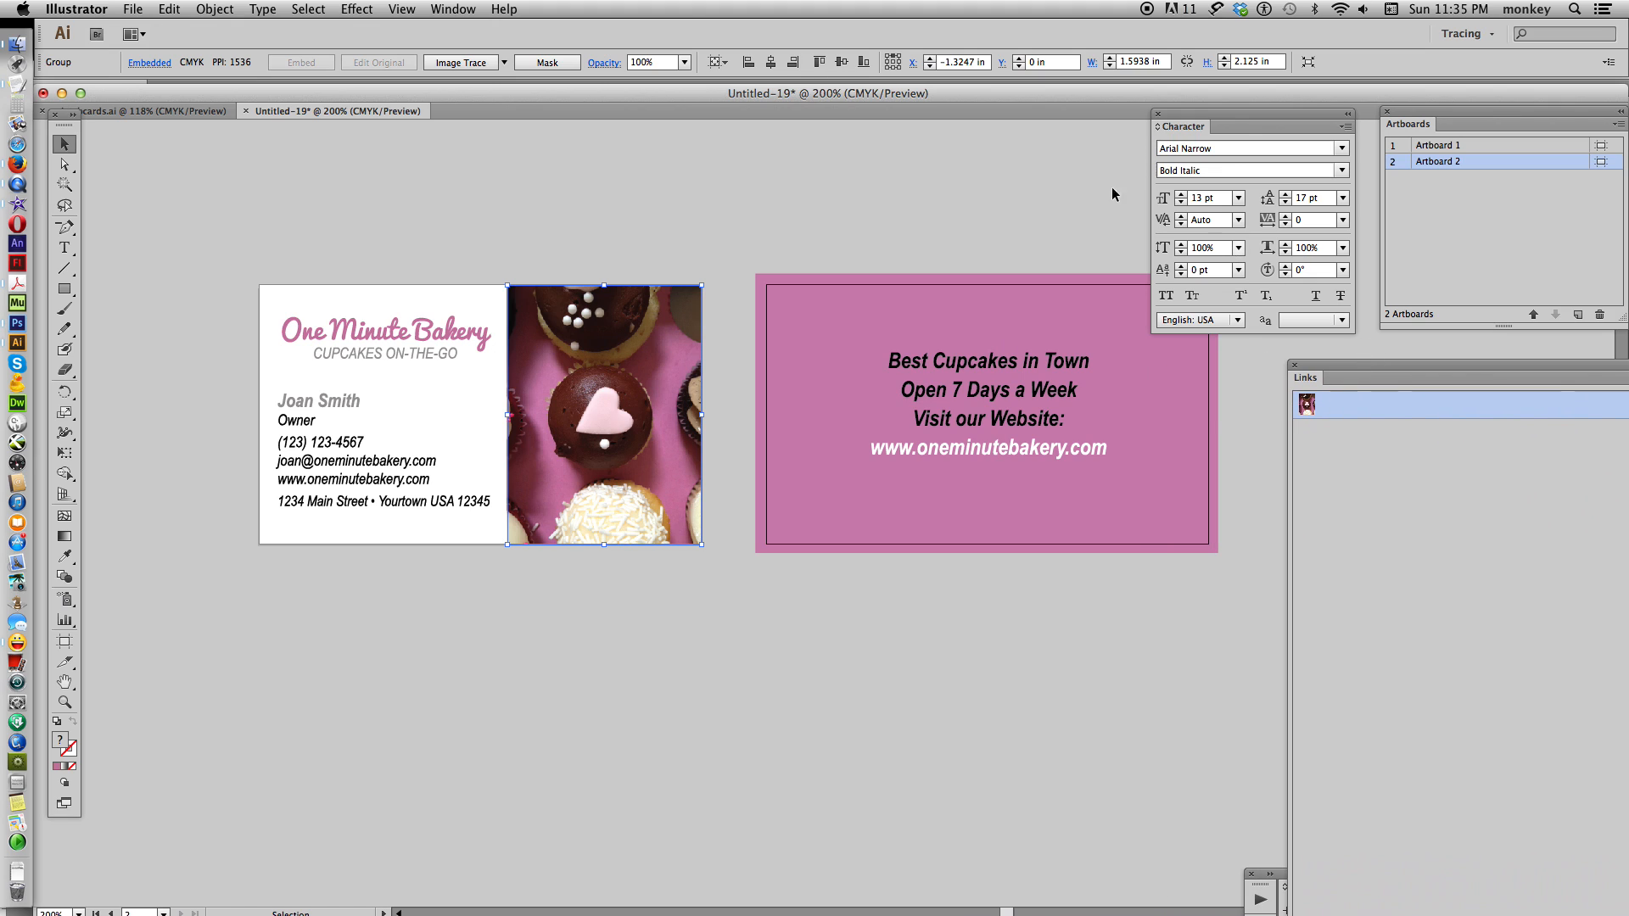
left_click(652, 582)
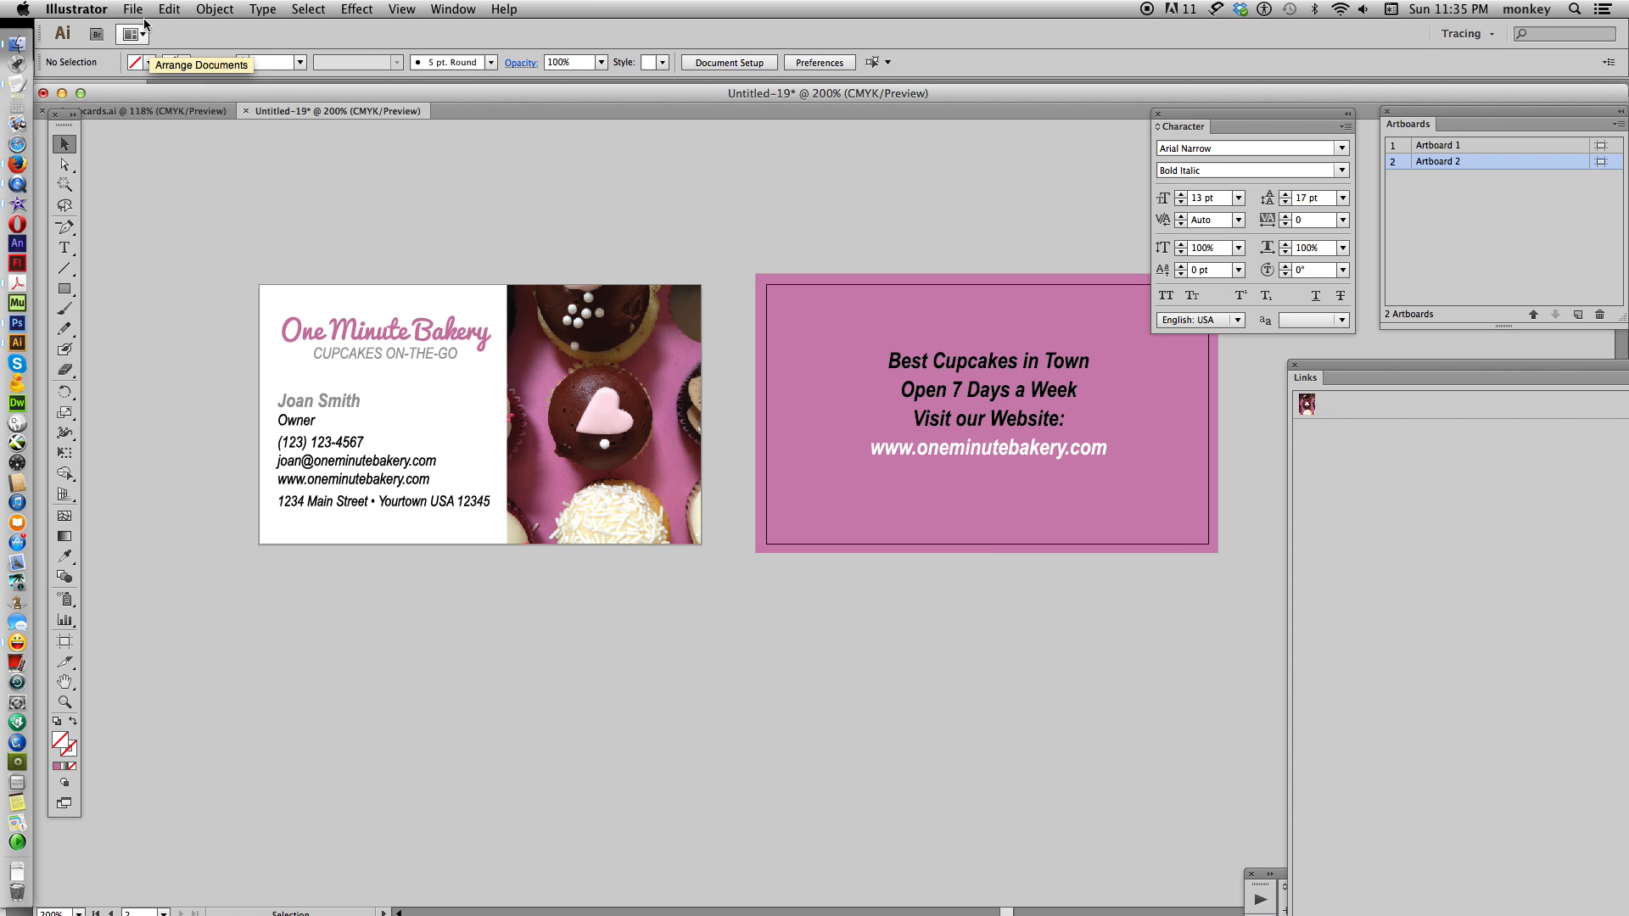
Save the document as BCARD_PRINT.pdf with Adobe PDF as the format.
left_click(132, 9)
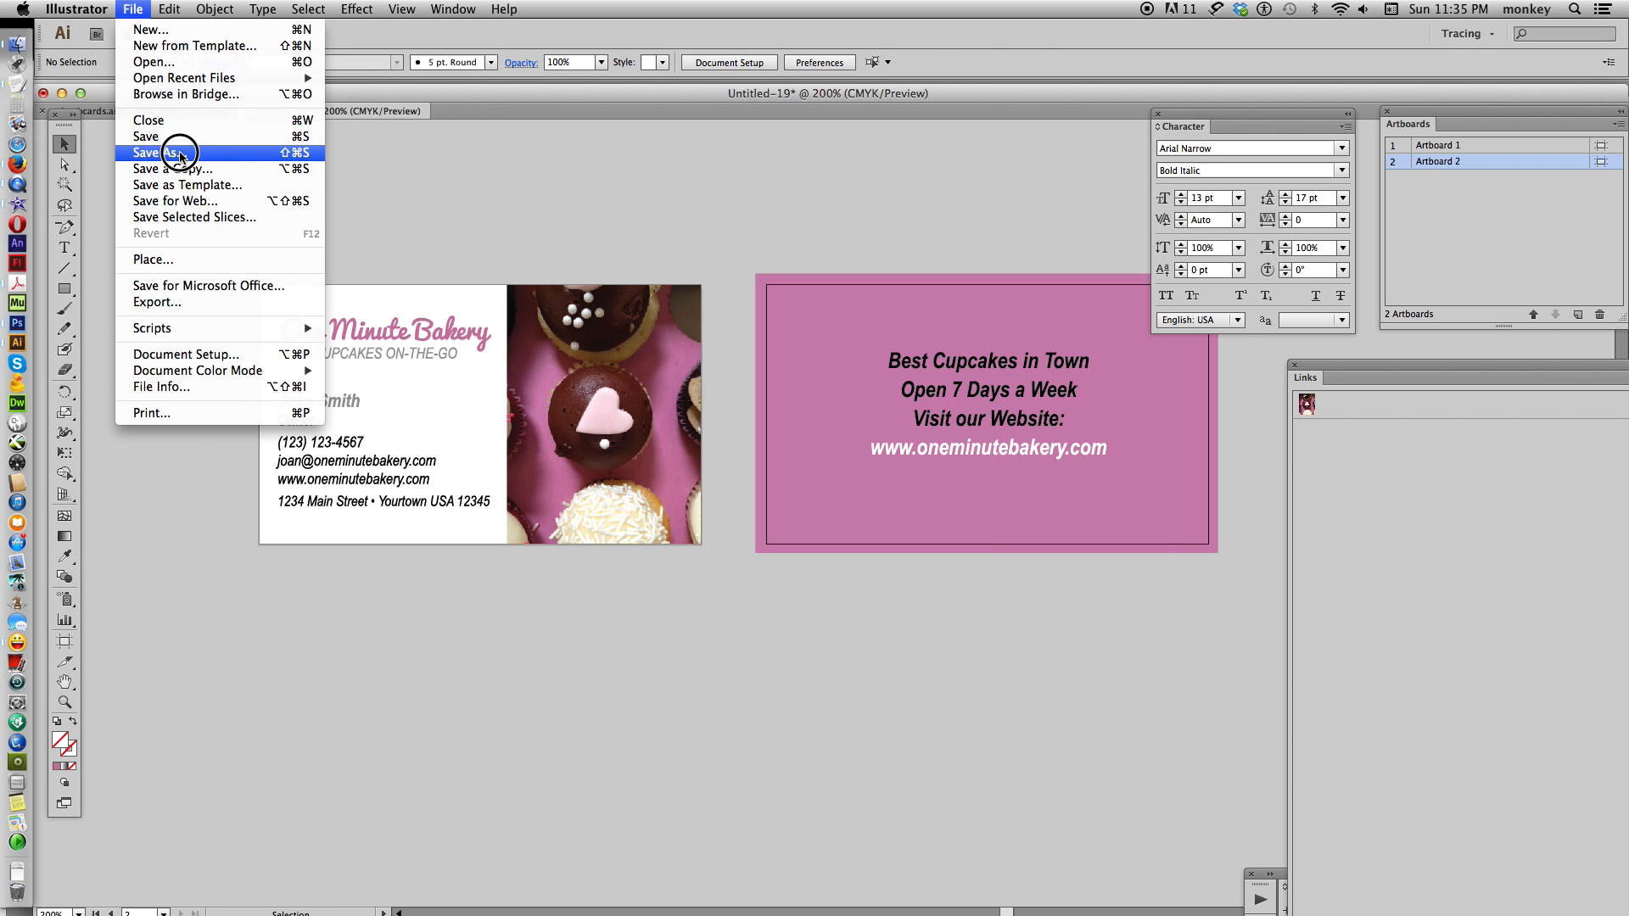
left_click(161, 153)
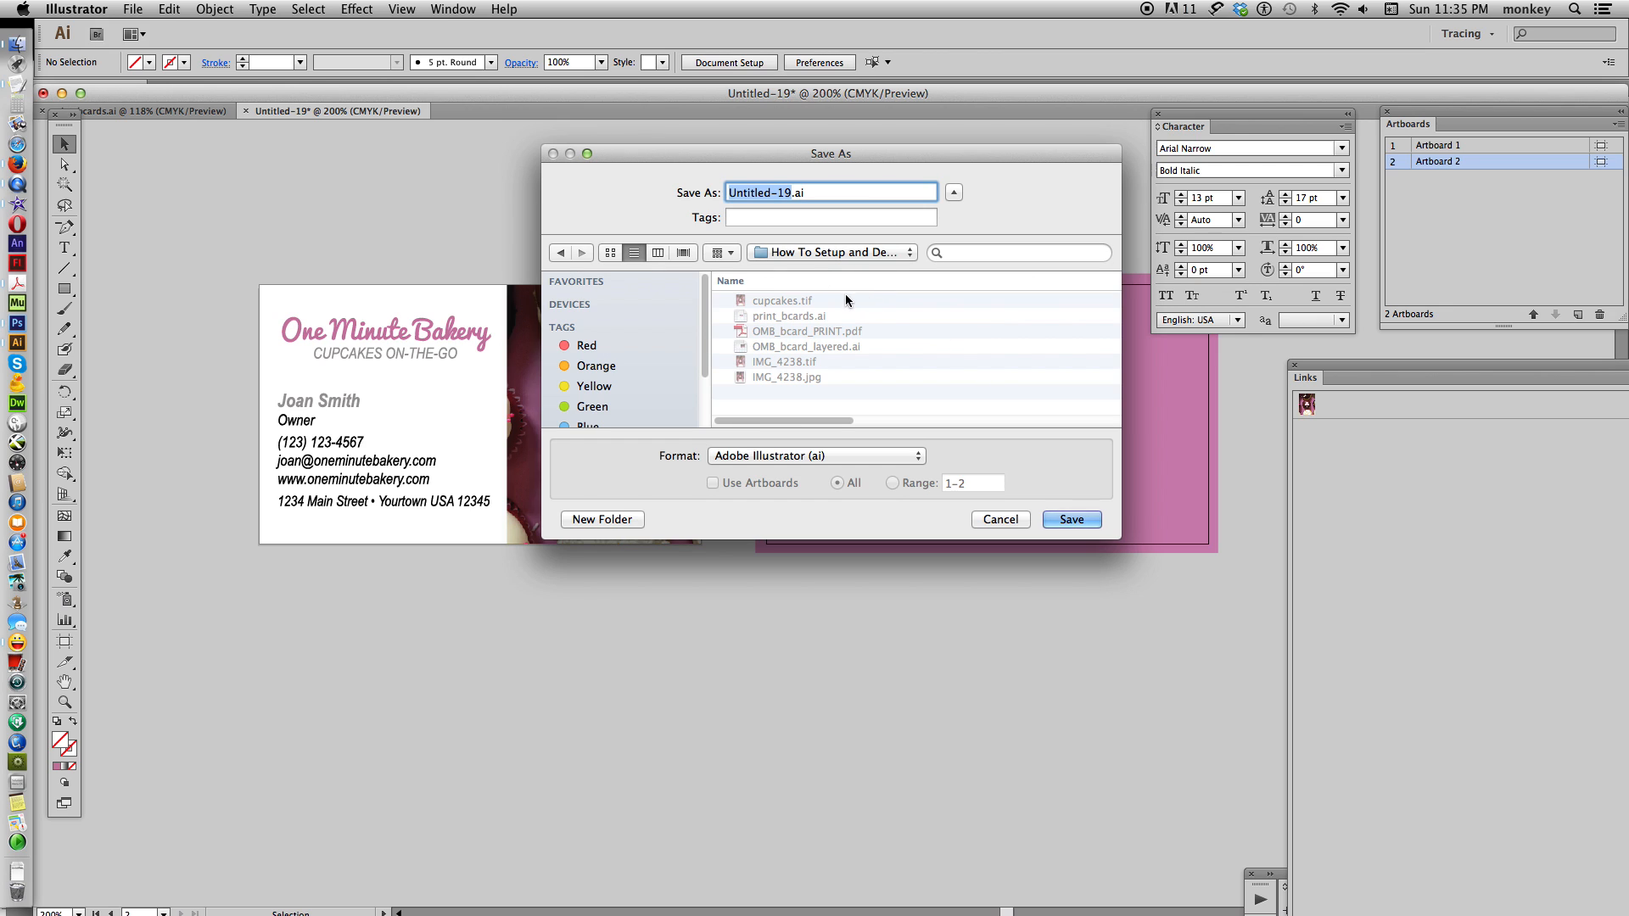
mouse_move(916, 233)
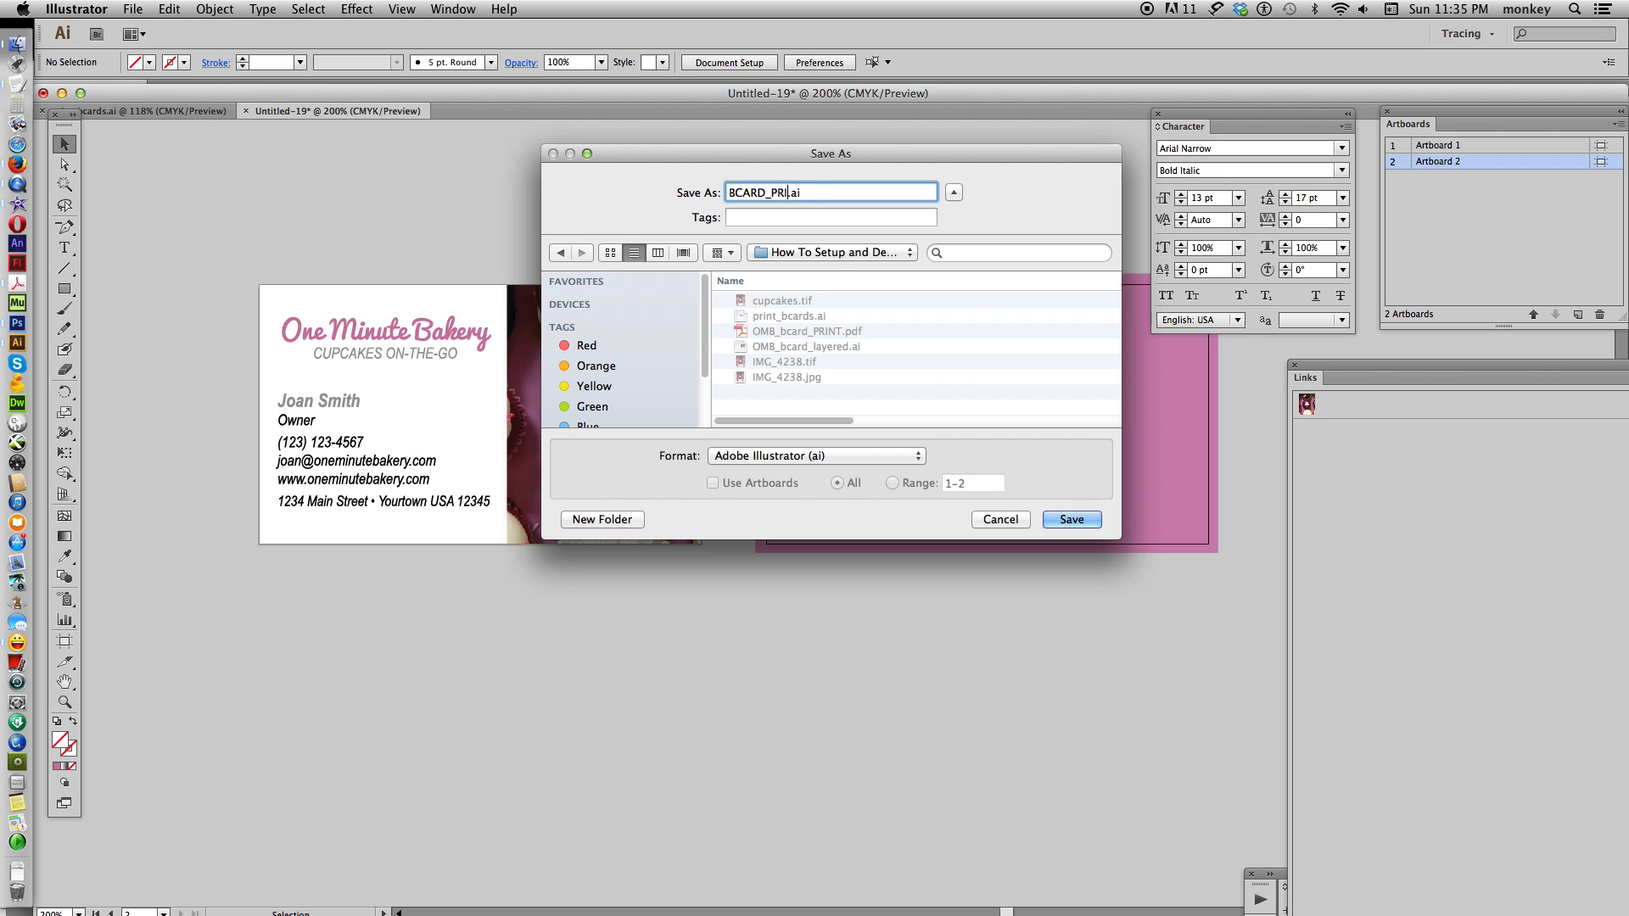
left_click(815, 454)
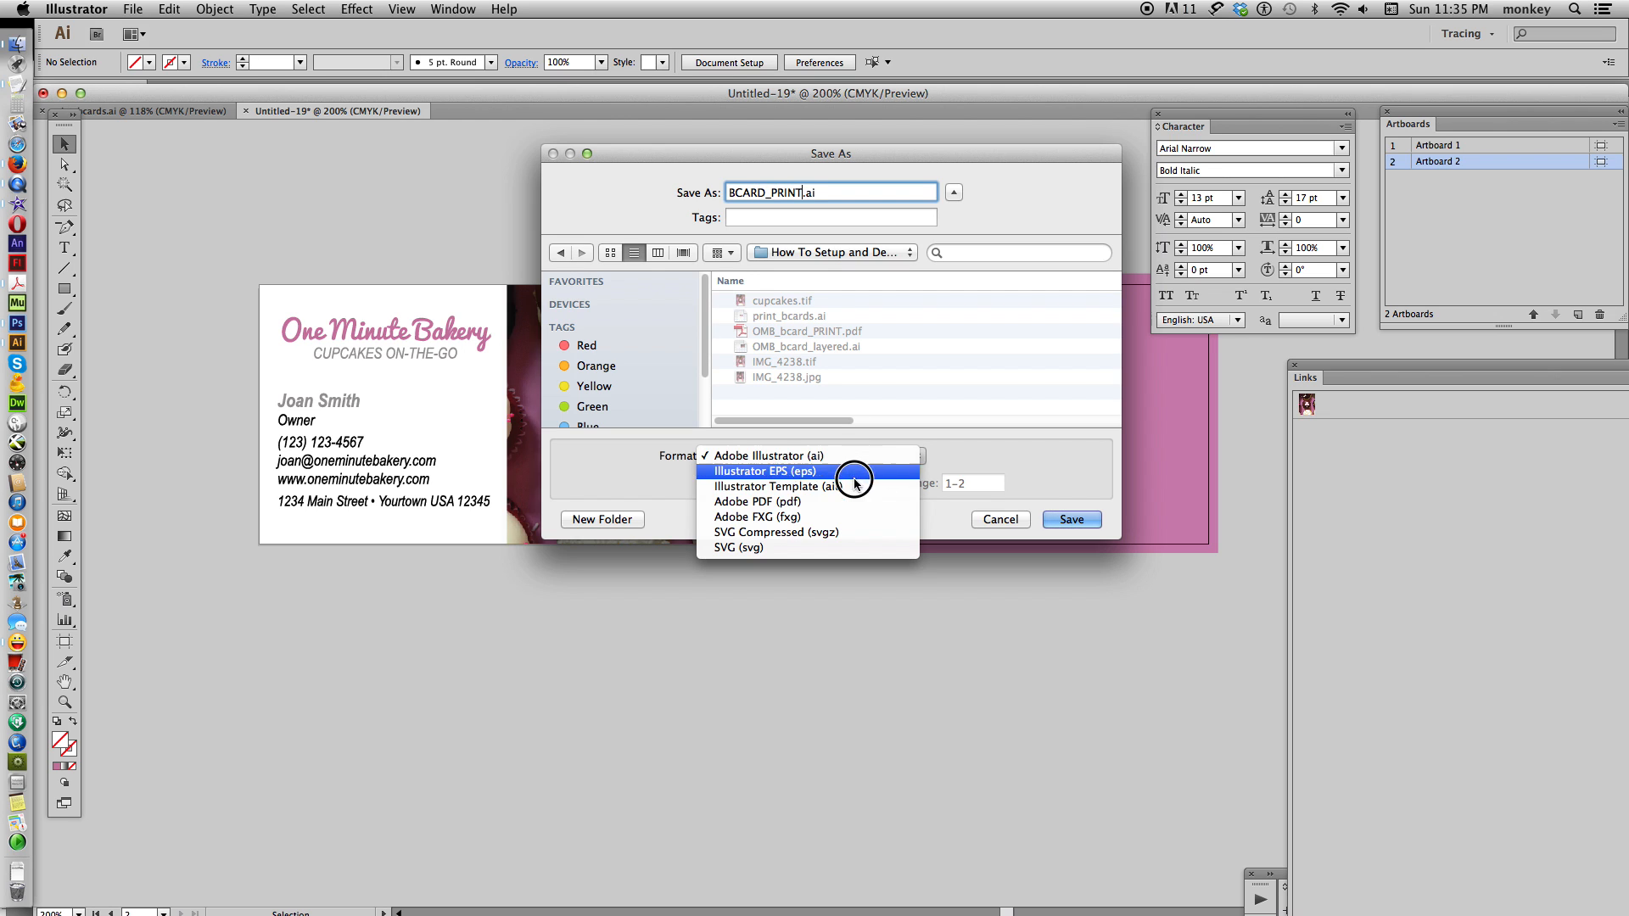
left_click(759, 501)
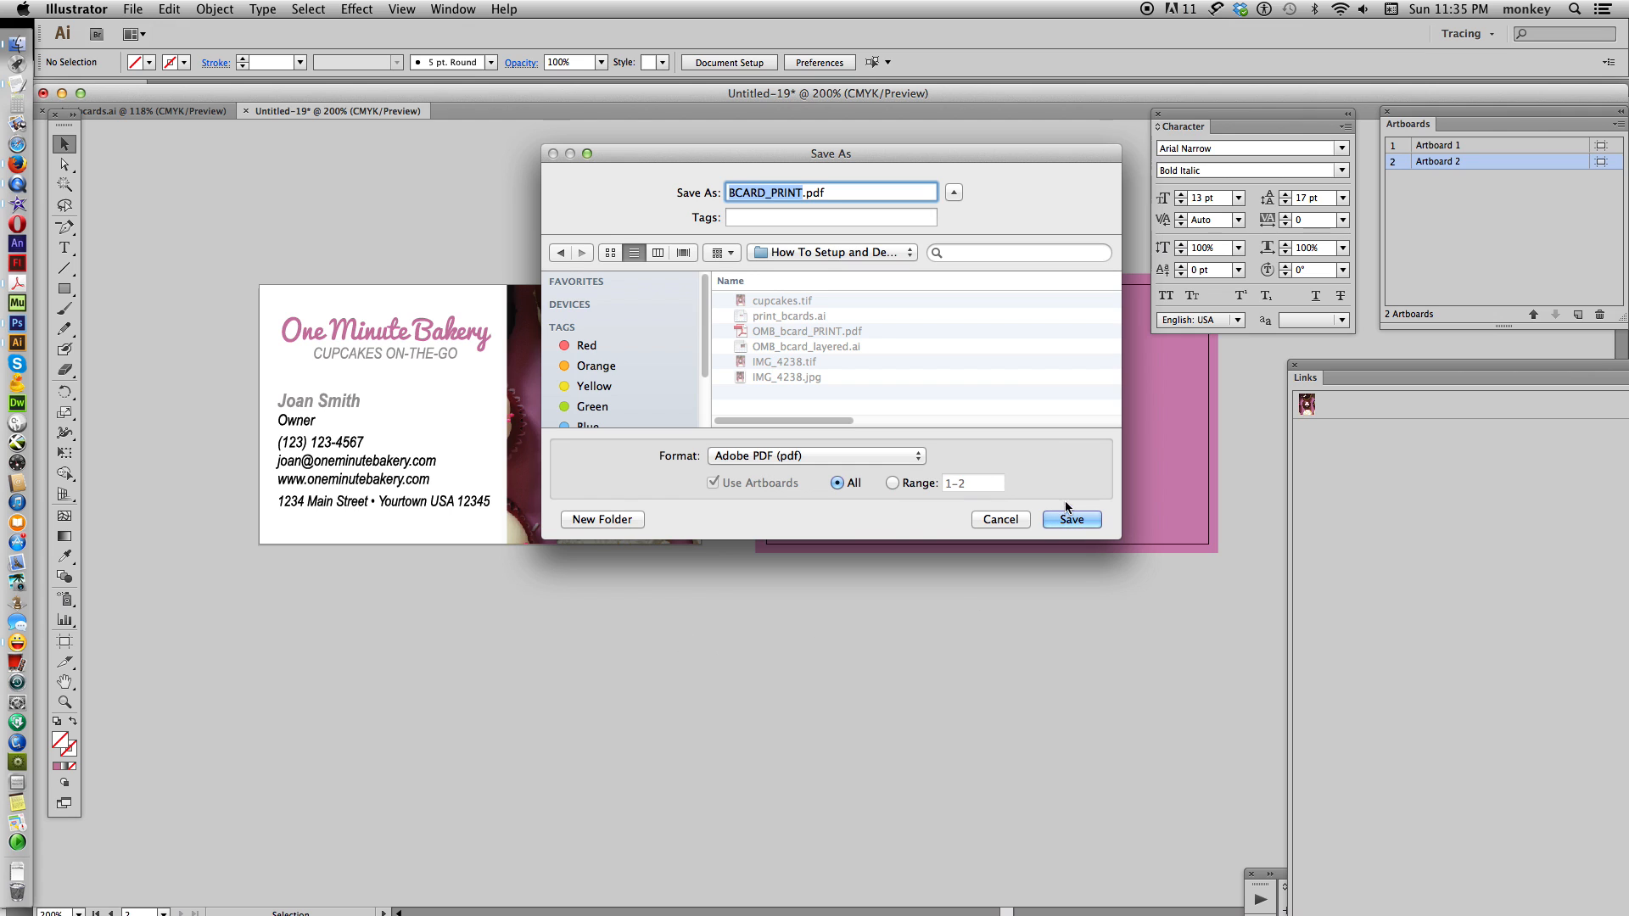
left_click(1071, 519)
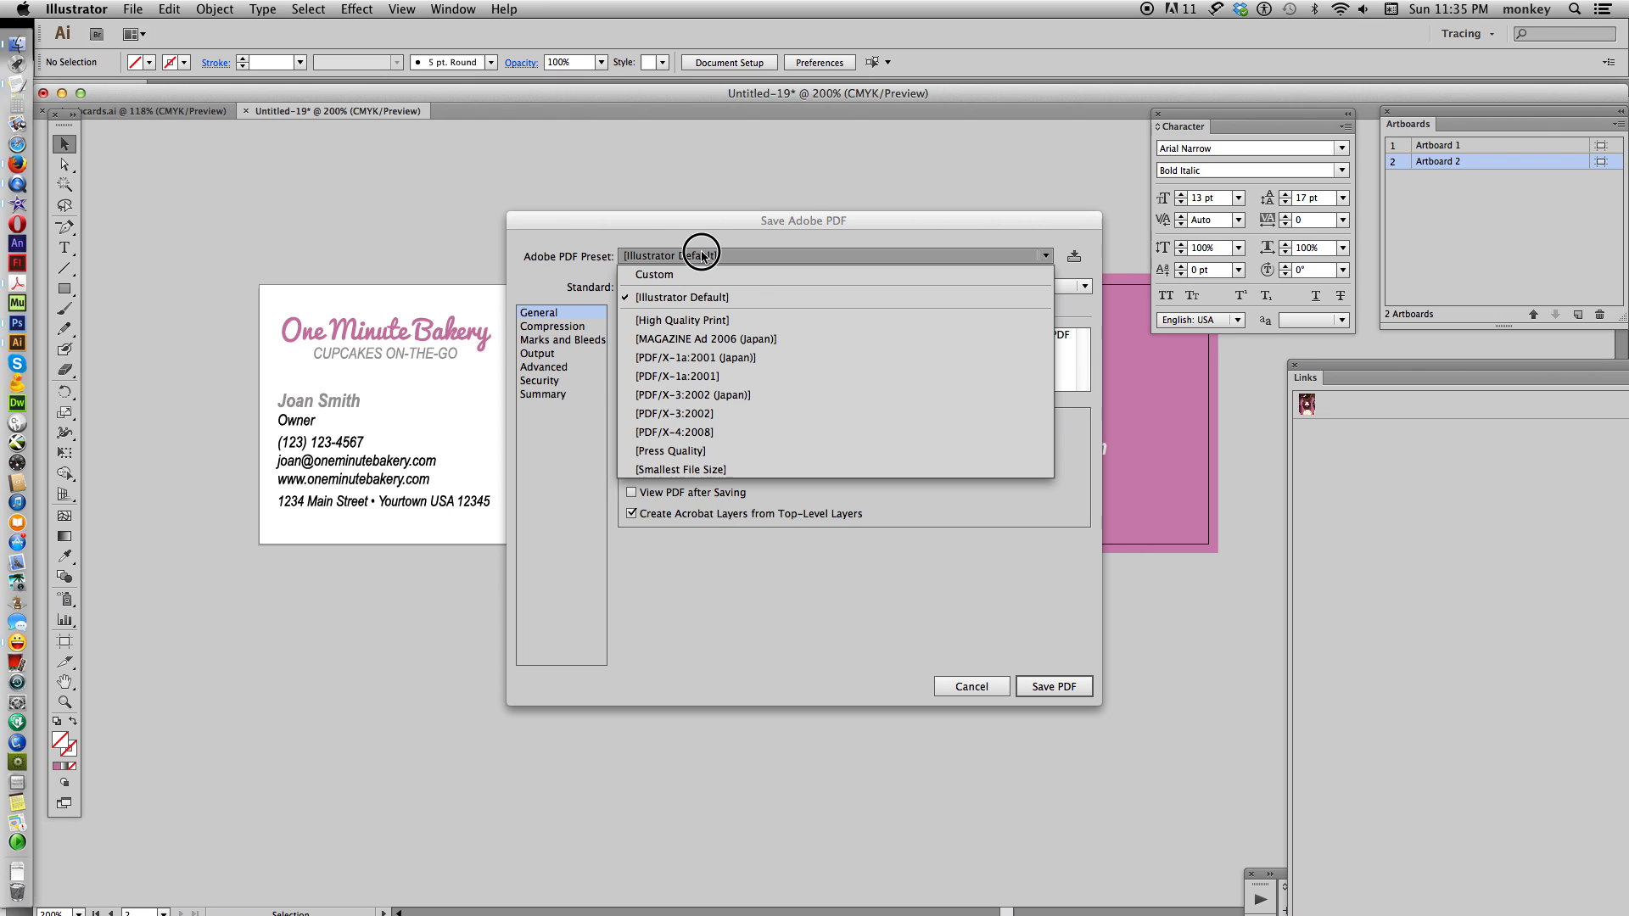
mouse_move(676, 450)
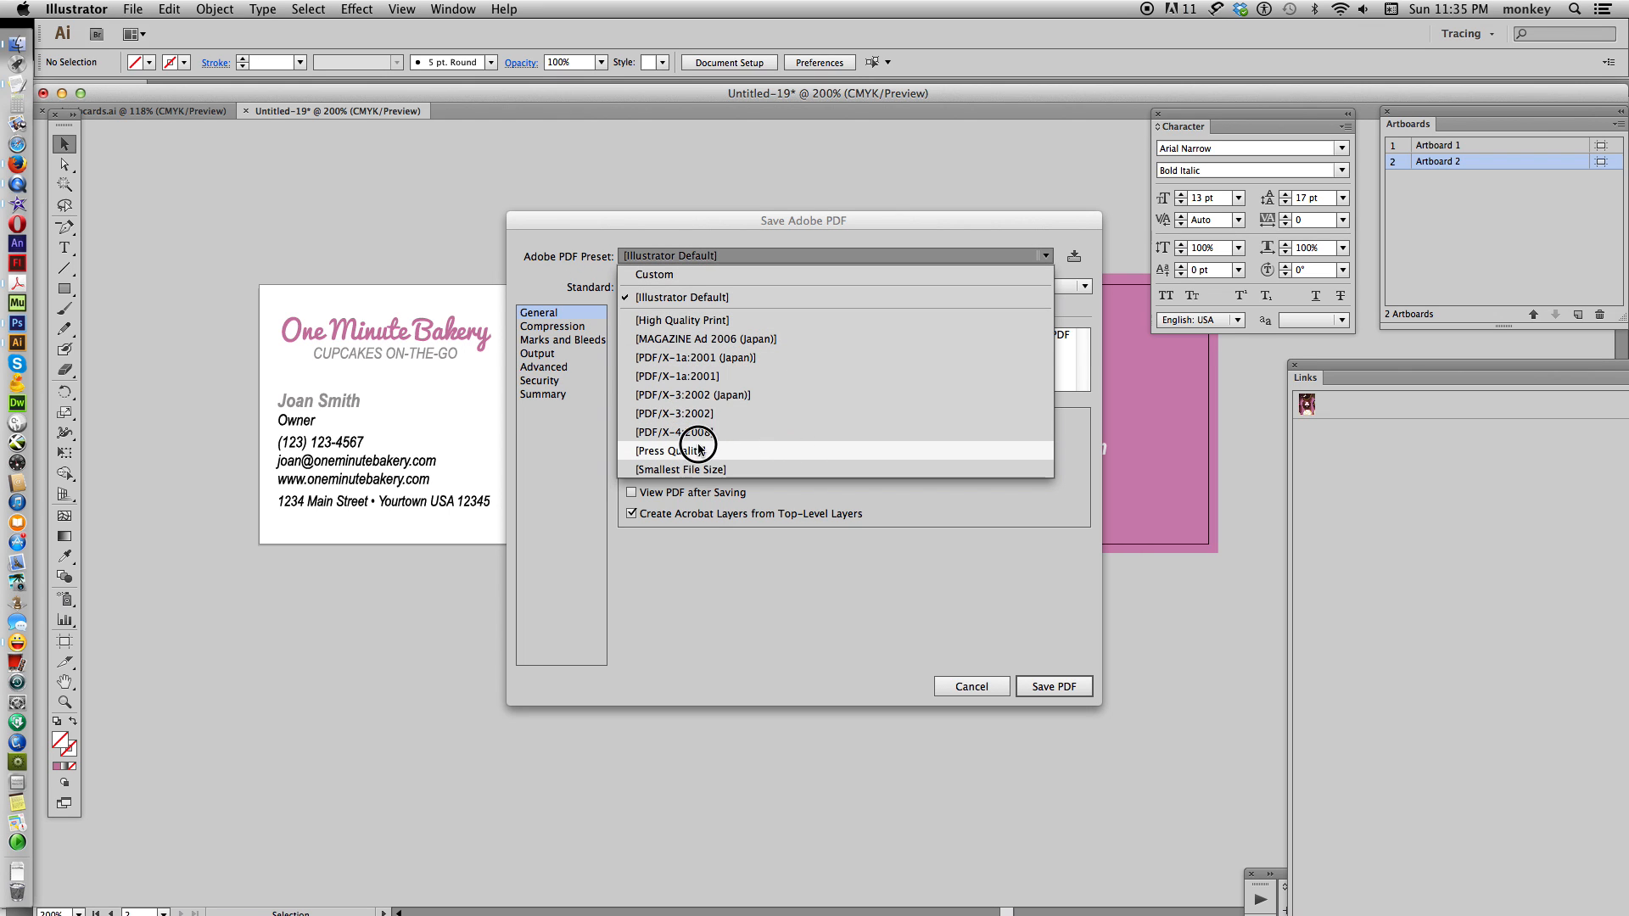
Use the [Press Quality] preset, disable Fast Web View, and set color images to Do Not Downsample.
left_click(670, 450)
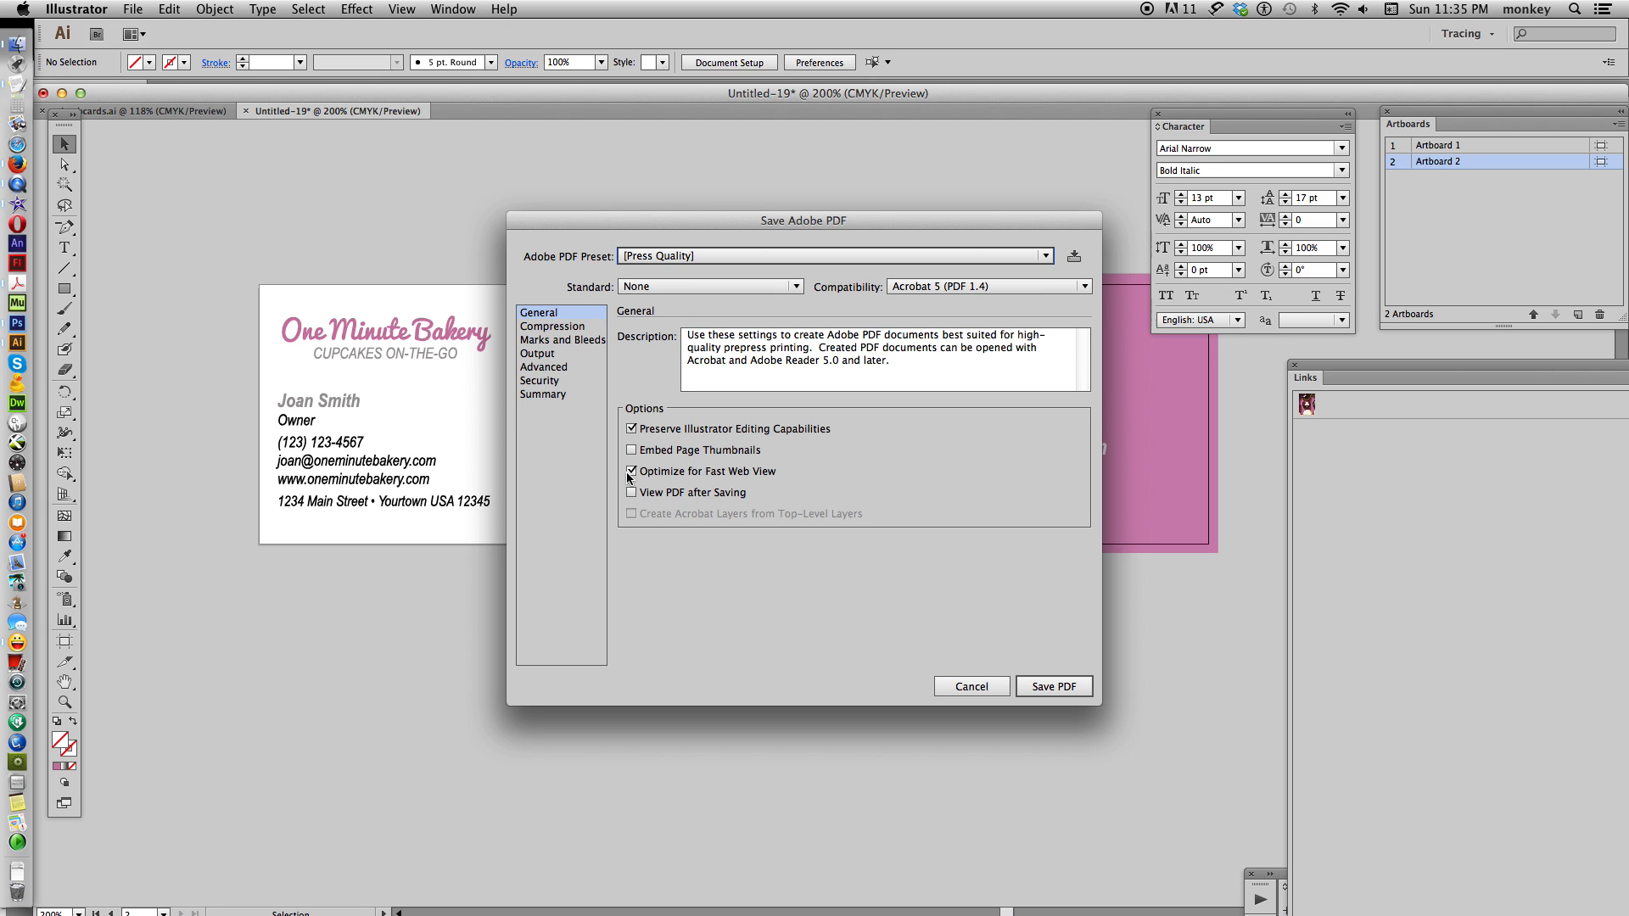
left_click(631, 471)
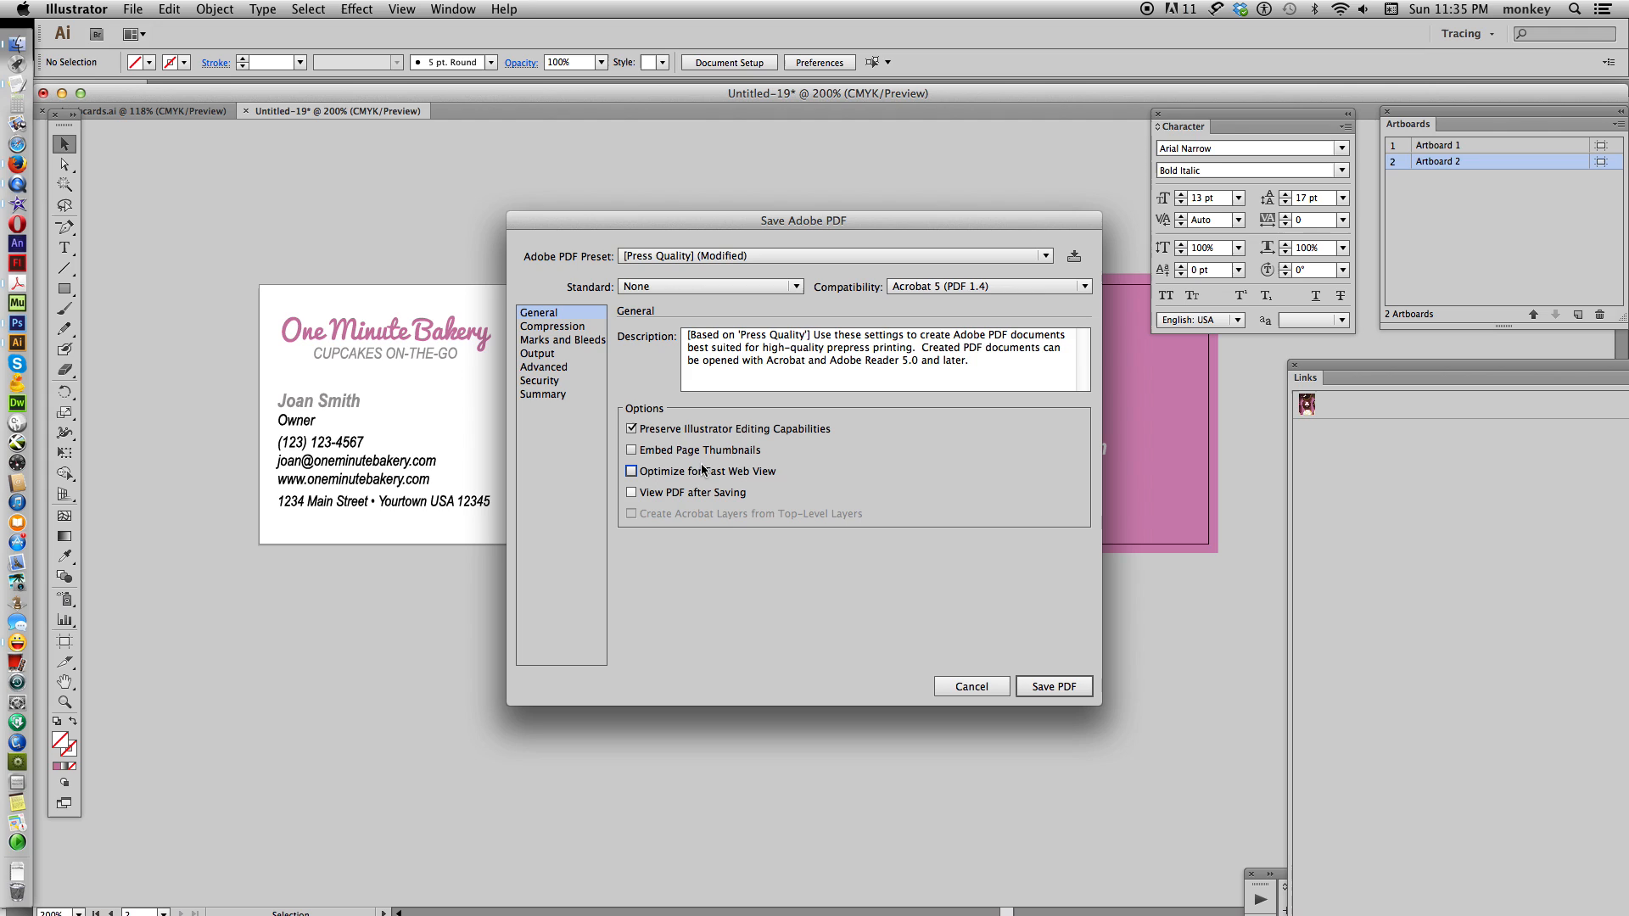
mouse_move(787, 438)
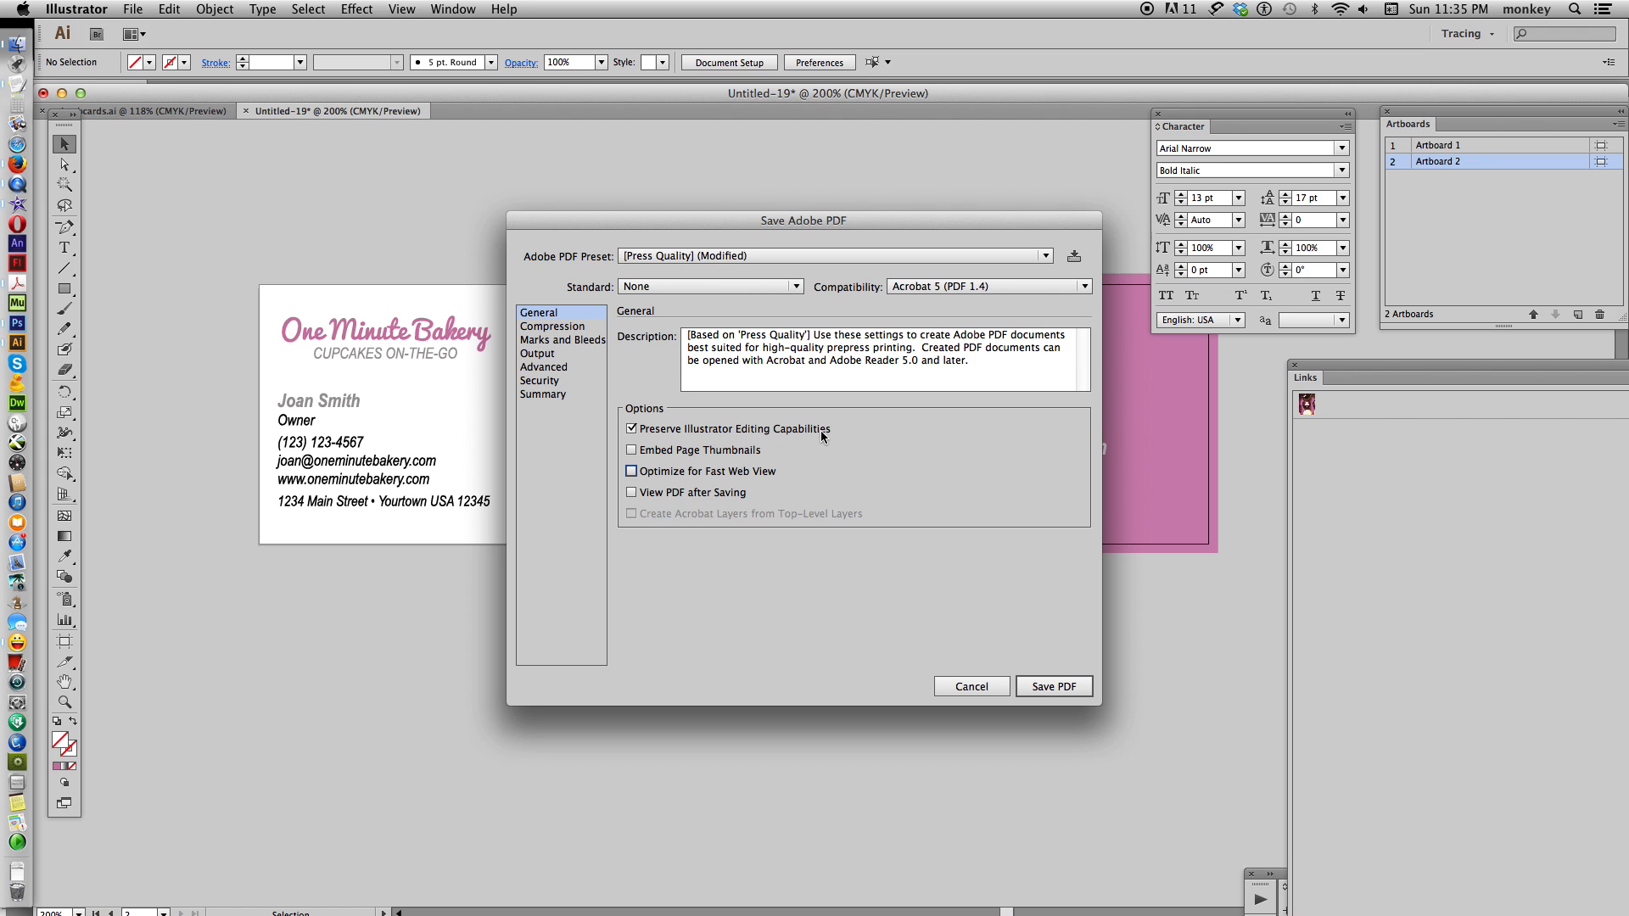
mouse_move(843, 441)
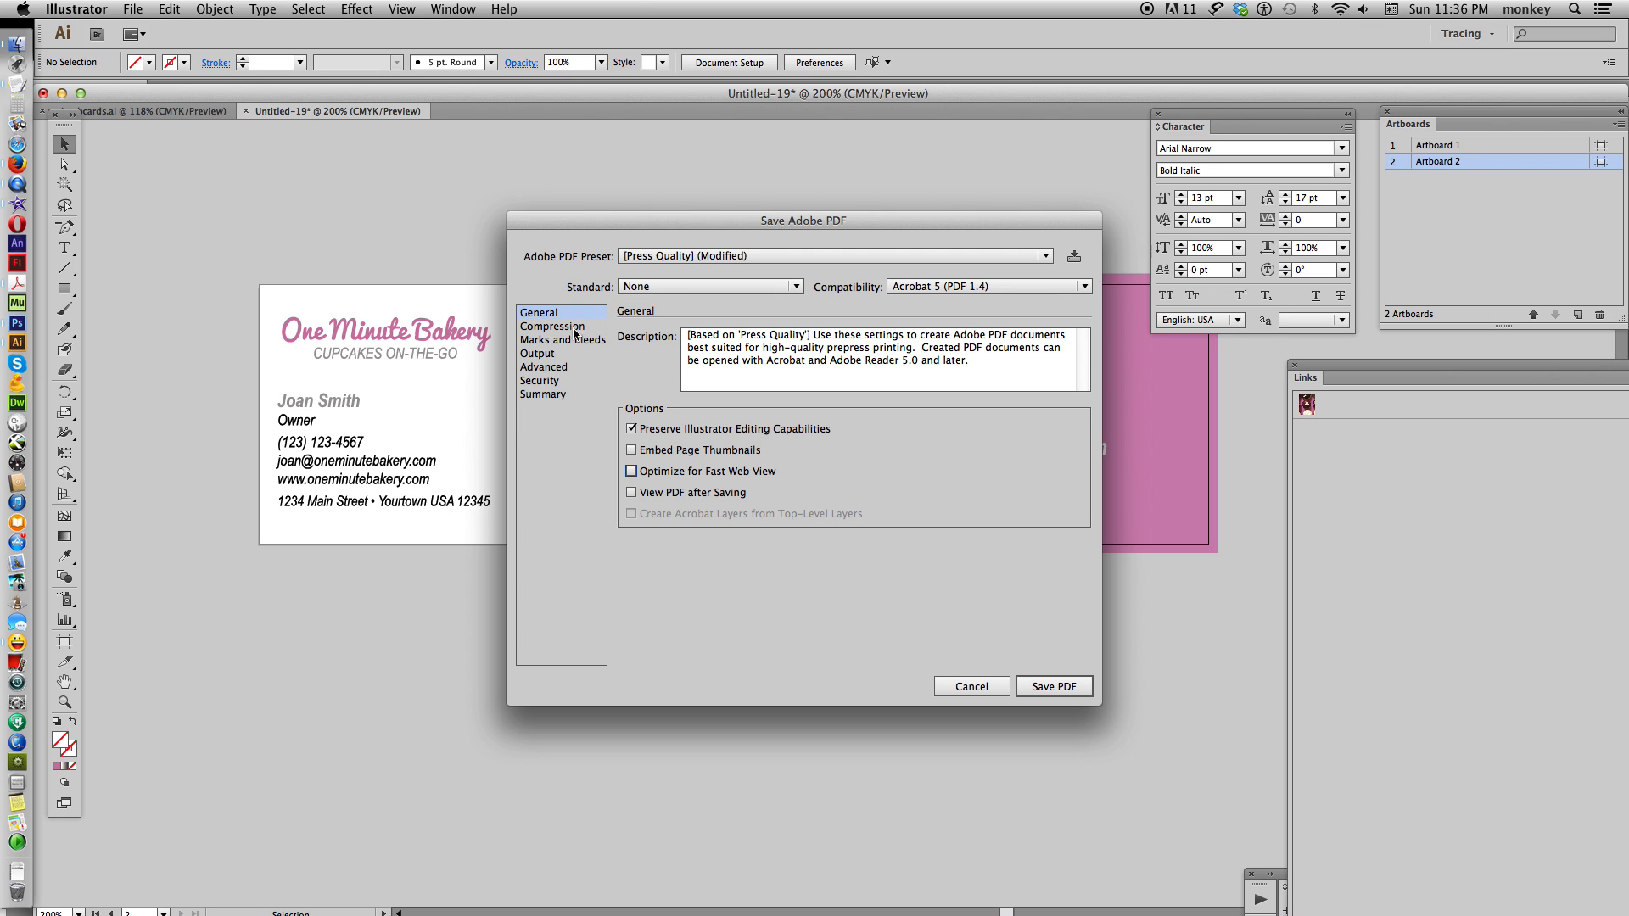
left_click(552, 326)
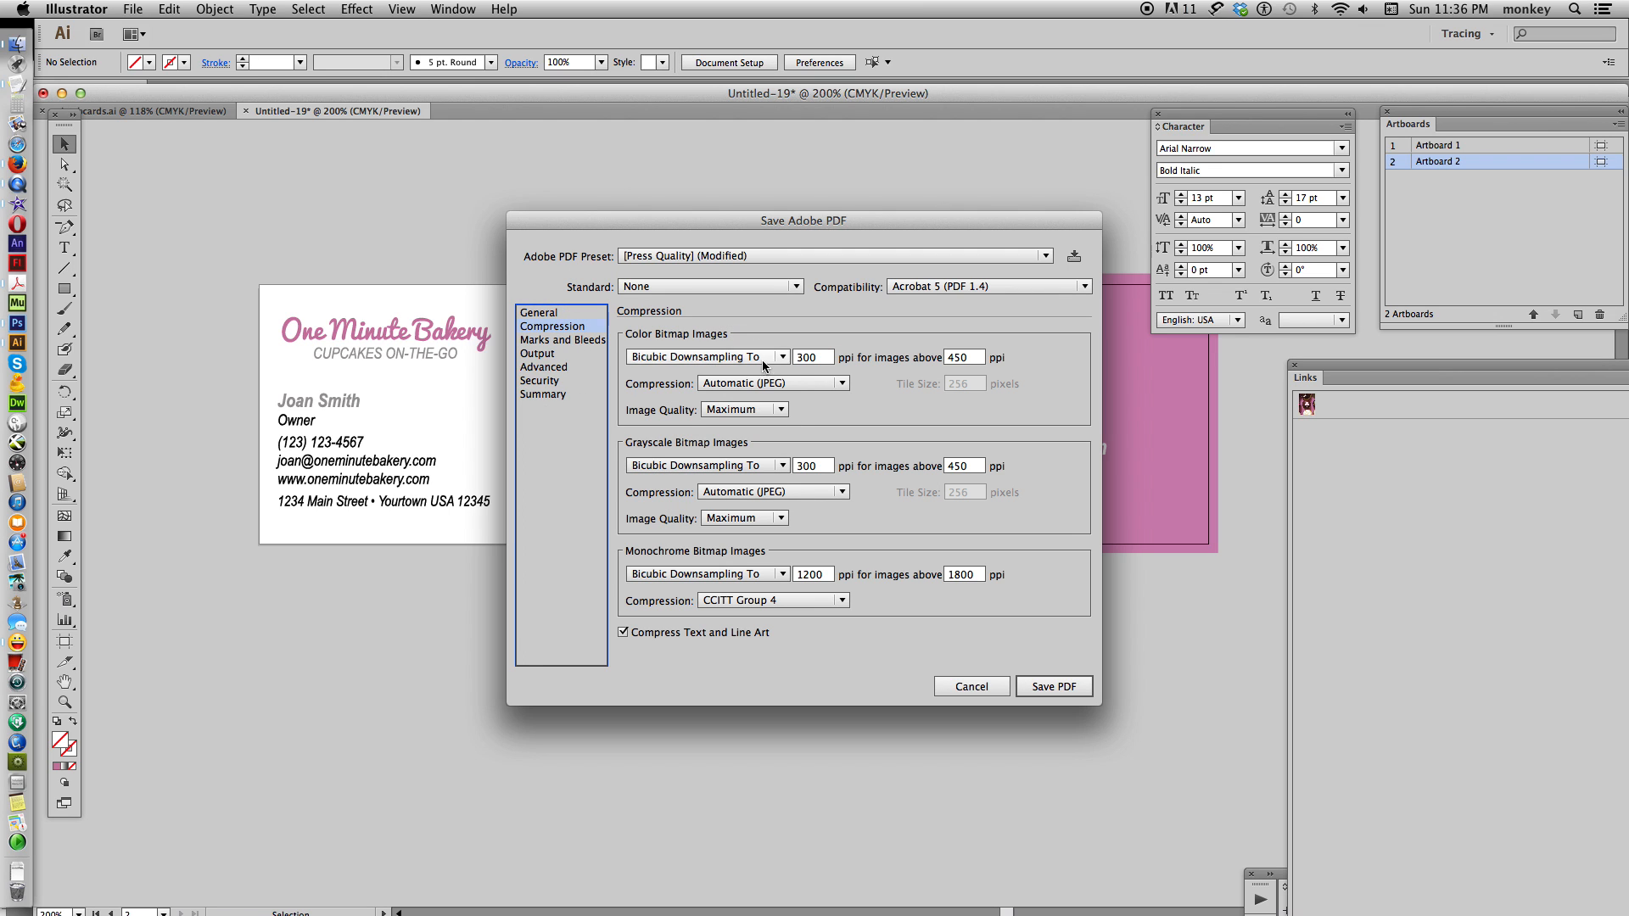
left_click(705, 356)
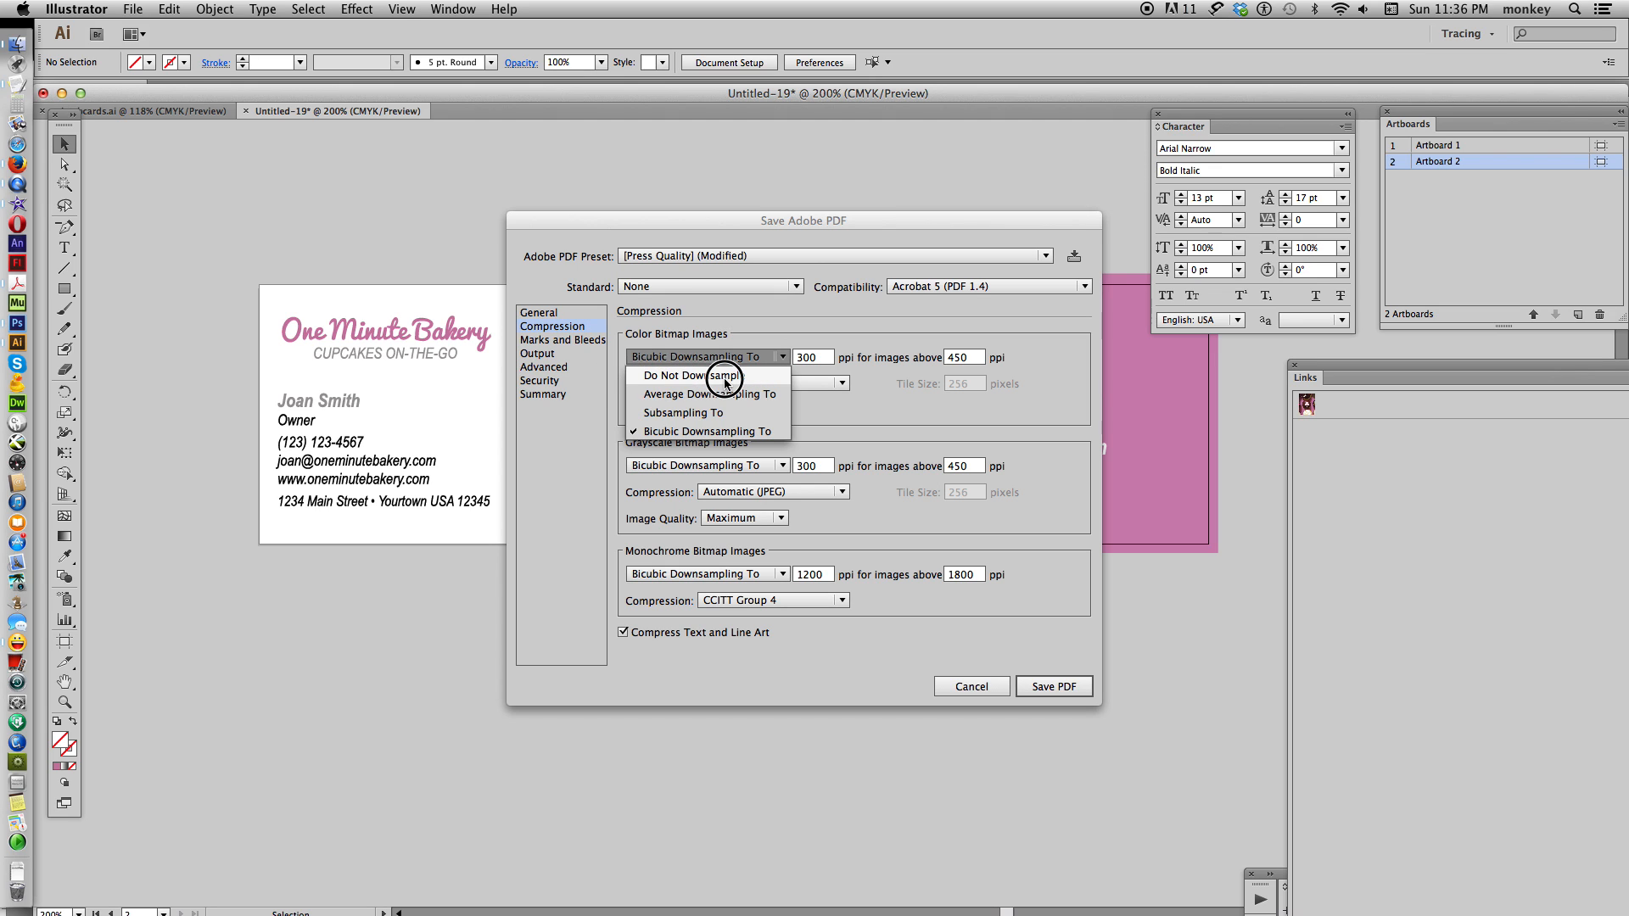
left_click(694, 375)
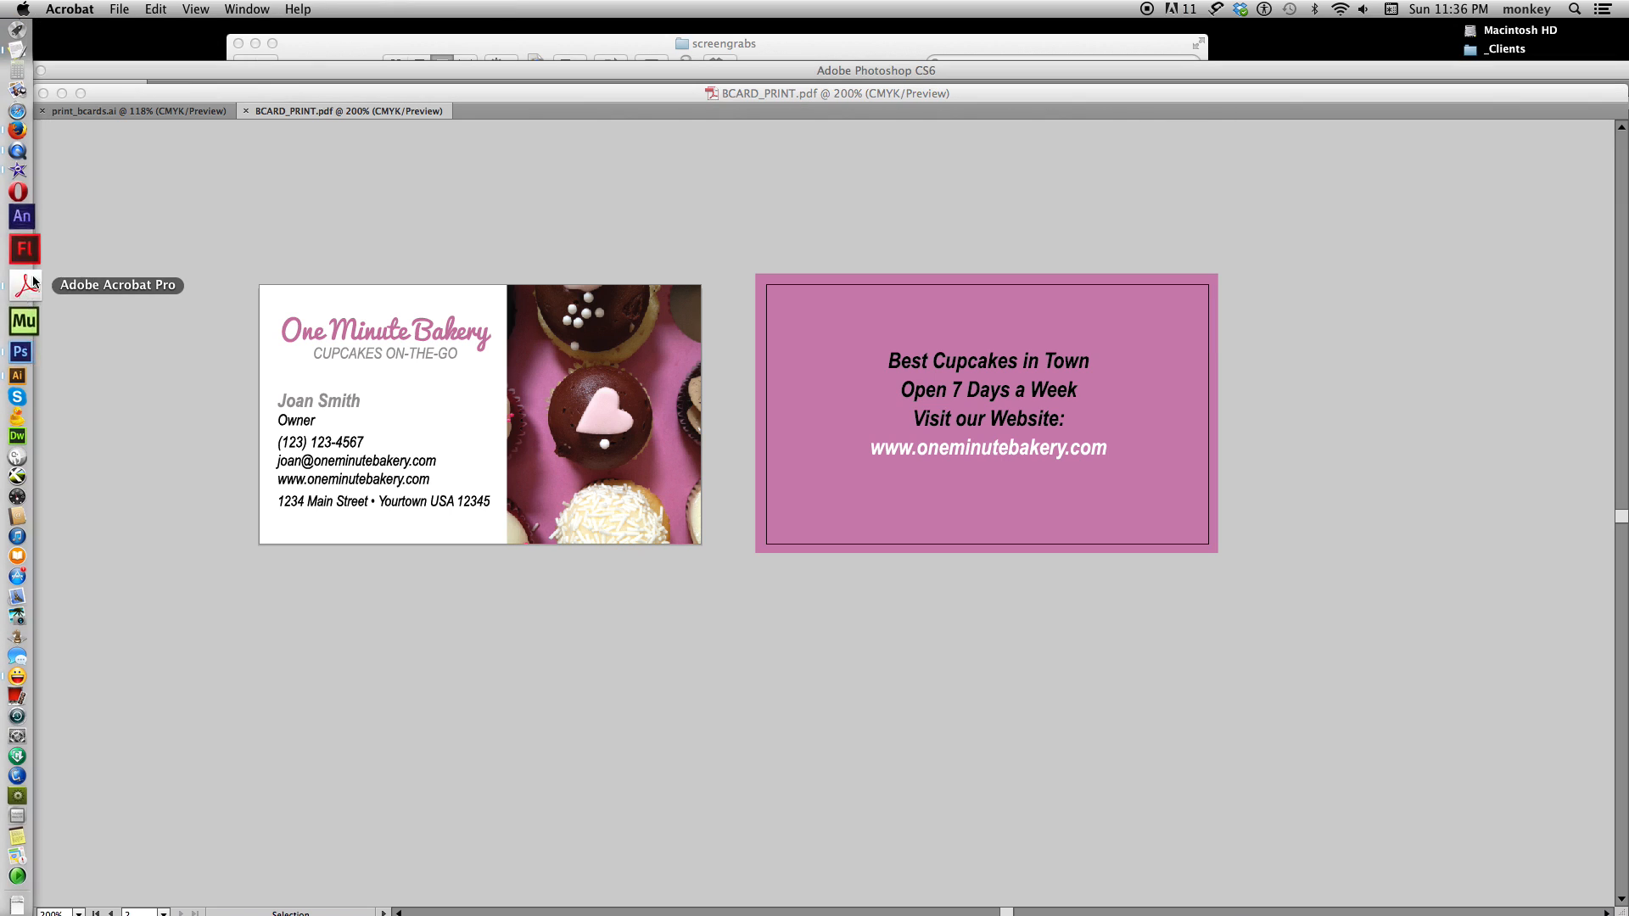
Open BCARD_PRINT.pdf in Acrobat Pro, zoom out, and show both pages as thumbnails.
left_click(119, 9)
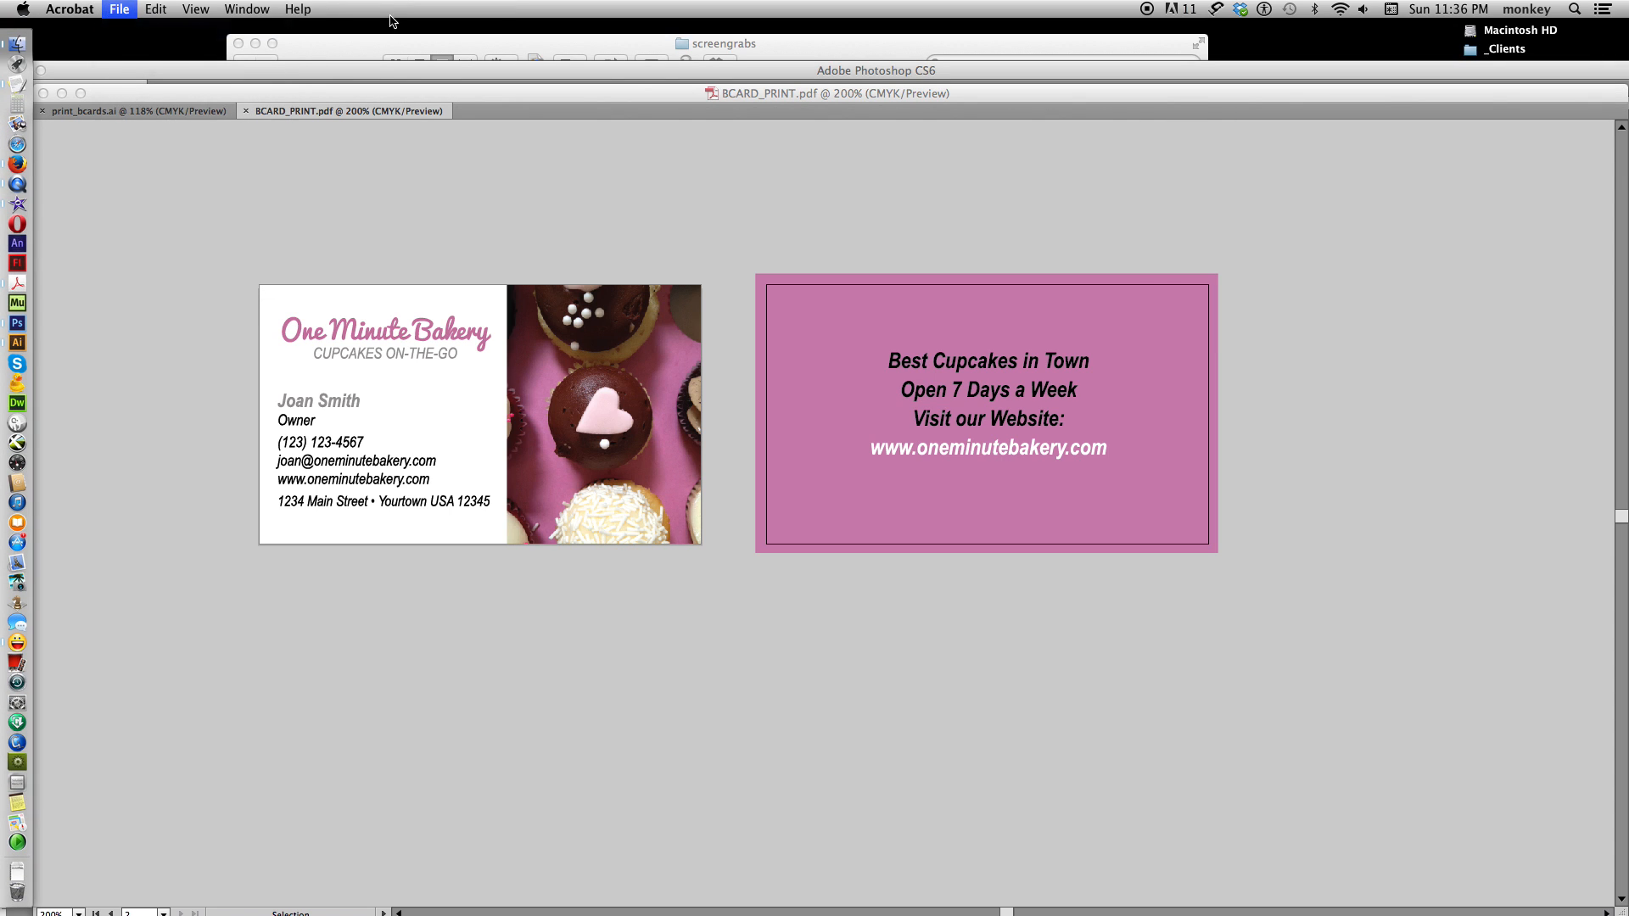
left_click(119, 9)
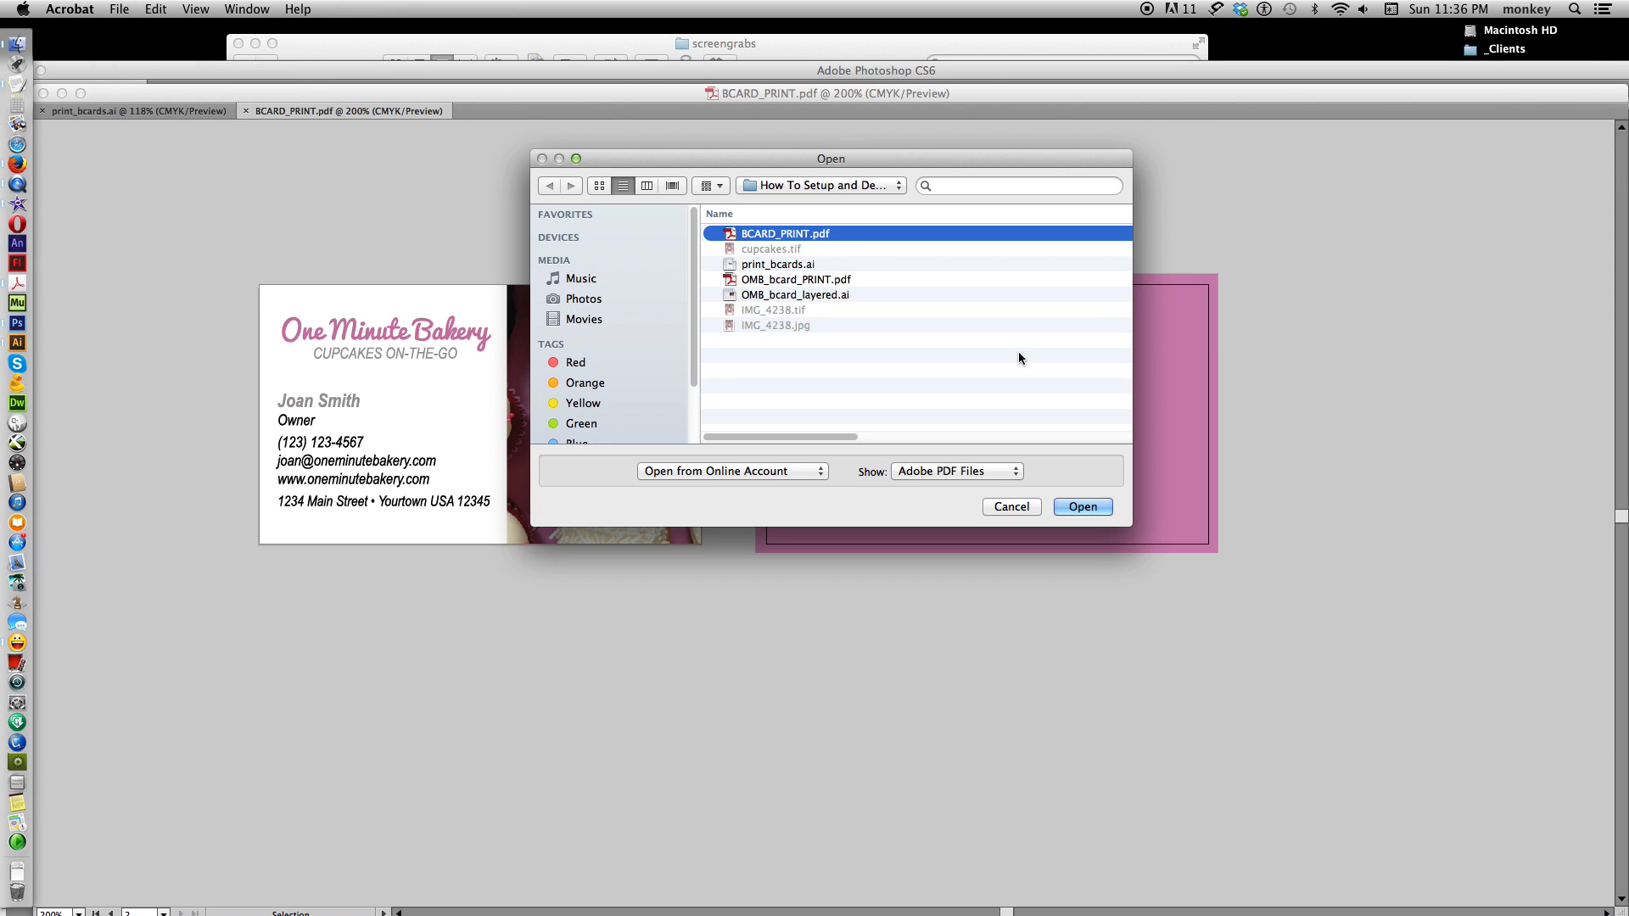
left_click(1082, 507)
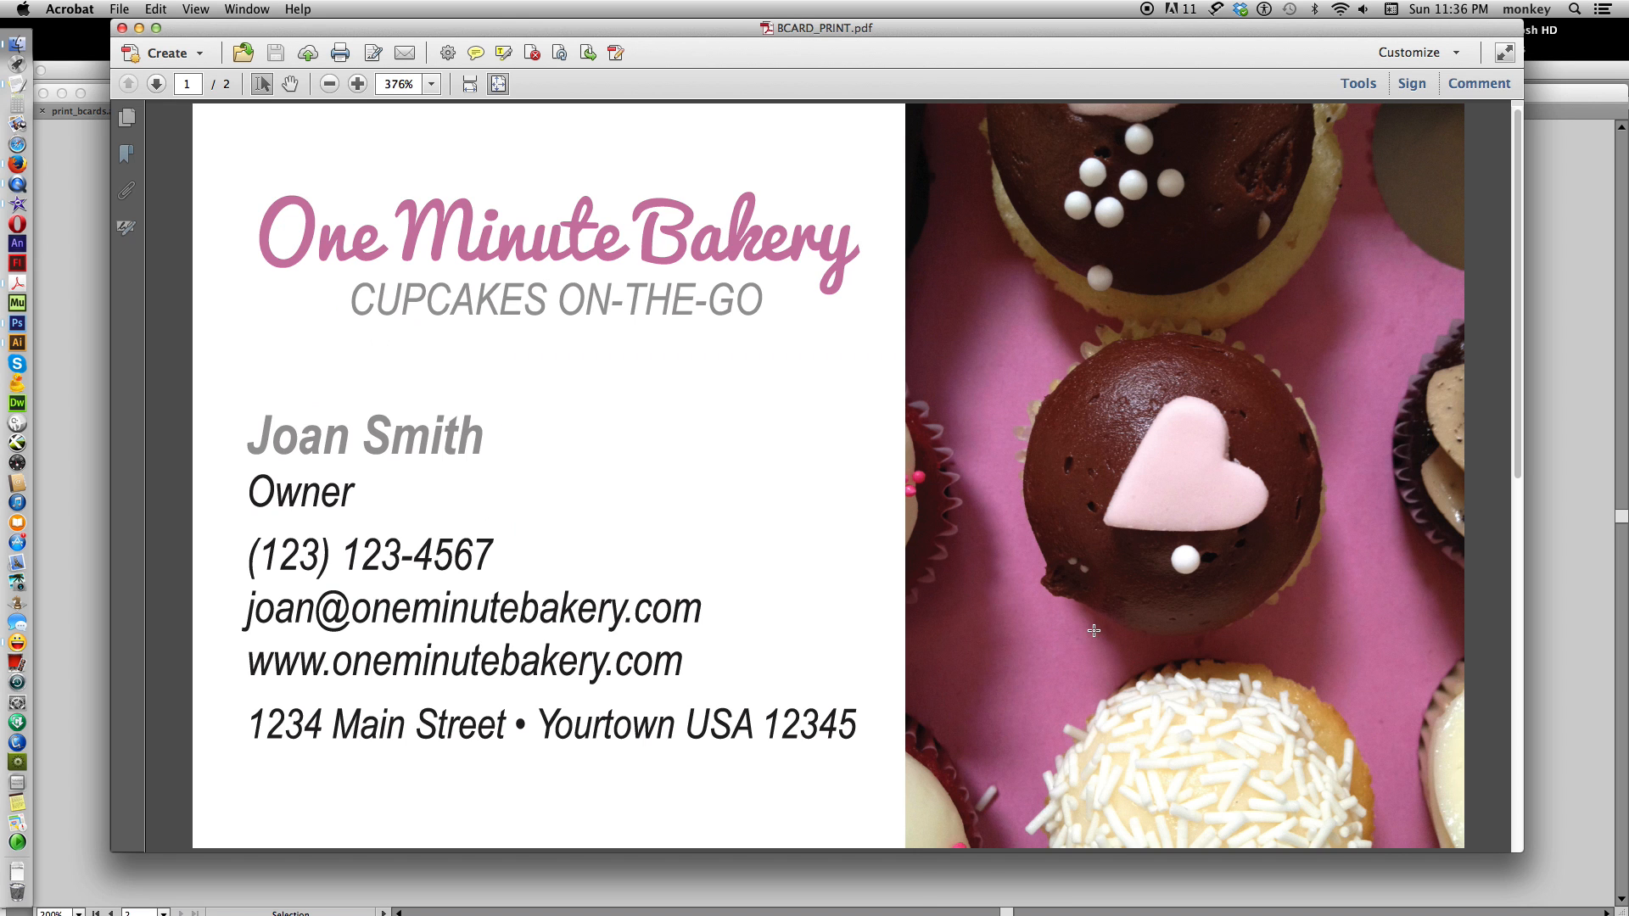
left_click(329, 84)
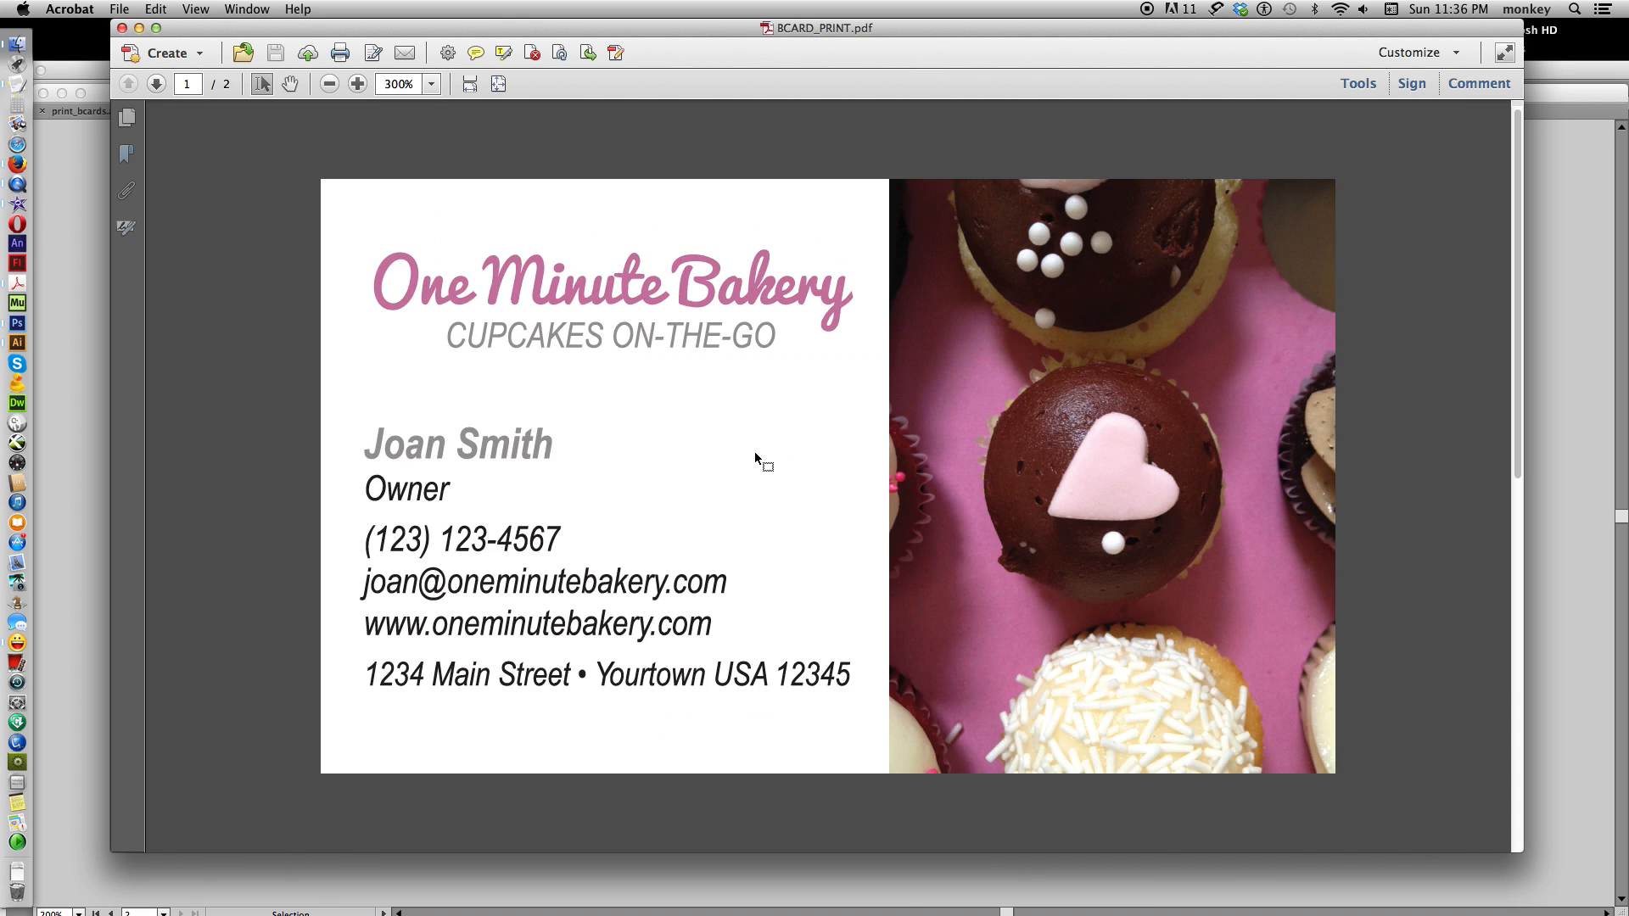
left_click(126, 117)
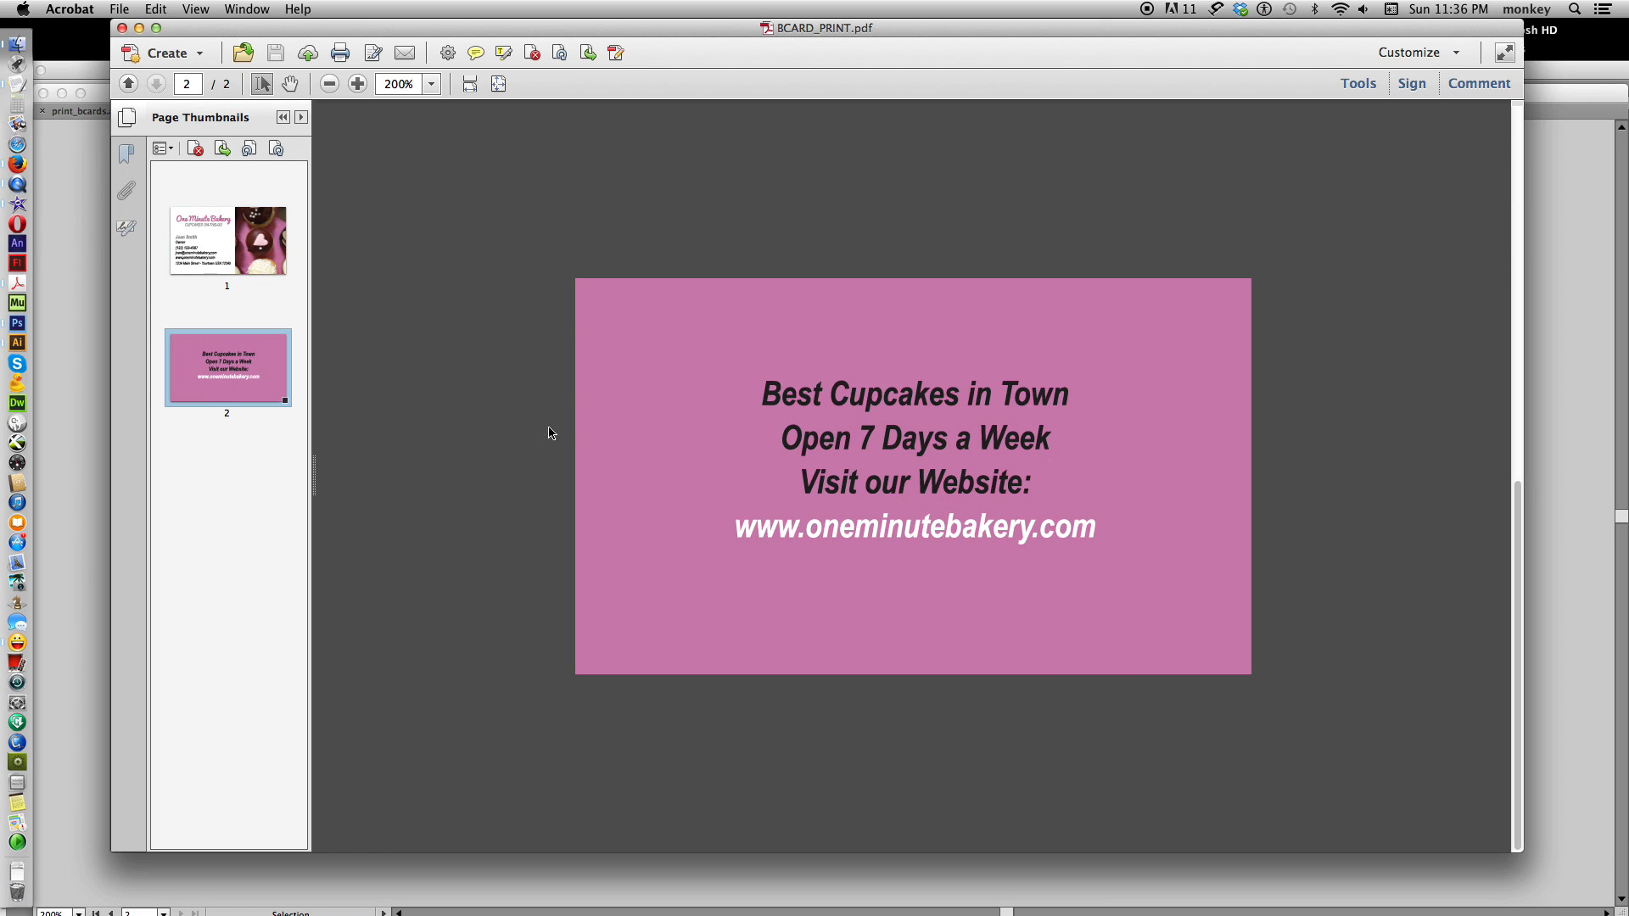
mouse_move(232, 519)
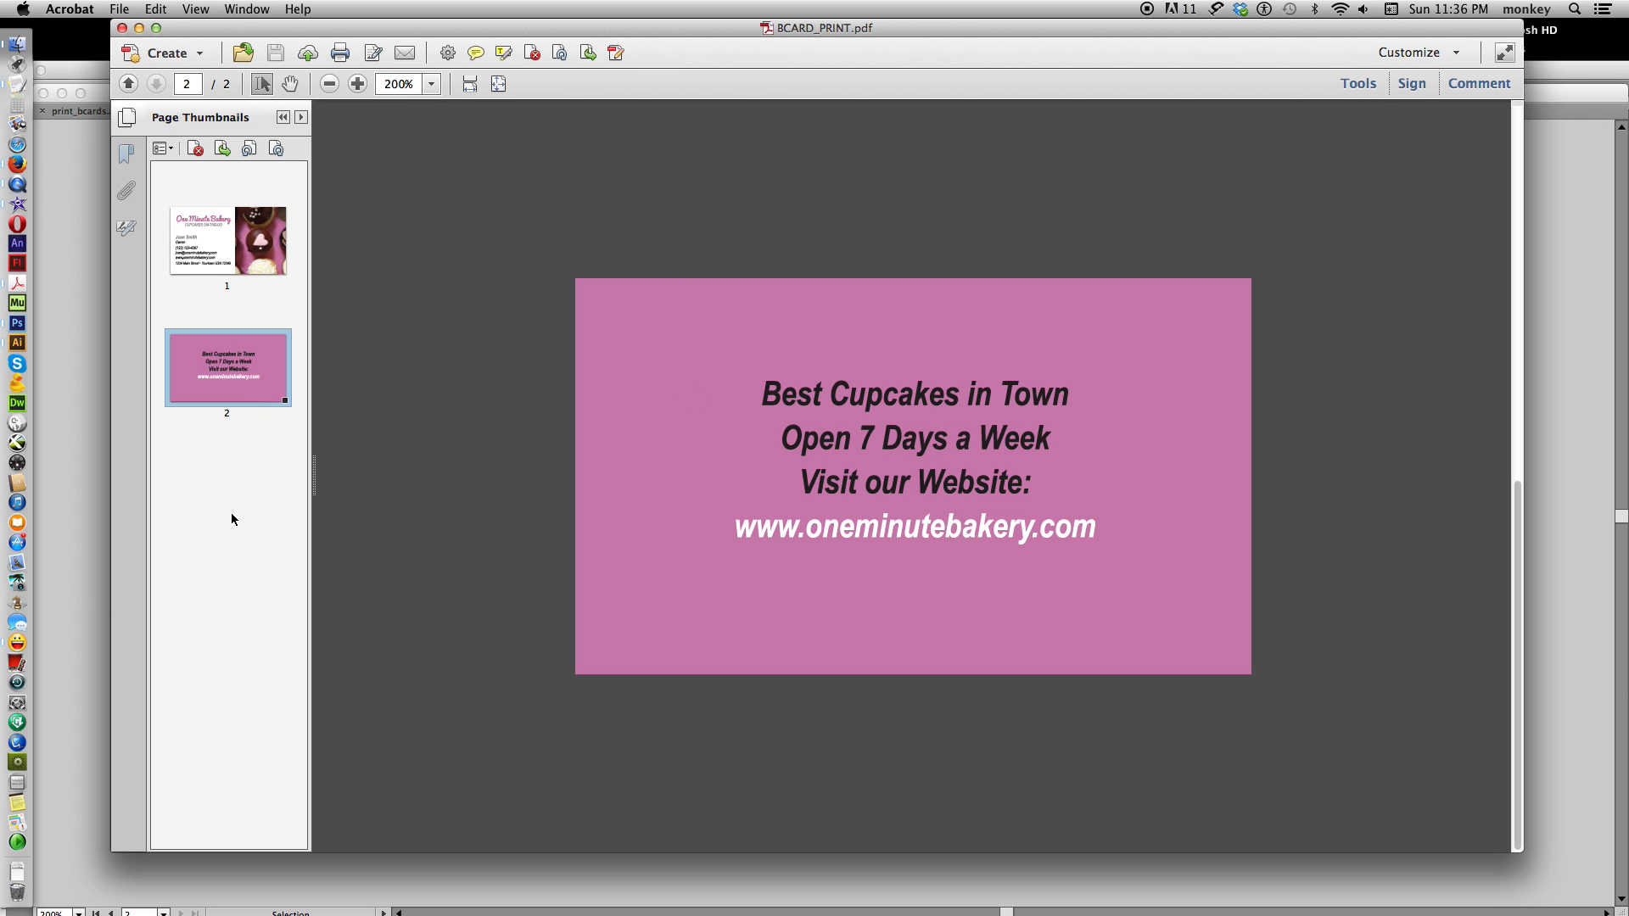
mouse_move(237, 519)
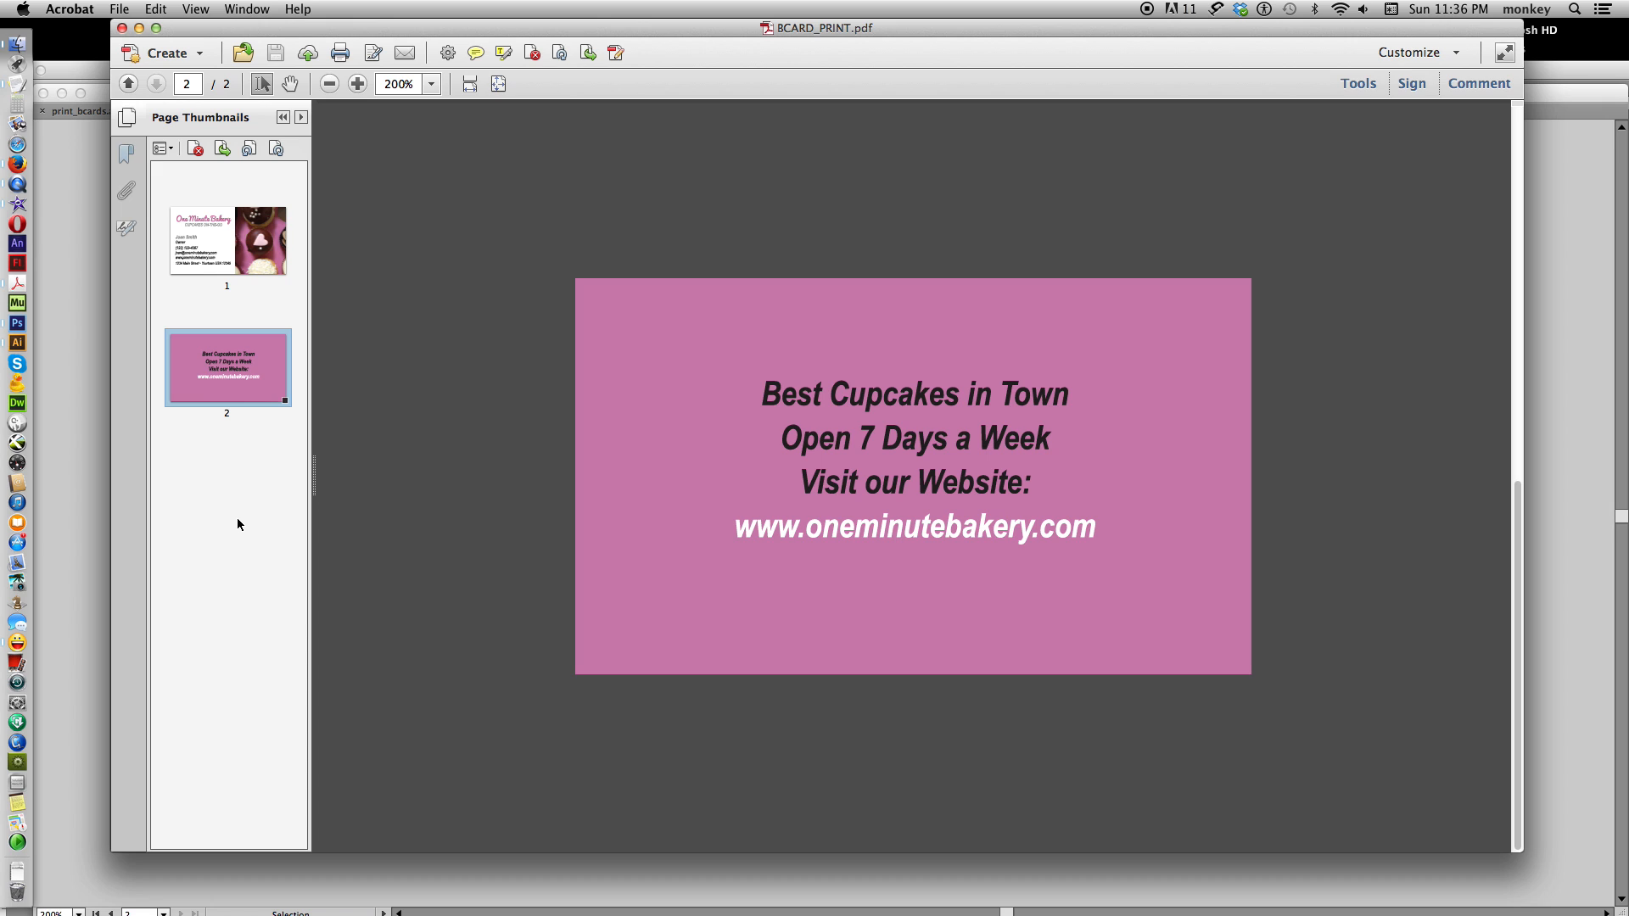
mouse_move(240, 529)
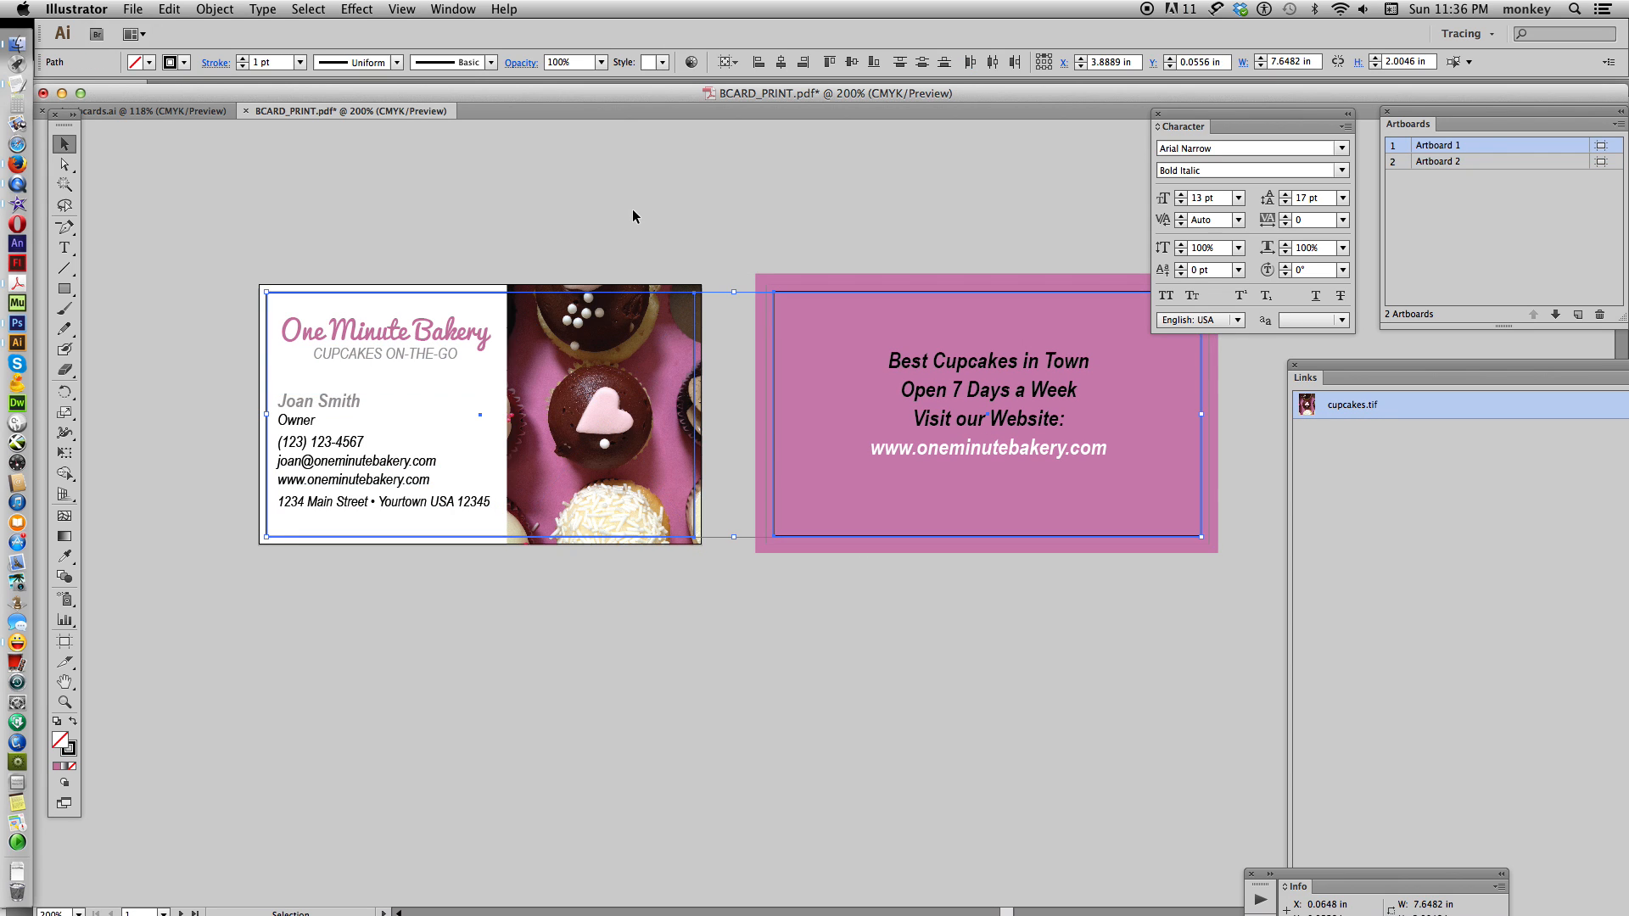
Deselect all and save a copy as BCARD_layered.ai in Adobe Illustrator format with default options.
left_click(489, 425)
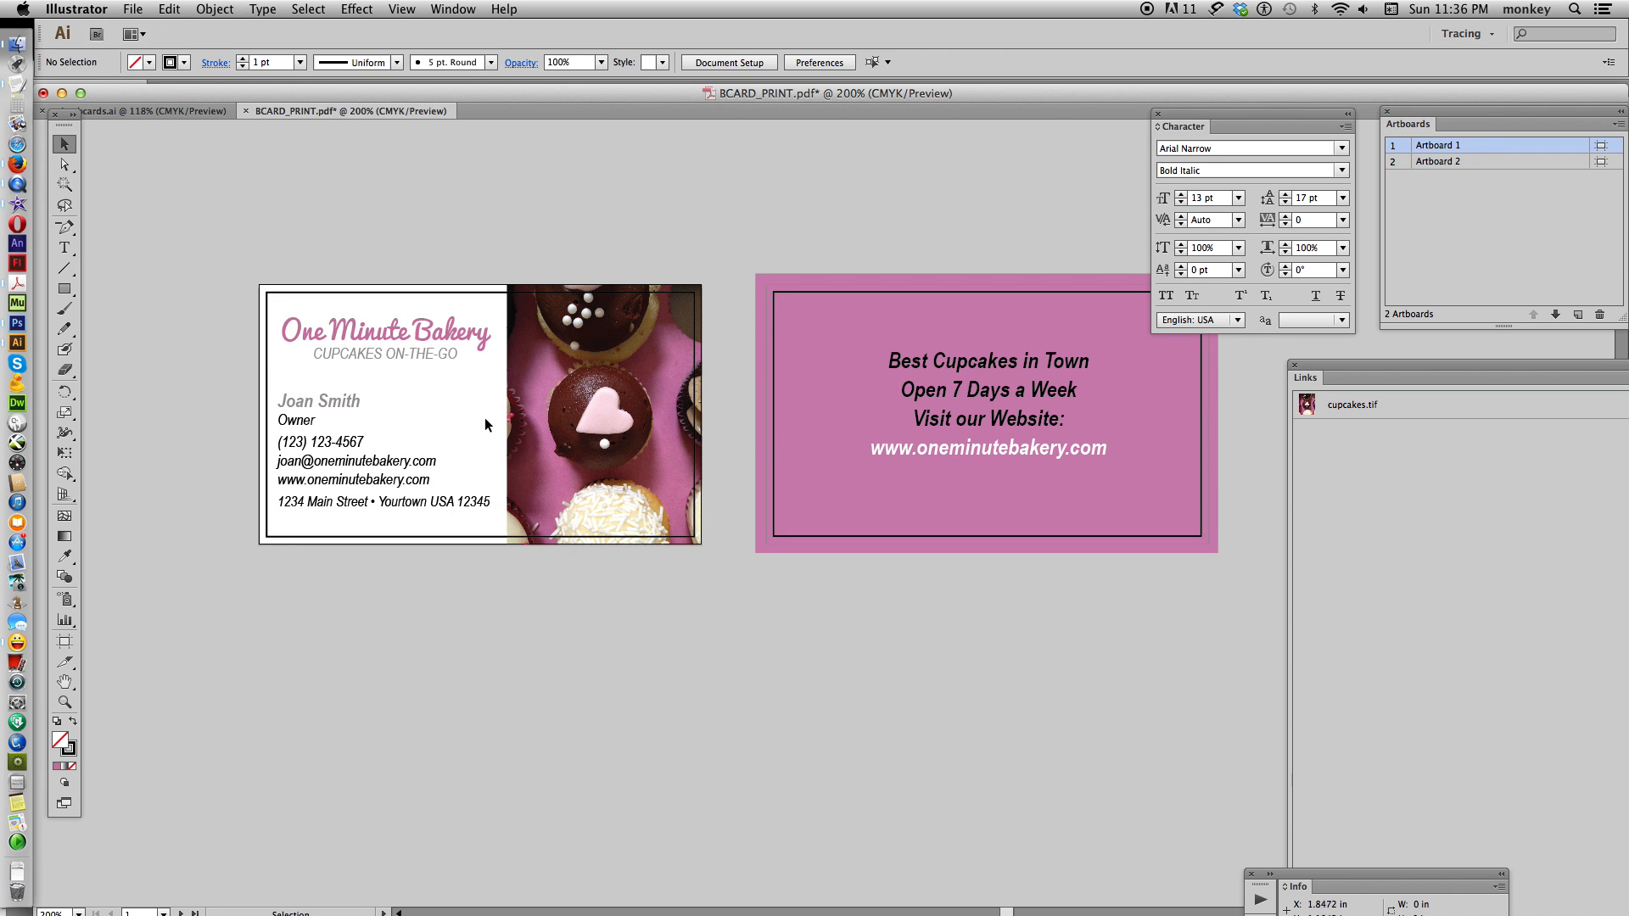
left_click(133, 8)
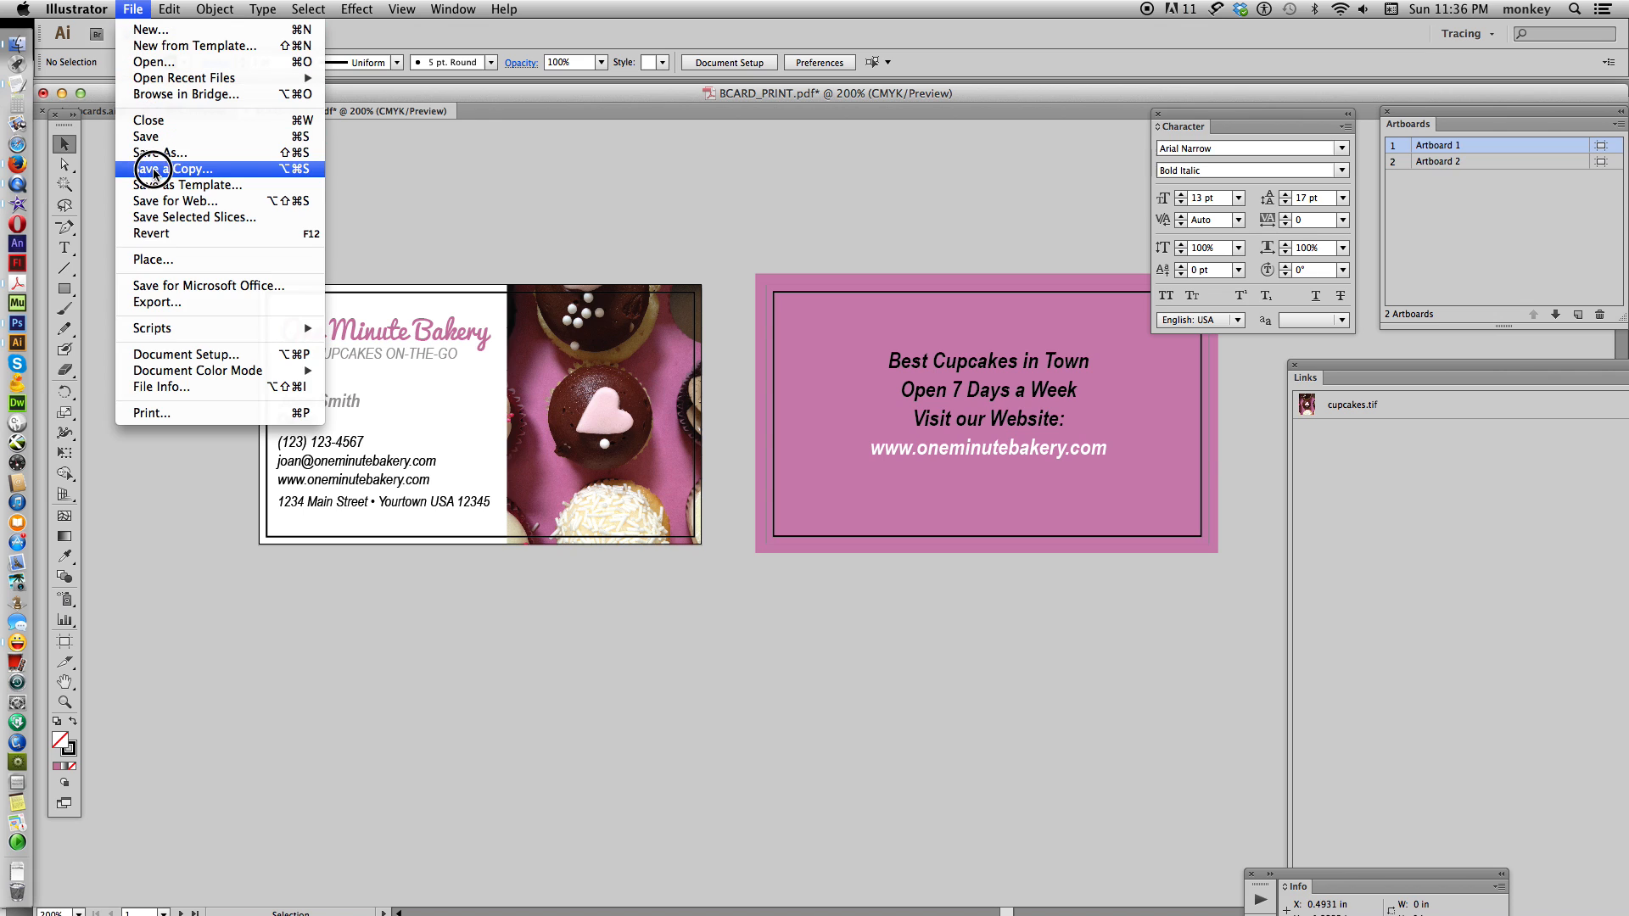
left_click(162, 153)
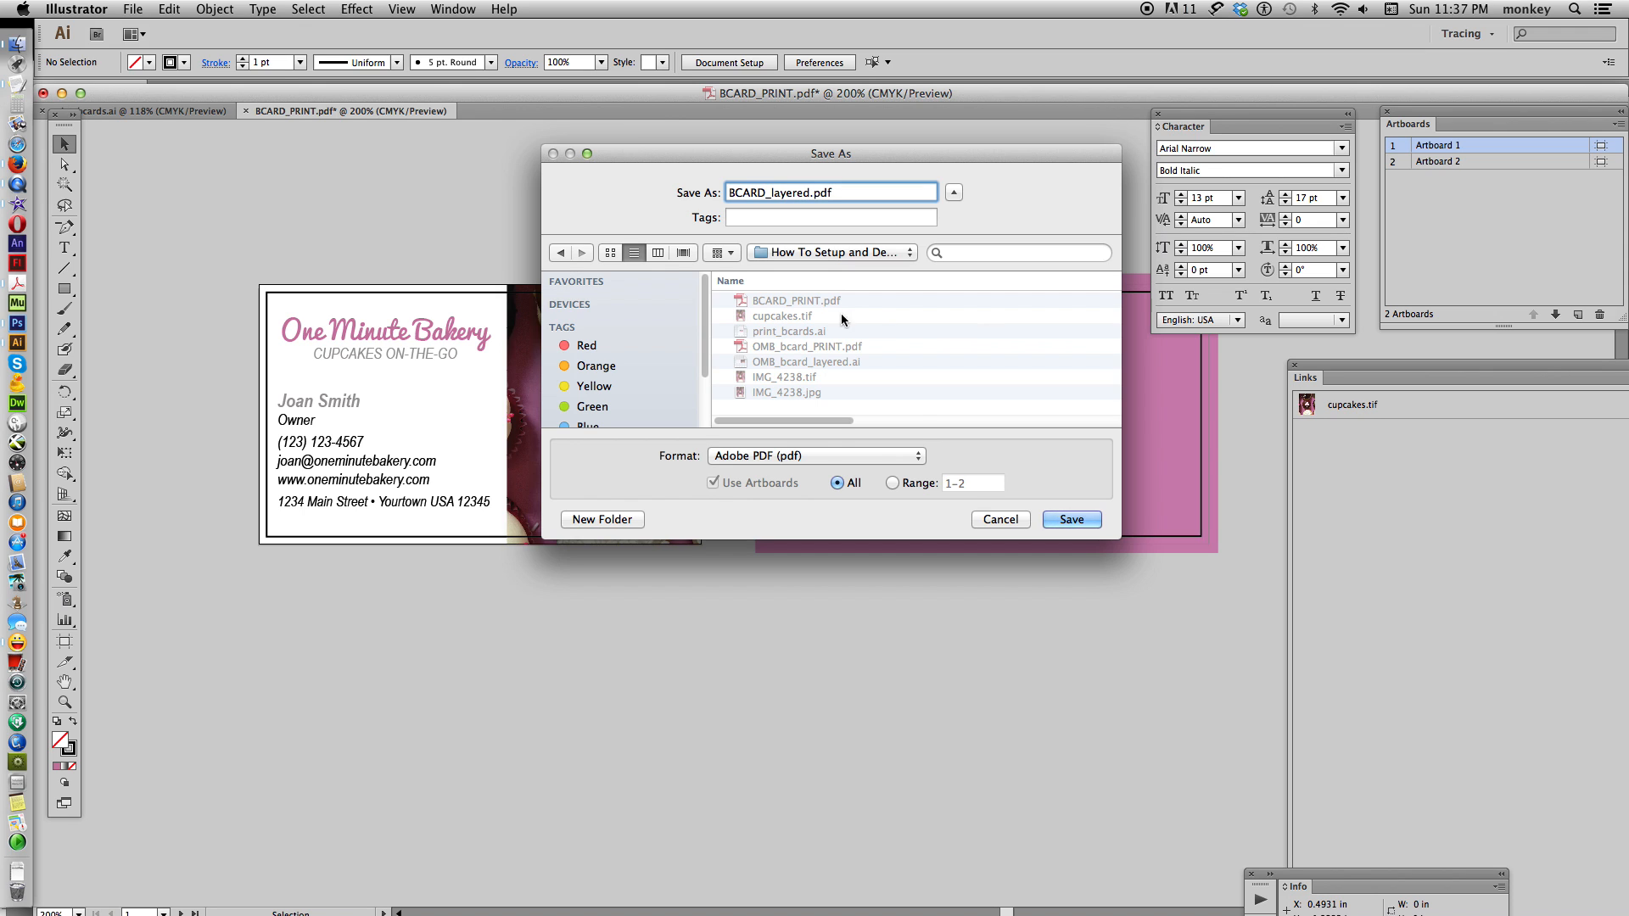
left_click(816, 455)
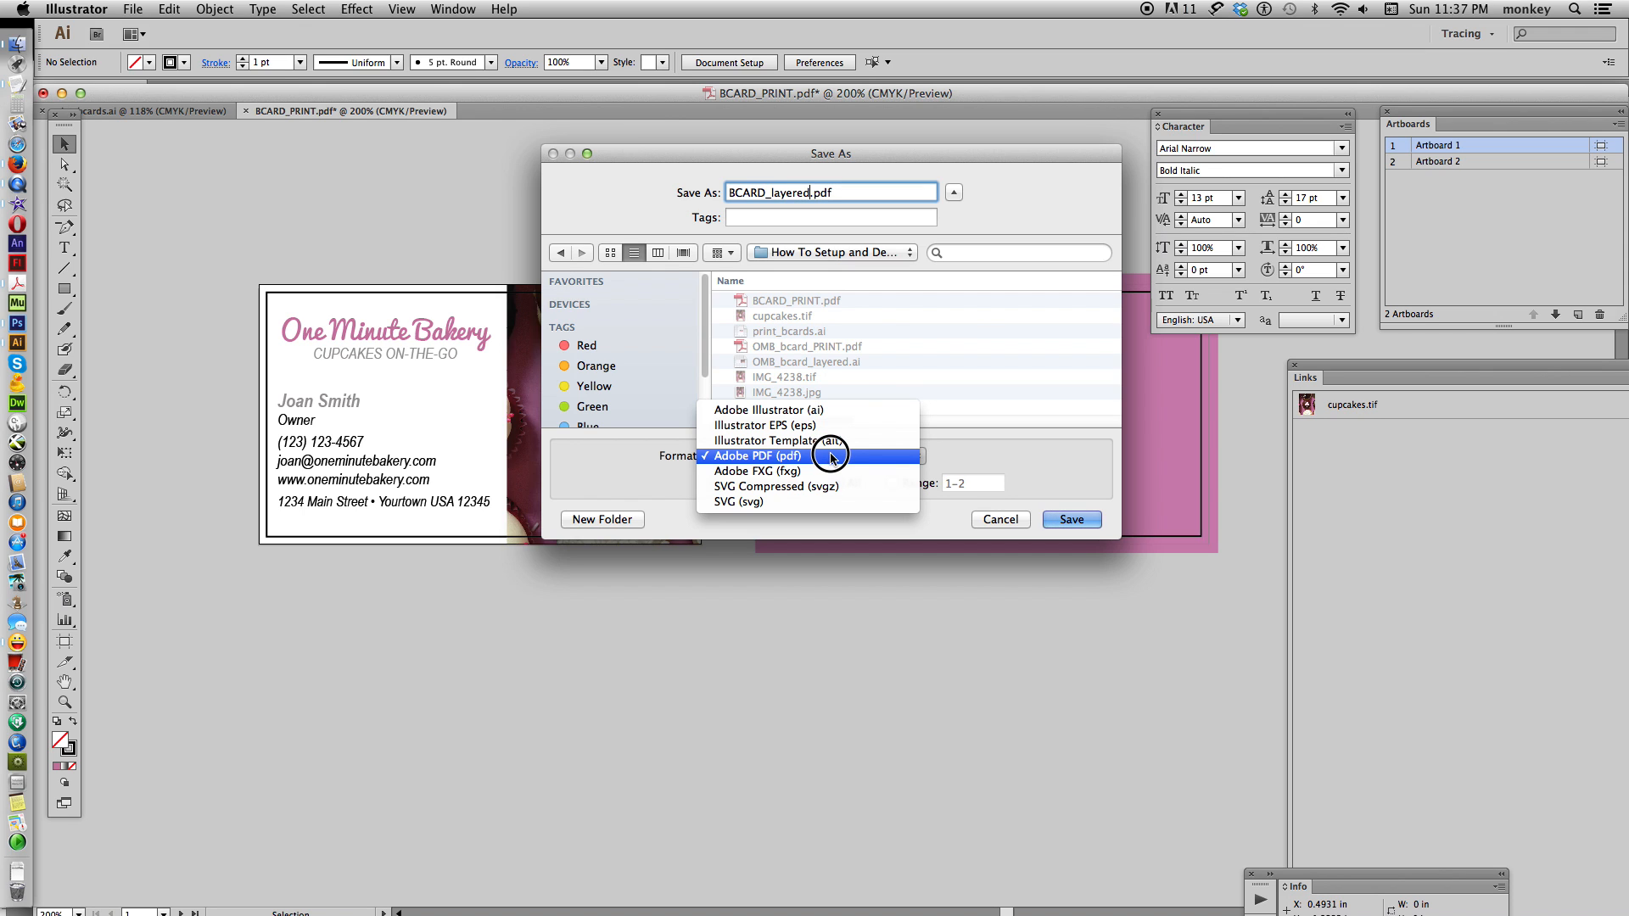
mouse_move(811, 409)
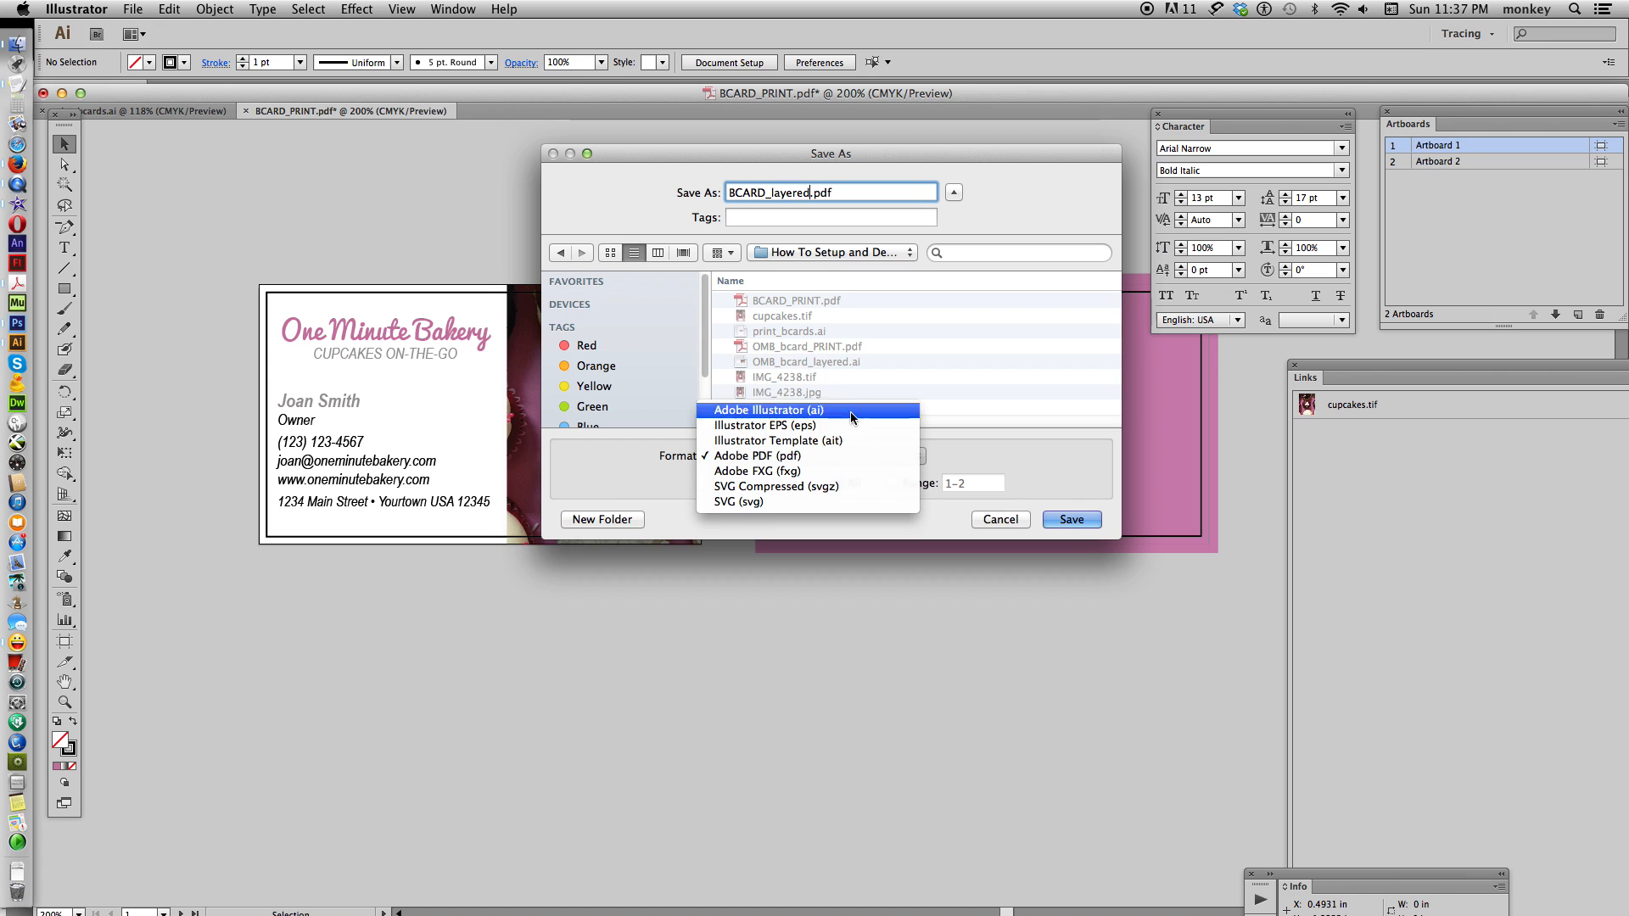
left_click(767, 409)
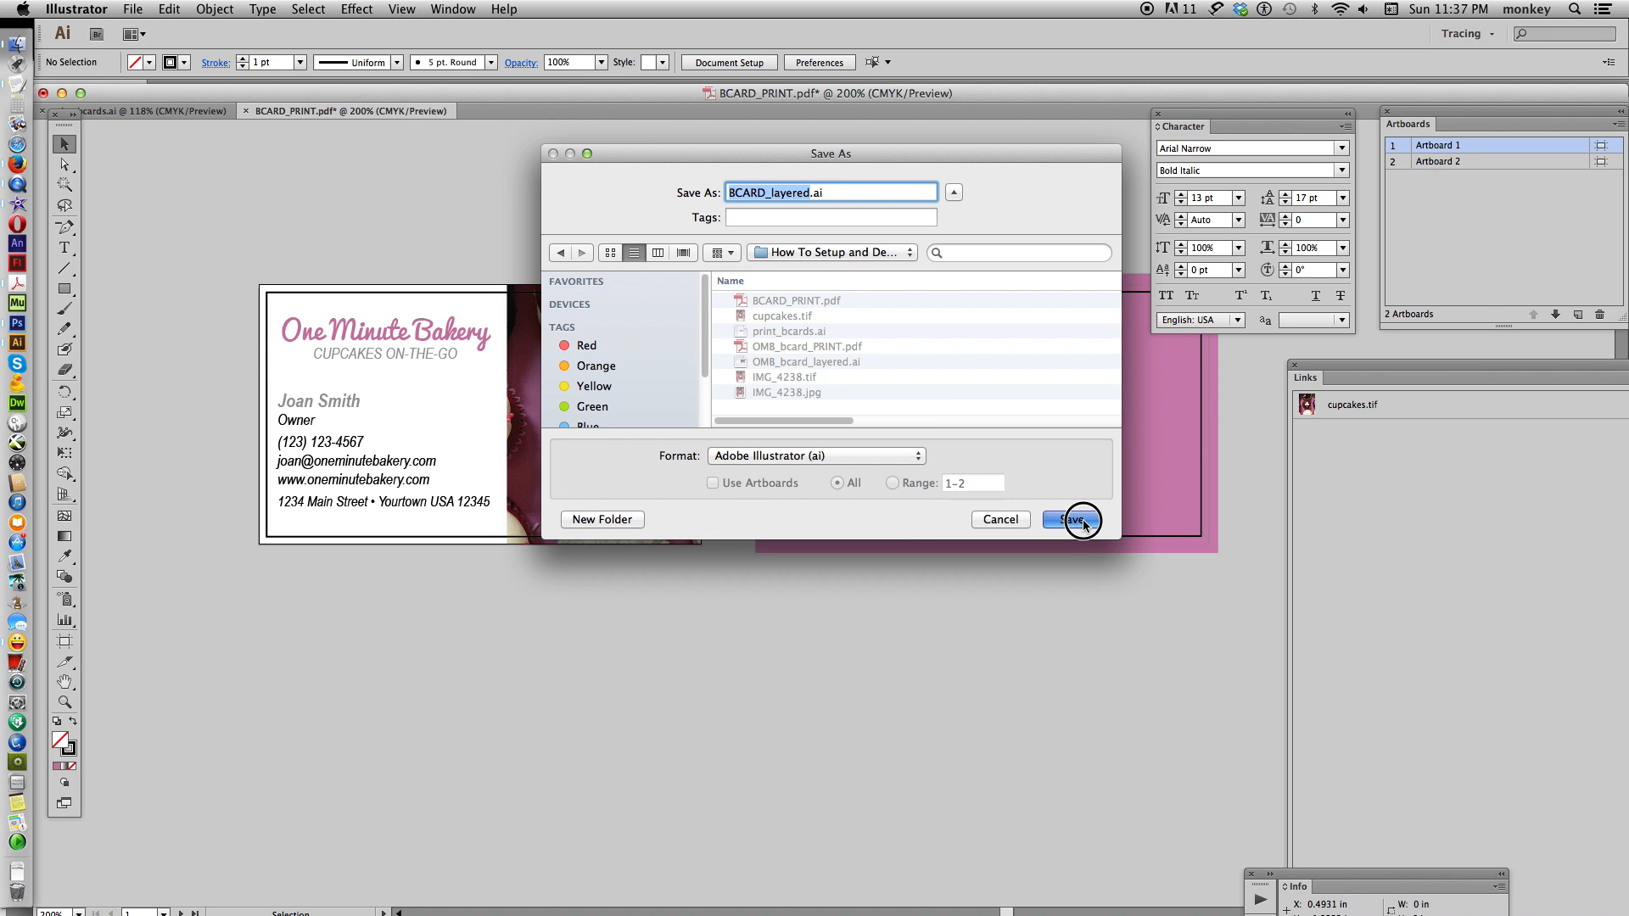
left_click(1075, 519)
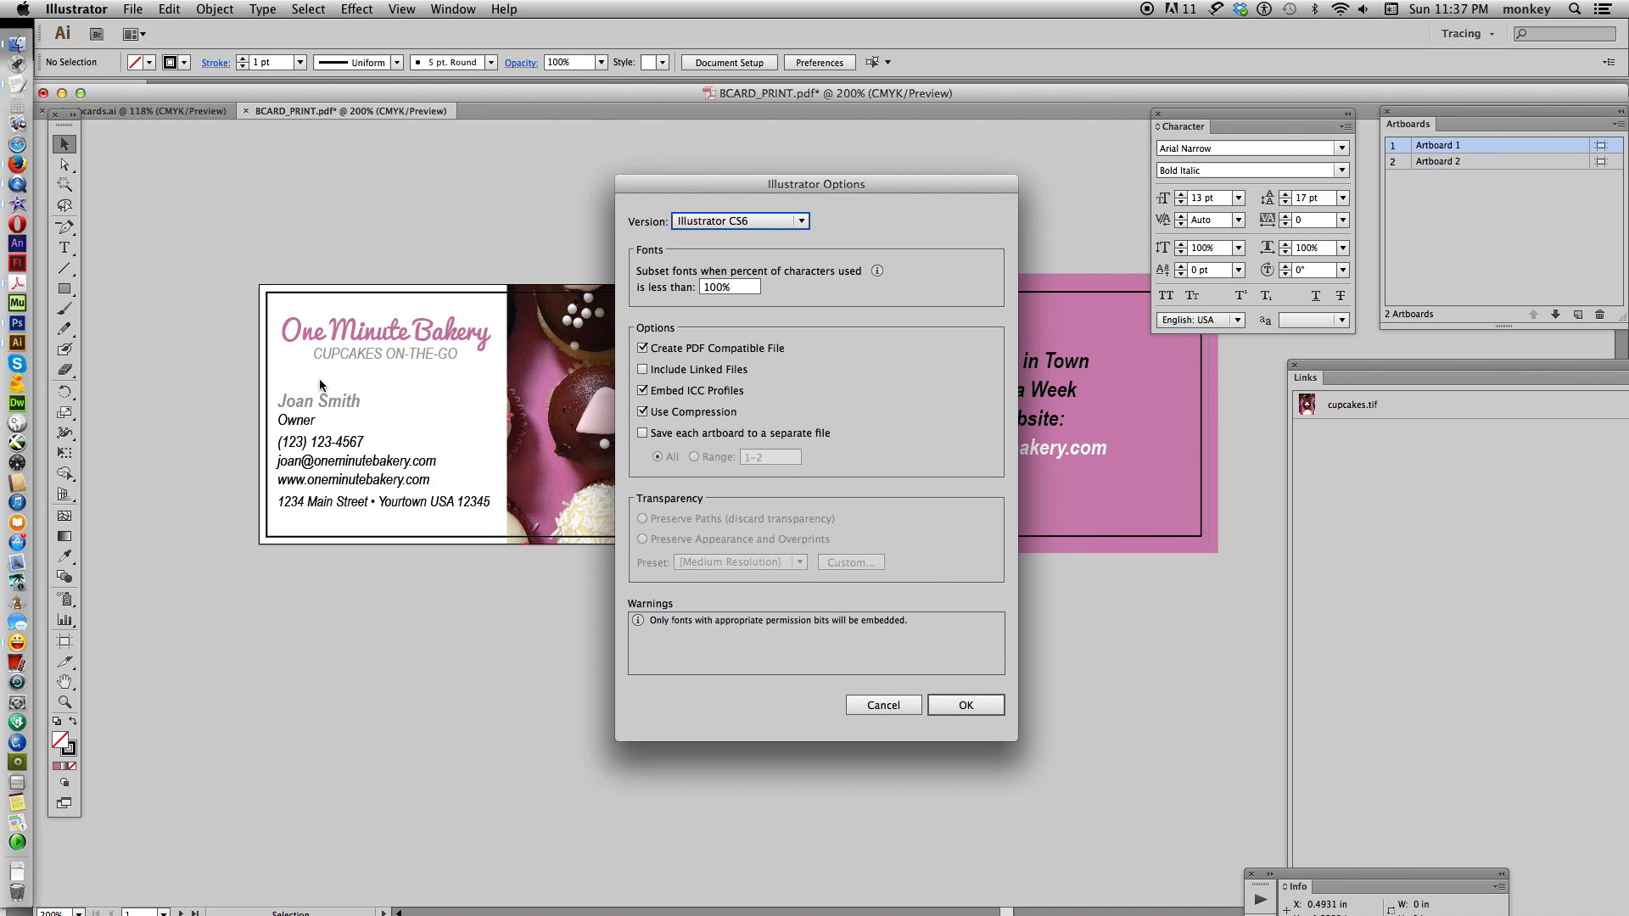
left_click(963, 704)
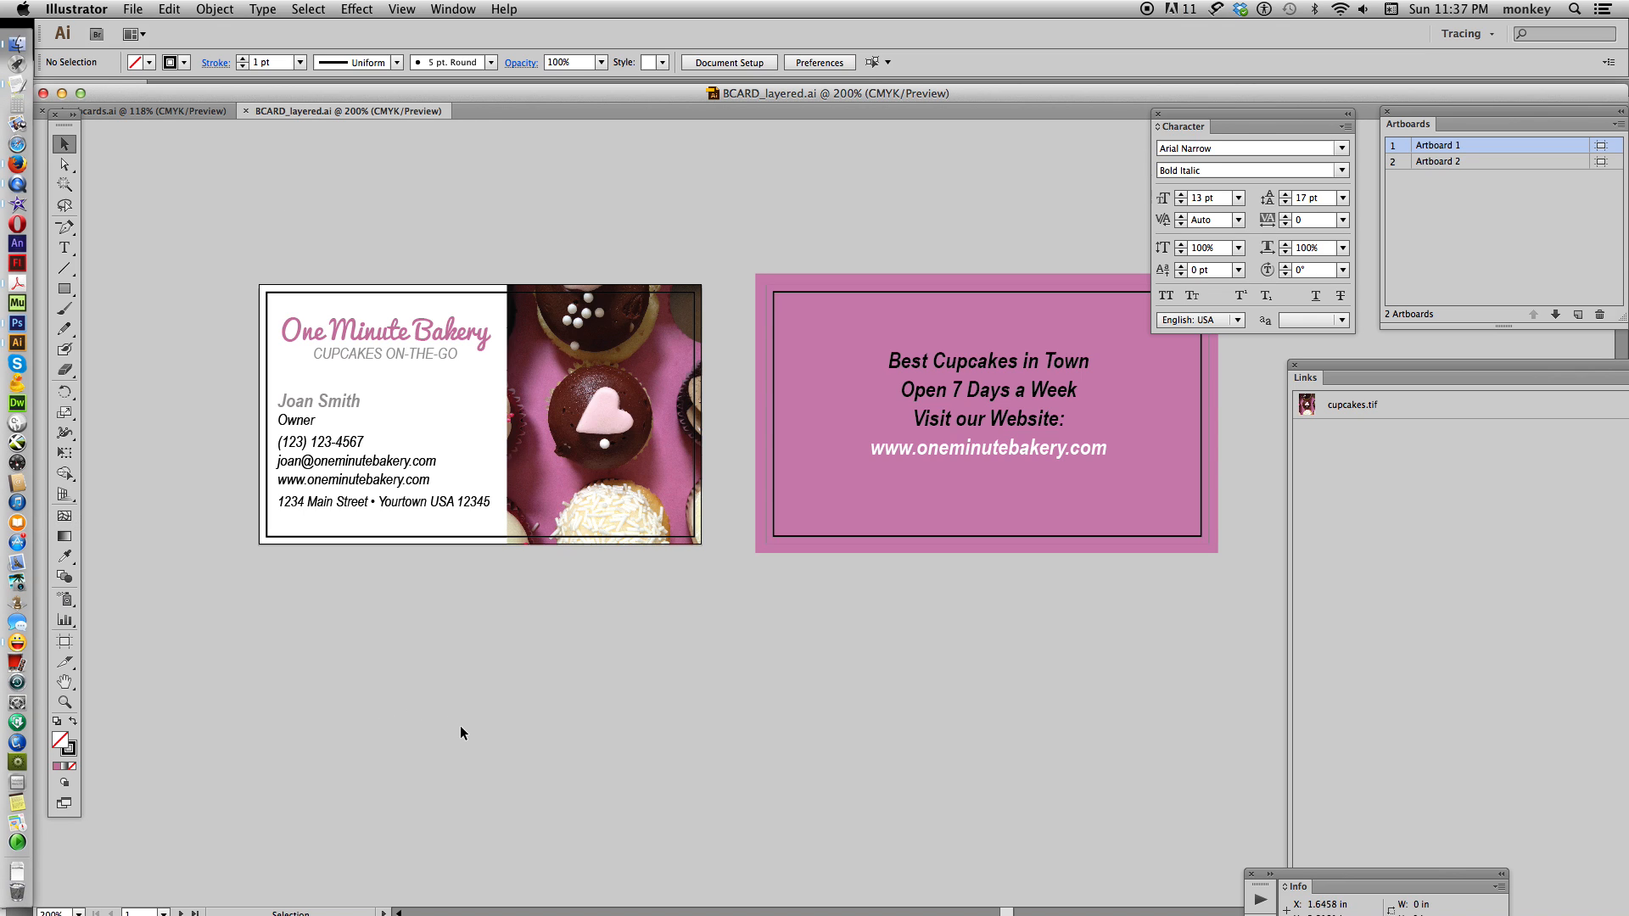
mouse_move(462, 739)
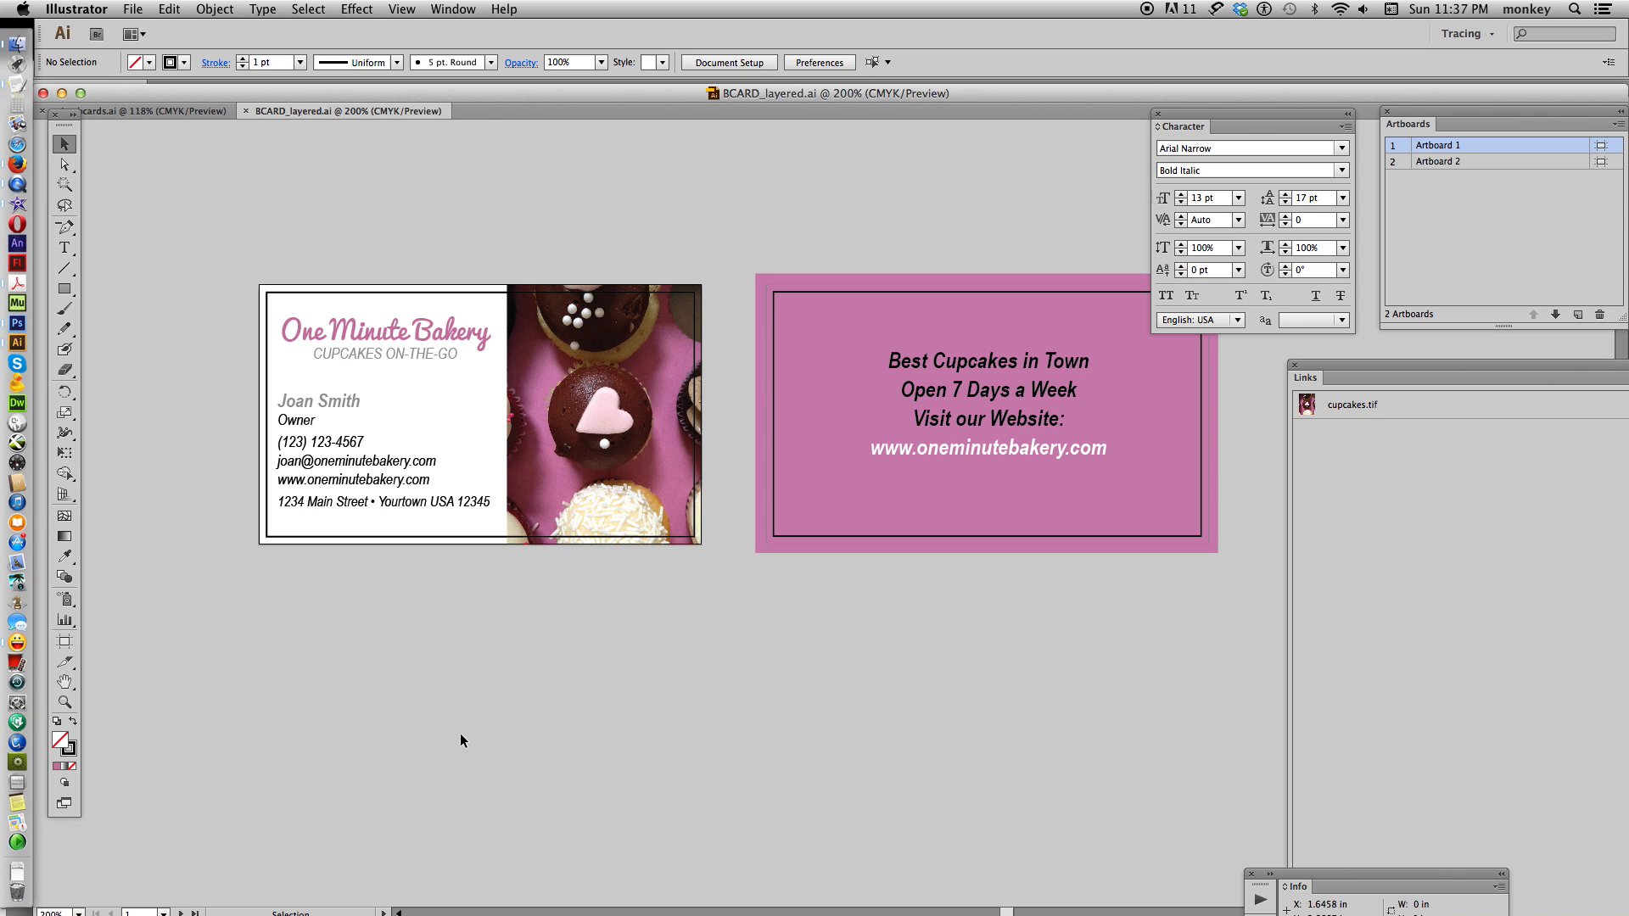